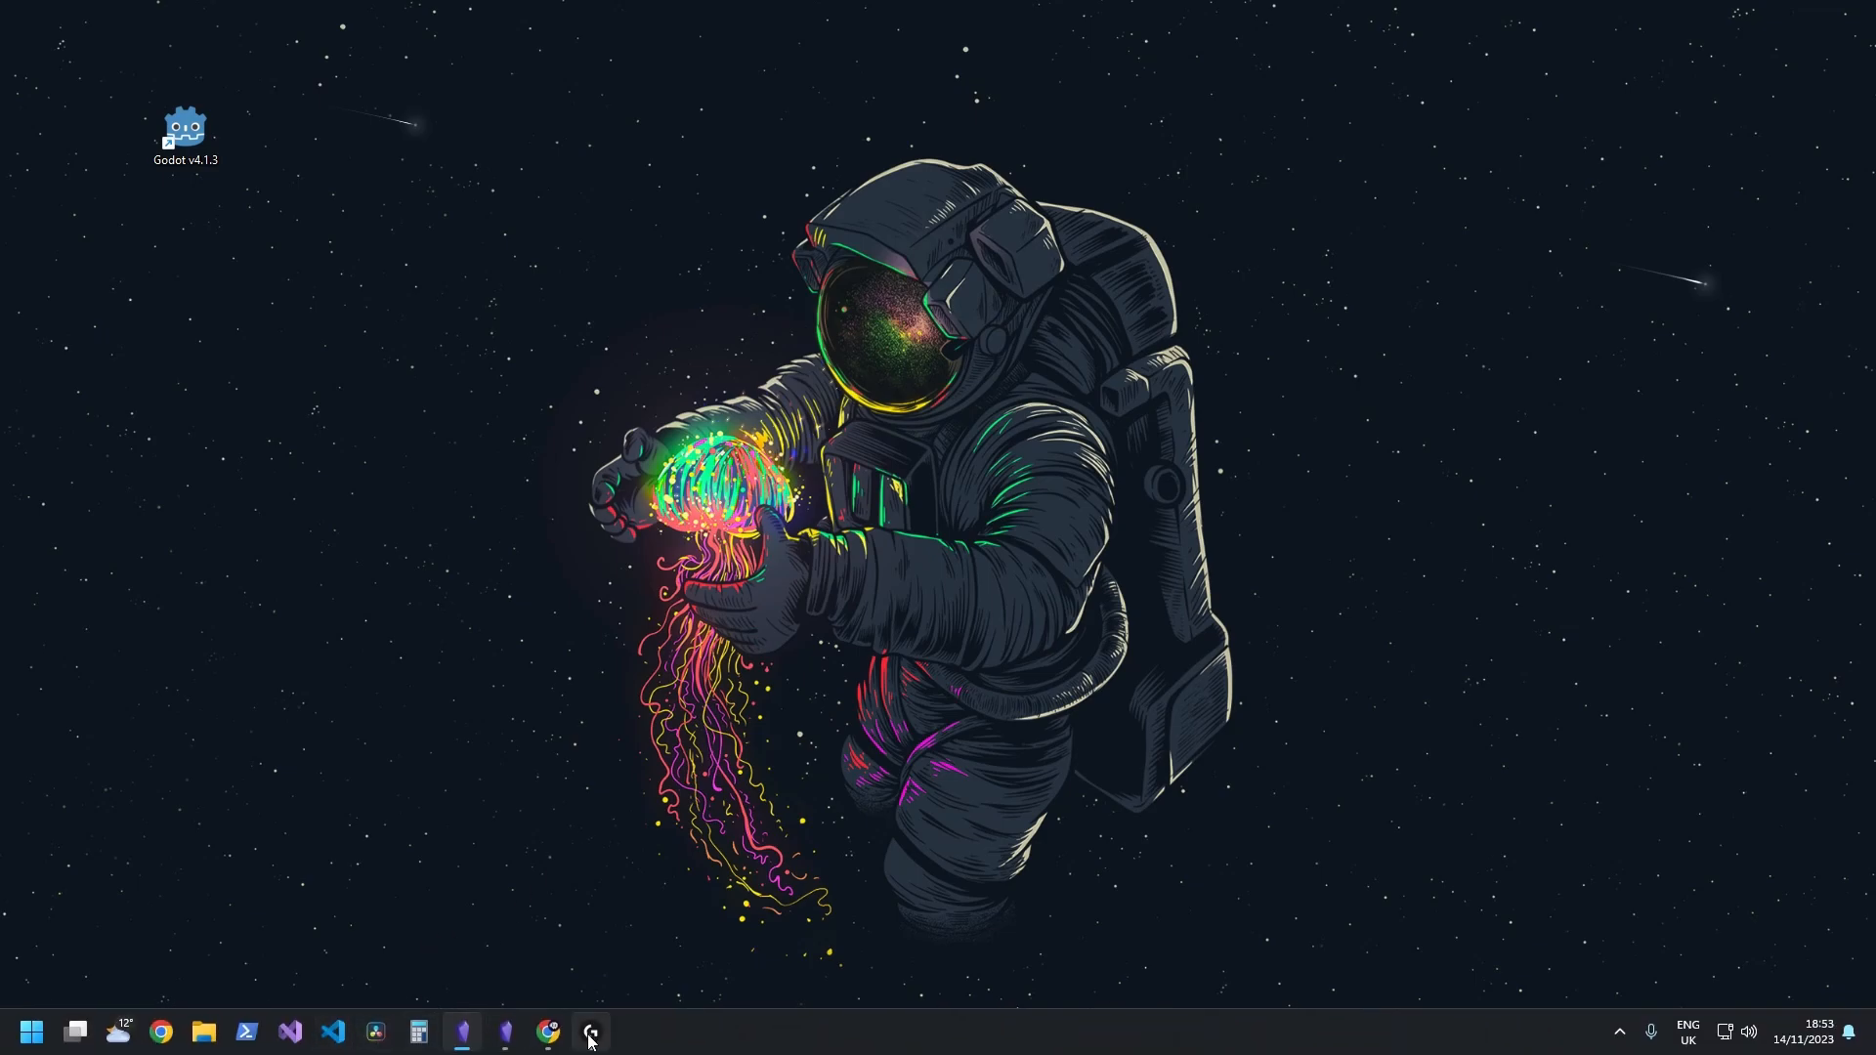
Download the Kenney Pixel Platformer pack from its page in Chrome, skipping the donation.
left_click(549, 1032)
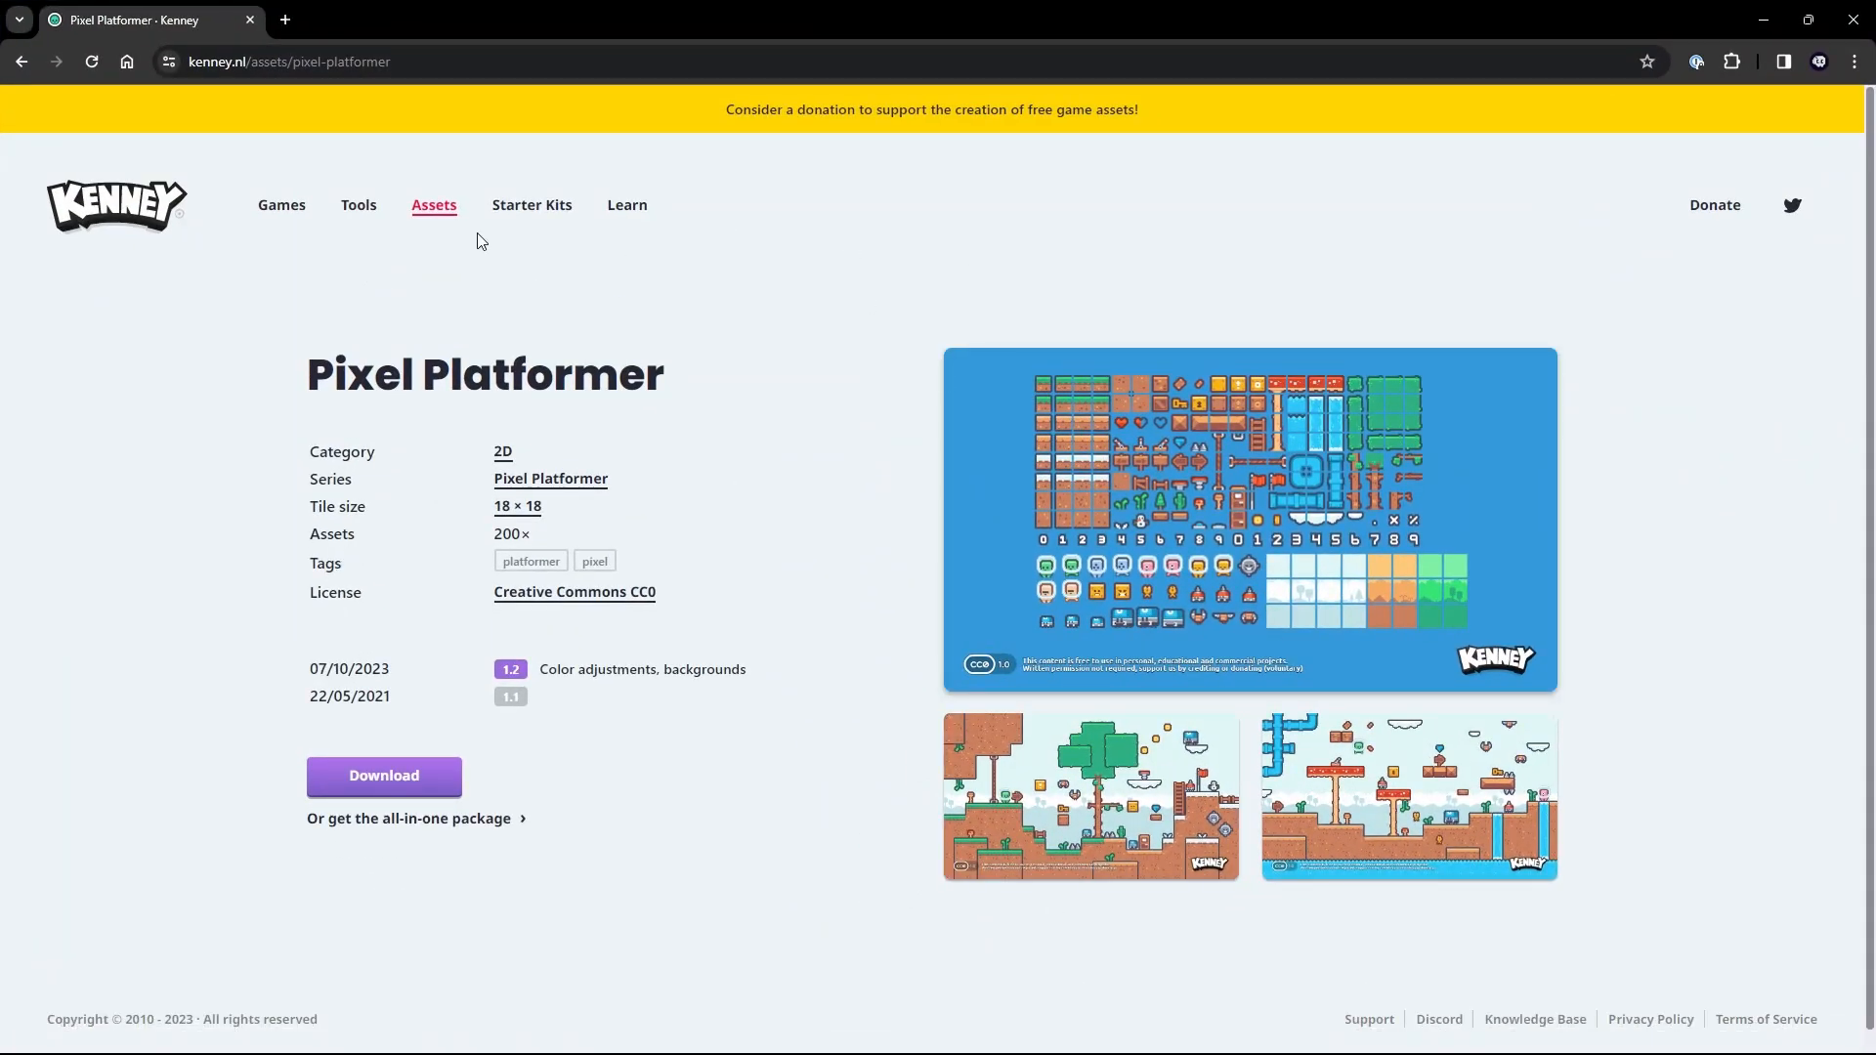
mouse_move(798, 733)
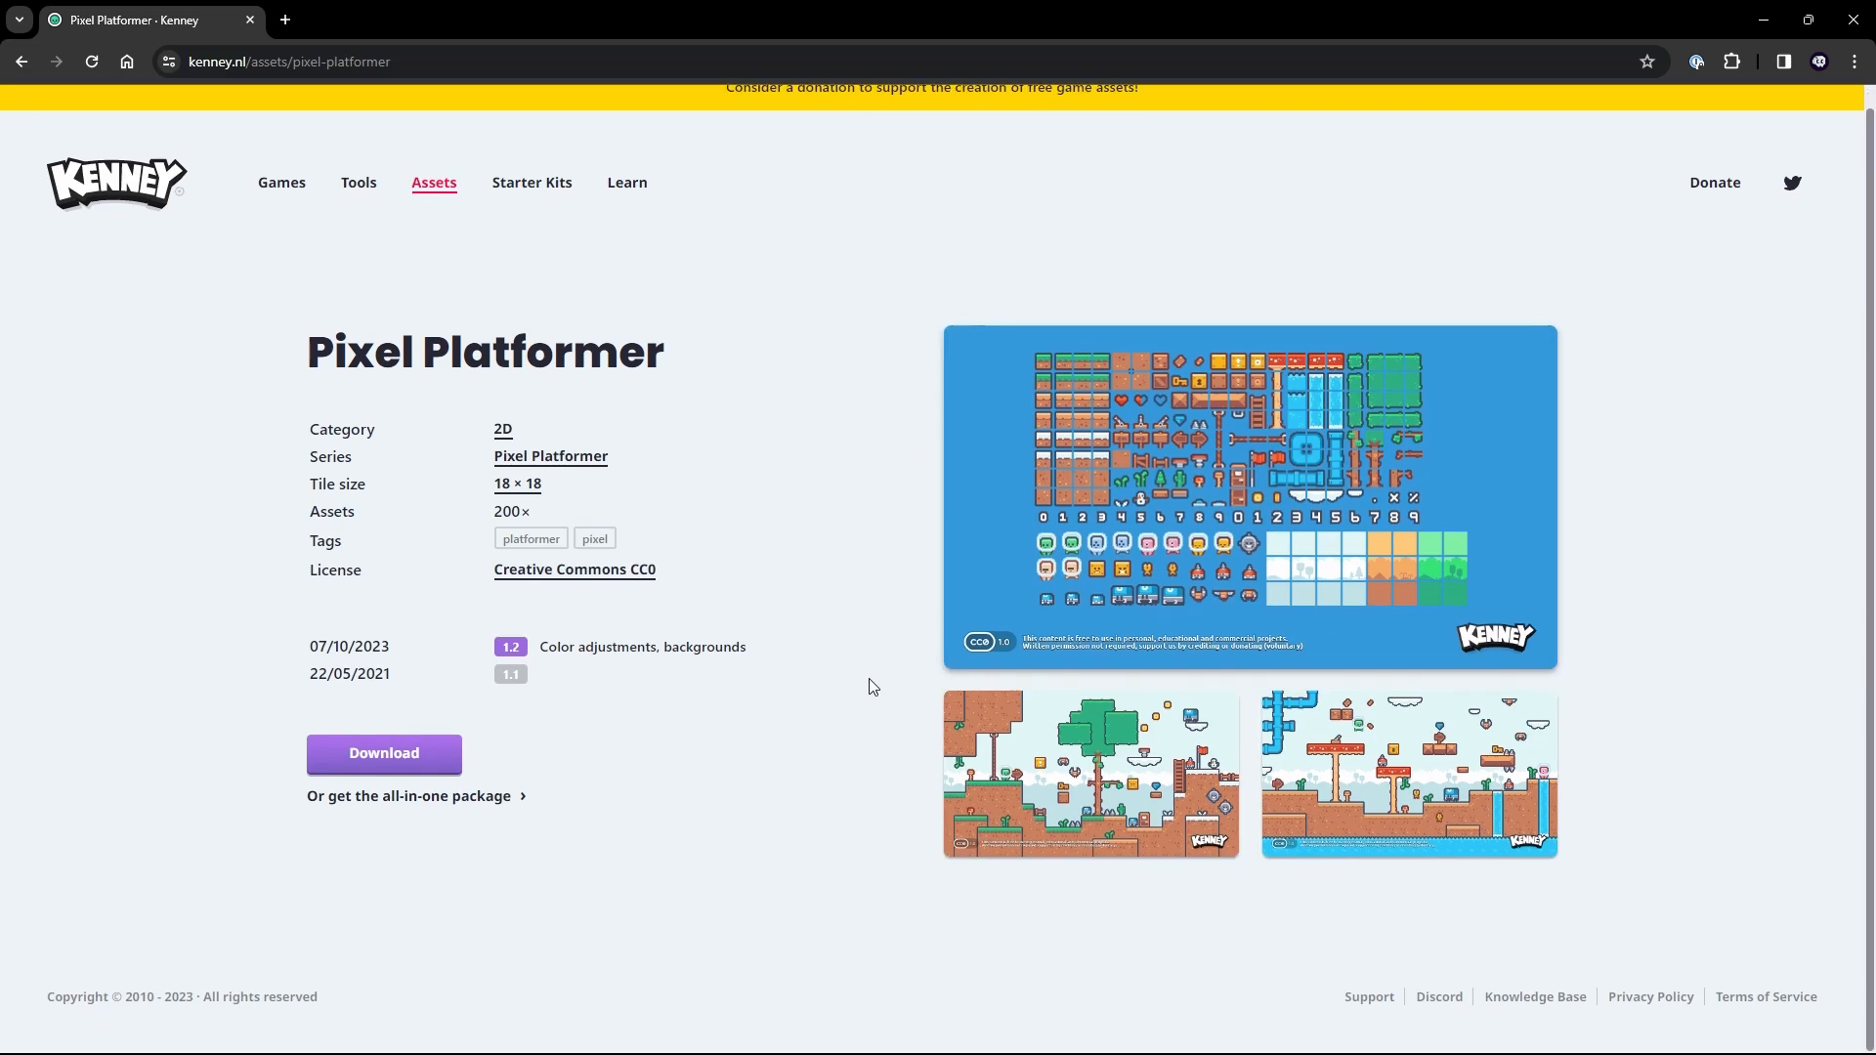
left_click(383, 753)
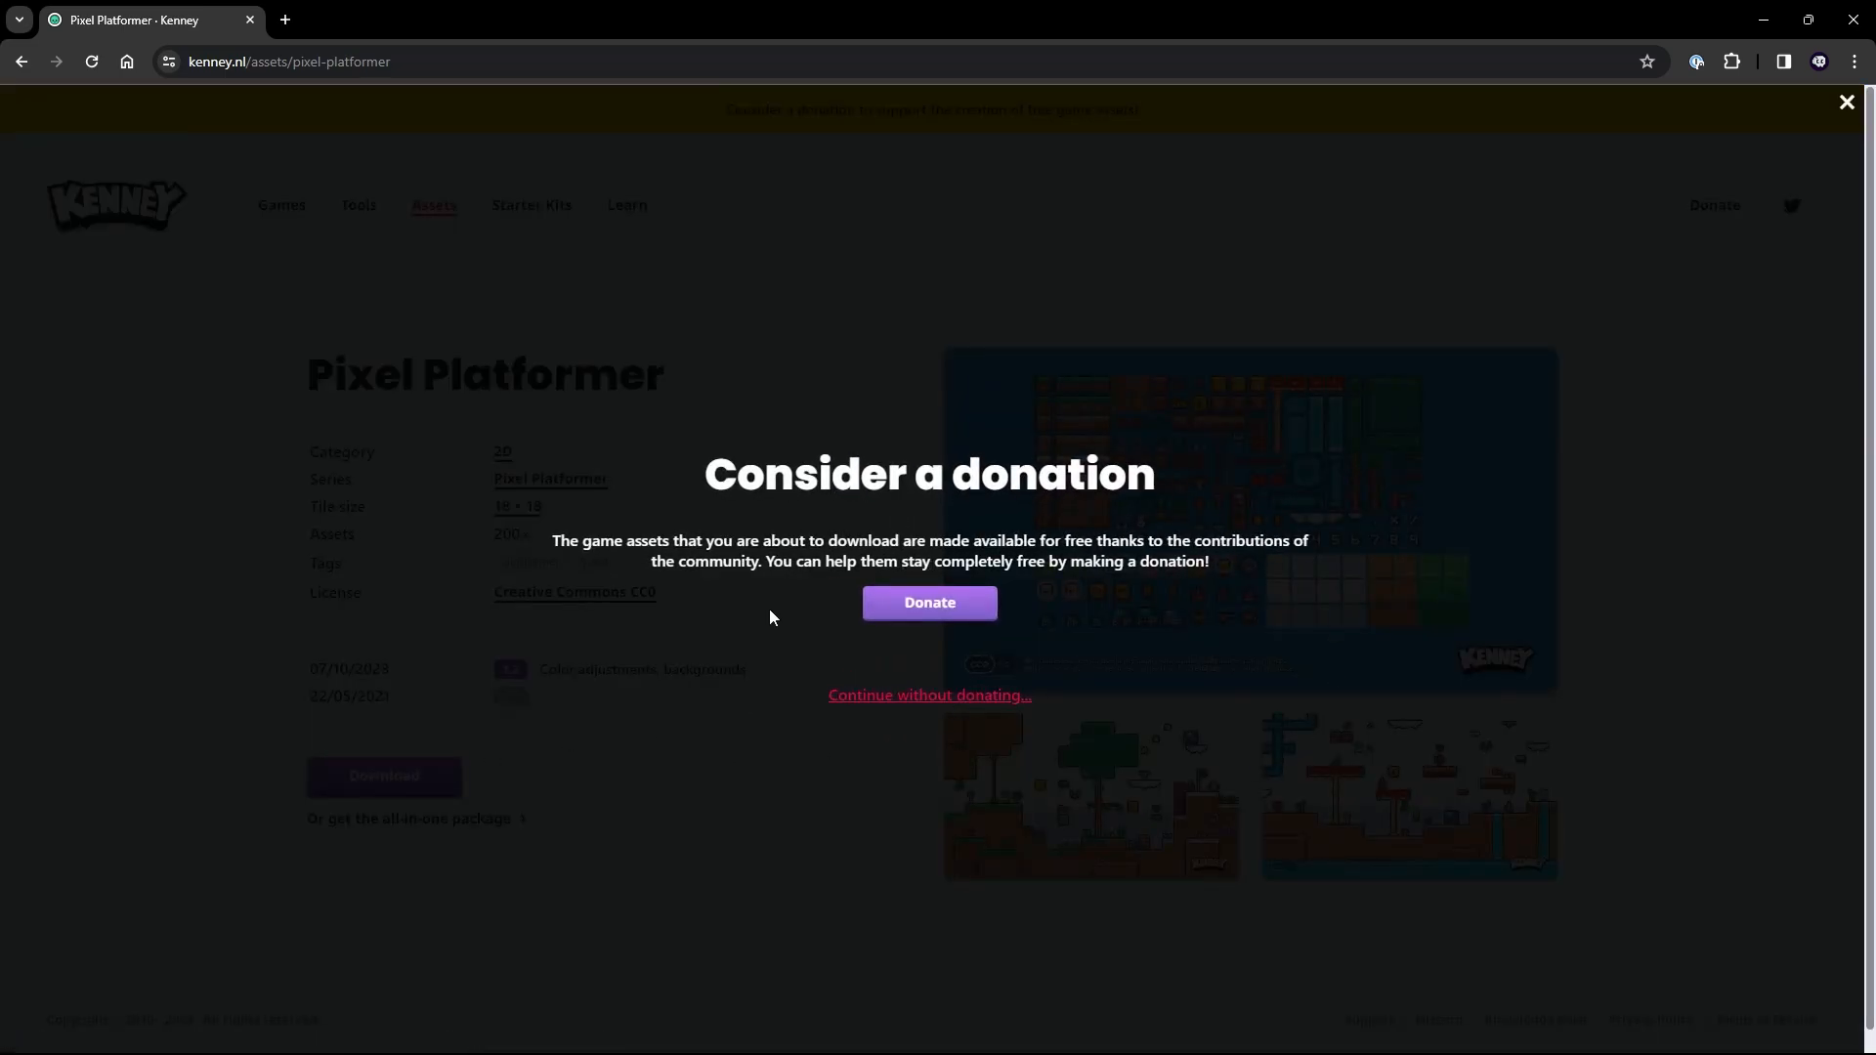
left_click(928, 694)
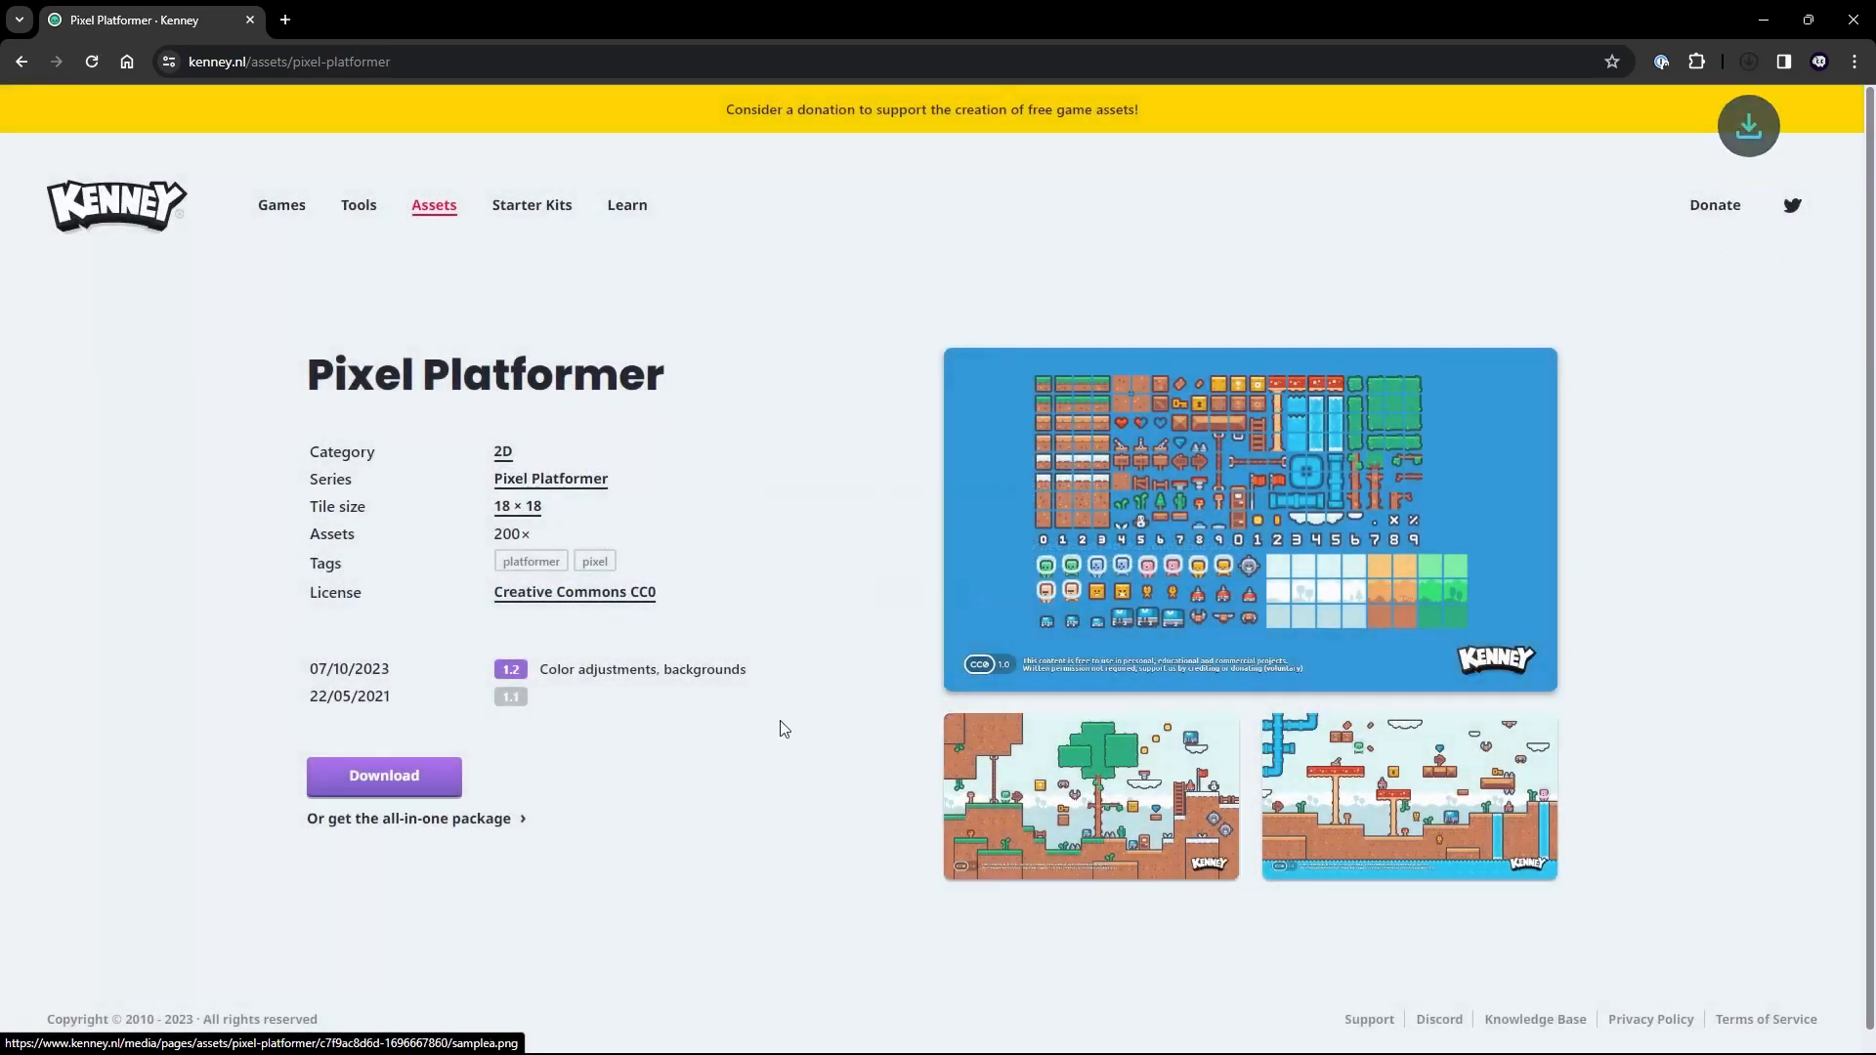
left_click(383, 775)
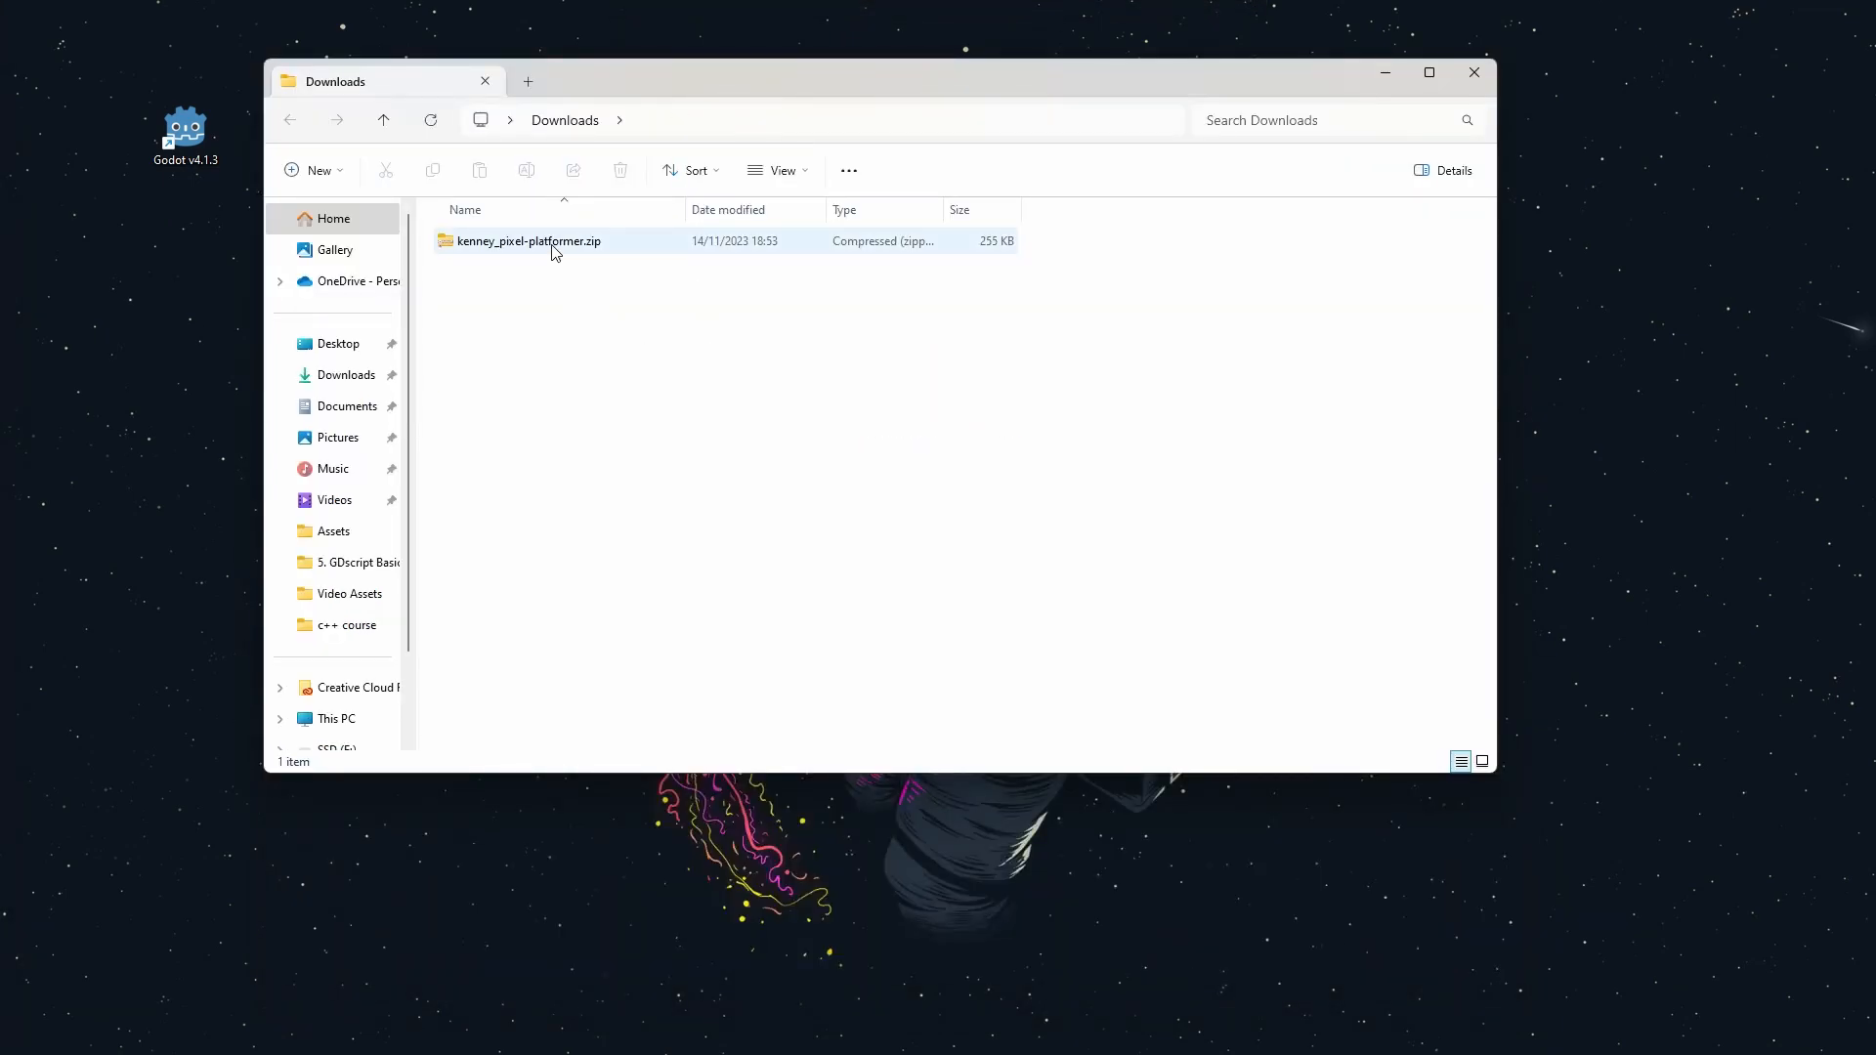
Look inside kenney_pixel-platformer.zip at its Tiles folder, then return to Downloads.
double_click(529, 240)
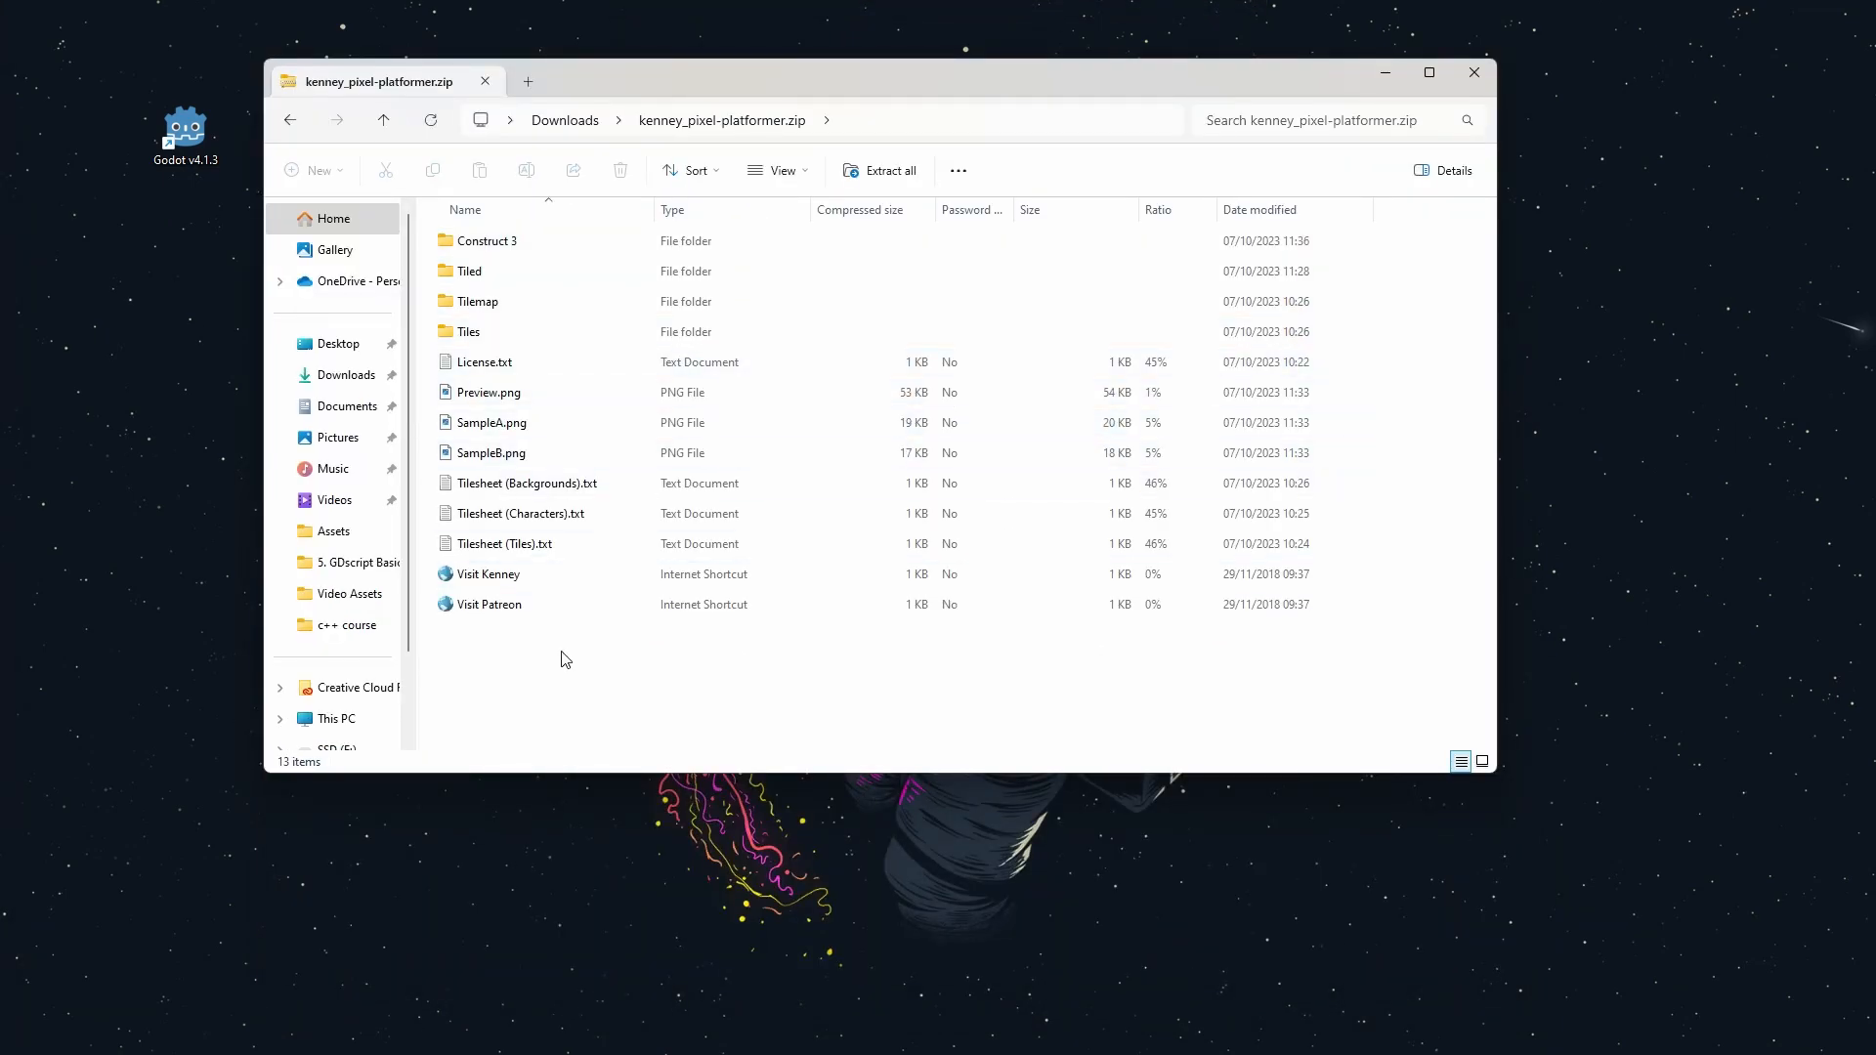
left_click(469, 332)
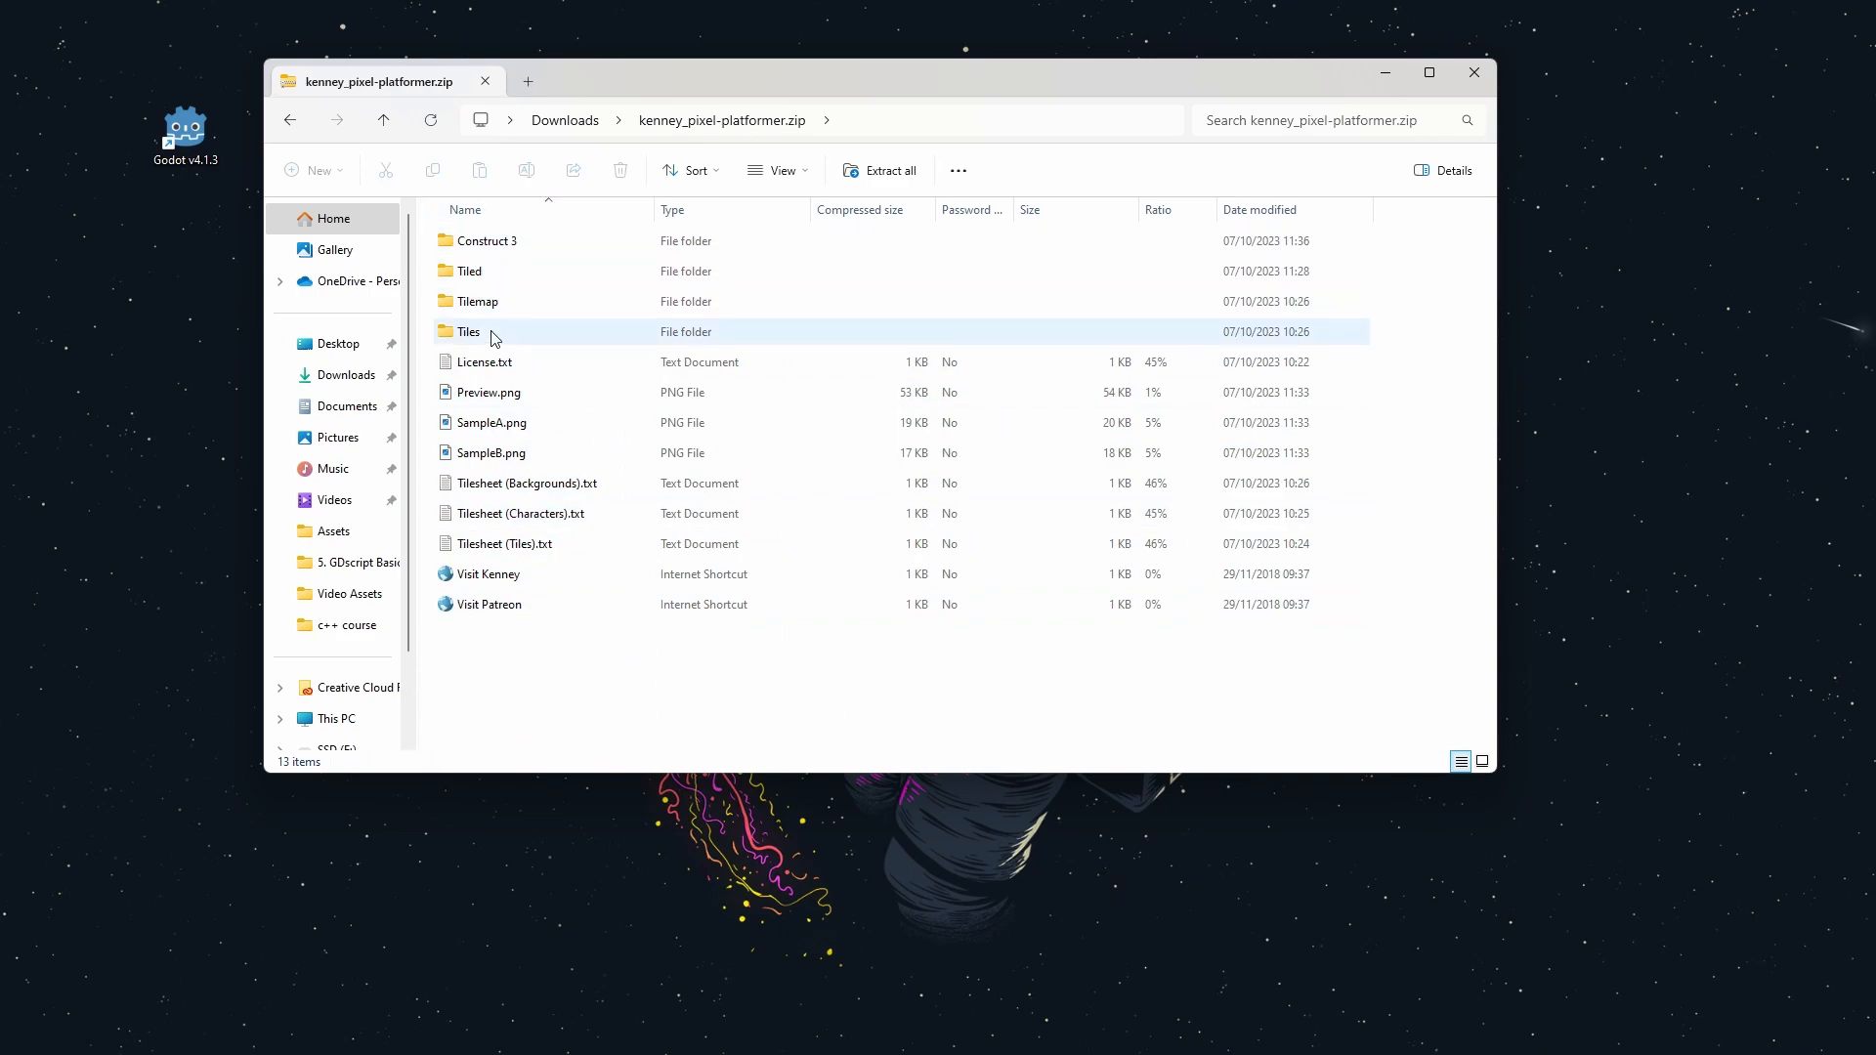
left_click(485, 240)
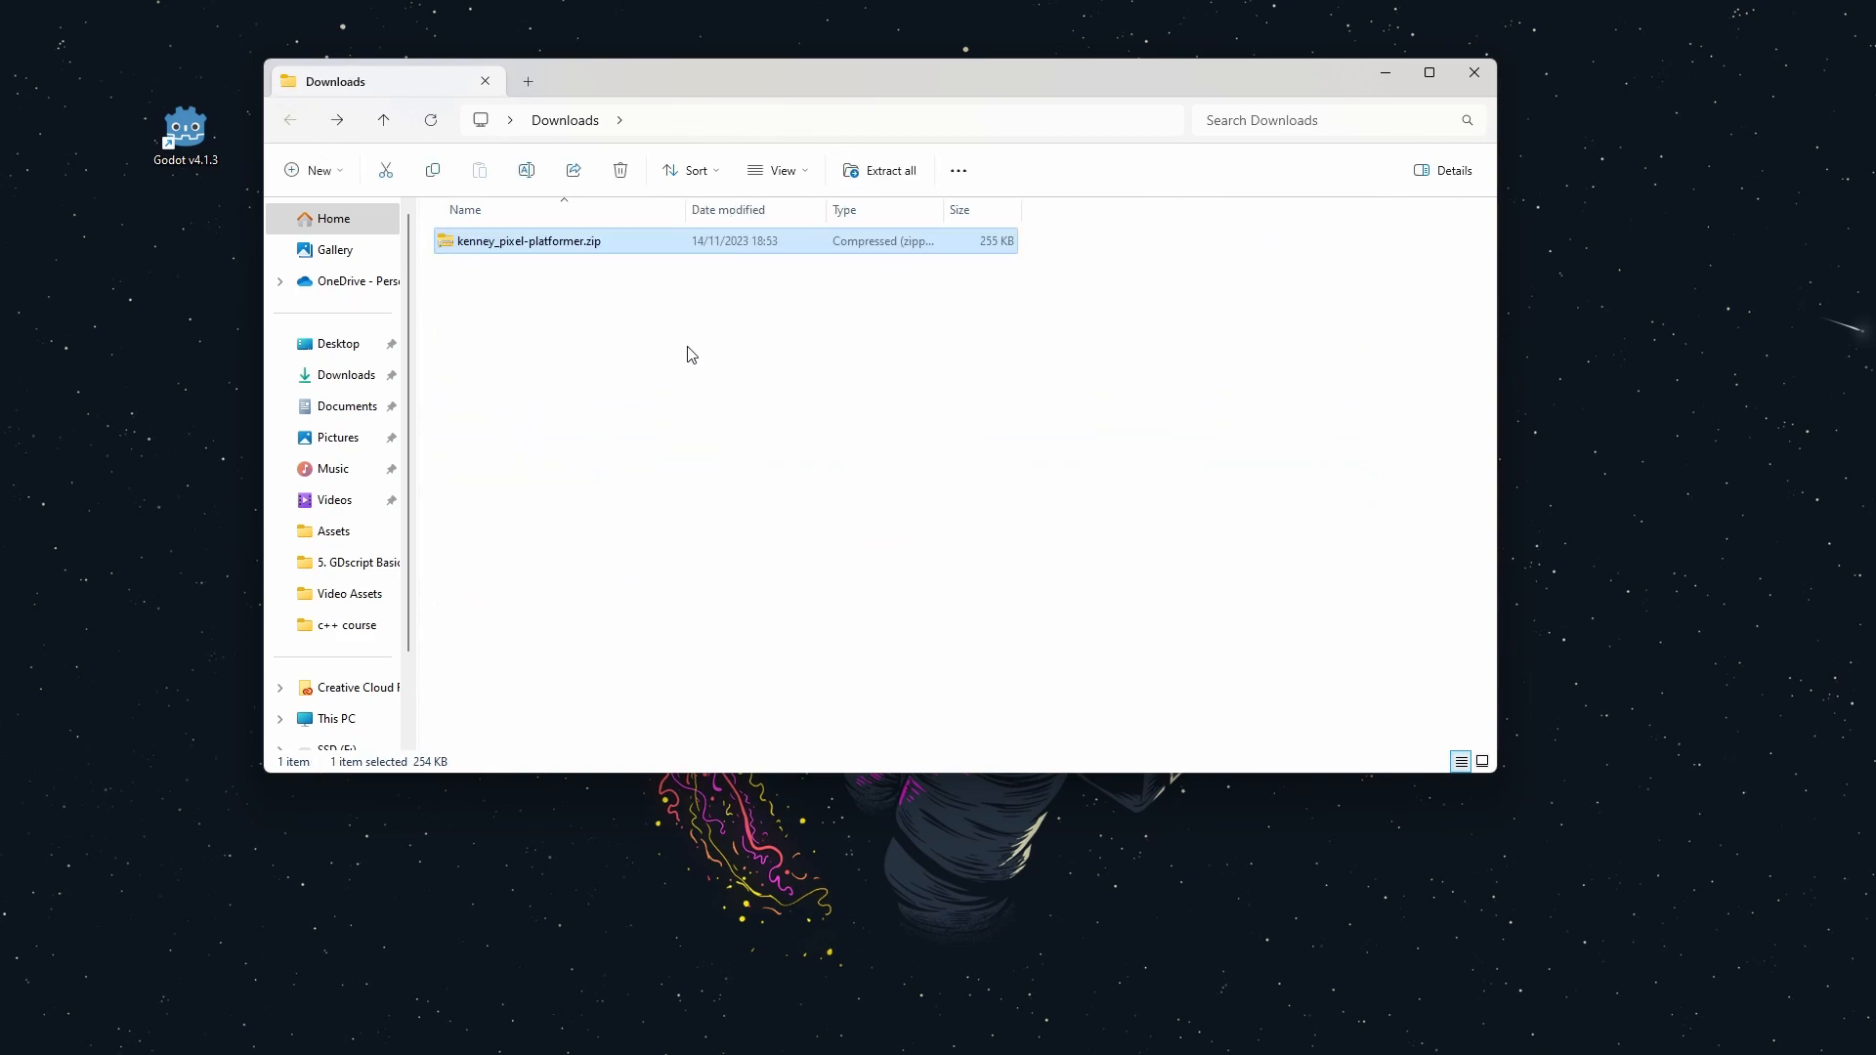
Extract kenney_pixel-platformer.zip into its suggested folder with Extract All.
right_click(528, 240)
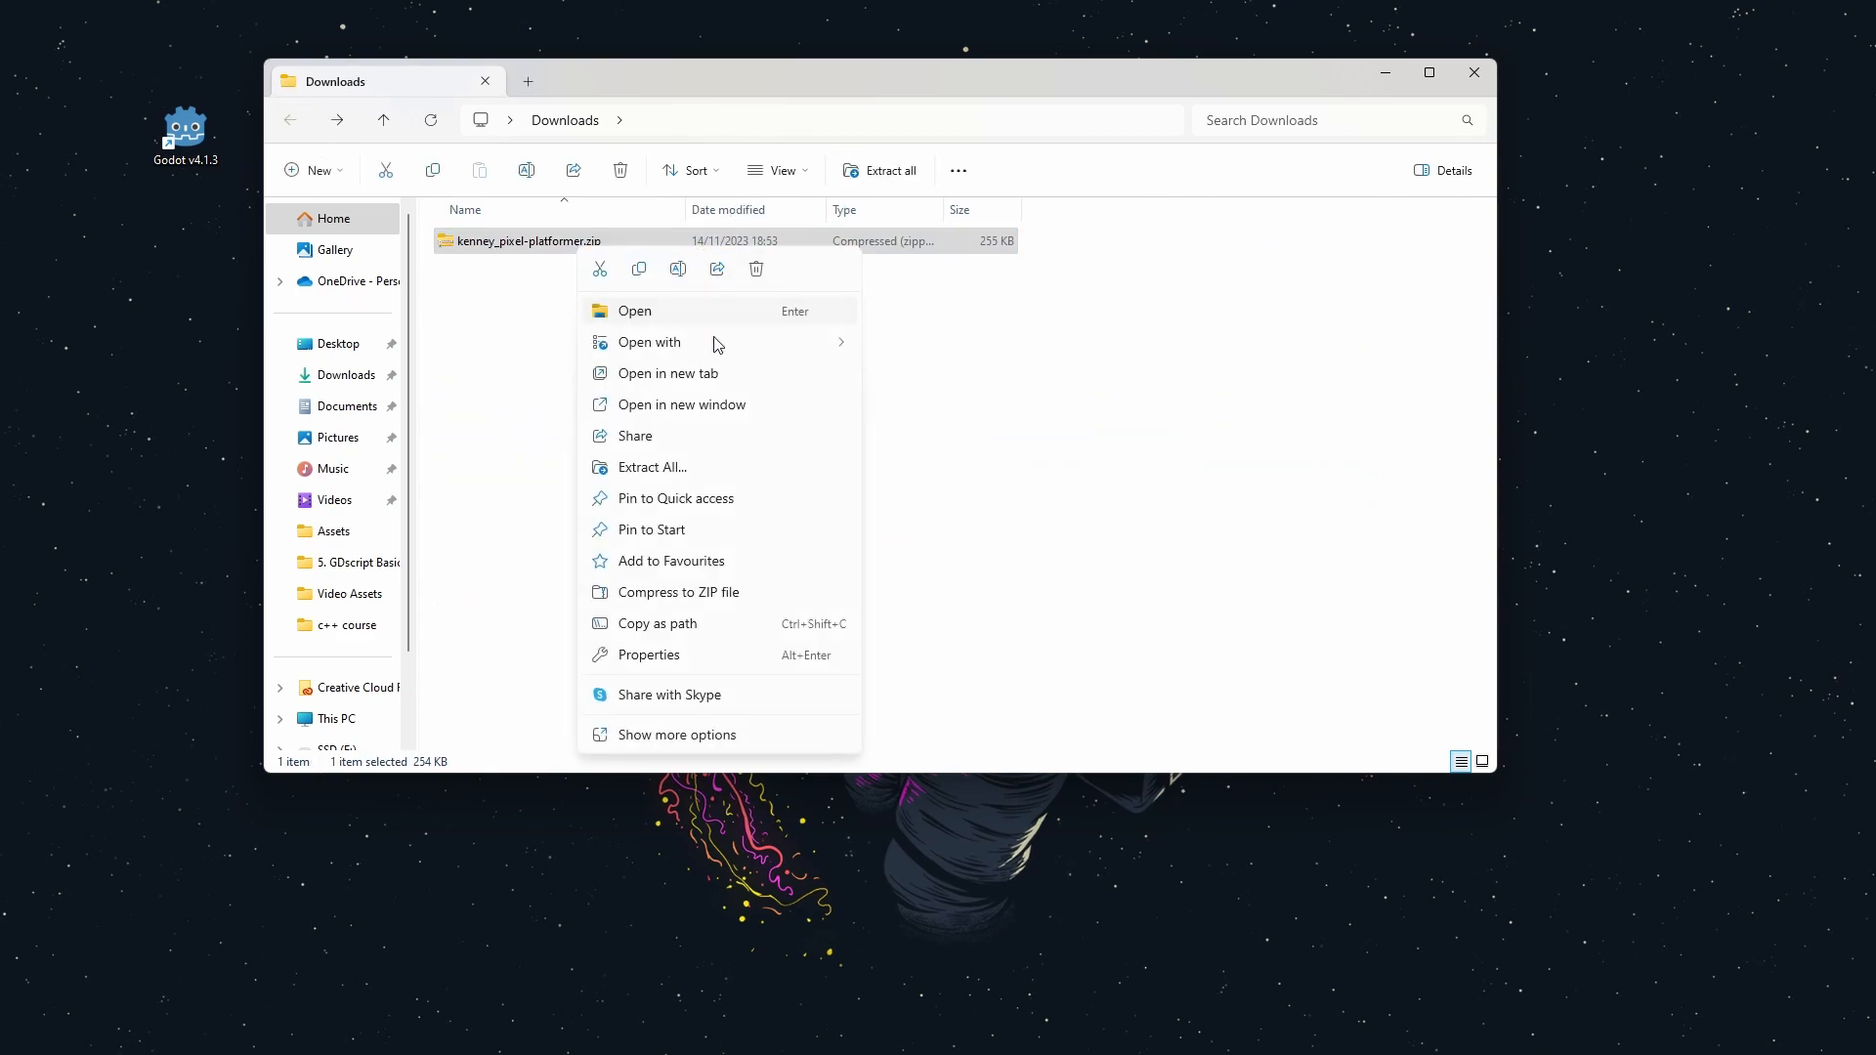
left_click(652, 467)
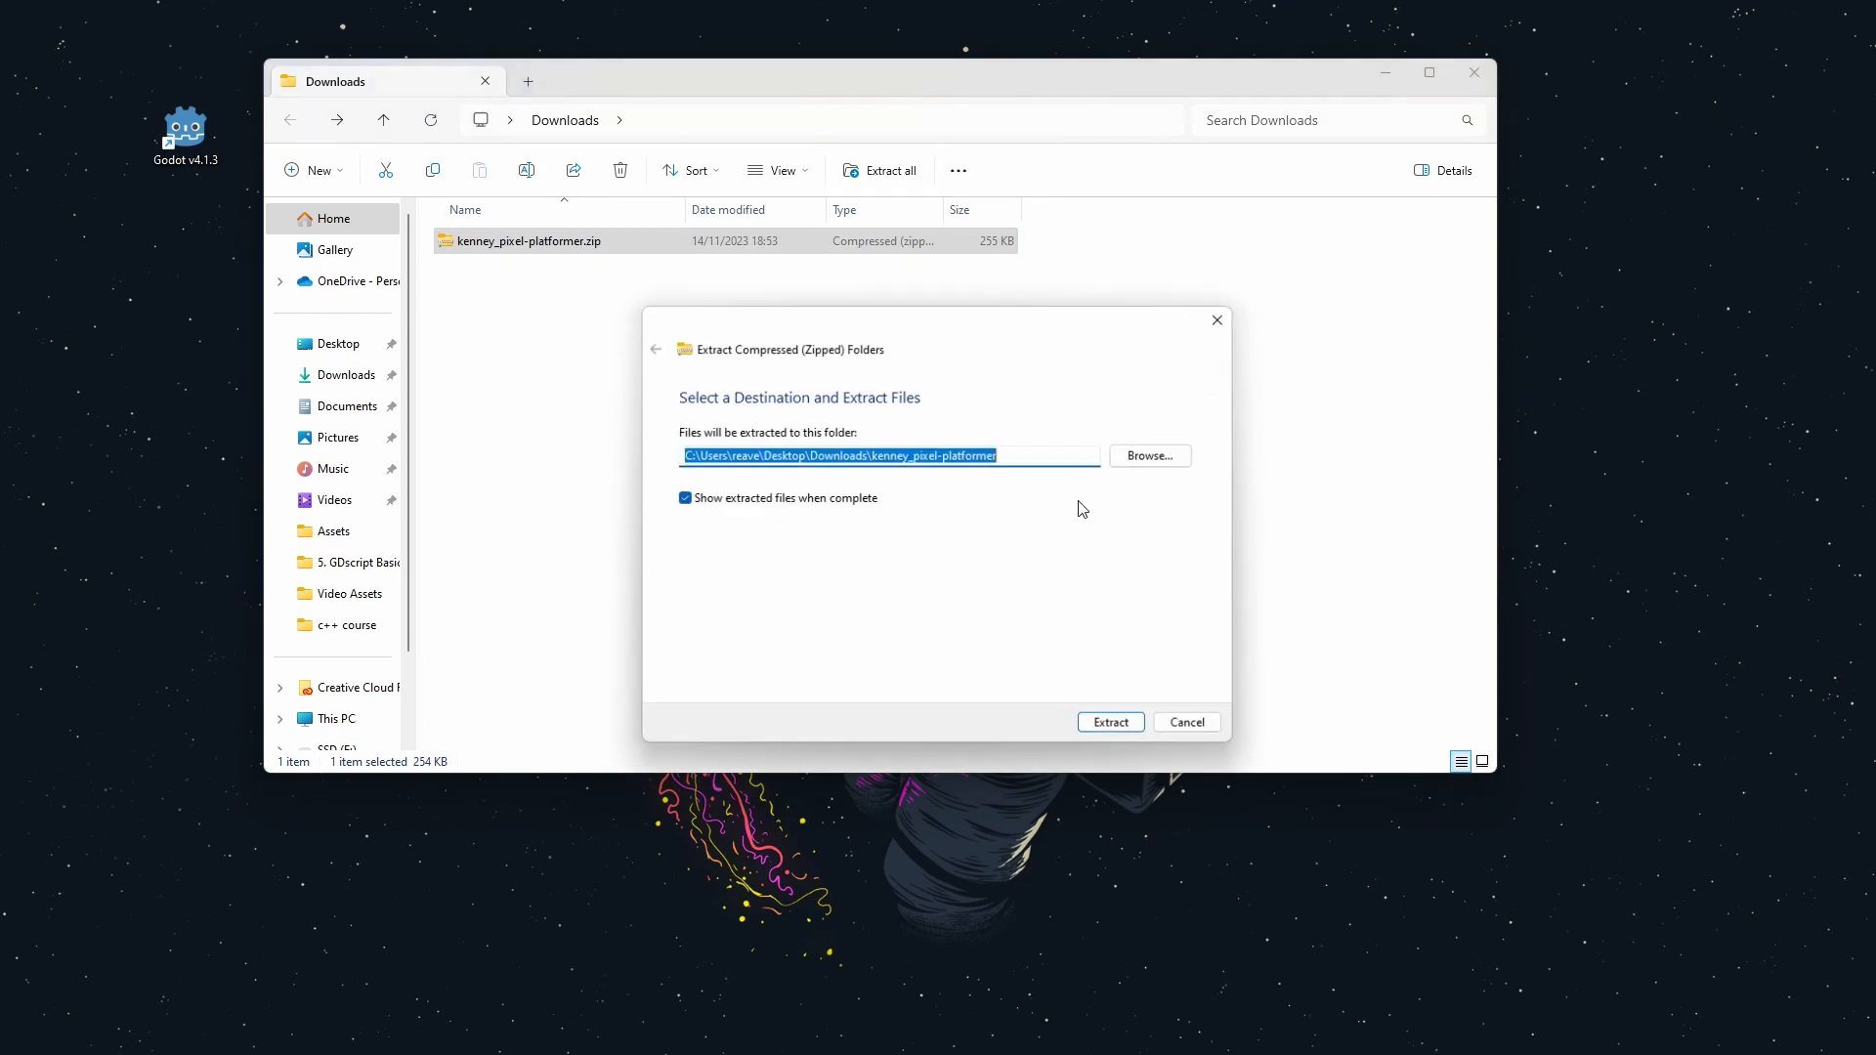
left_click(1108, 721)
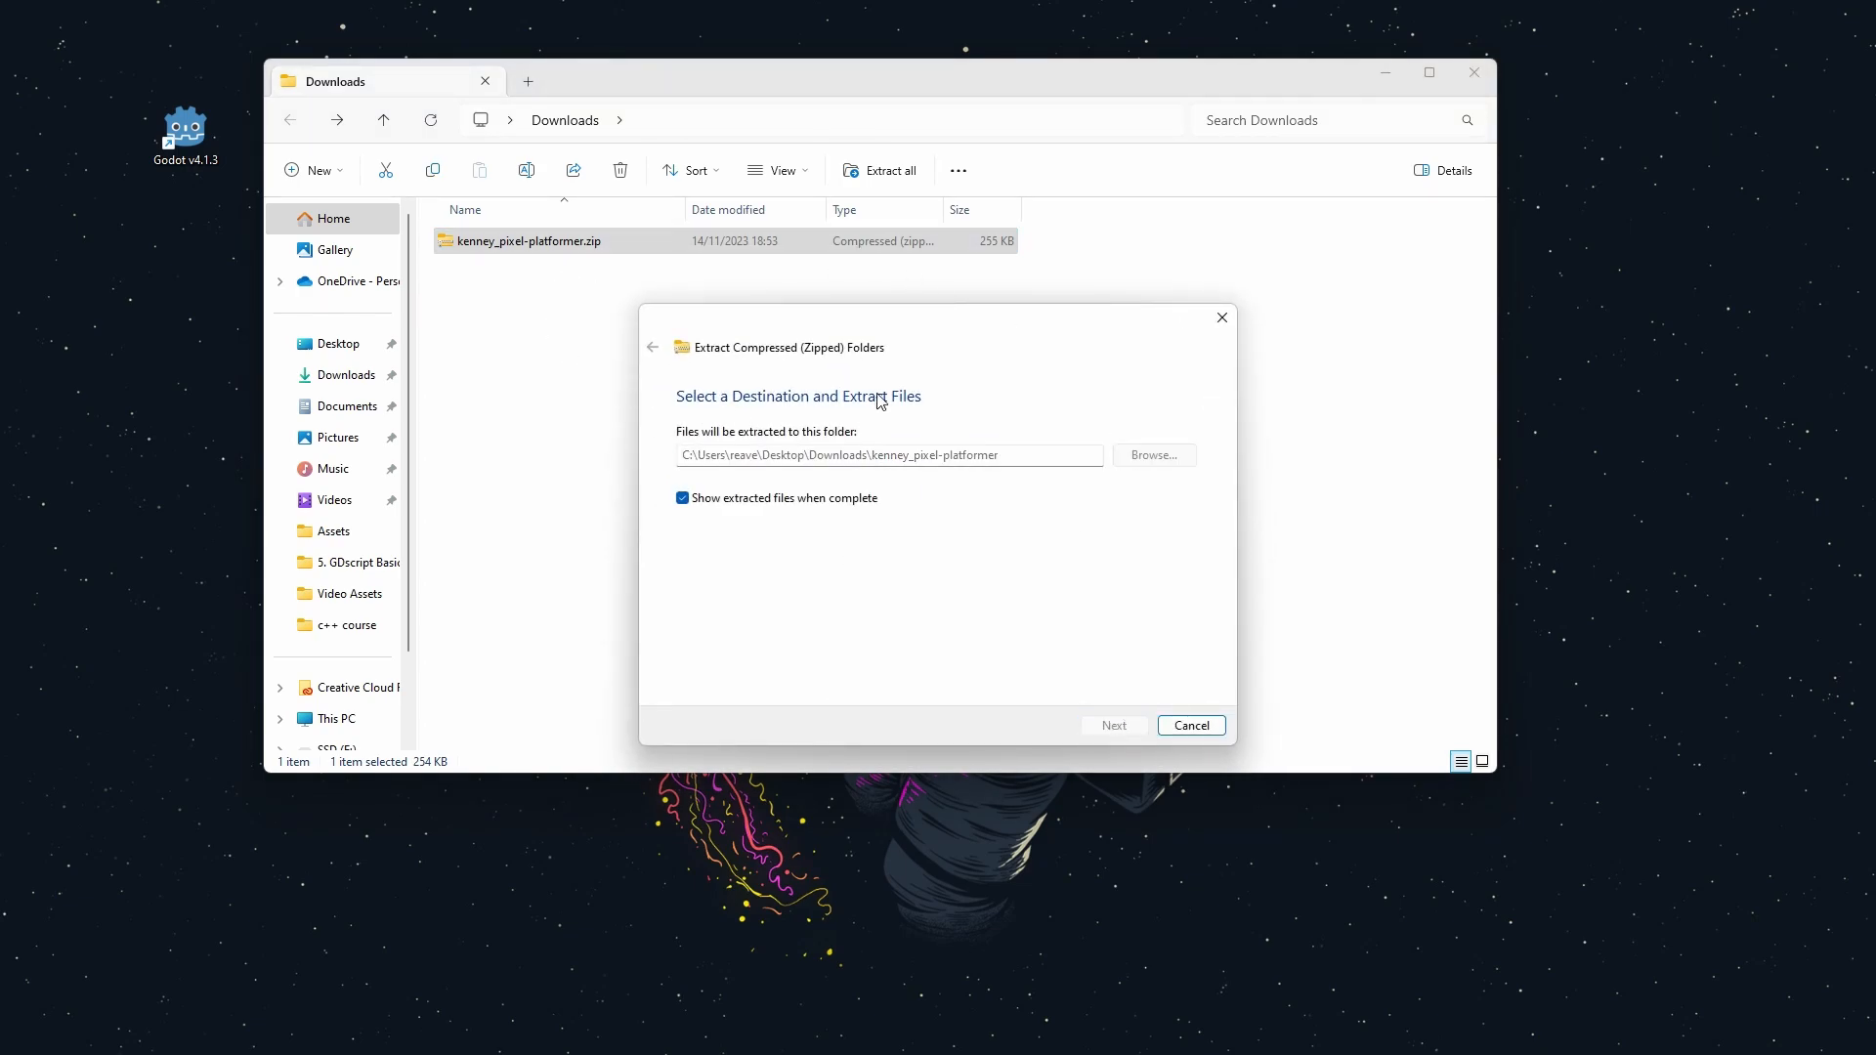
left_click(1111, 725)
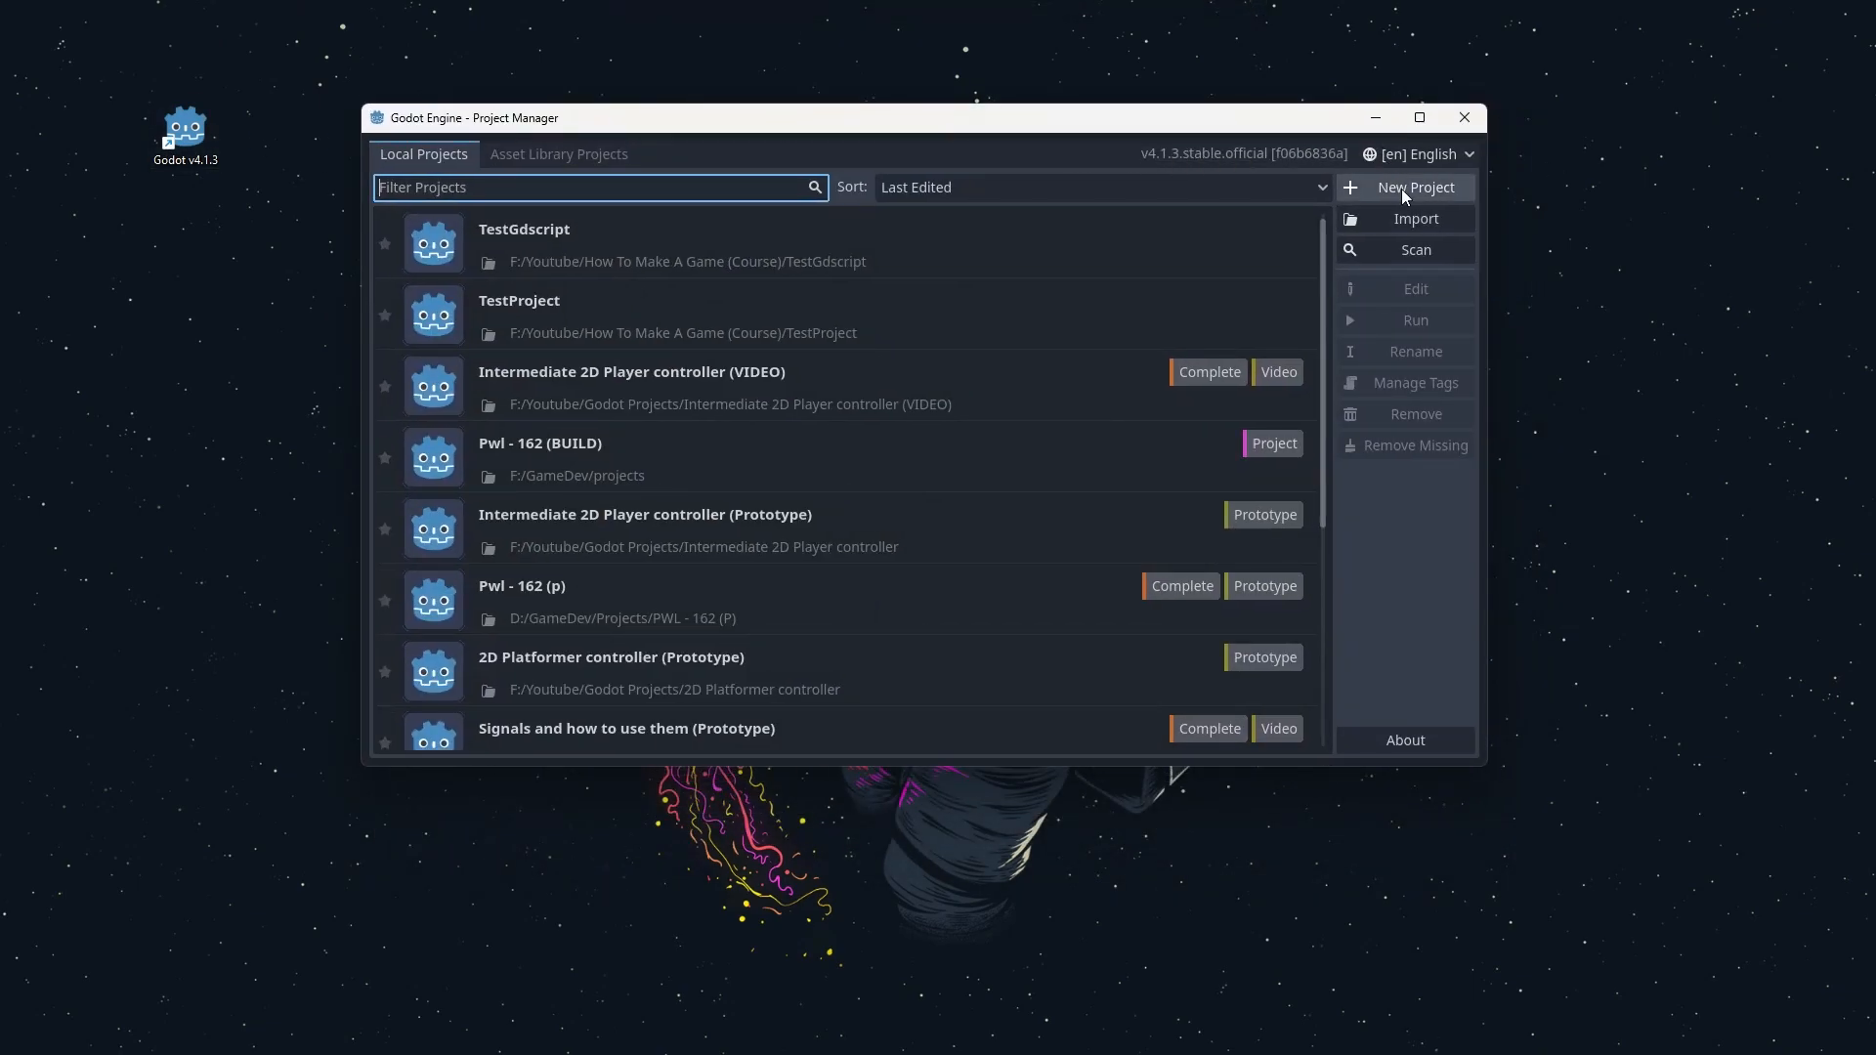
Create project 'Prototype' in its own folder with no version control metadata, and open it.
left_click(1414, 187)
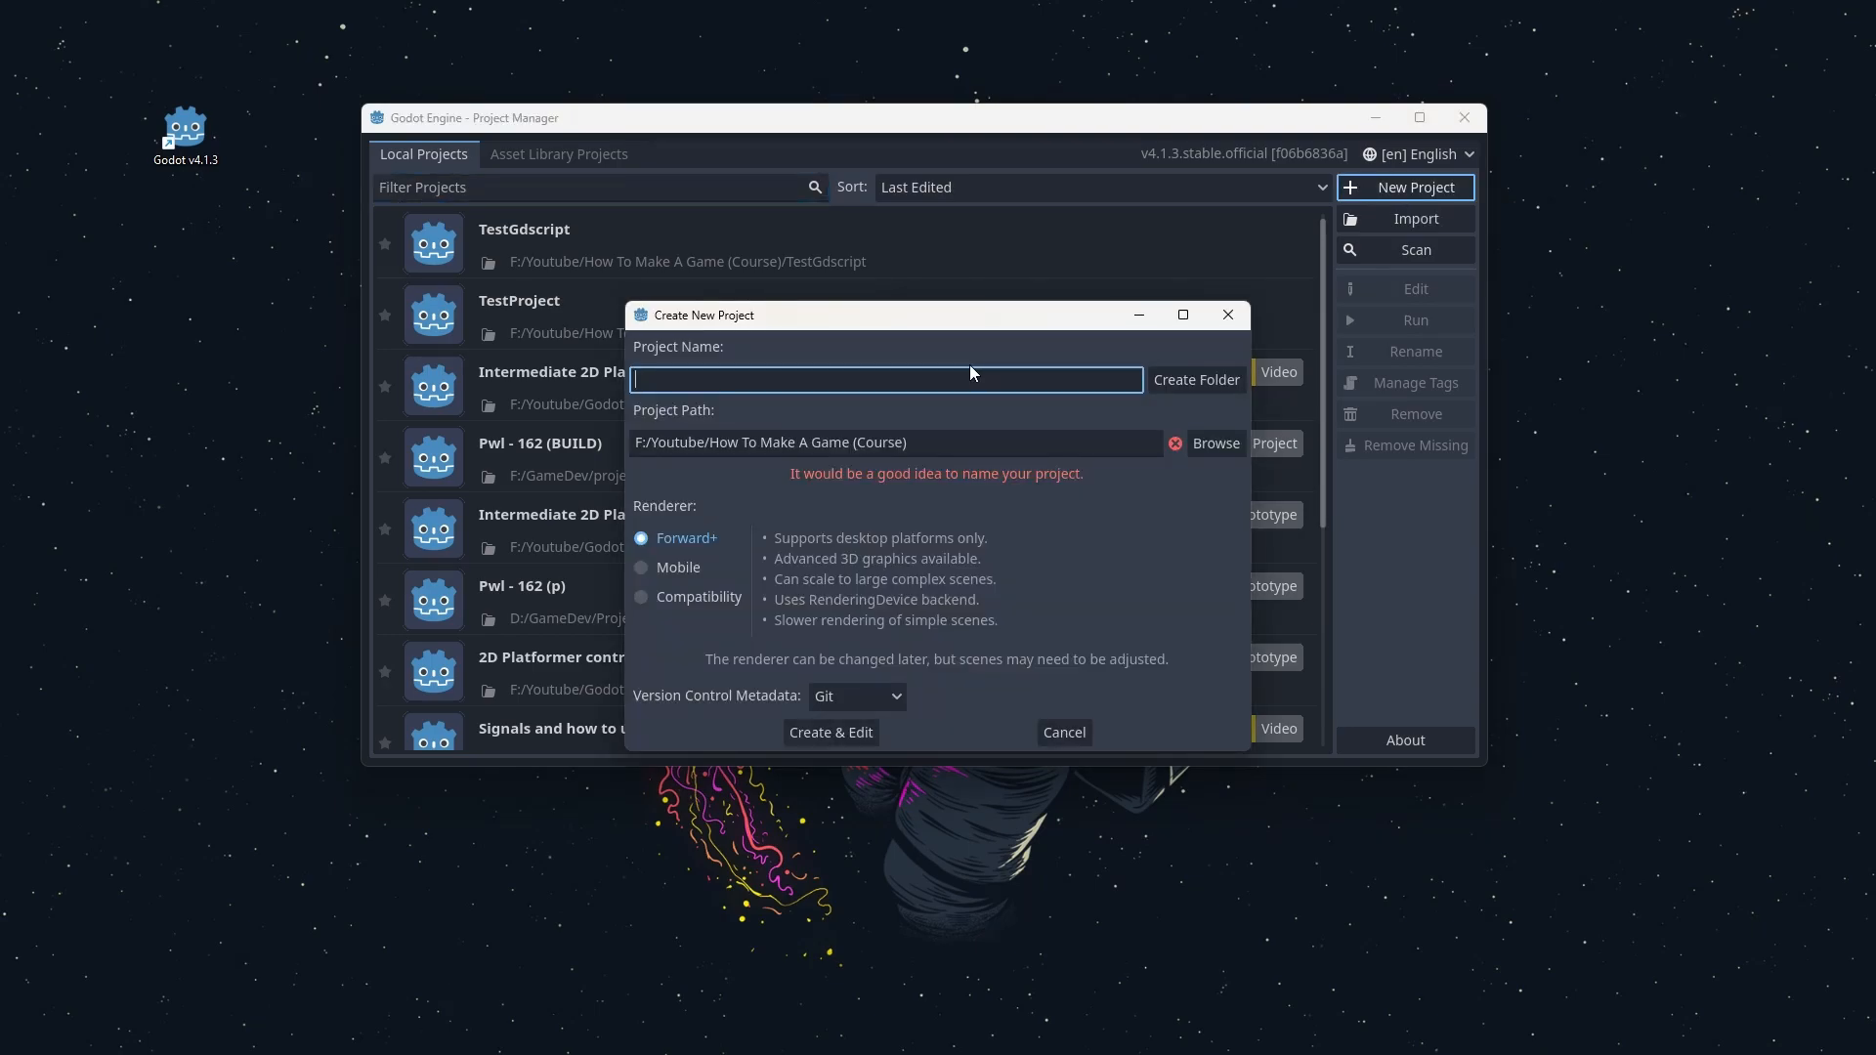
type("Protoy")
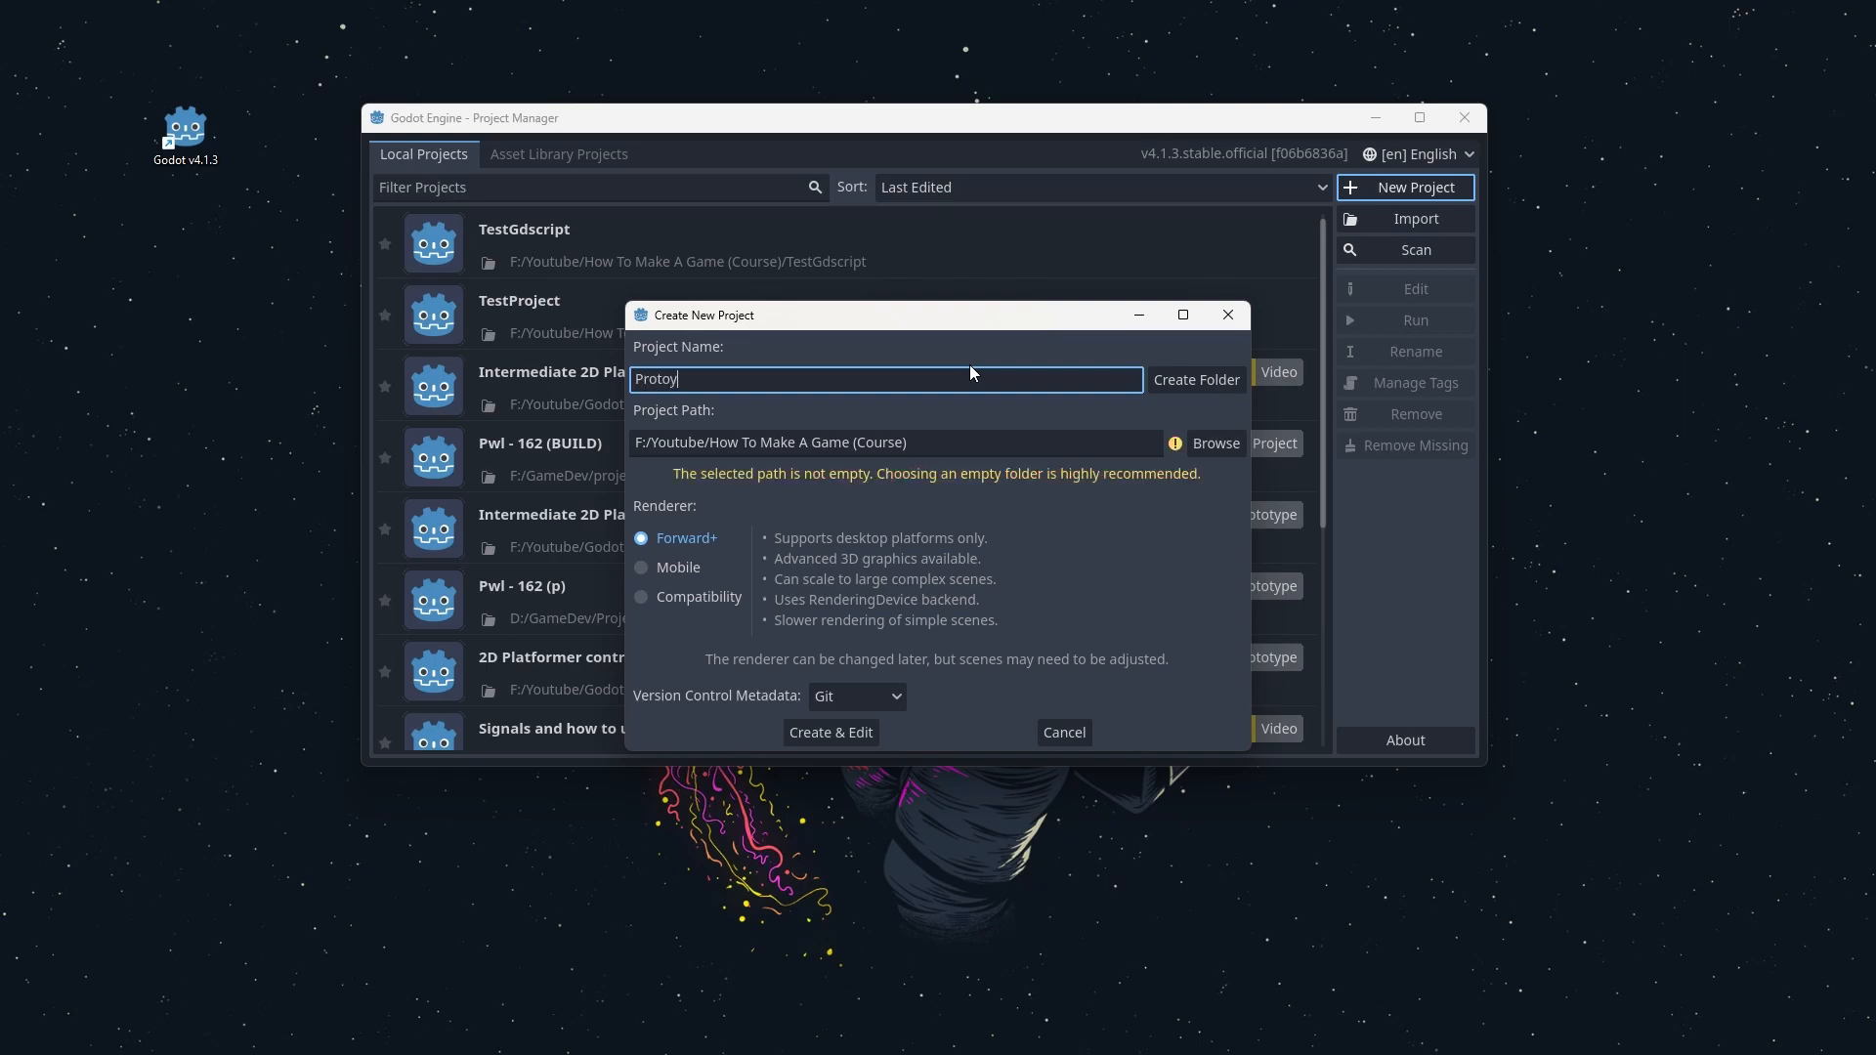
type("type")
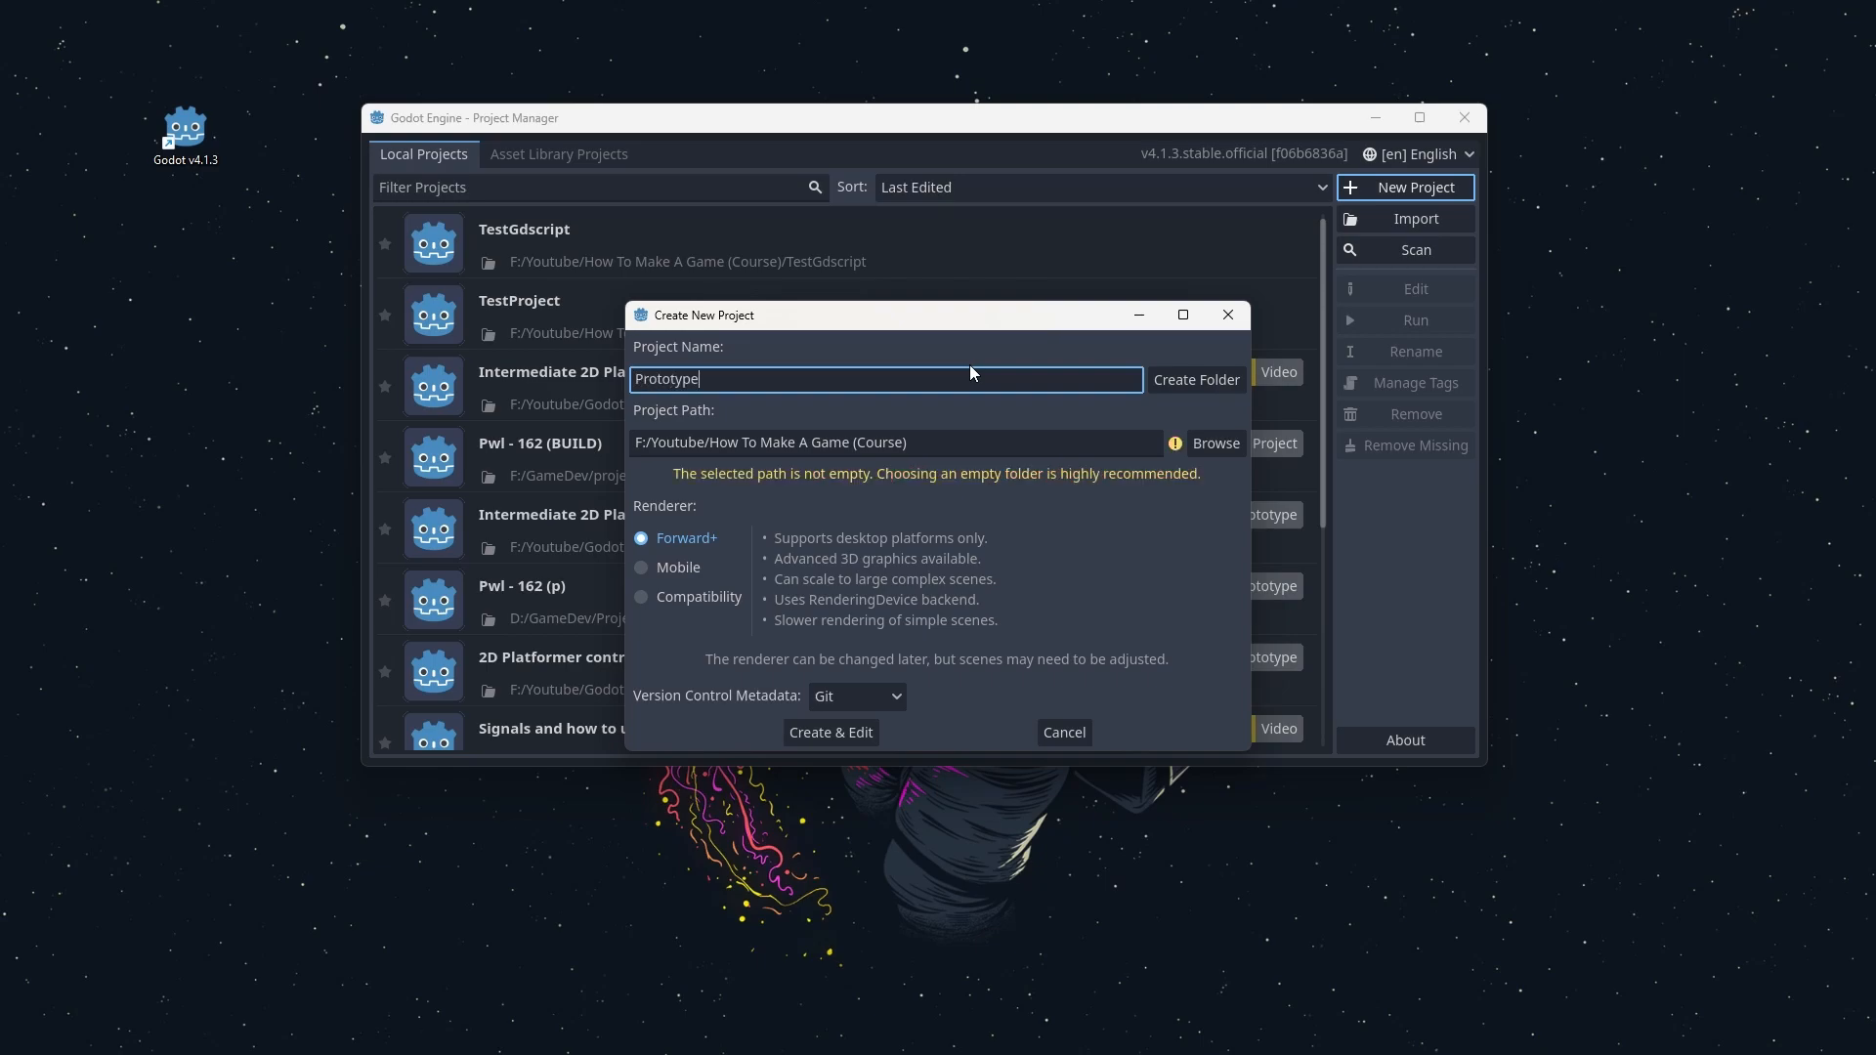
mouse_move(632, 516)
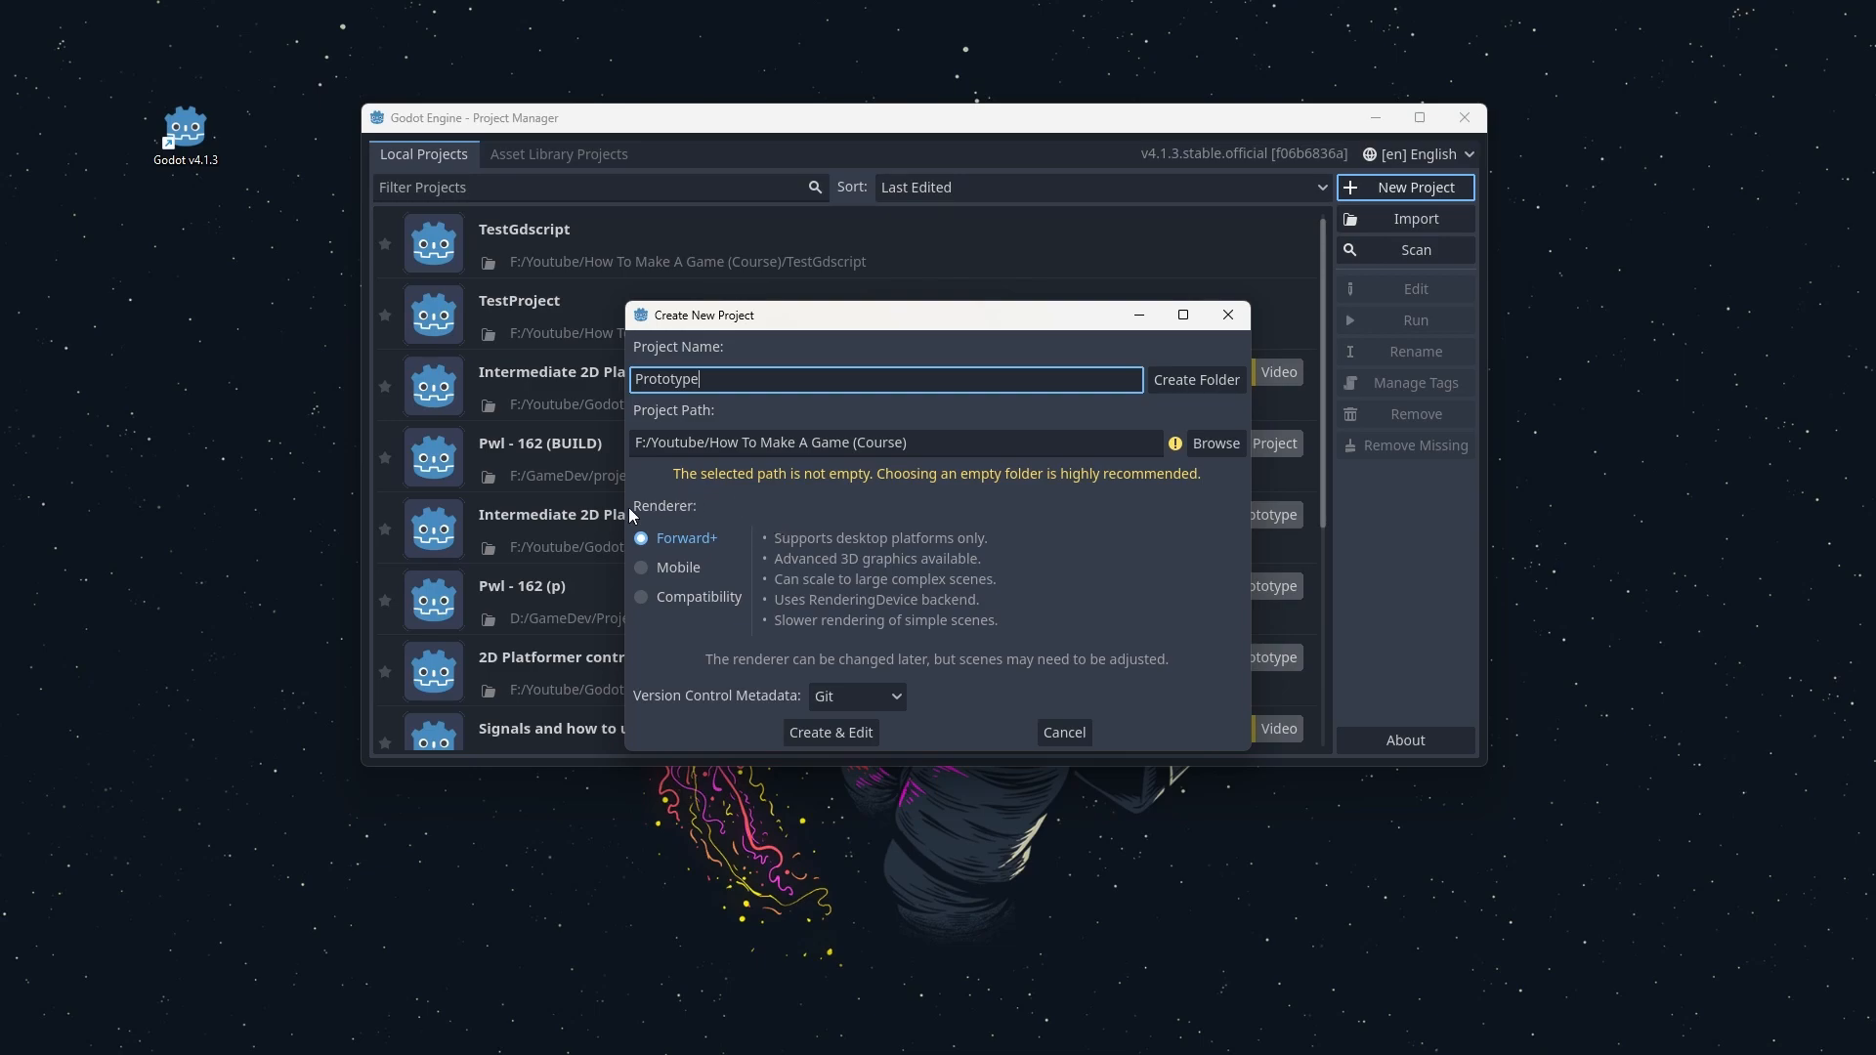
mouse_move(811, 629)
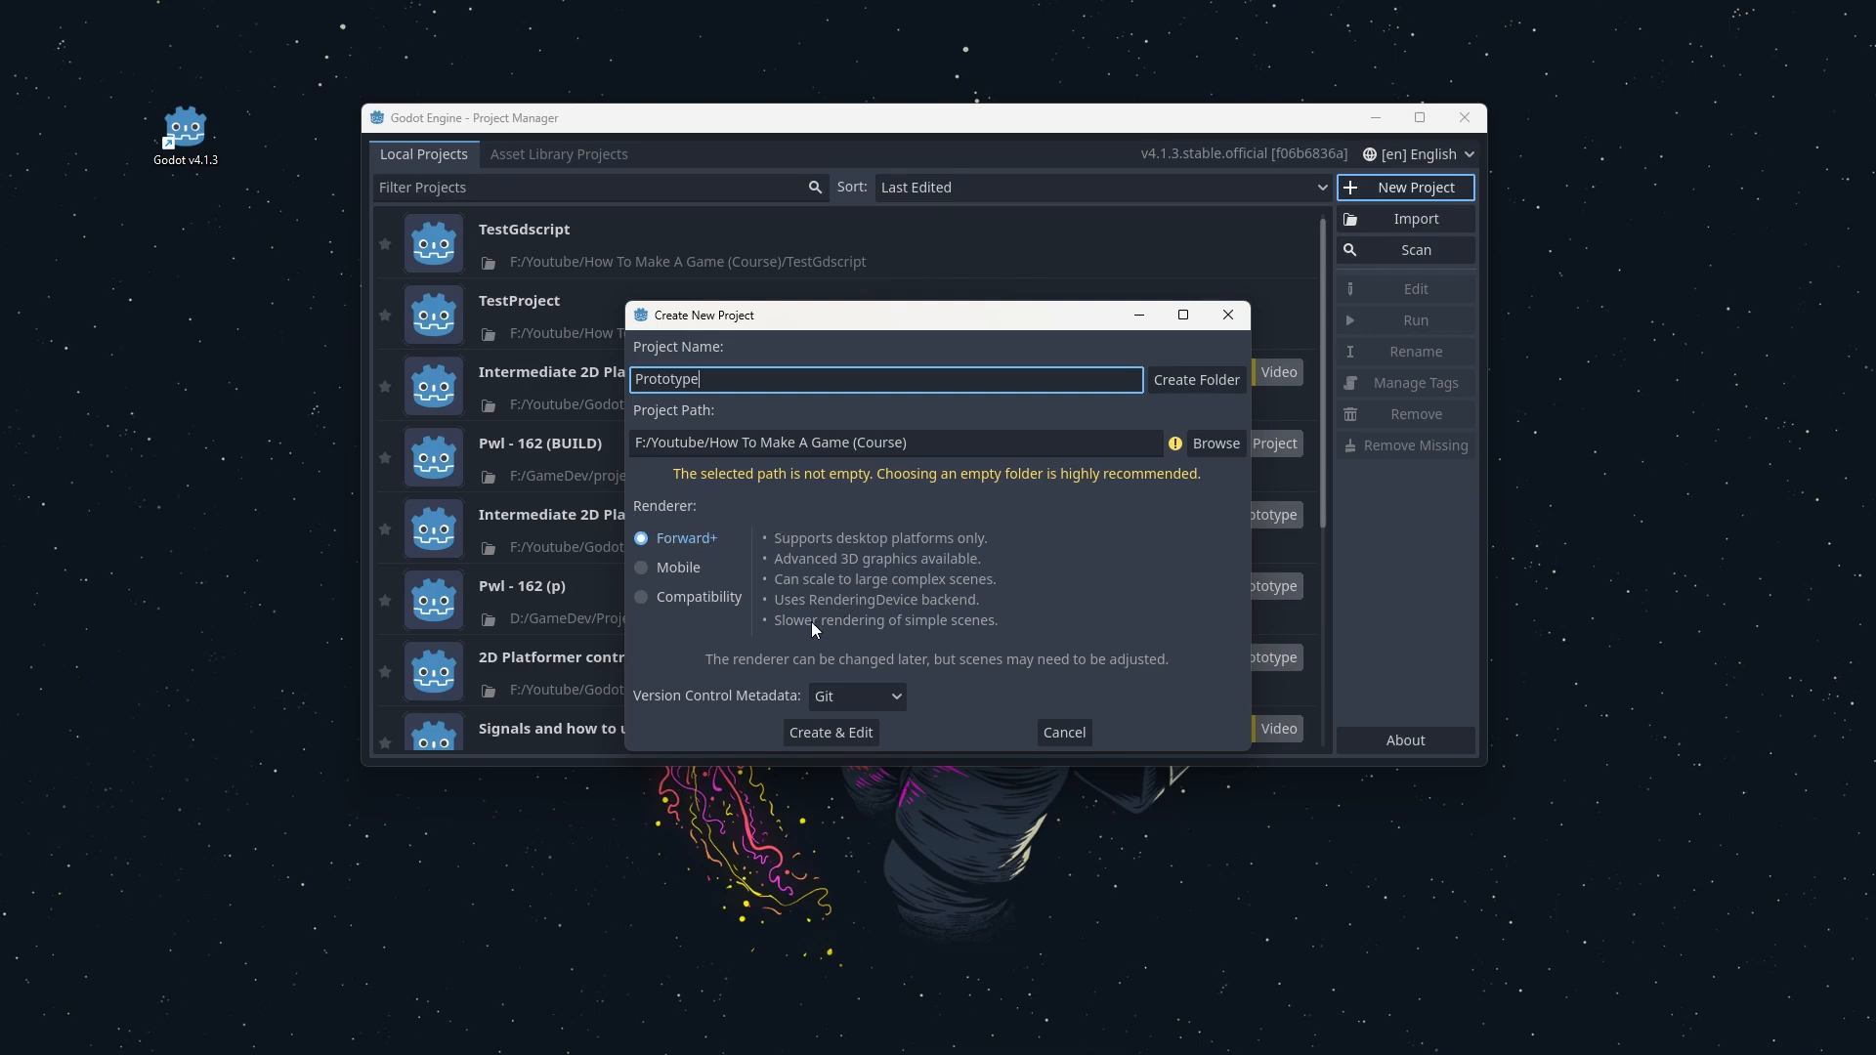
left_click(856, 695)
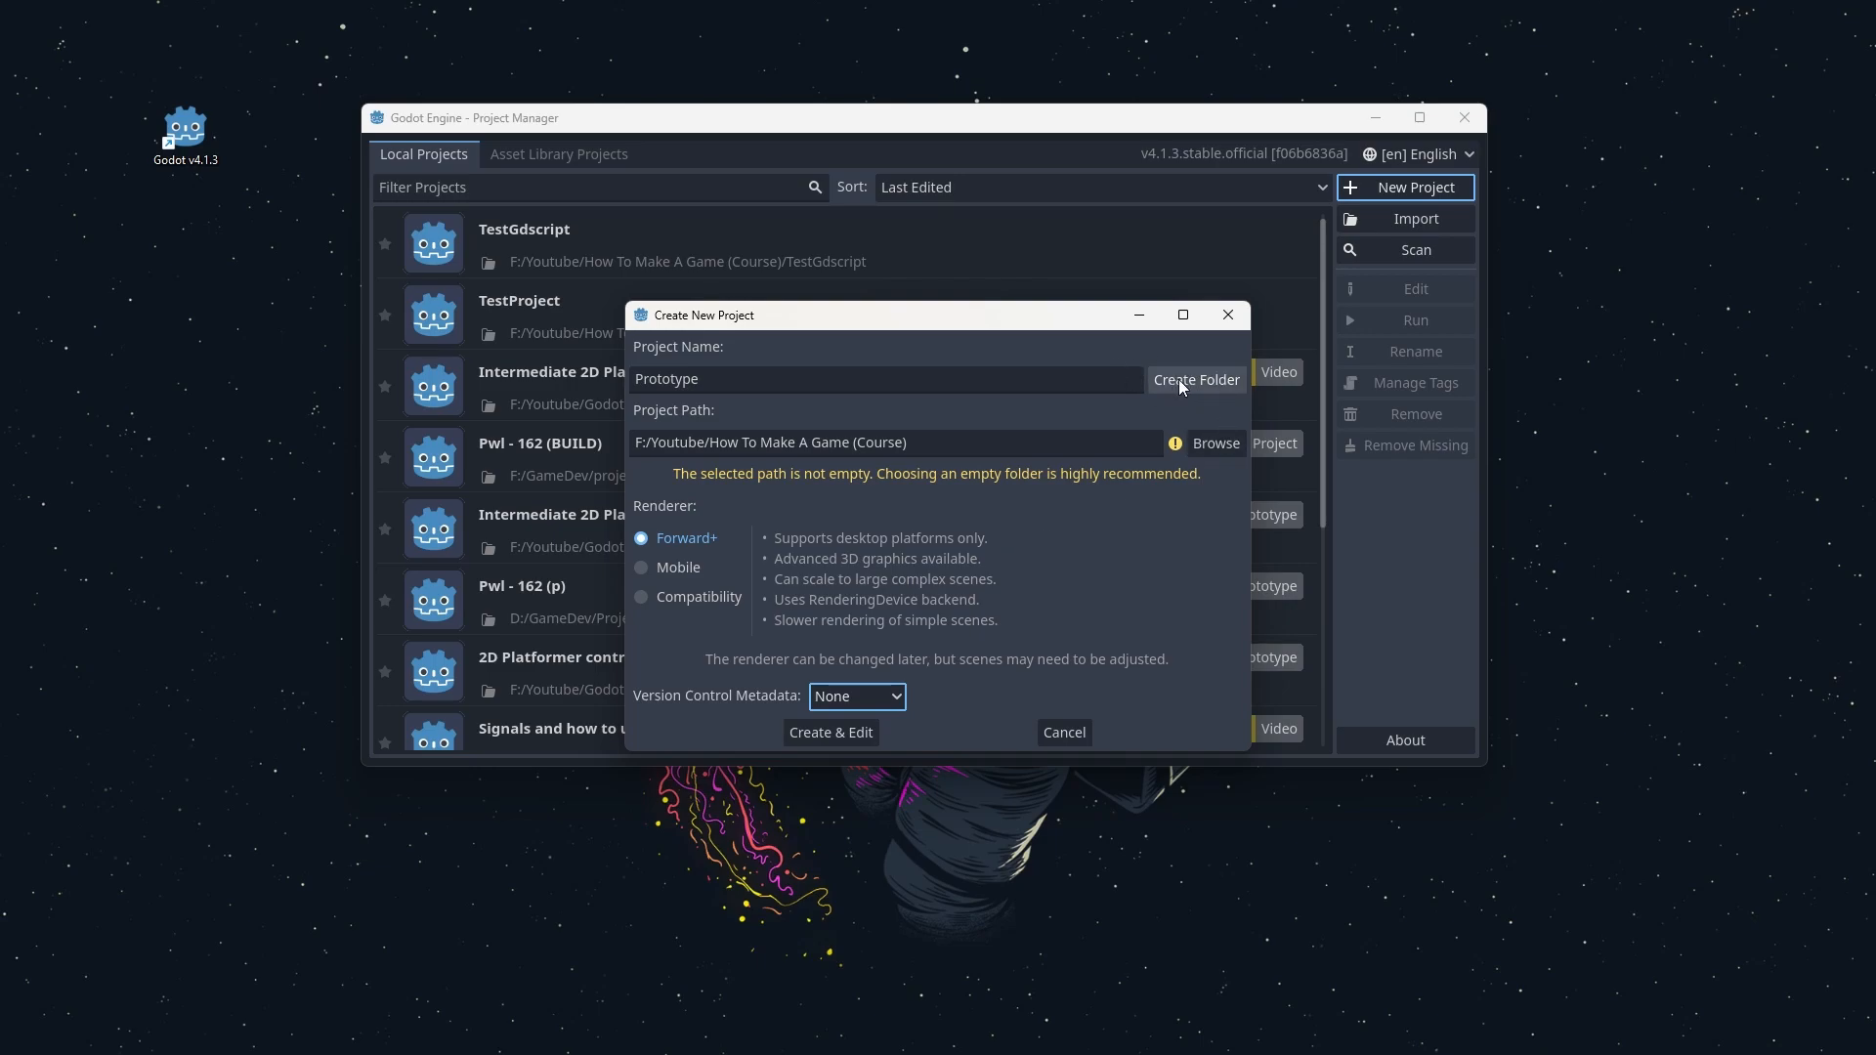
left_click(1193, 379)
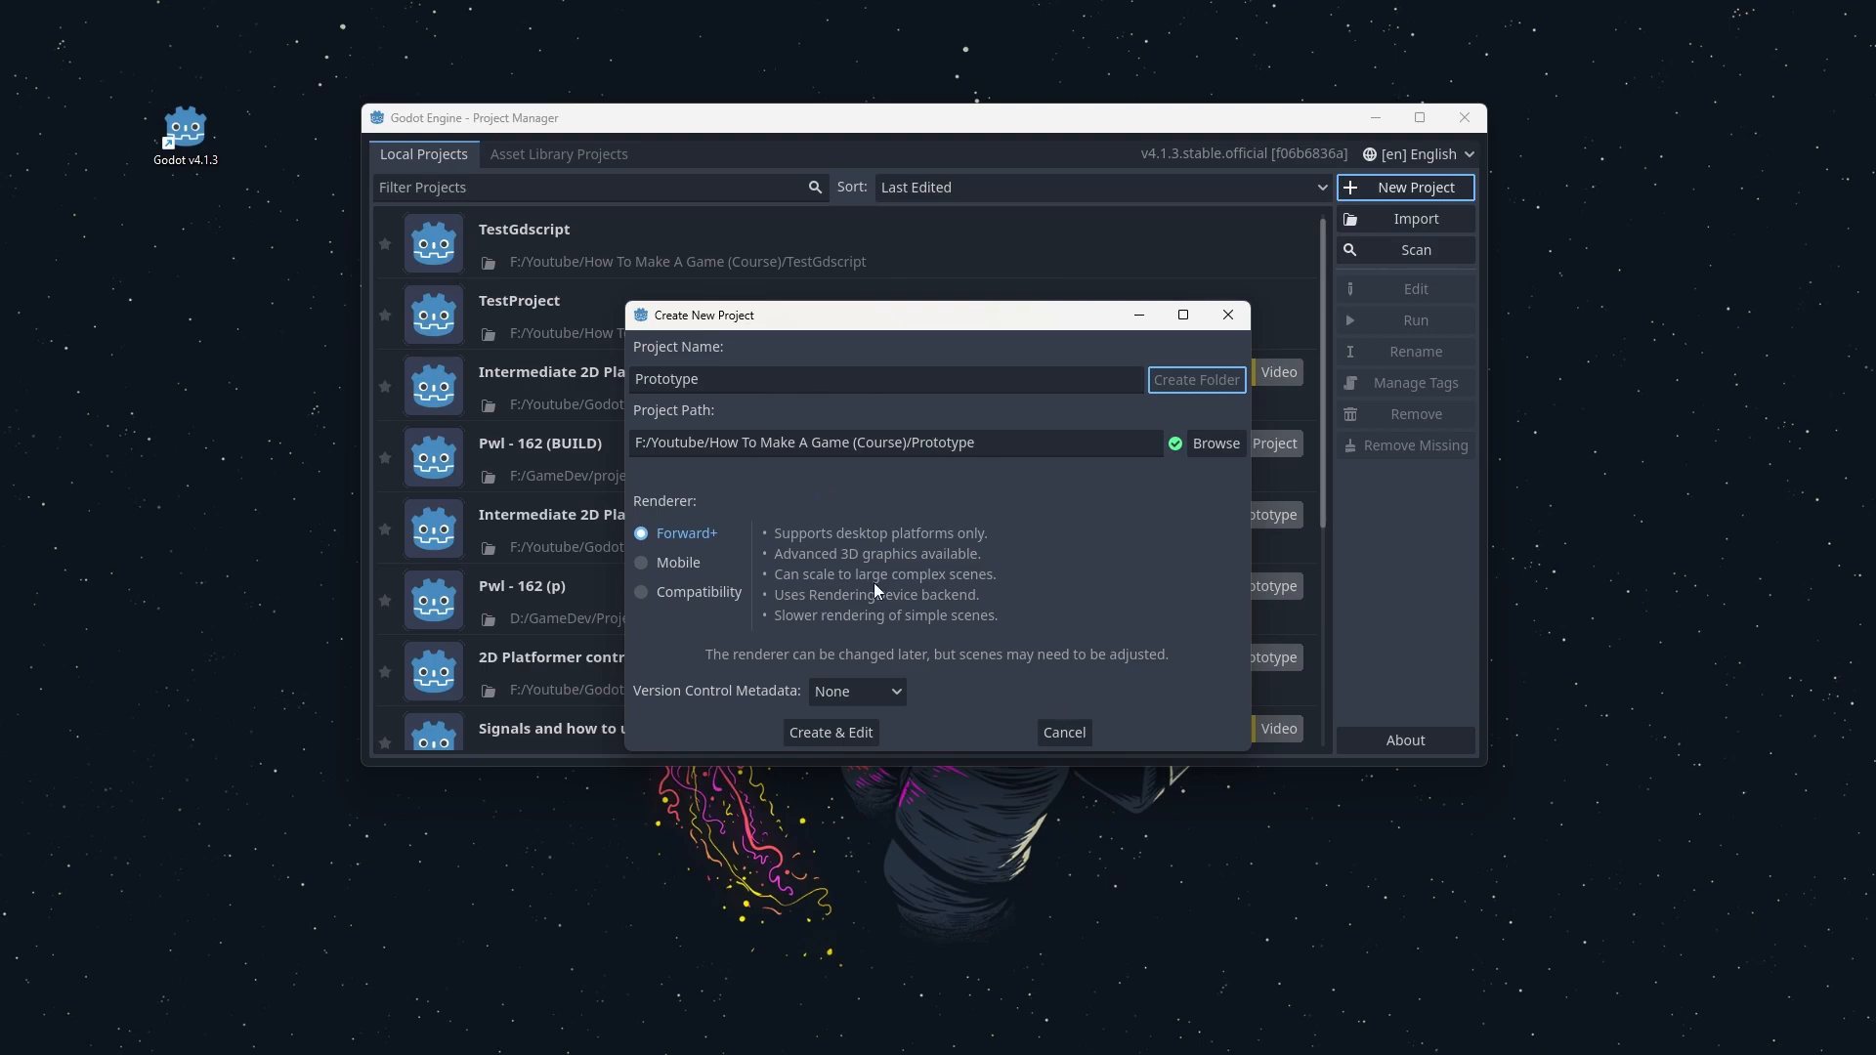
left_click(830, 732)
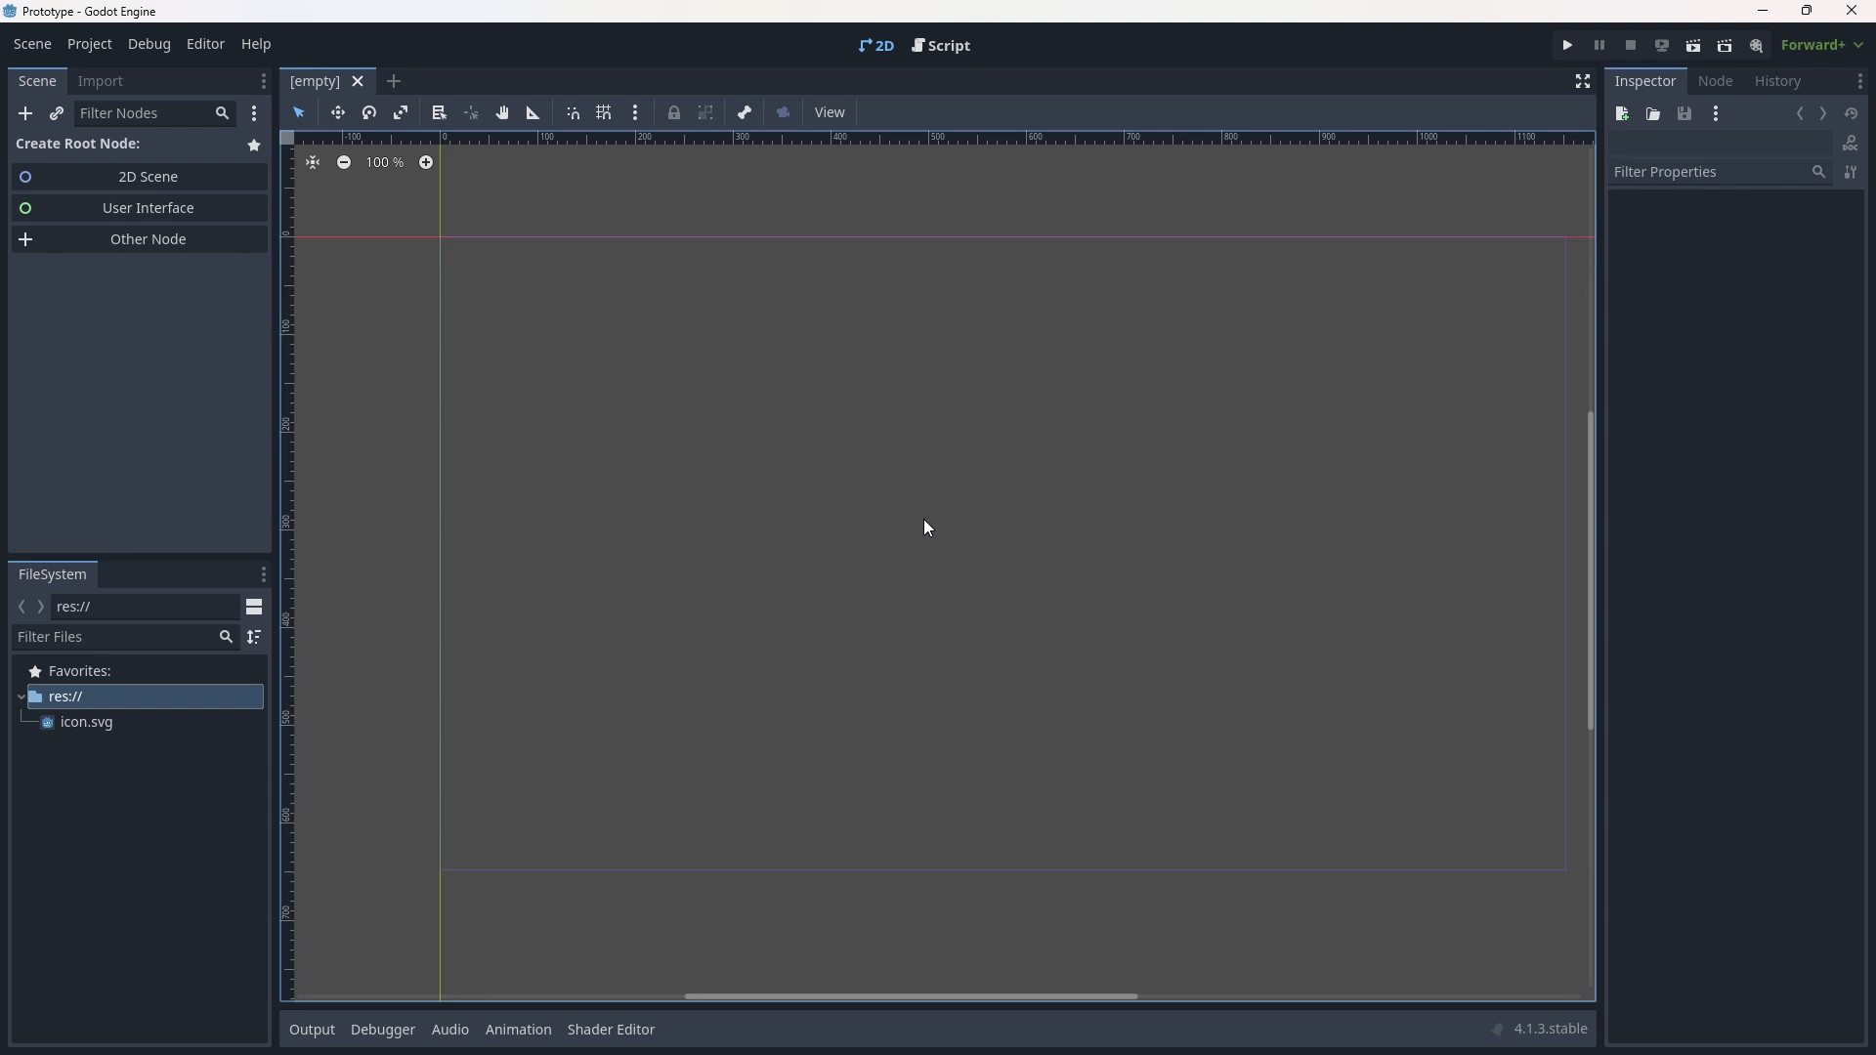
mouse_move(856, 420)
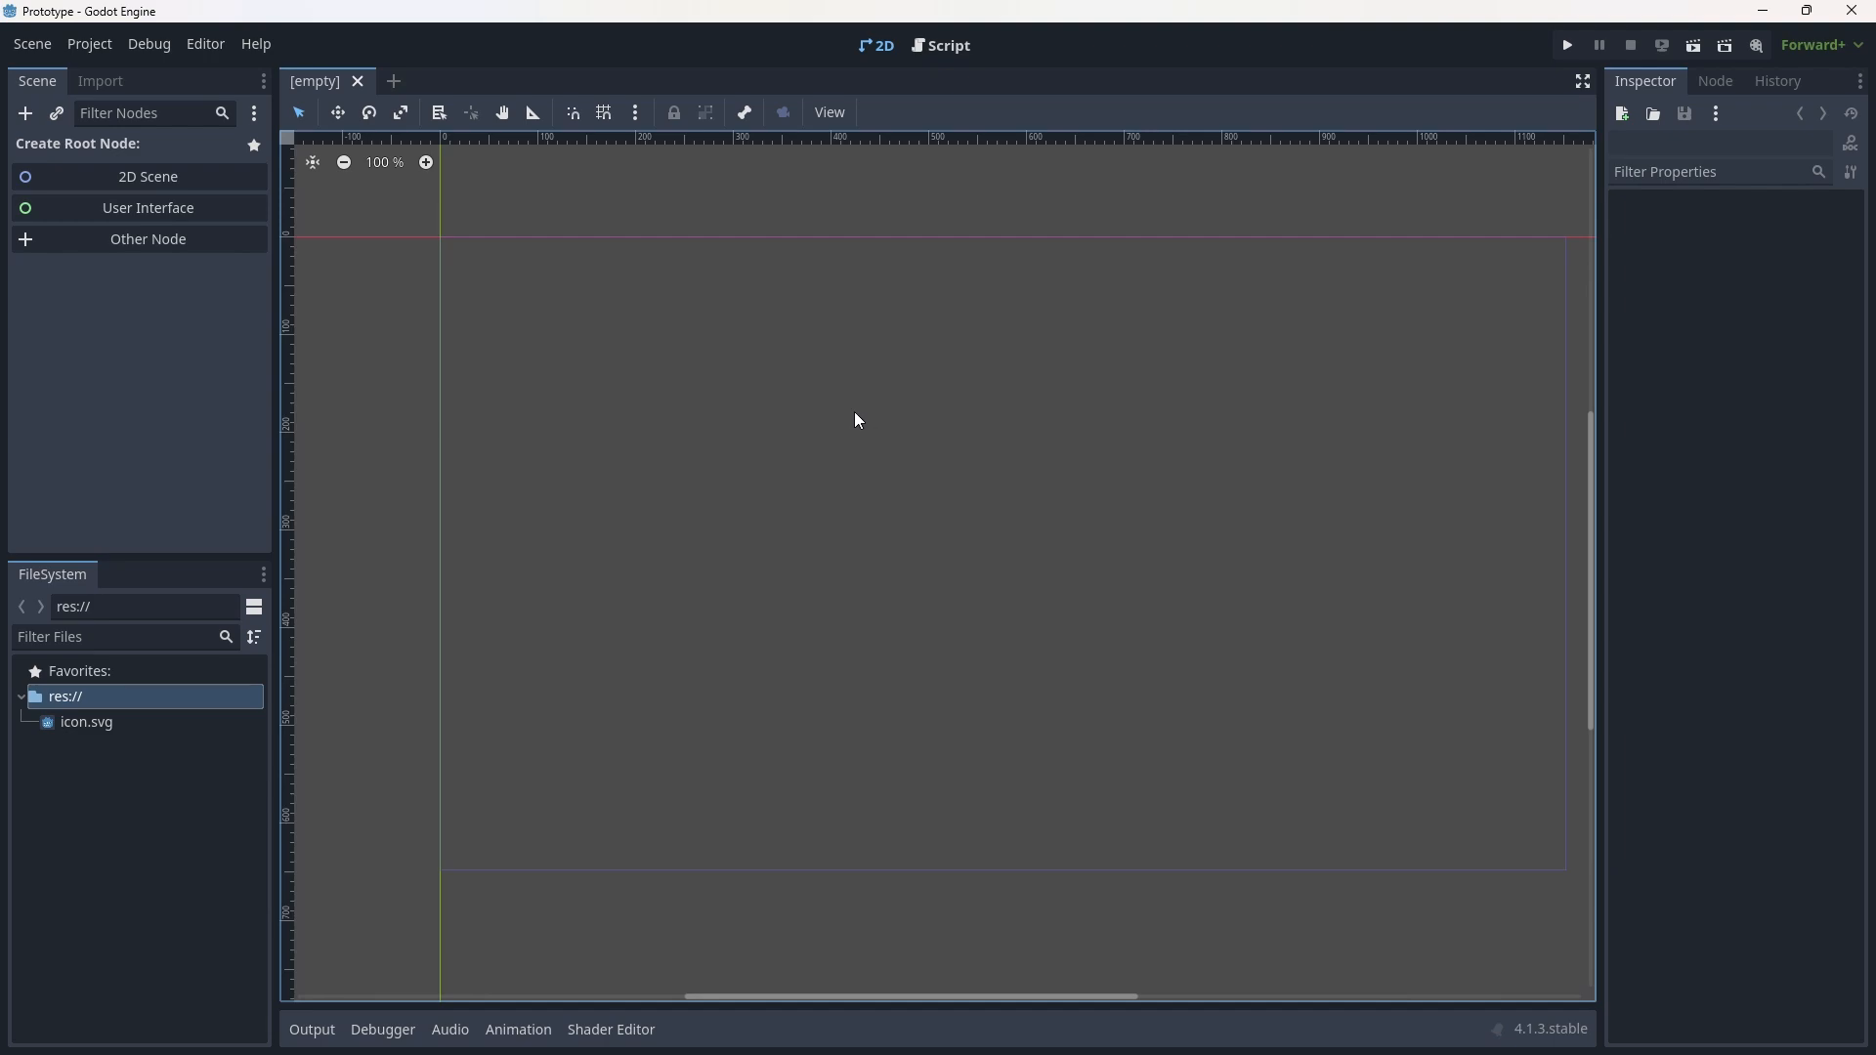
mouse_move(864, 420)
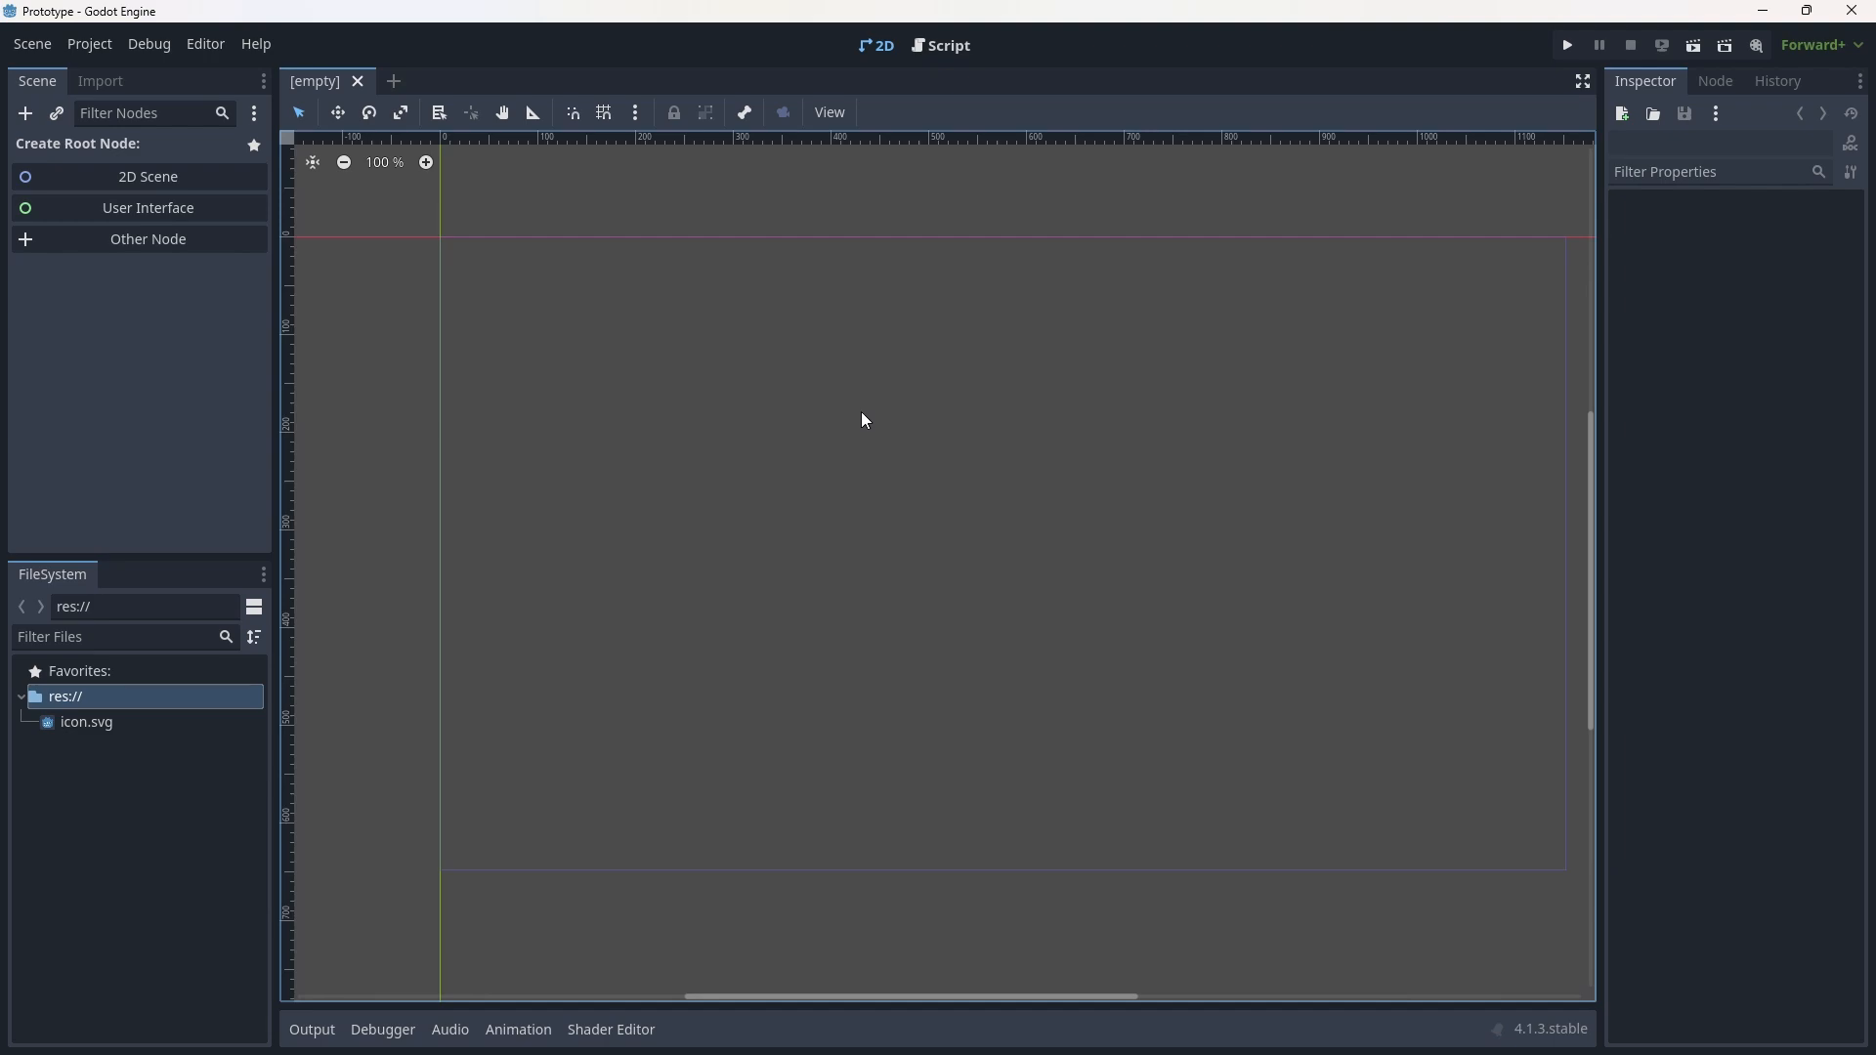
mouse_move(114, 52)
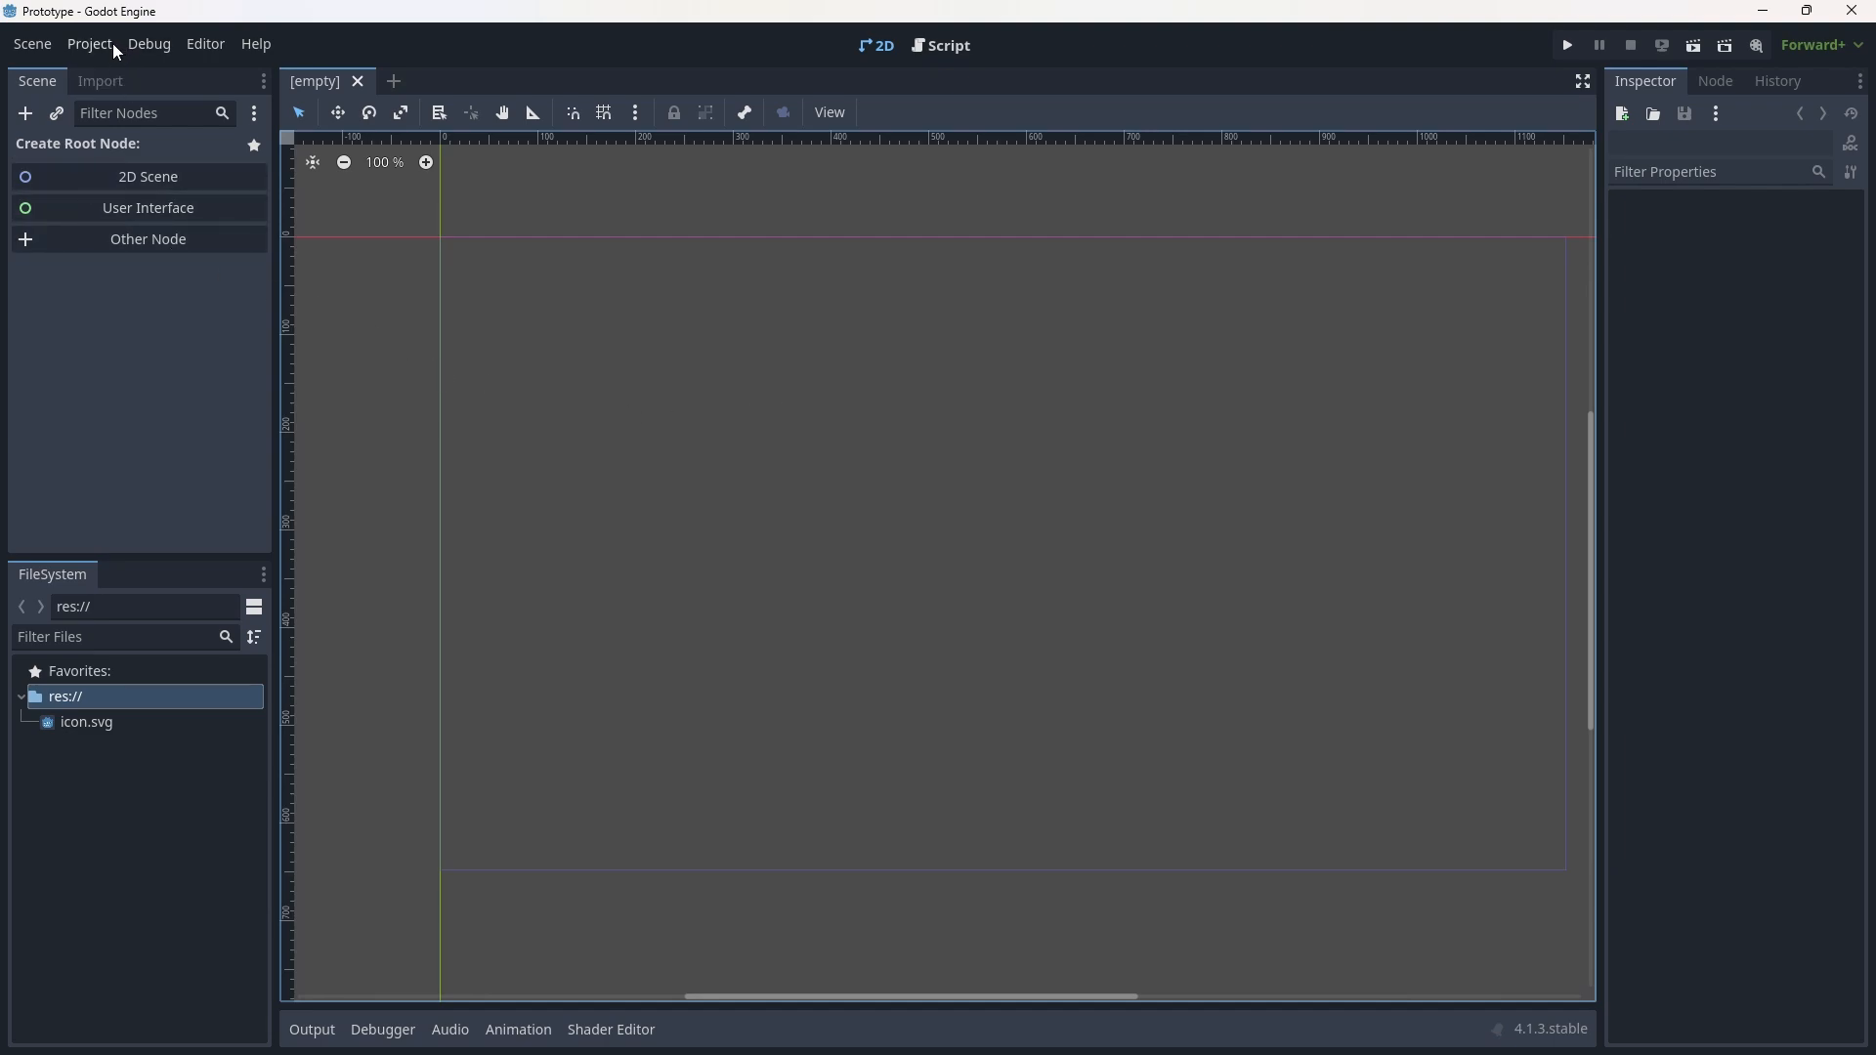
Open Project Settings from the Project menu.
left_click(147, 44)
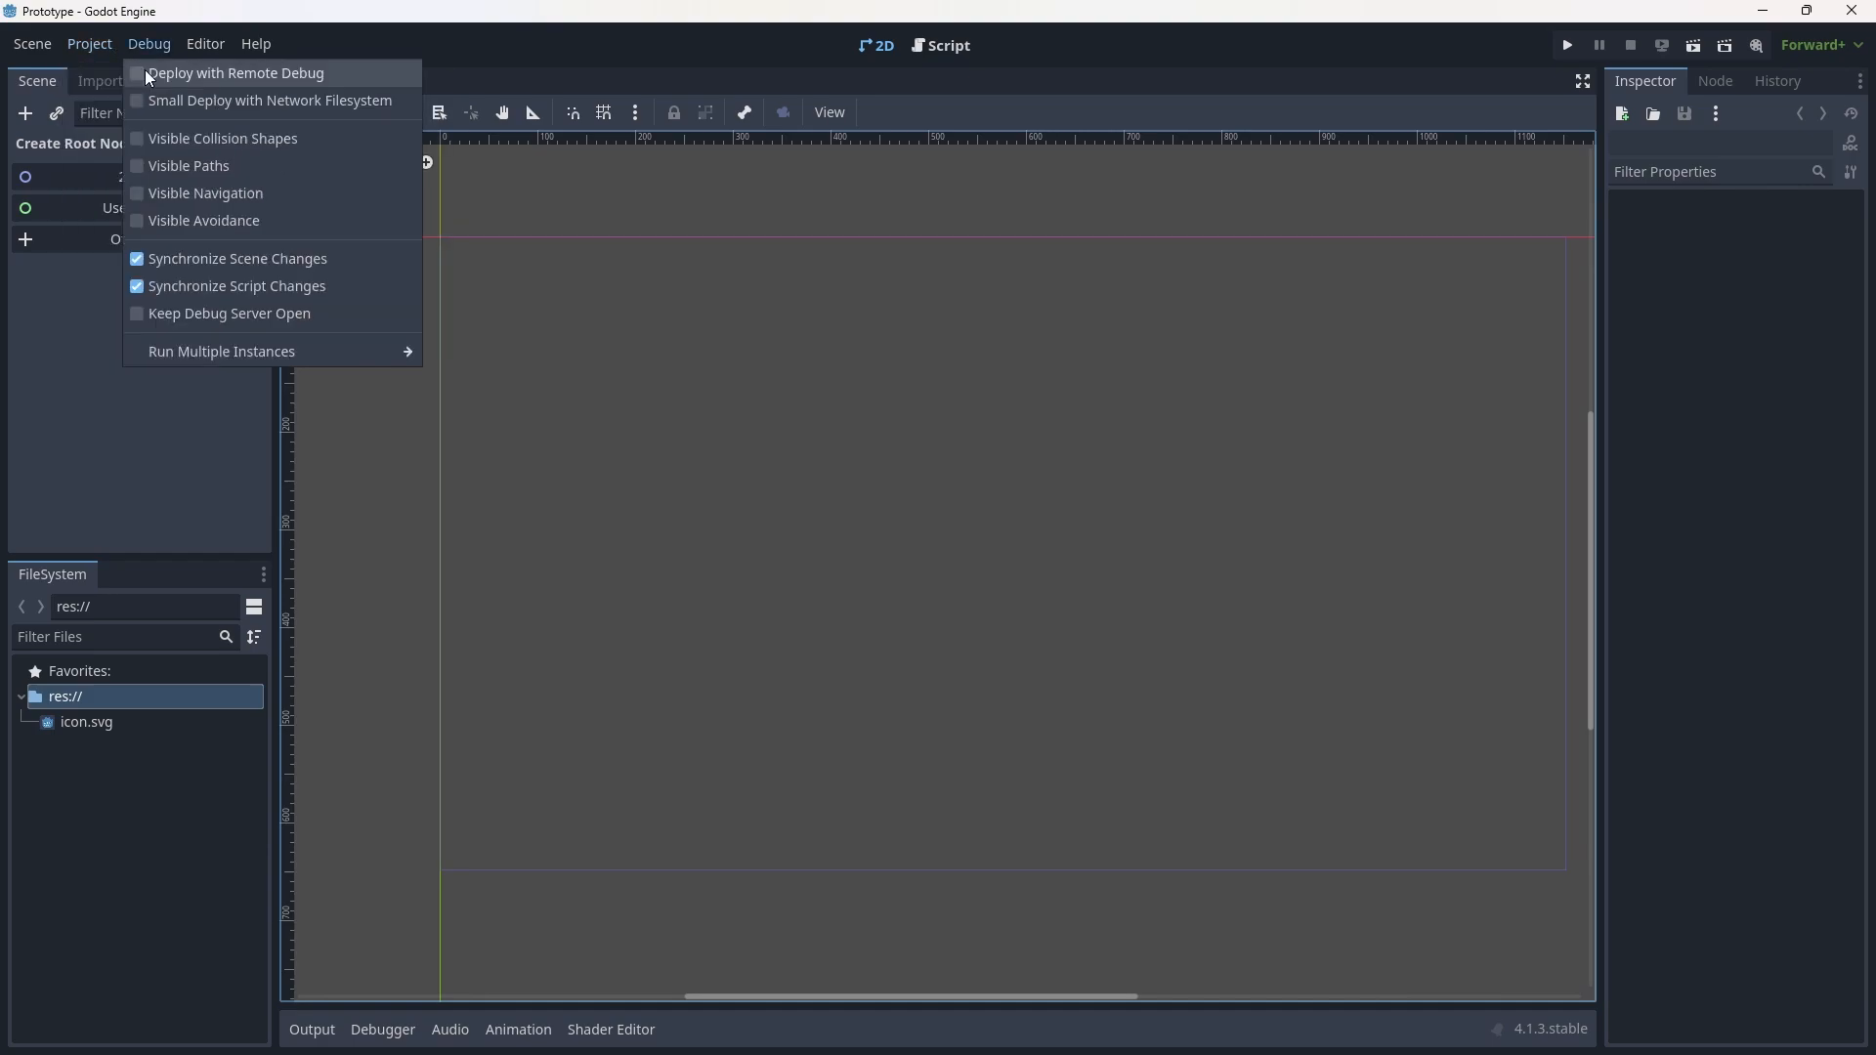
left_click(89, 44)
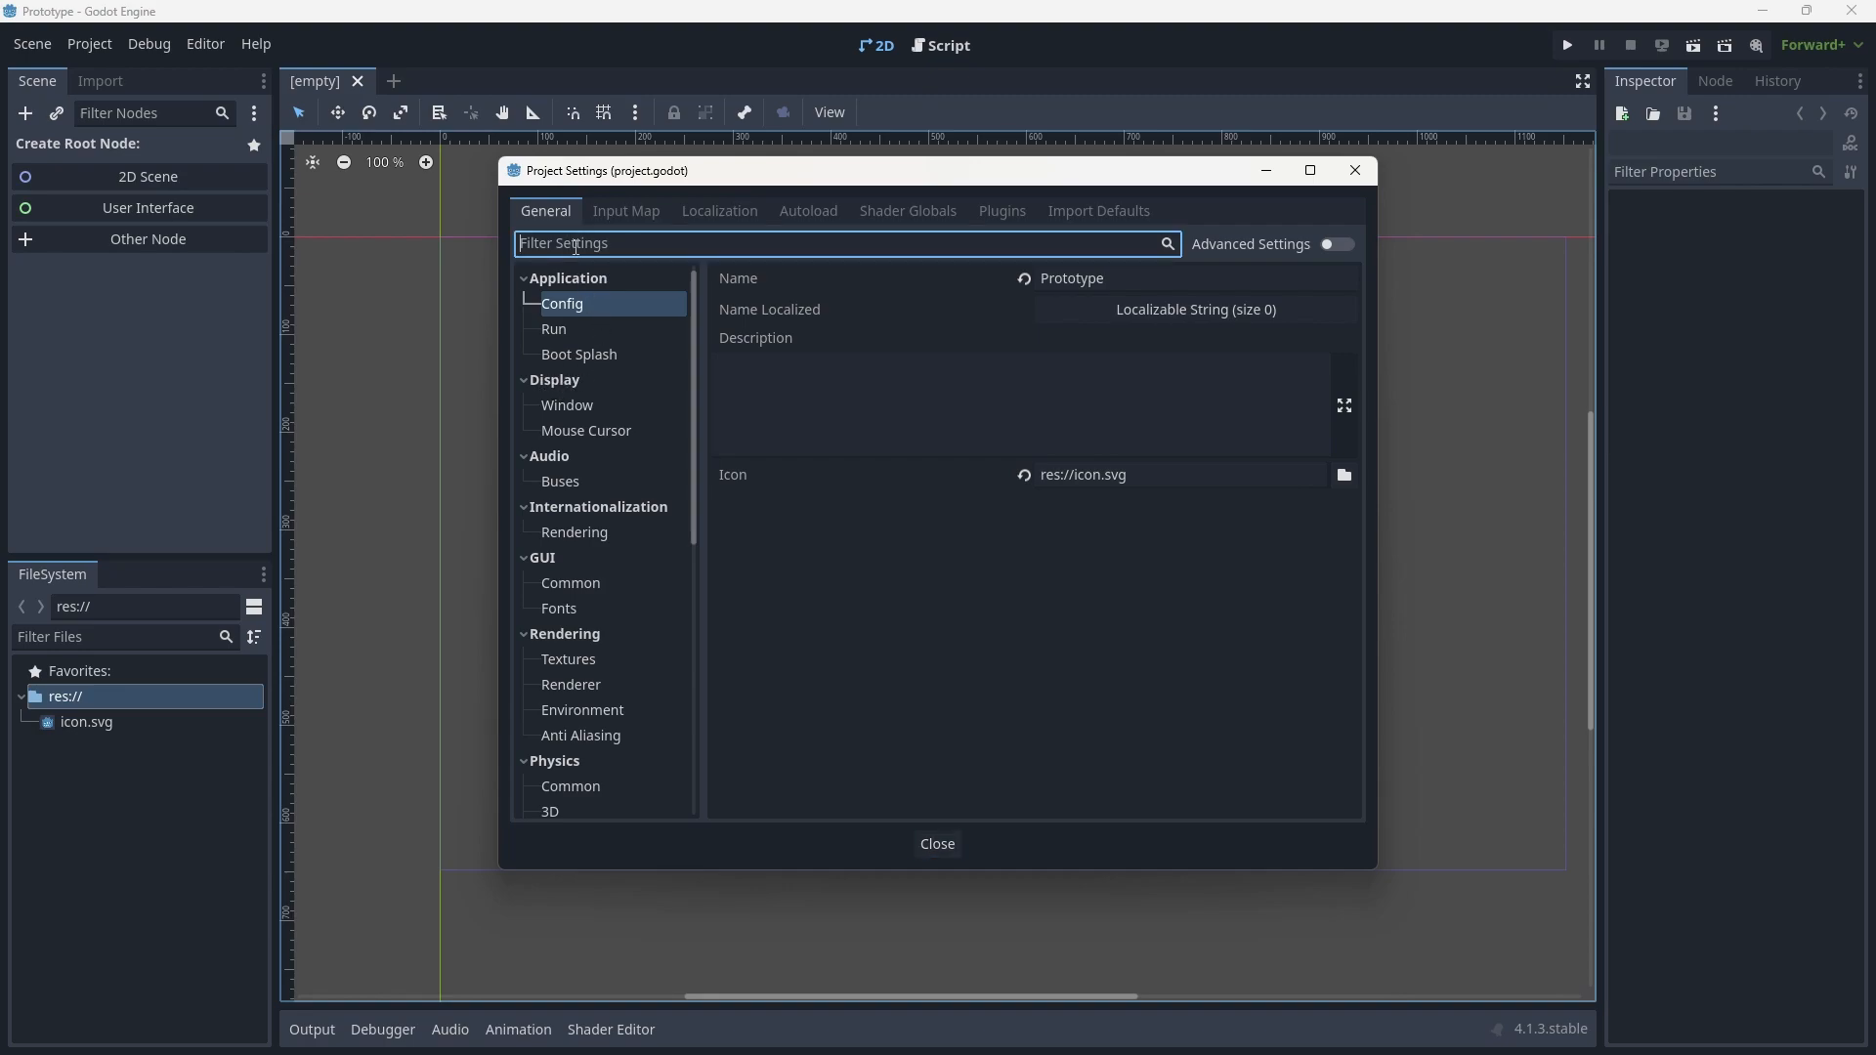
Show the Display > Window page of Project Settings.
left_click(566, 405)
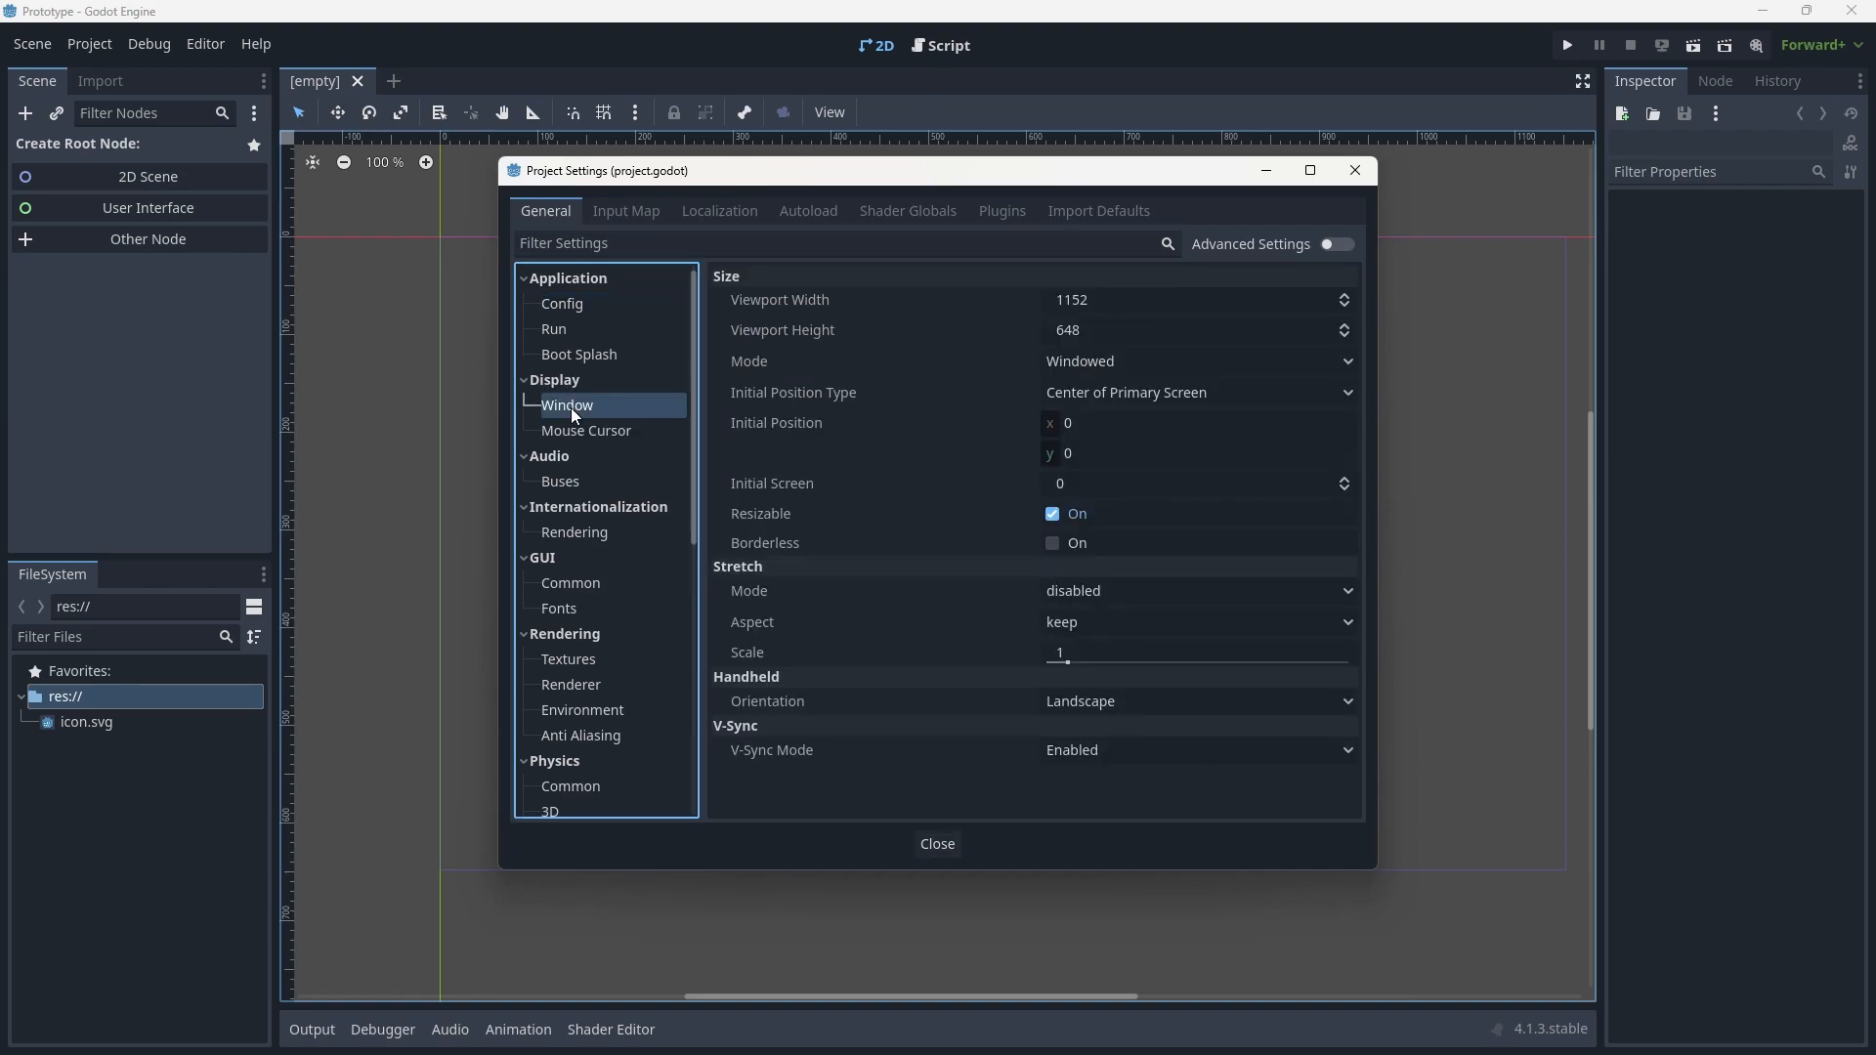
mouse_move(857, 314)
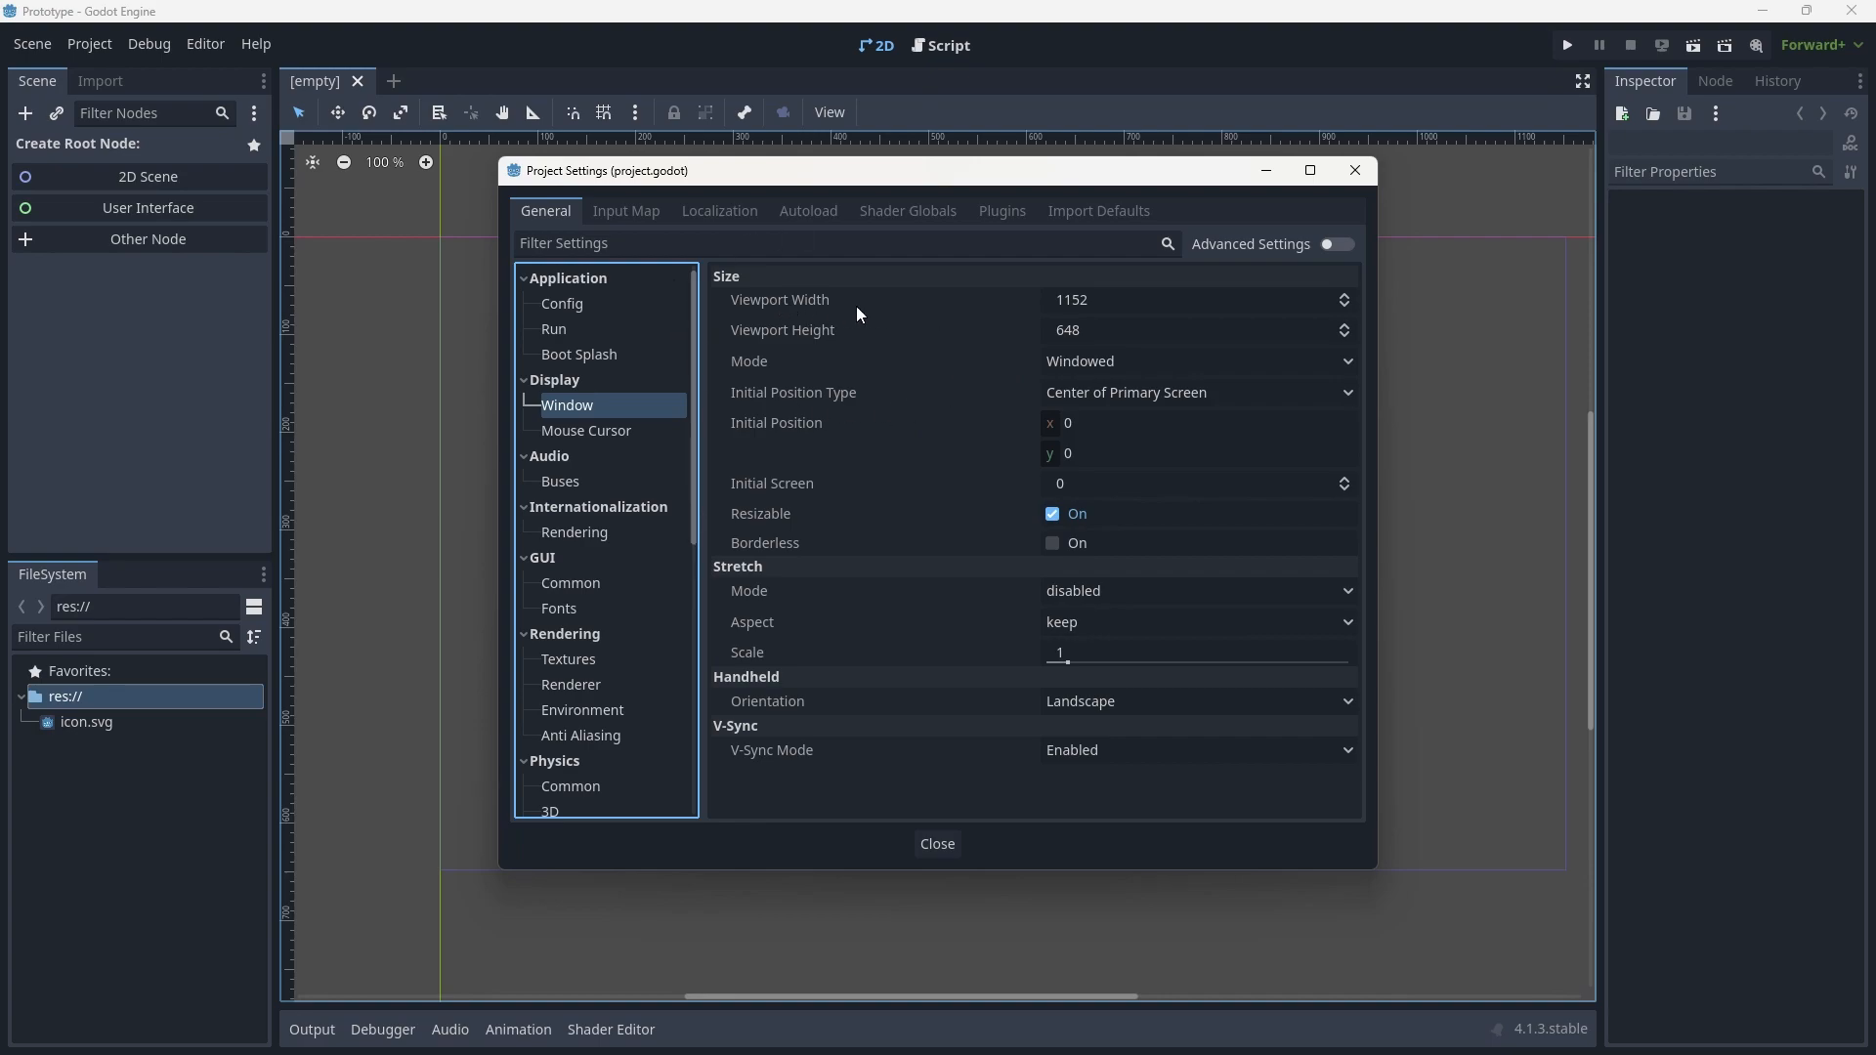
mouse_move(1088, 295)
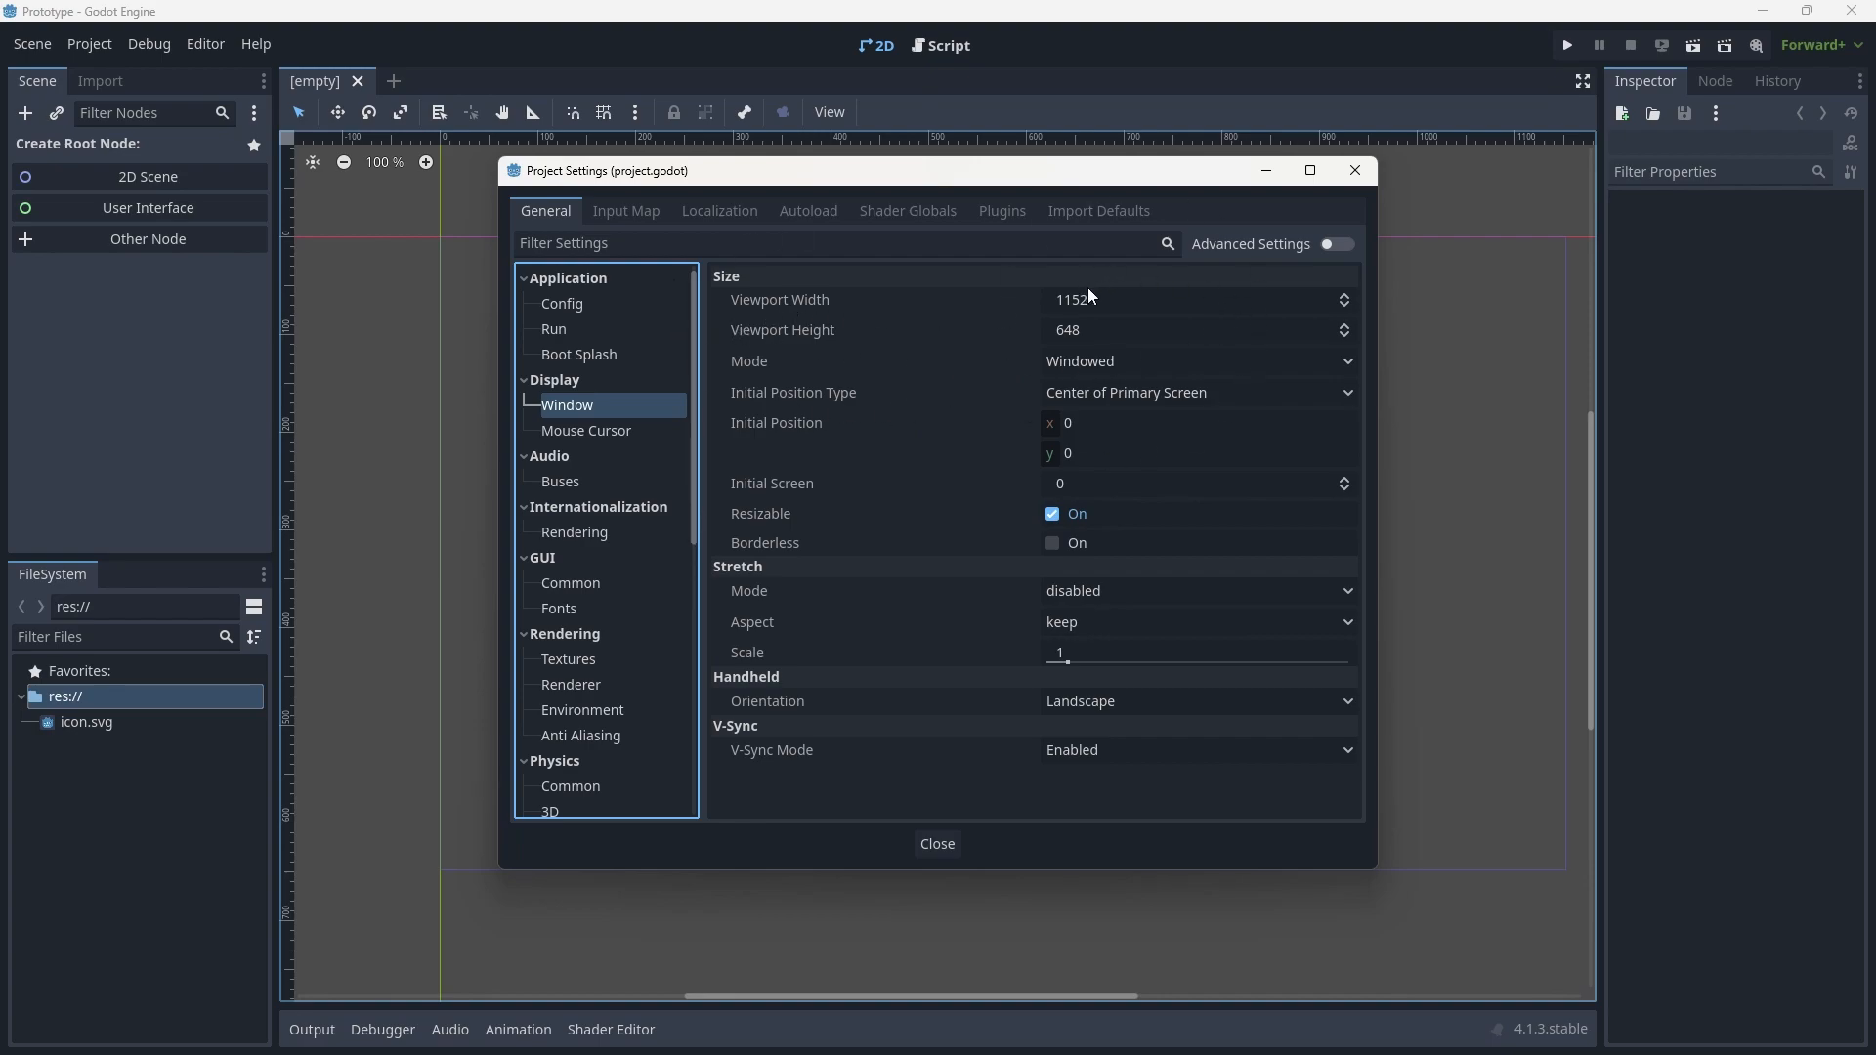
mouse_move(1070, 299)
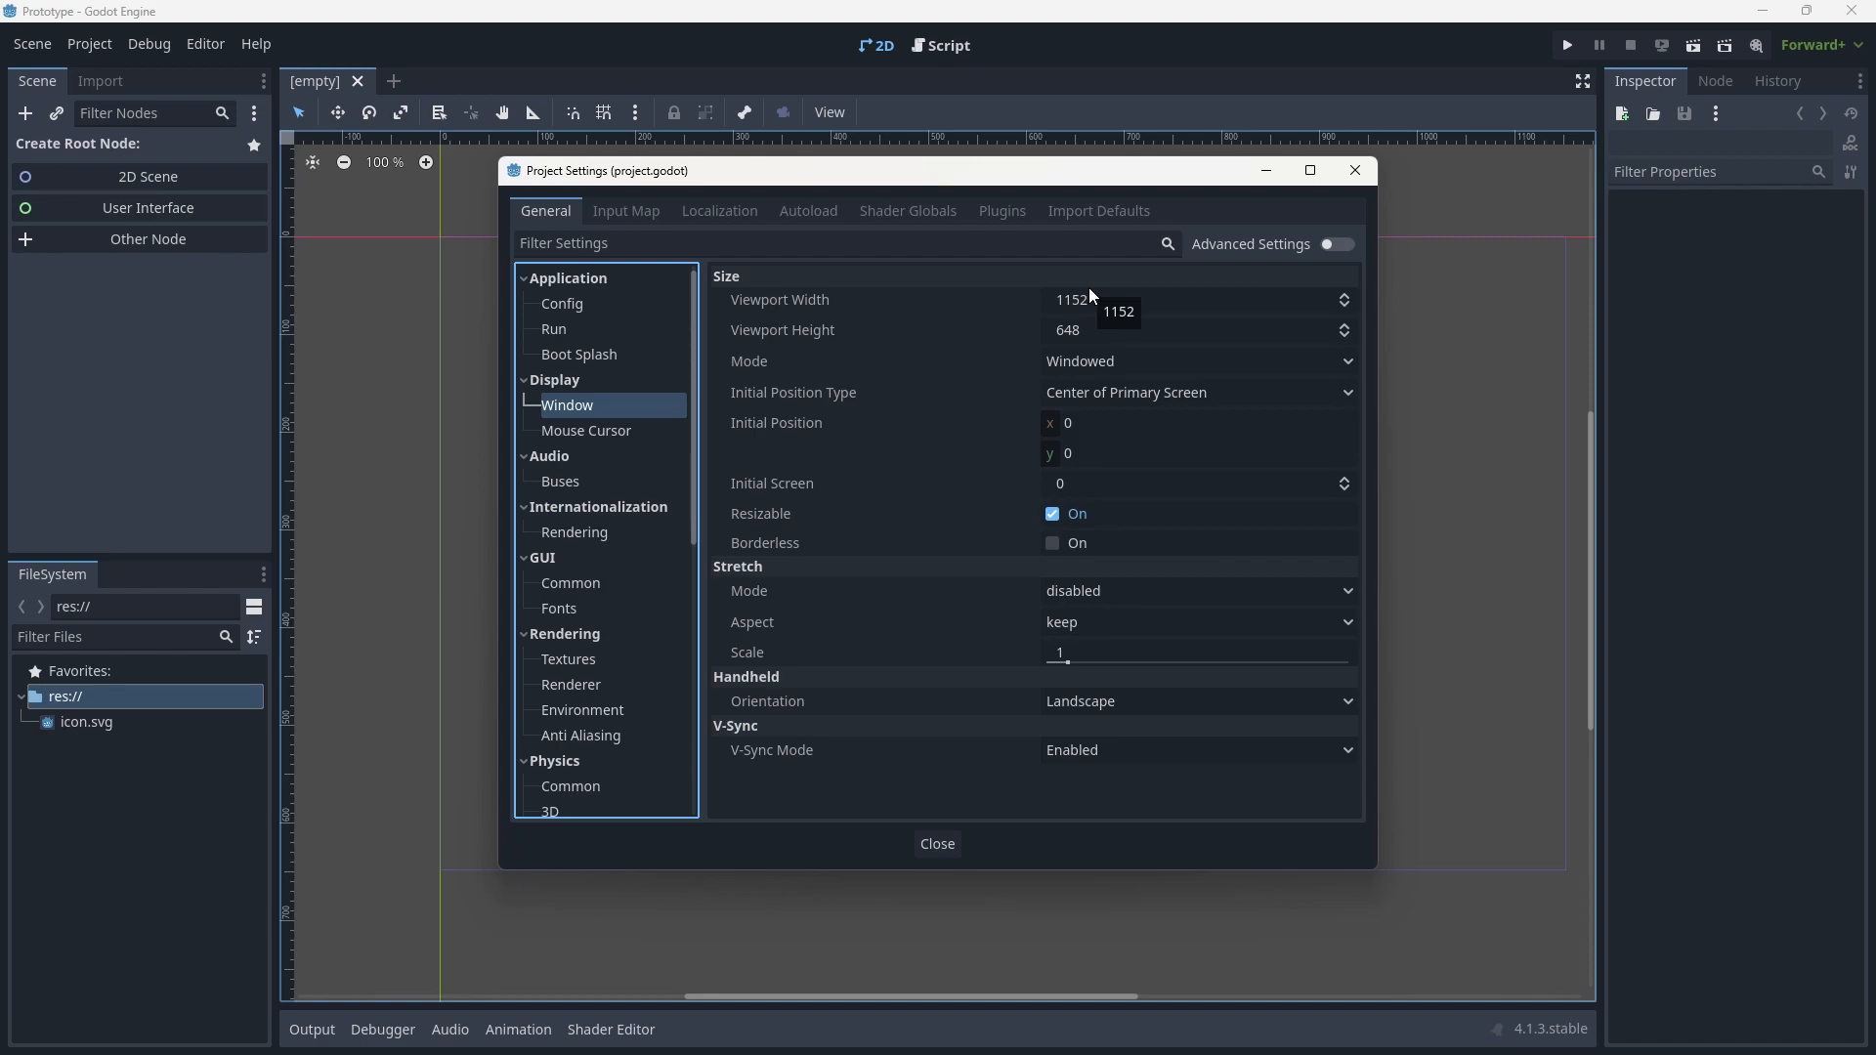
mouse_move(1115, 318)
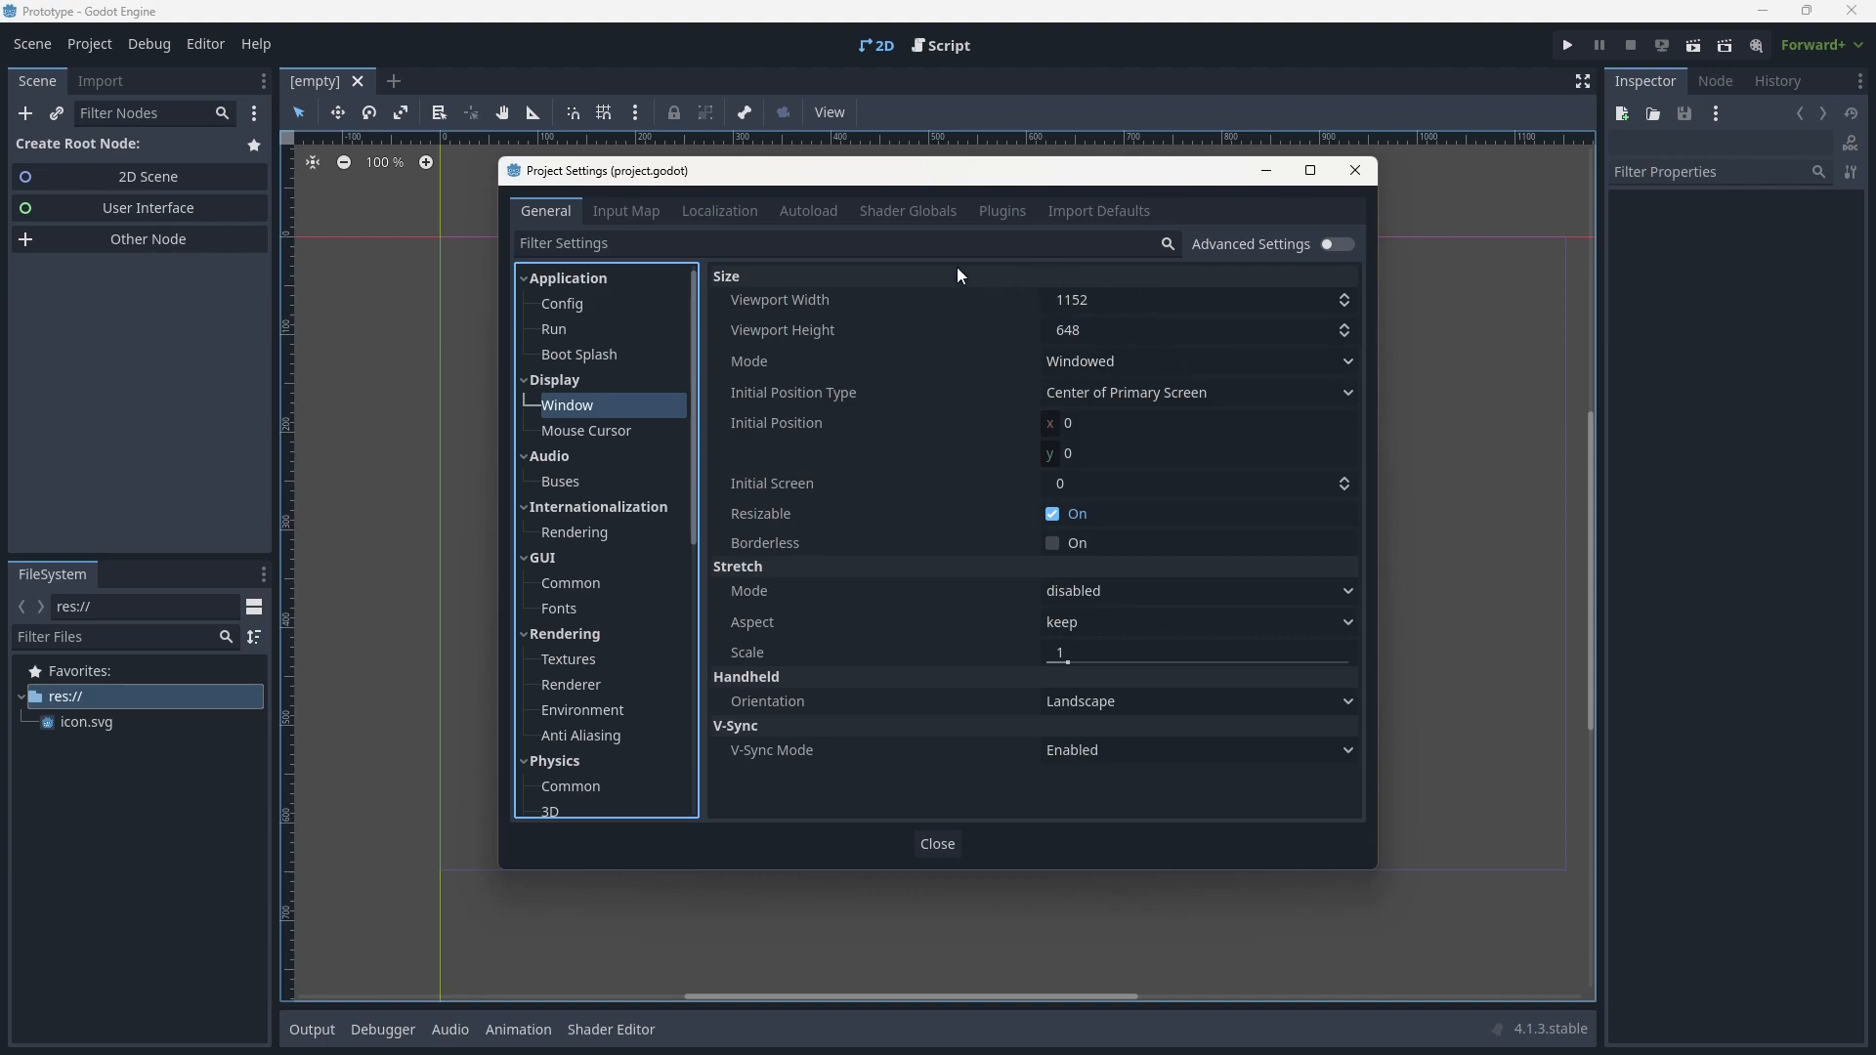
mouse_move(958, 274)
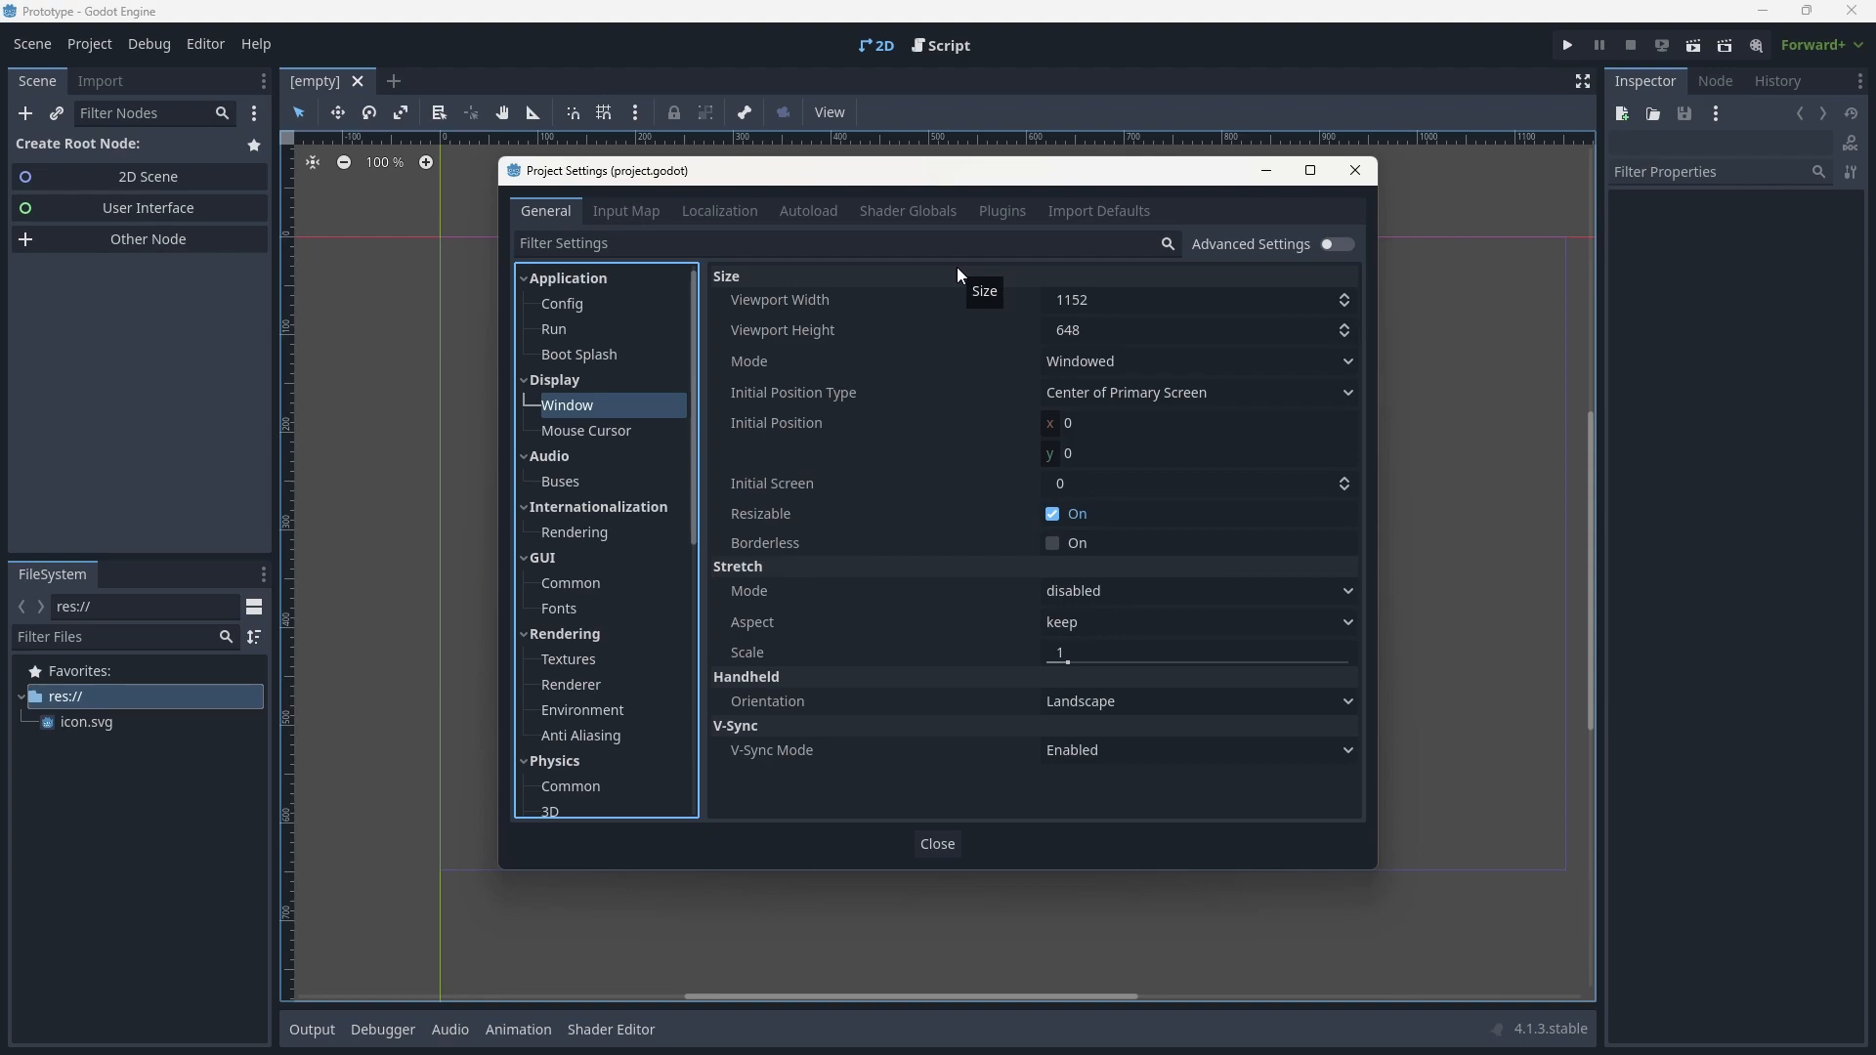
mouse_move(998, 320)
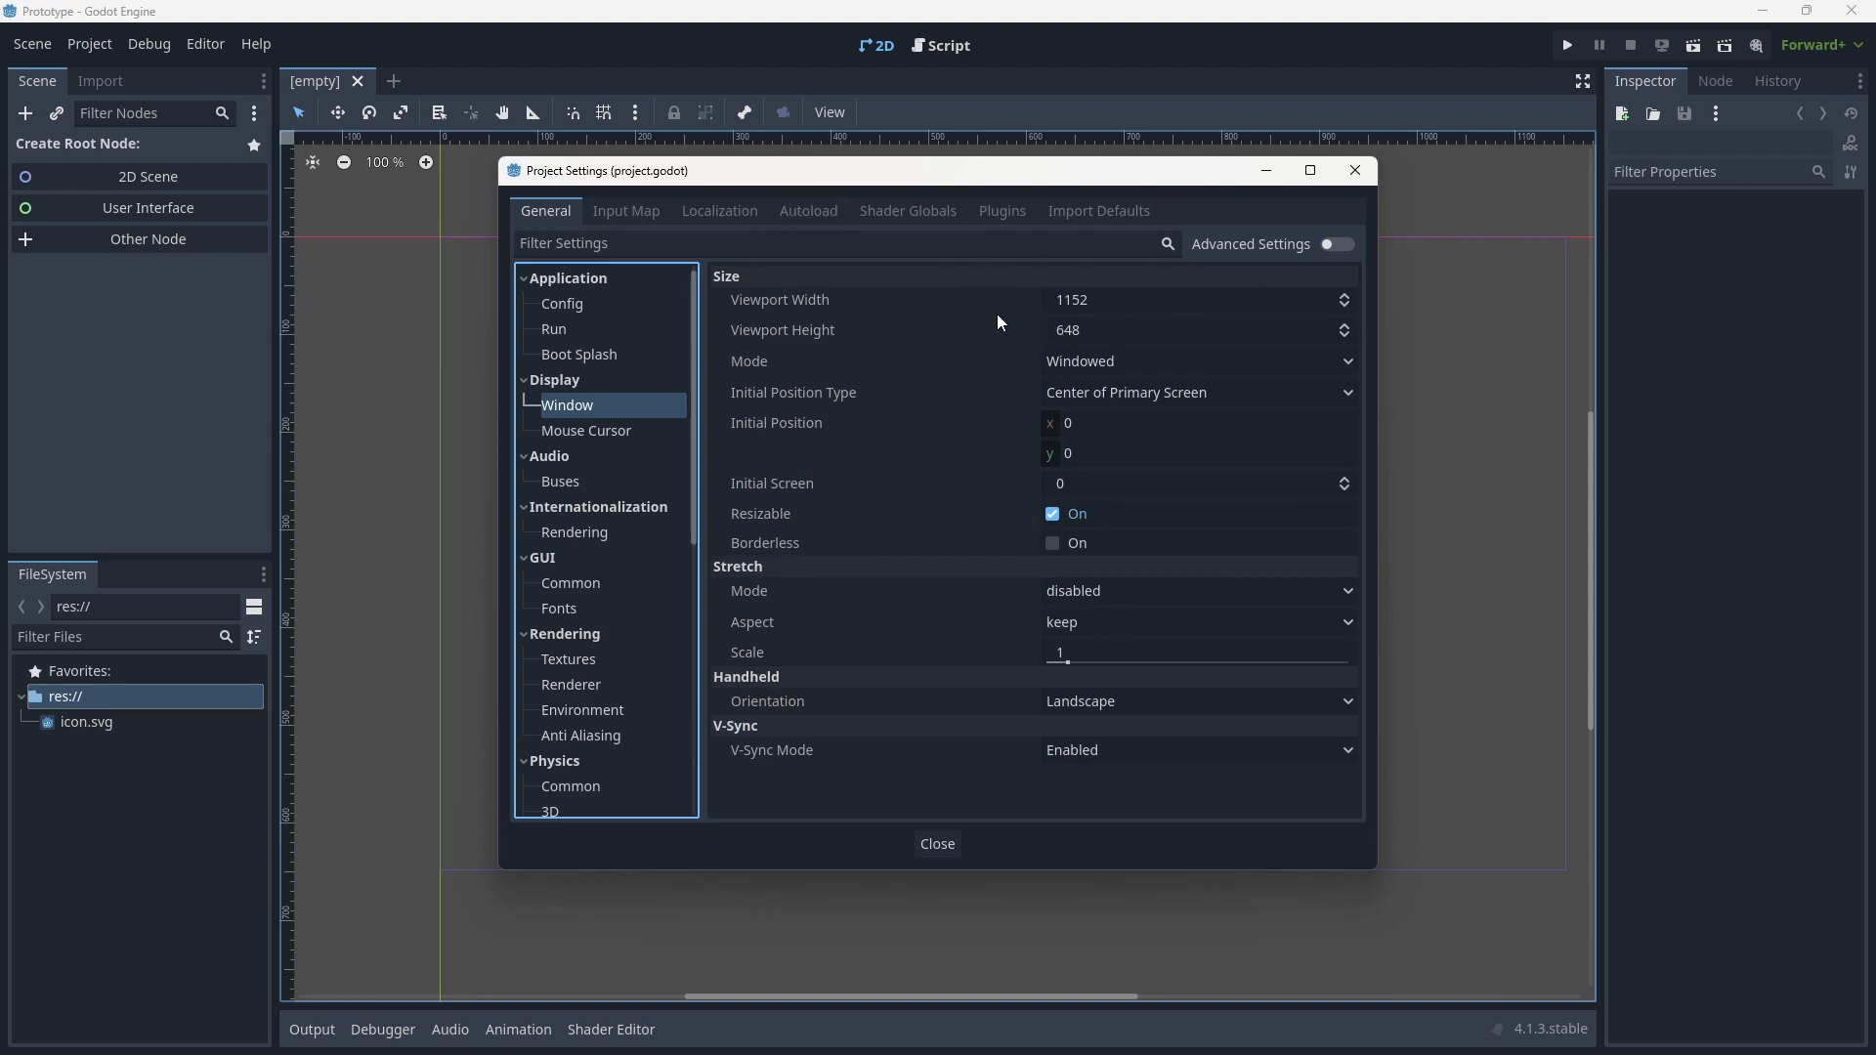
Set the viewport to 640×360 with stretch mode canvas_items and stretch aspect keep.
left_click(1196, 299)
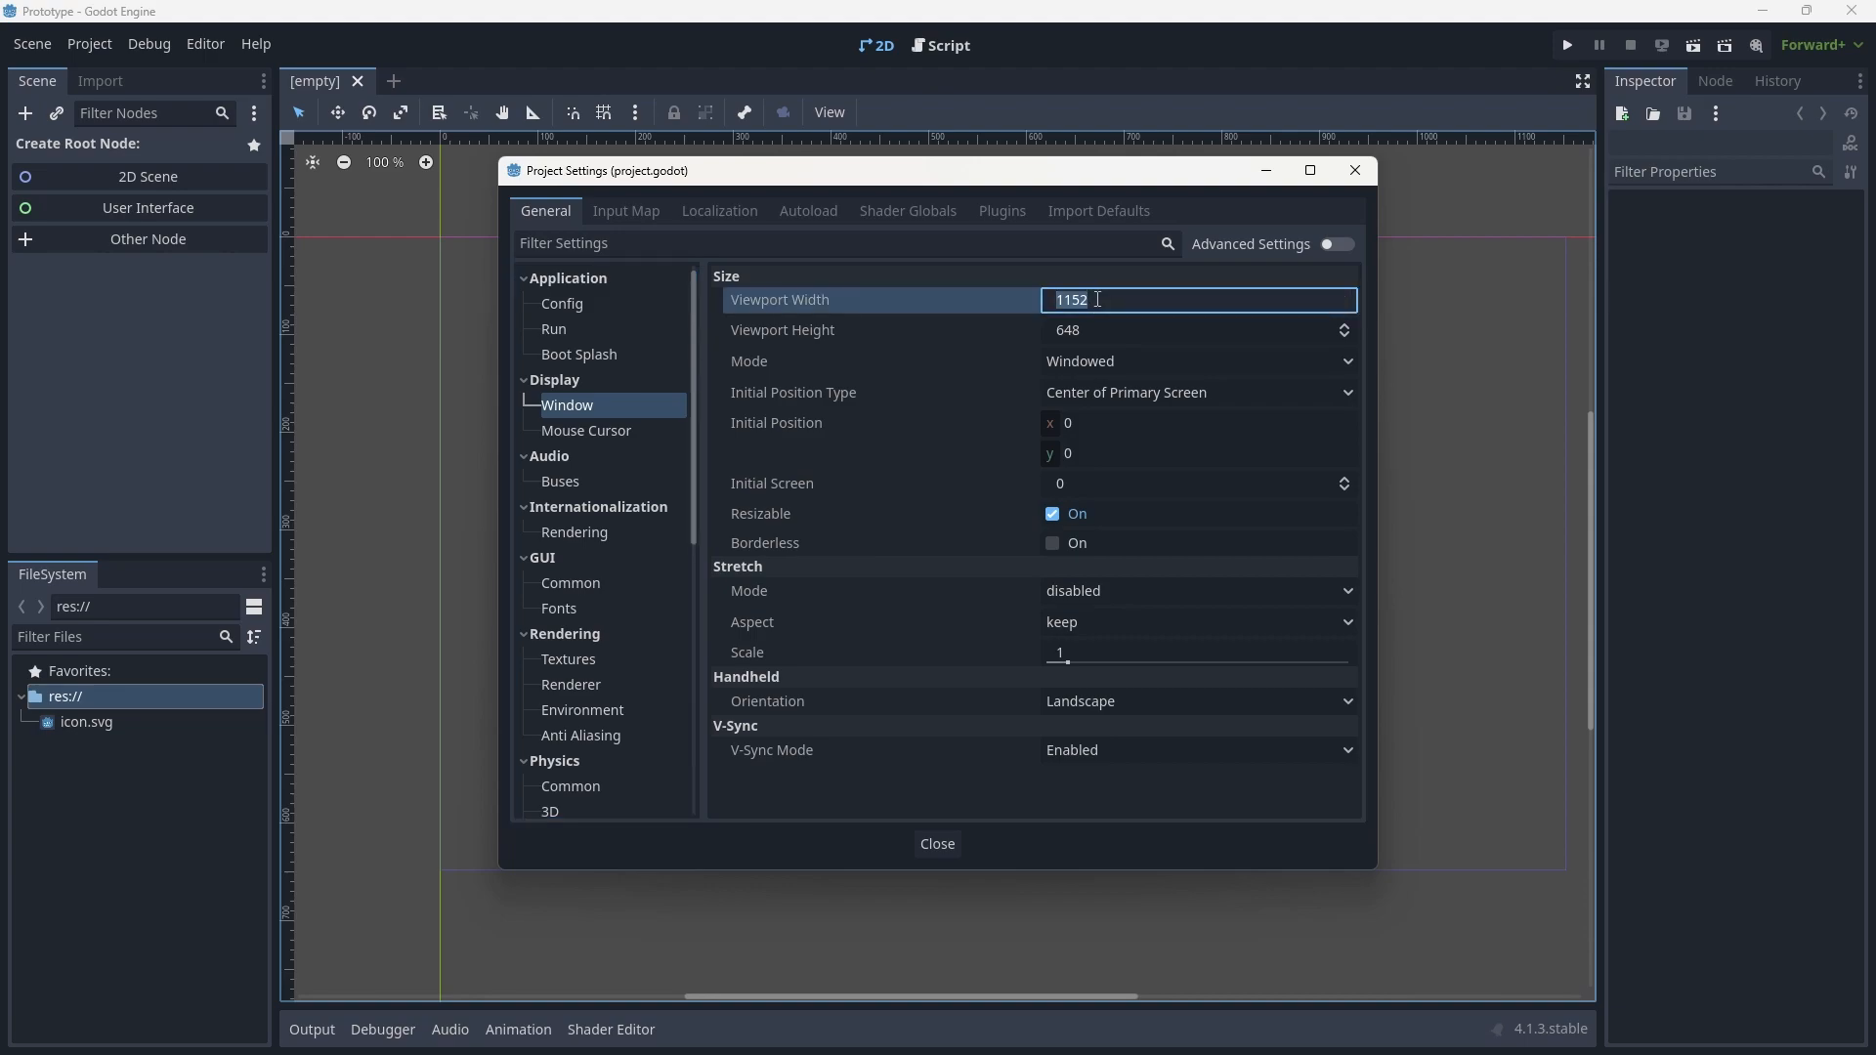
type("640")
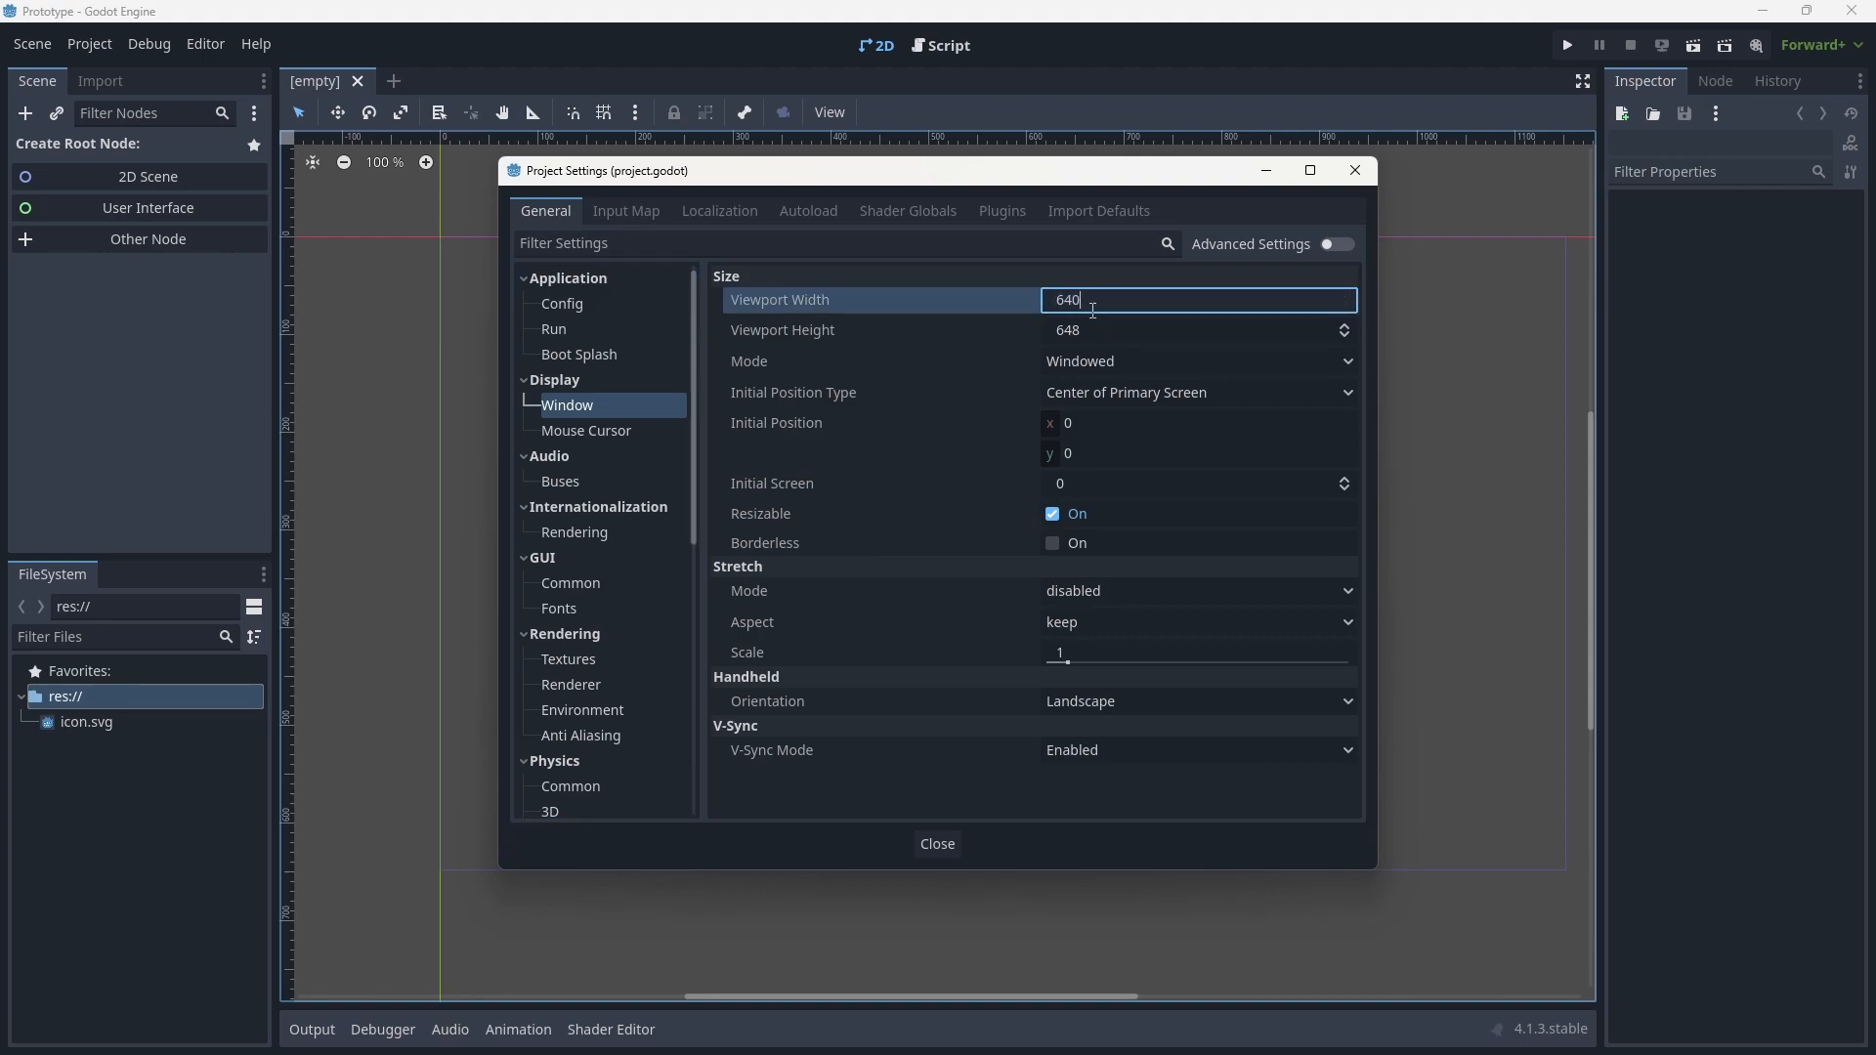
left_click(1196, 330)
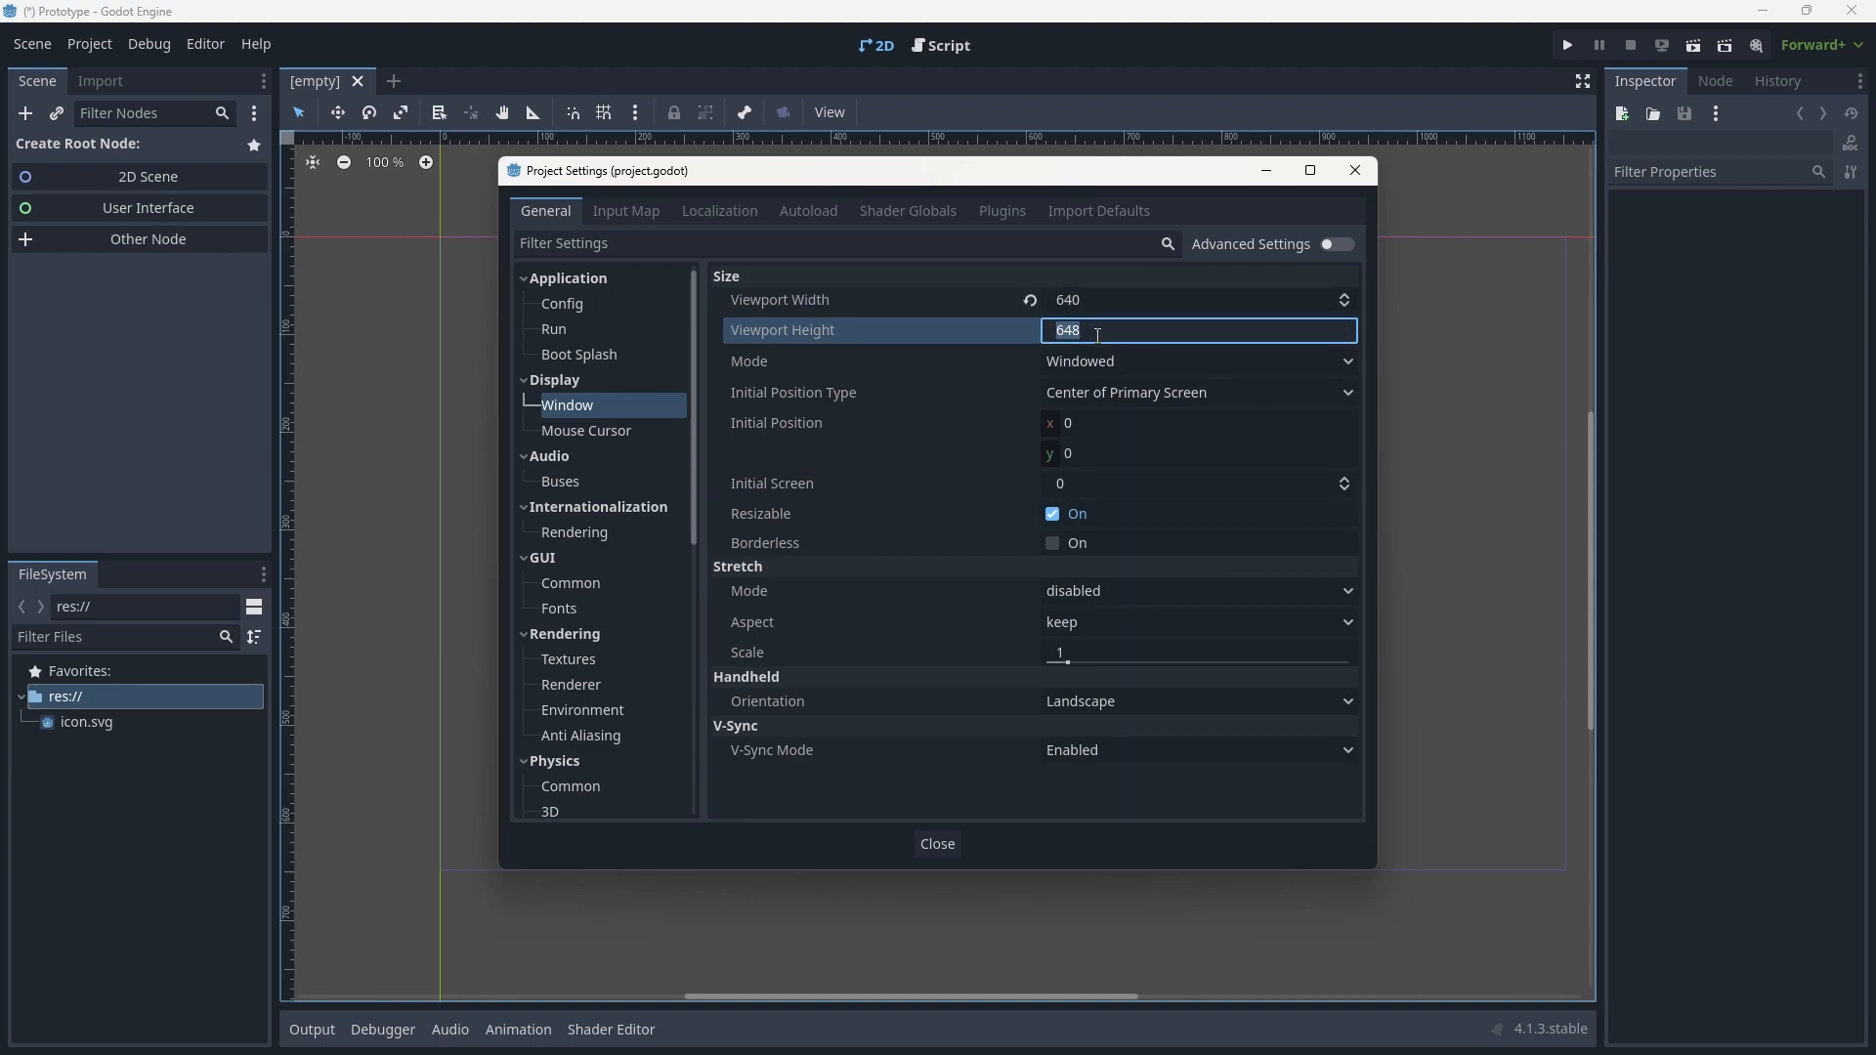
type("360")
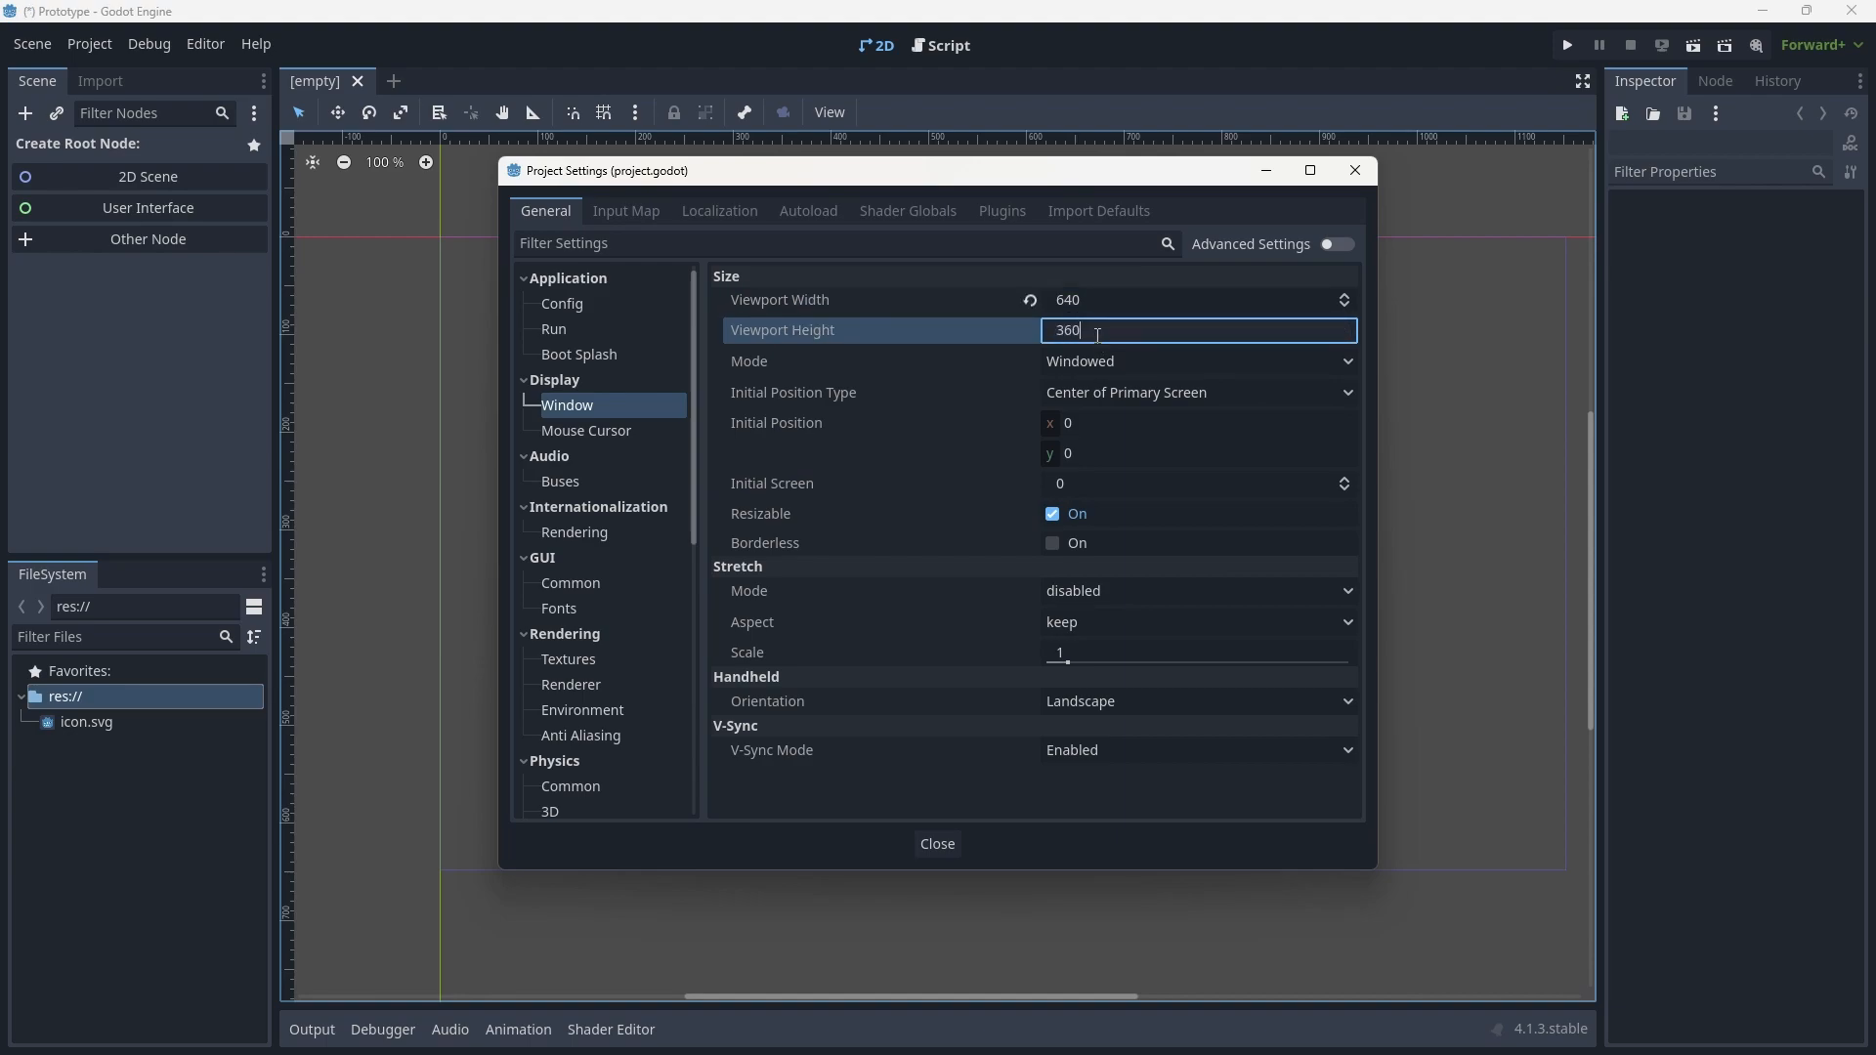
mouse_move(1011, 291)
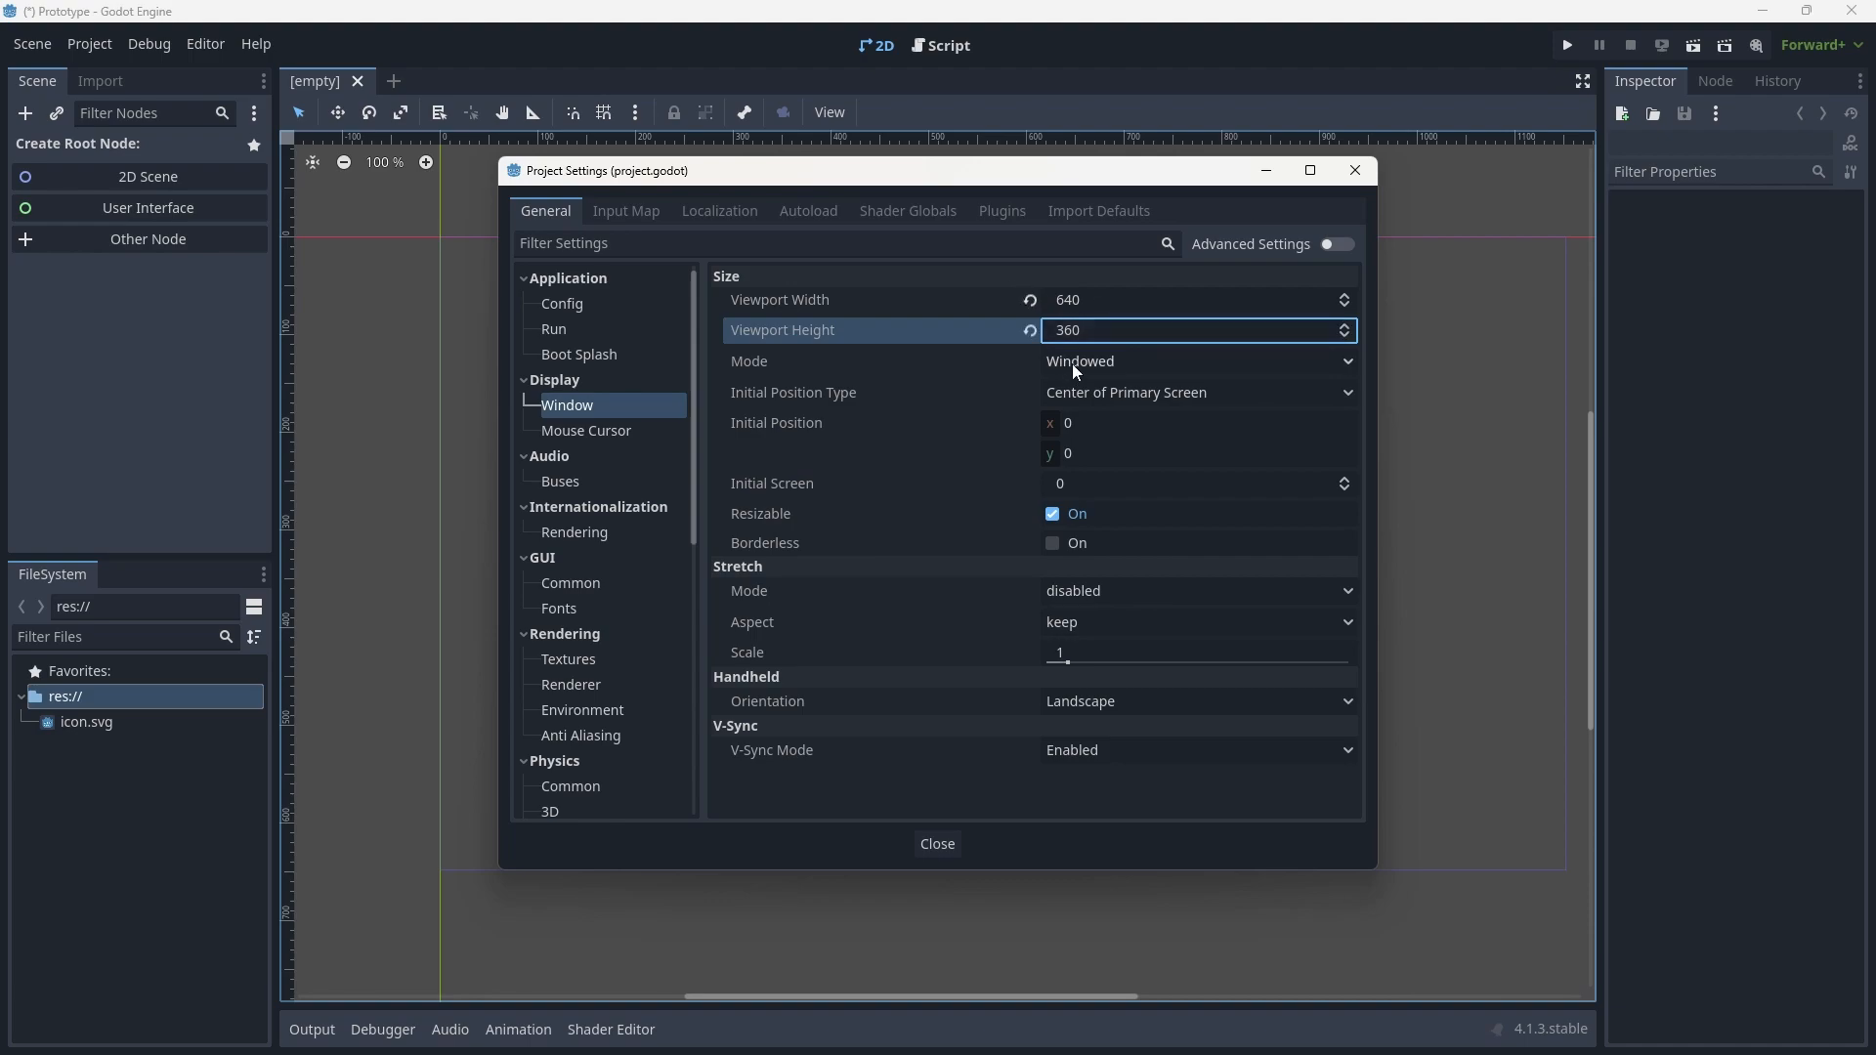
mouse_move(1008, 367)
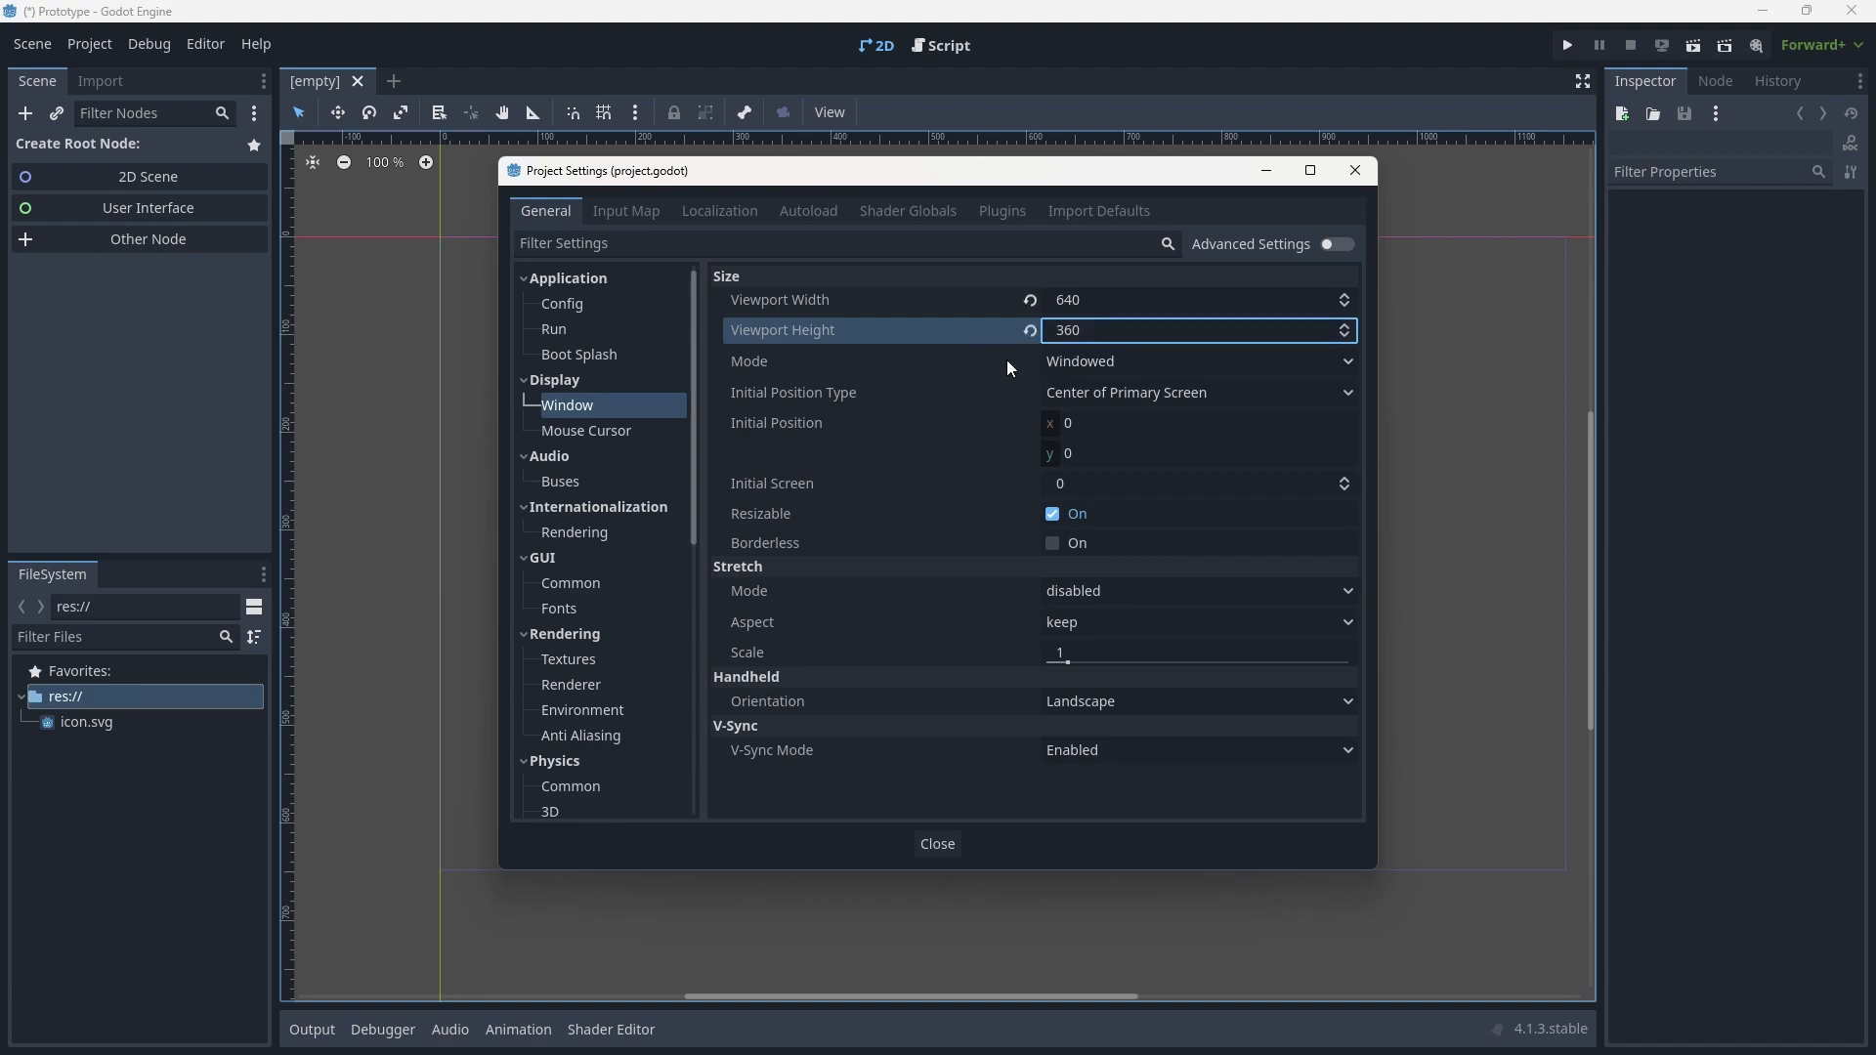
mouse_move(1028, 573)
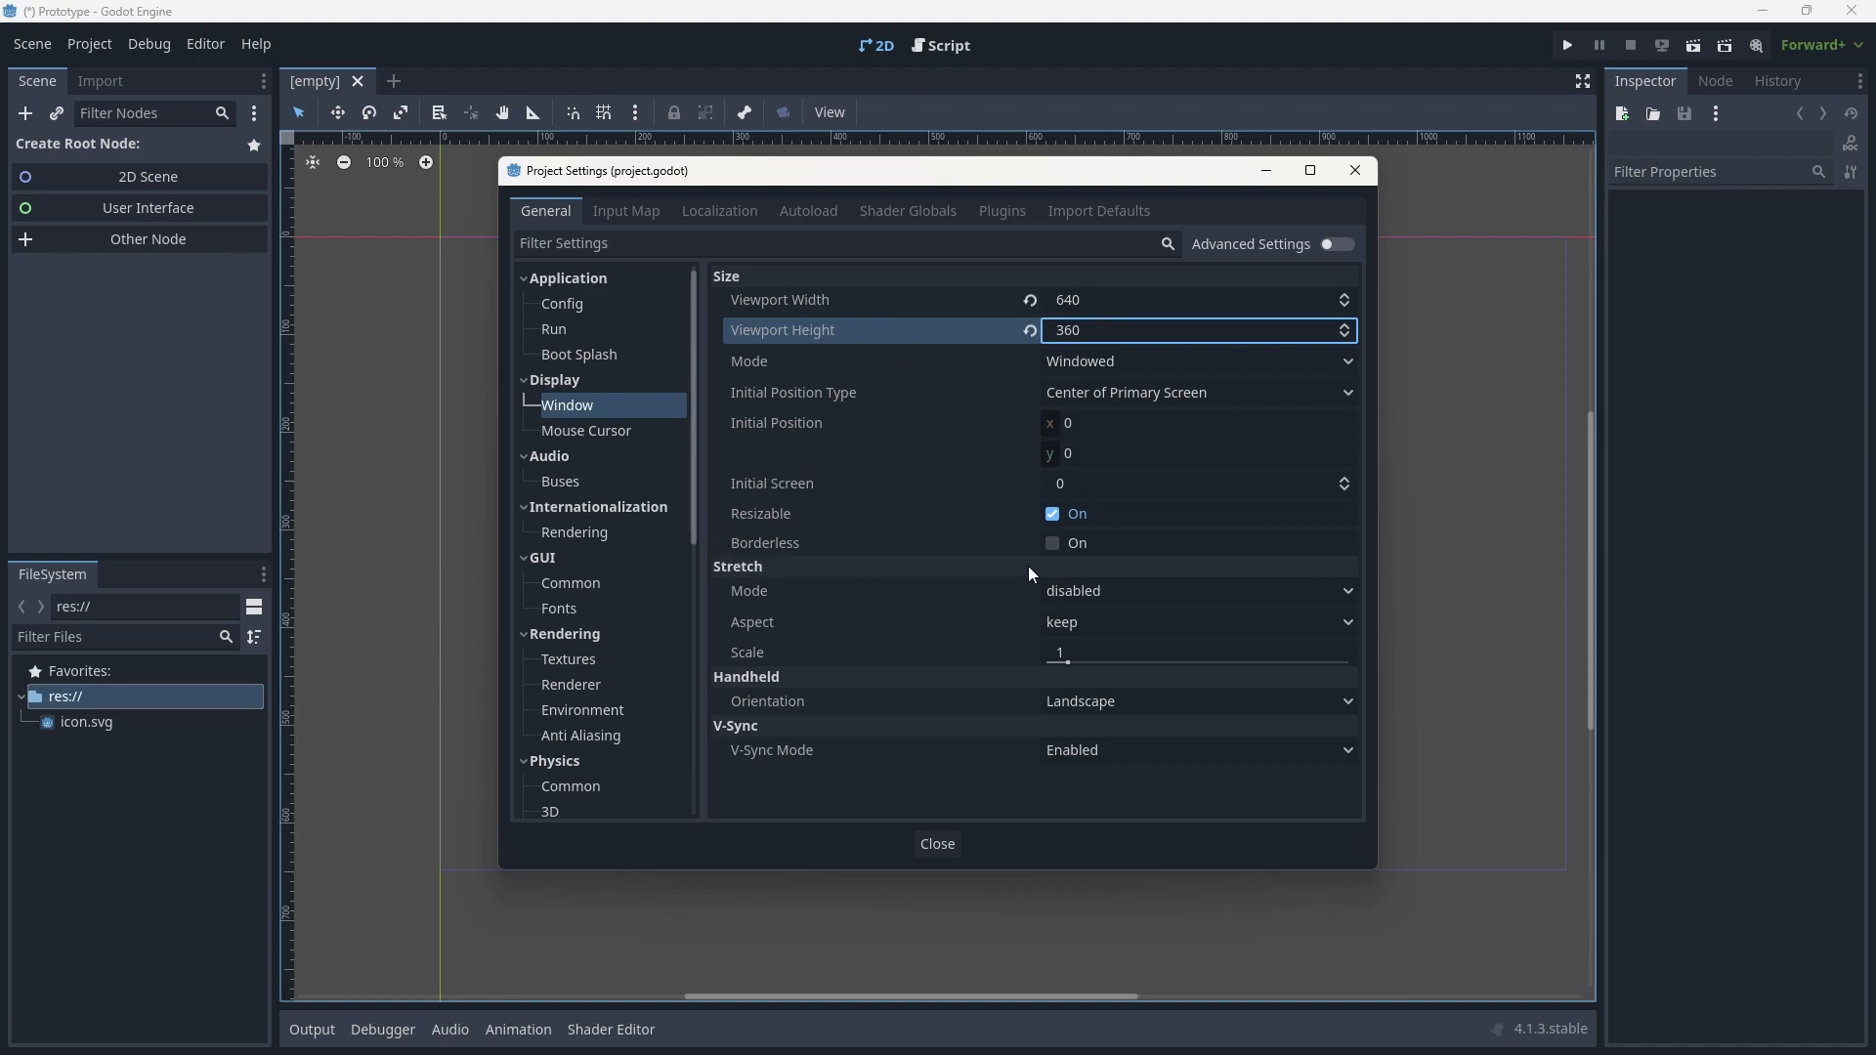
left_click(1193, 590)
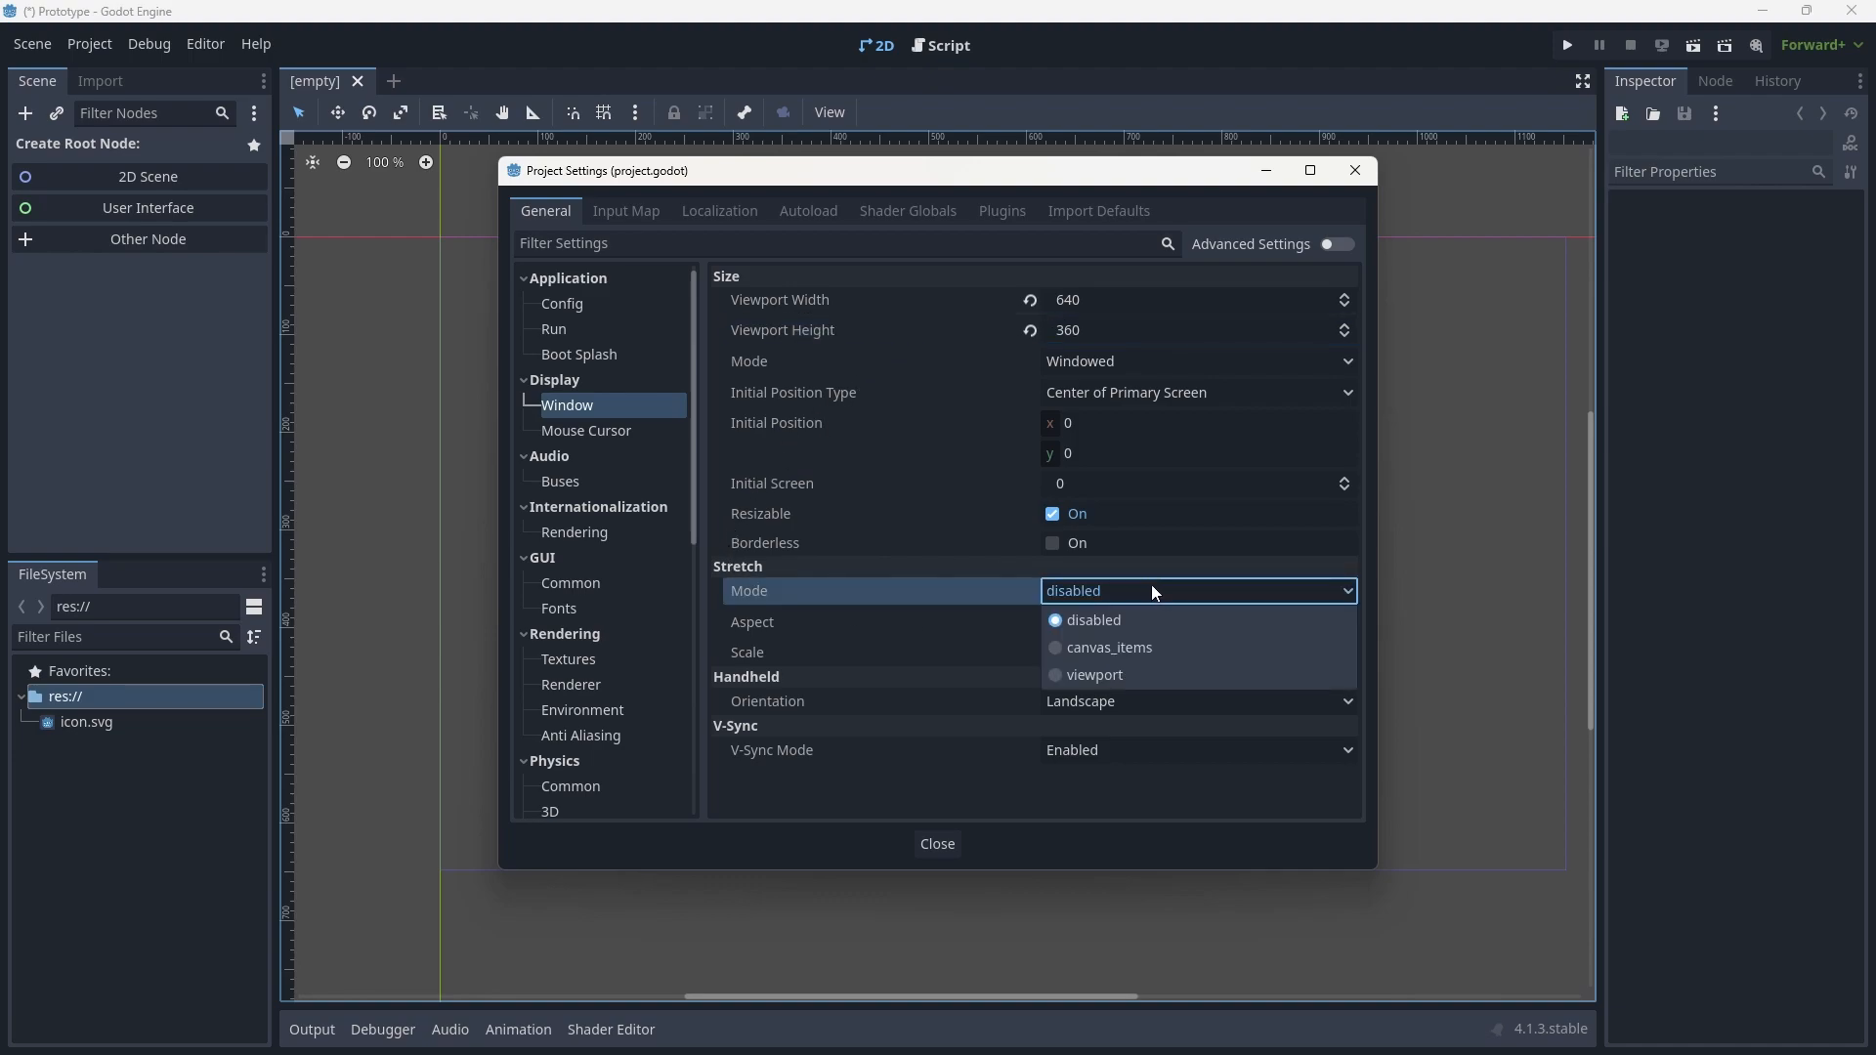
left_click(1109, 647)
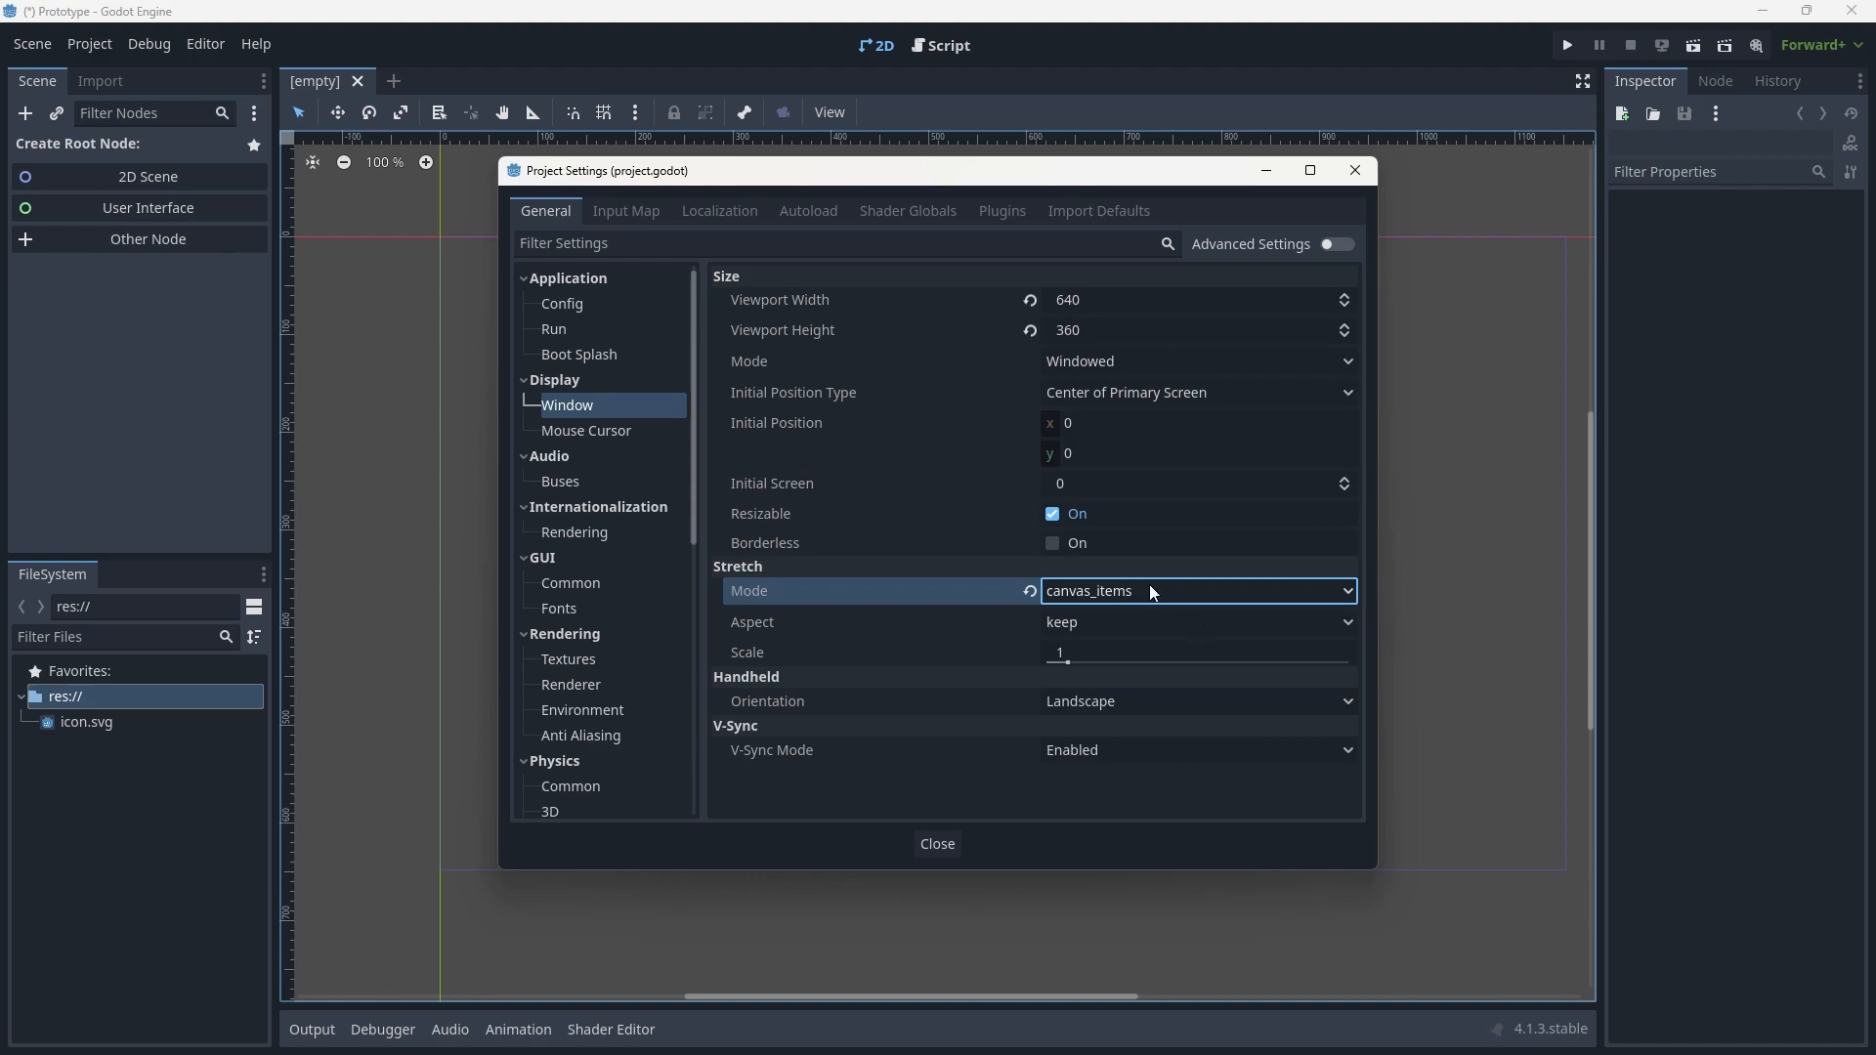
left_click(1194, 621)
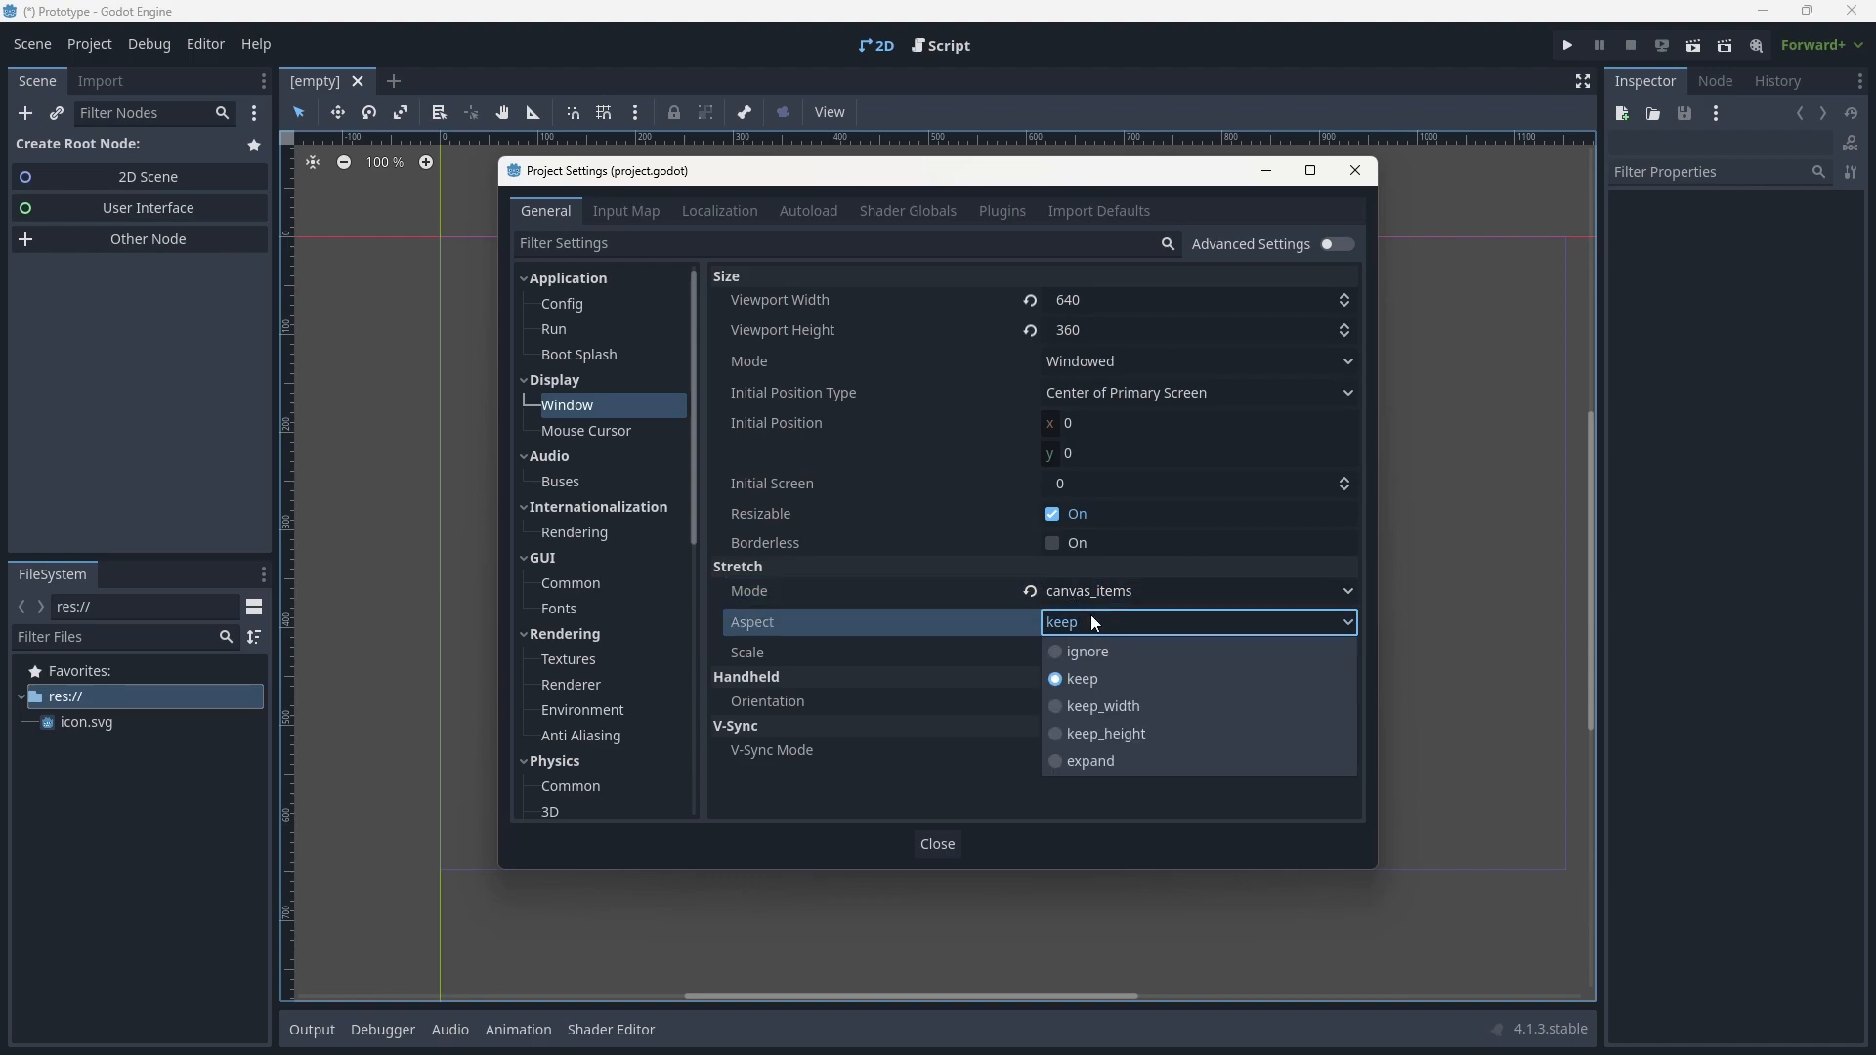
mouse_move(1113, 614)
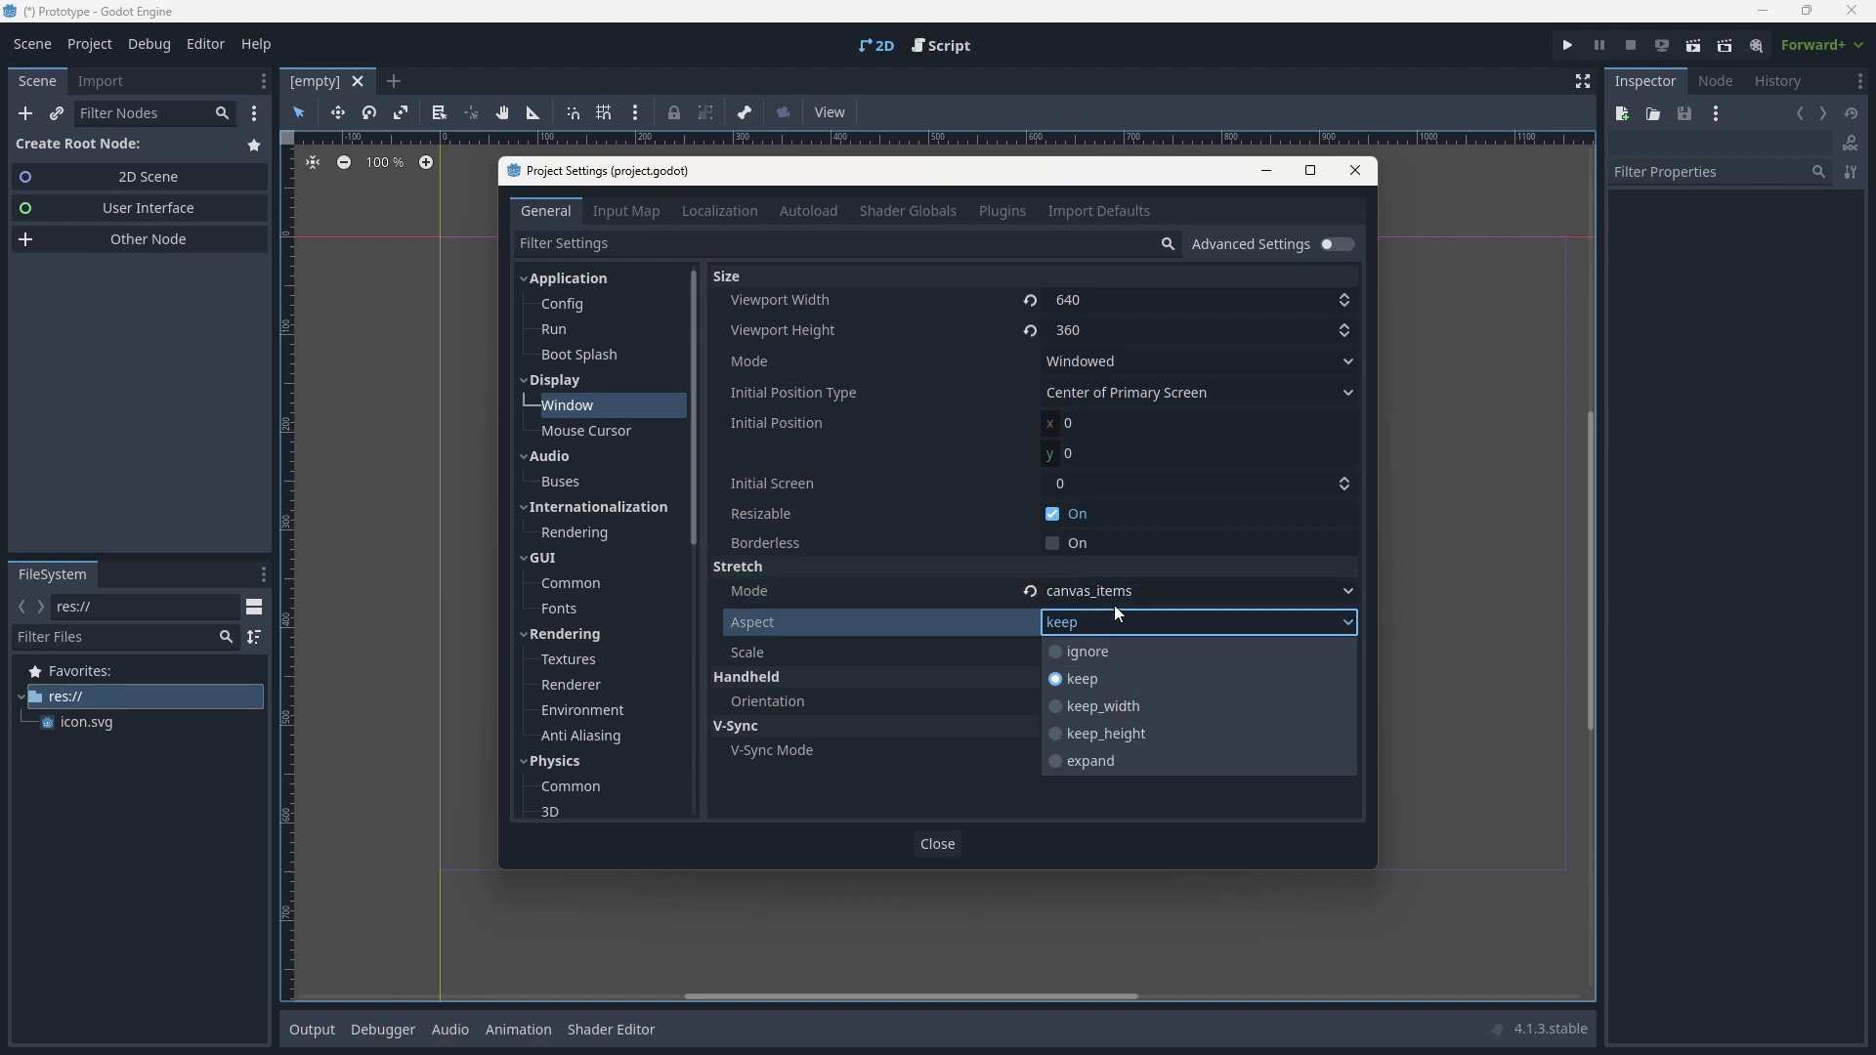
left_click(1078, 678)
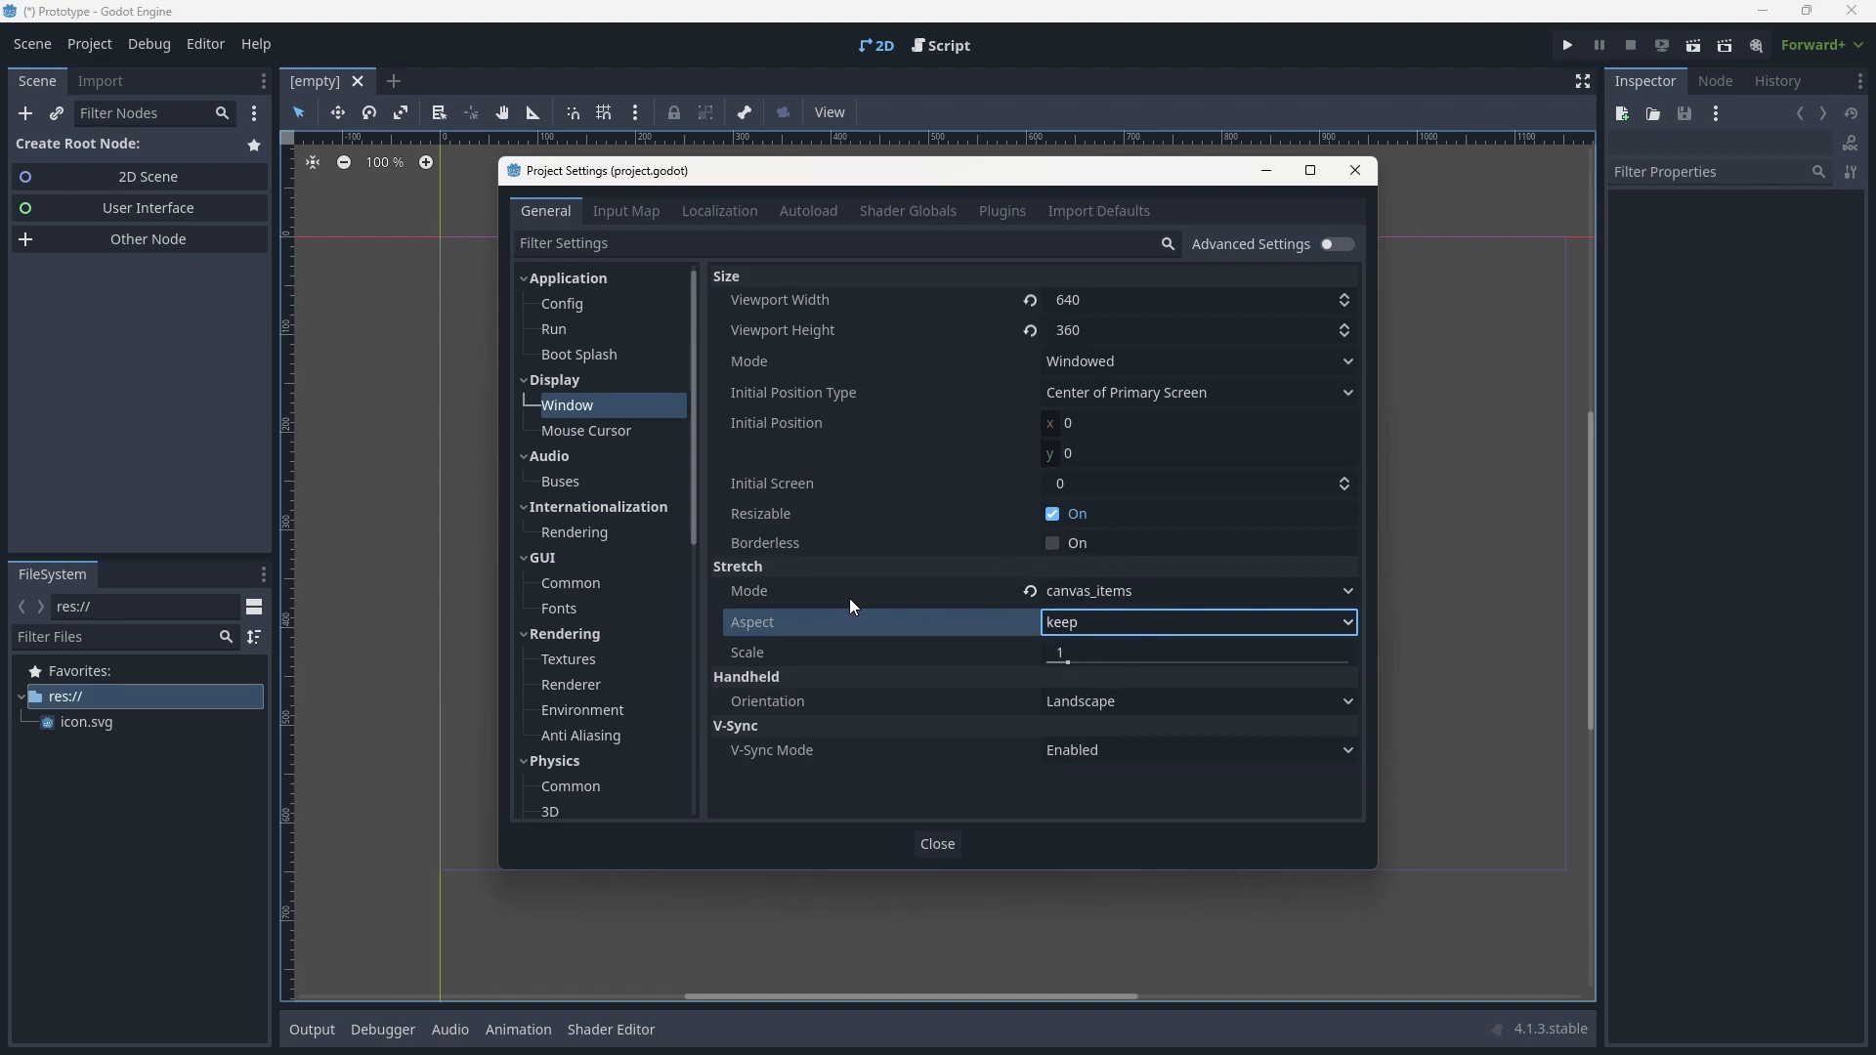
mouse_move(953, 634)
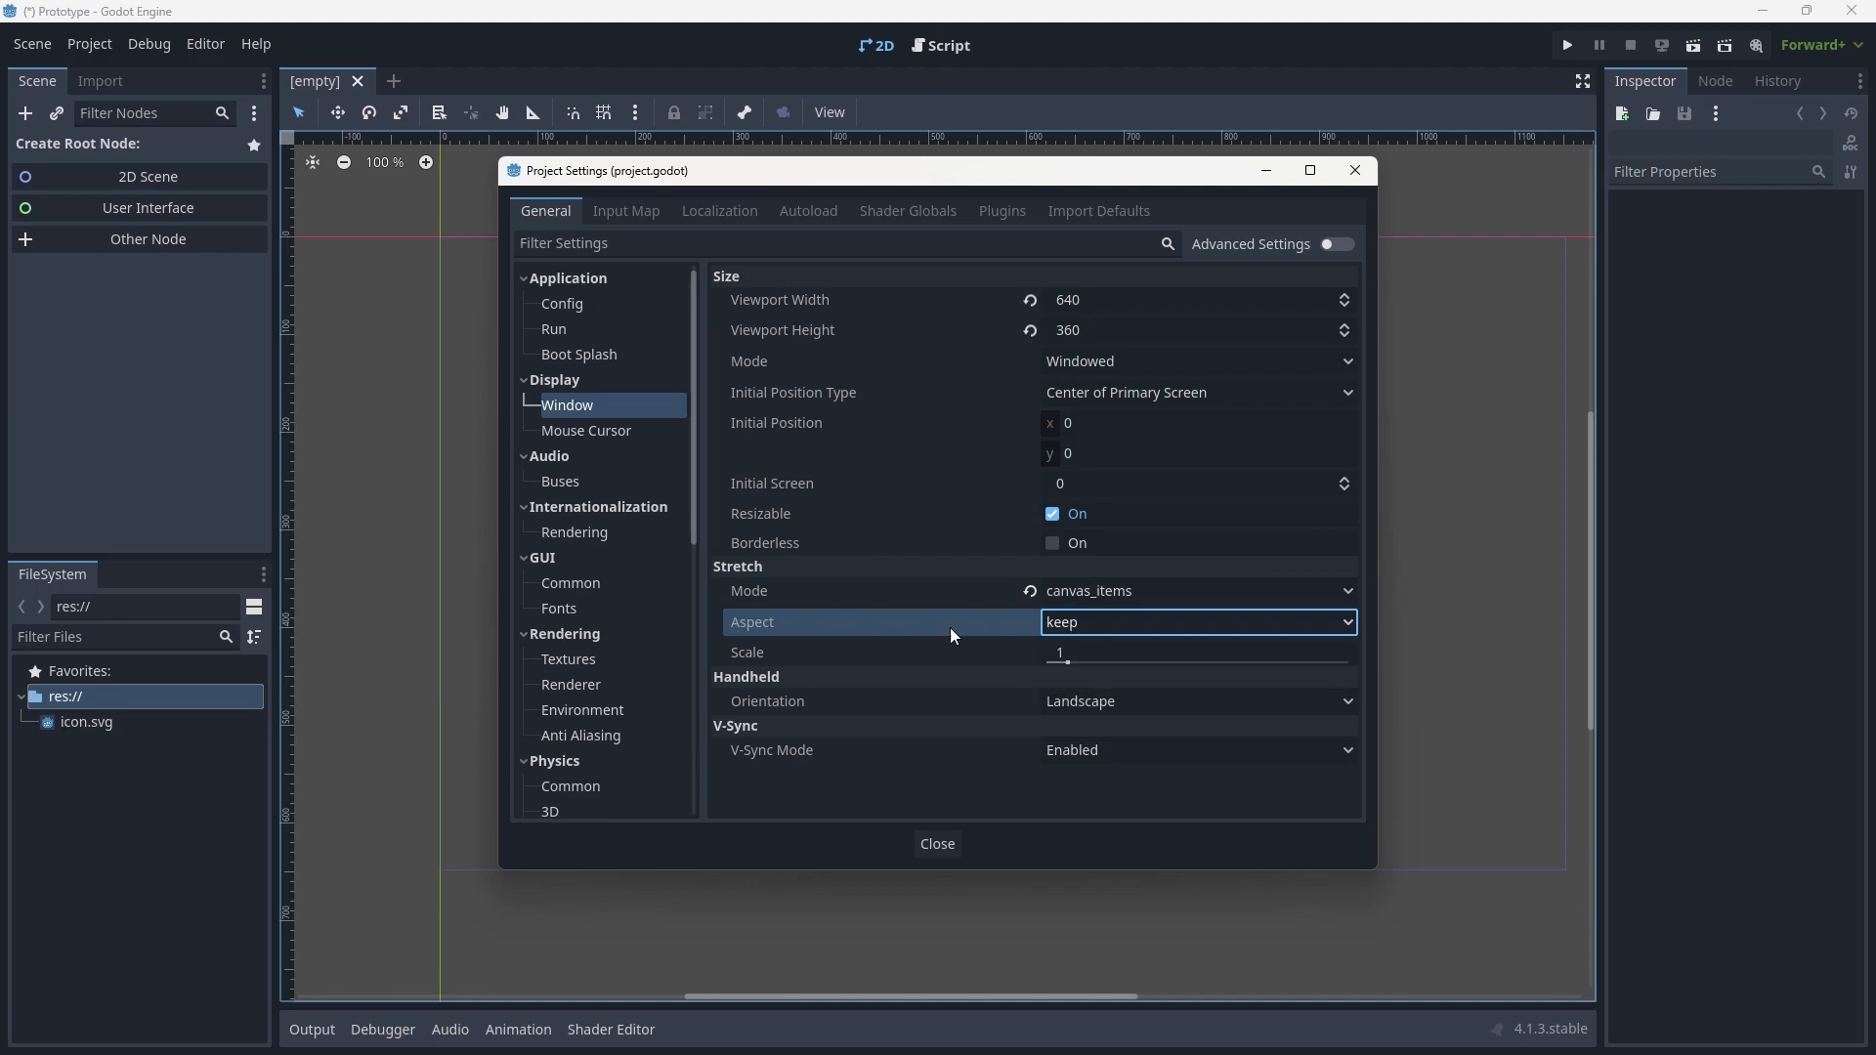
mouse_move(1068, 662)
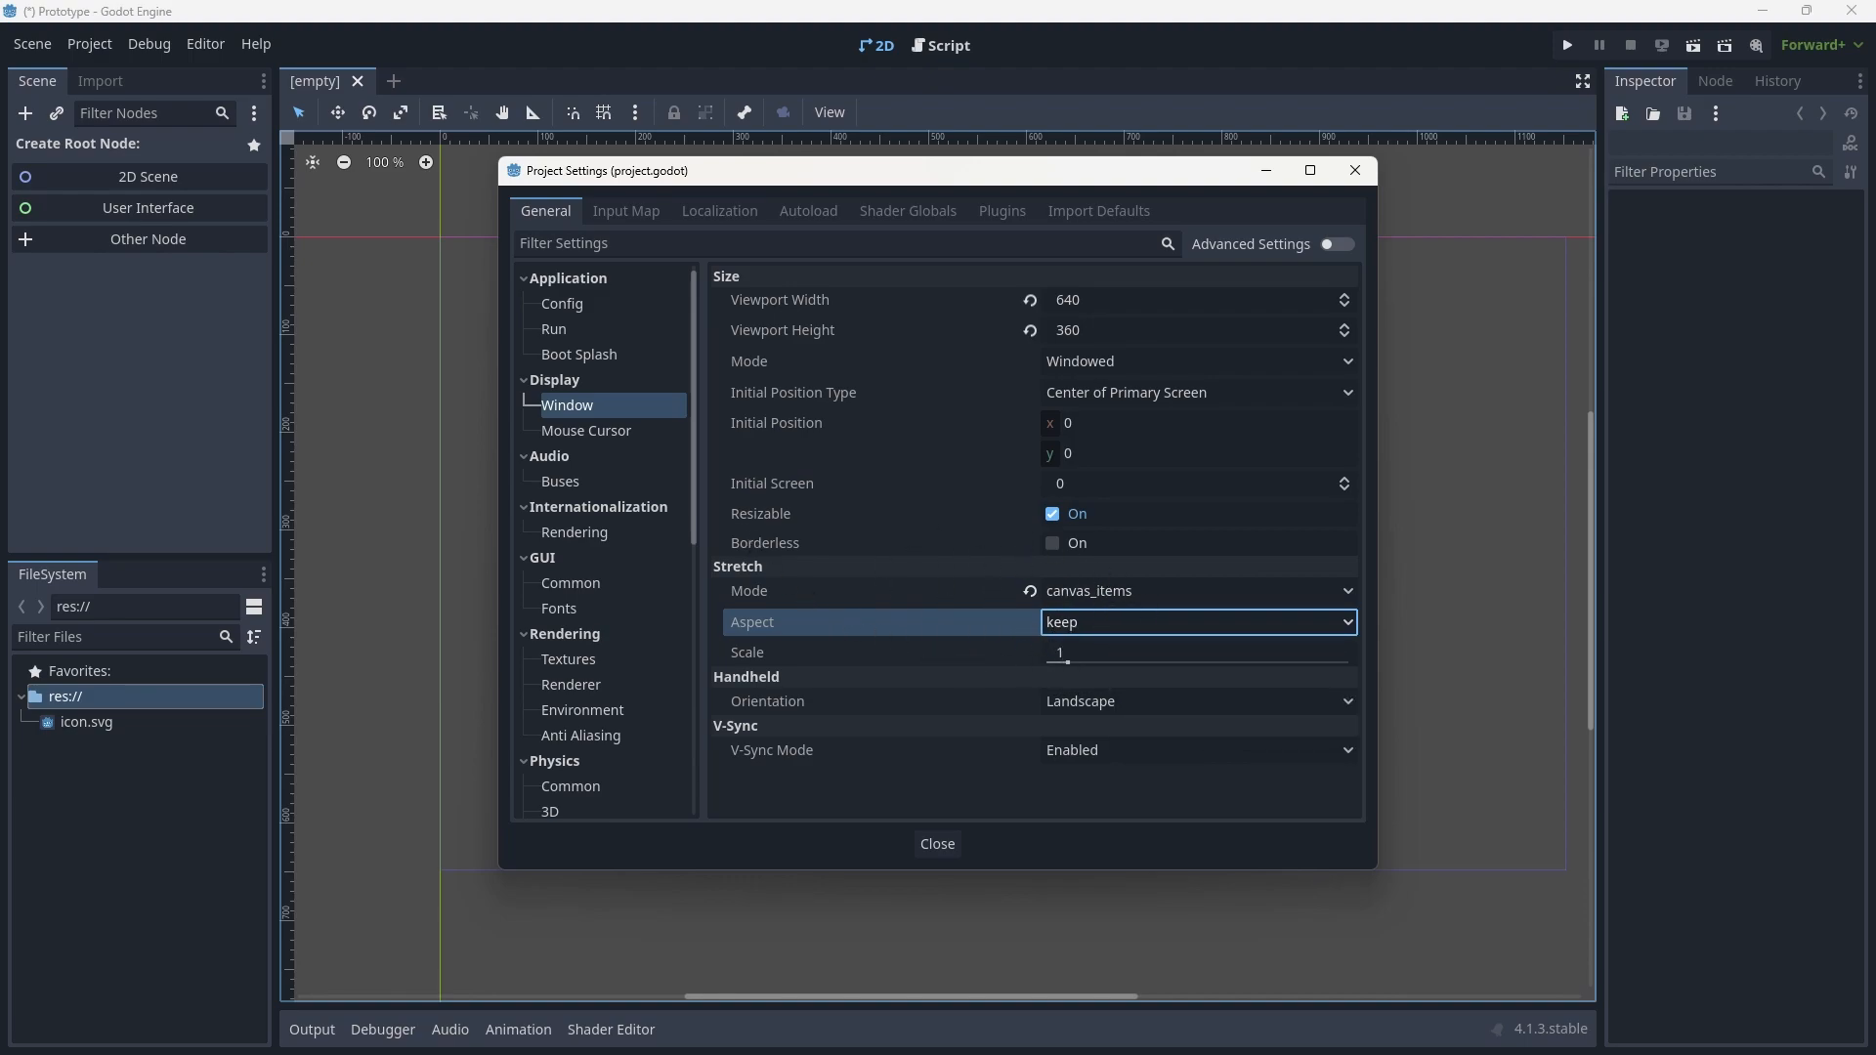
mouse_move(1008, 454)
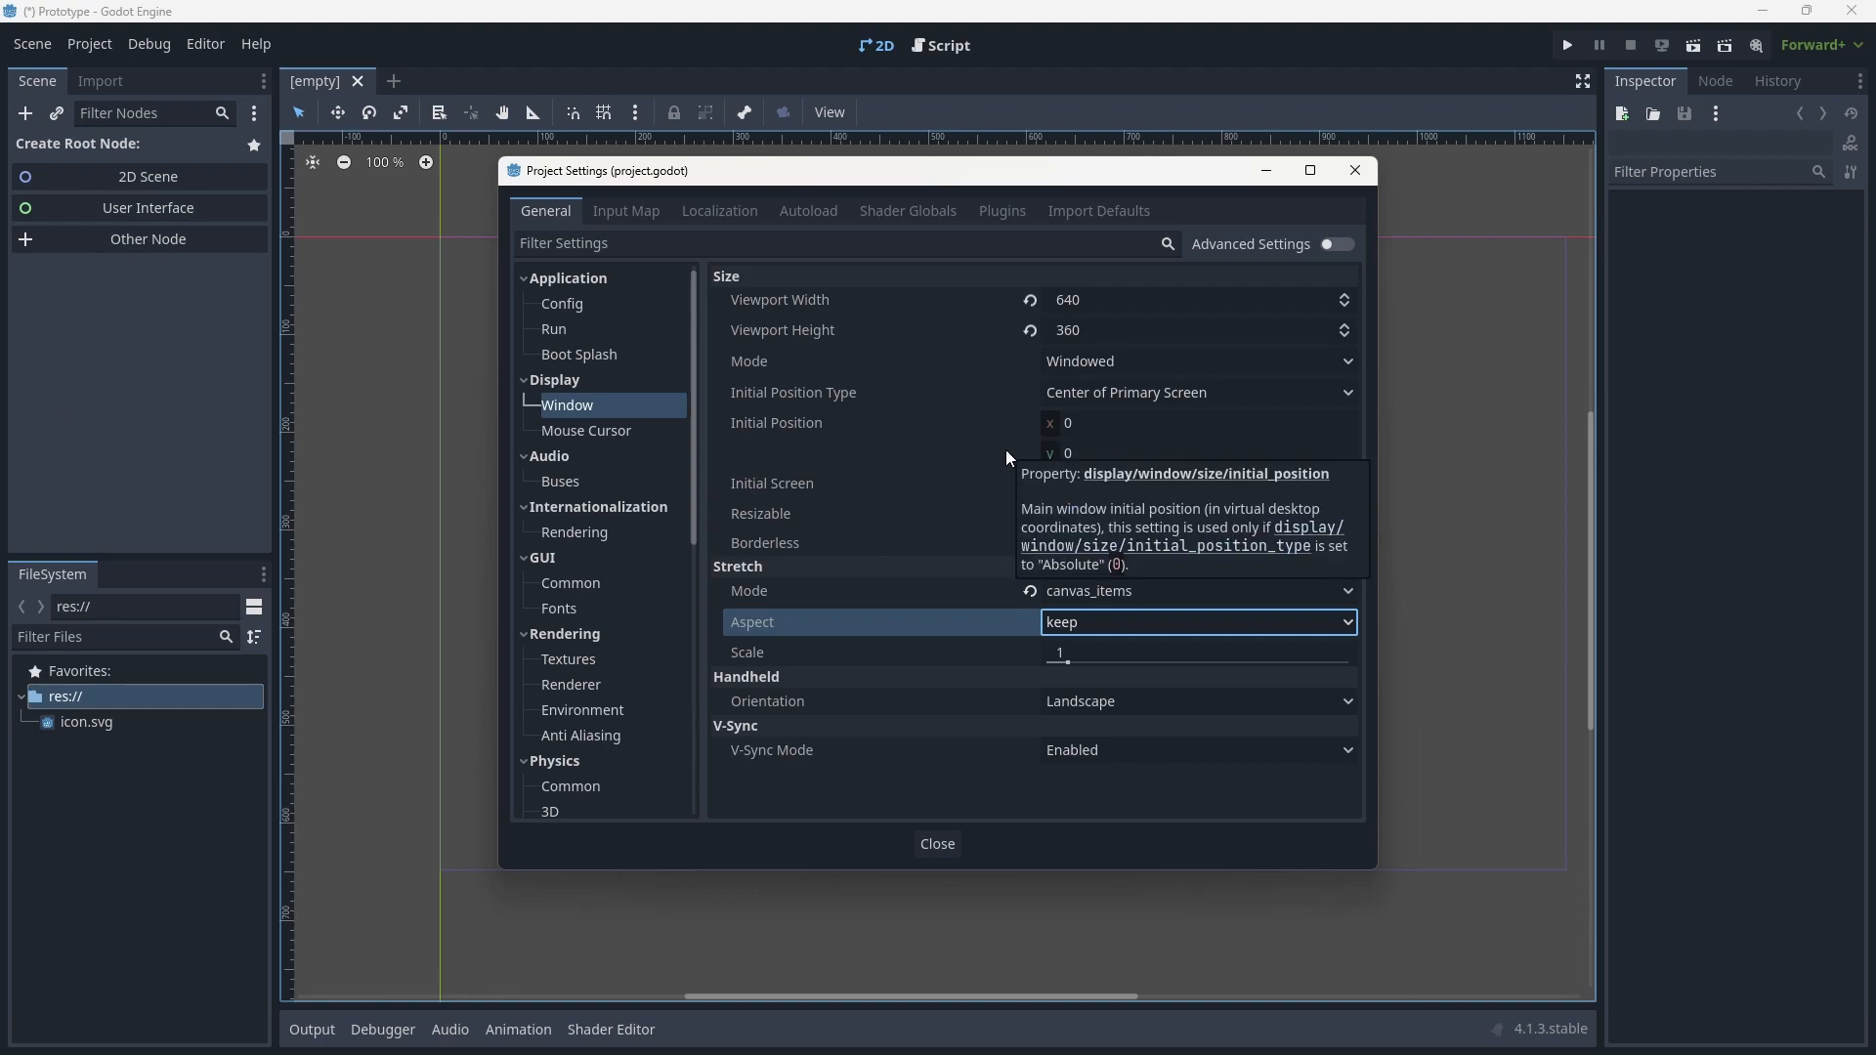
mouse_move(756, 335)
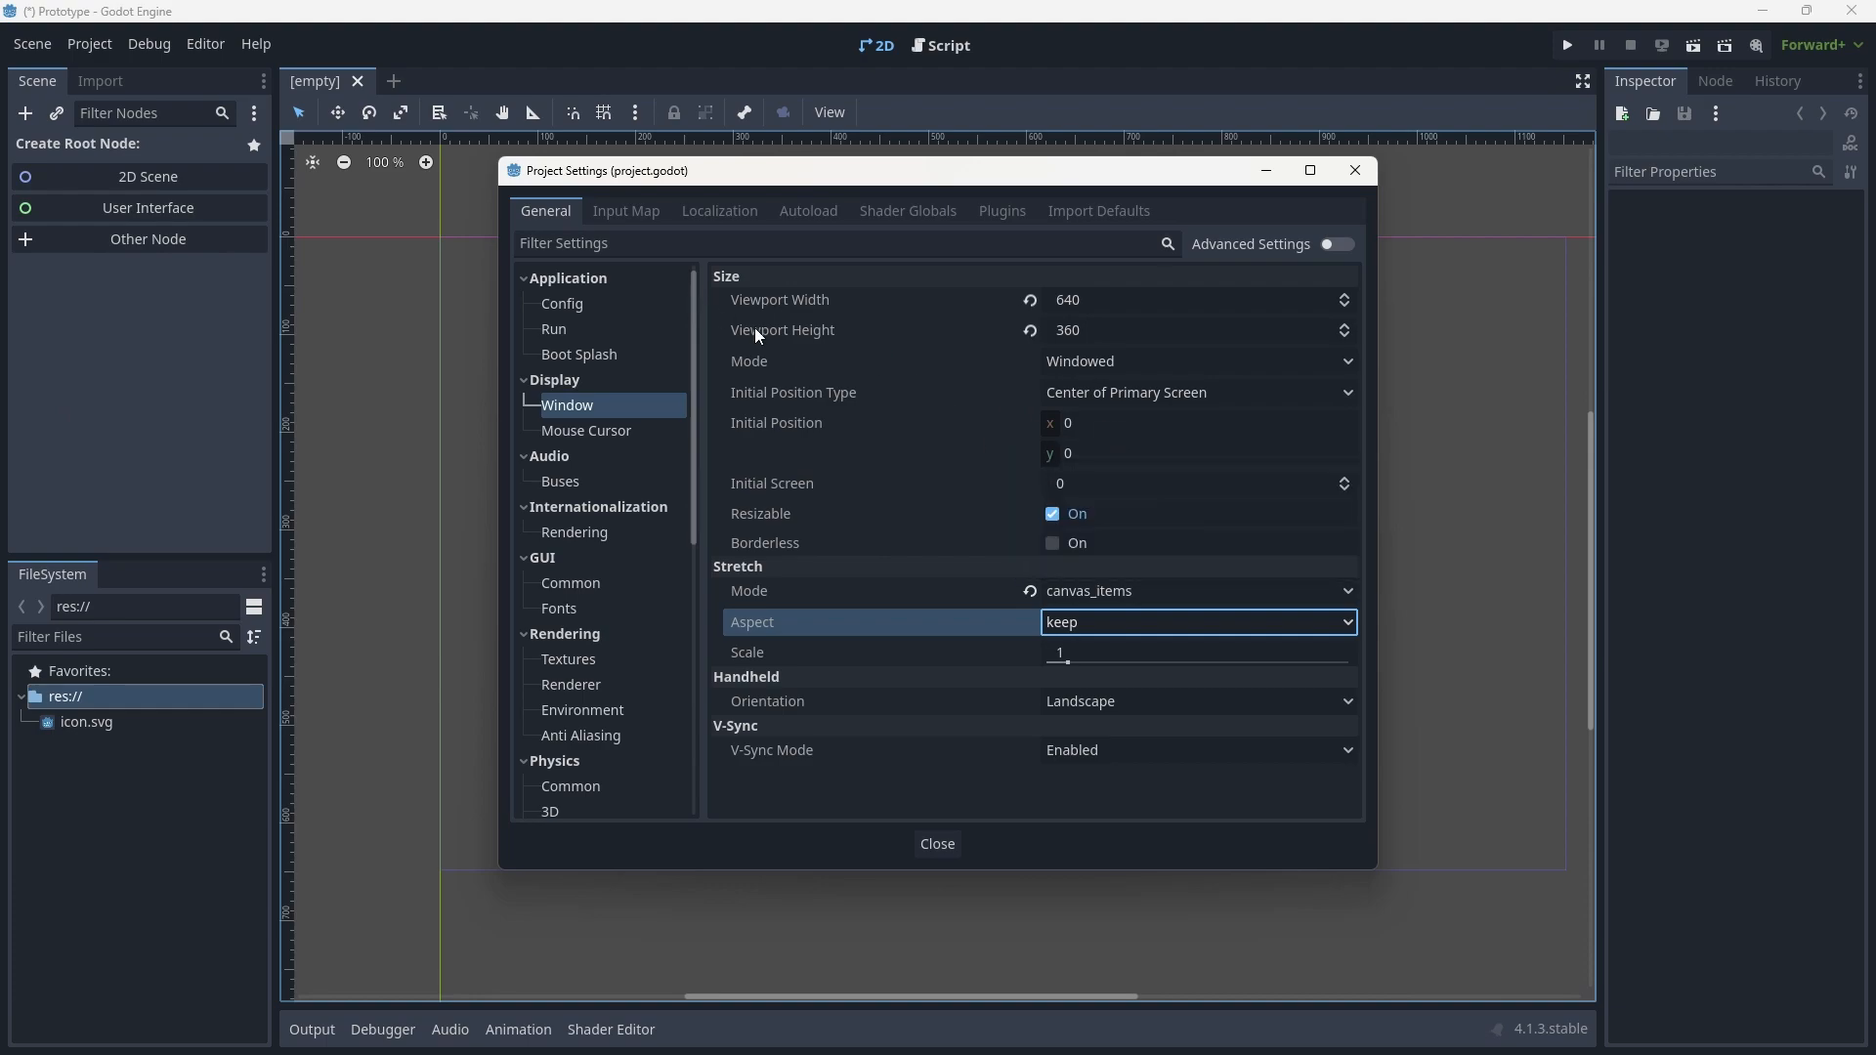
mouse_move(896, 455)
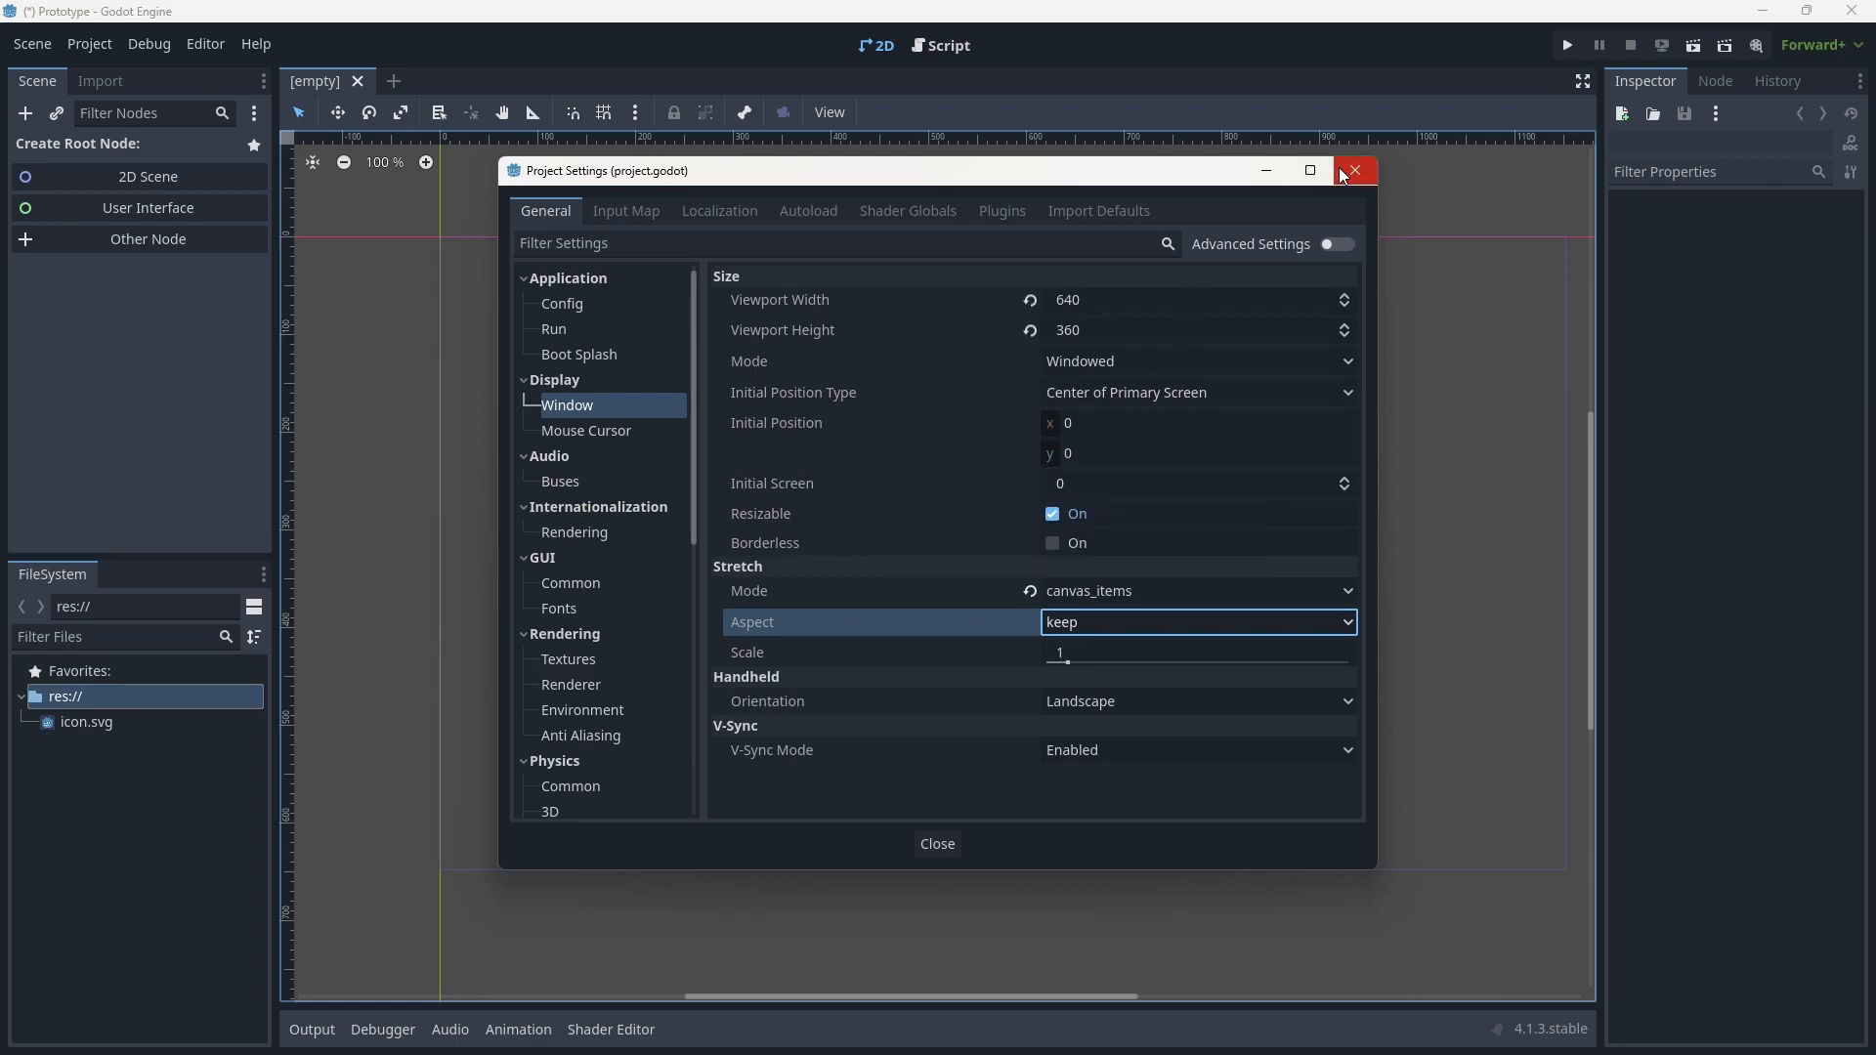
mouse_move(1353, 171)
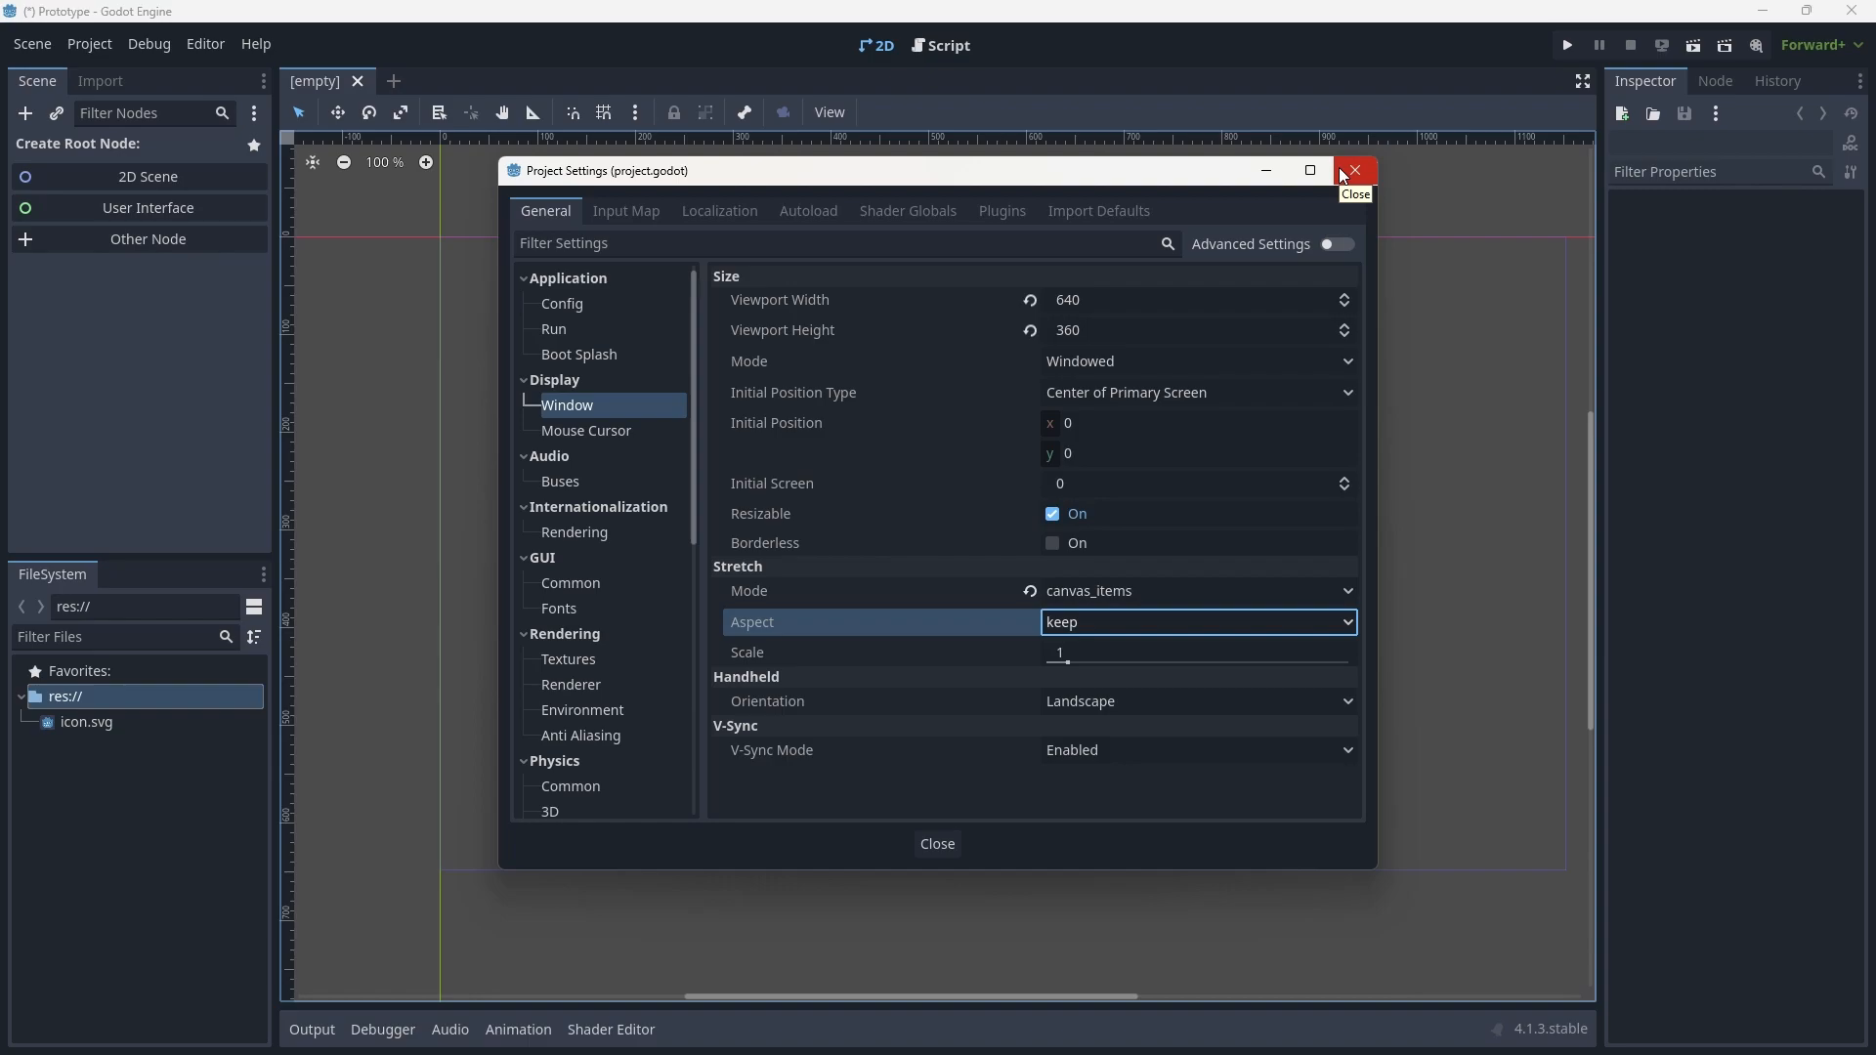
mouse_move(1278, 165)
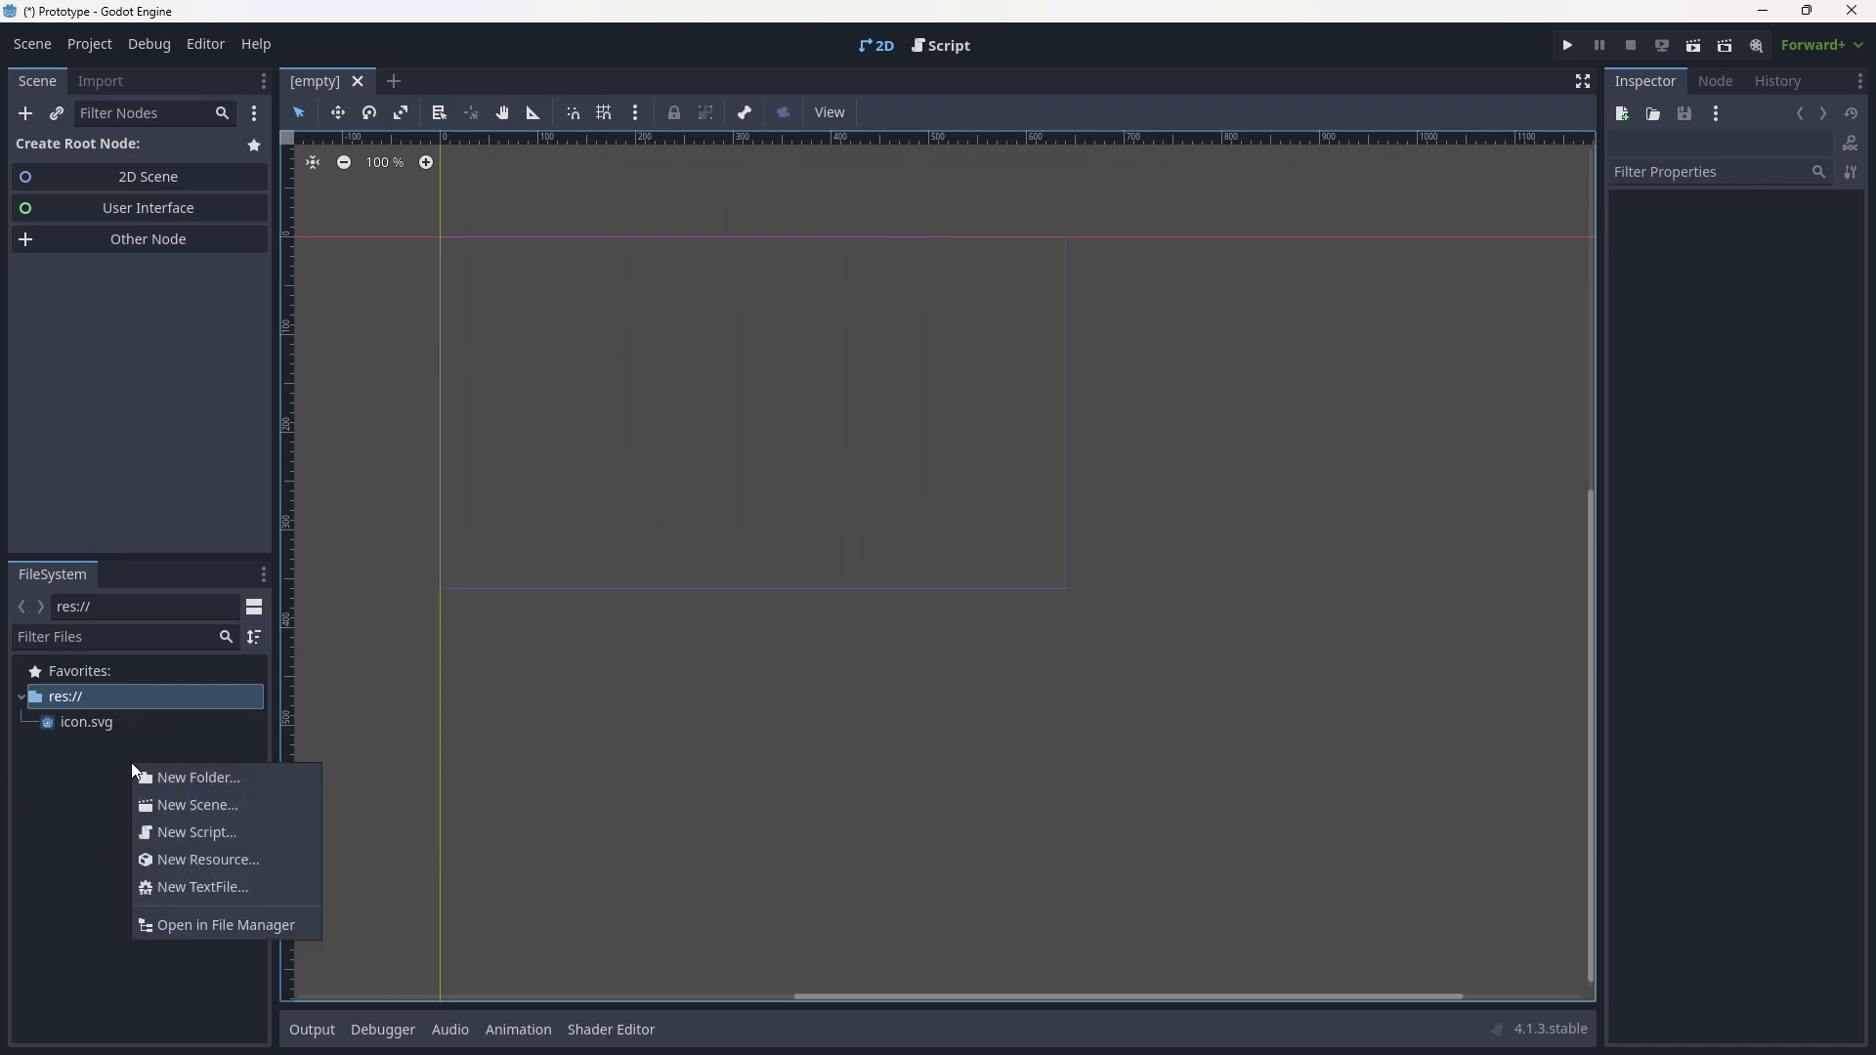
Create 'assets' and 'scenes' folders under res://.
left_click(197, 777)
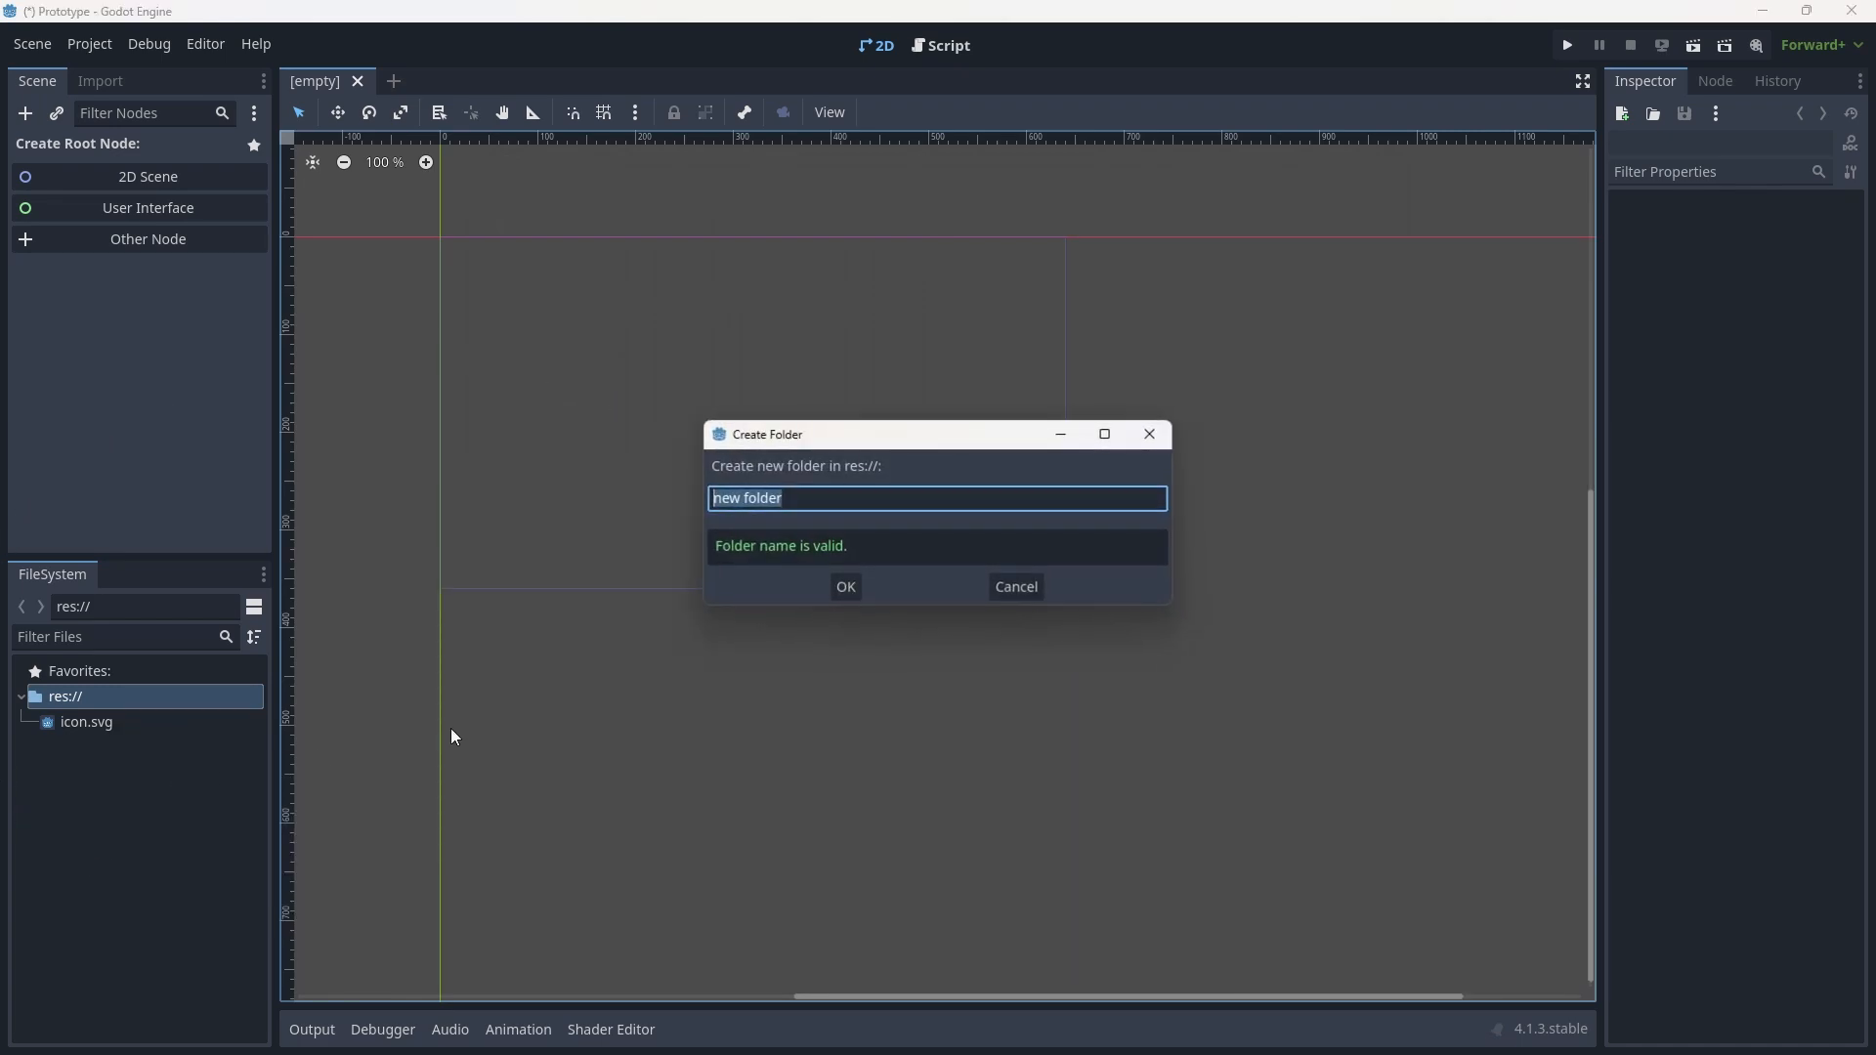
mouse_move(847, 691)
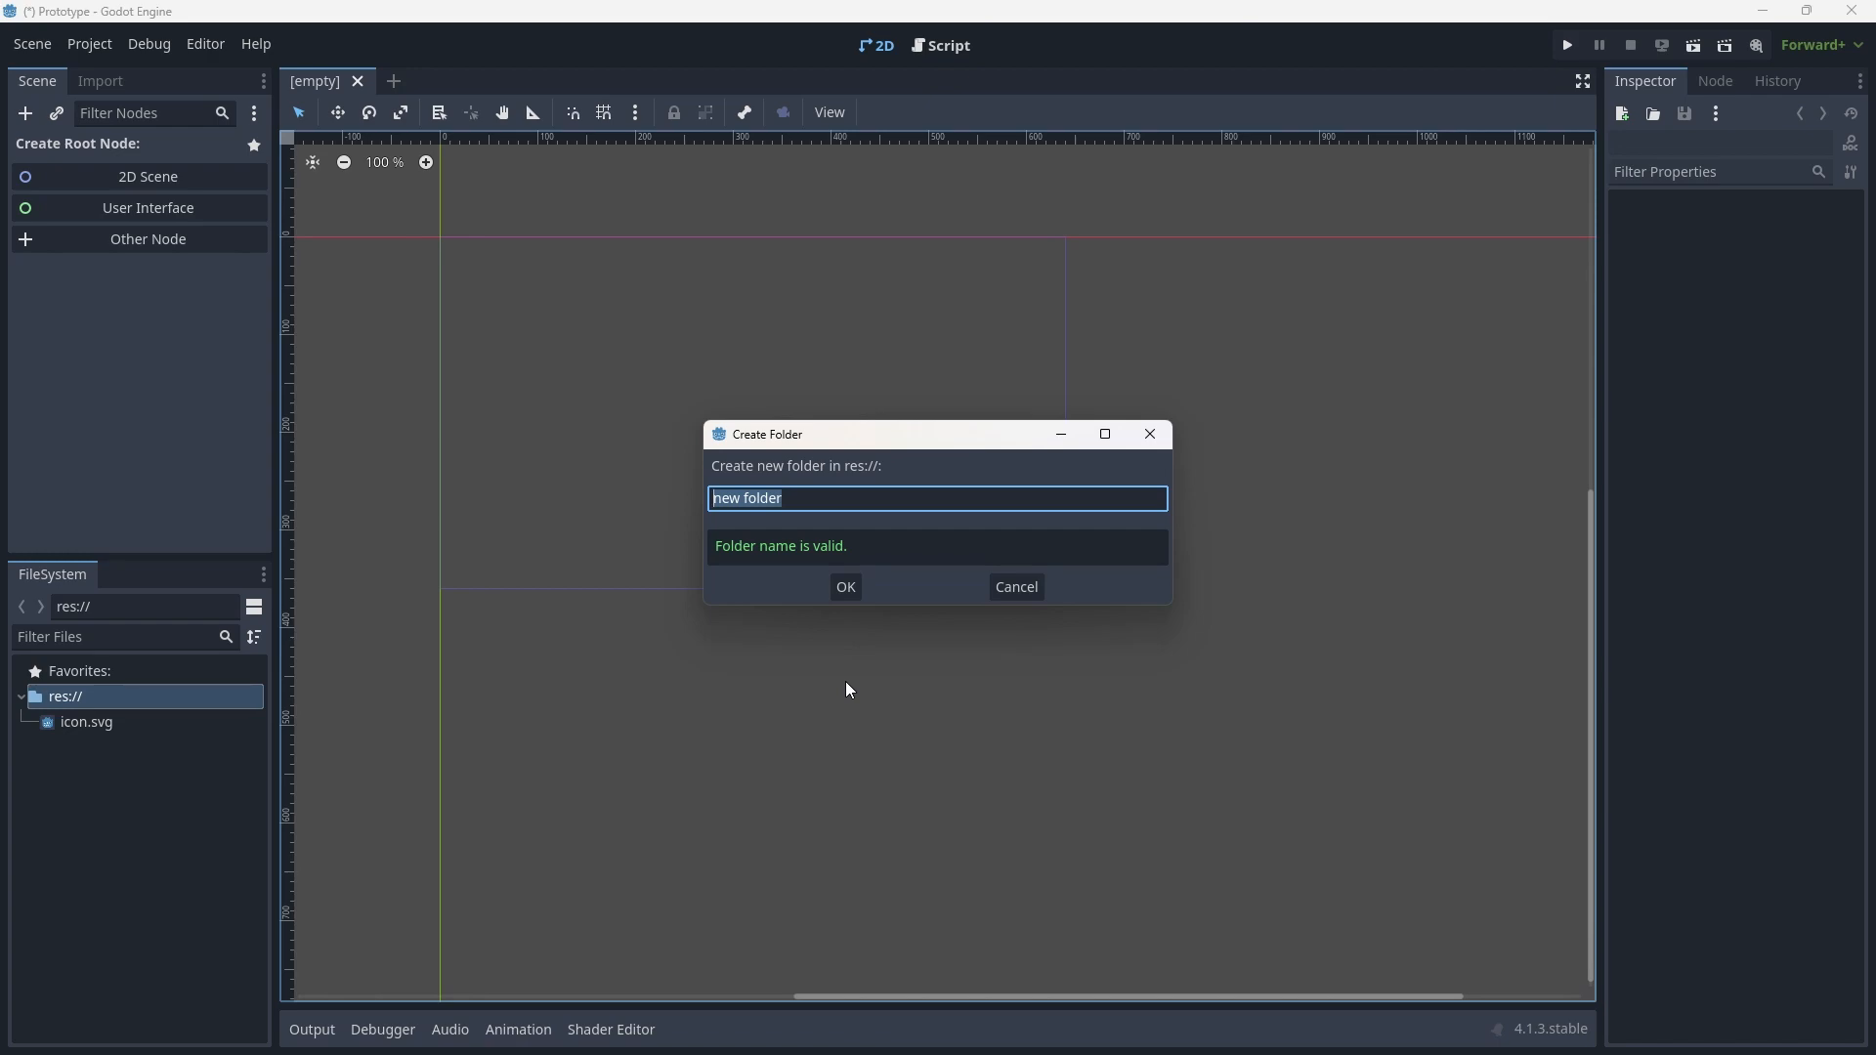
type("ass")
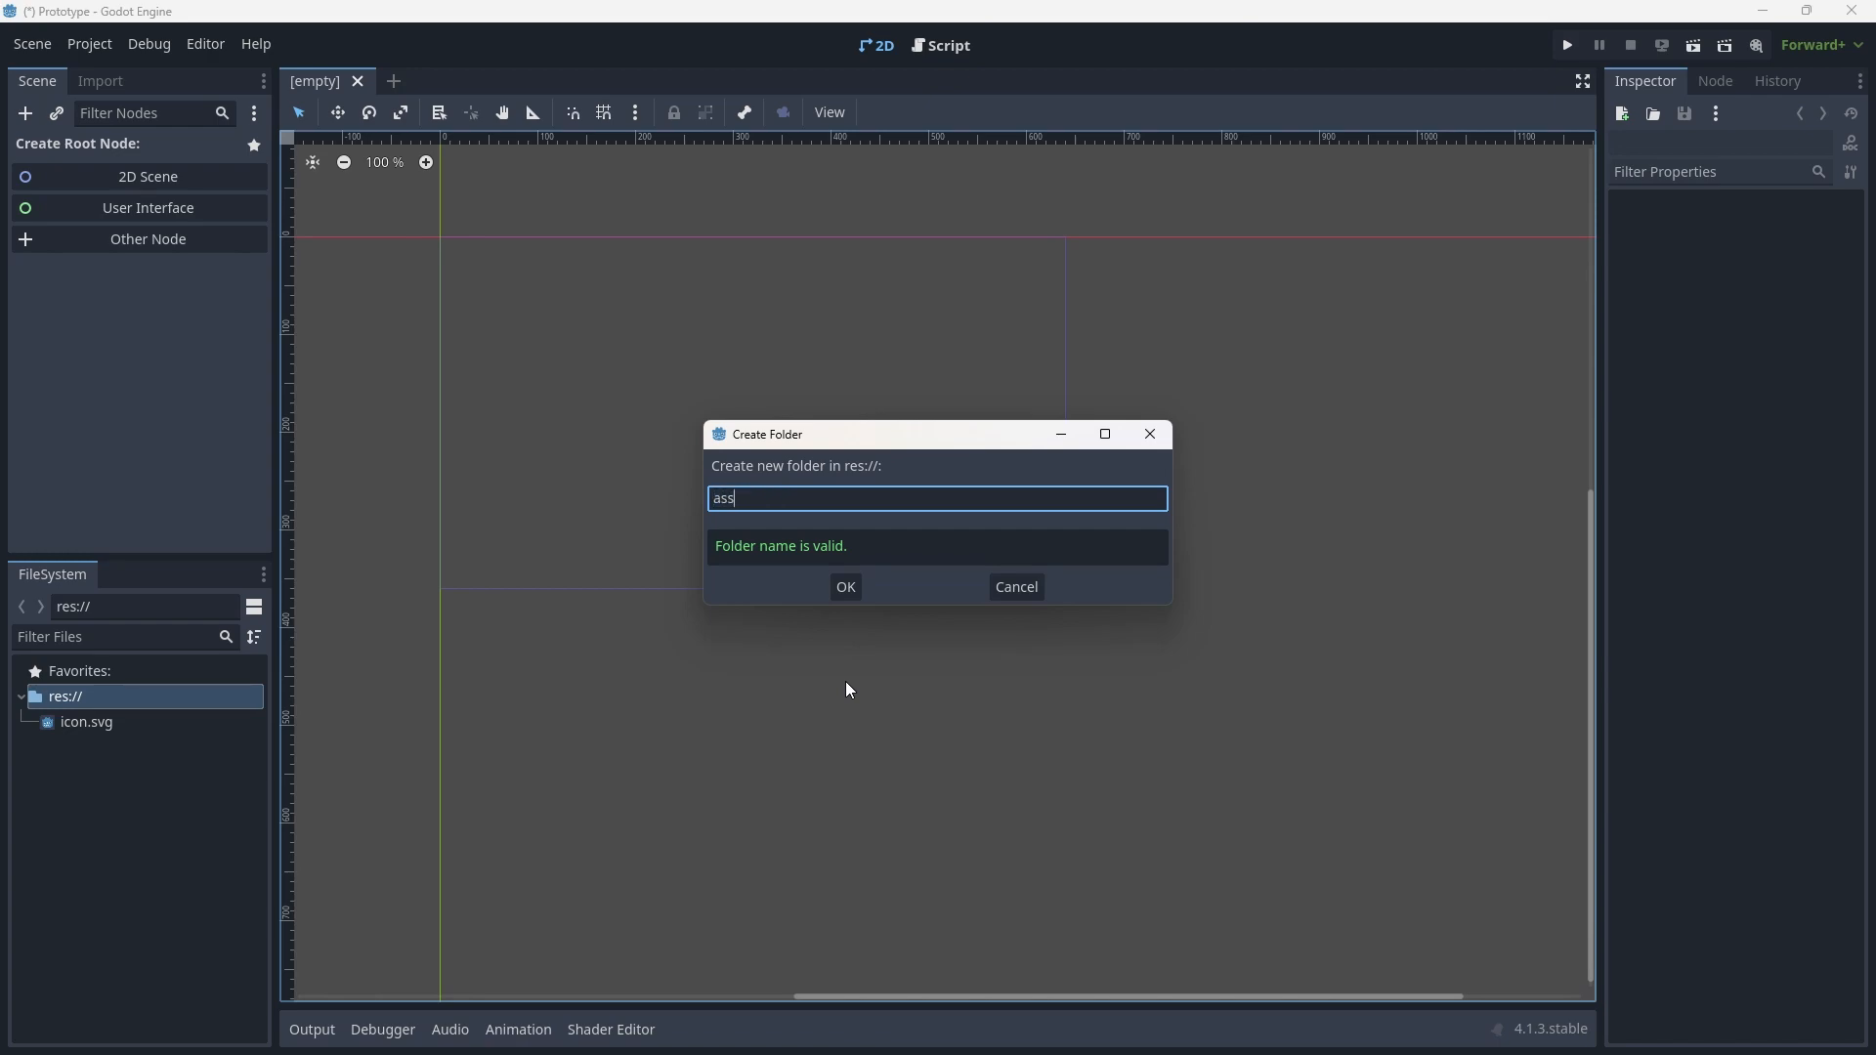
left_click(844, 586)
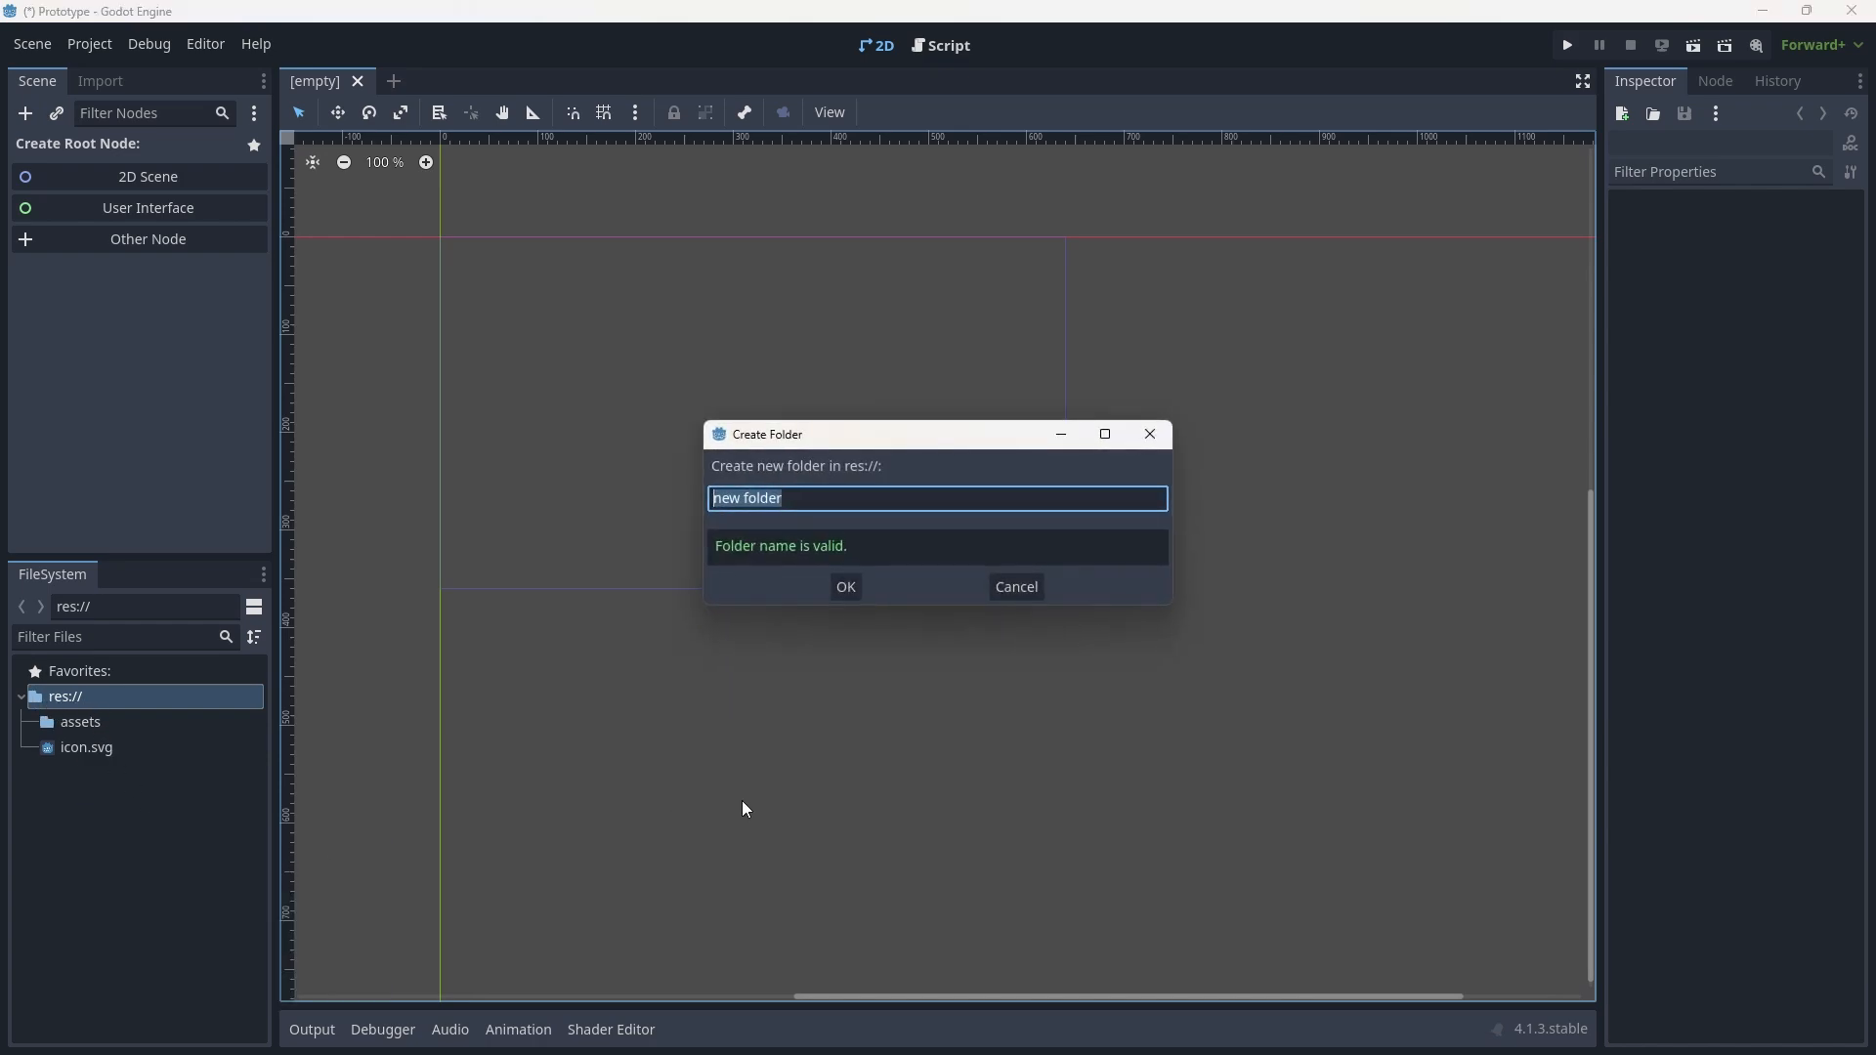
type("sc")
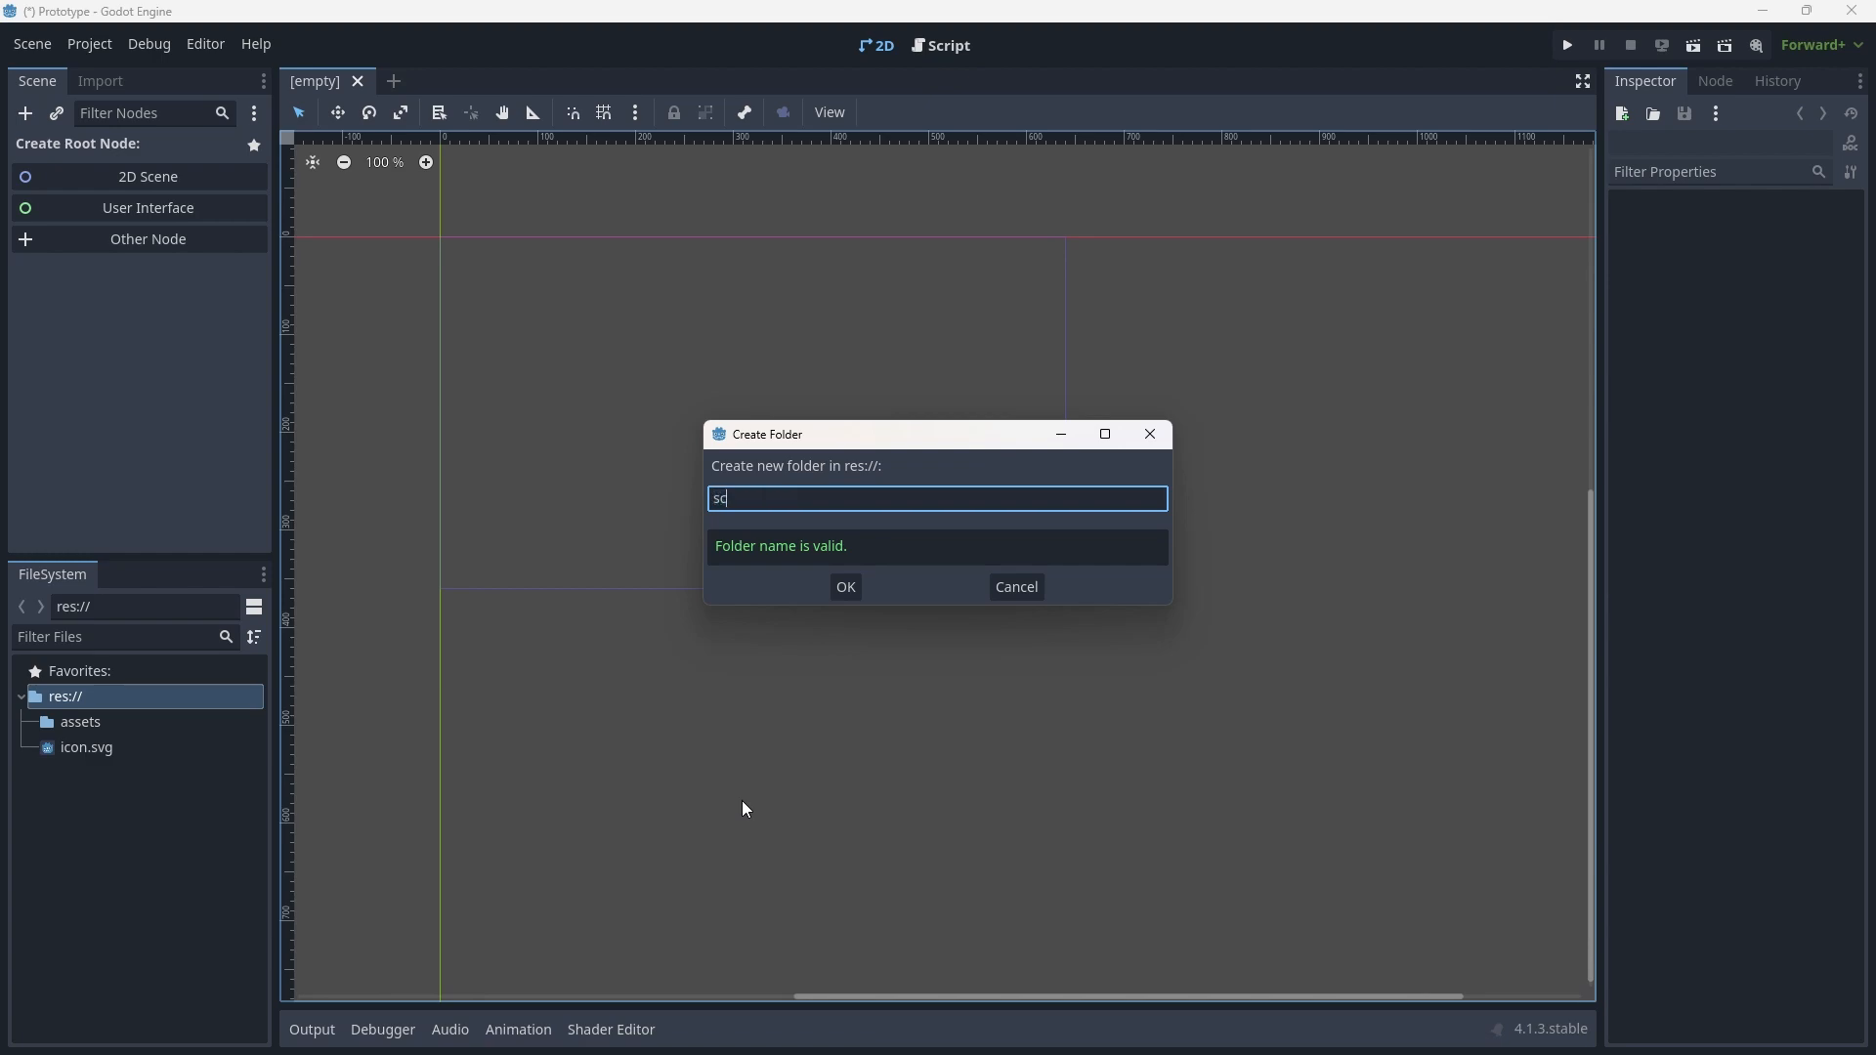
left_click(844, 587)
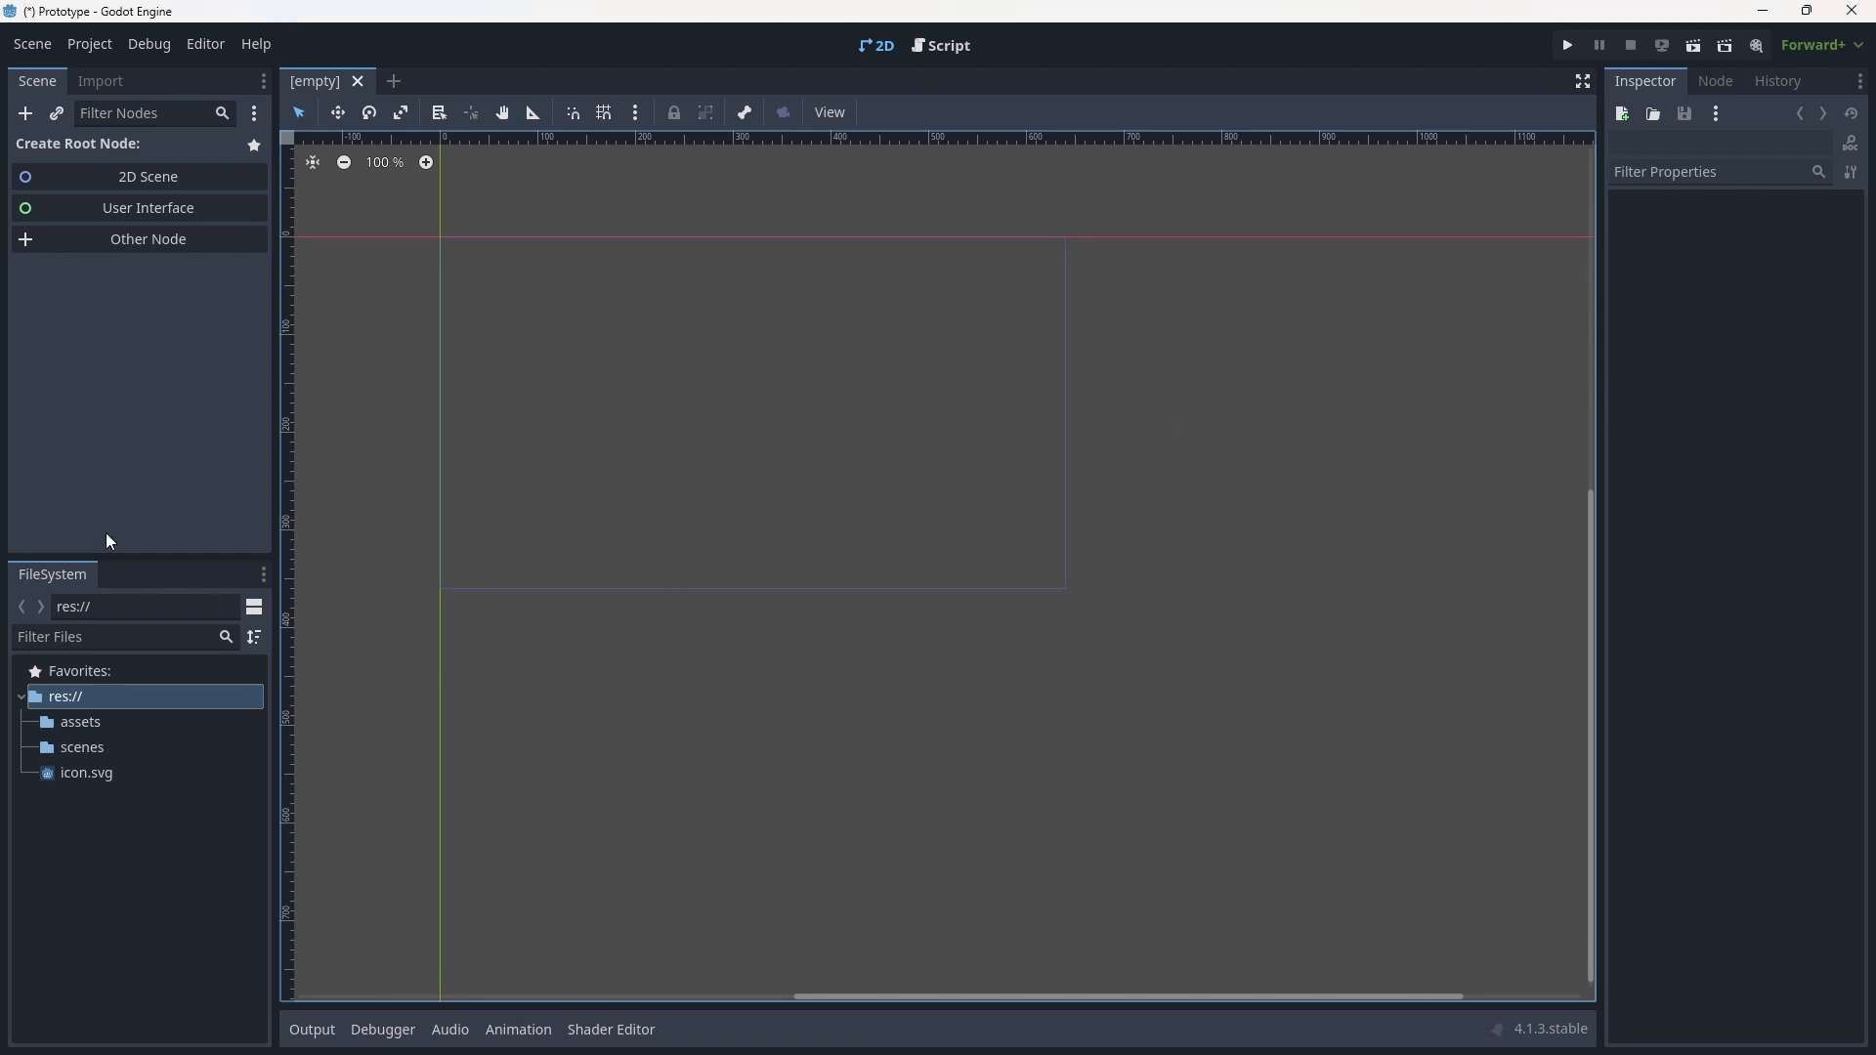
mouse_move(499, 588)
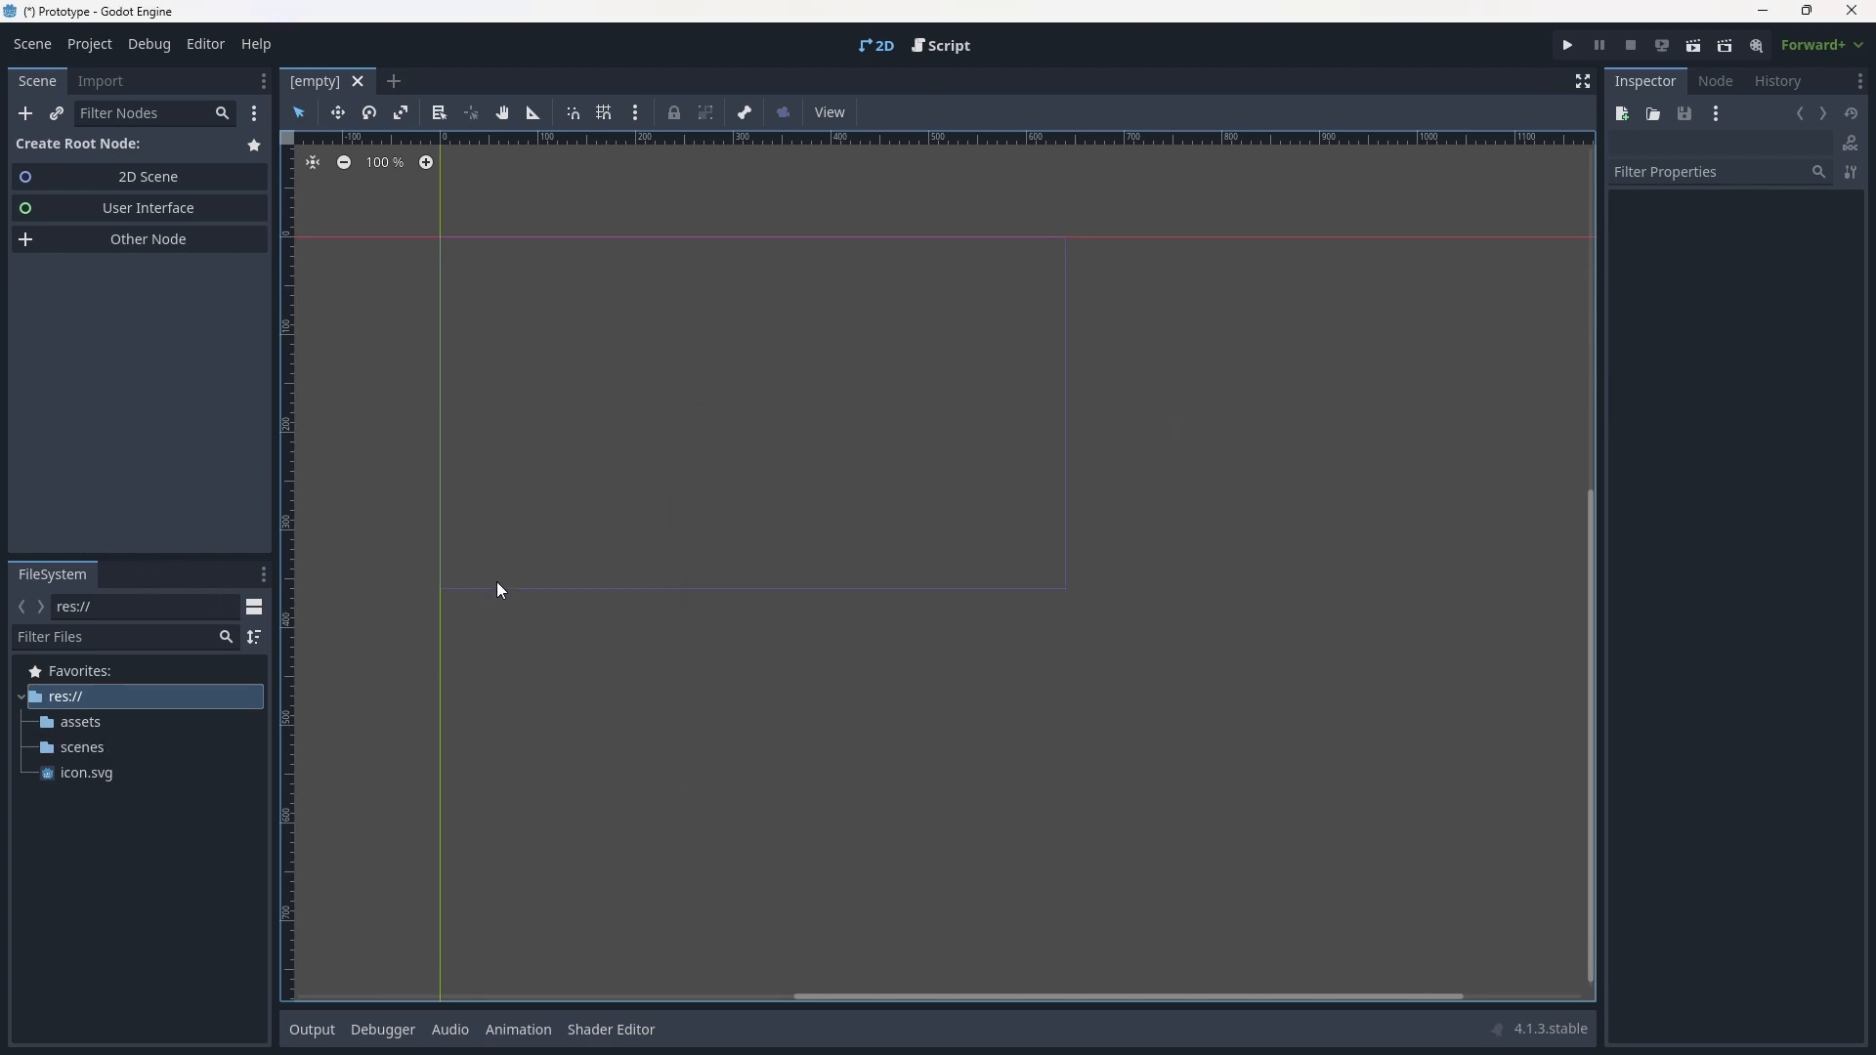
mouse_move(130, 766)
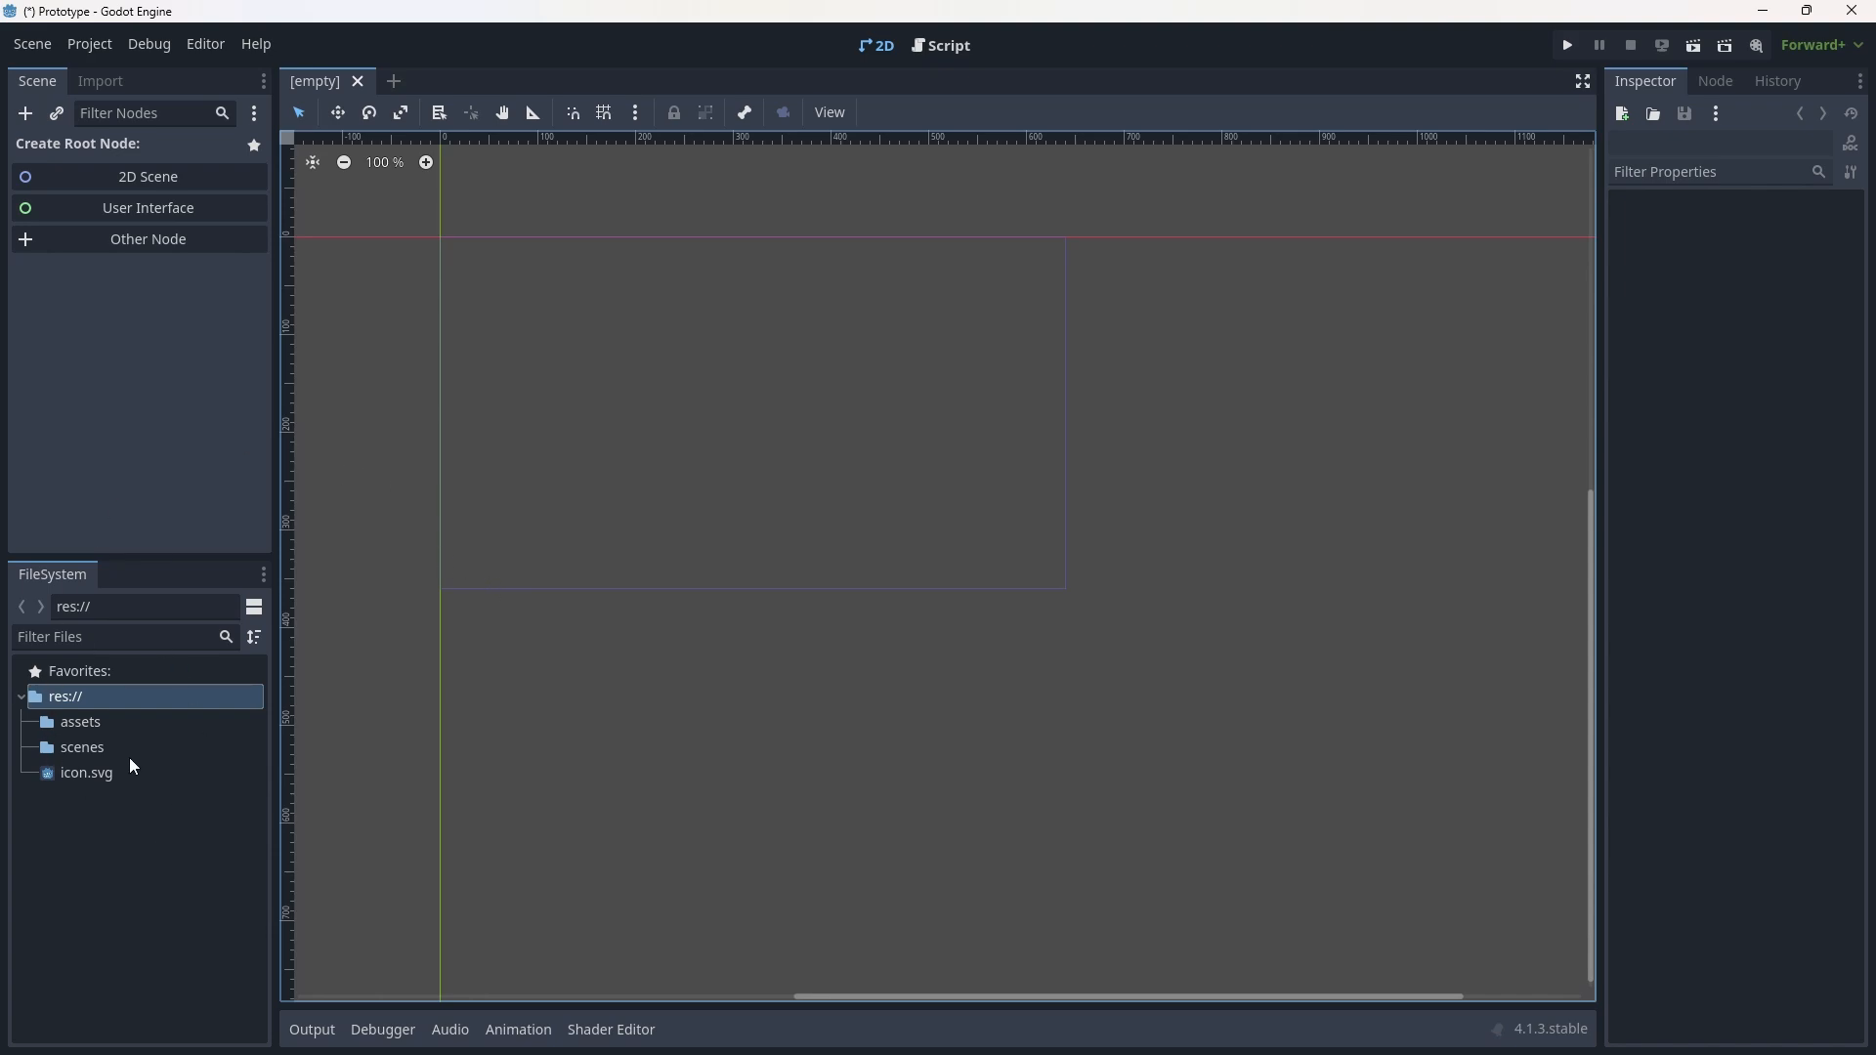
mouse_move(111, 867)
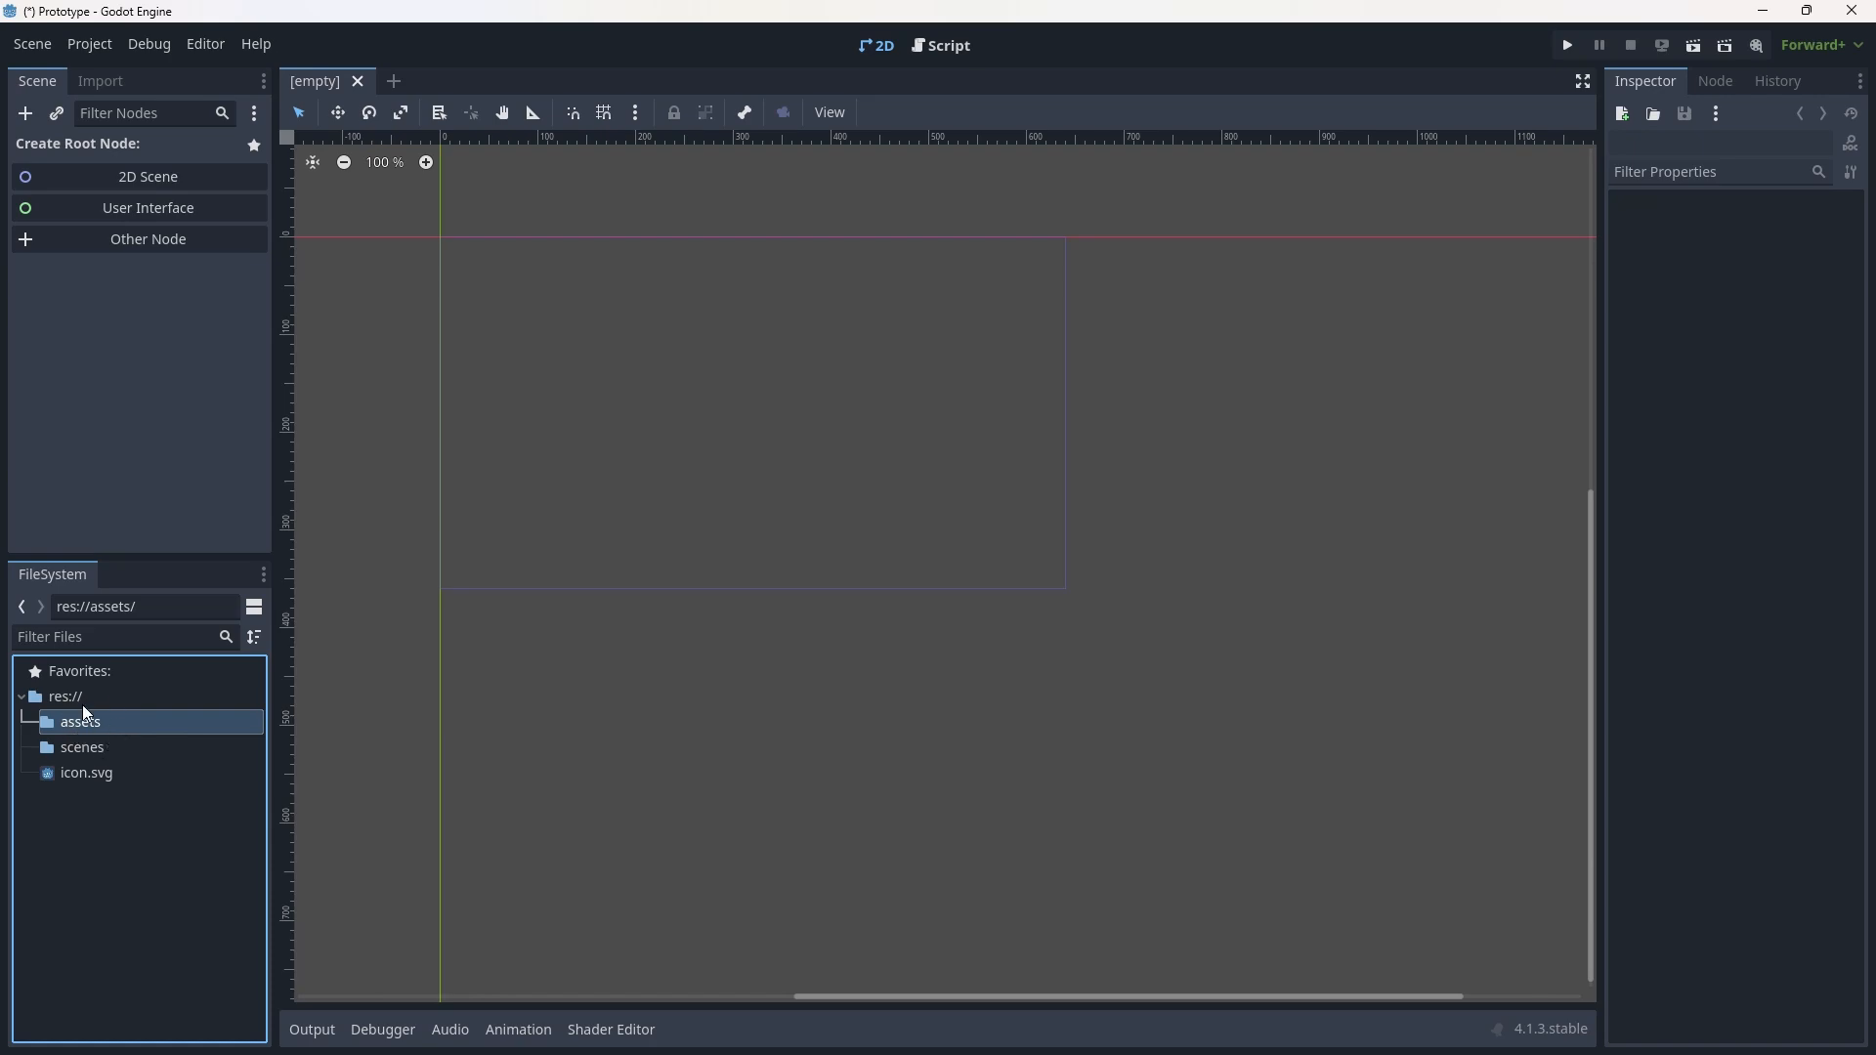
left_click(202, 1029)
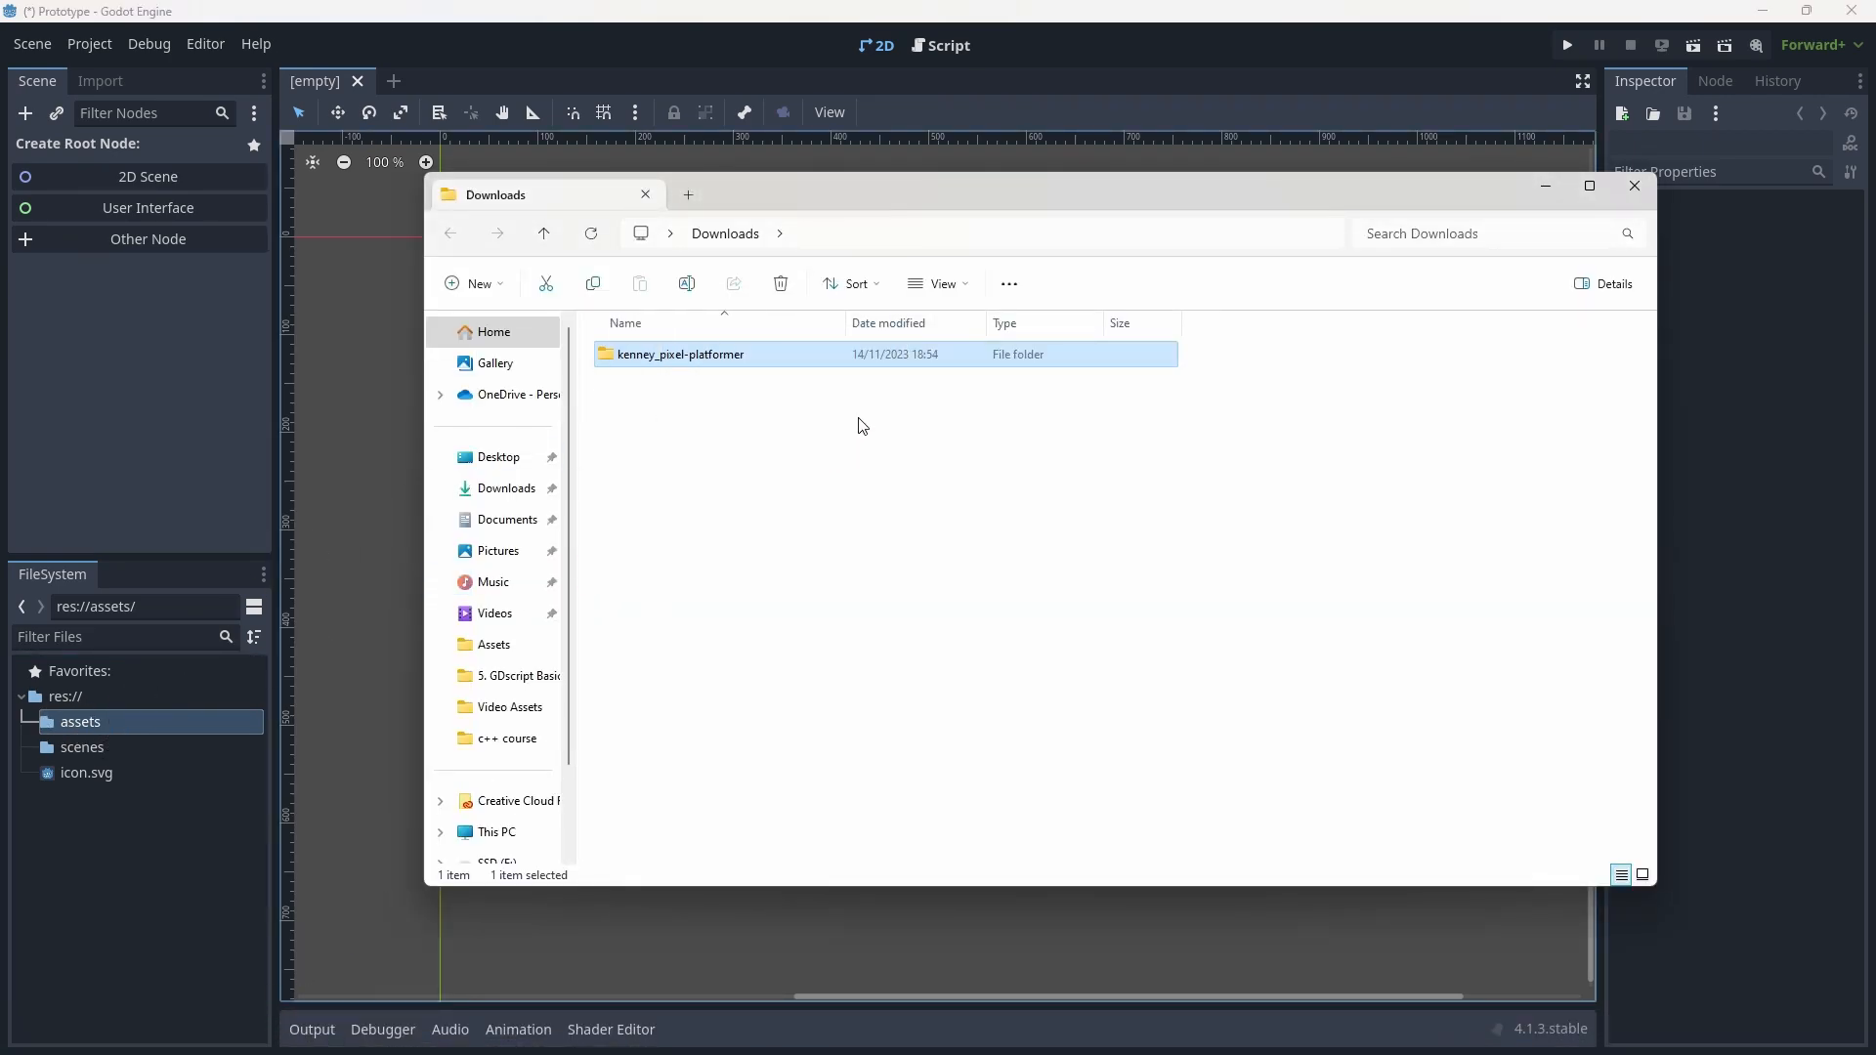
left_click(772, 453)
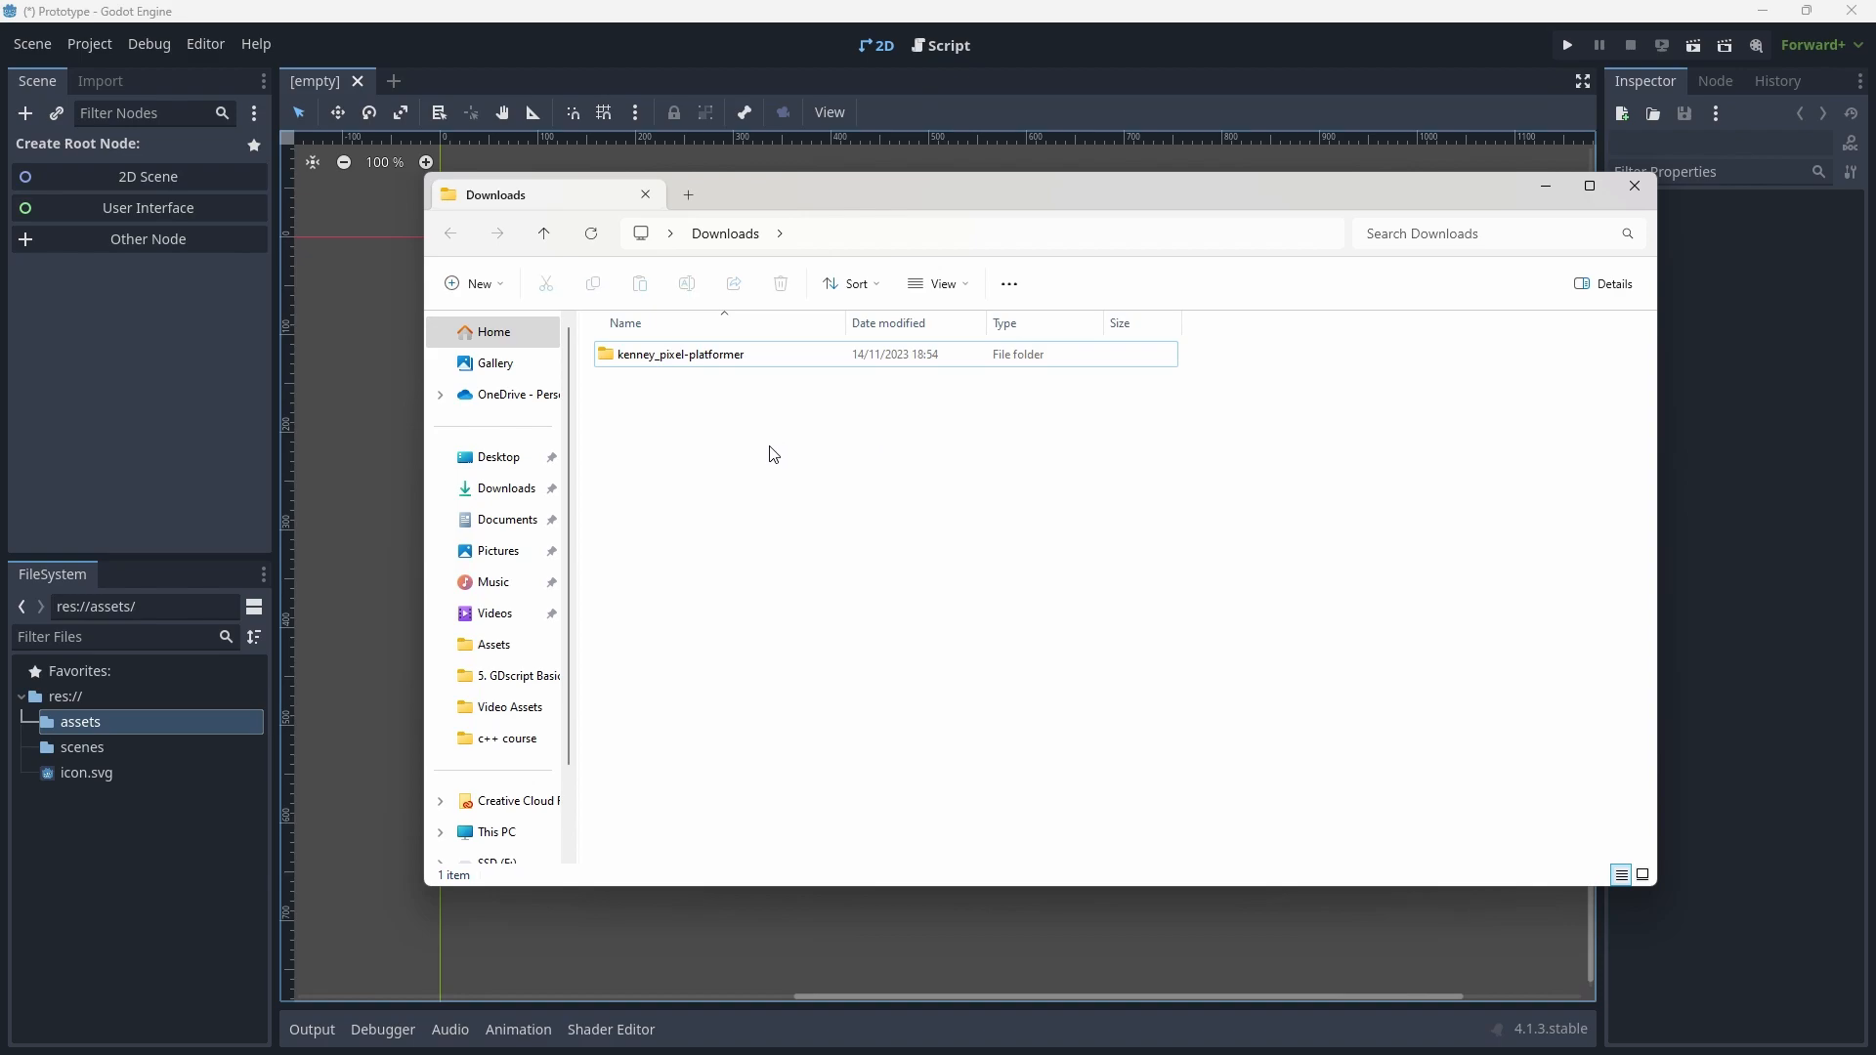
mouse_move(591, 442)
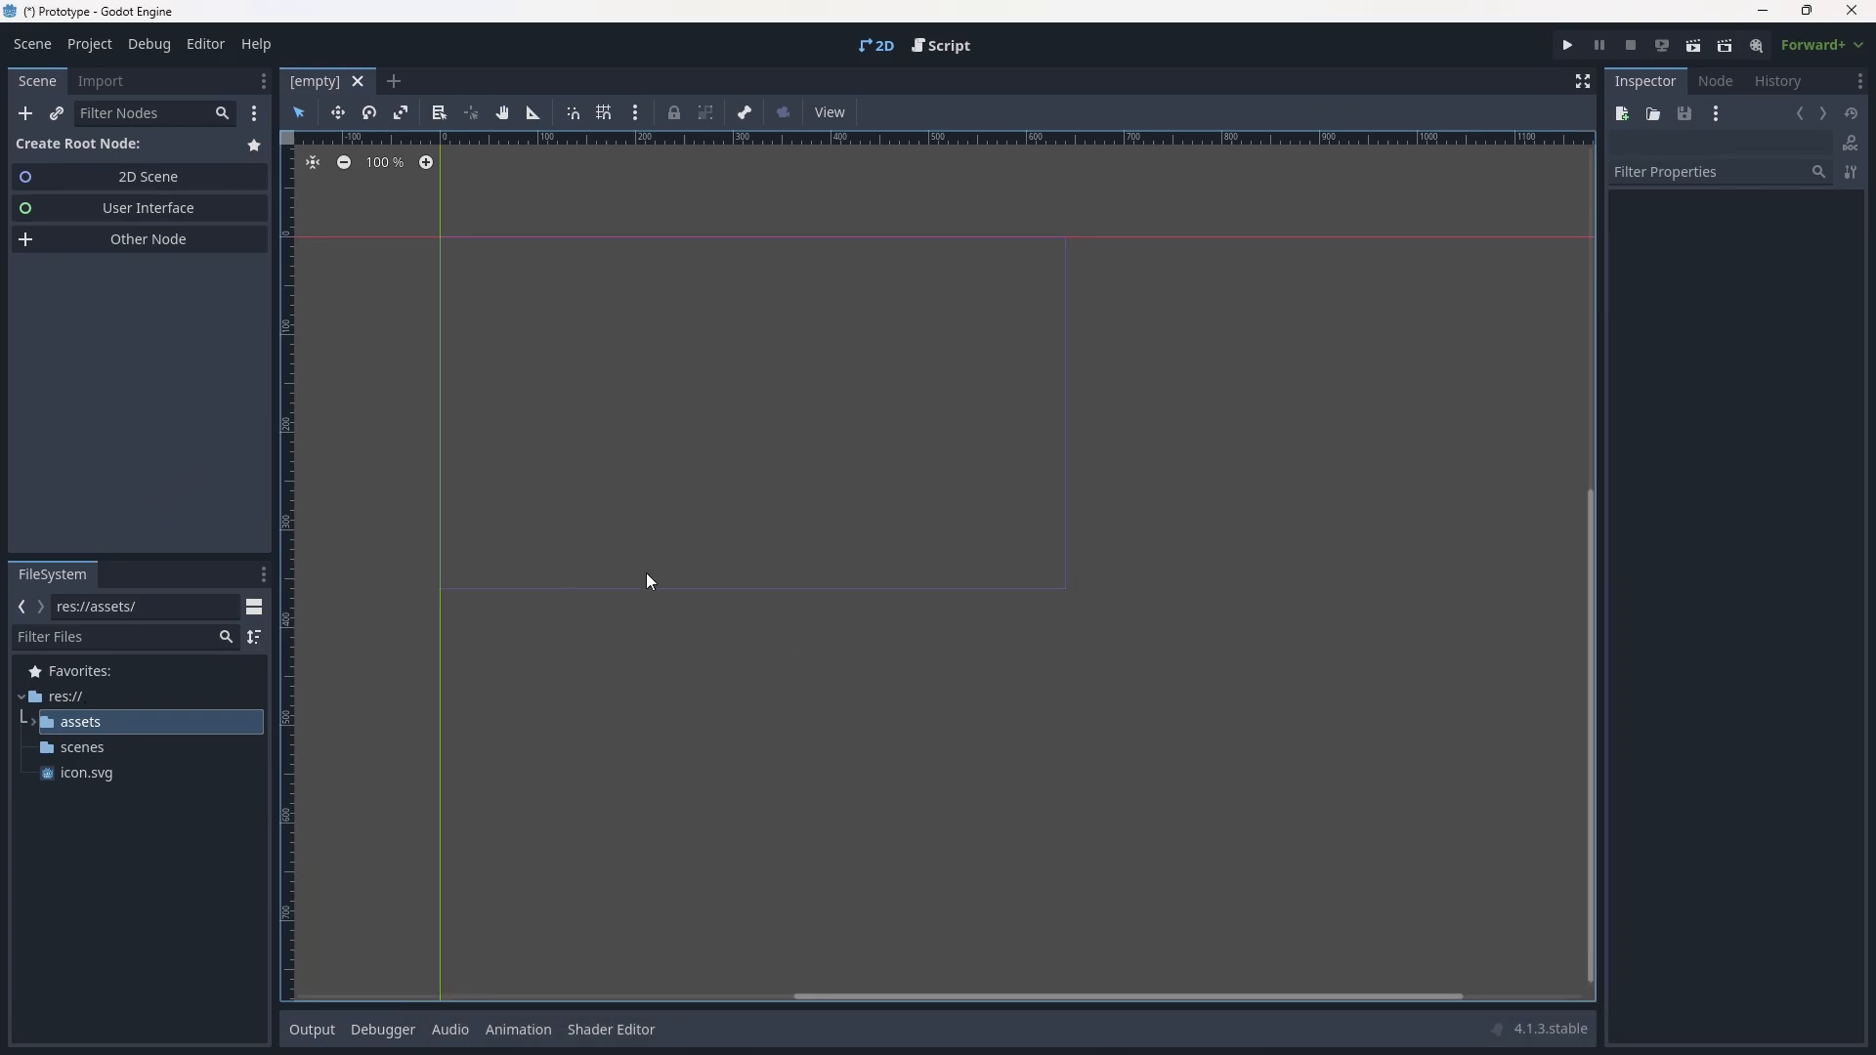
Expand res://assets to list the kenney_pixel-platformer folder's contents.
left_click(203, 1030)
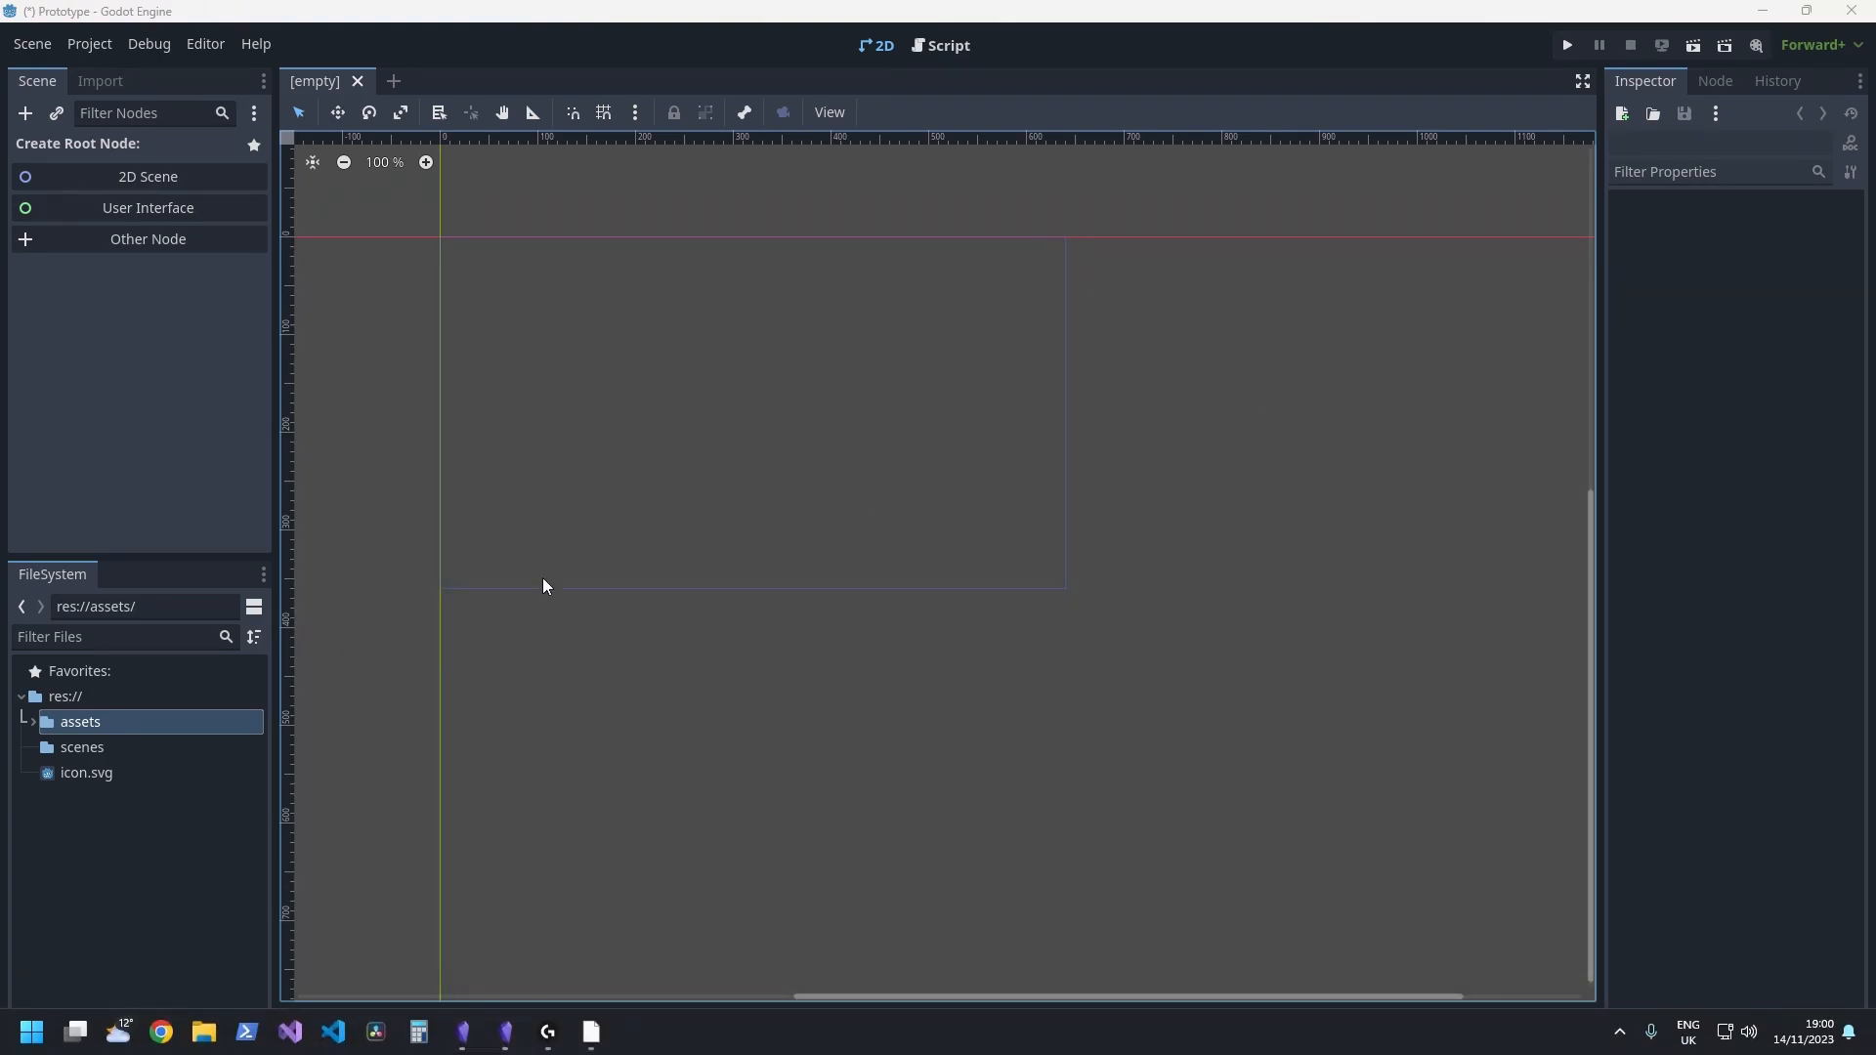
mouse_move(516, 588)
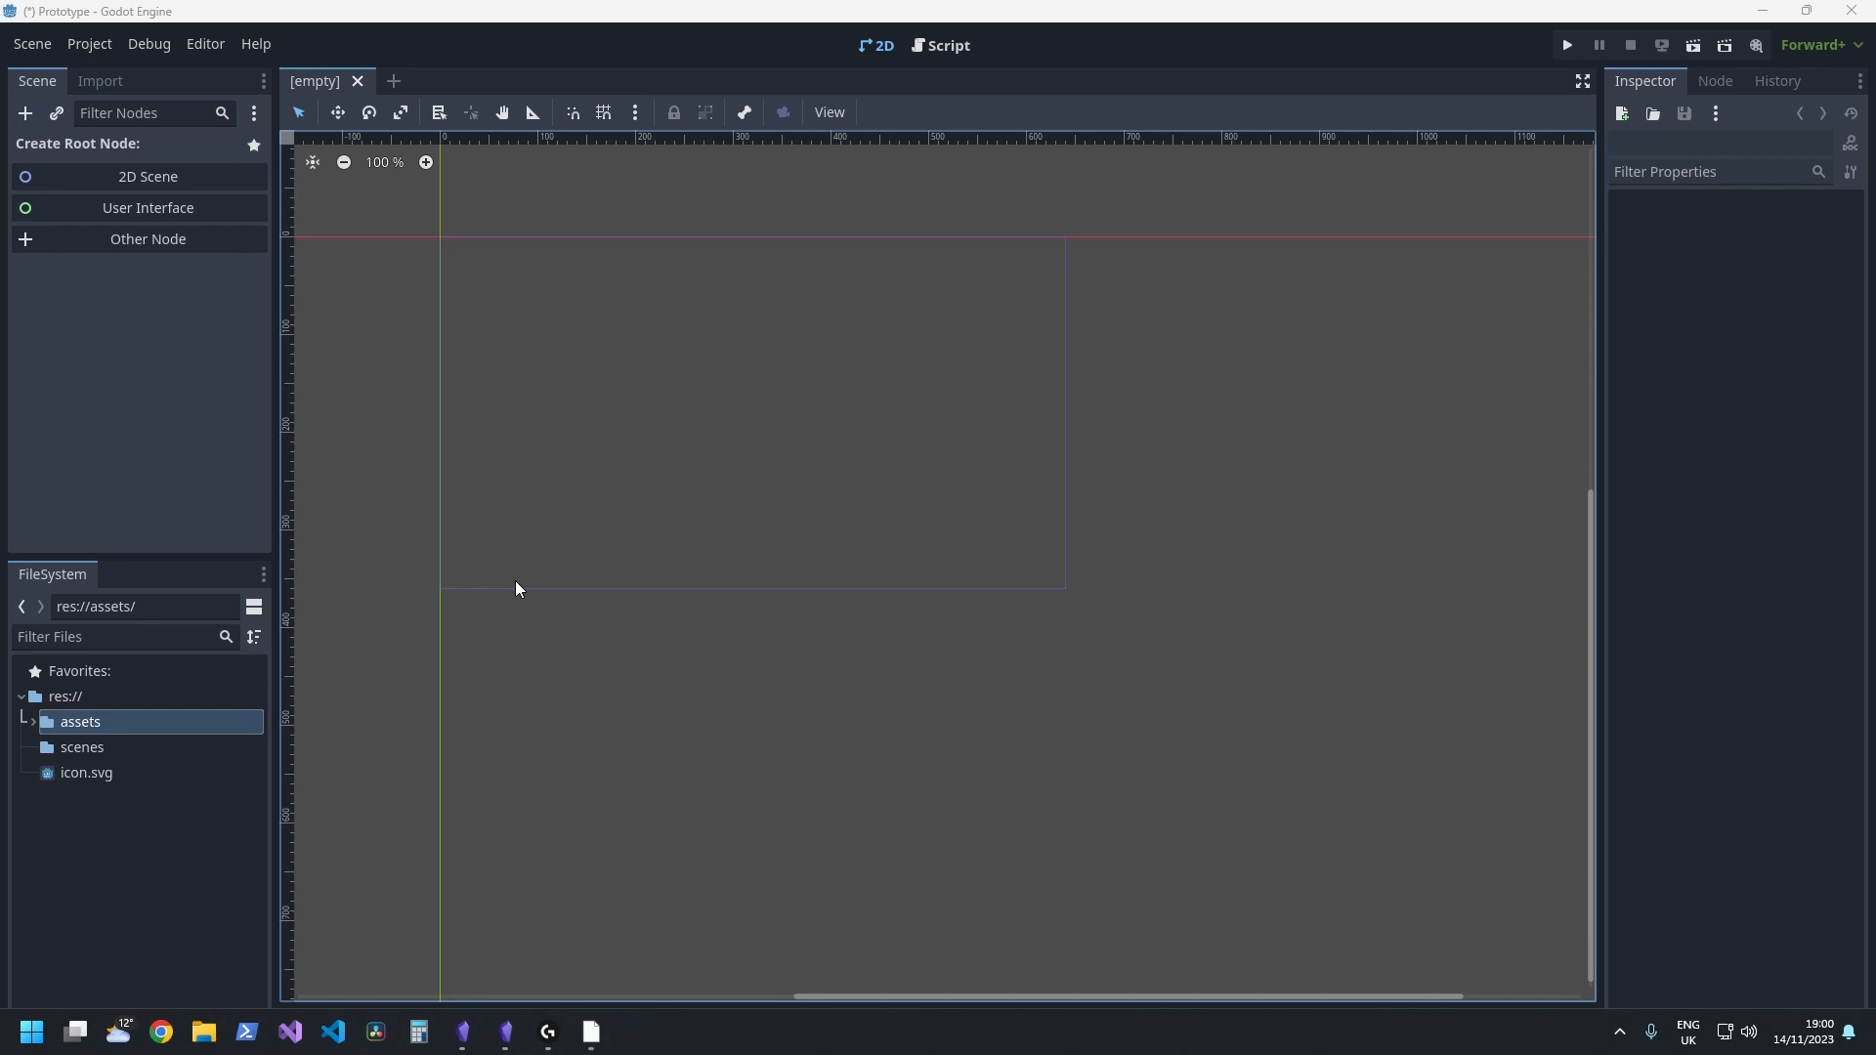
mouse_move(96, 688)
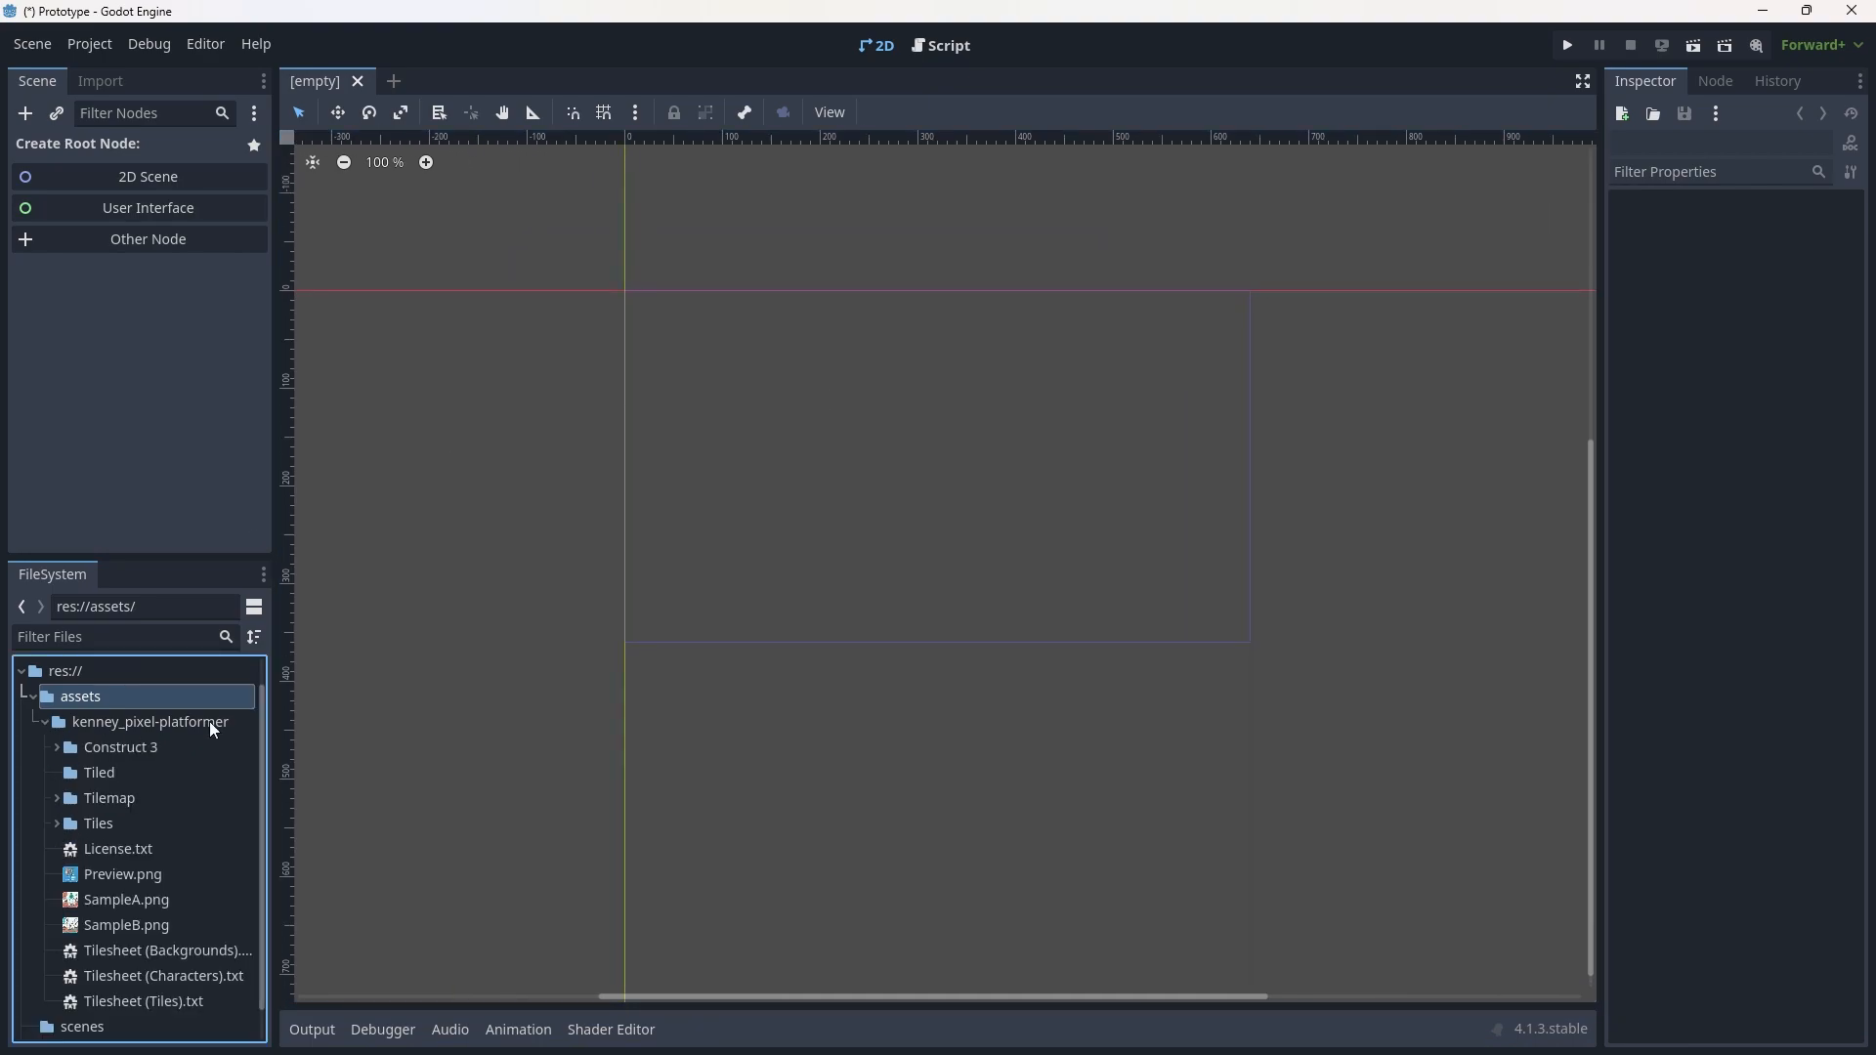
scroll("up", 3)
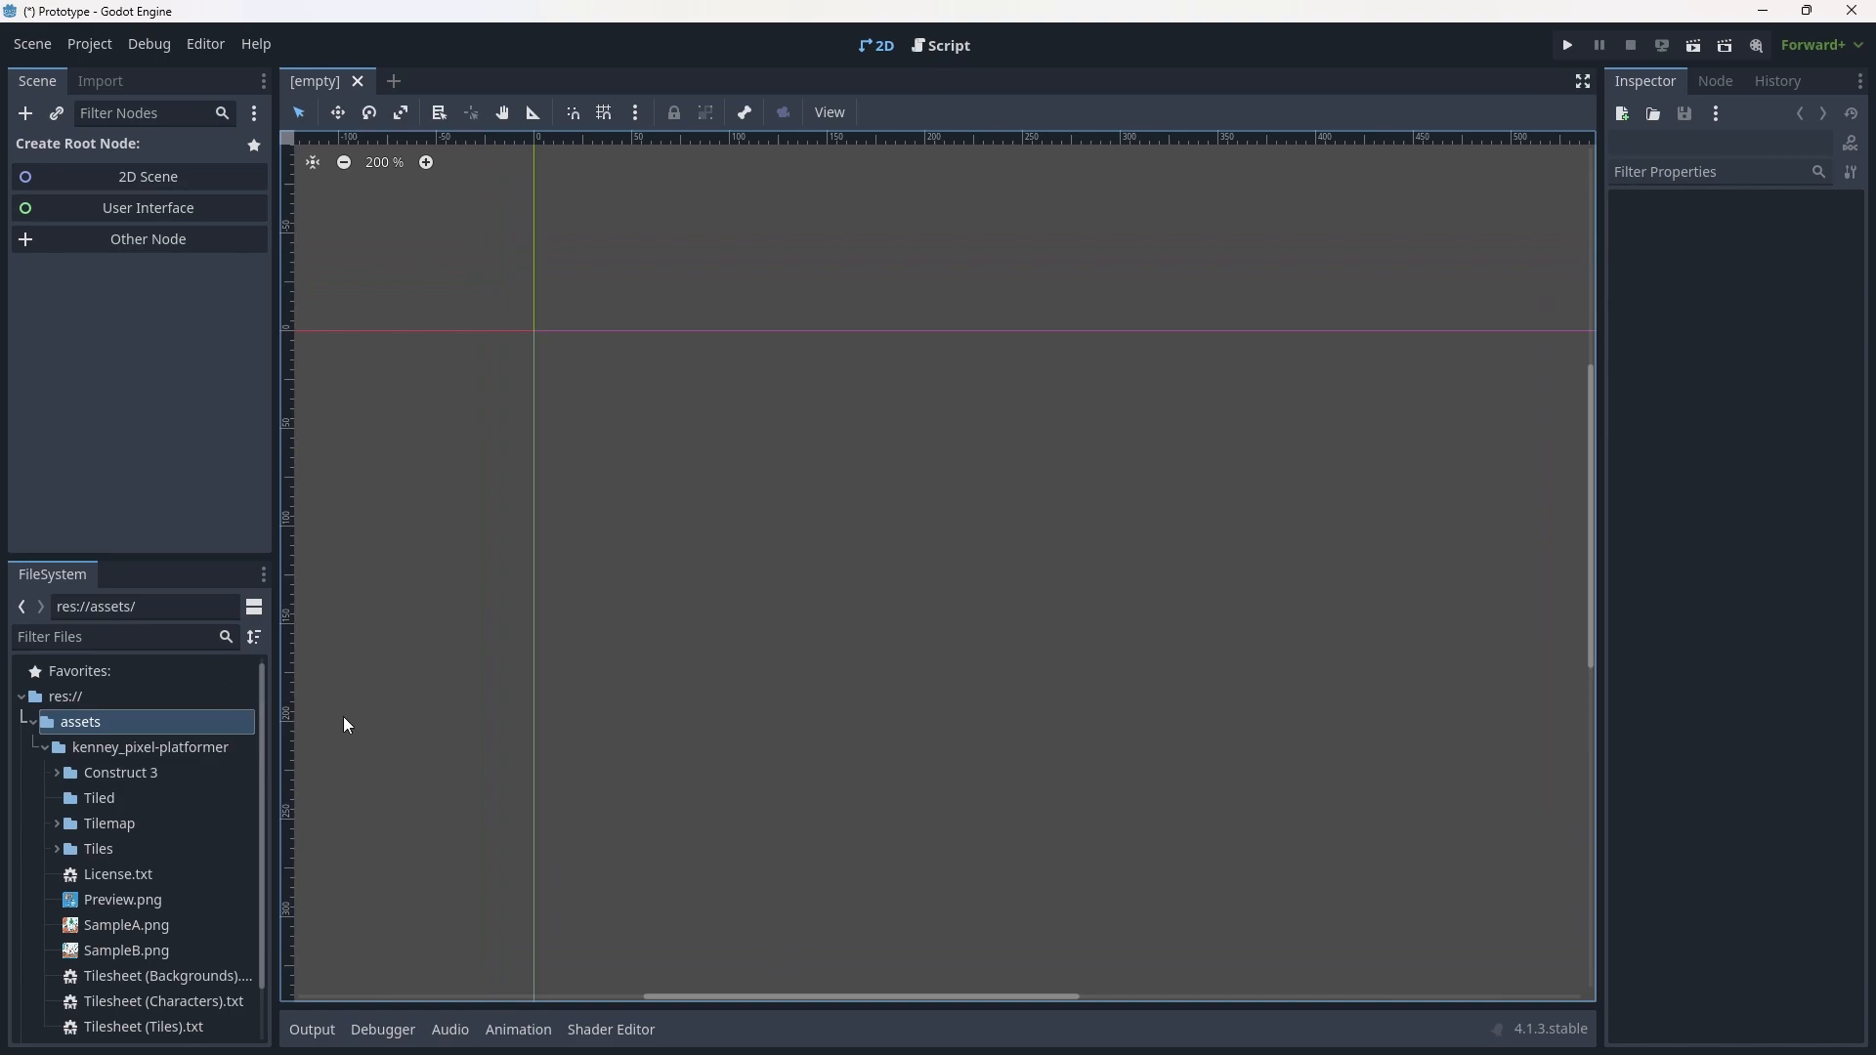
mouse_move(96, 787)
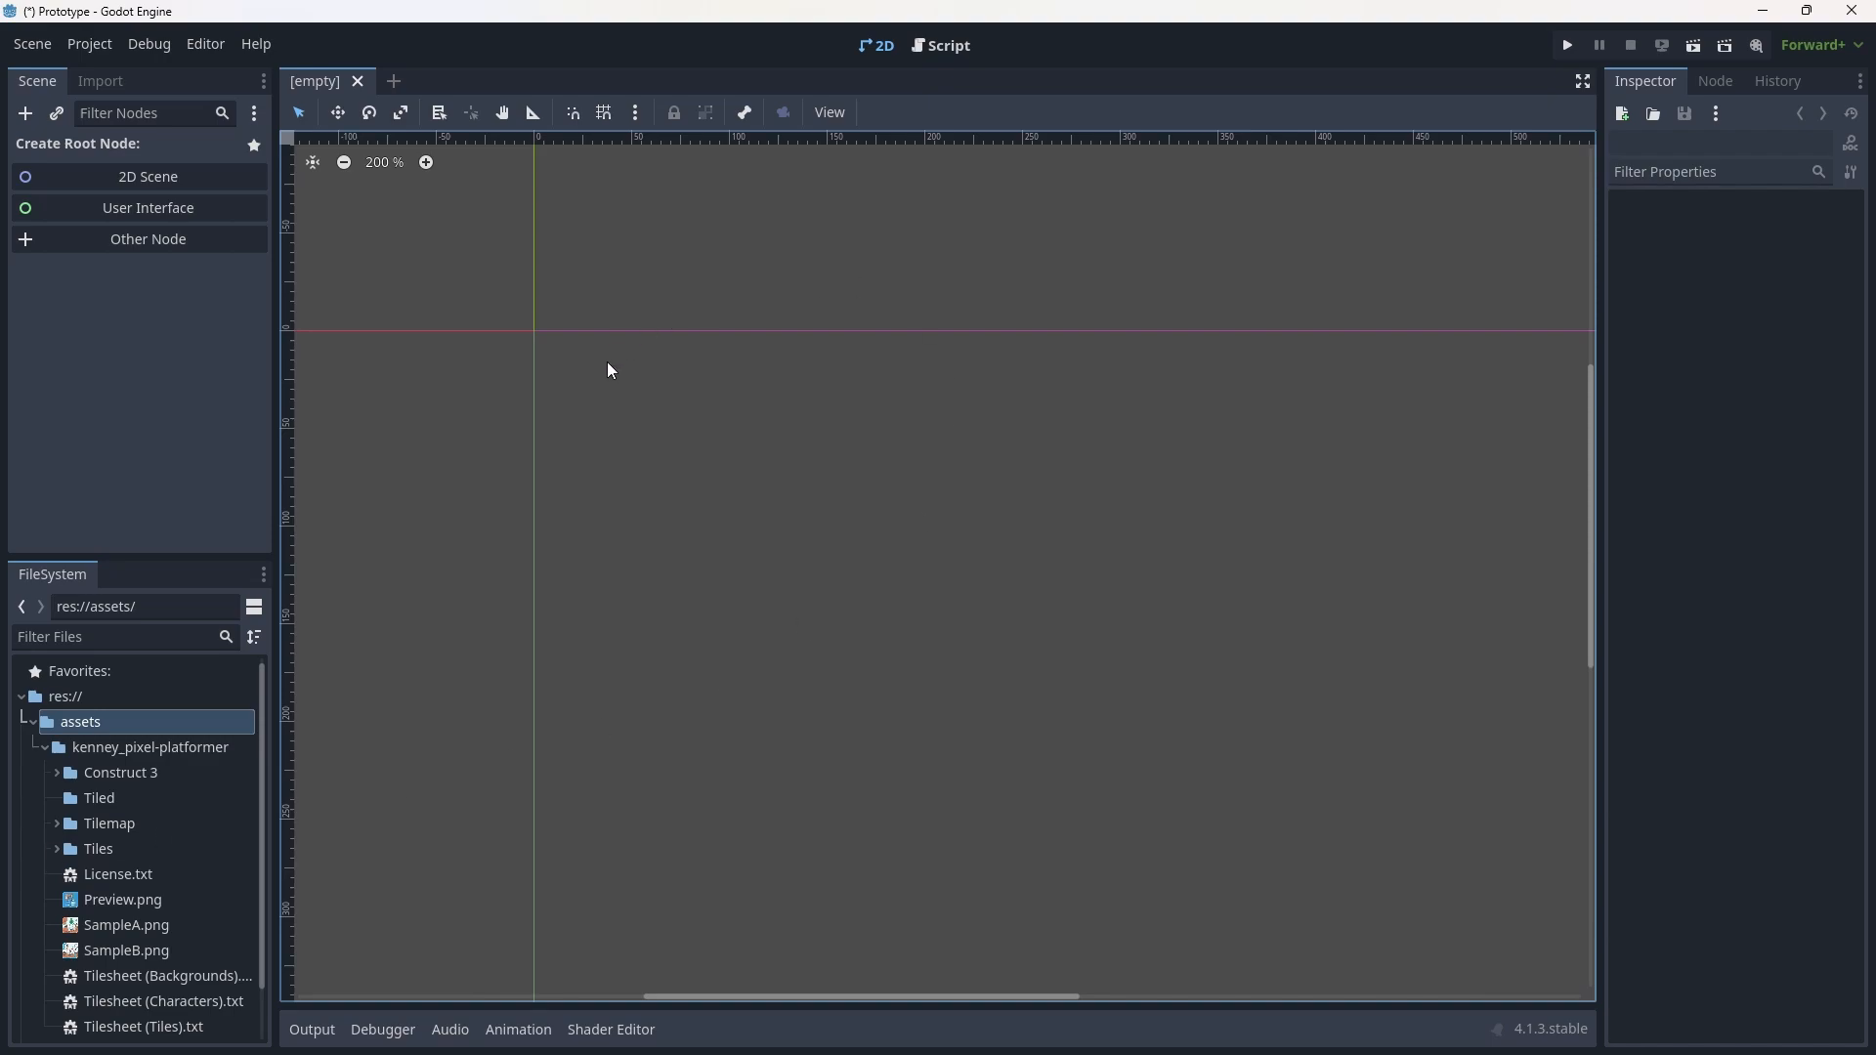
mouse_move(58, 873)
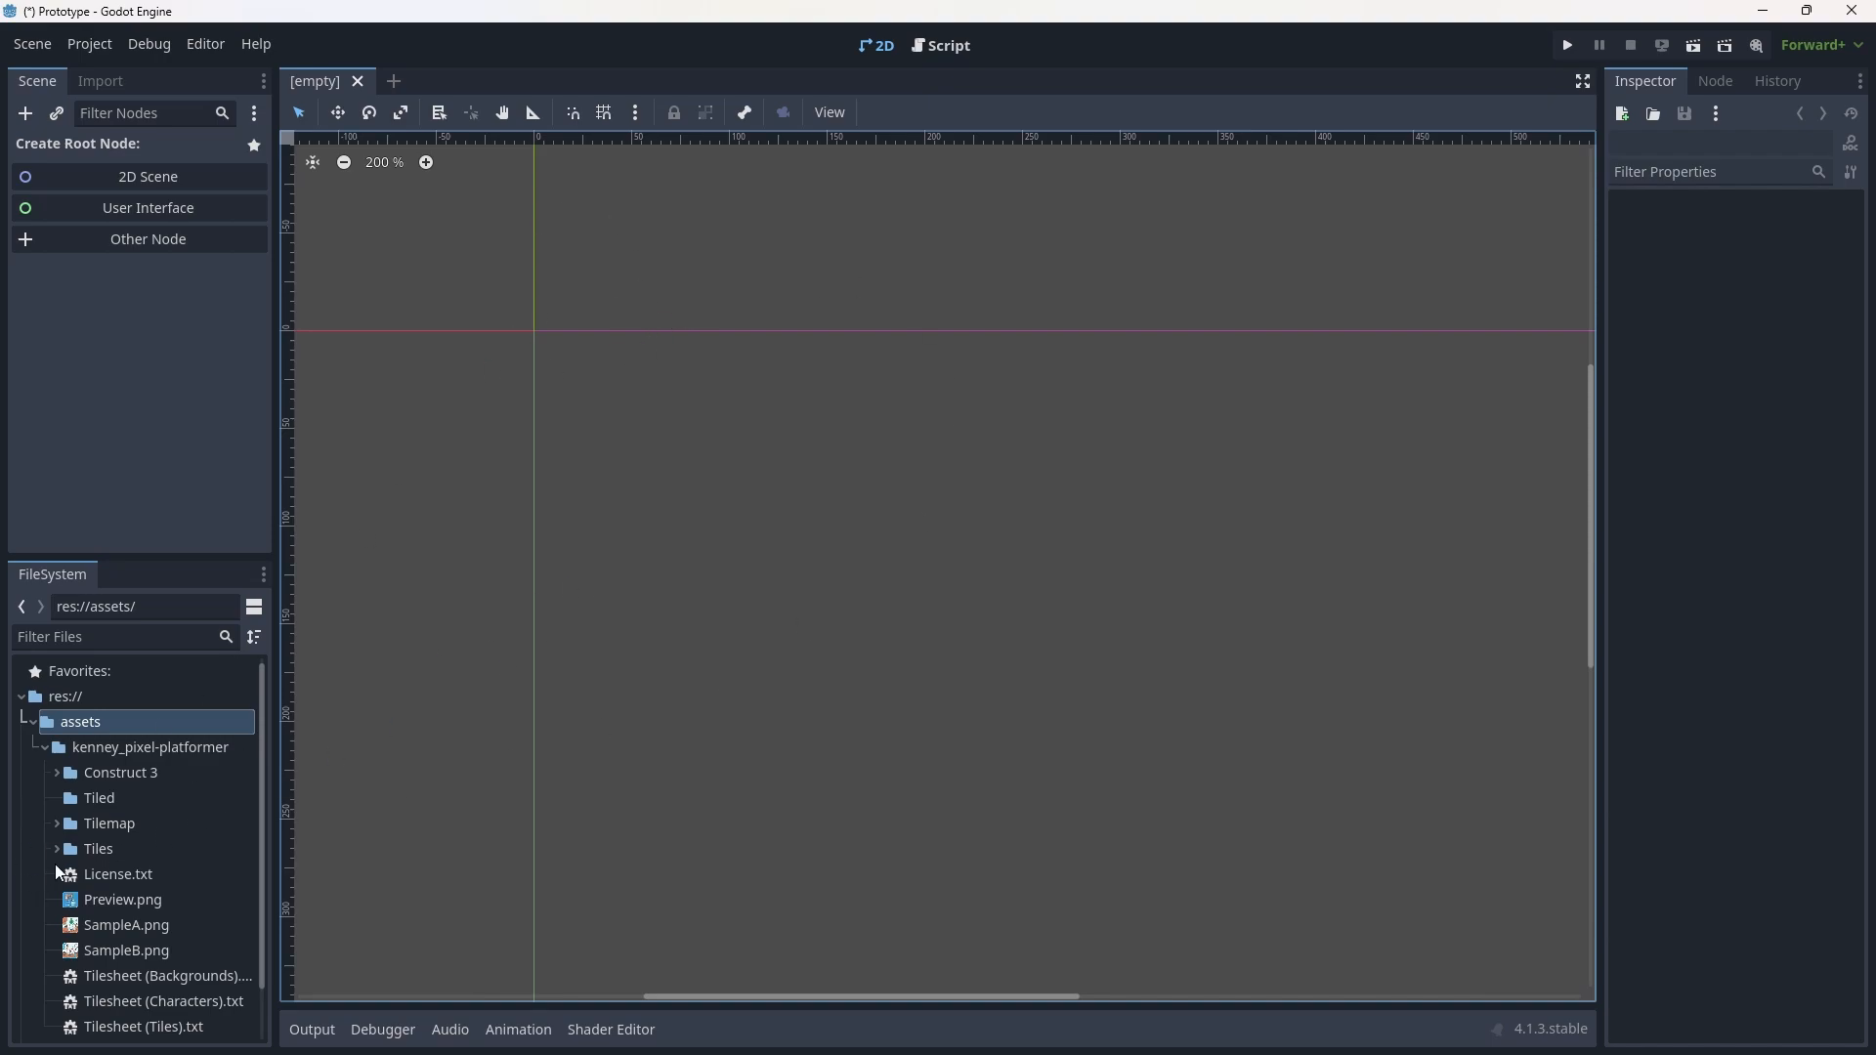
Place tile_0000.png in the viewport as sprite Tile0000 and zoom in on it.
left_click(57, 848)
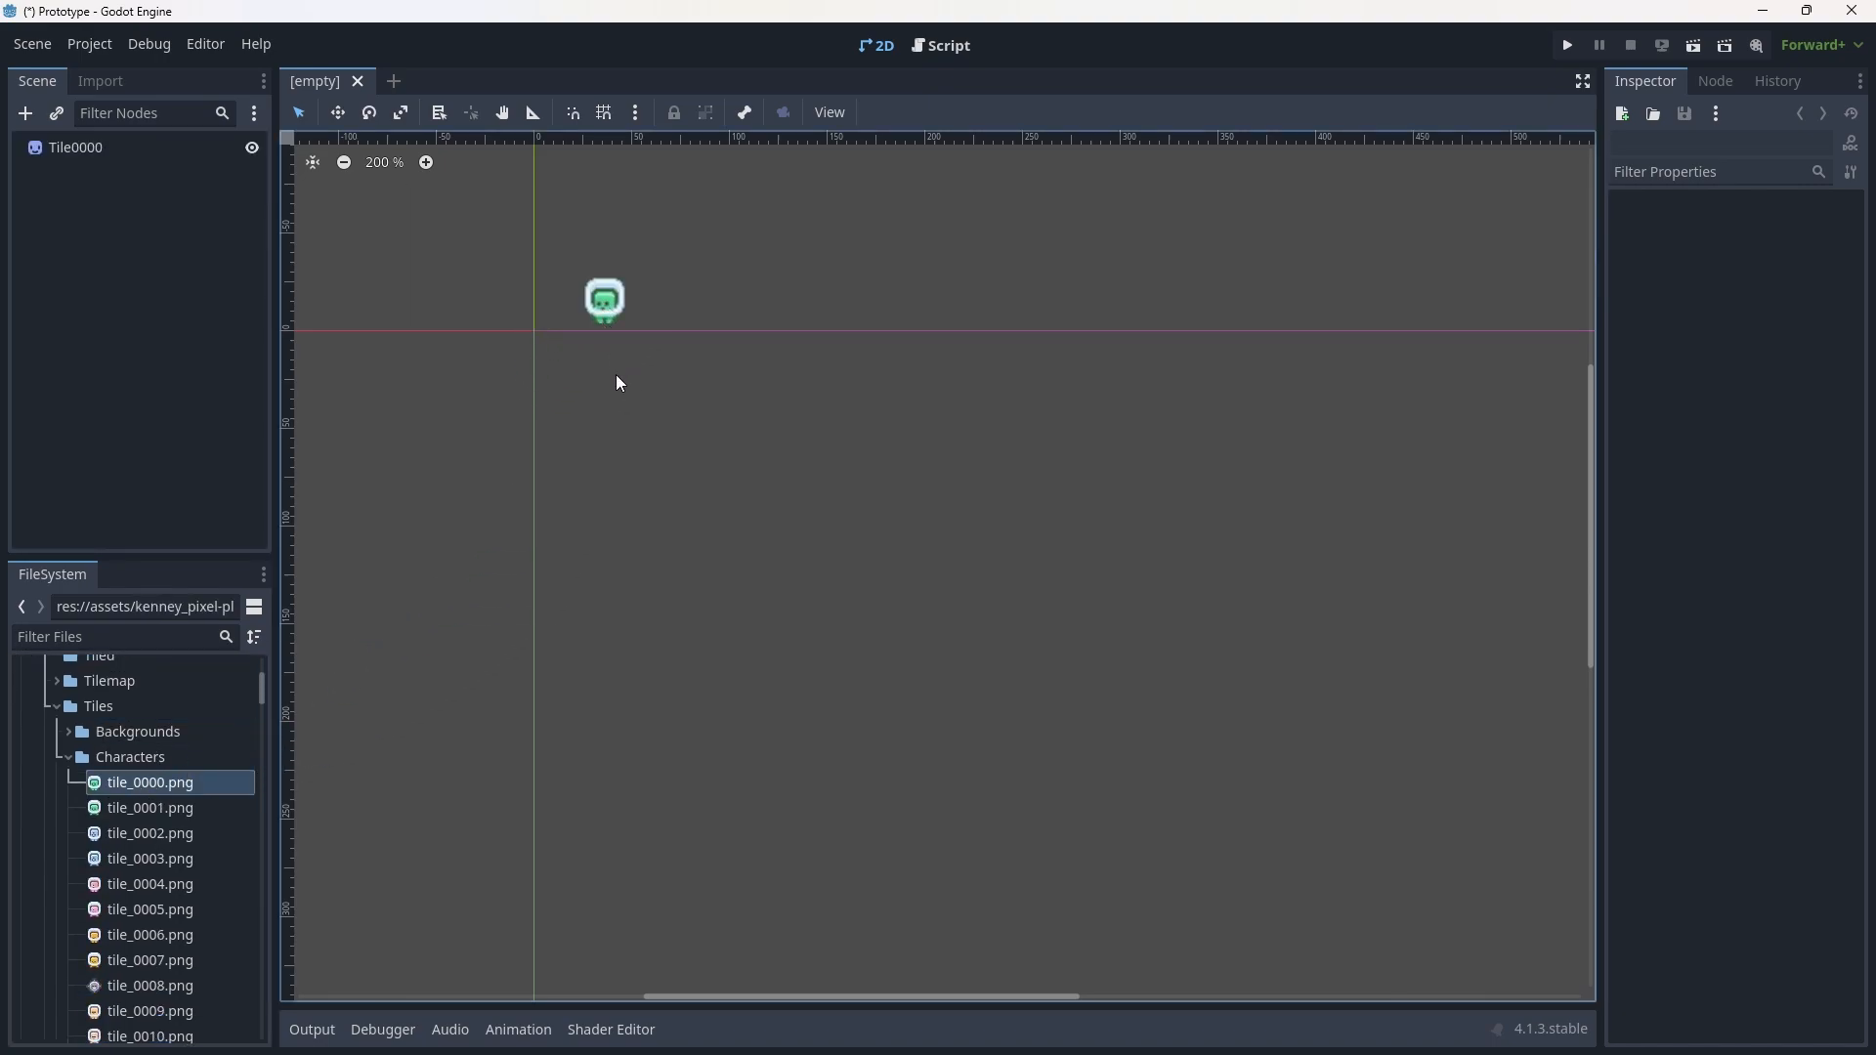
scroll("up", 3)
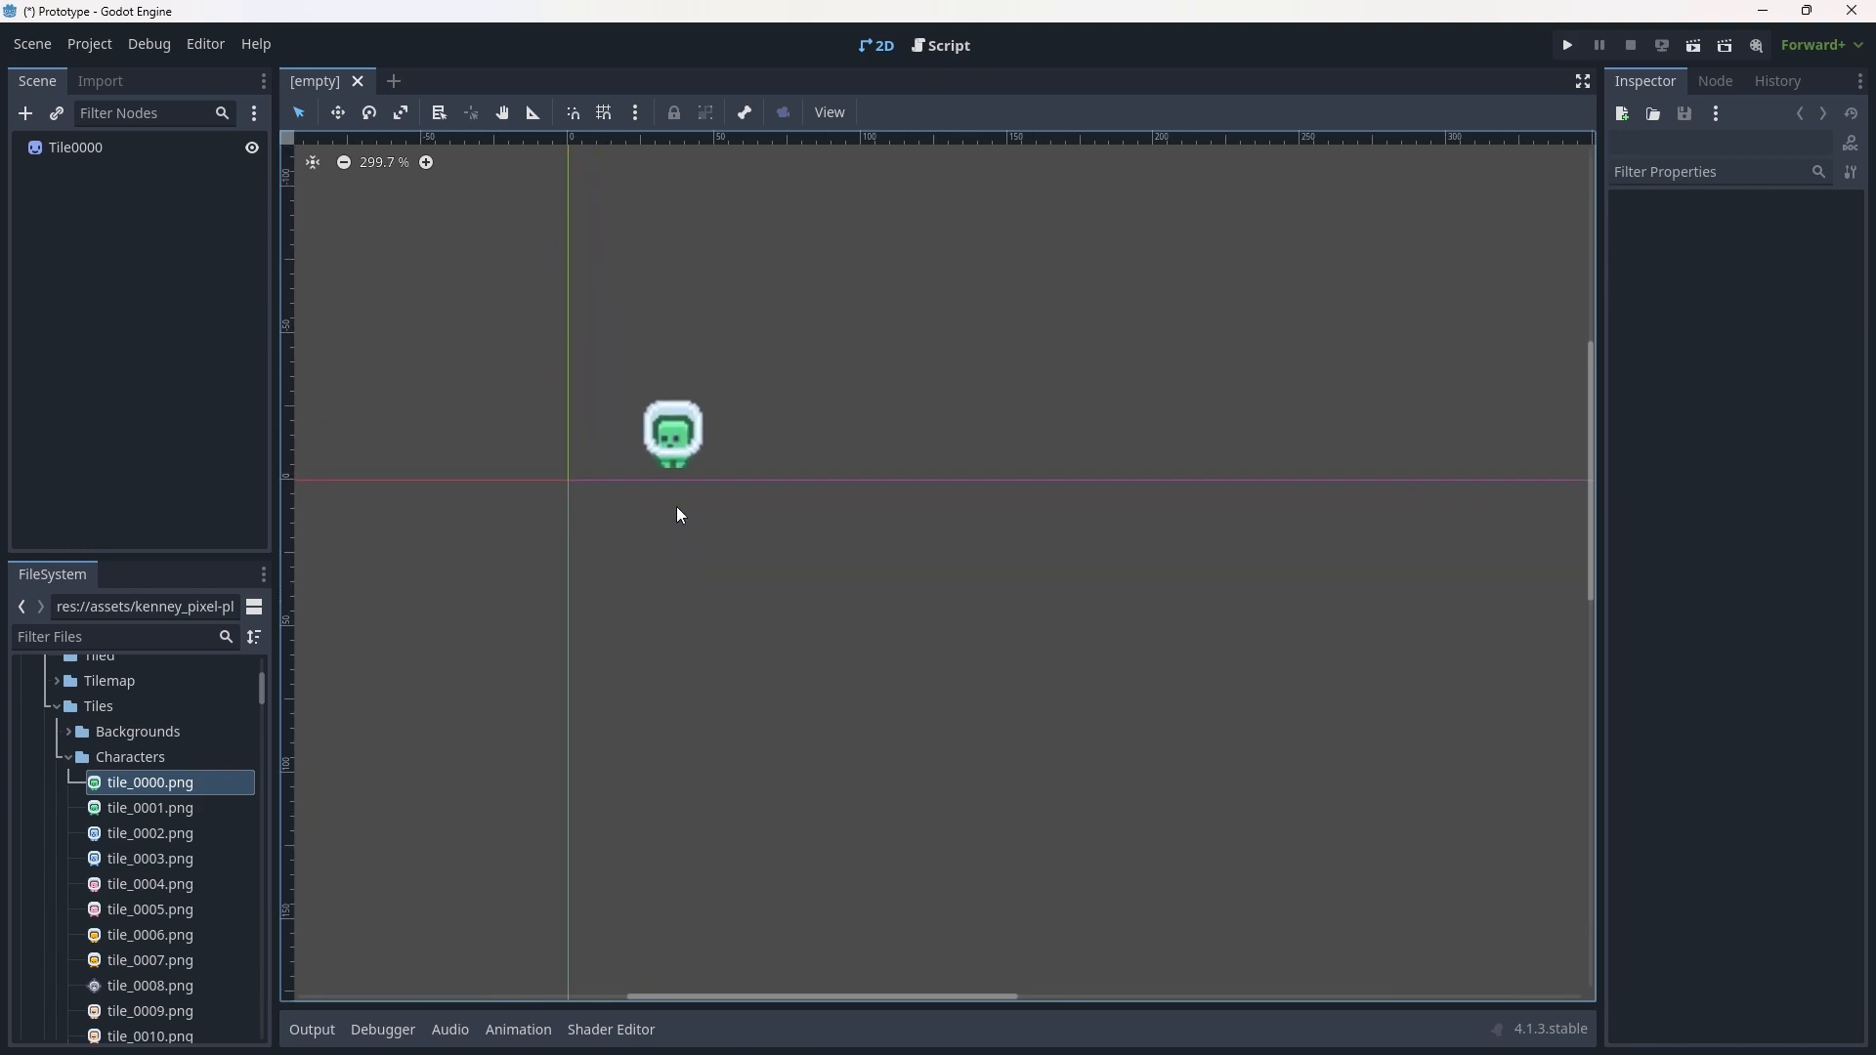
scroll("up", 3)
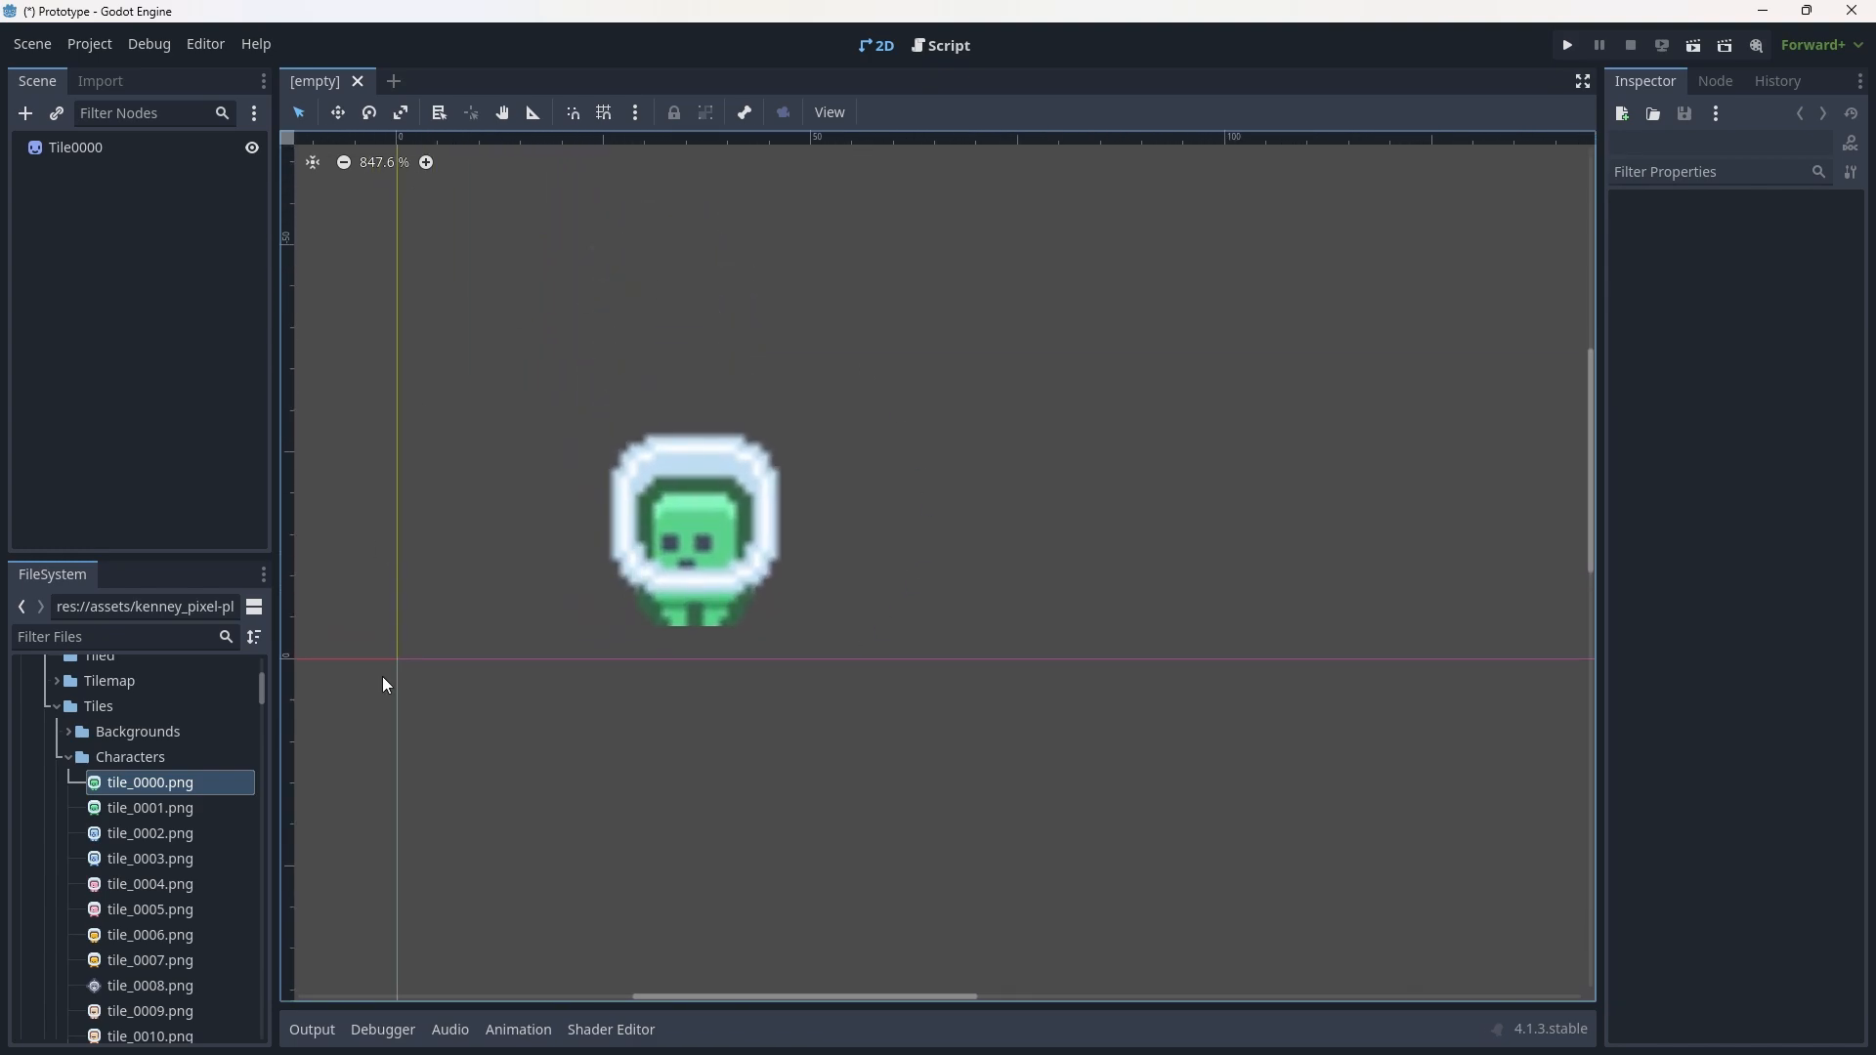
left_click(692, 526)
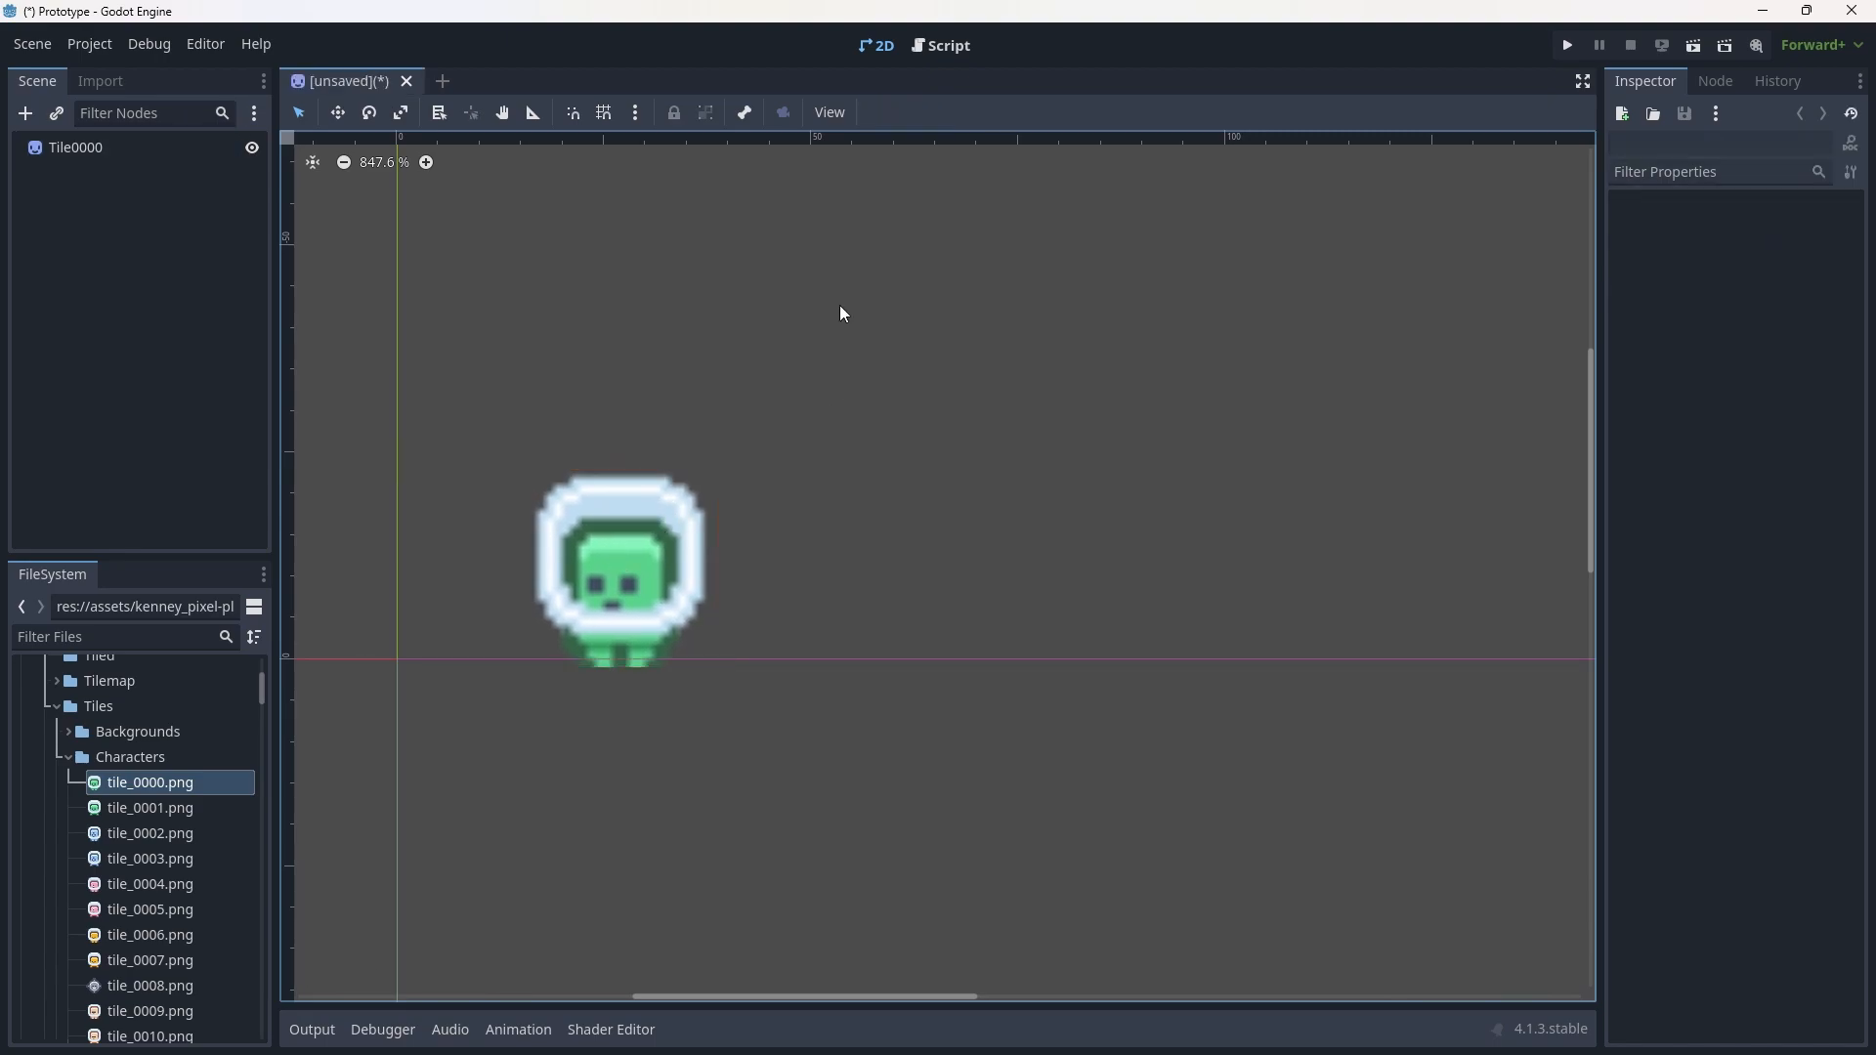
Set Rendering > Textures Default Texture Filter to Nearest in Project Settings.
left_click(89, 44)
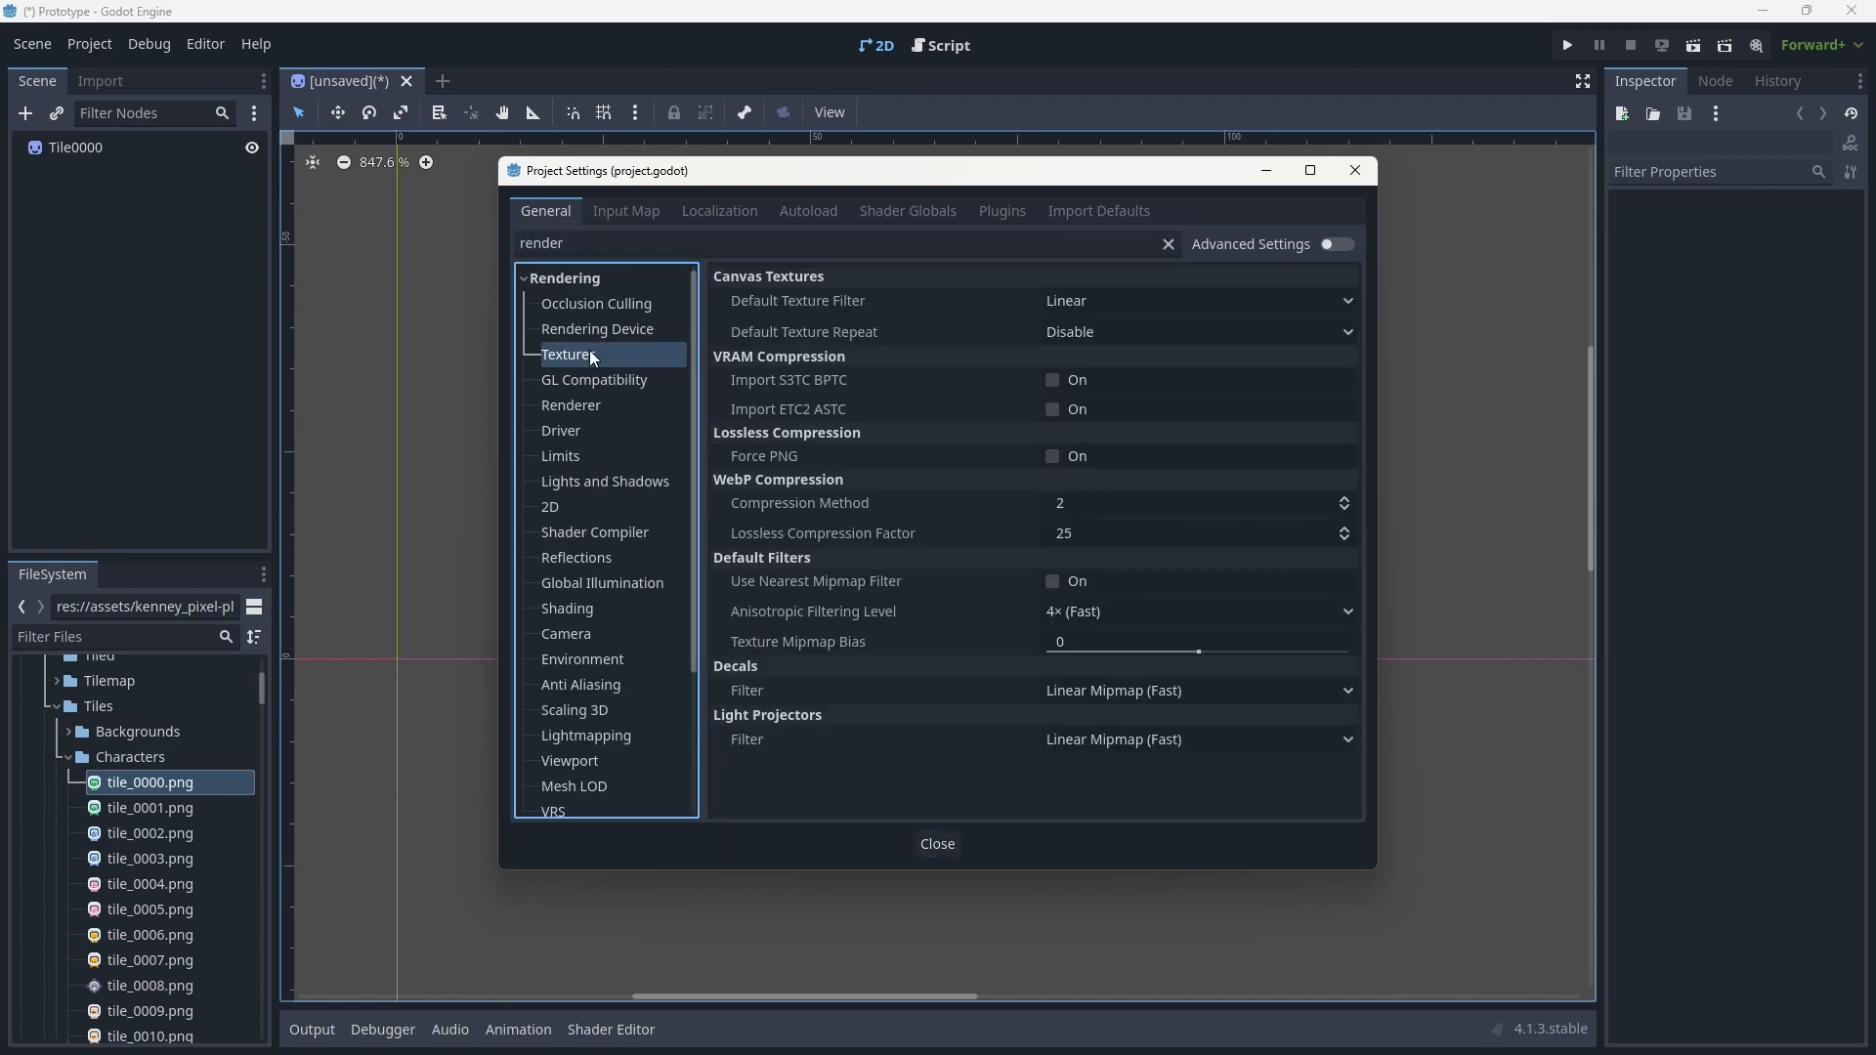
mouse_move(822, 297)
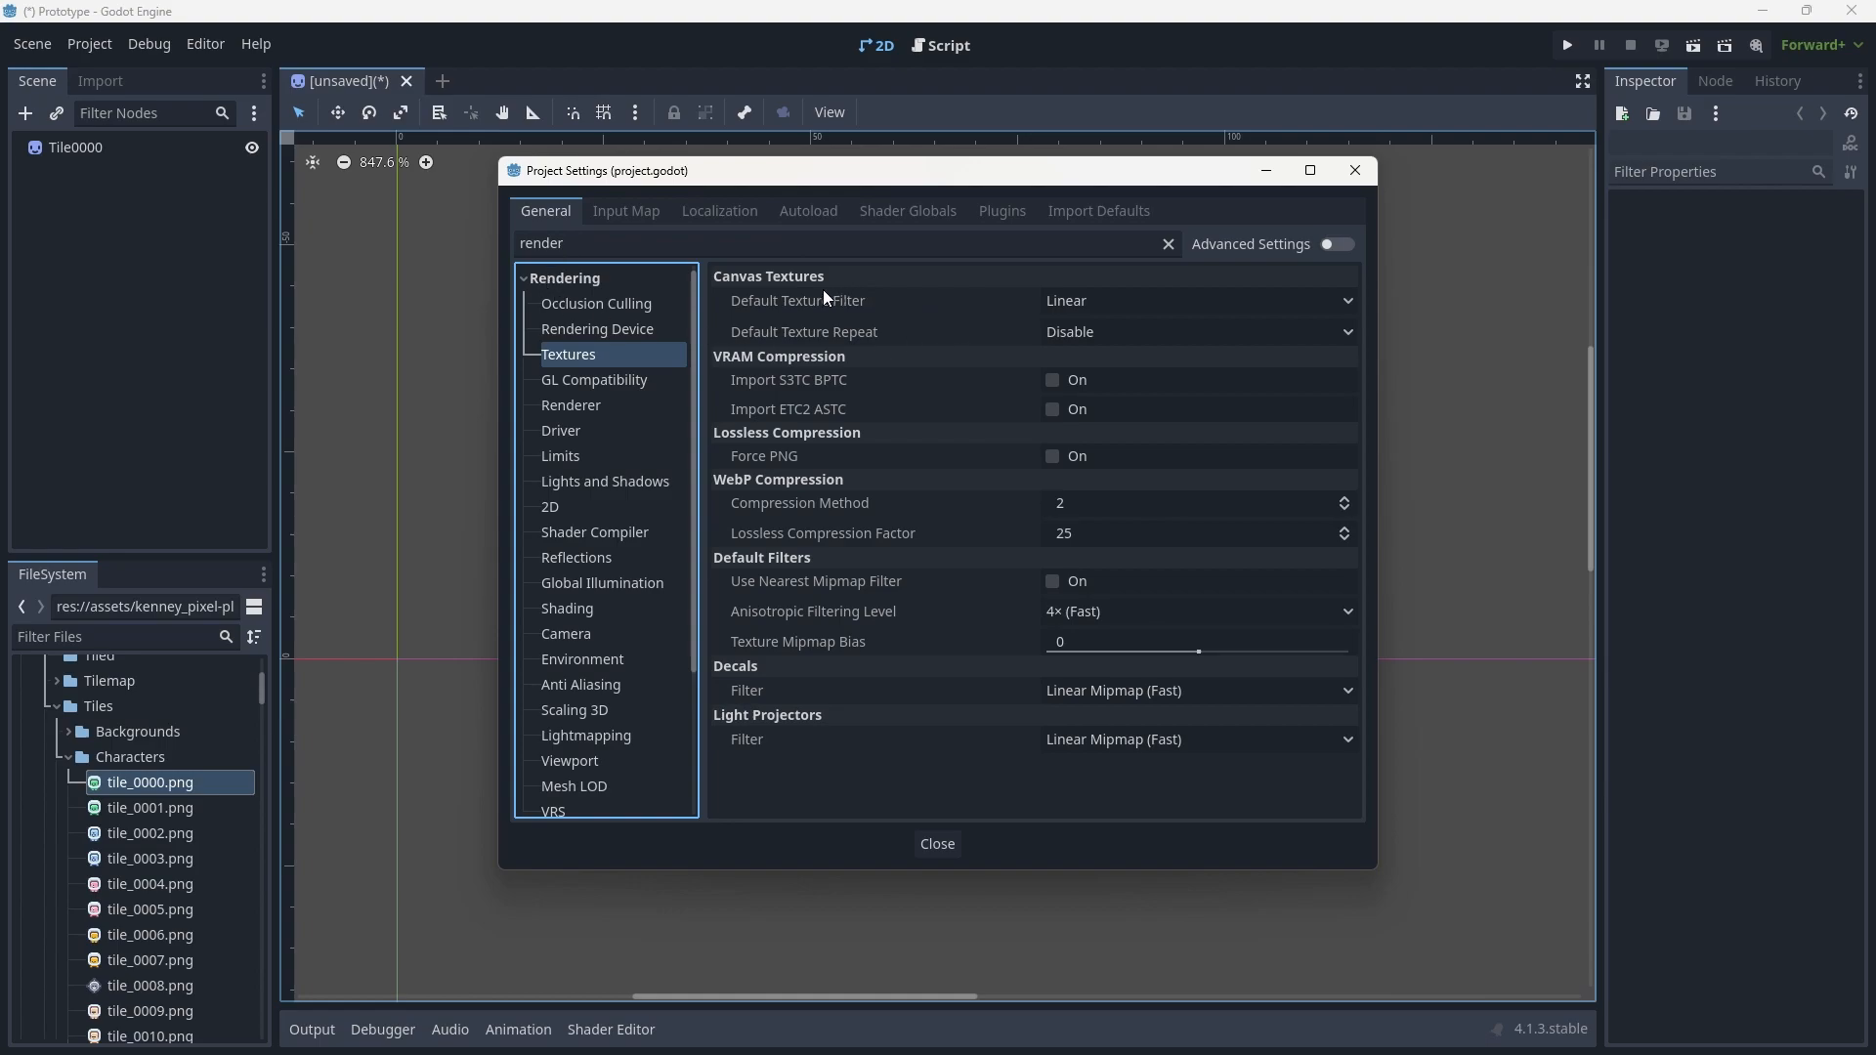
mouse_move(875, 312)
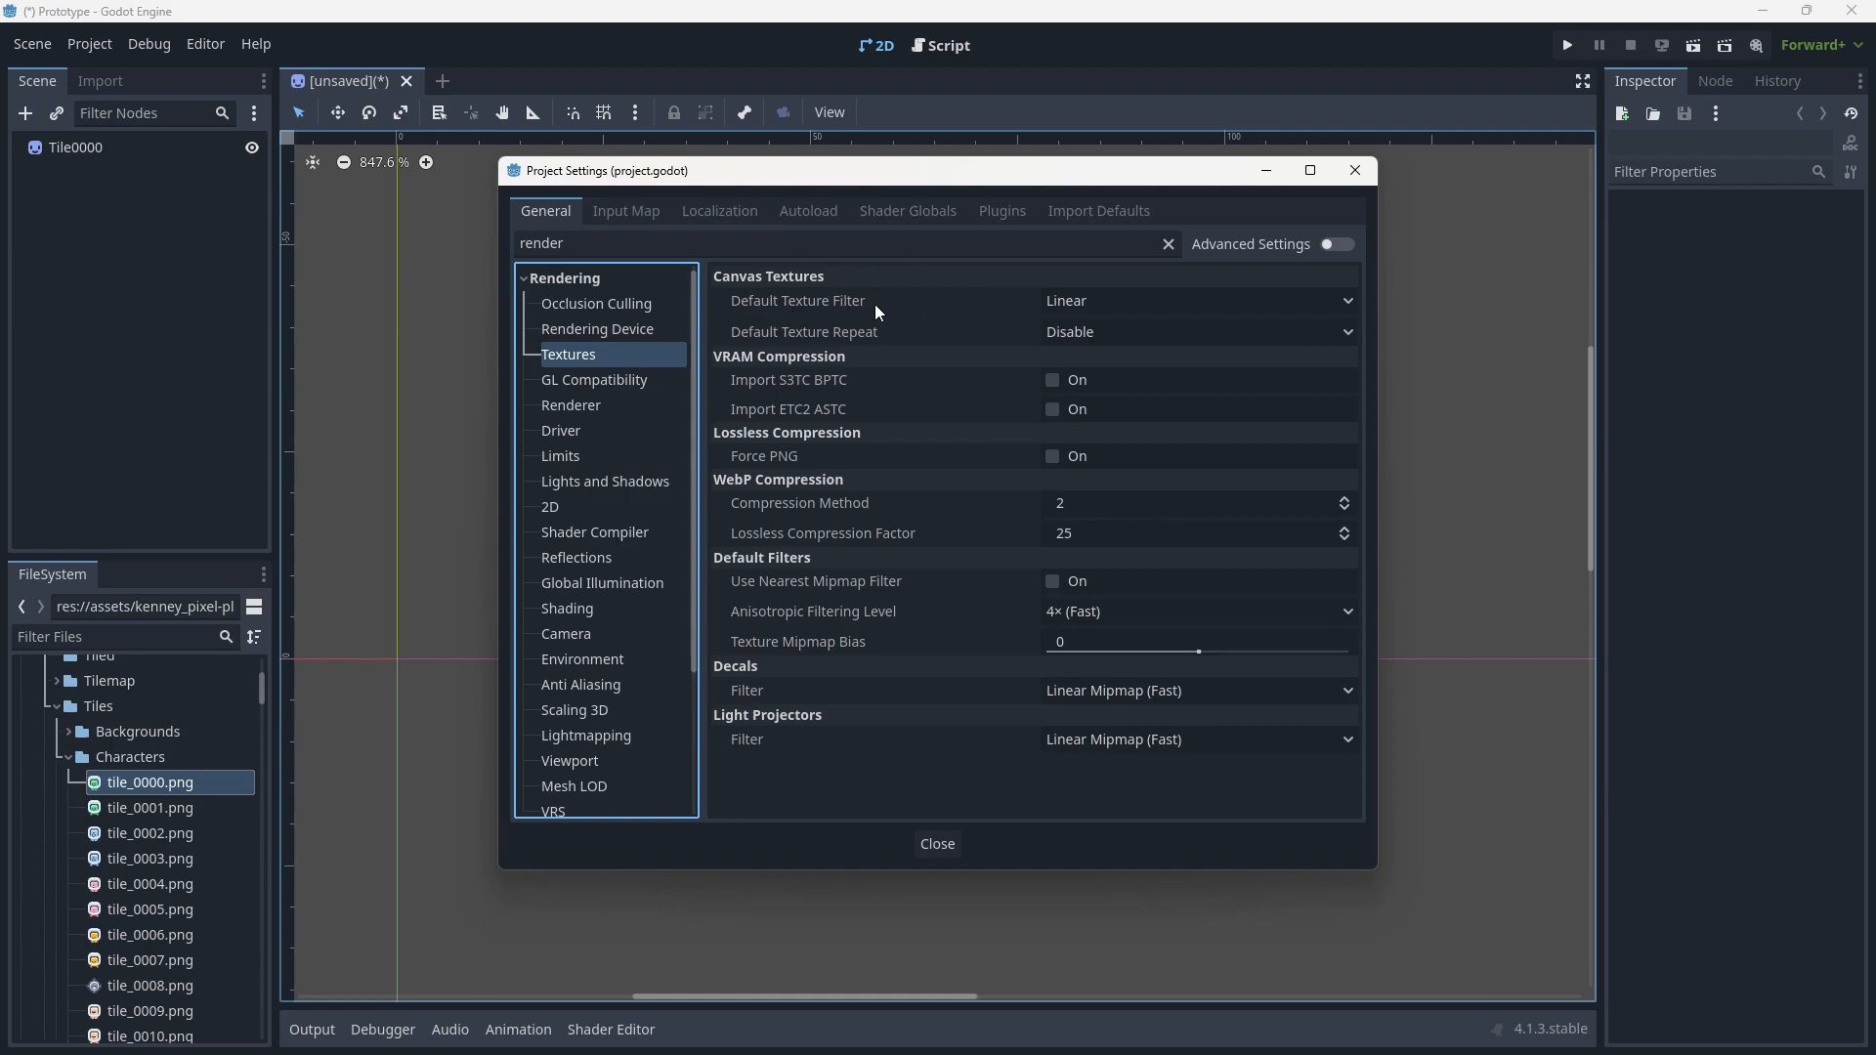
mouse_move(992, 315)
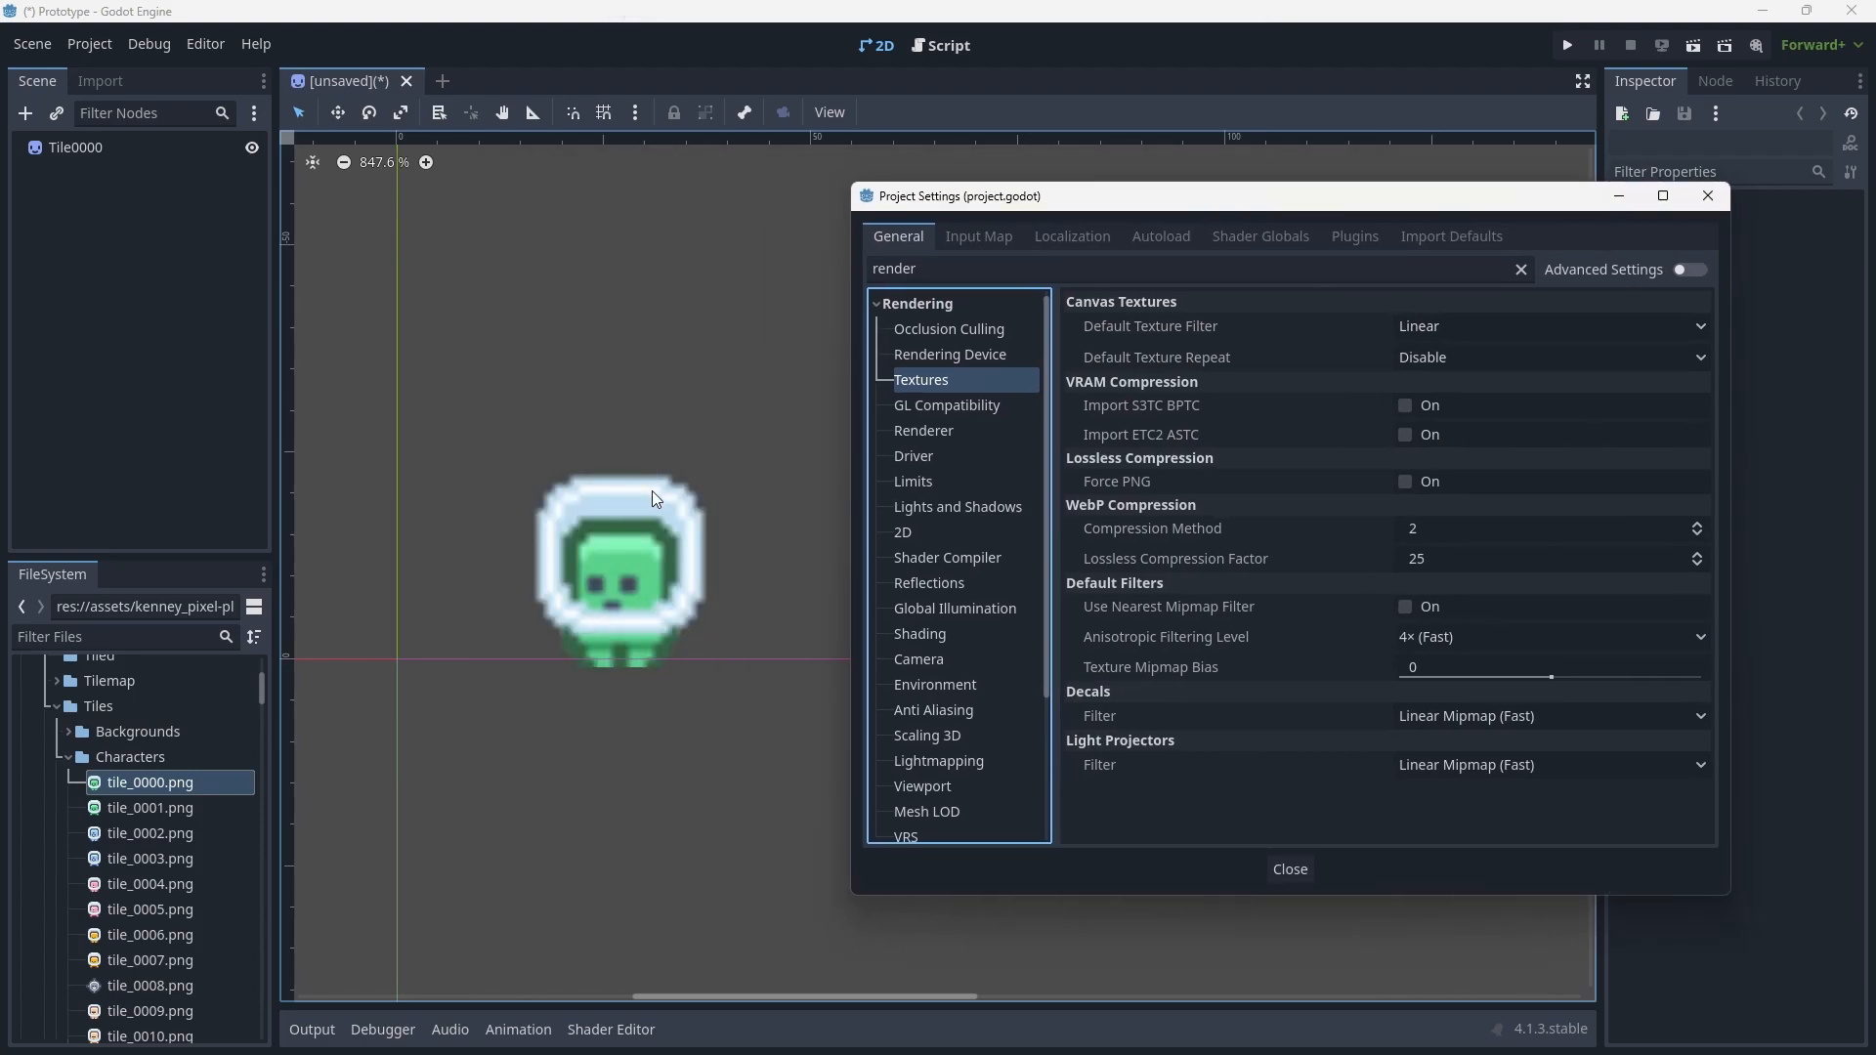
mouse_move(564, 495)
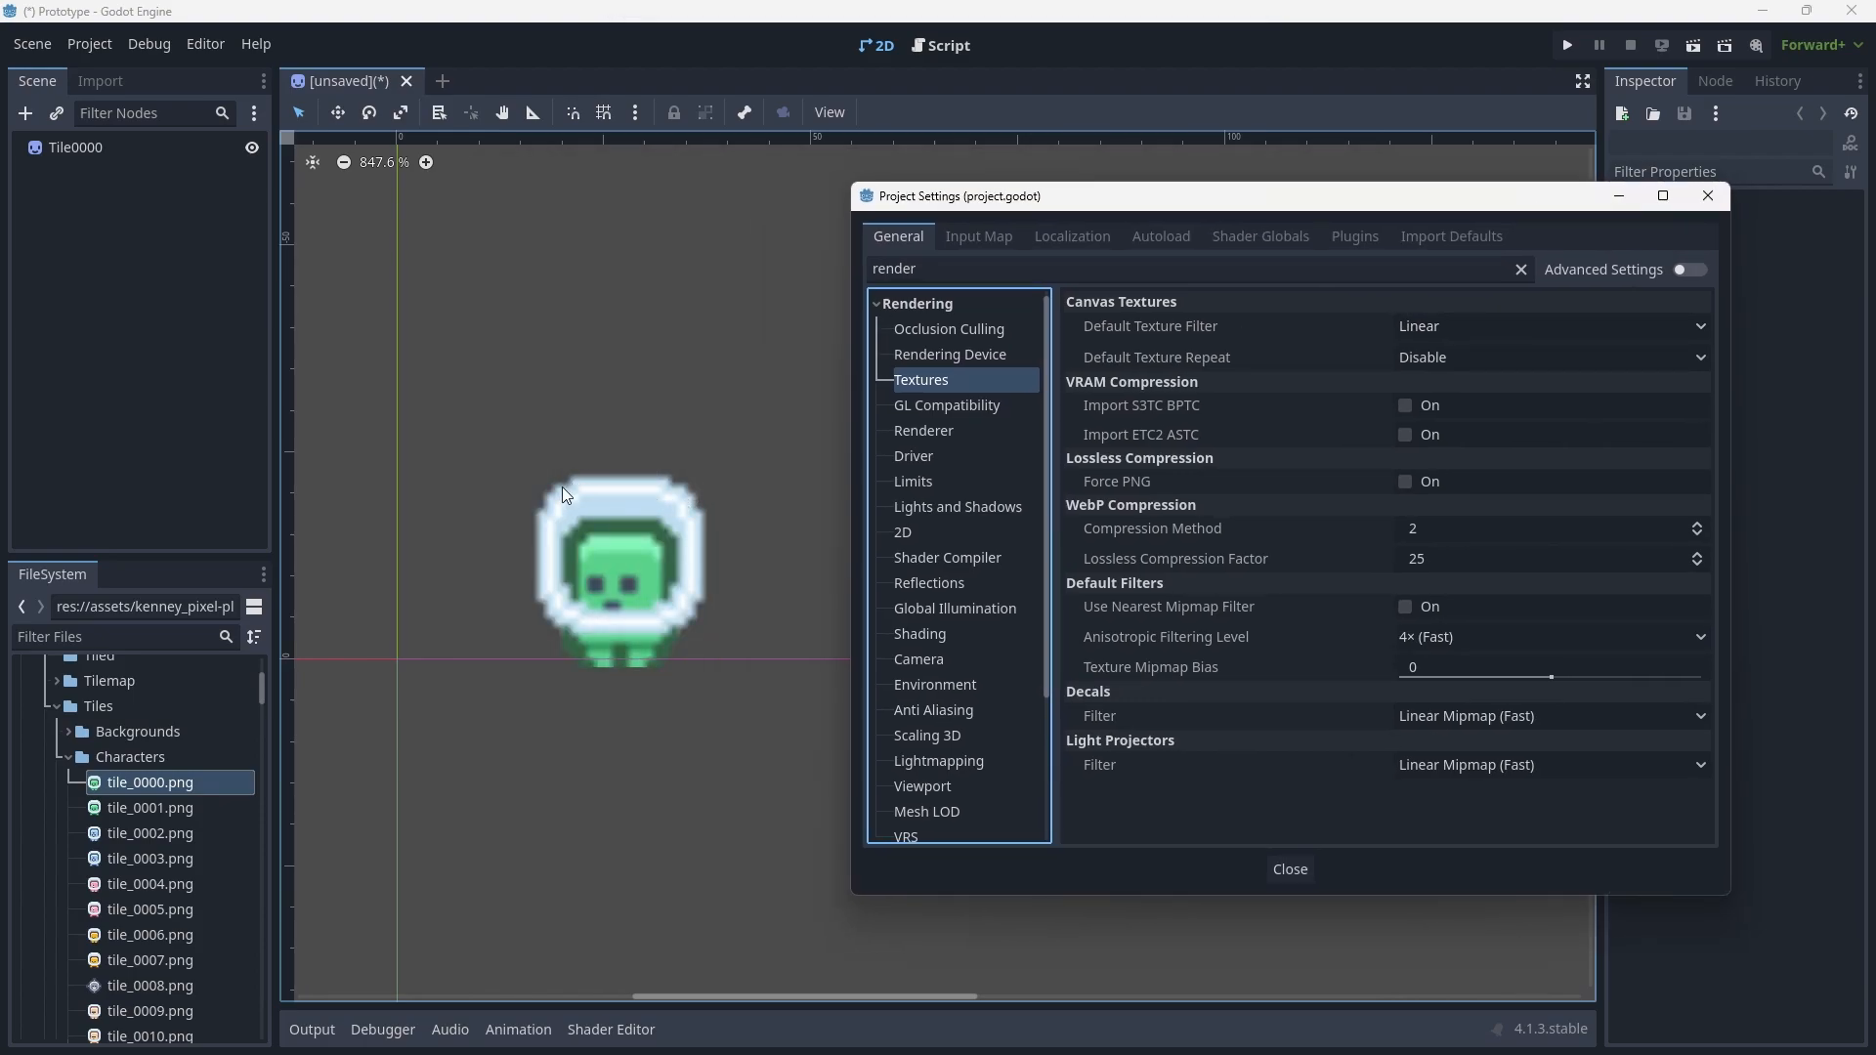
mouse_move(521, 591)
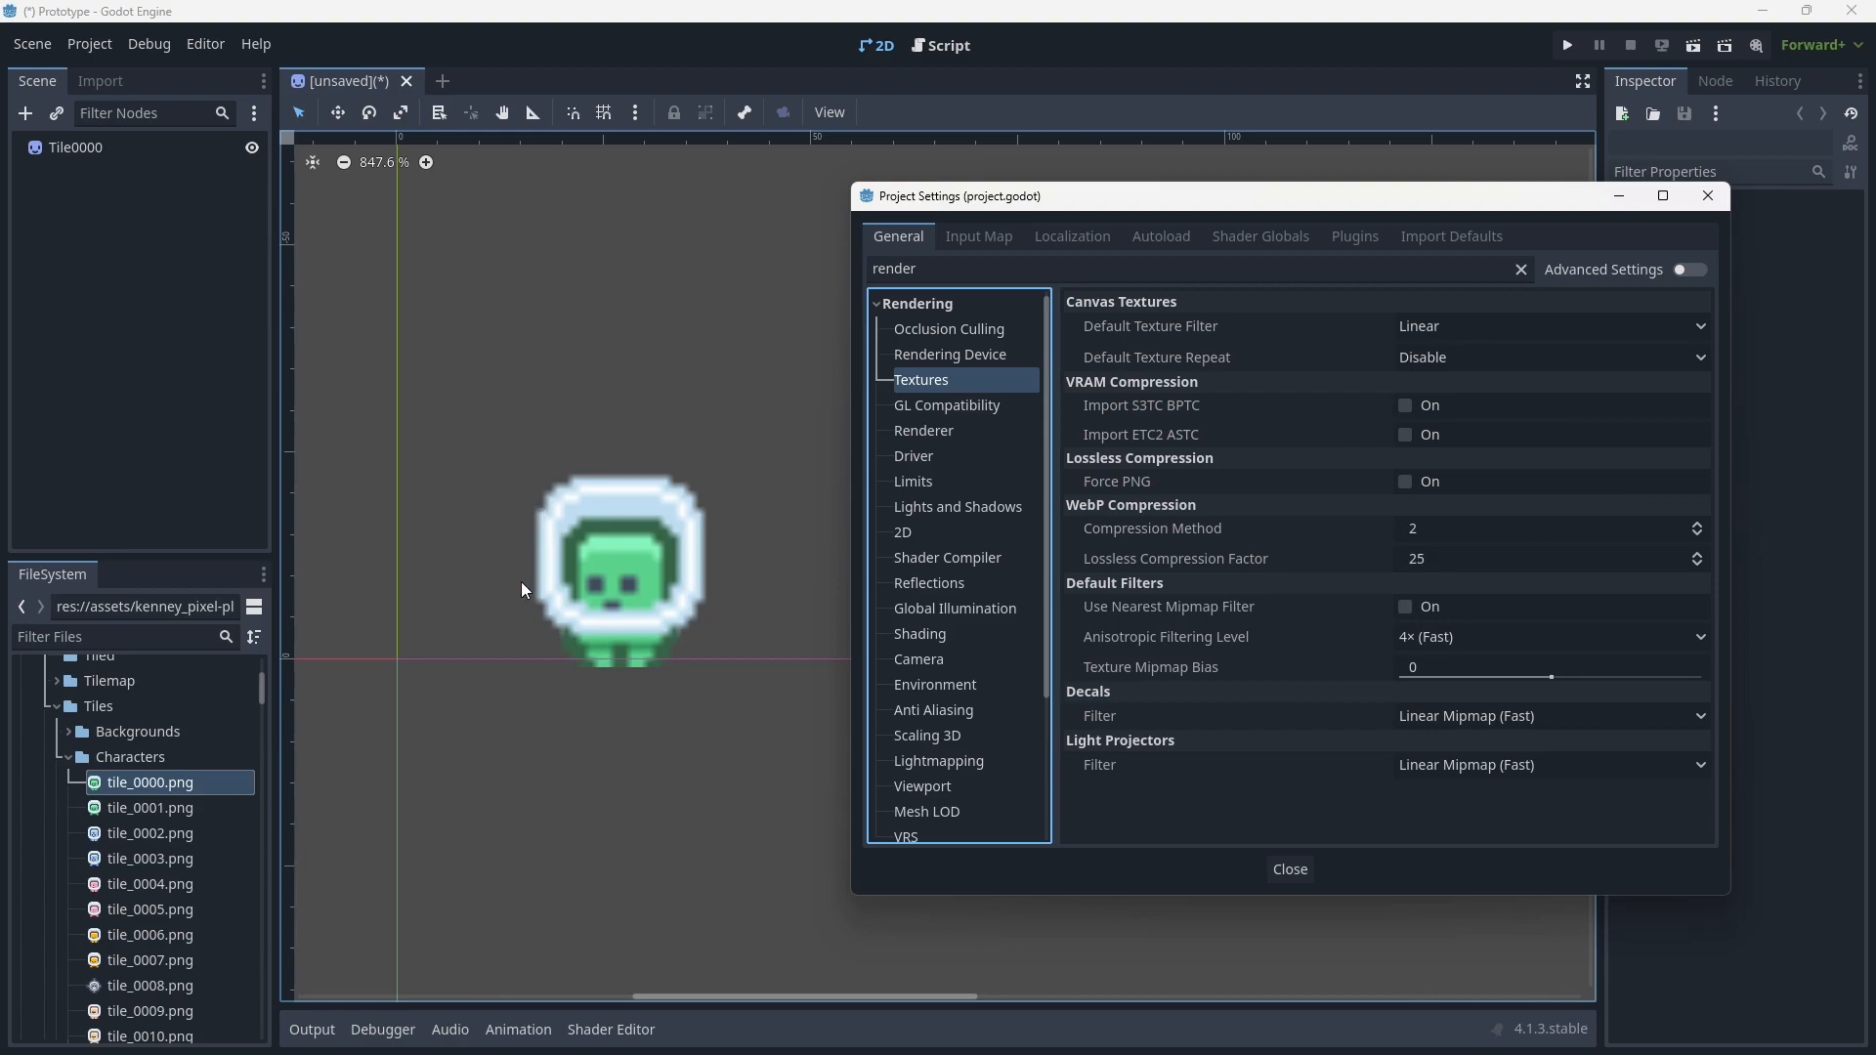
left_click(1548, 325)
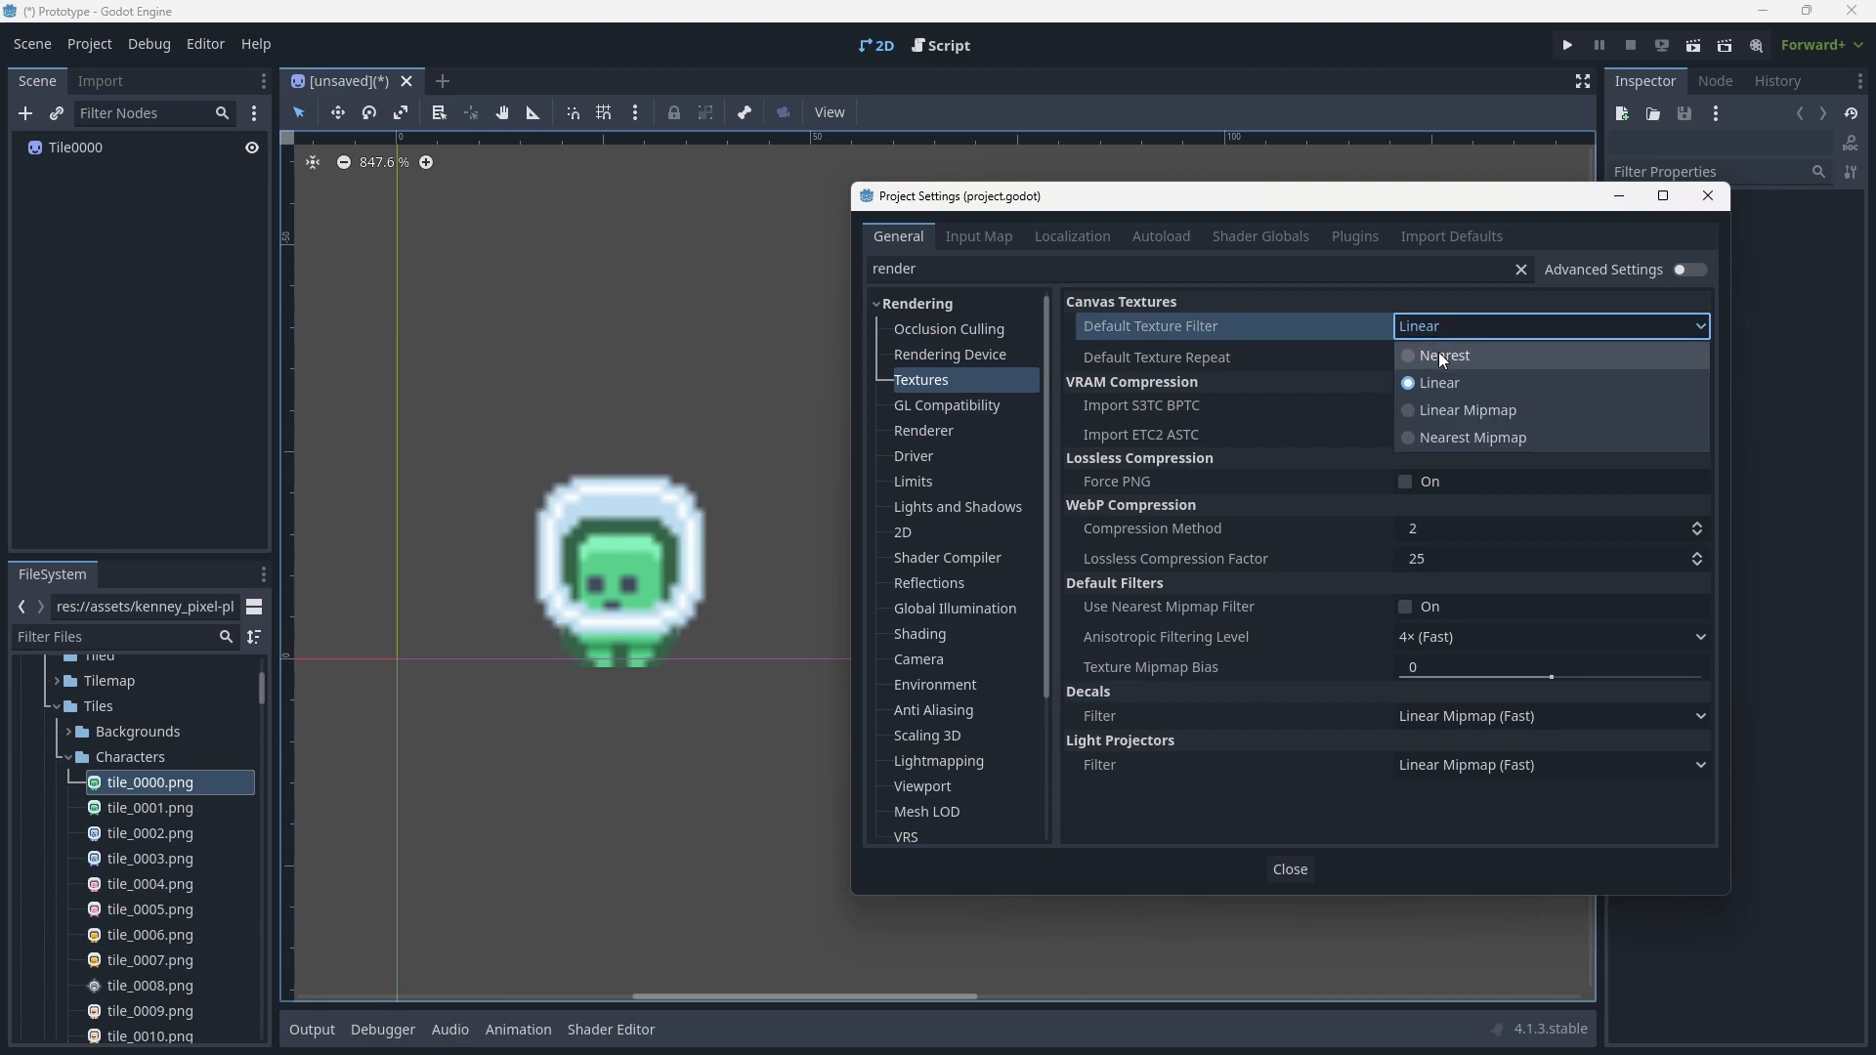
left_click(1442, 356)
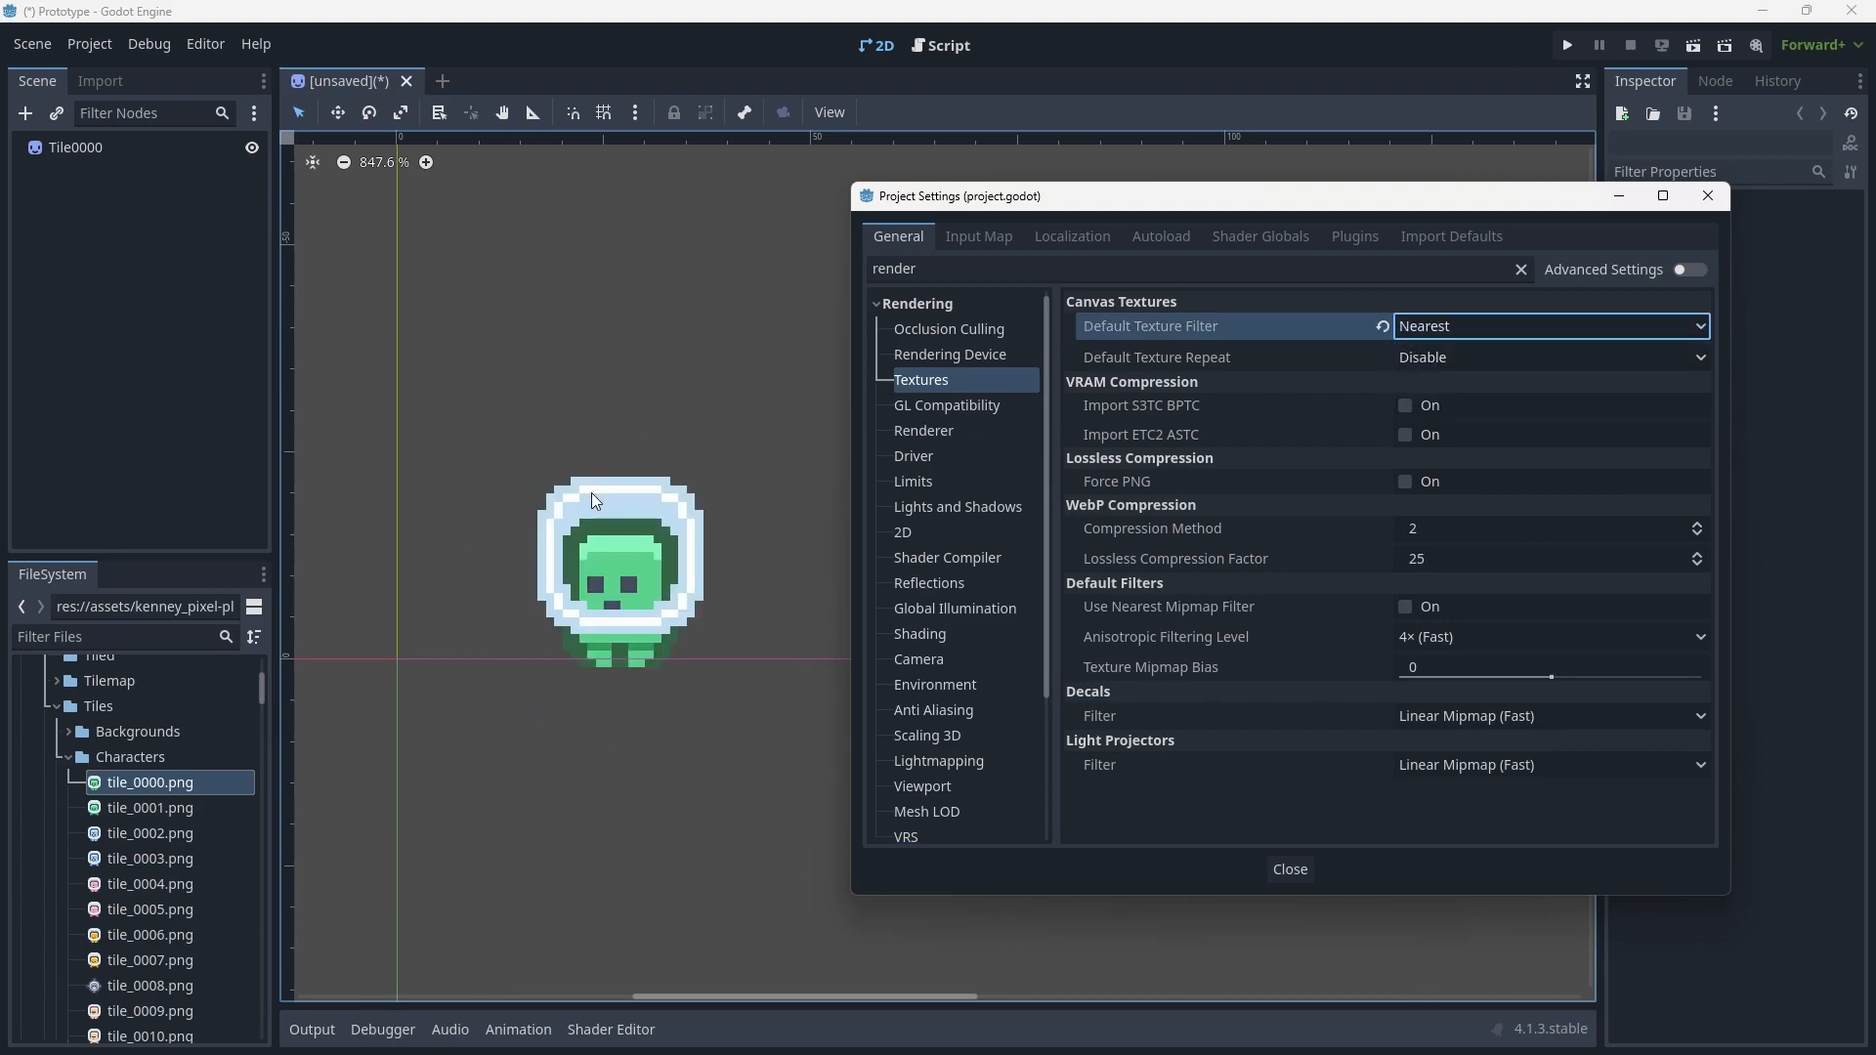
mouse_move(607, 523)
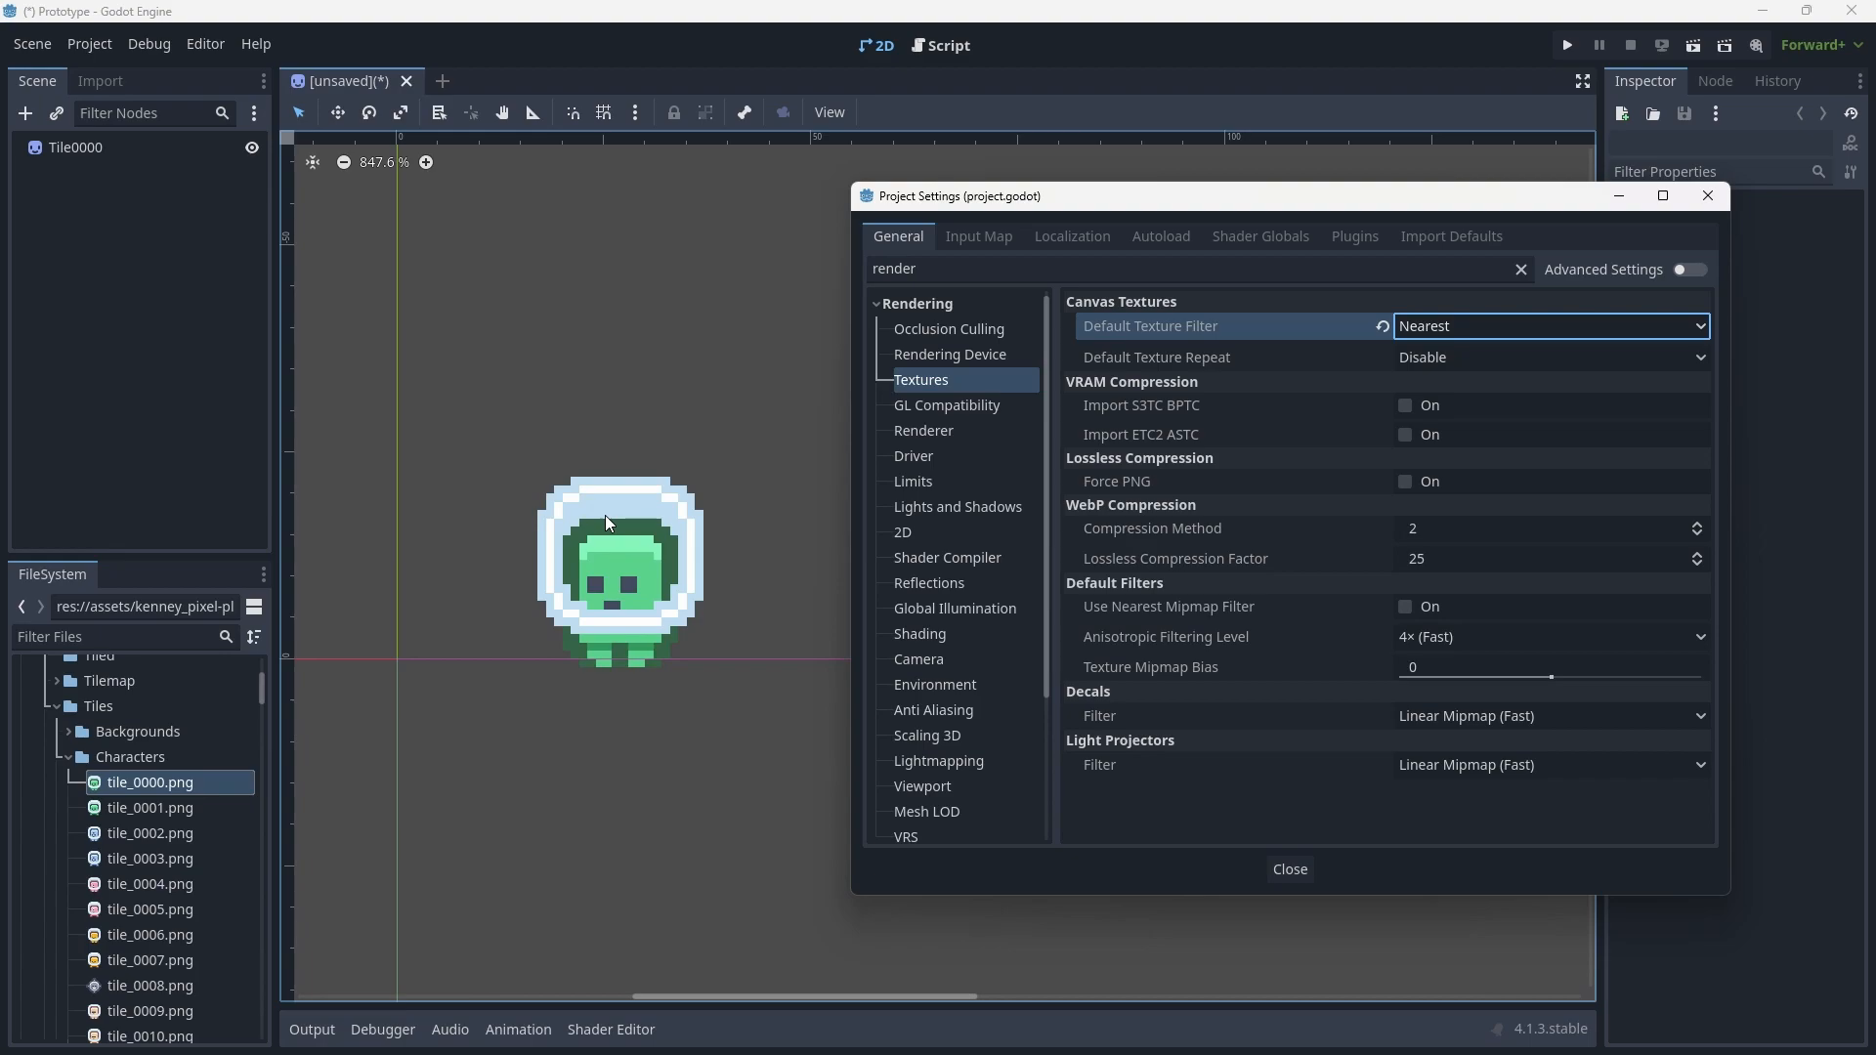
mouse_move(1344, 321)
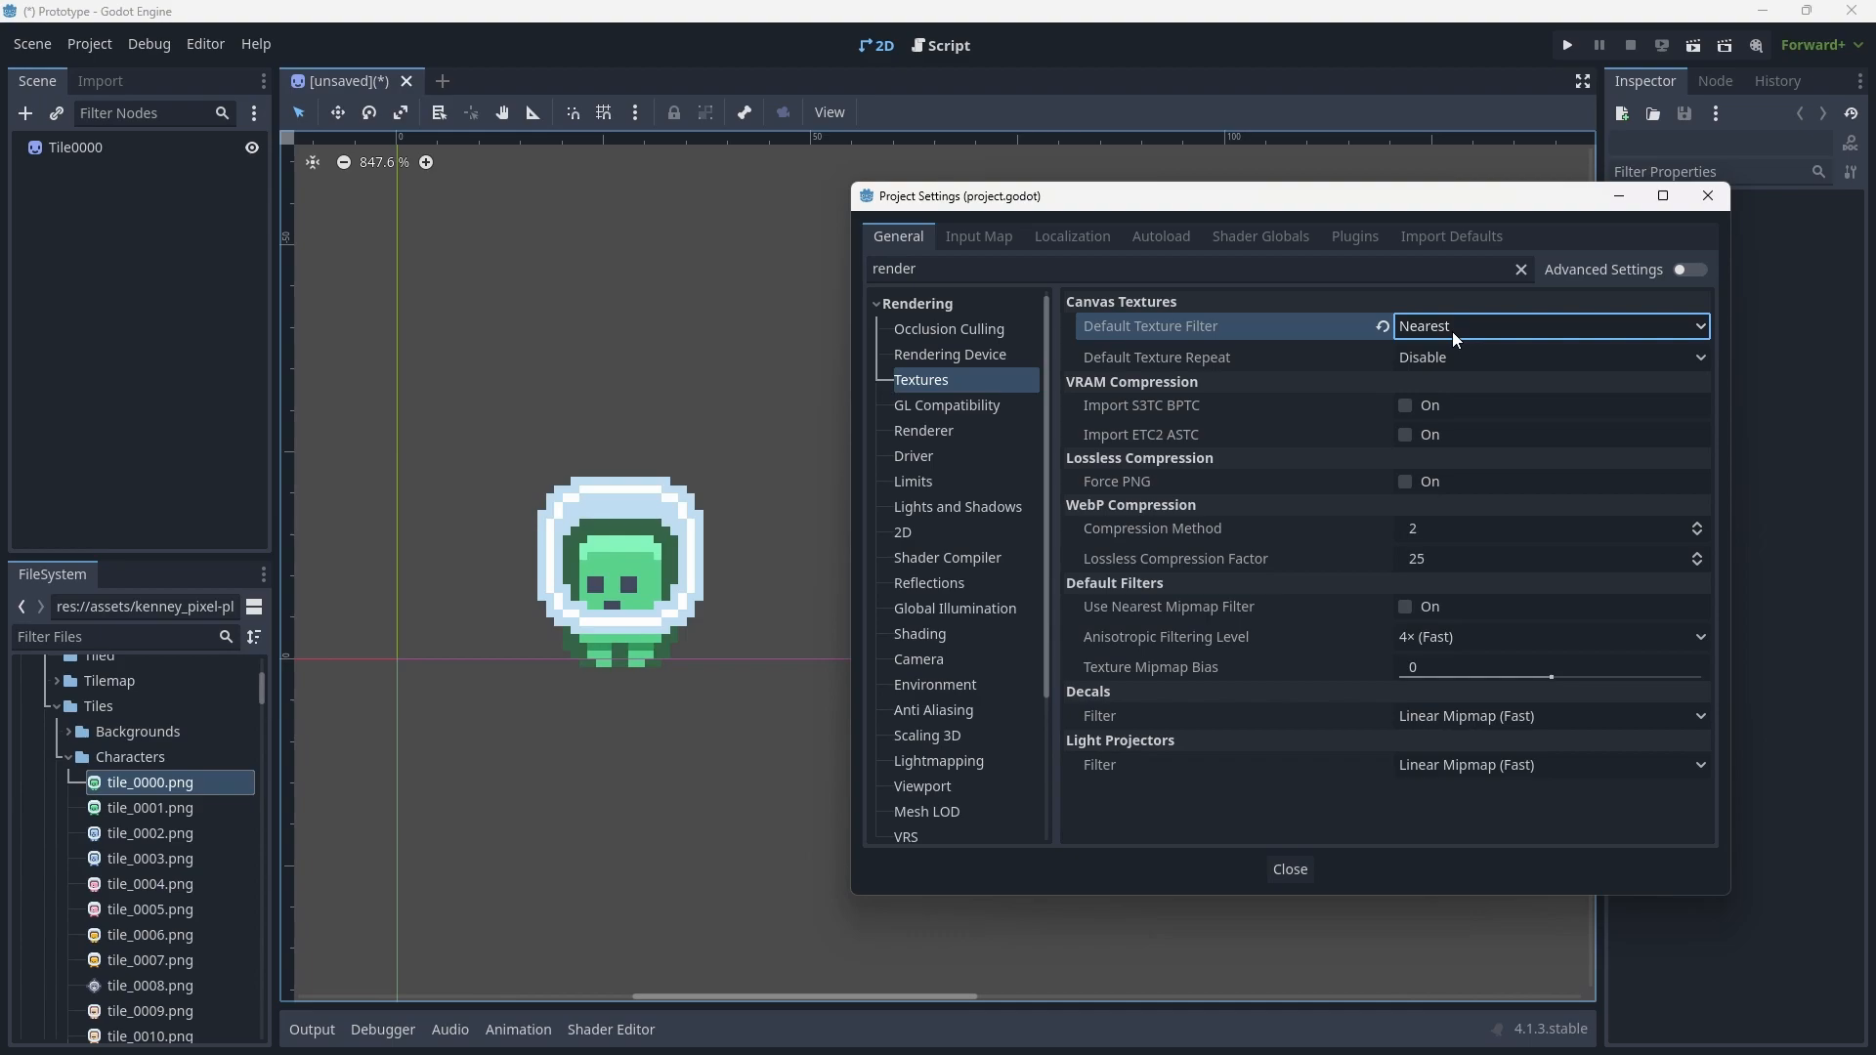
mouse_move(1290, 348)
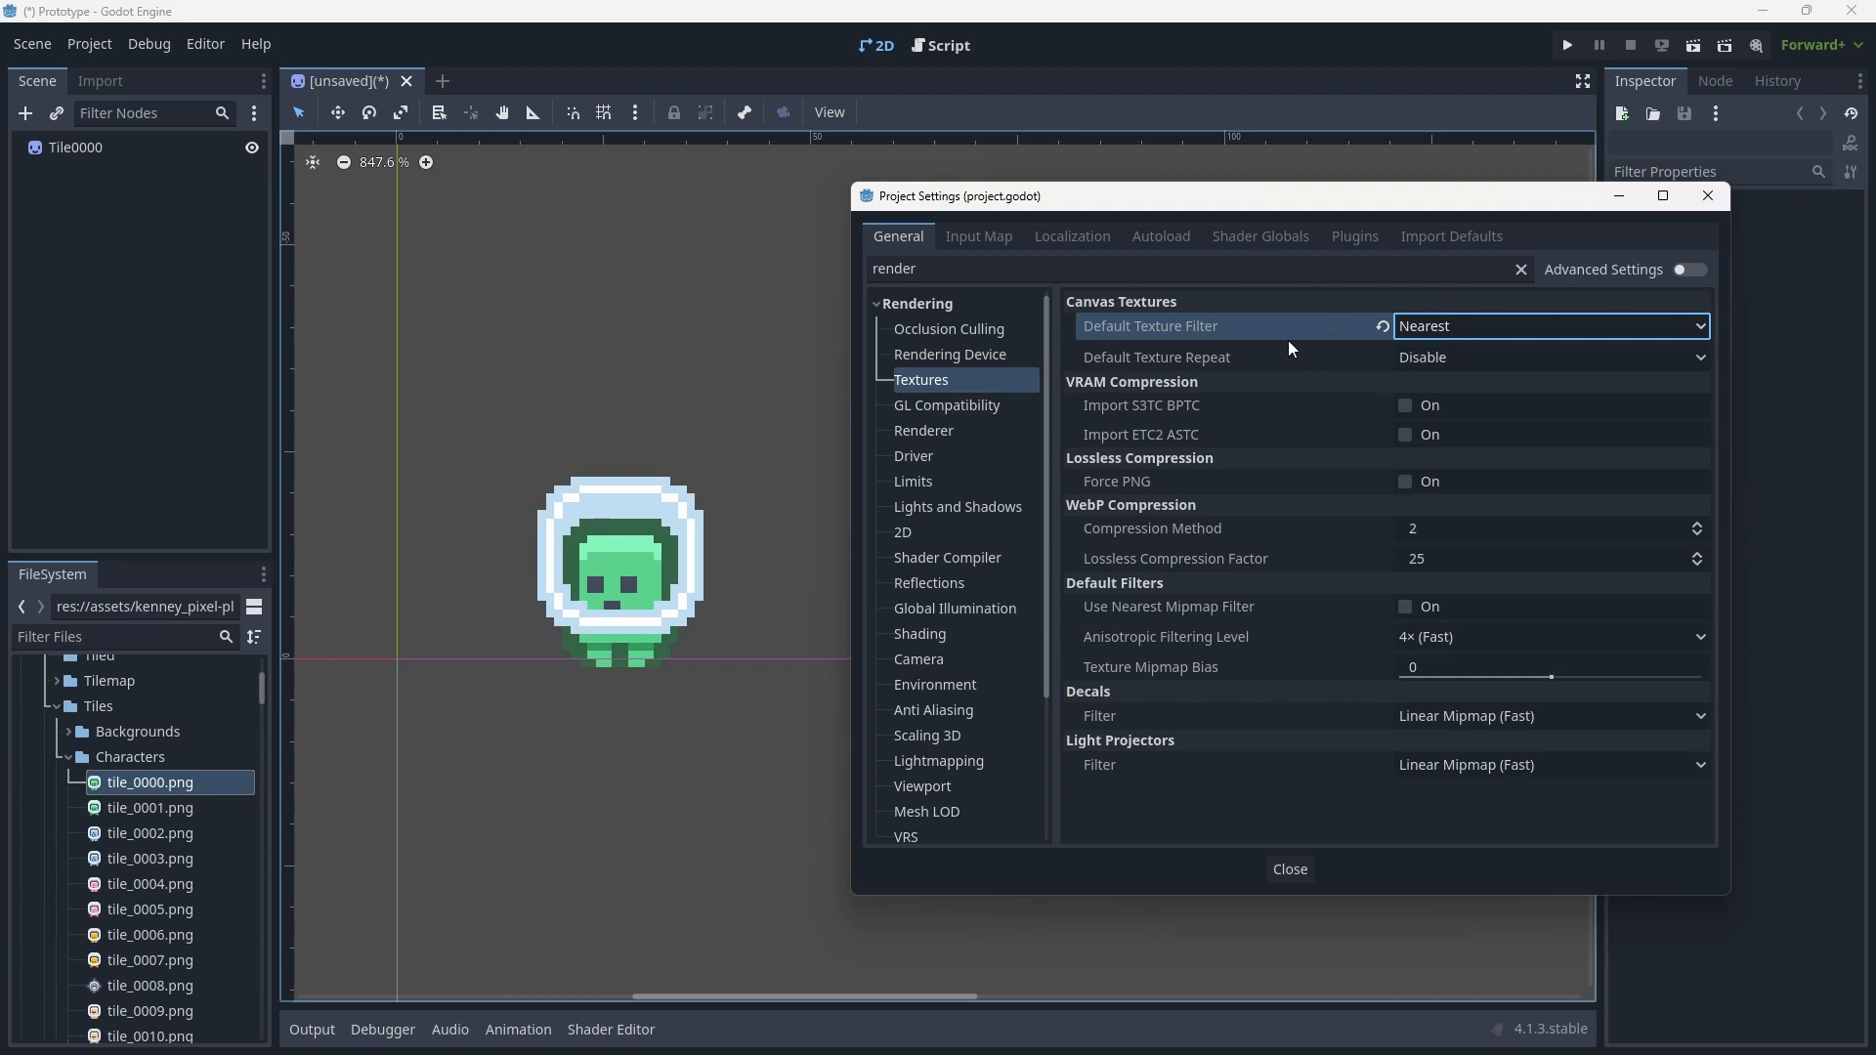
Close Project Settings and delete the Tile0000 sprite node from the scene.
left_click(1289, 868)
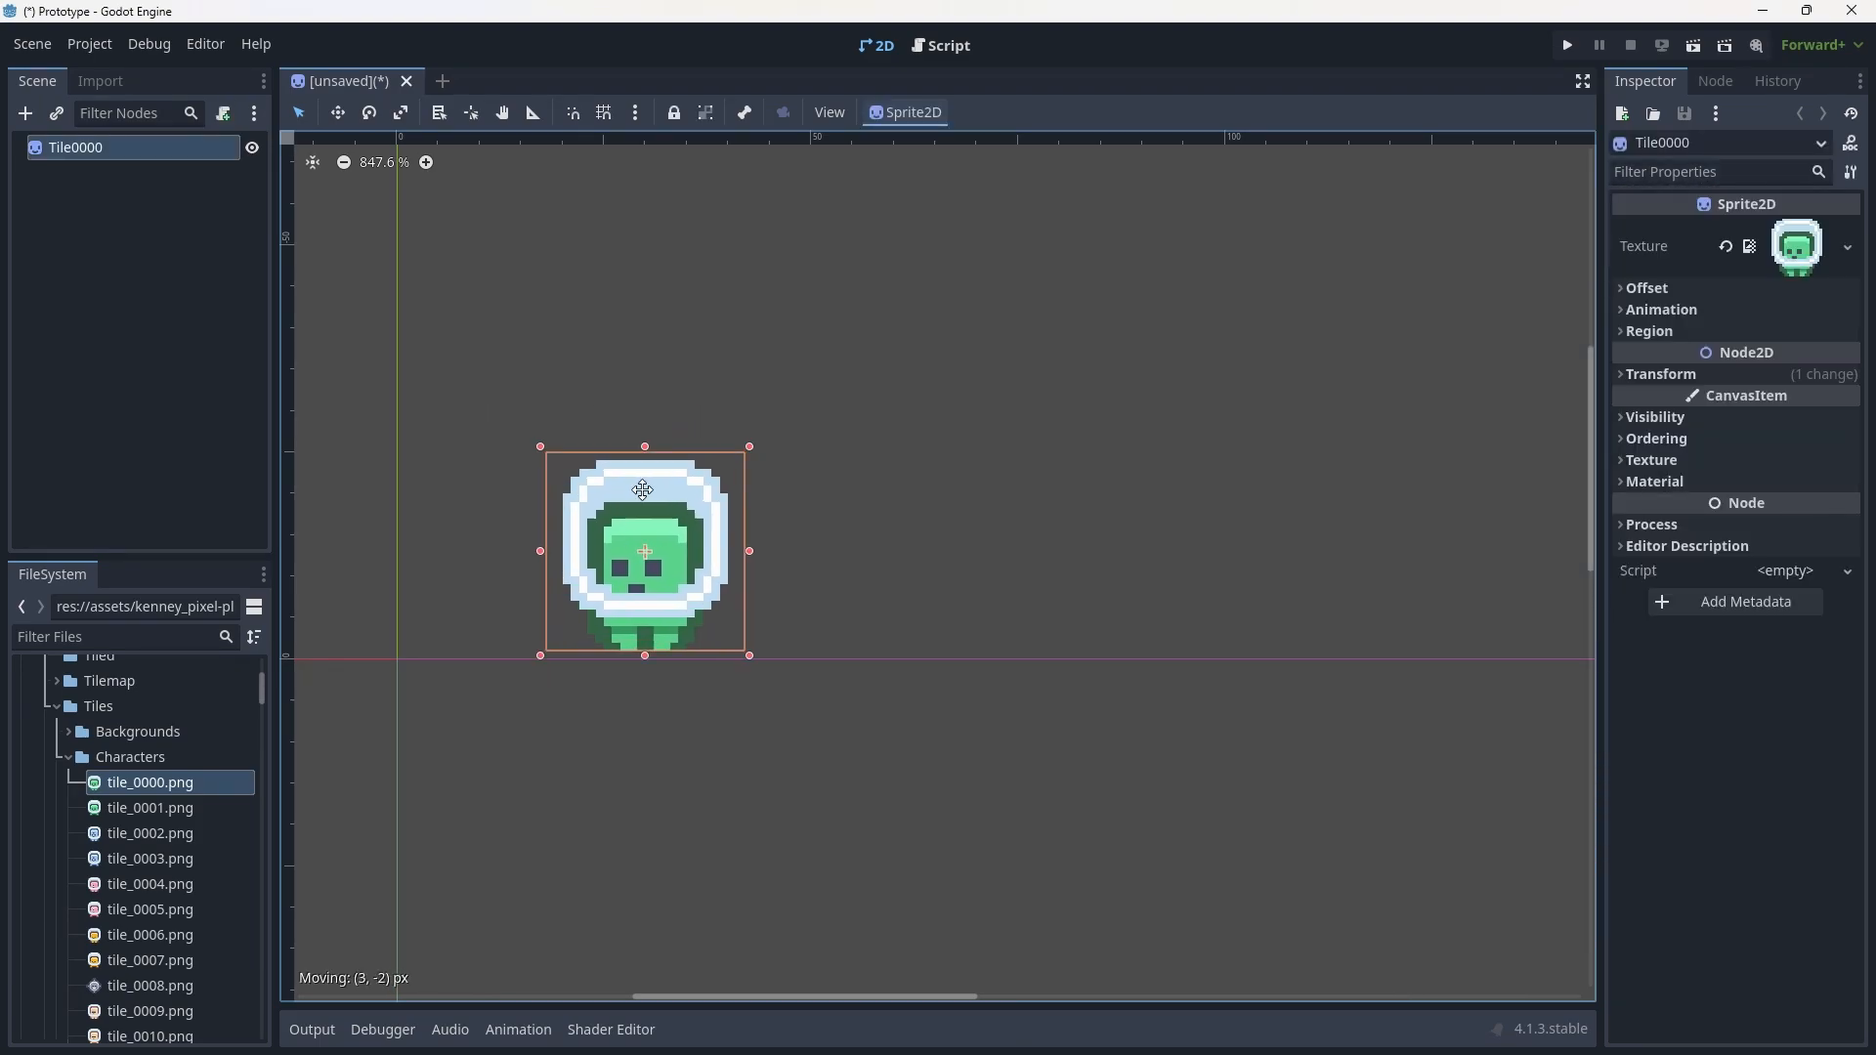
left_click(1003, 601)
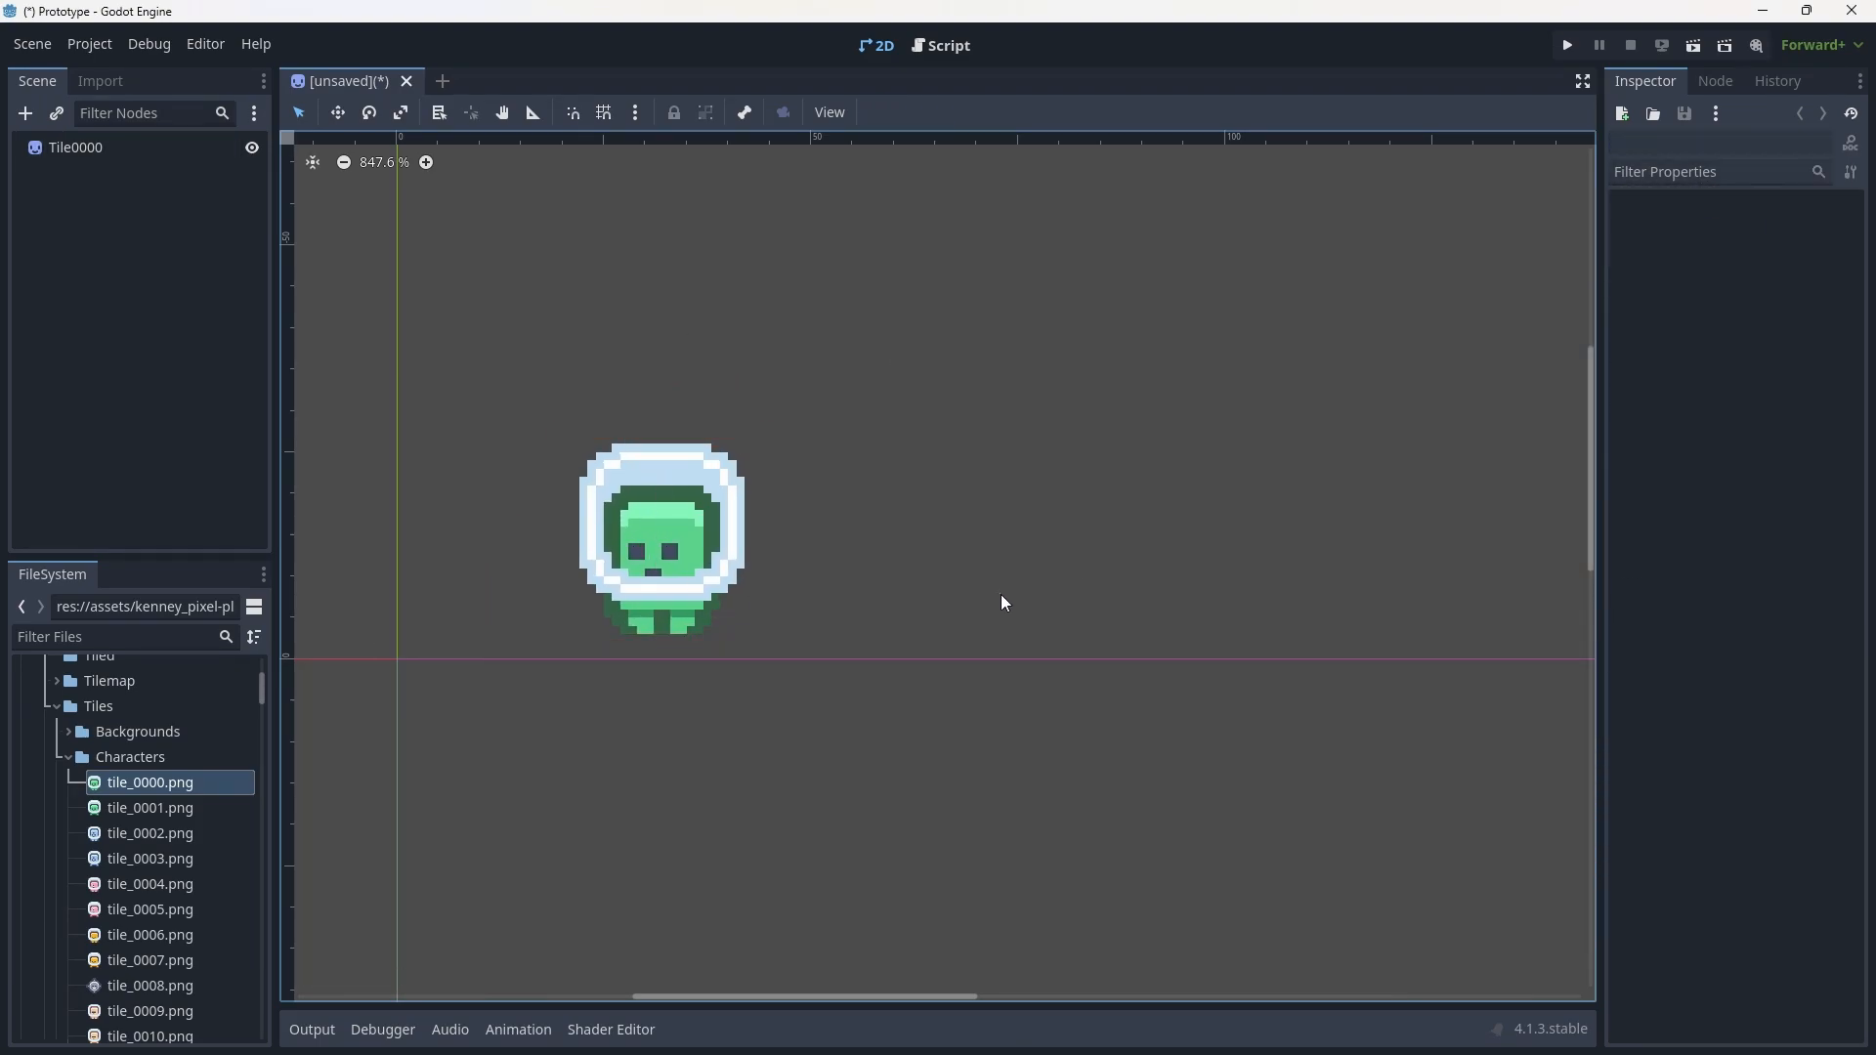
left_click(76, 147)
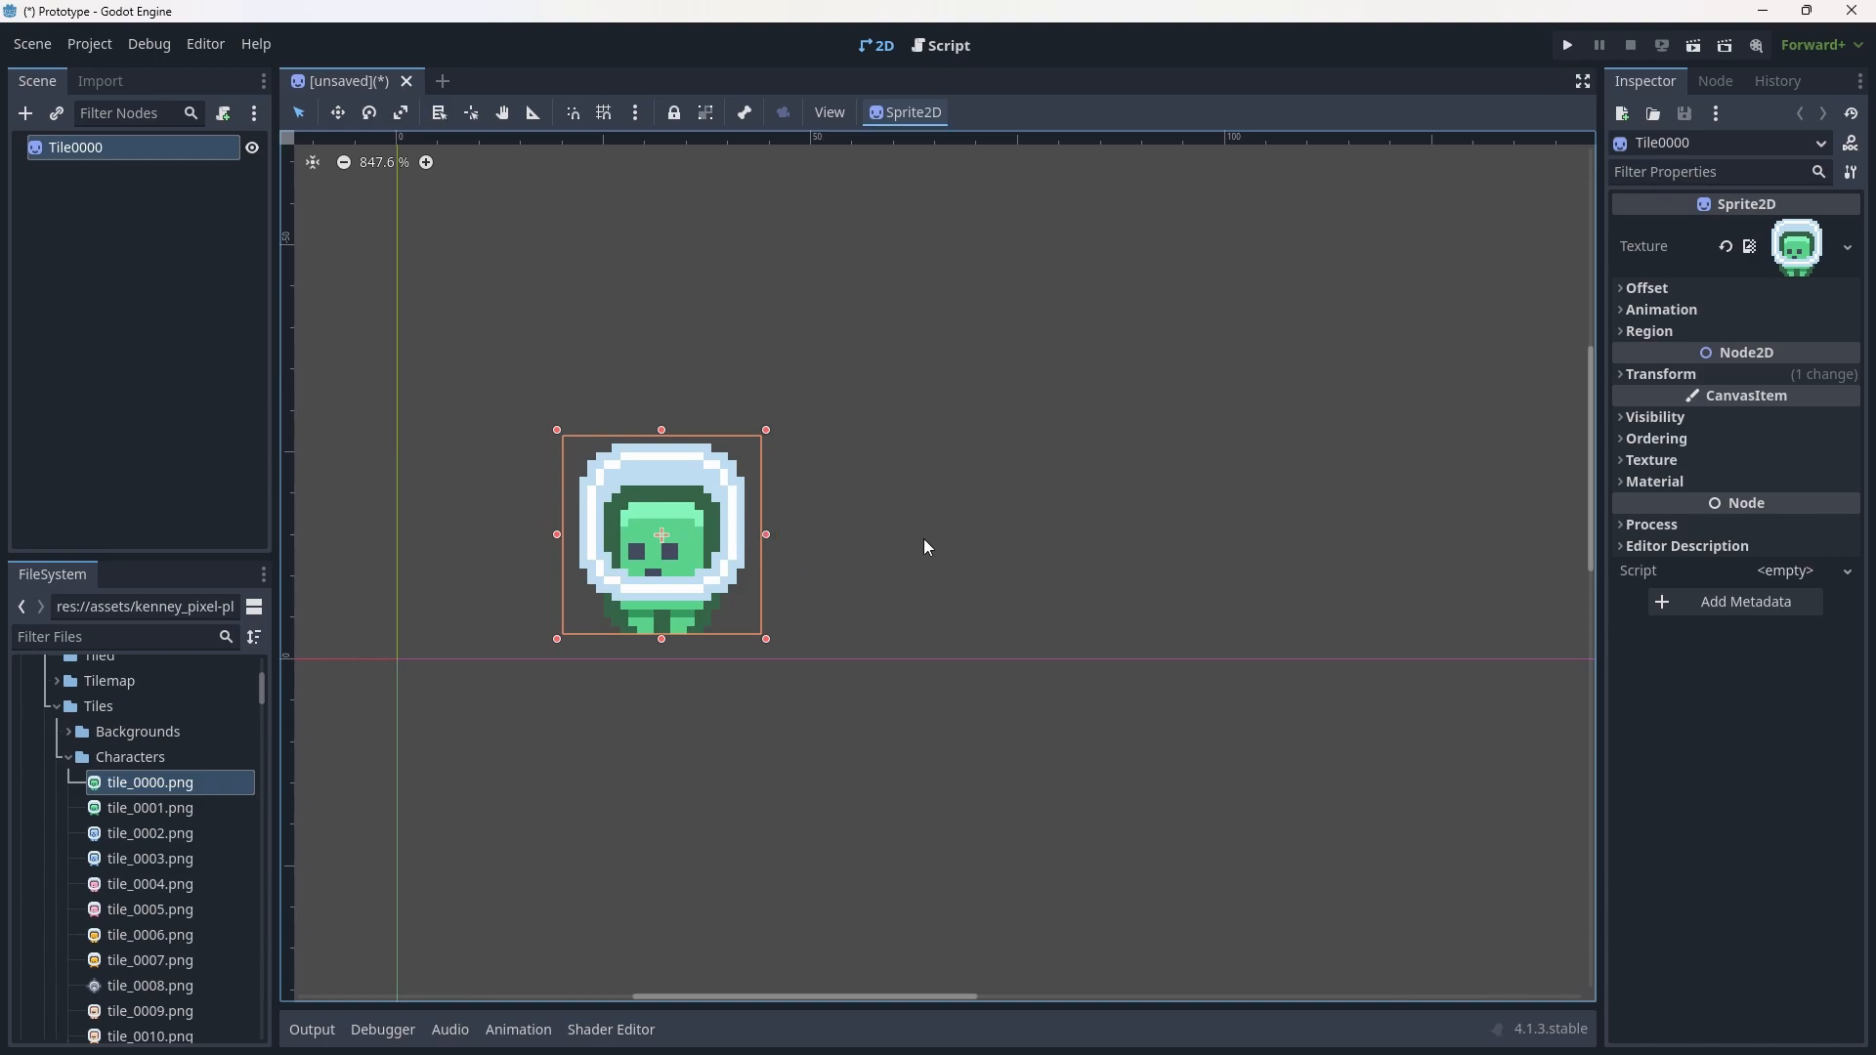
mouse_move(76, 154)
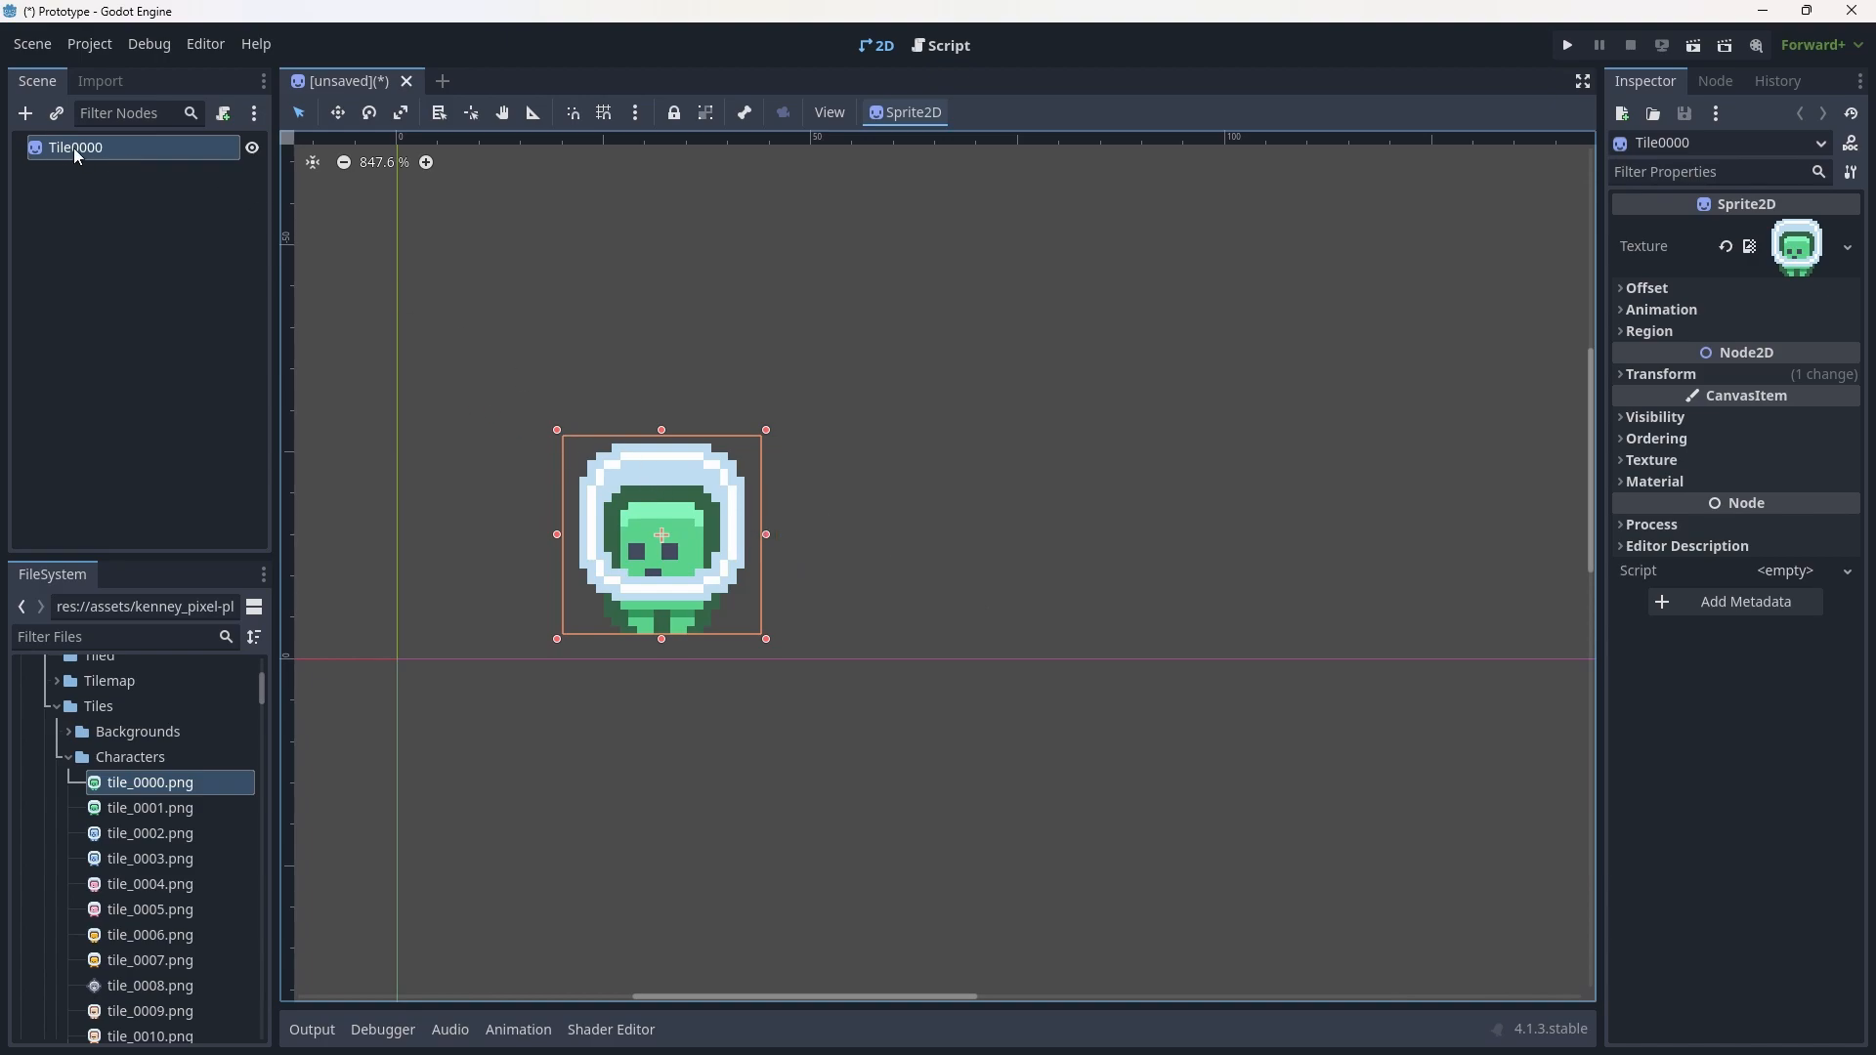
right_click(77, 147)
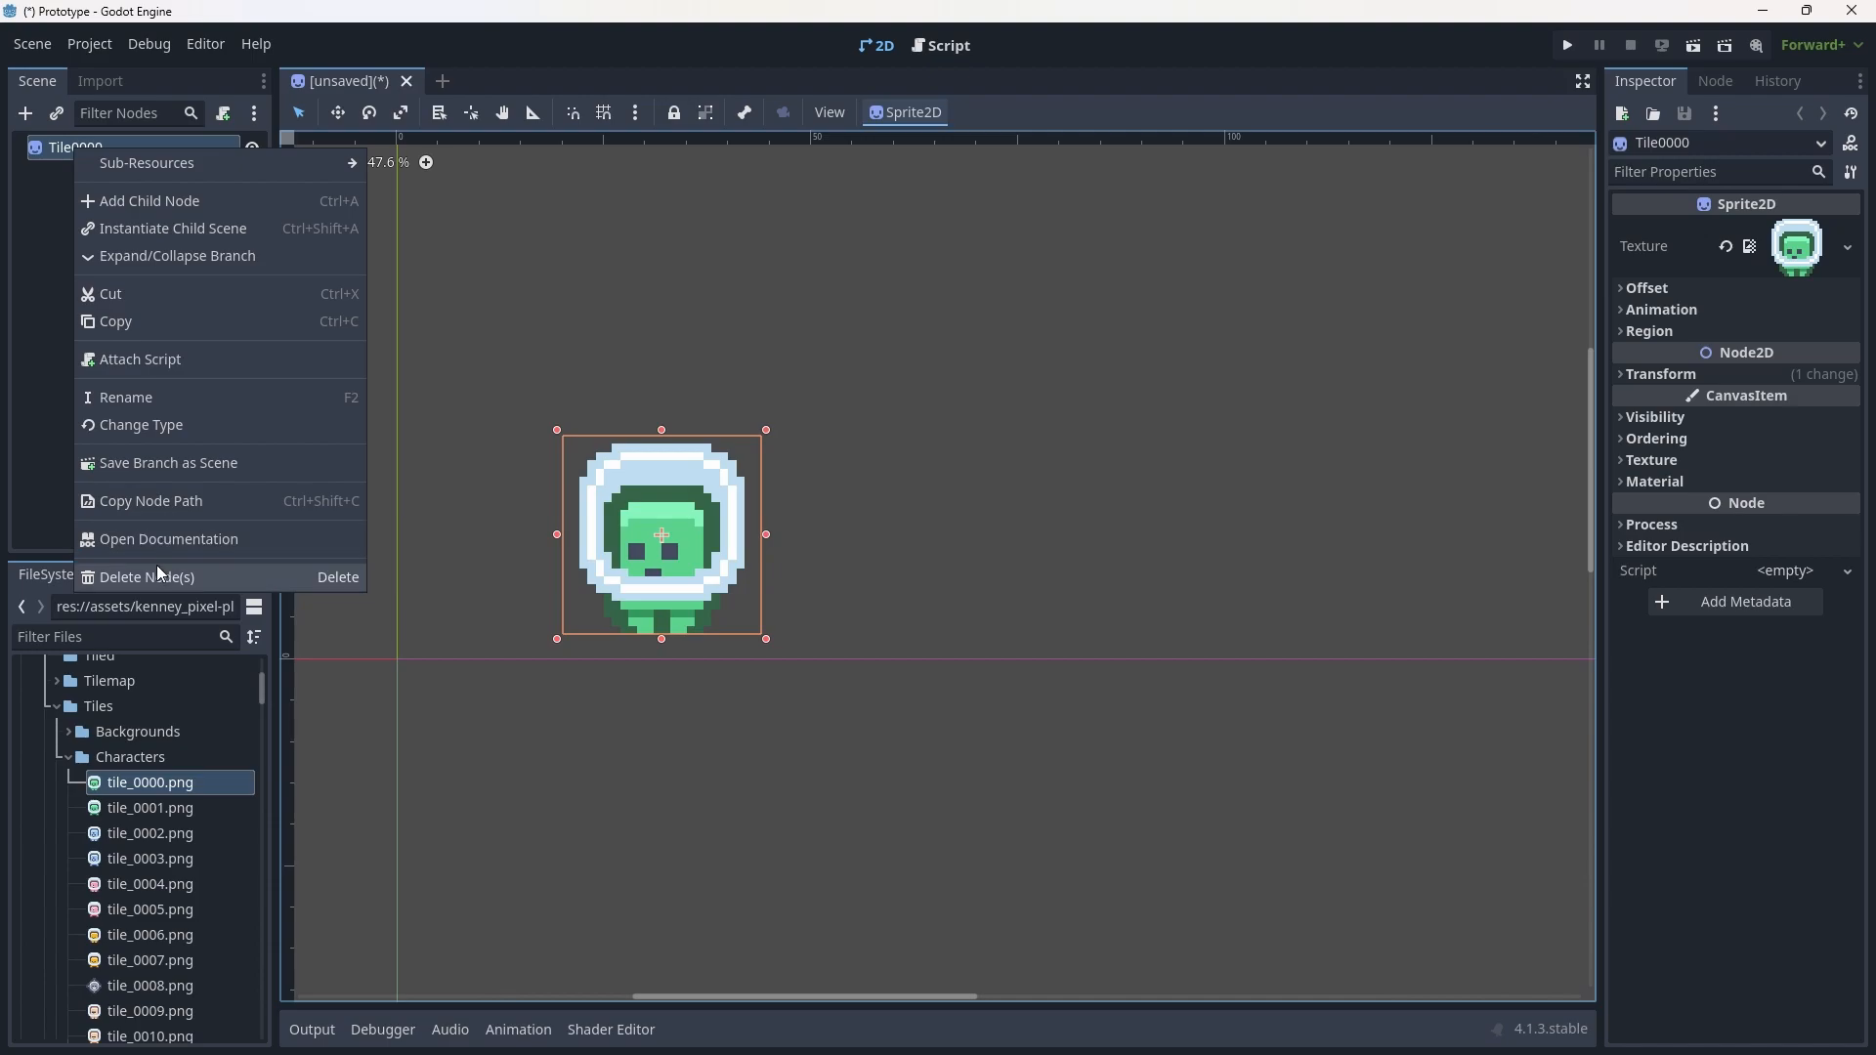
left_click(148, 576)
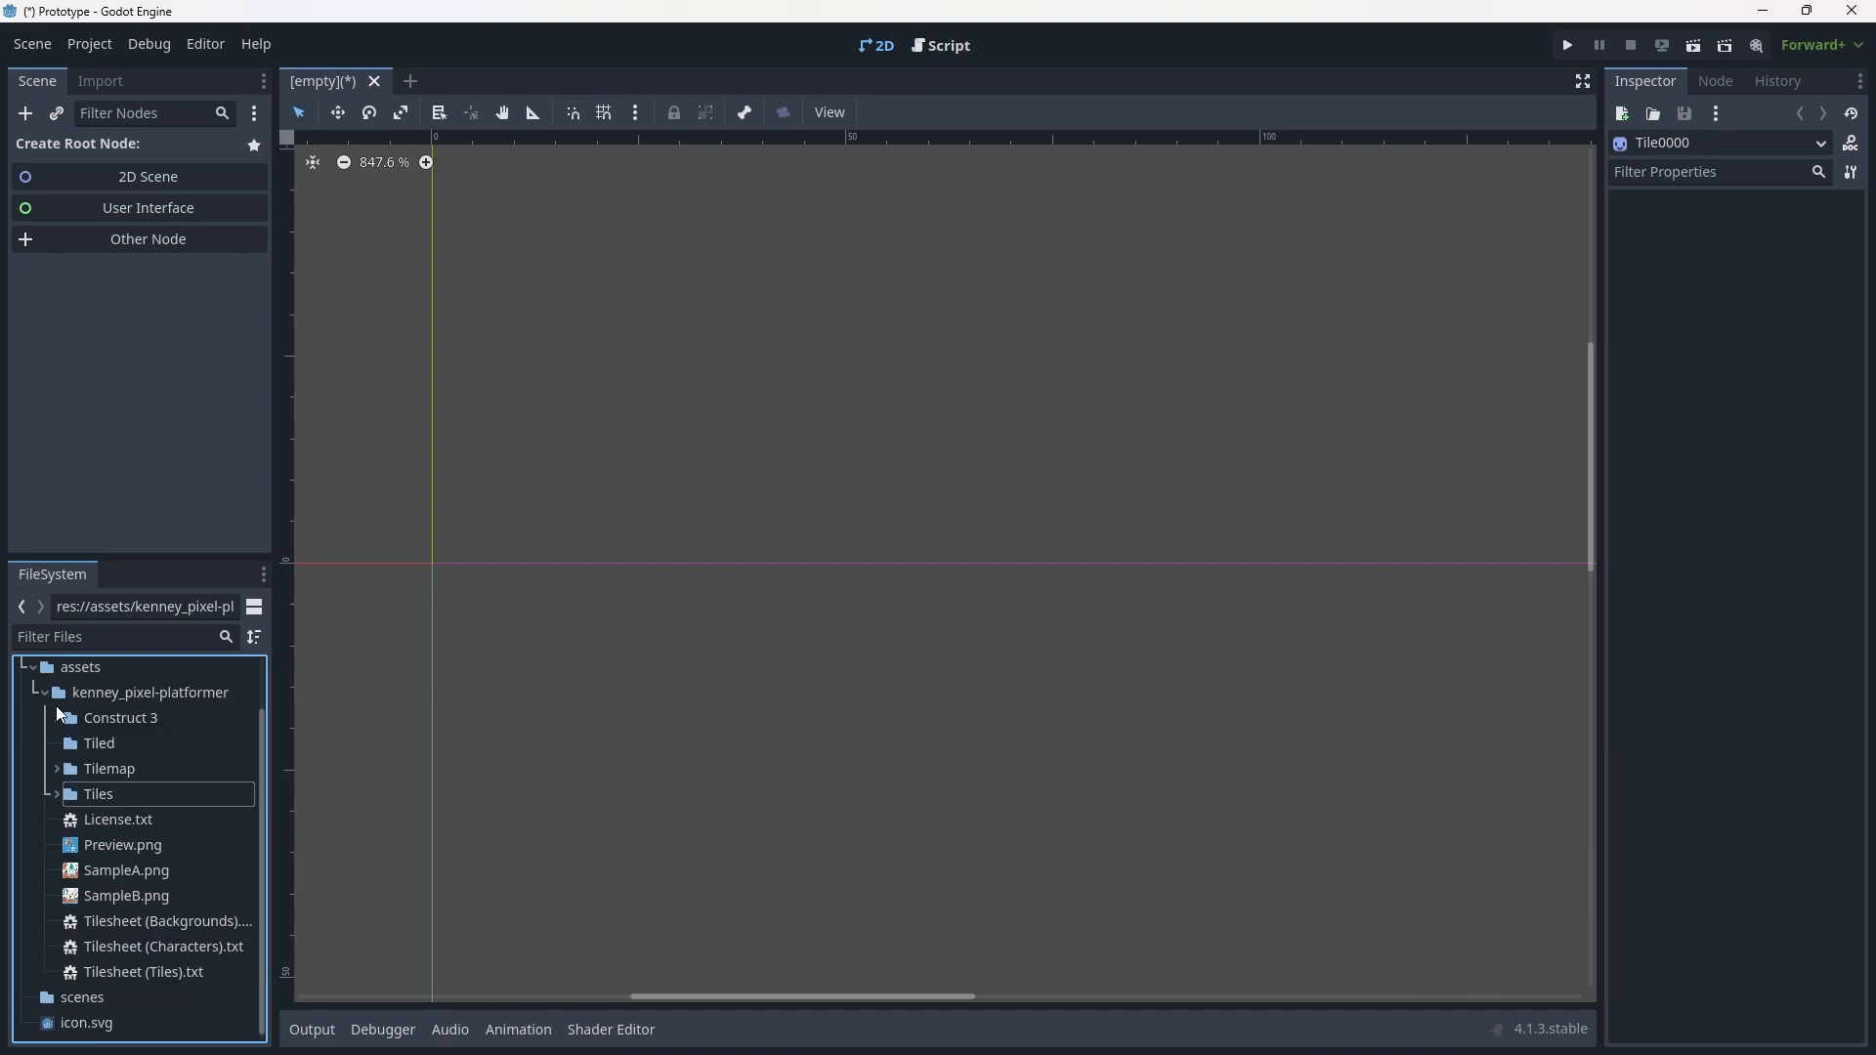
Collapse the kenney_pixel-platformer and assets folders in the FileSystem dock.
left_click(43, 692)
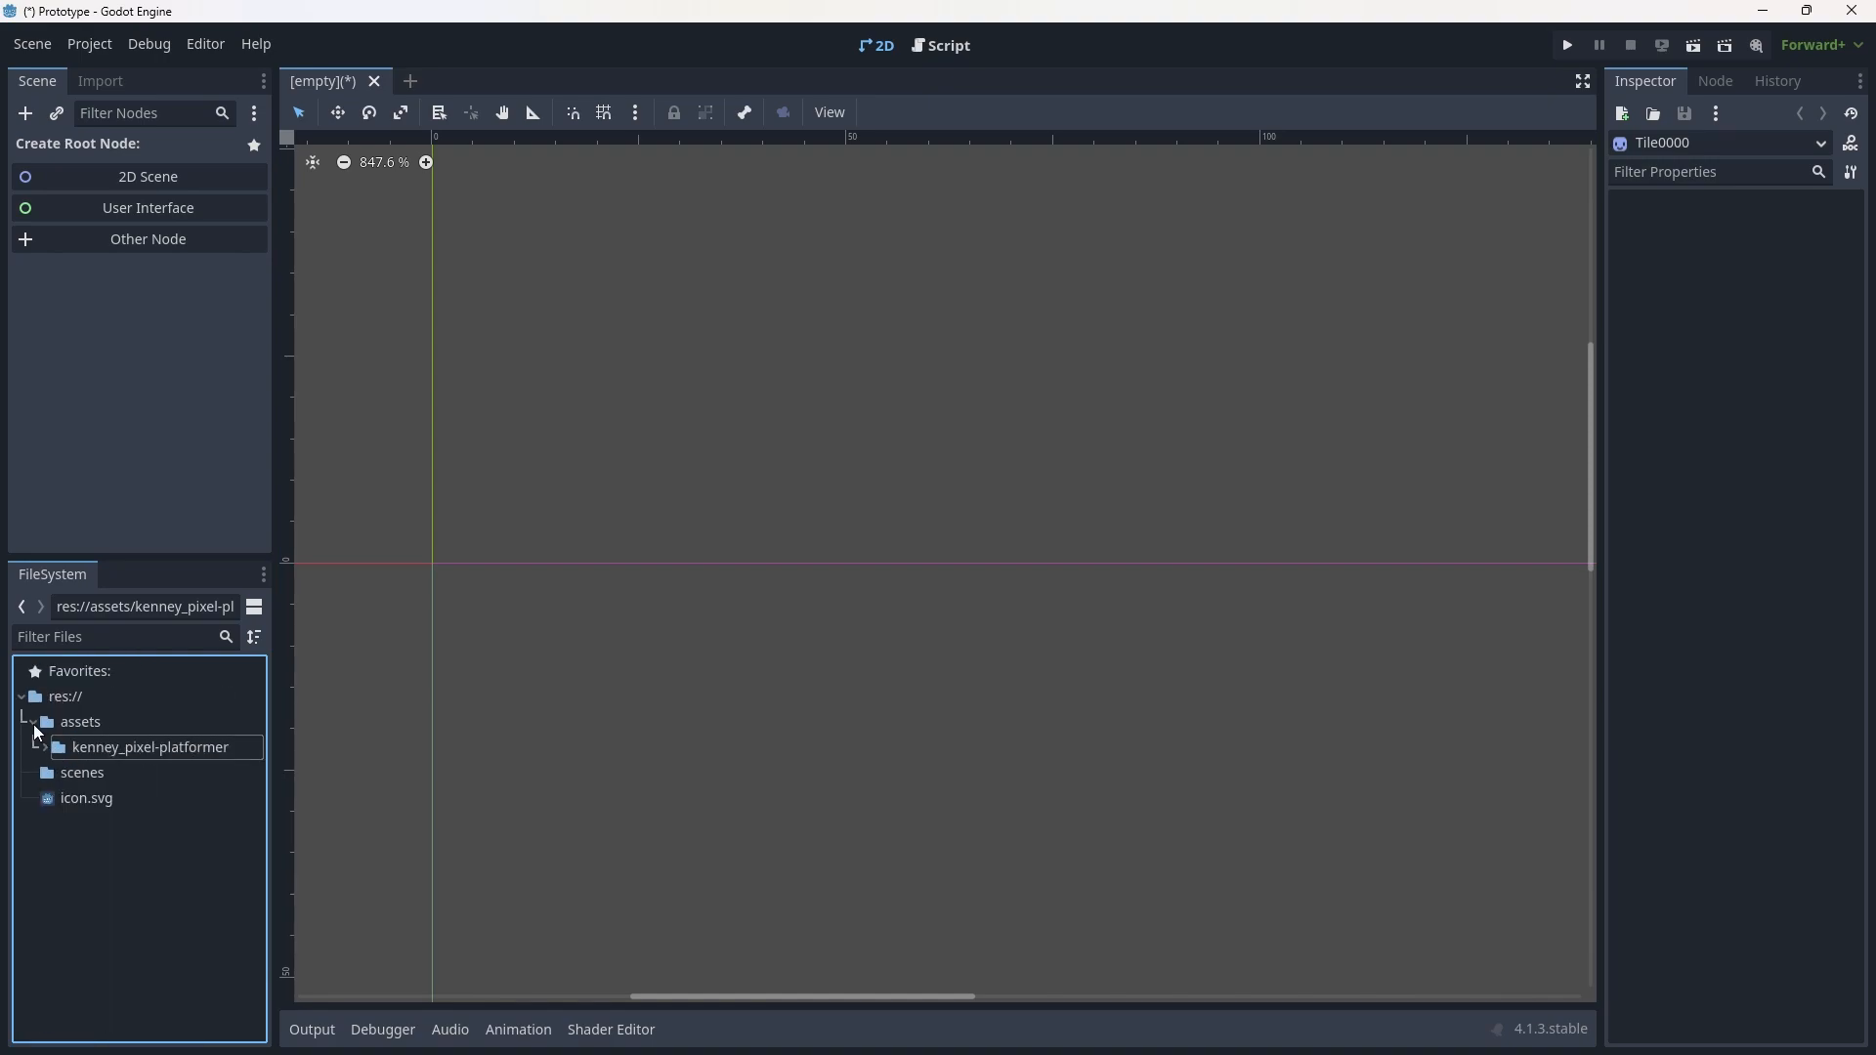
left_click(36, 721)
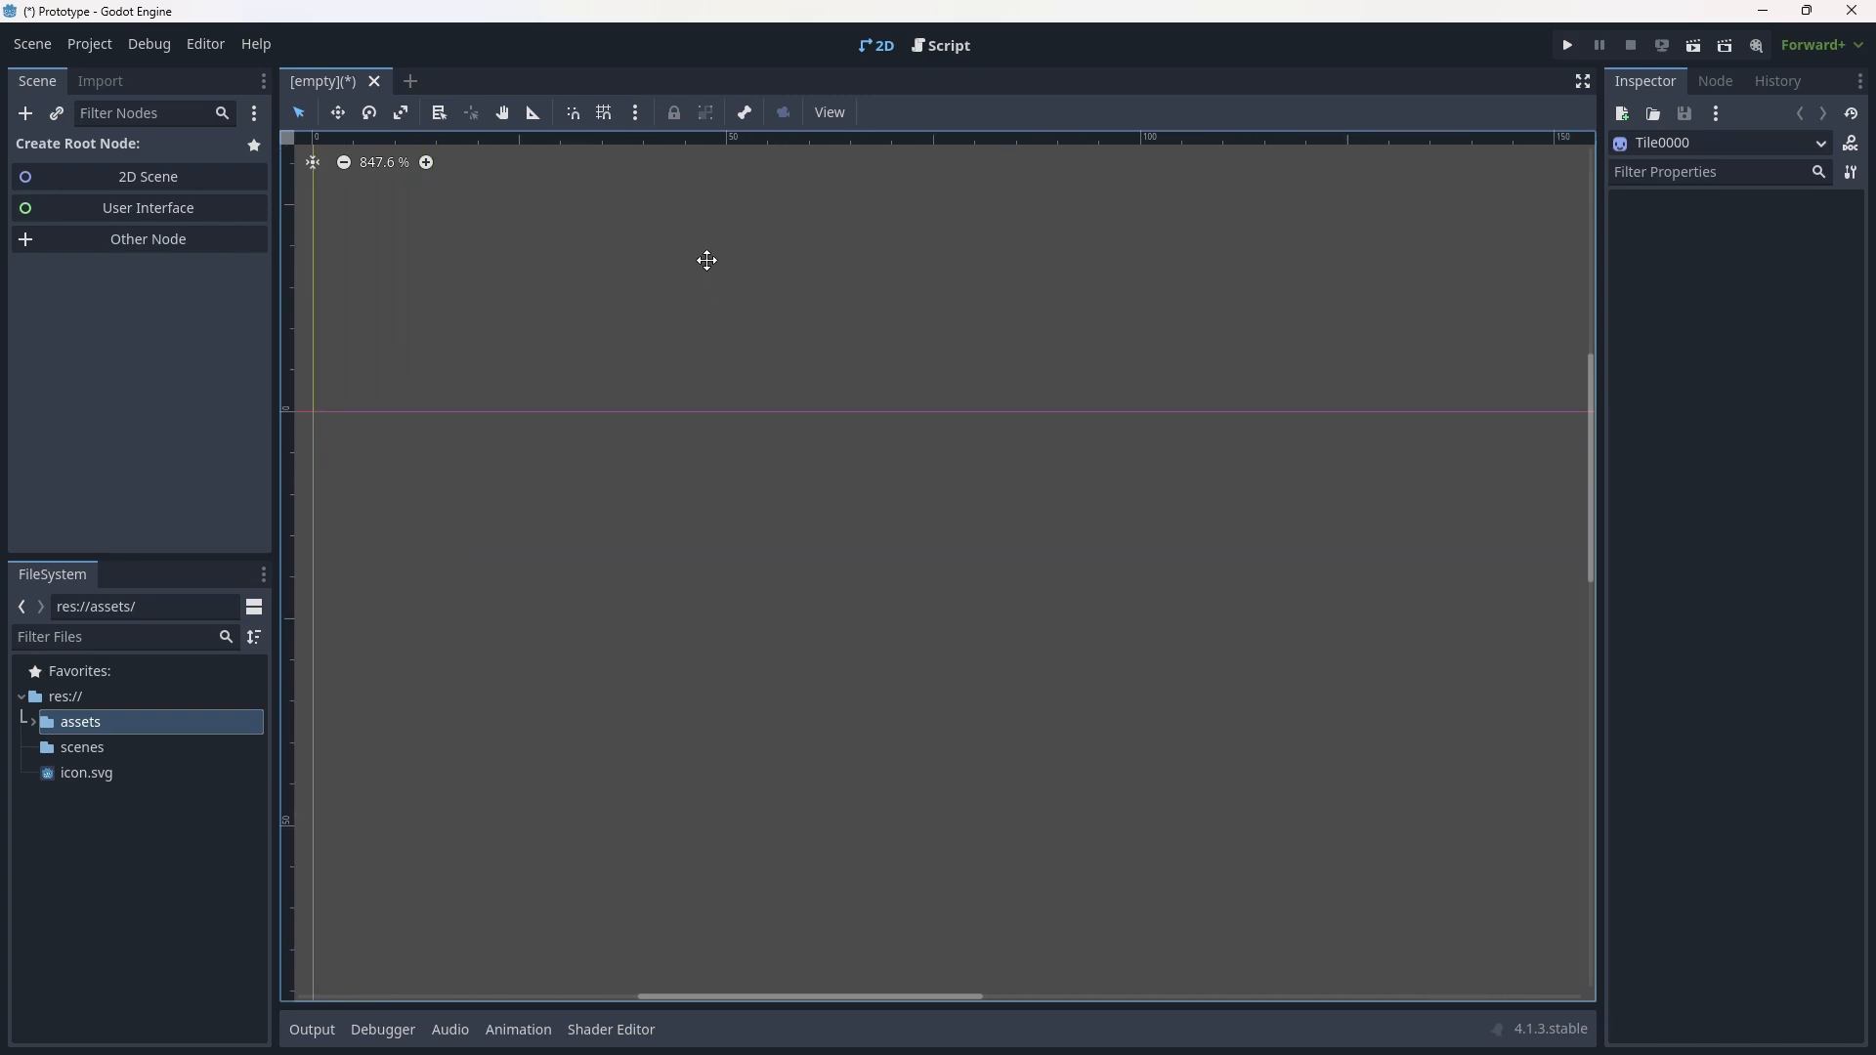
scroll("down", 3)
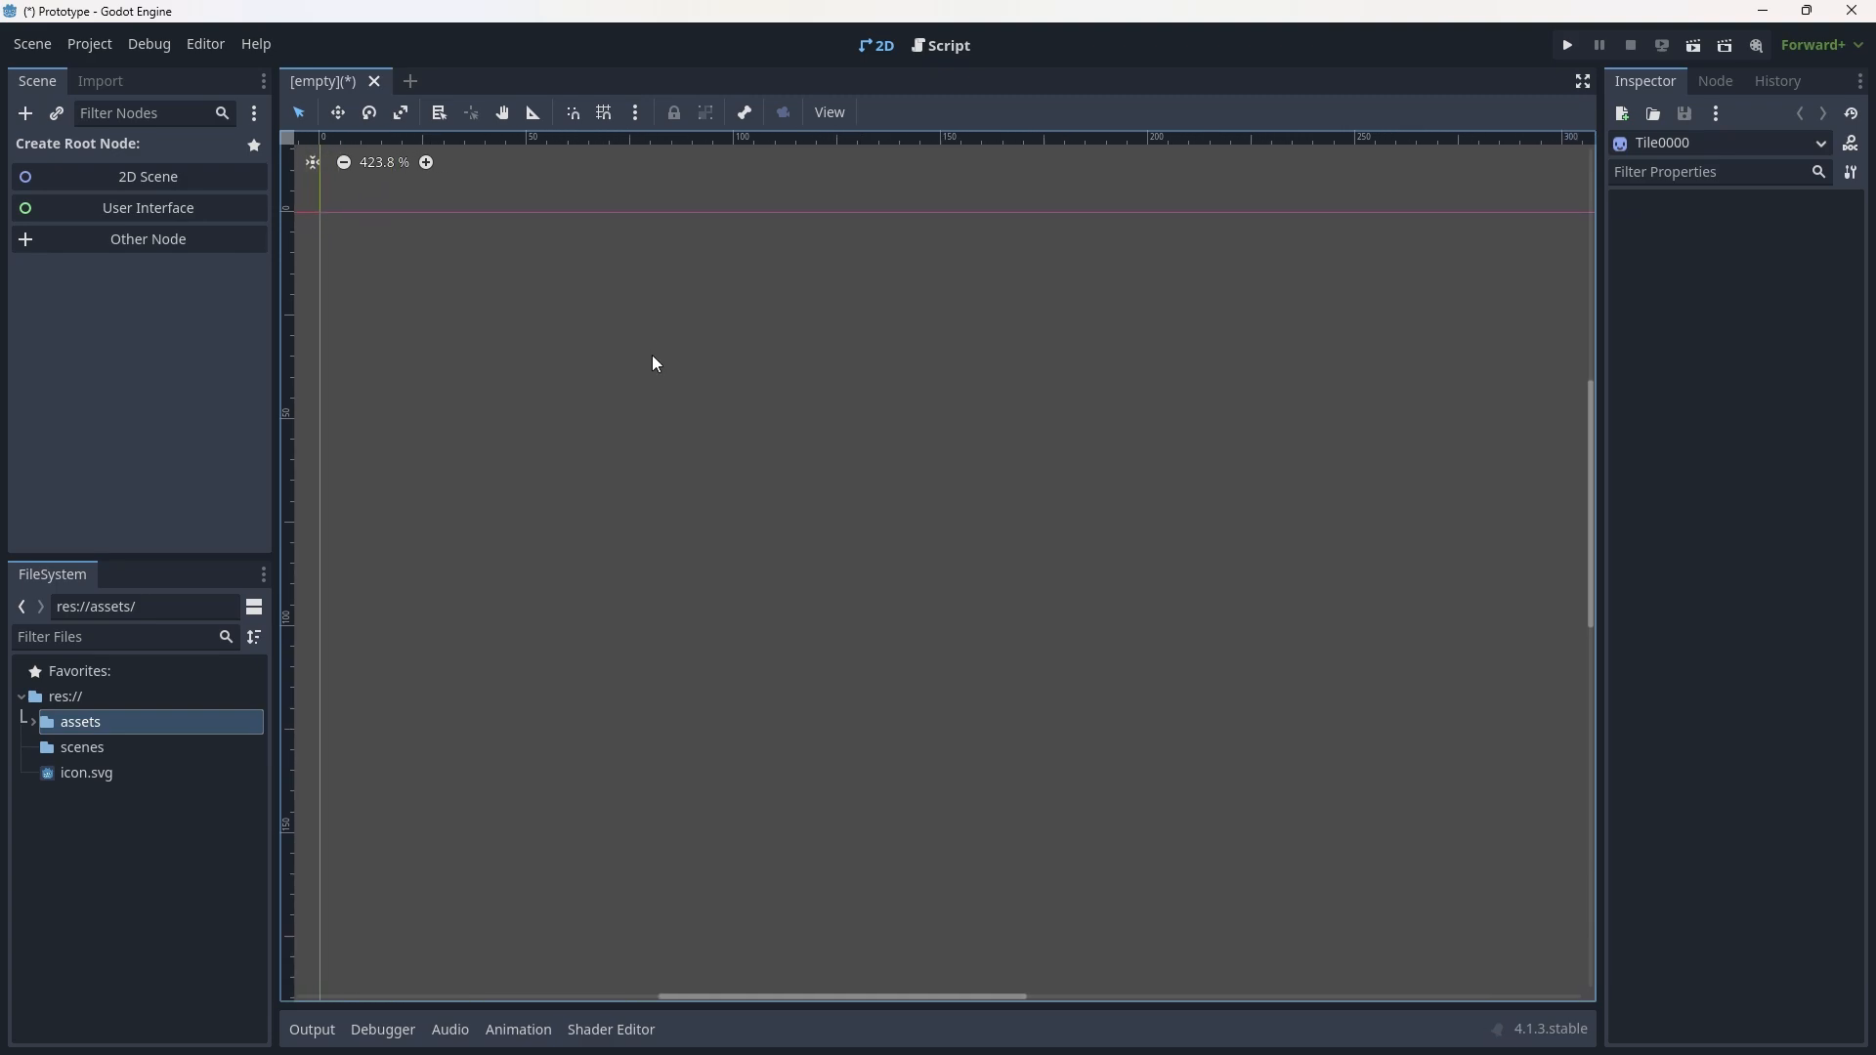
mouse_move(664, 392)
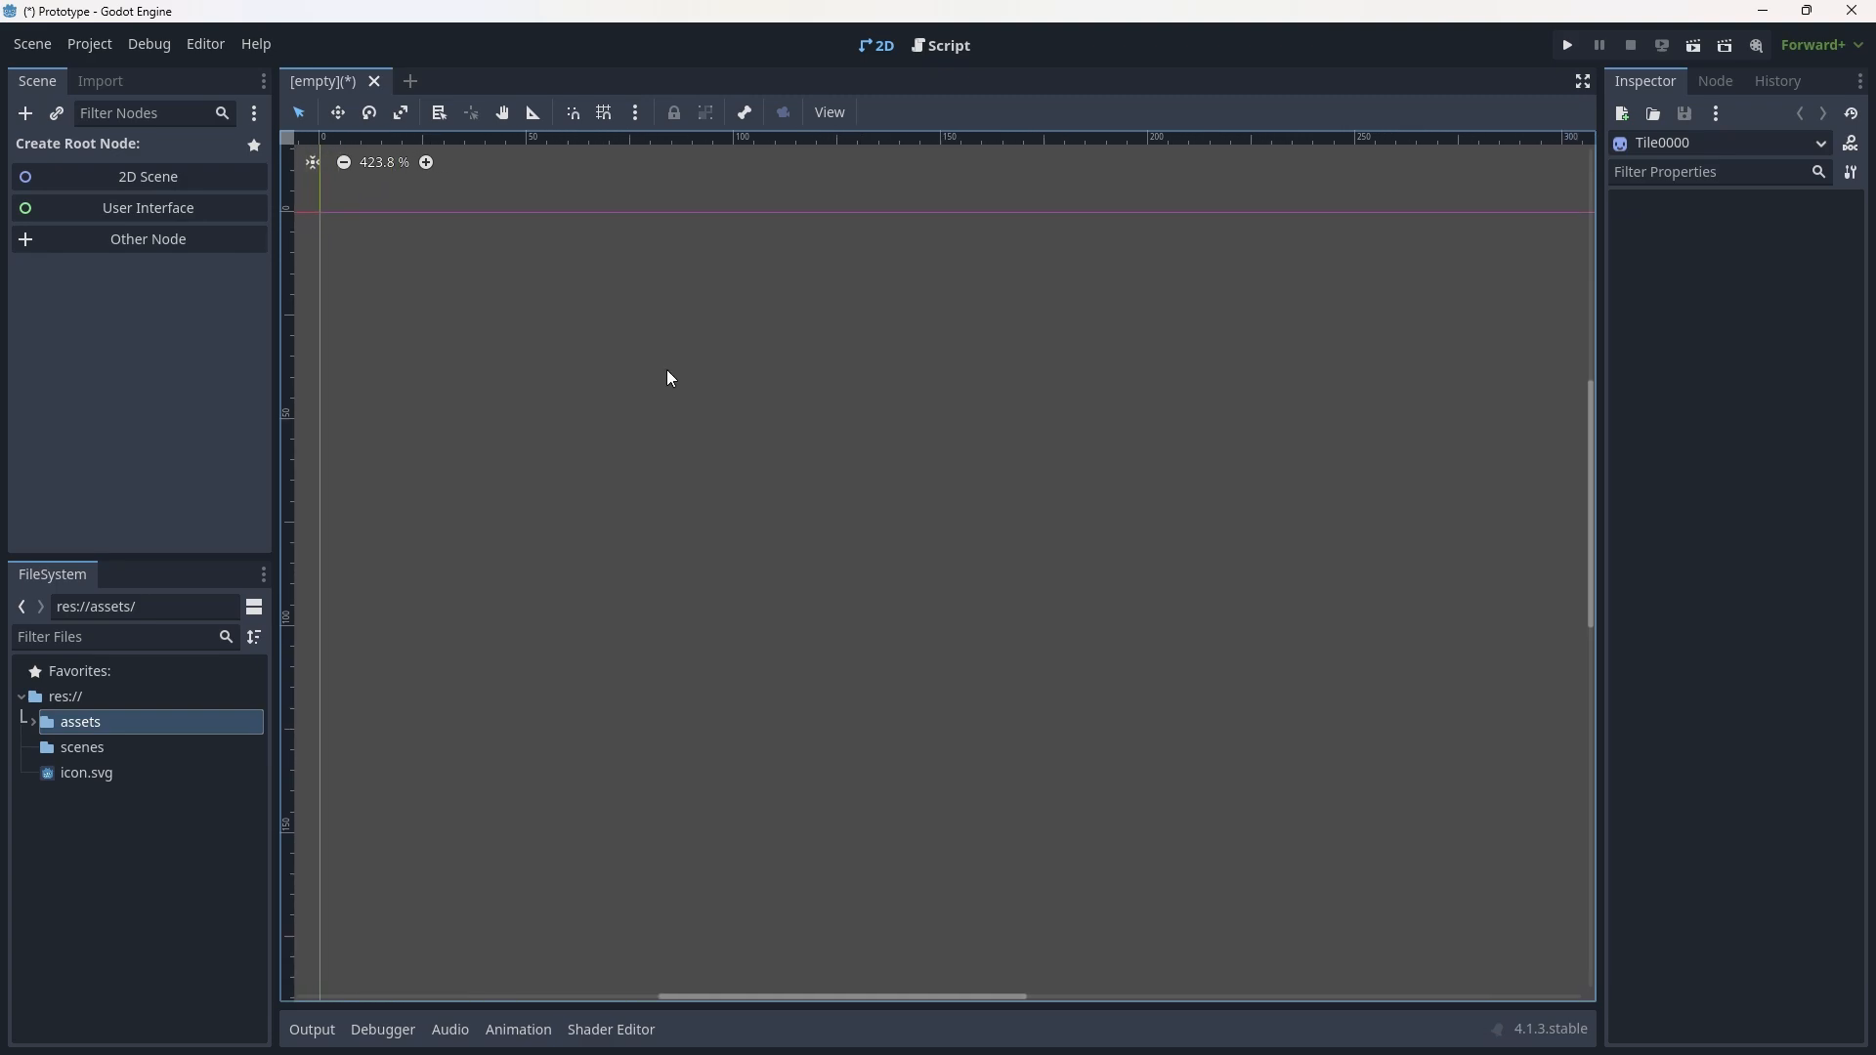
mouse_move(667, 588)
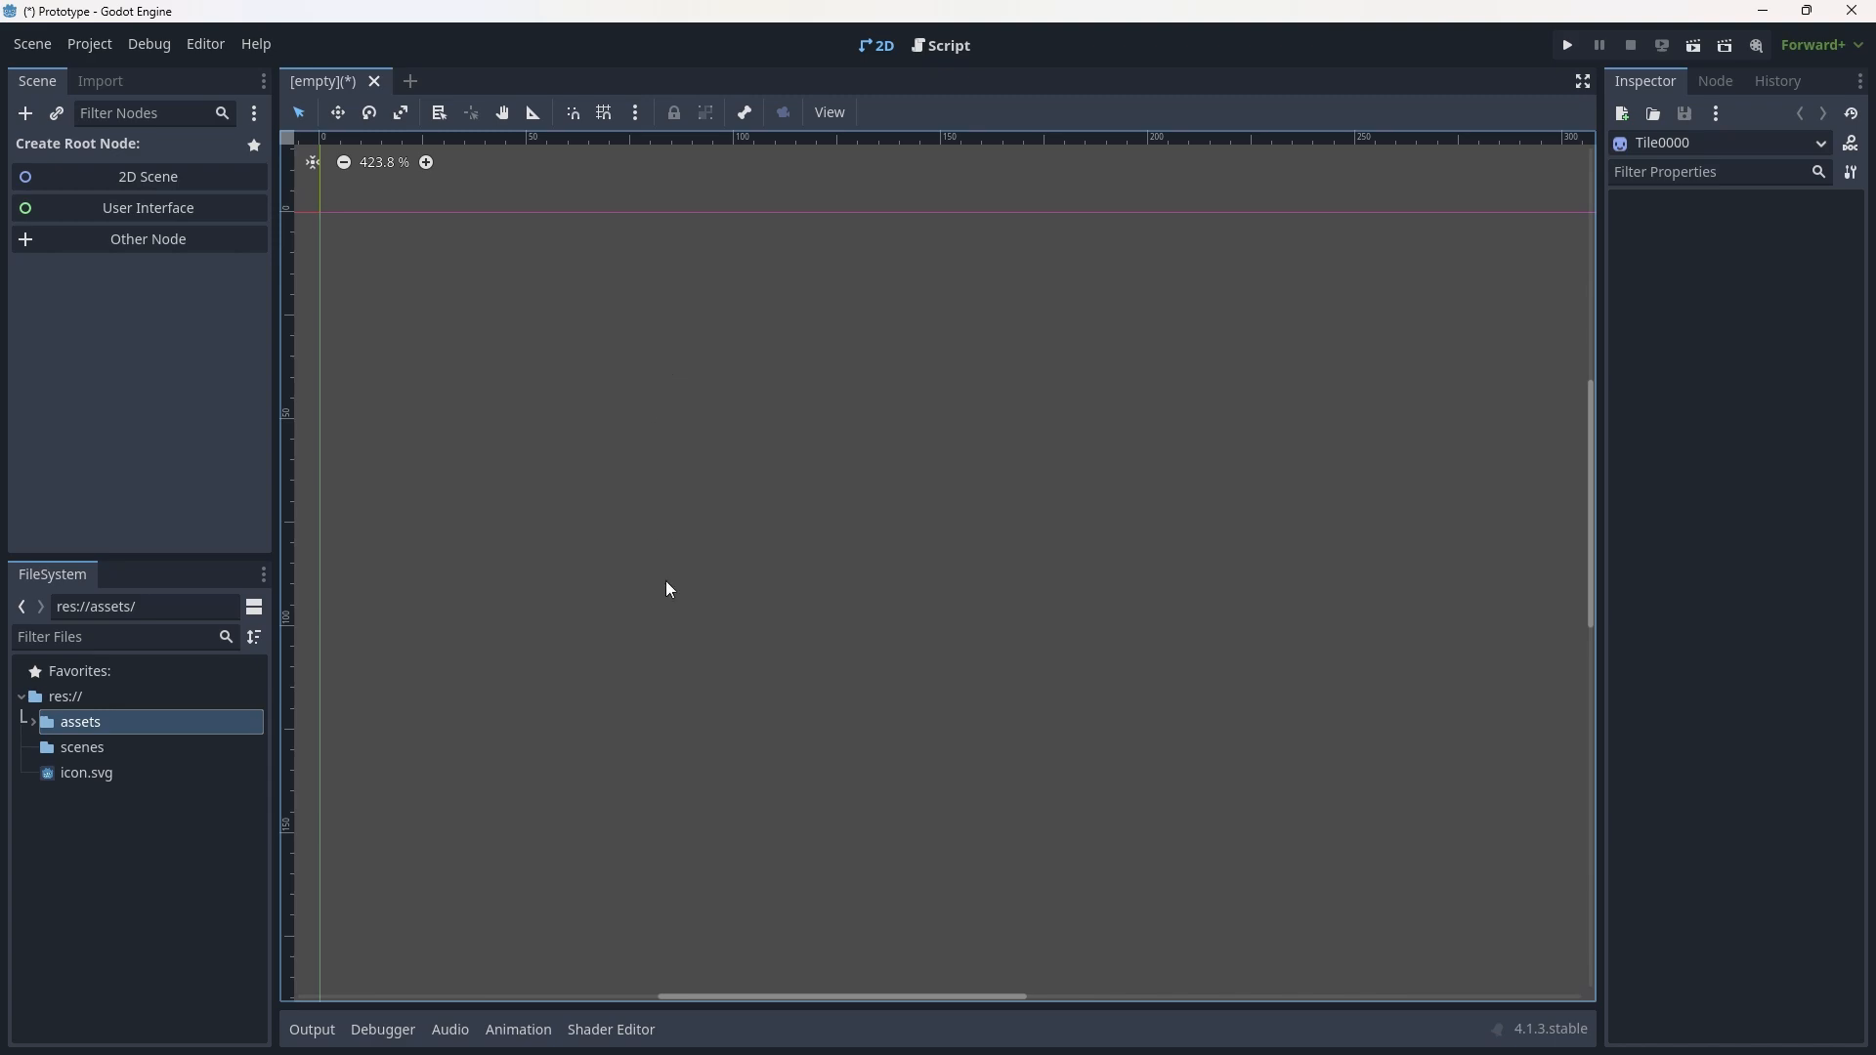
mouse_move(734, 761)
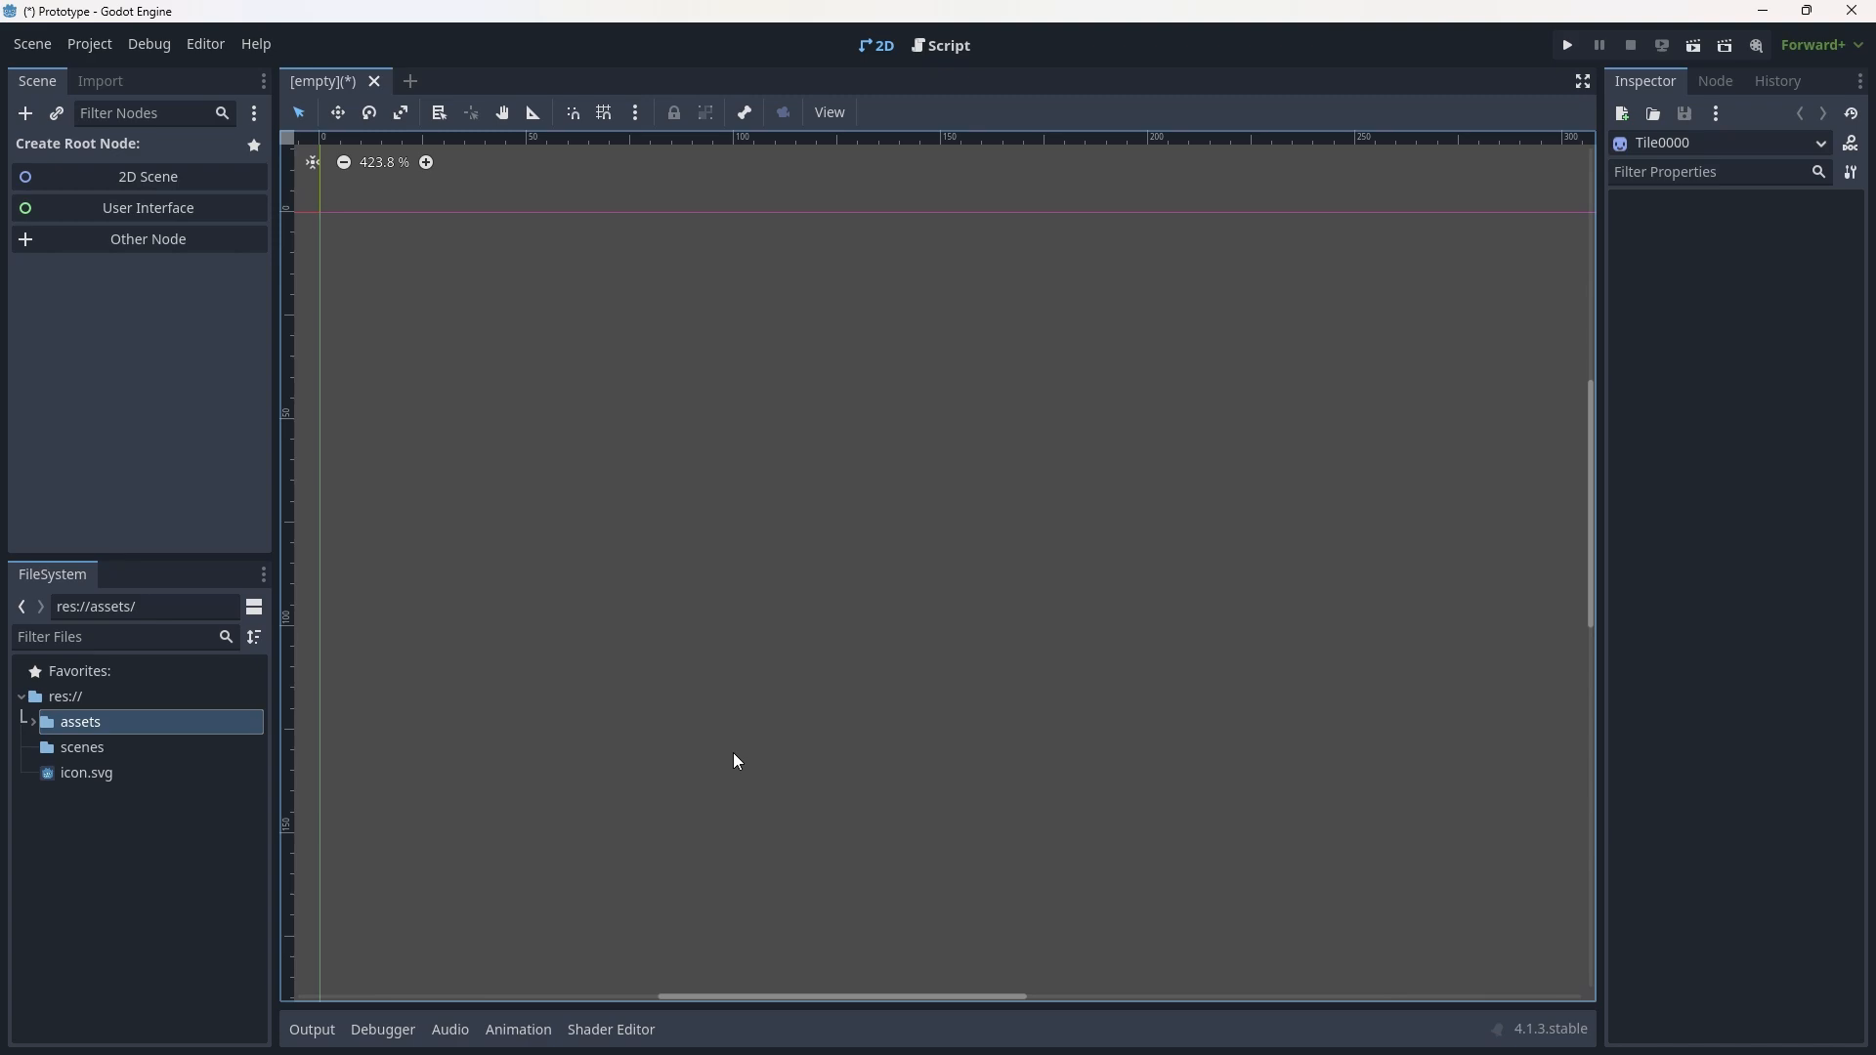
mouse_move(518, 1019)
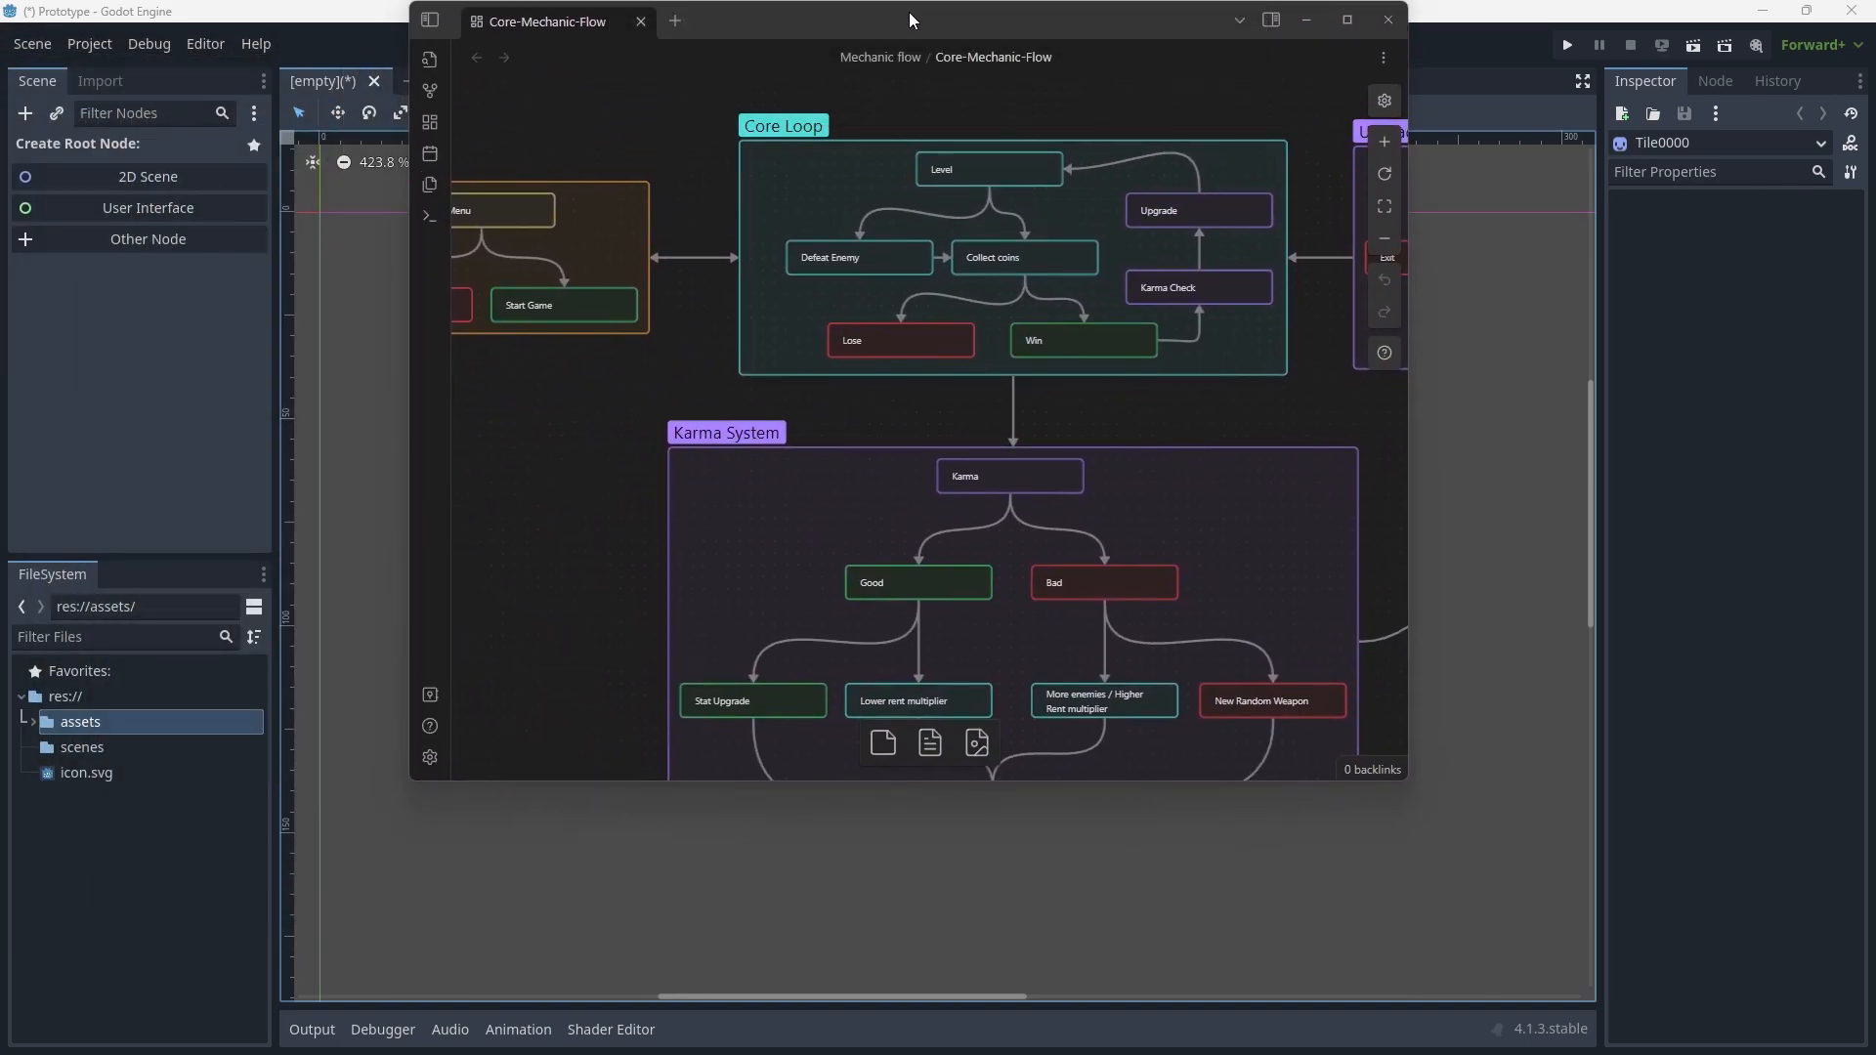
Maximize Obsidian and review the Core-Mechanic-Flow canvas, deselecting the Main Menu group.
left_click(1345, 20)
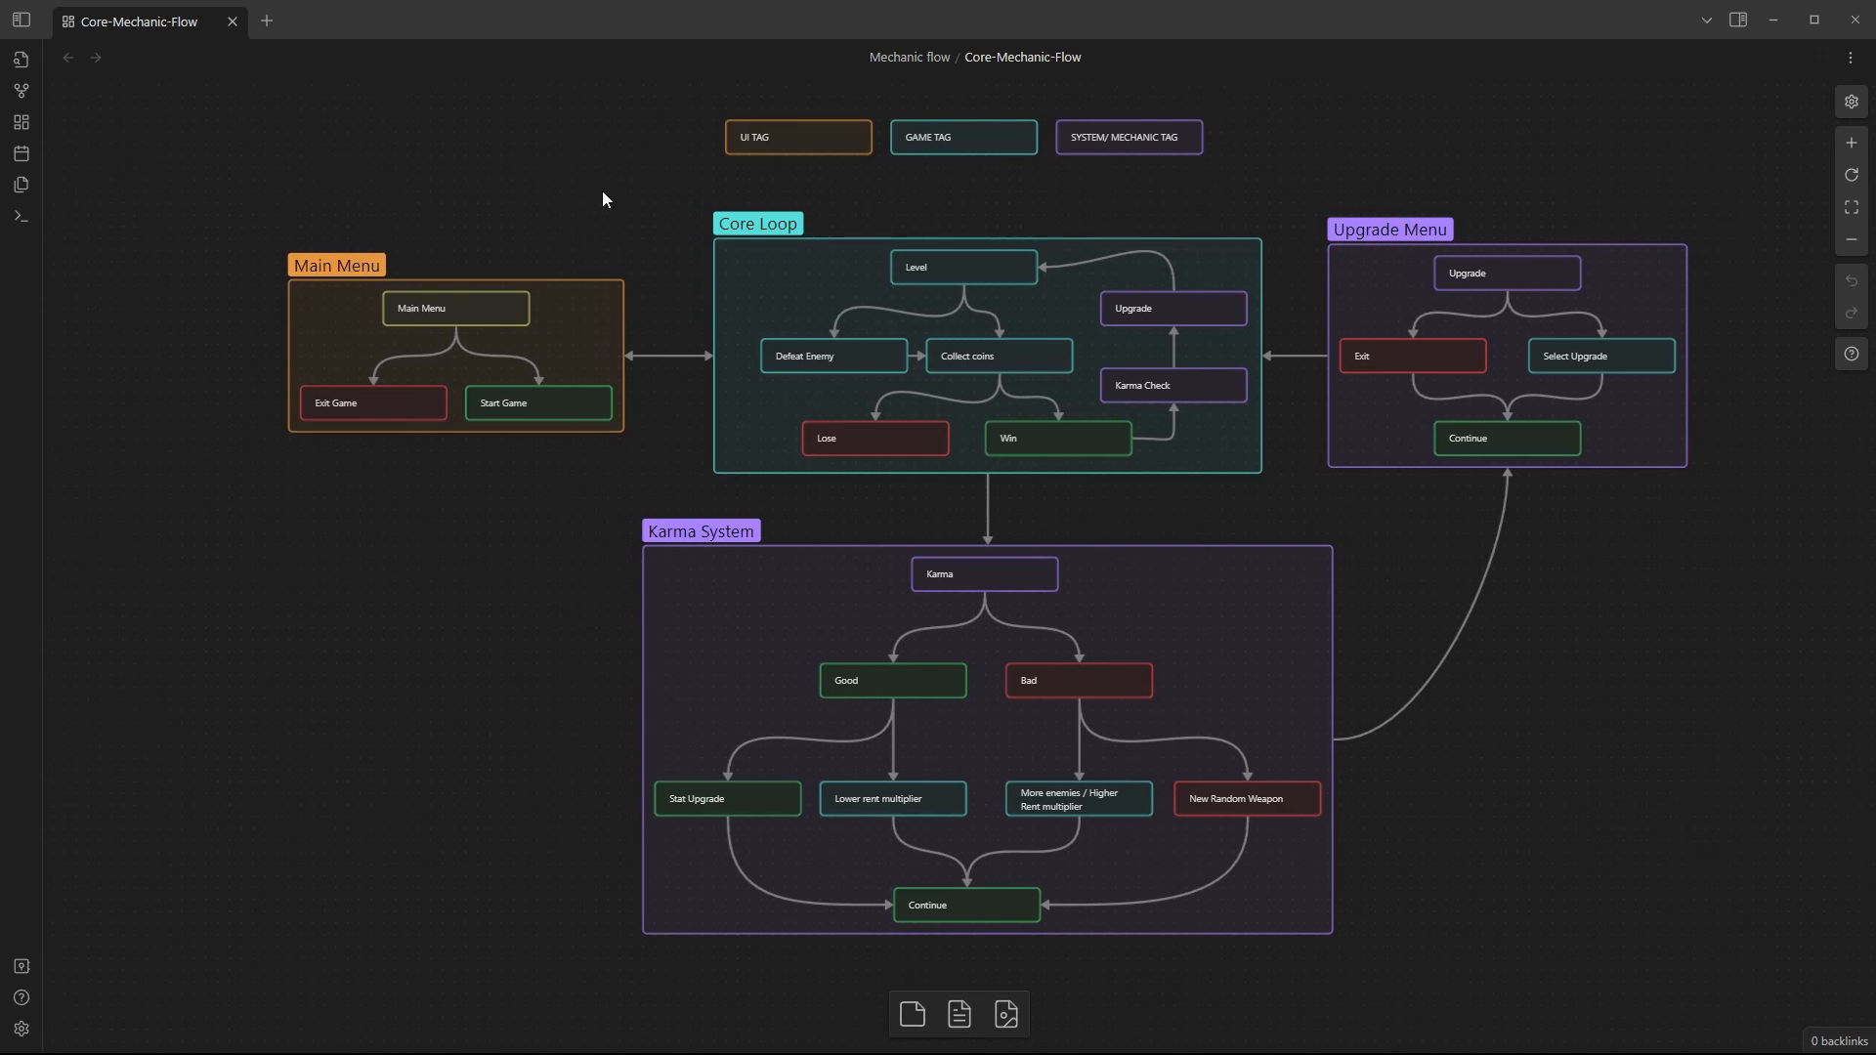
mouse_move(155, 276)
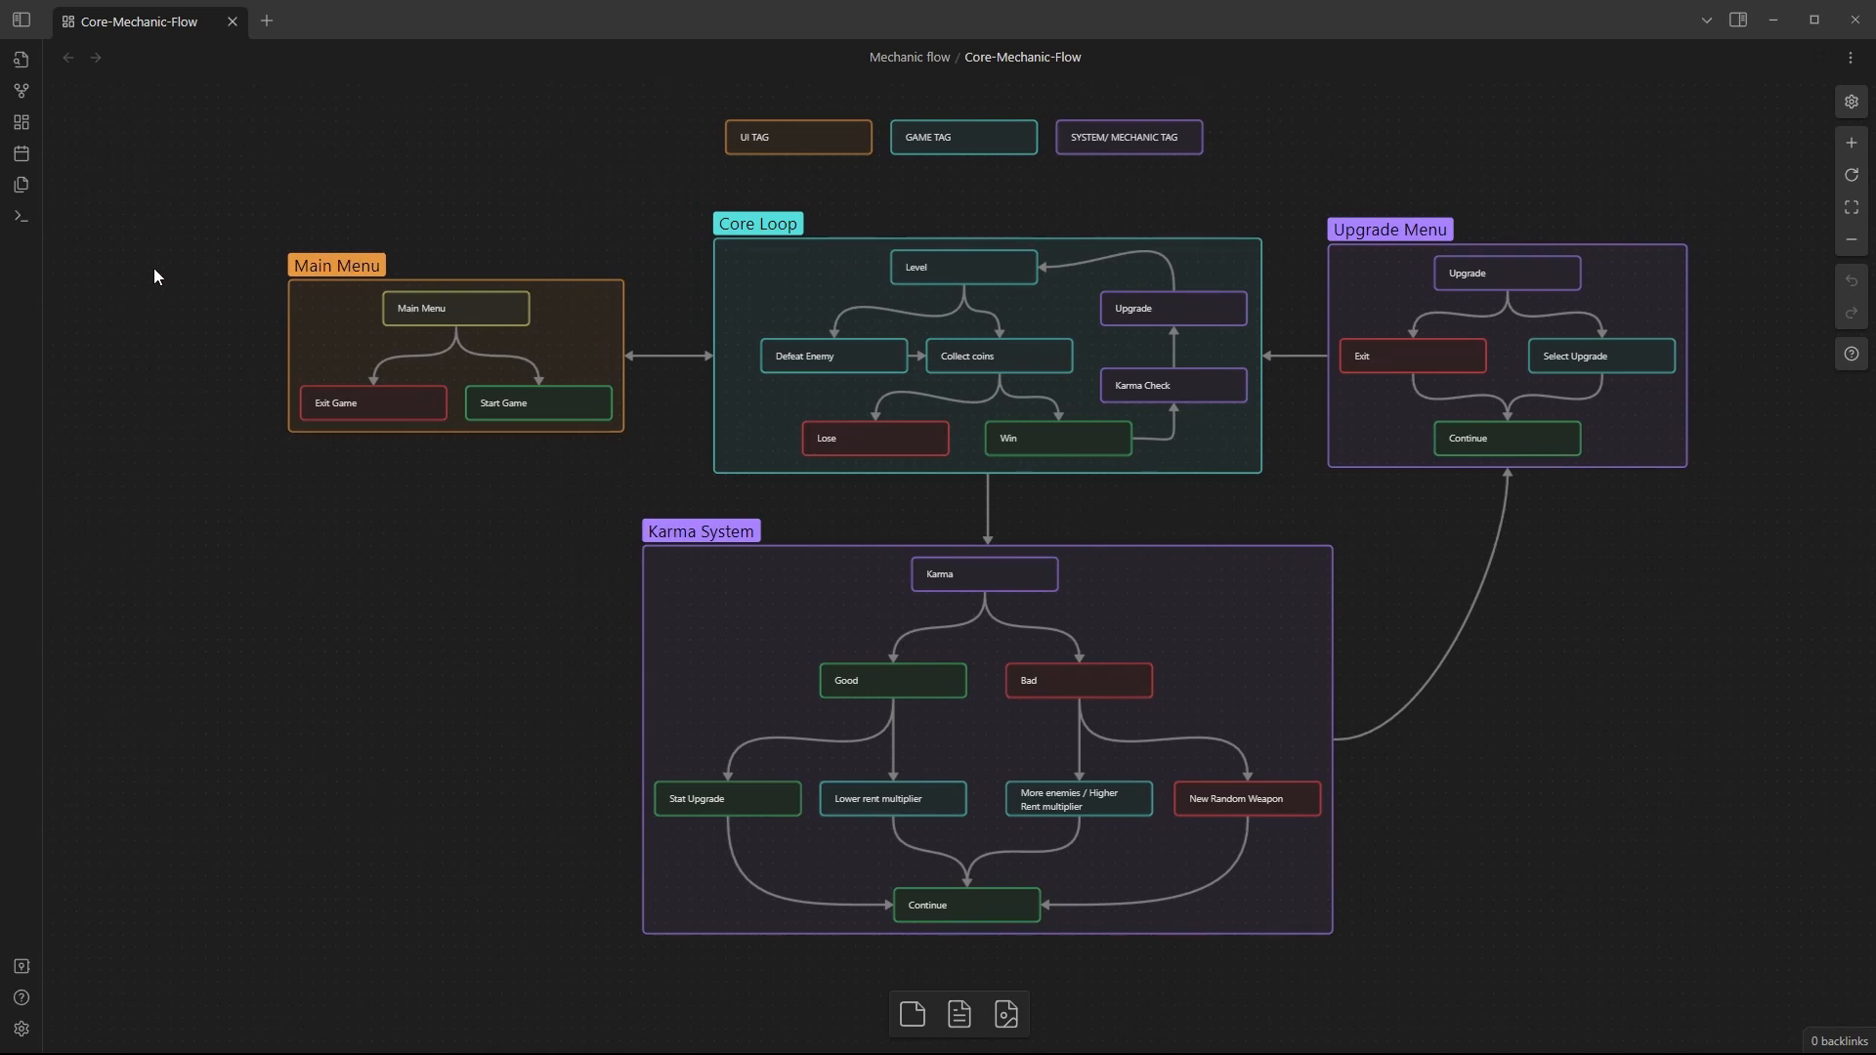
mouse_move(665, 467)
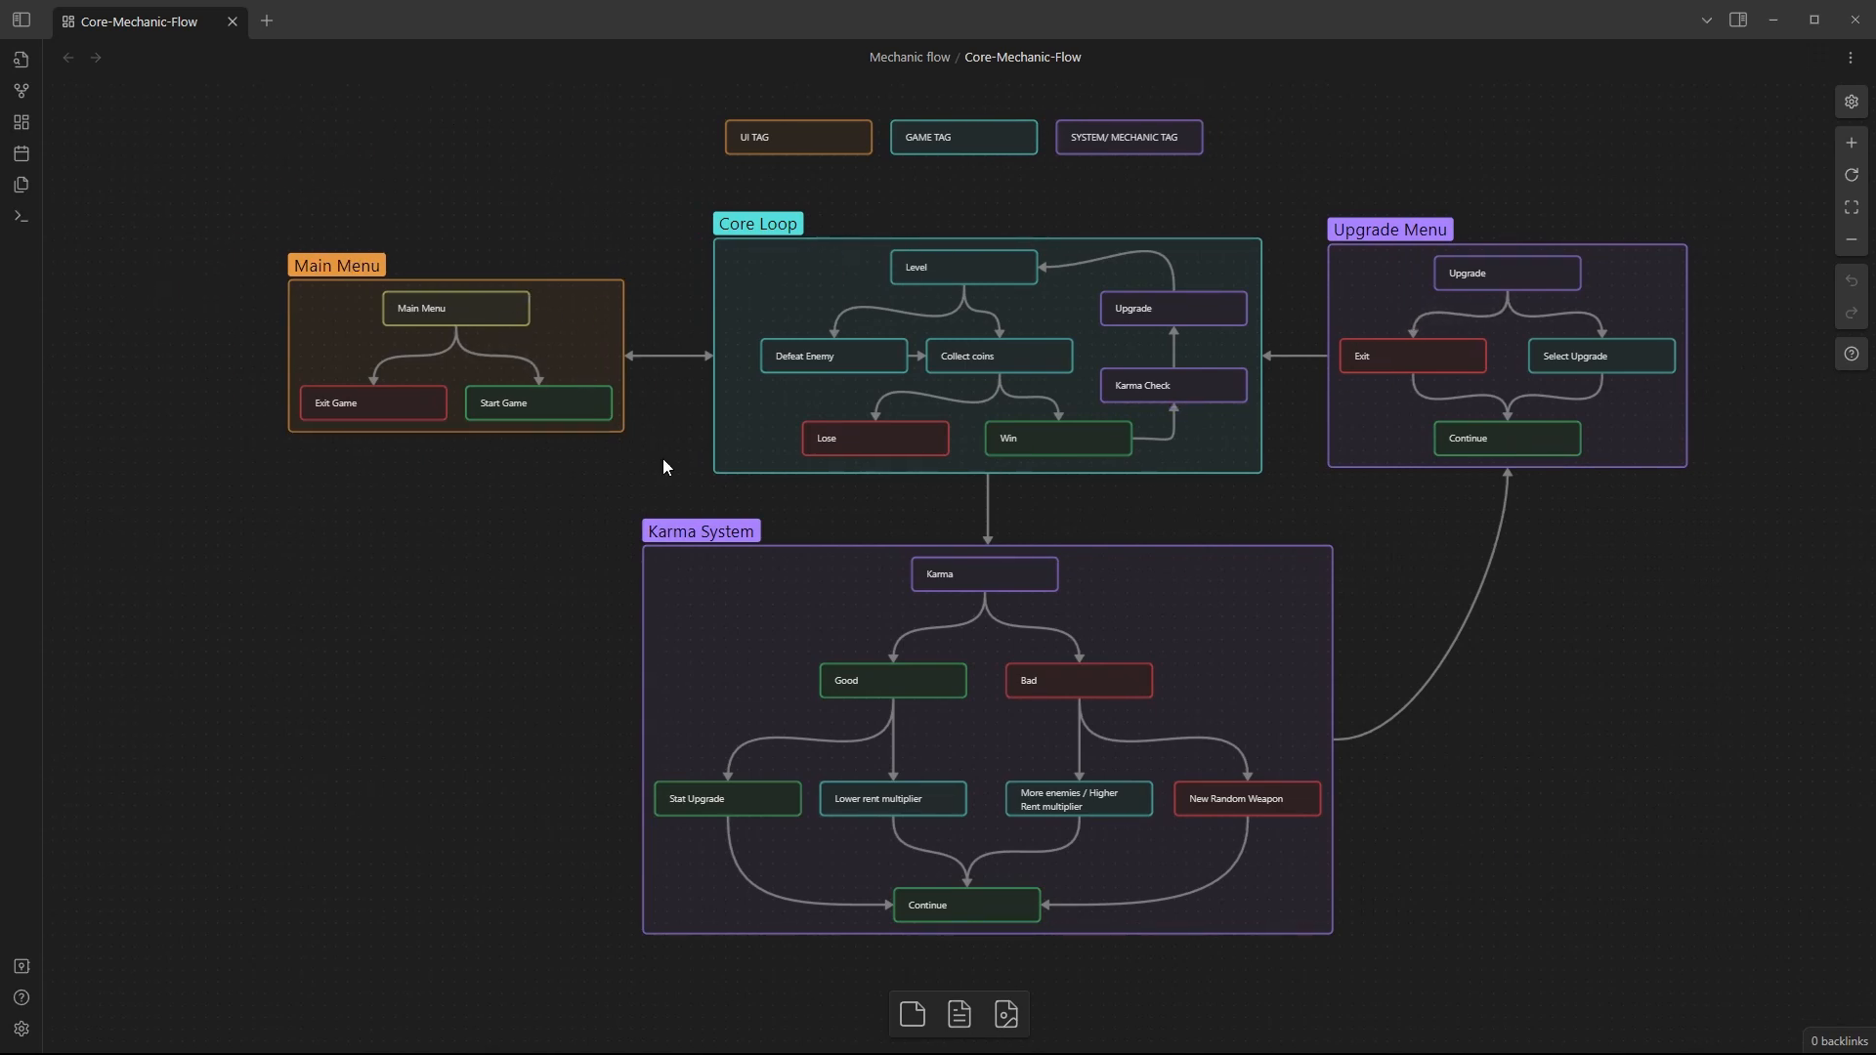
mouse_move(351, 715)
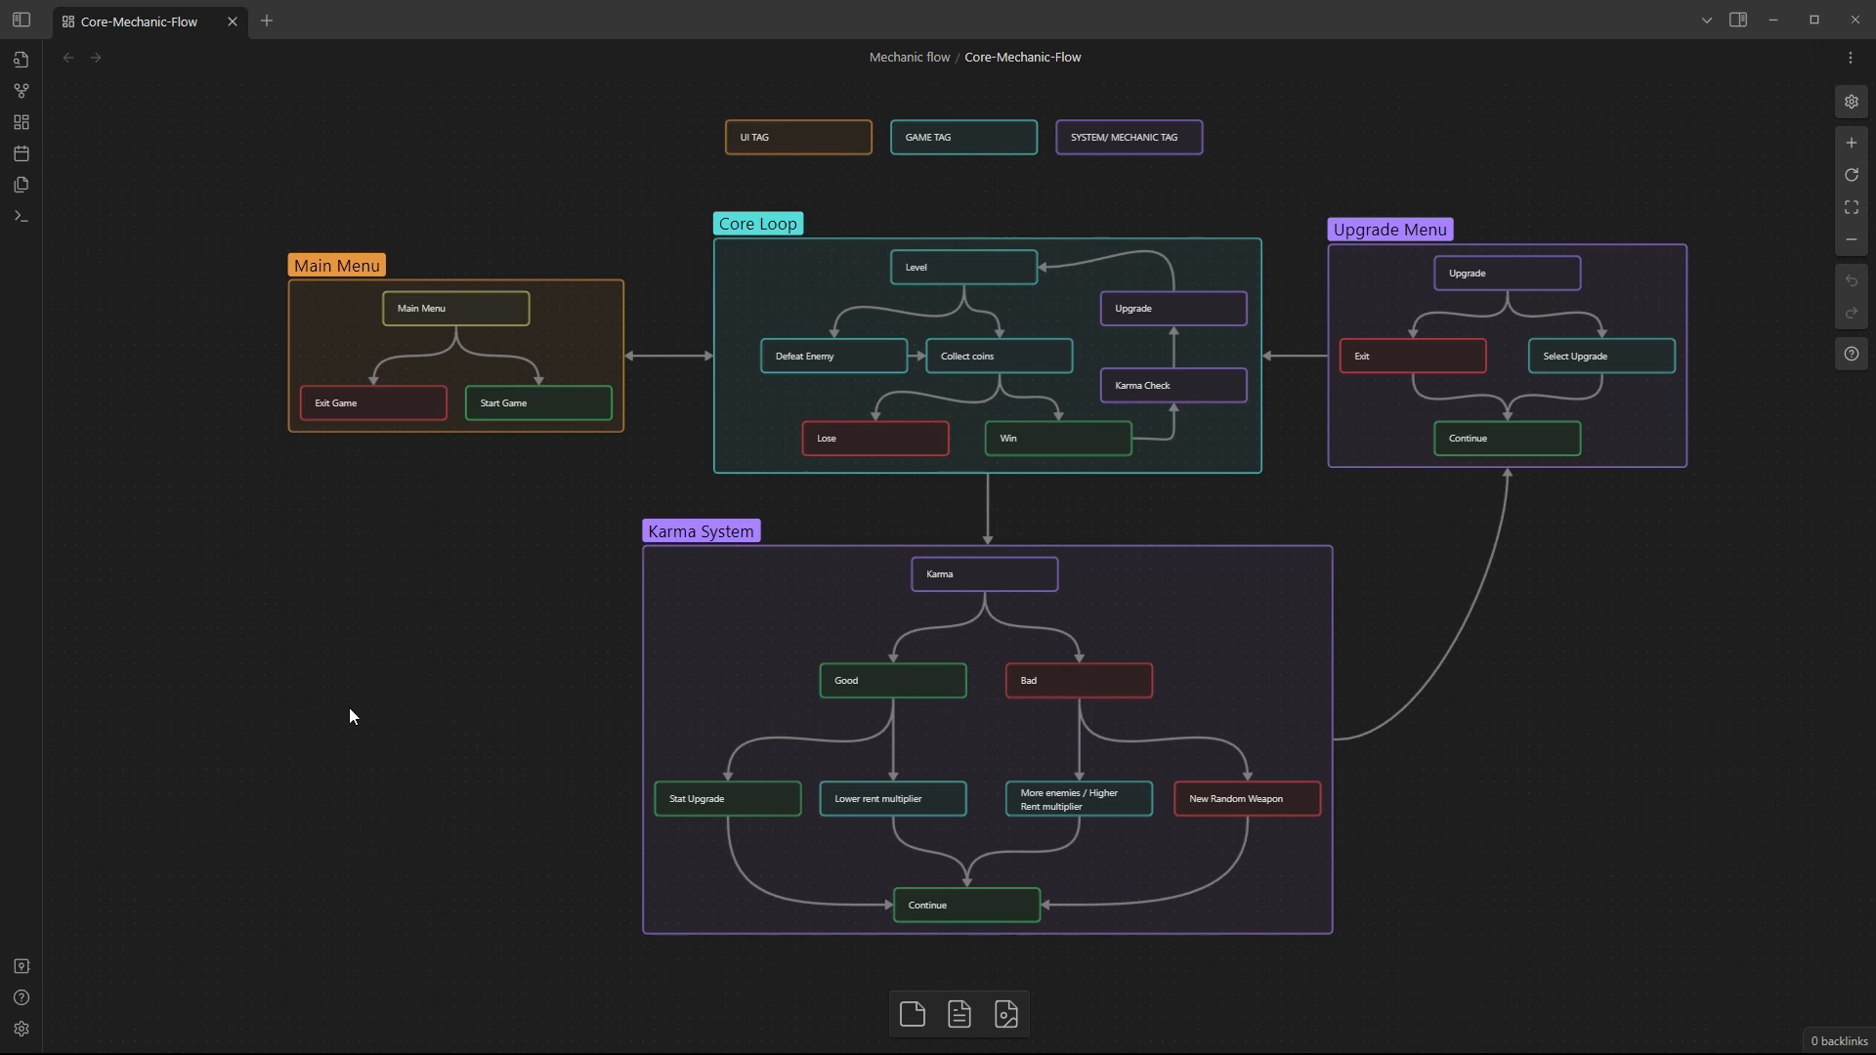
mouse_move(415, 666)
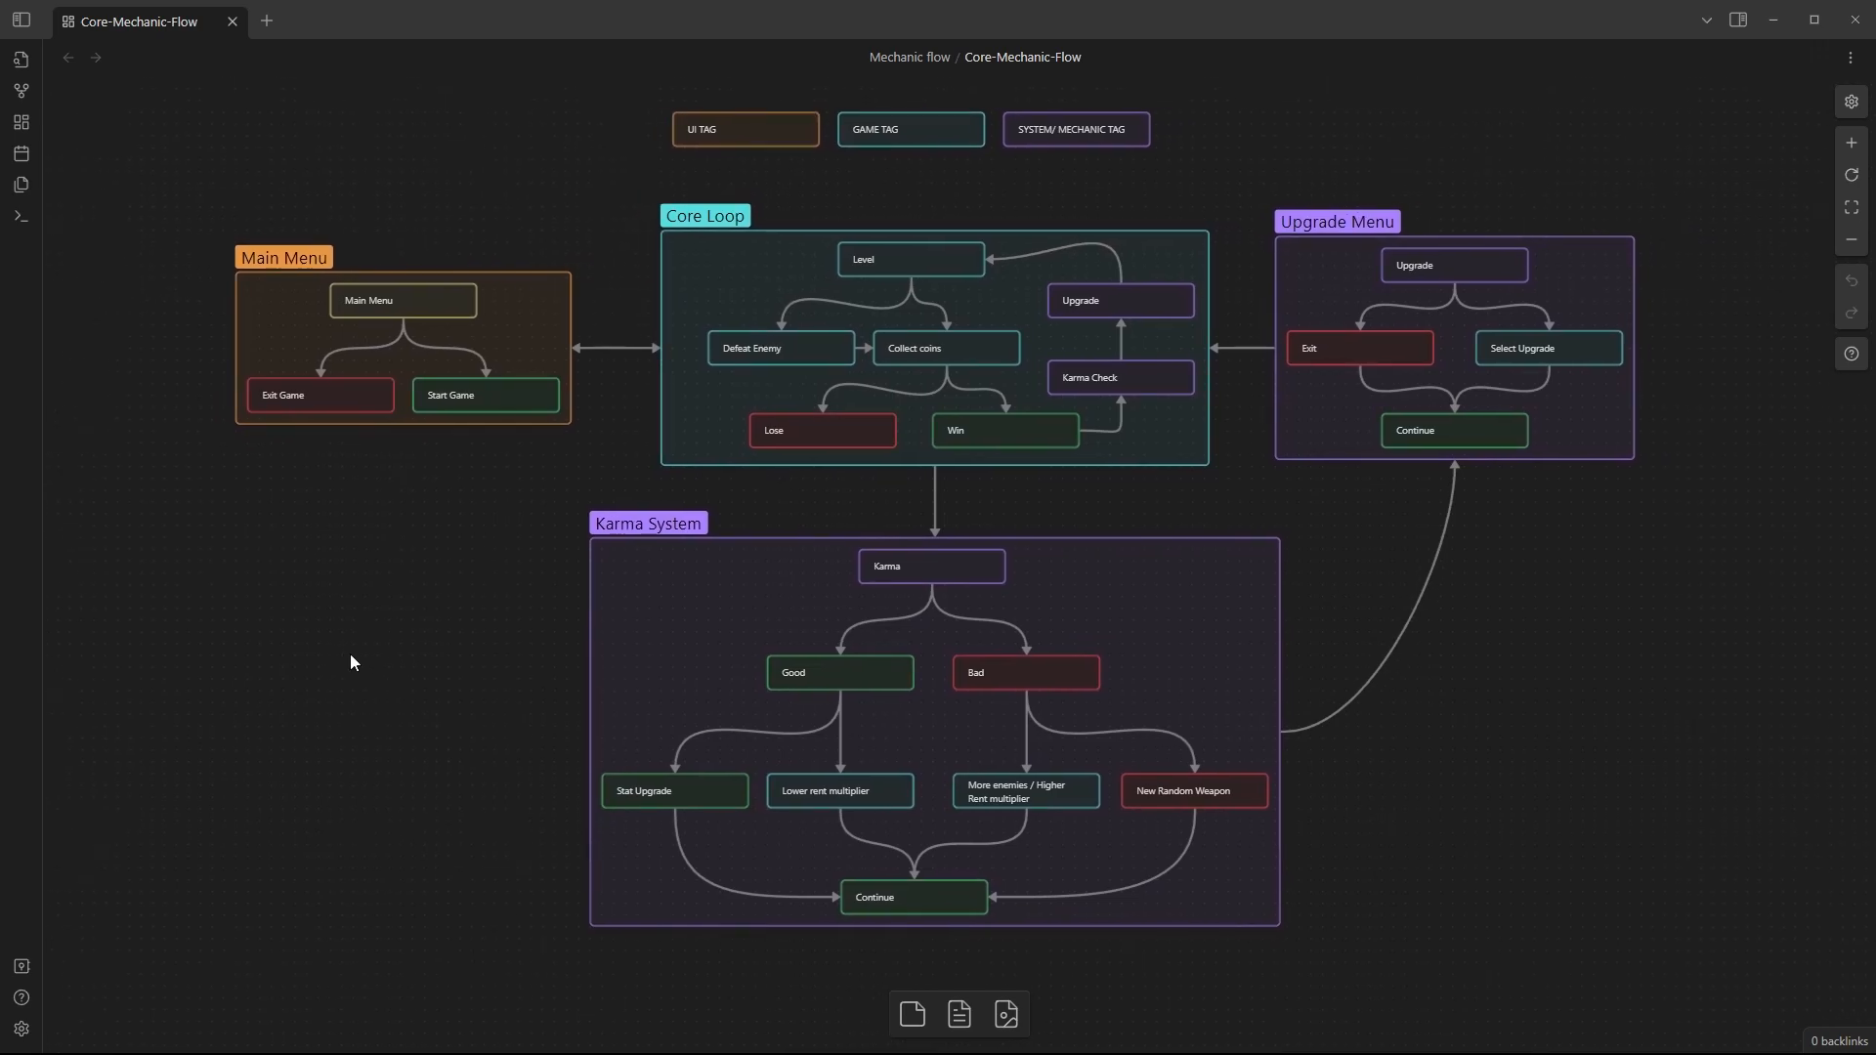
mouse_move(1504, 758)
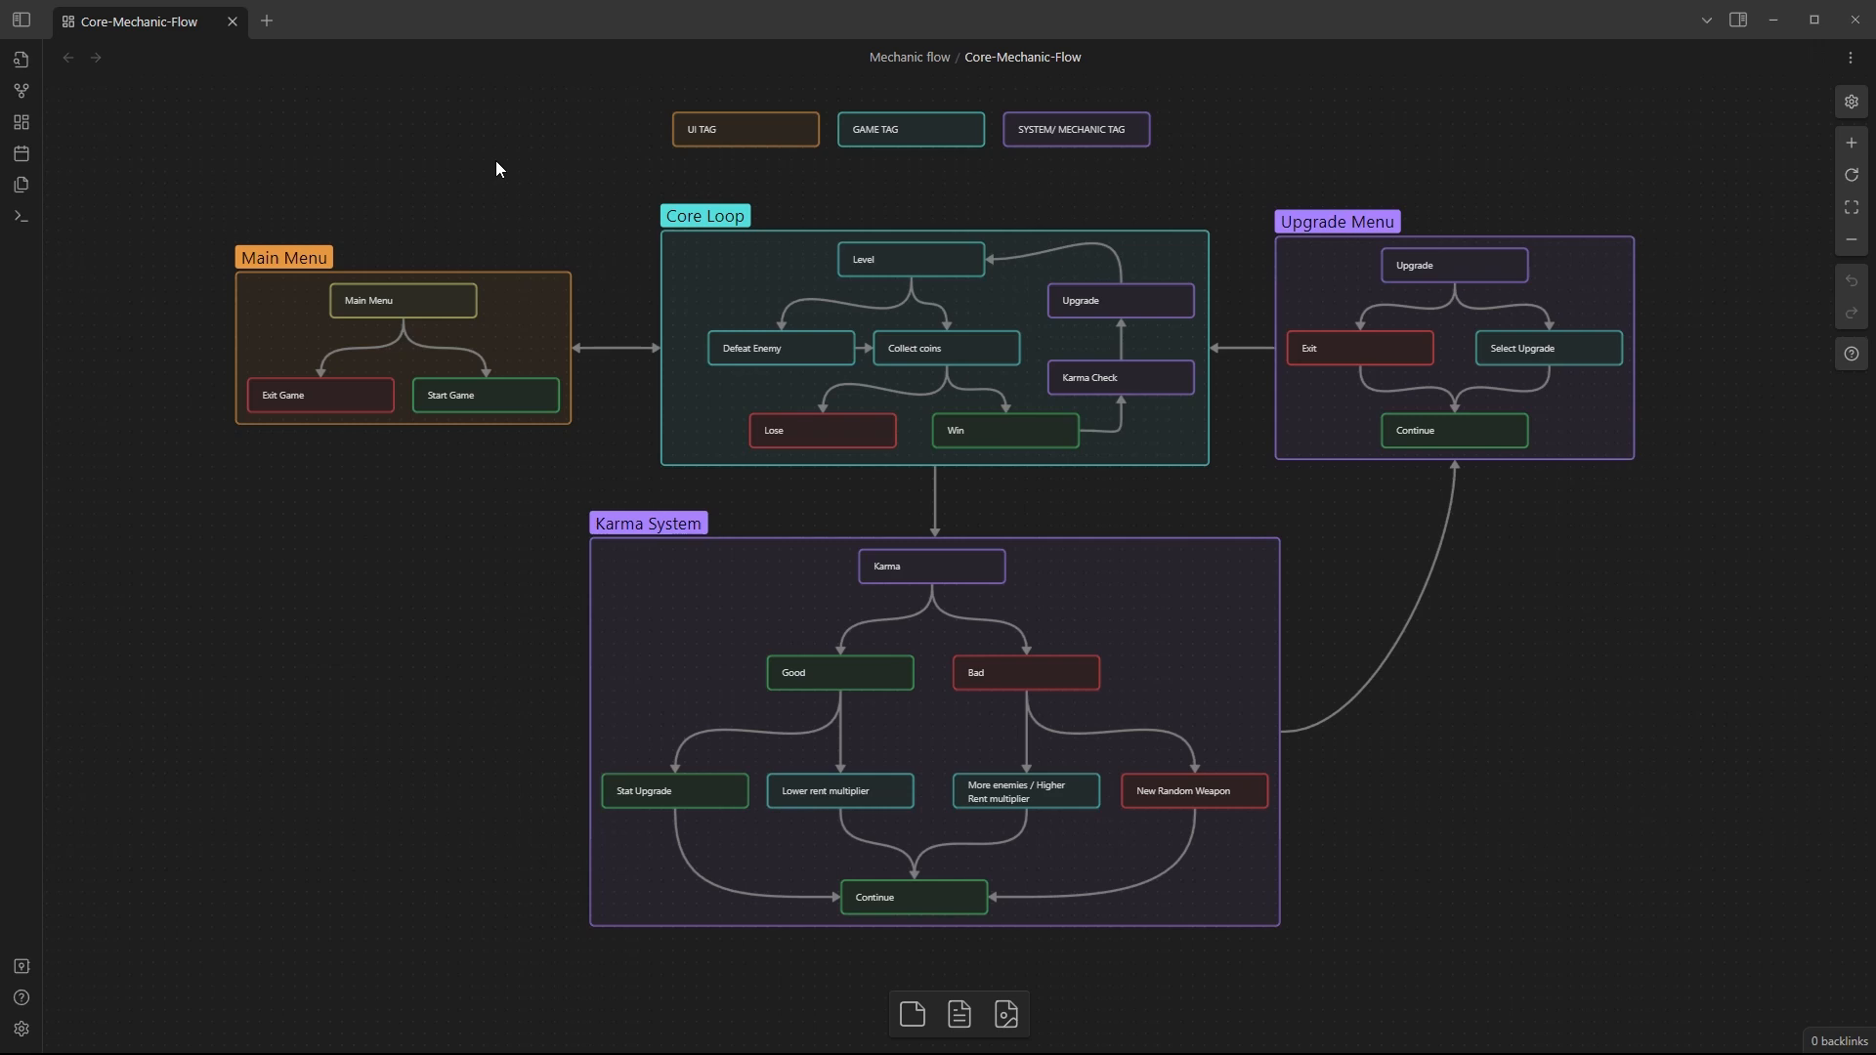
mouse_move(548, 211)
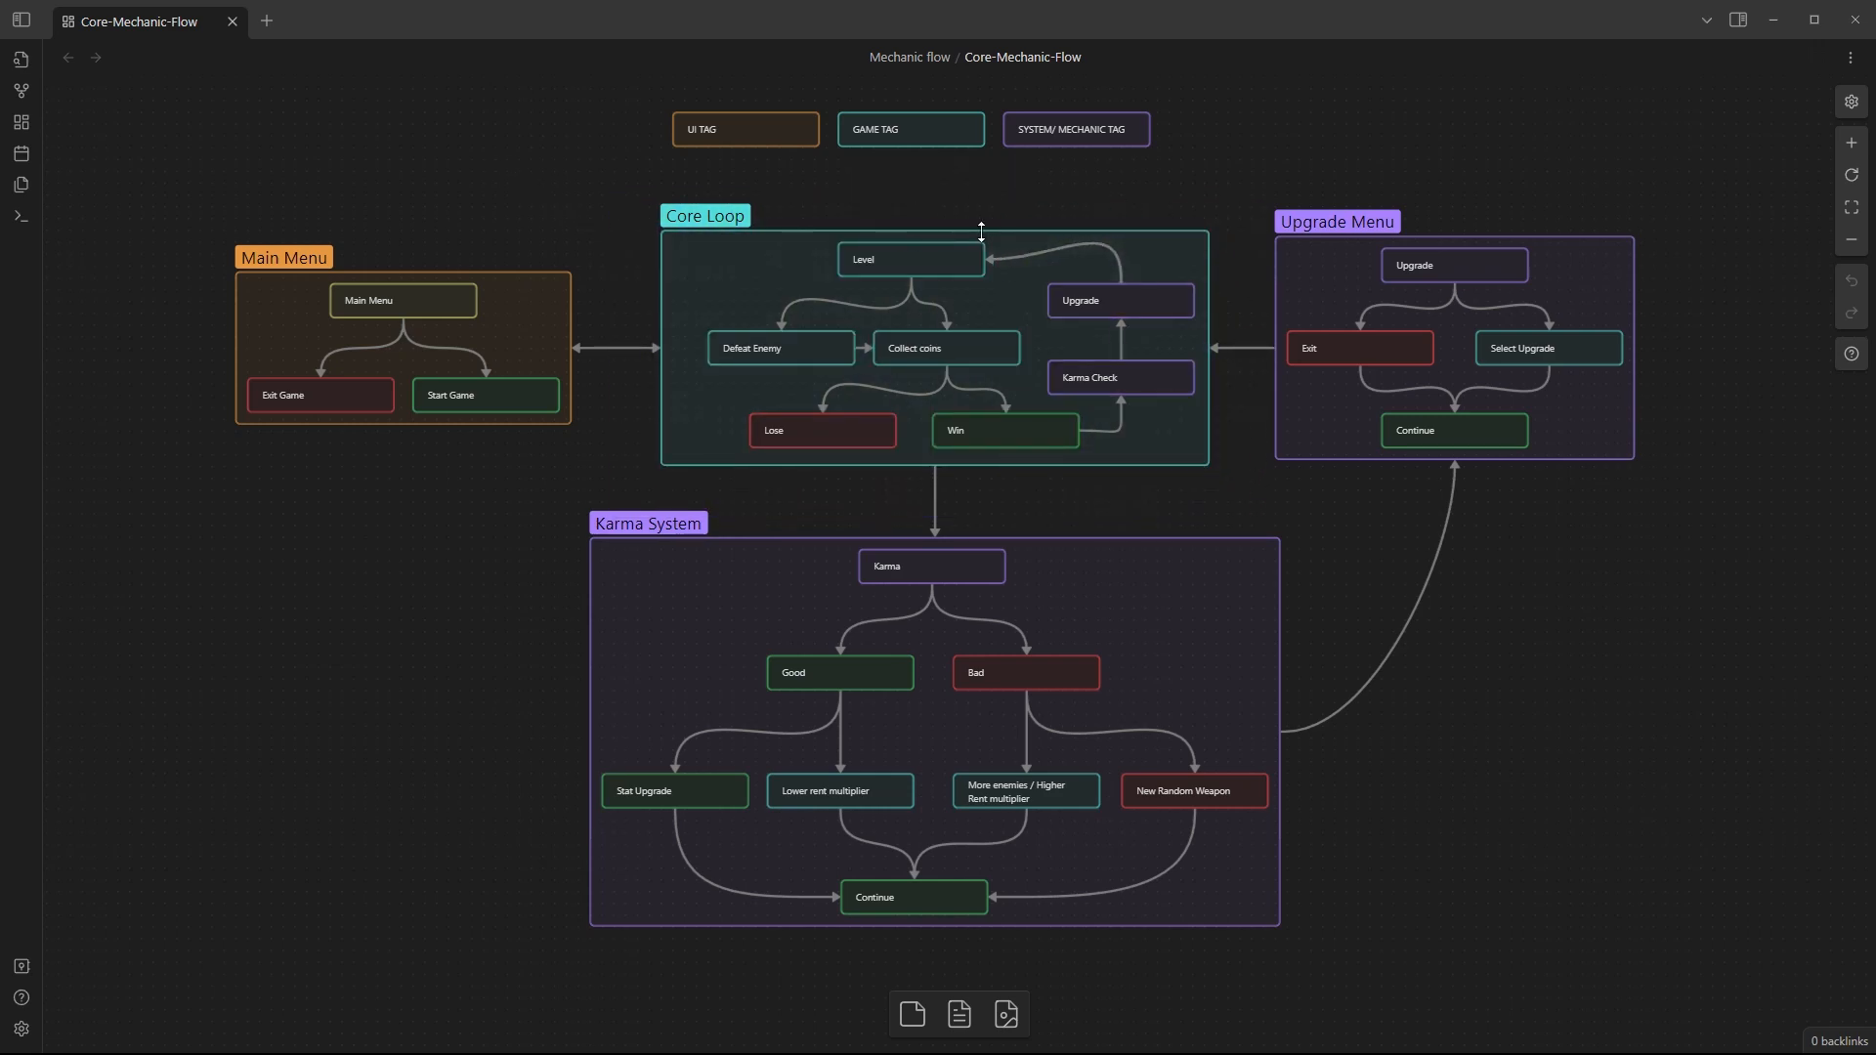
mouse_move(824, 256)
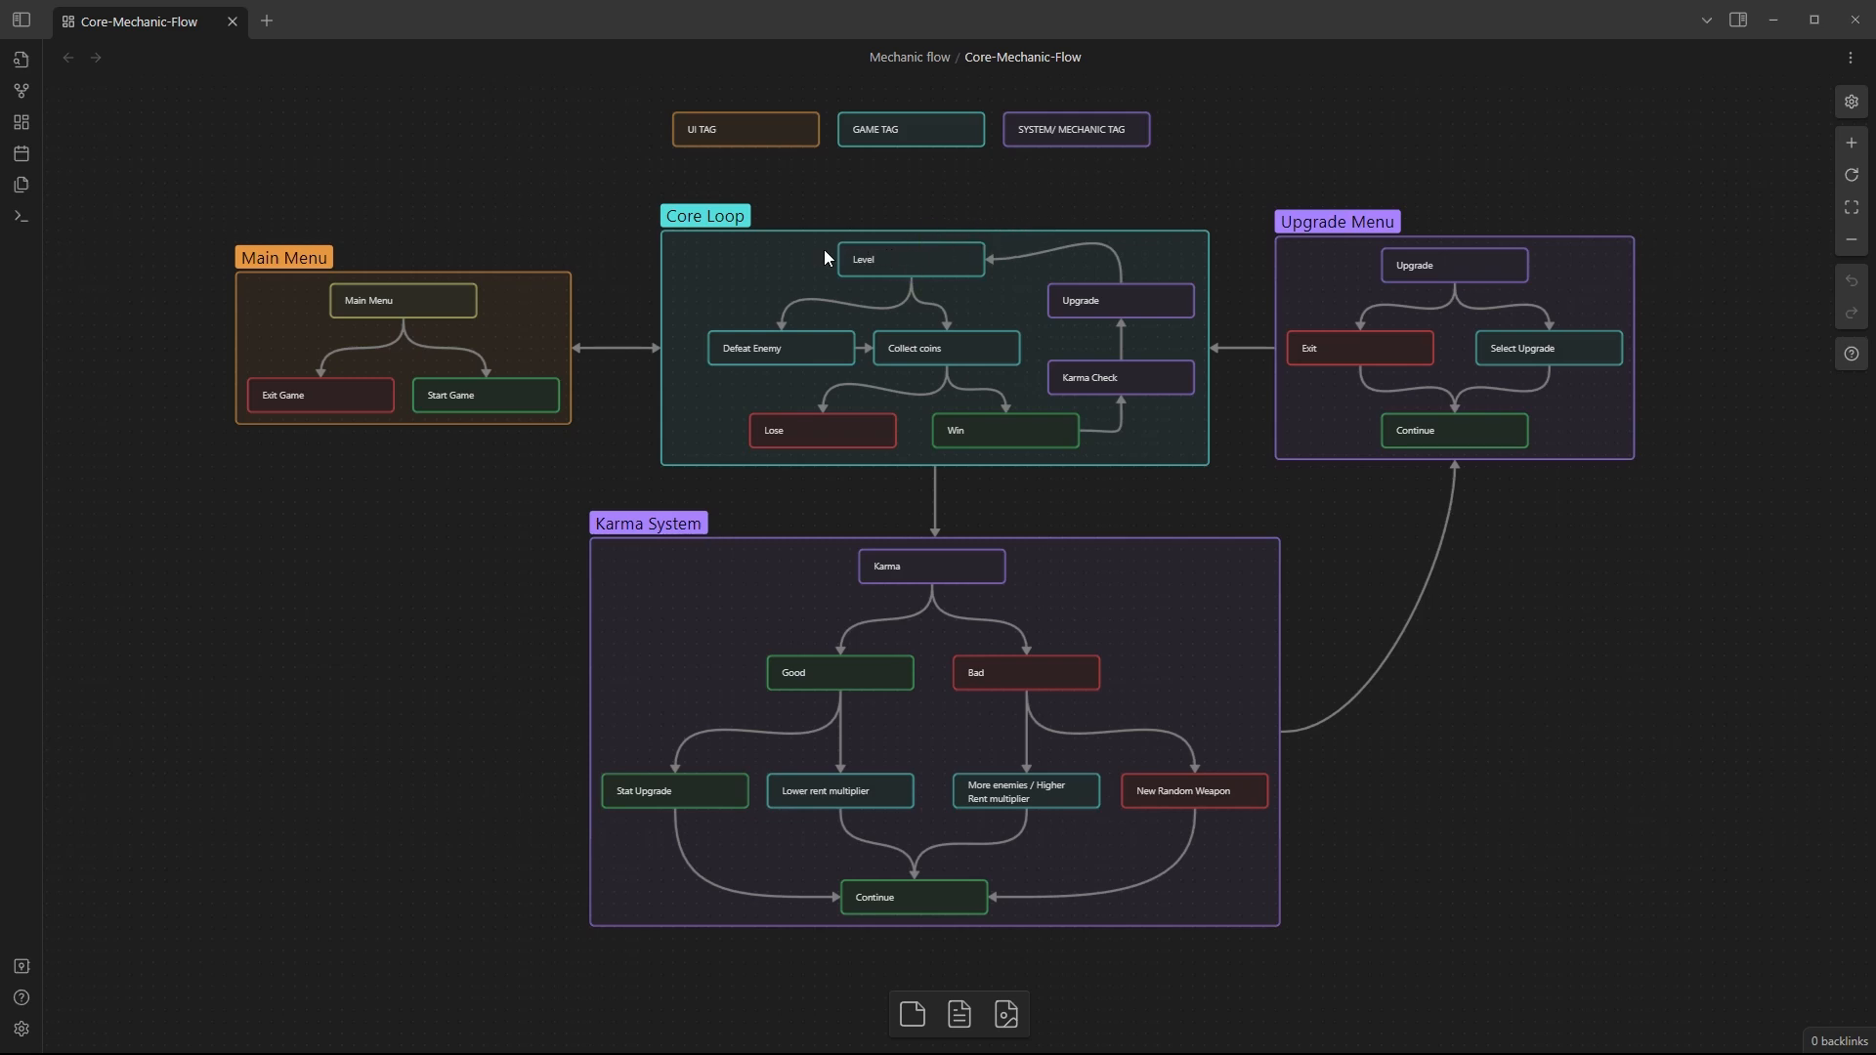
mouse_move(960, 261)
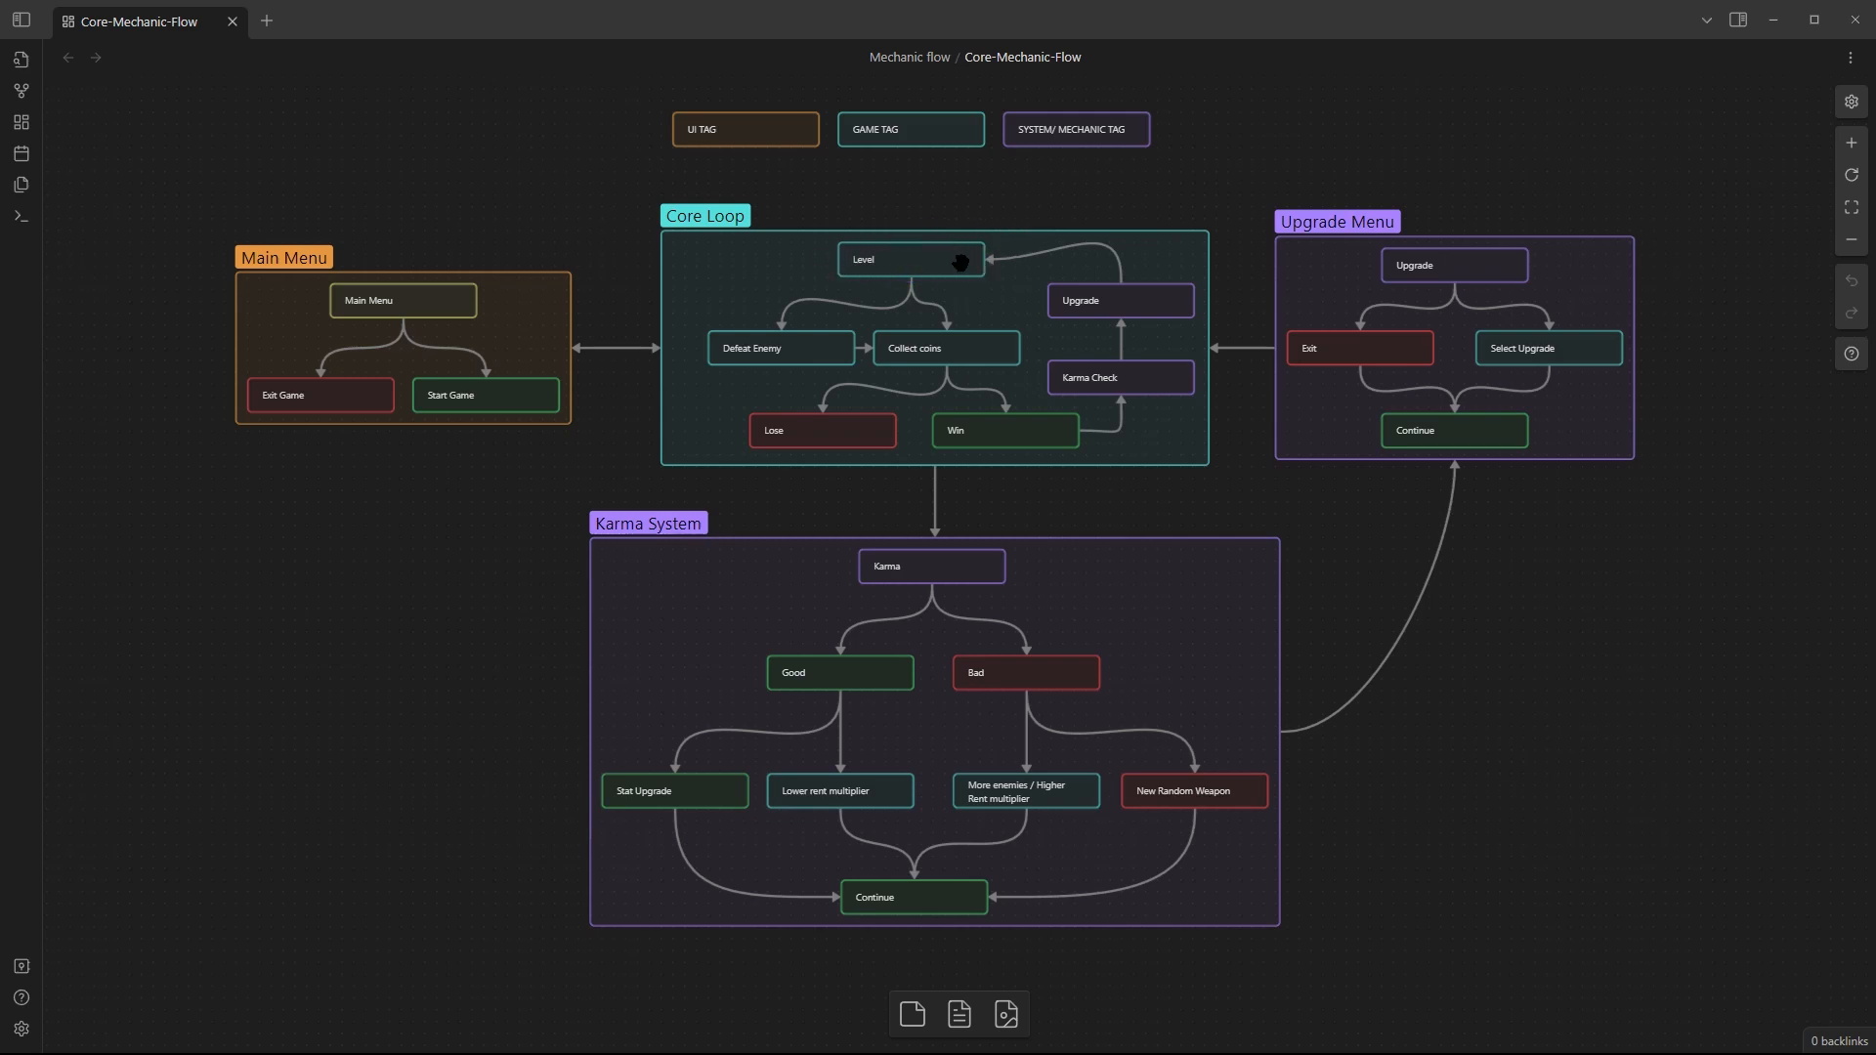
mouse_move(907, 281)
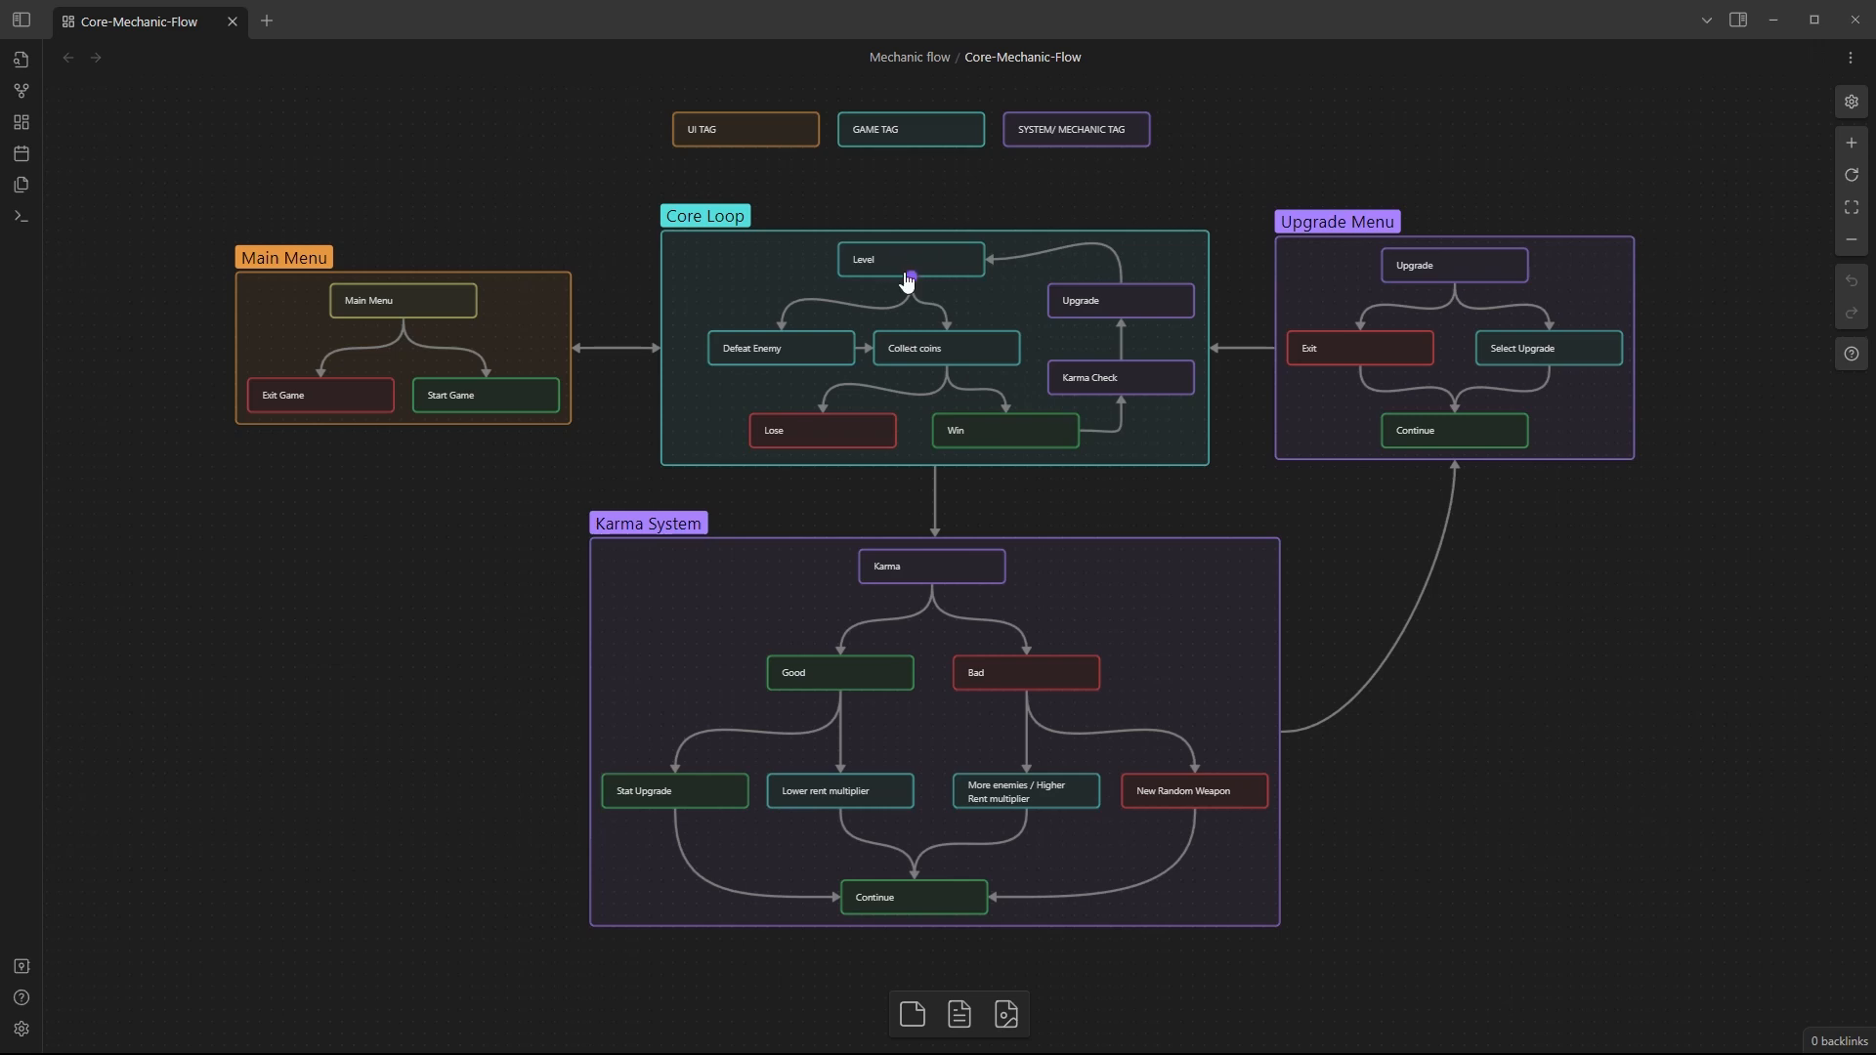
mouse_move(810, 341)
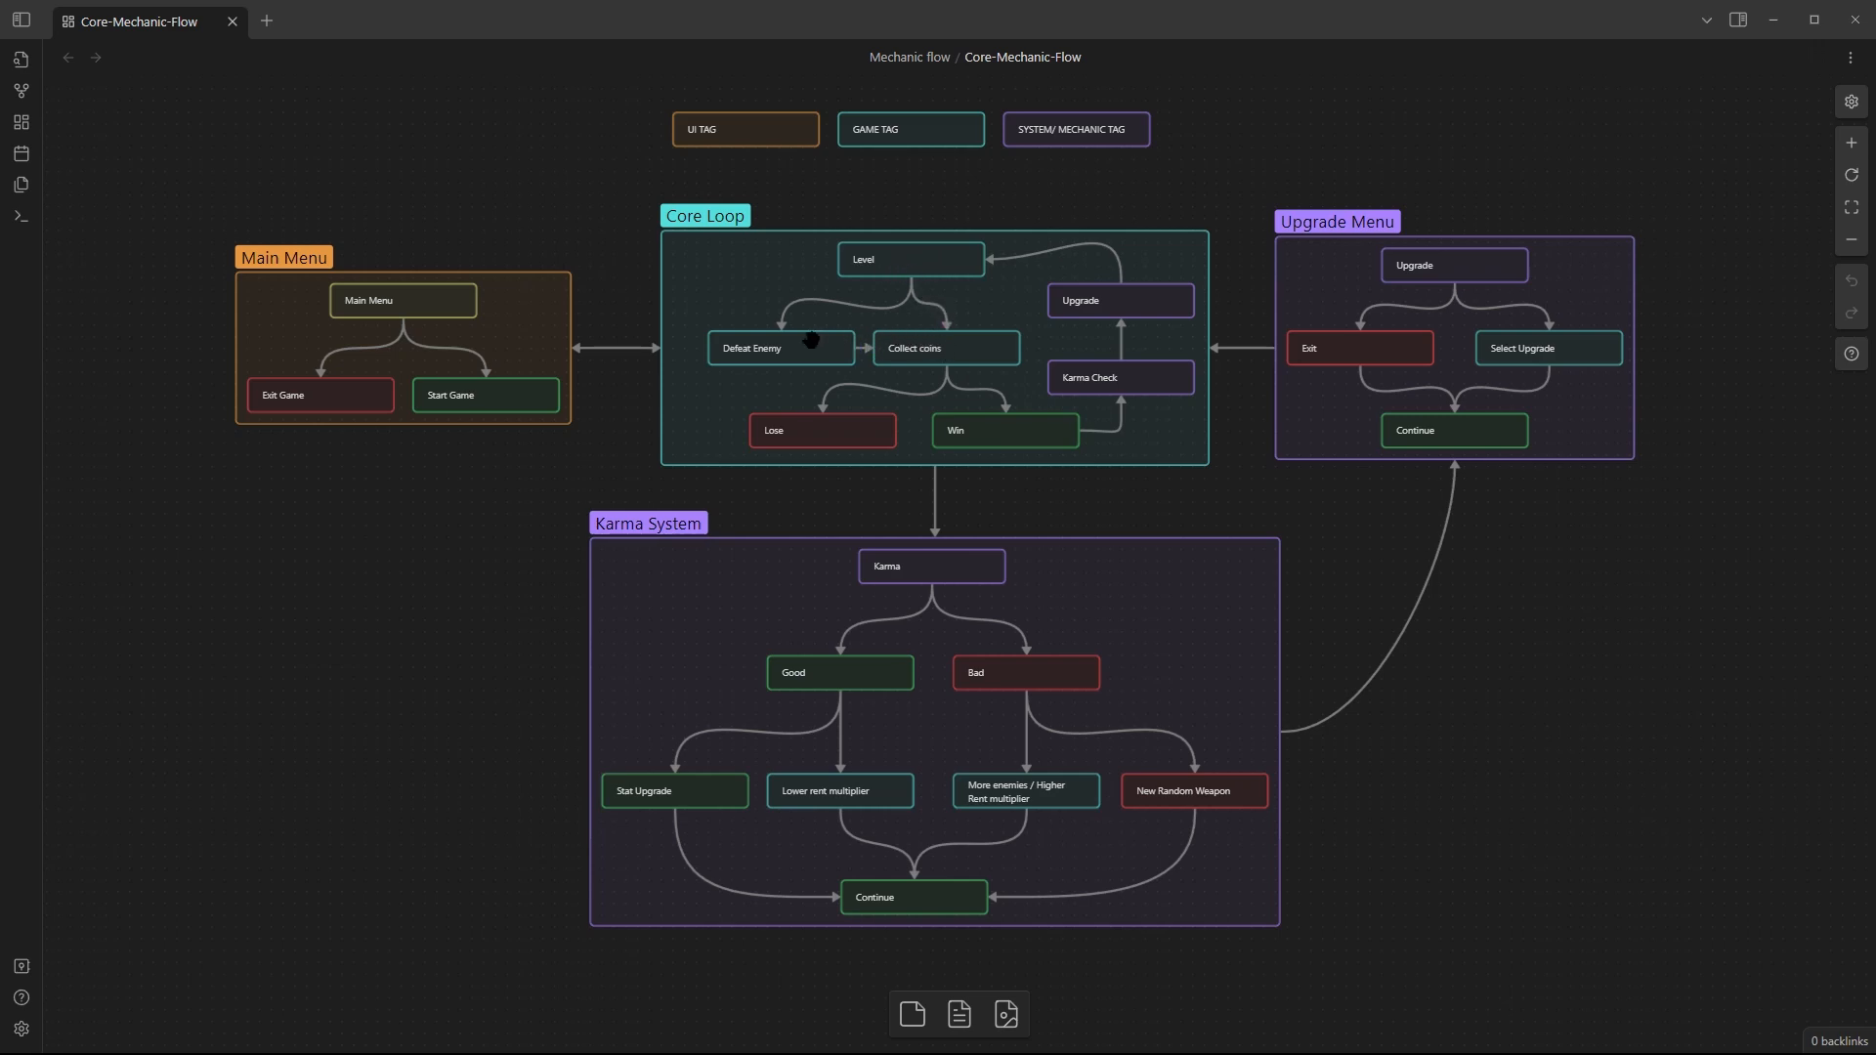
mouse_move(1103, 437)
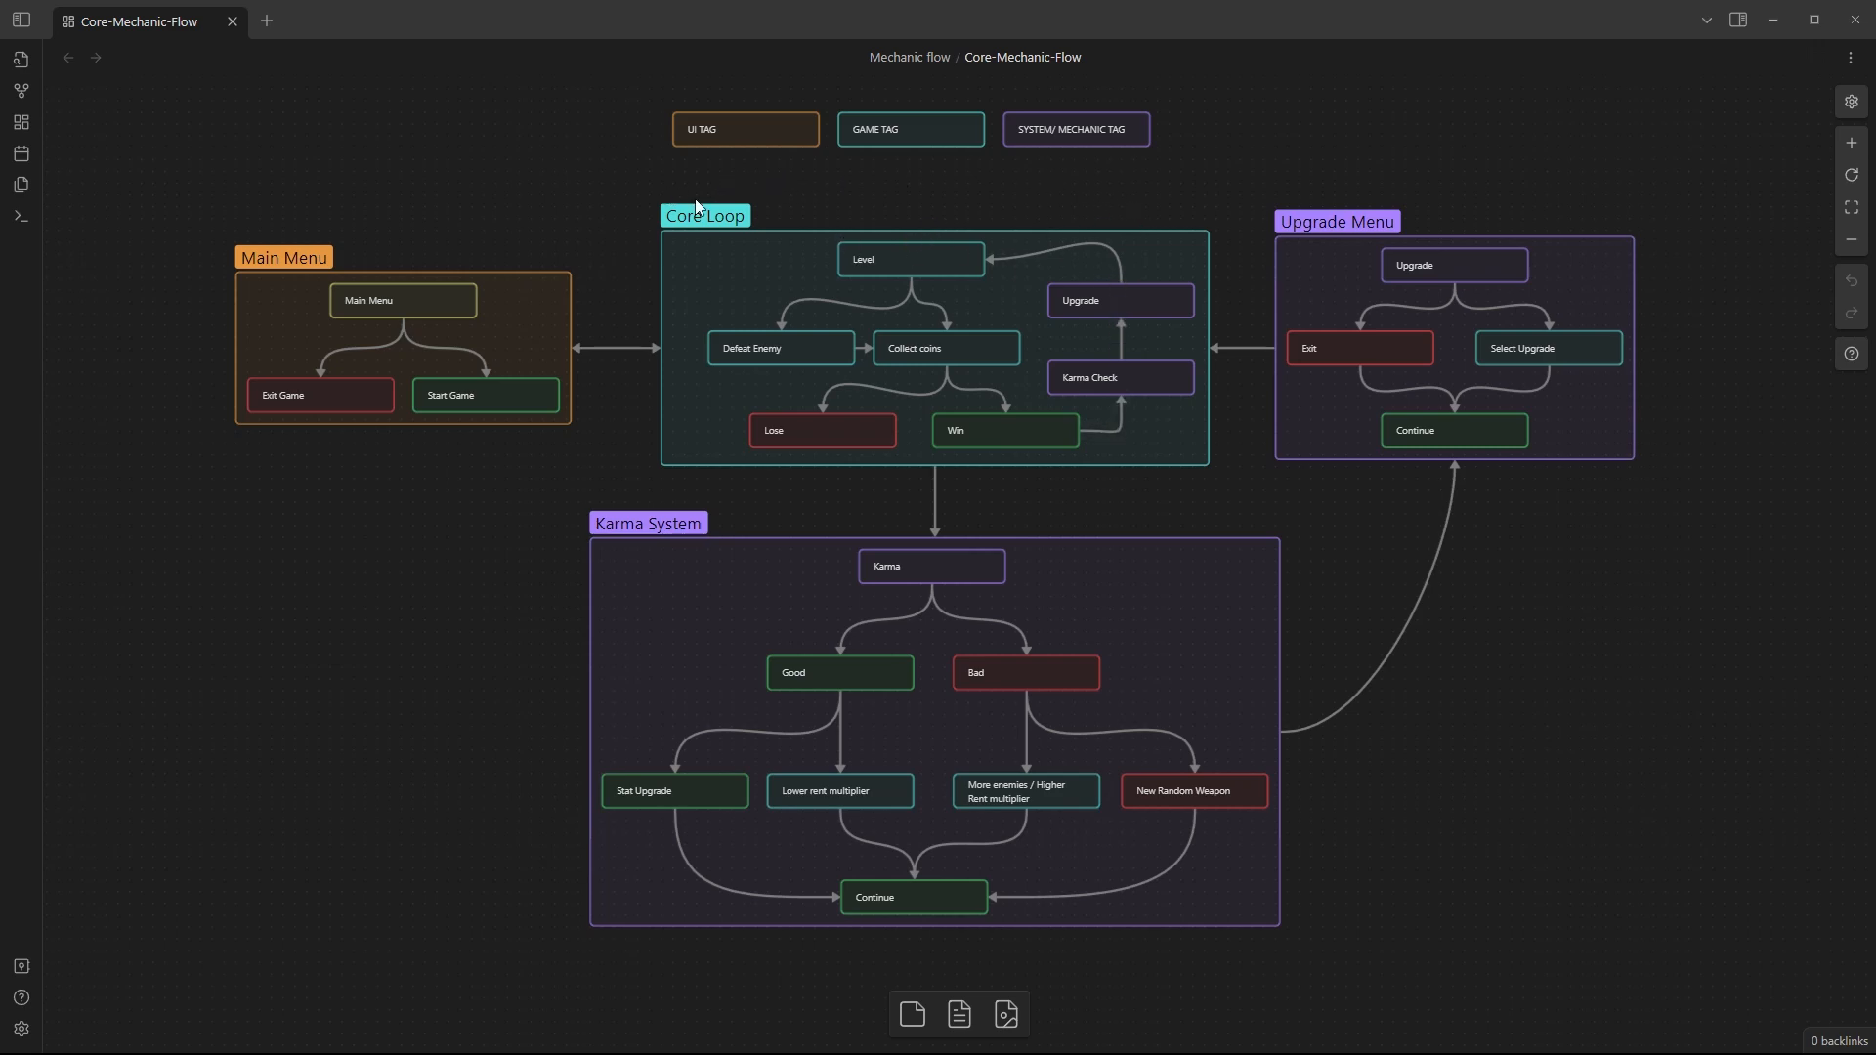
mouse_move(774, 215)
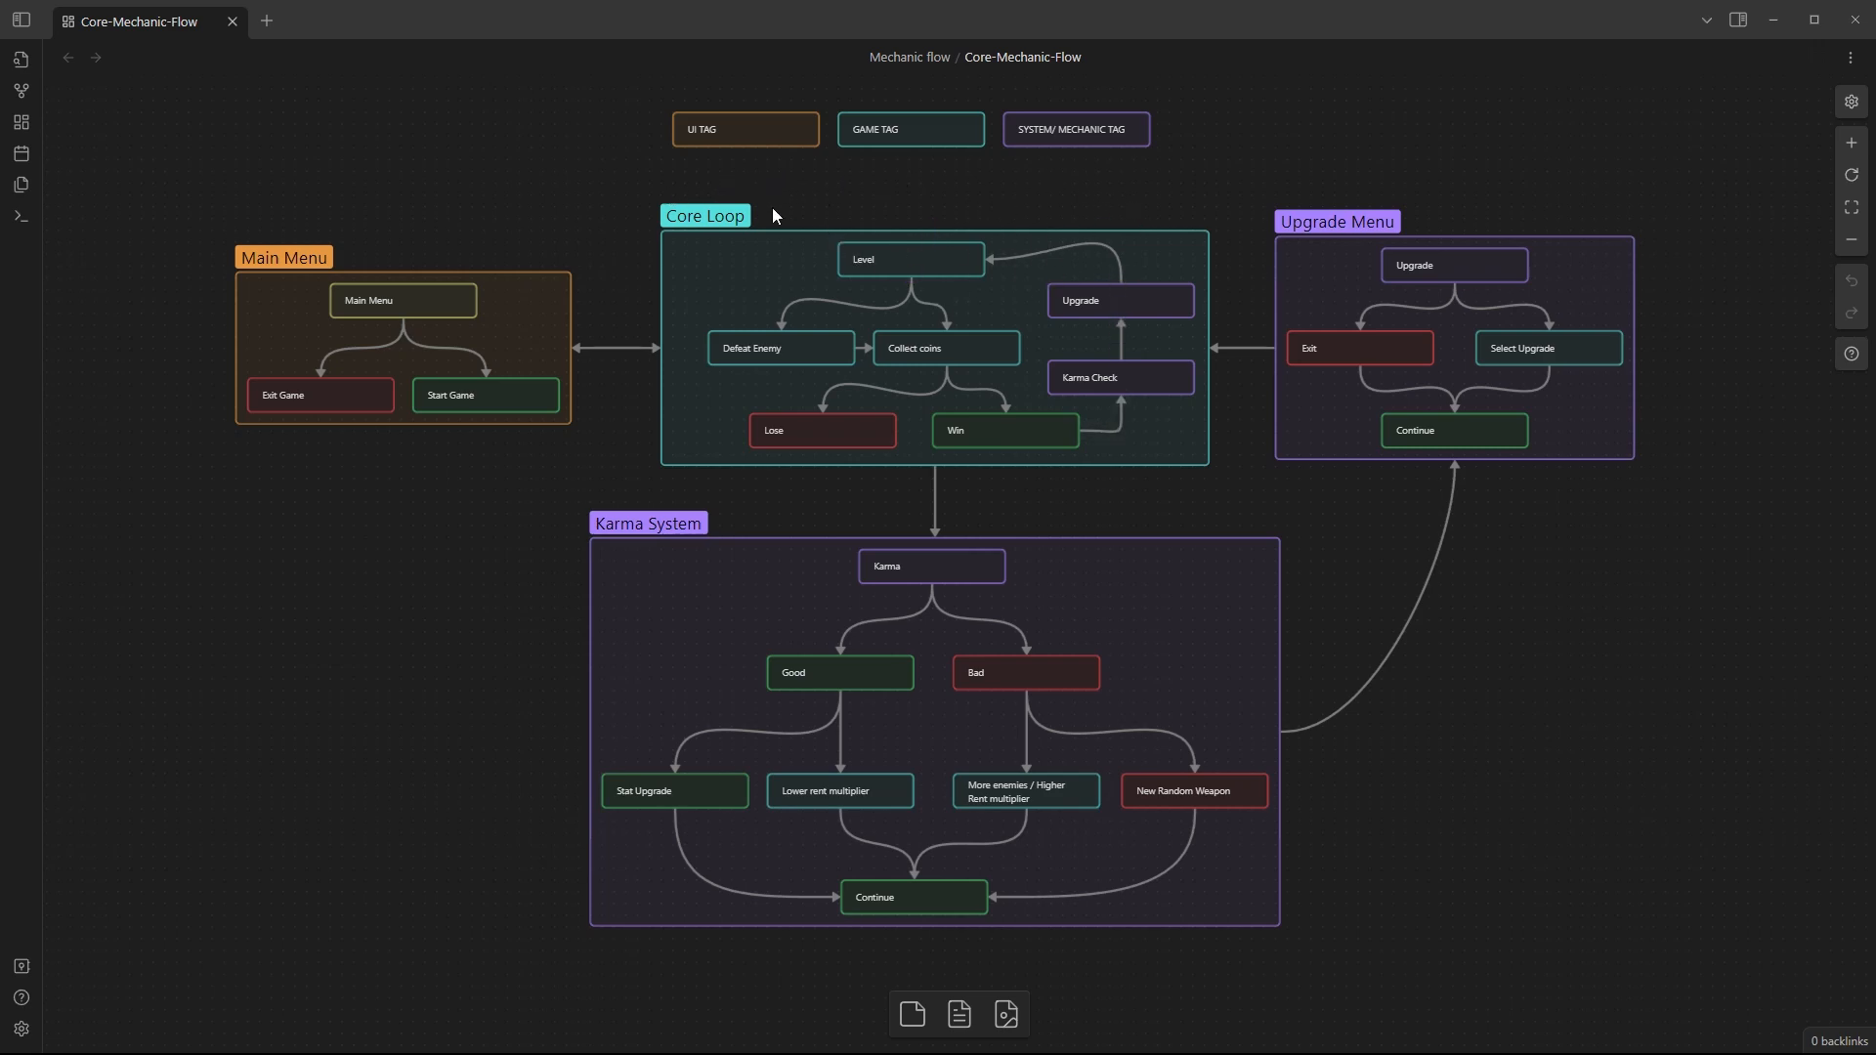
mouse_move(1242, 694)
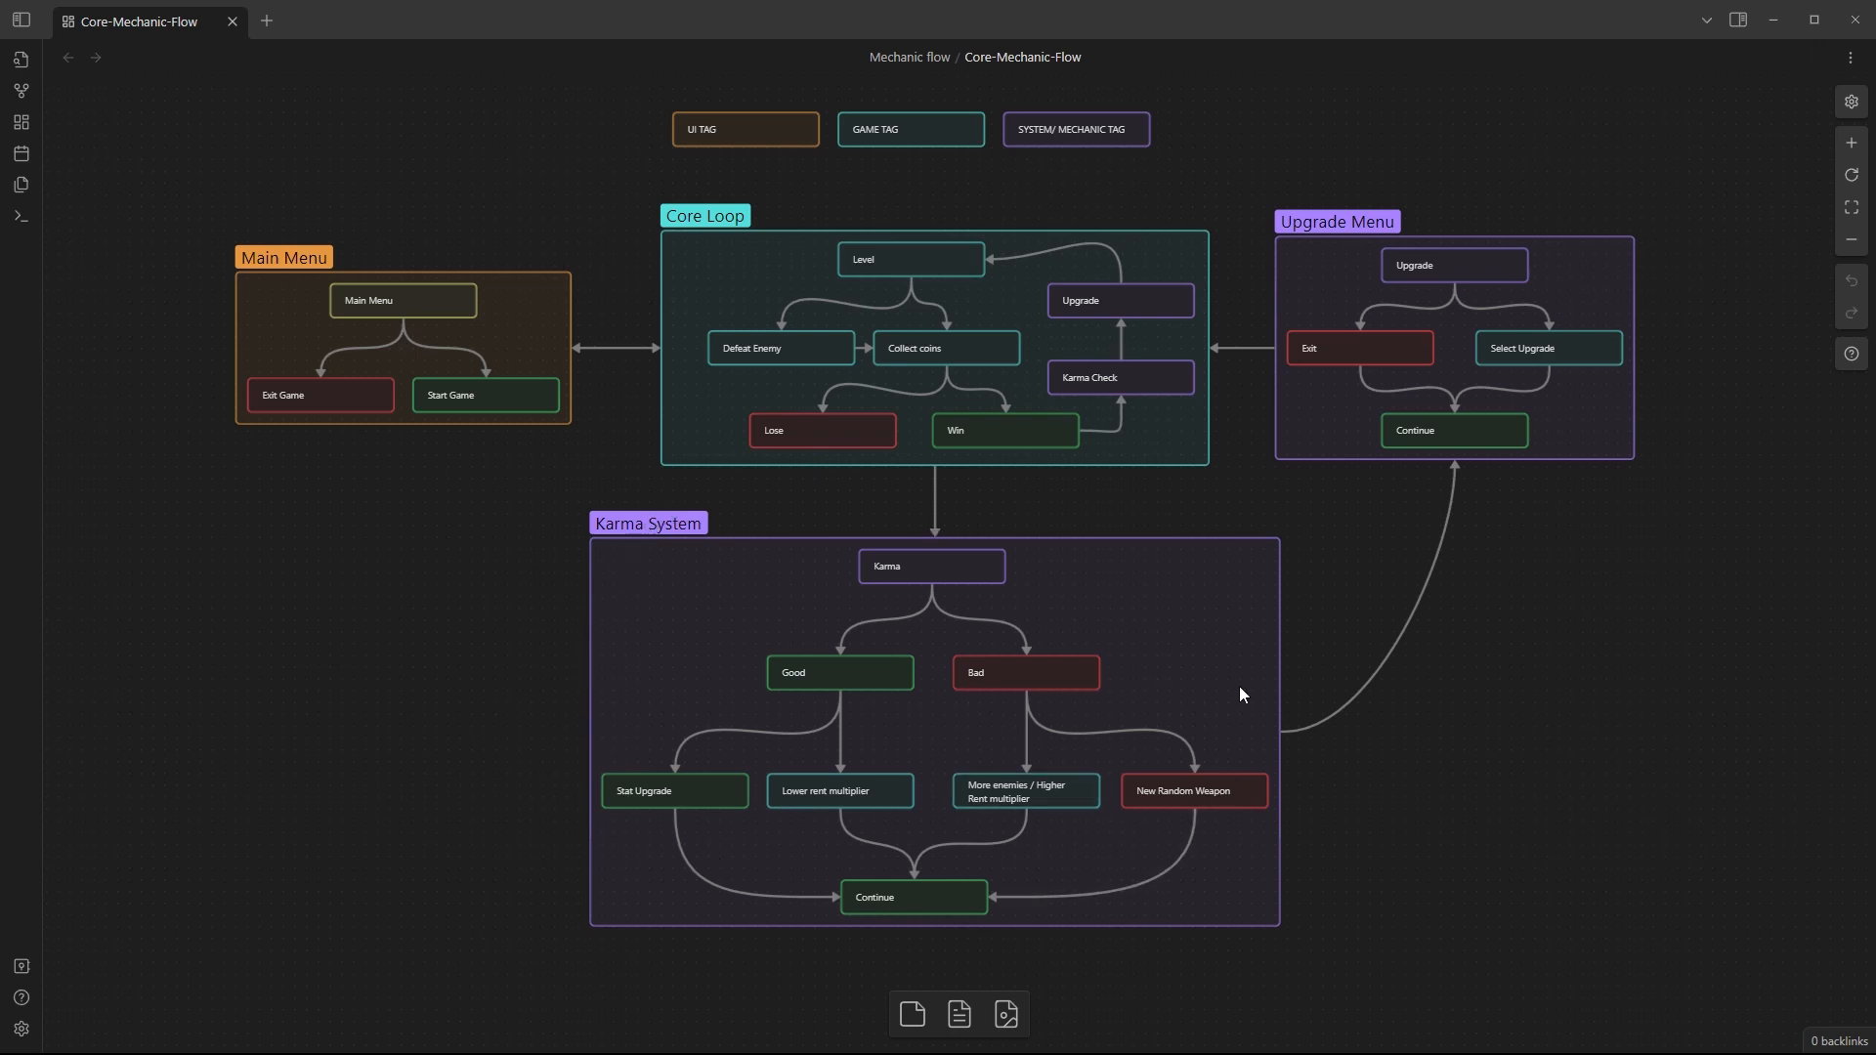
mouse_move(1290, 313)
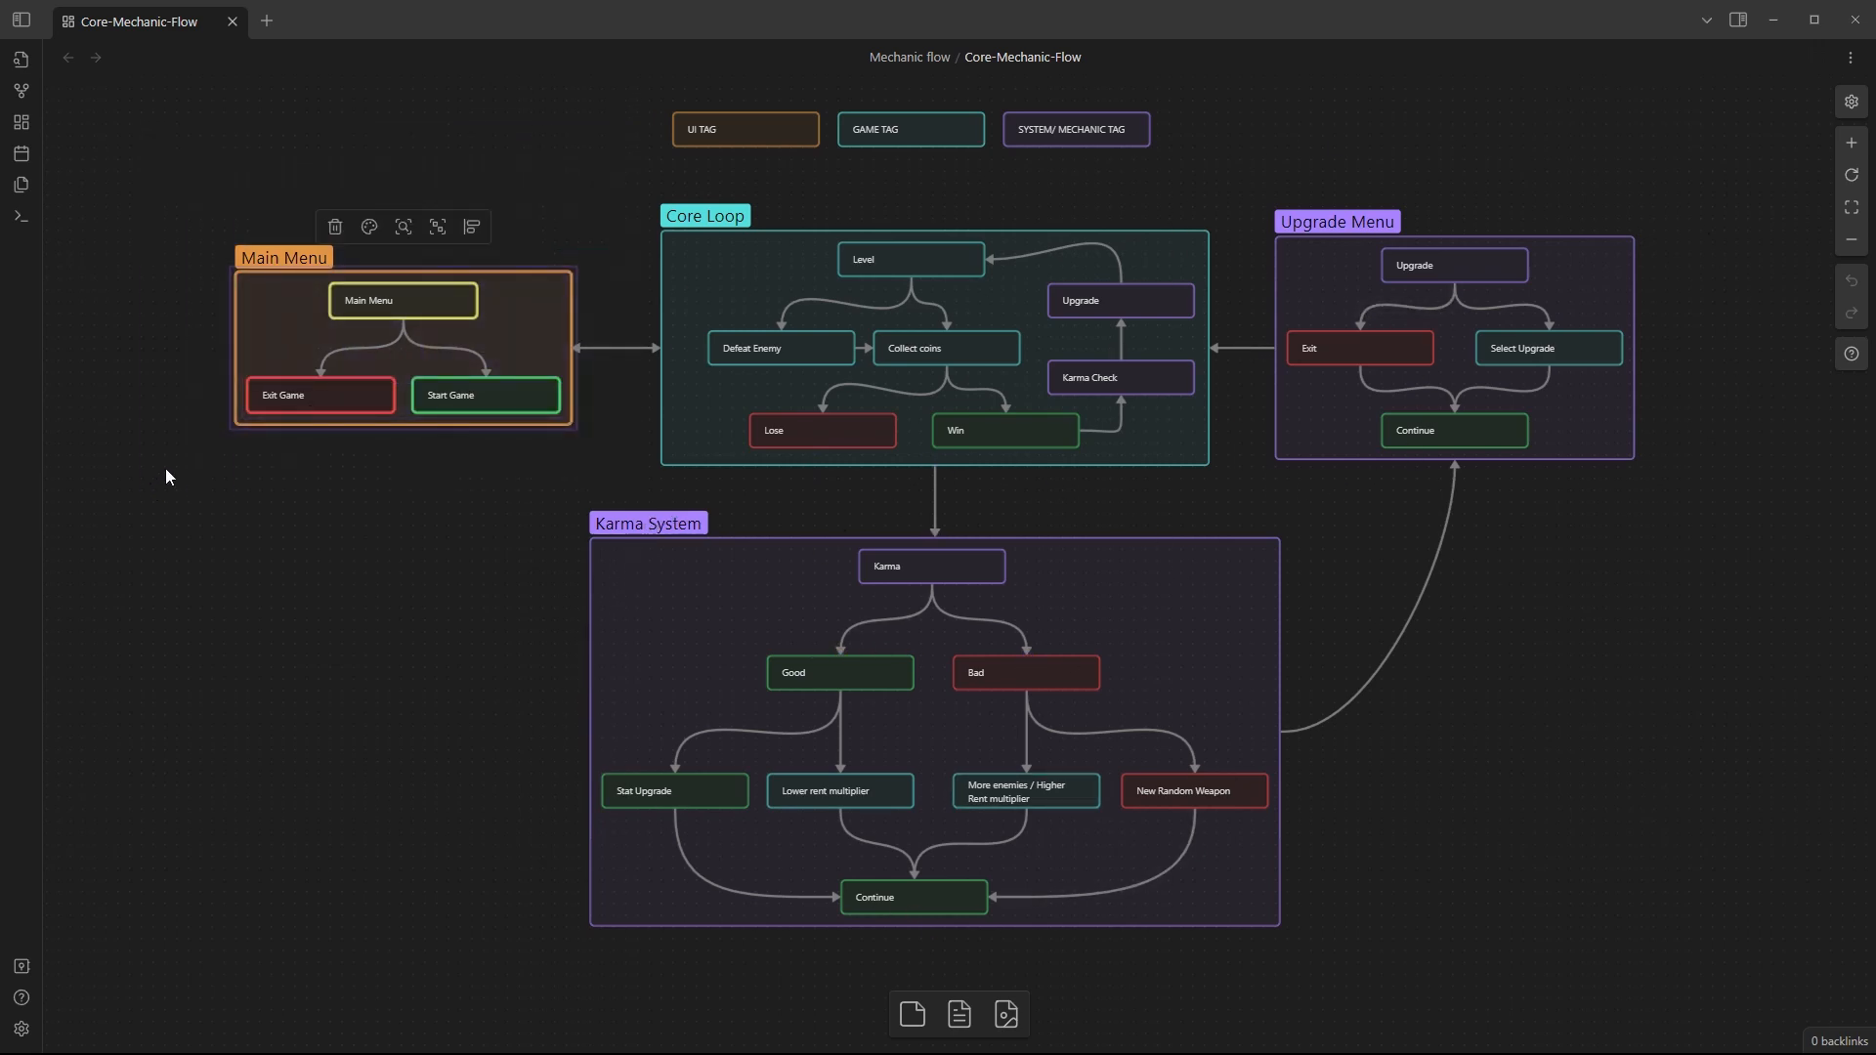
left_click(251, 212)
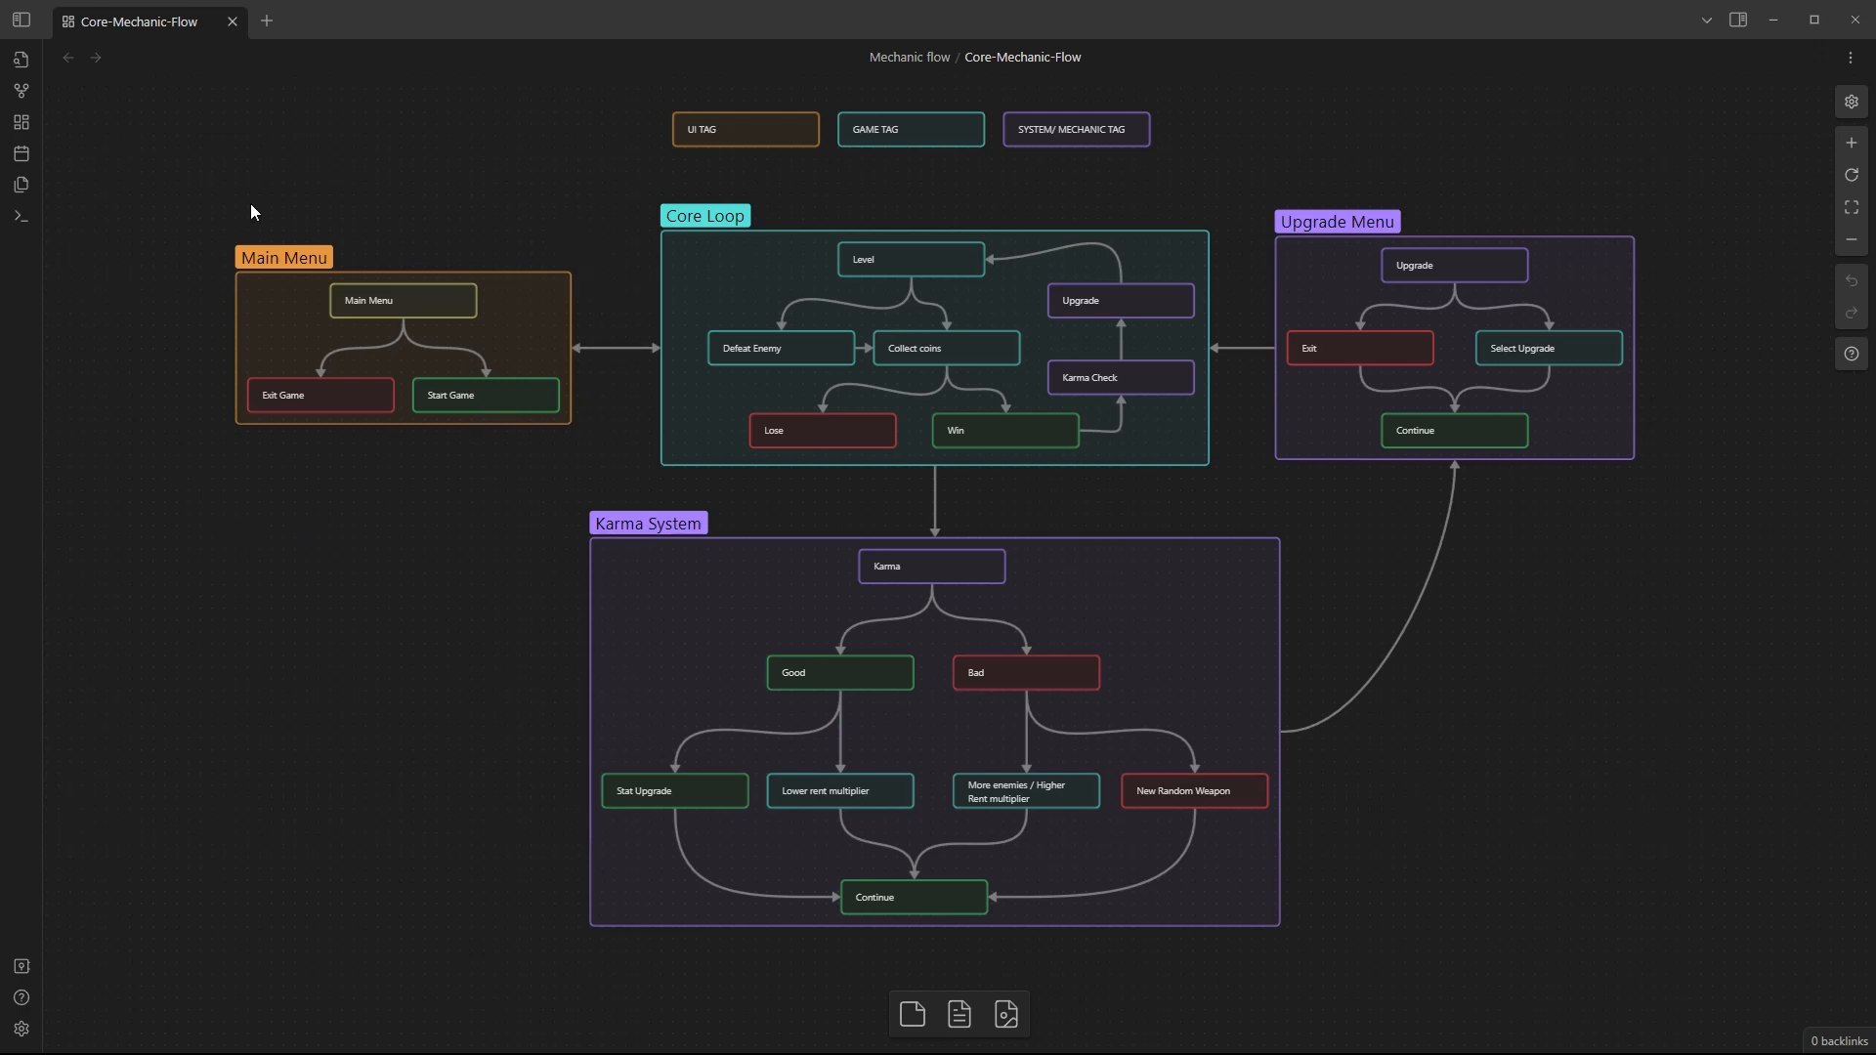
mouse_move(470, 521)
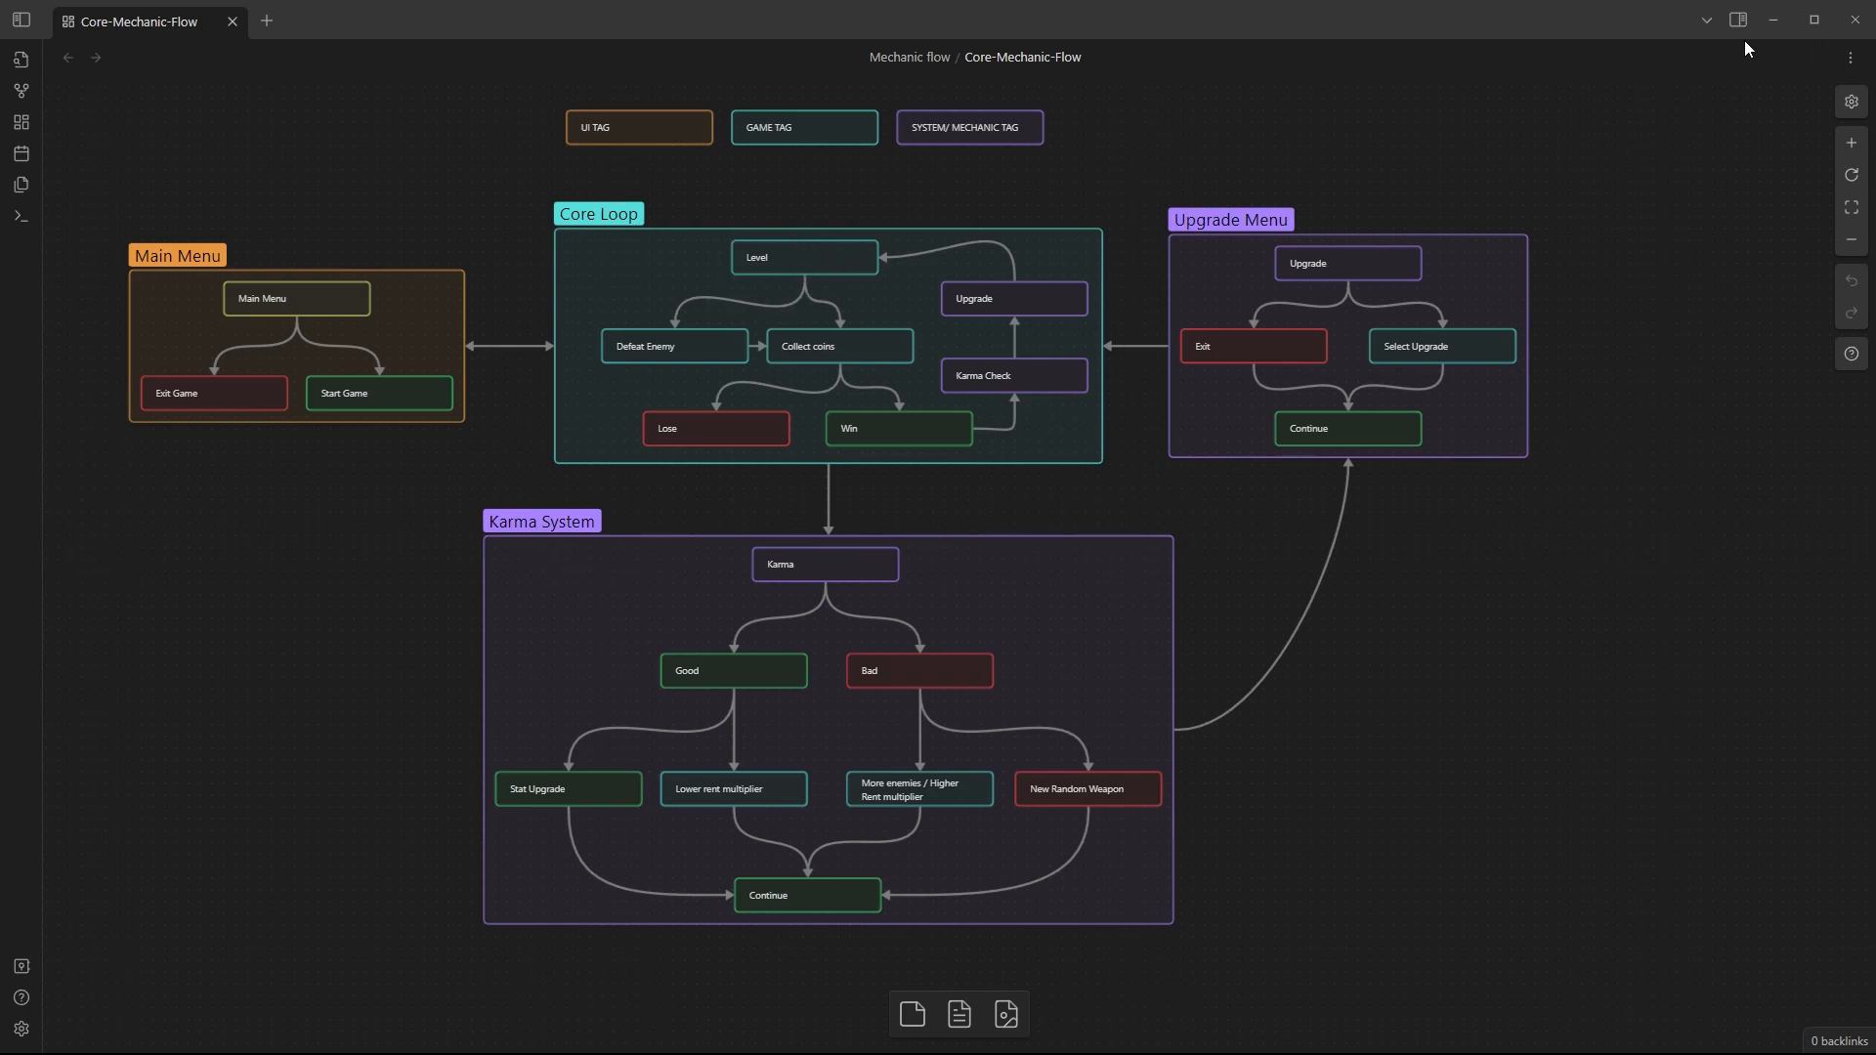
Alt+Tab back to Godot and zoom out the empty 2D viewport.
key("alt+tab")
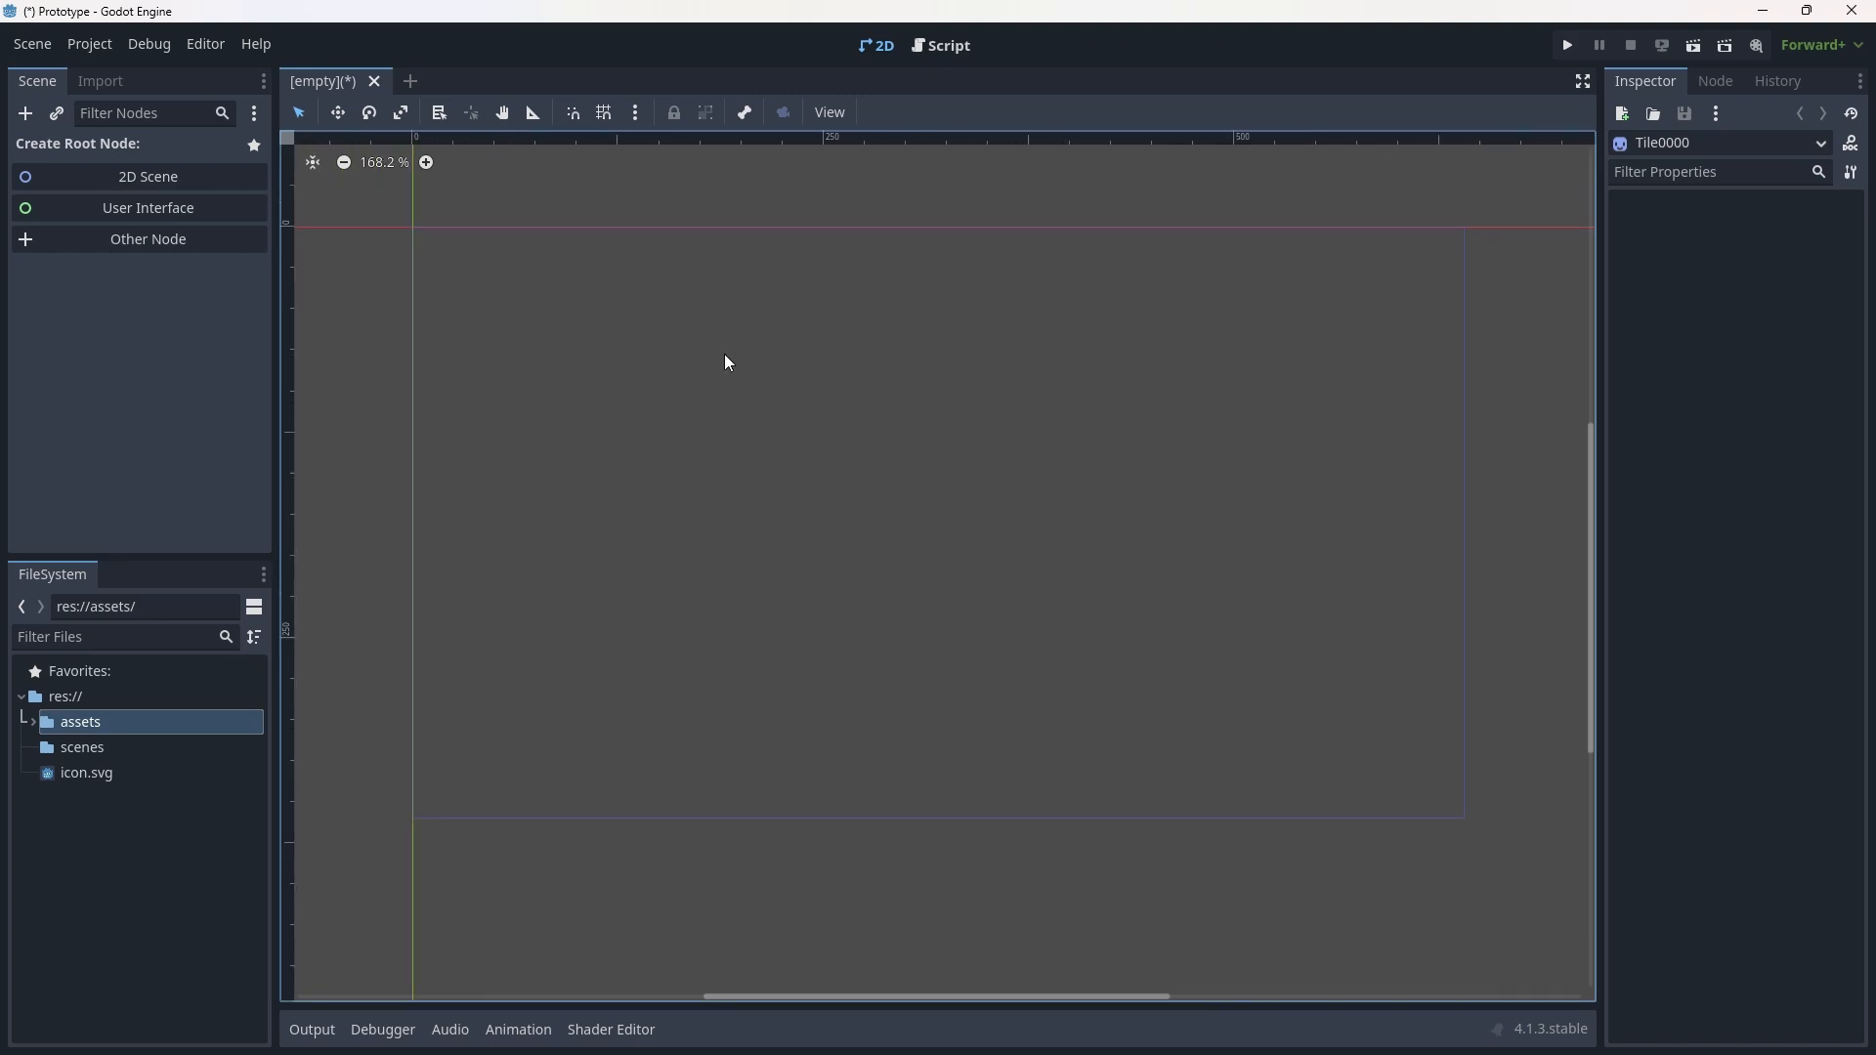
scroll("down", 3)
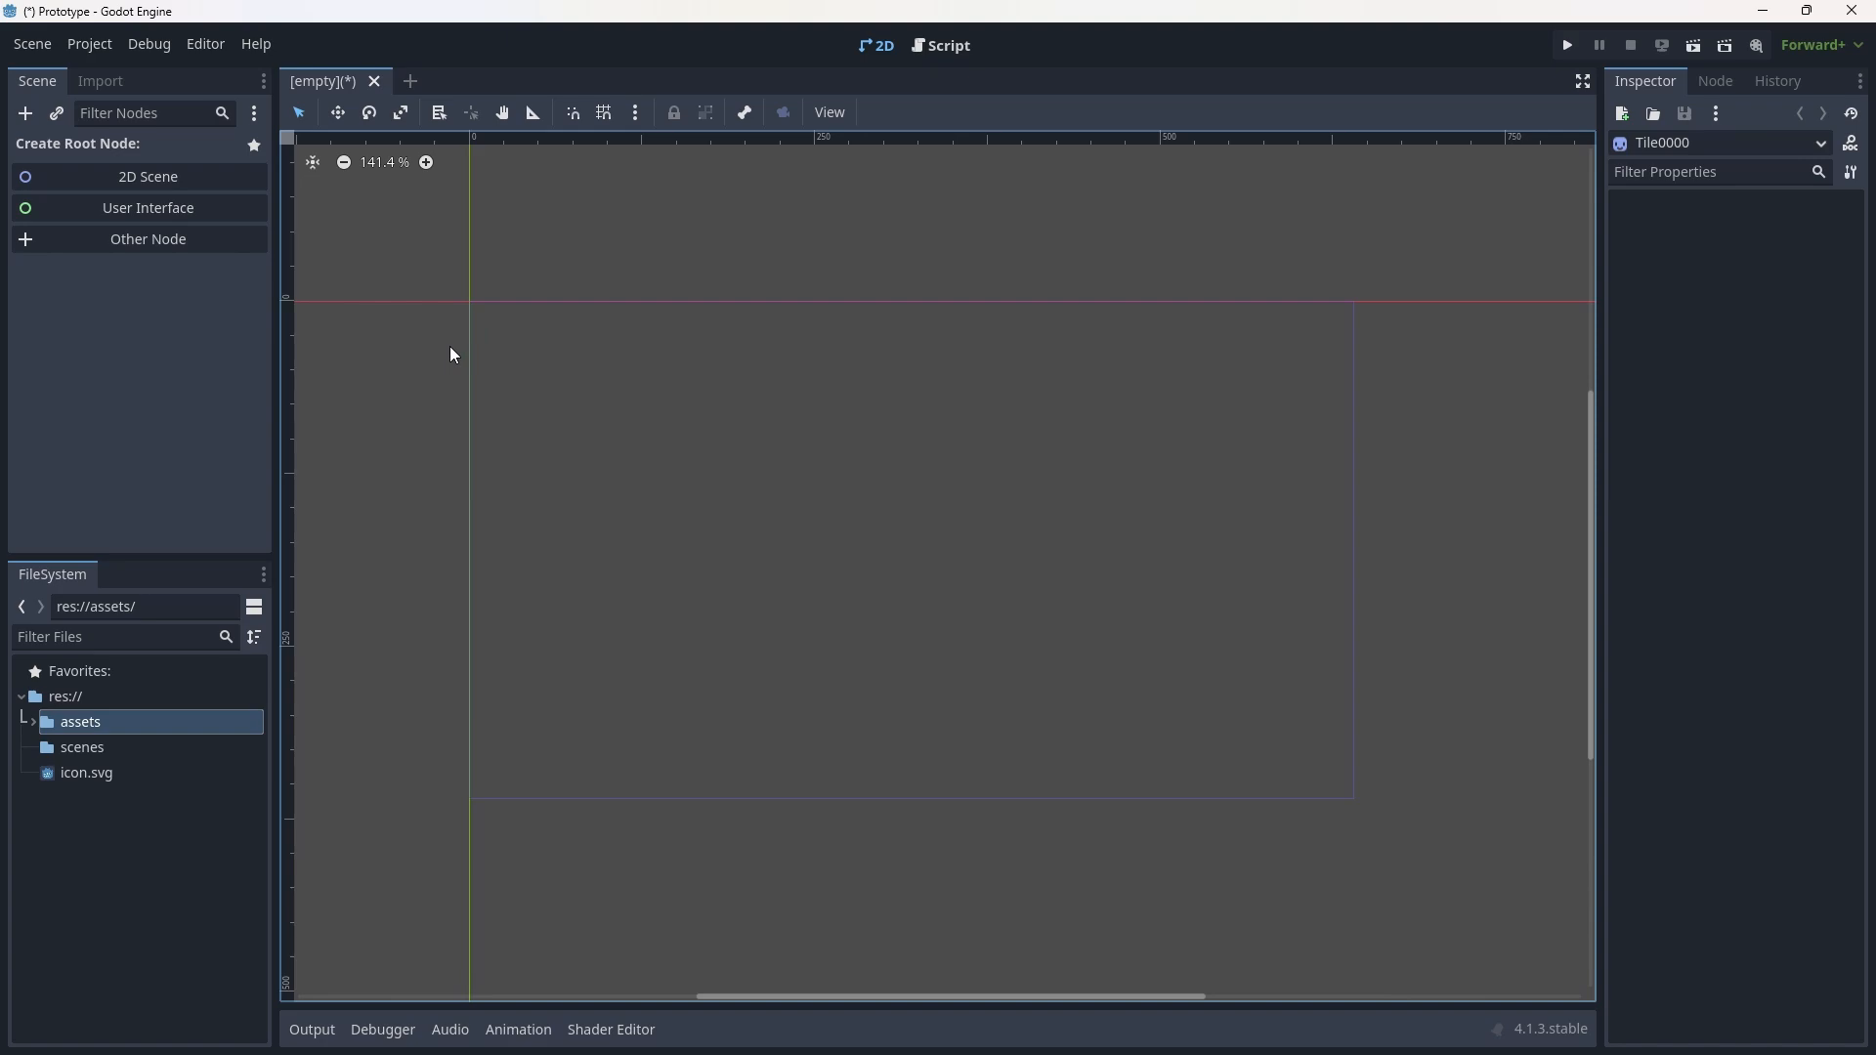
mouse_move(601, 394)
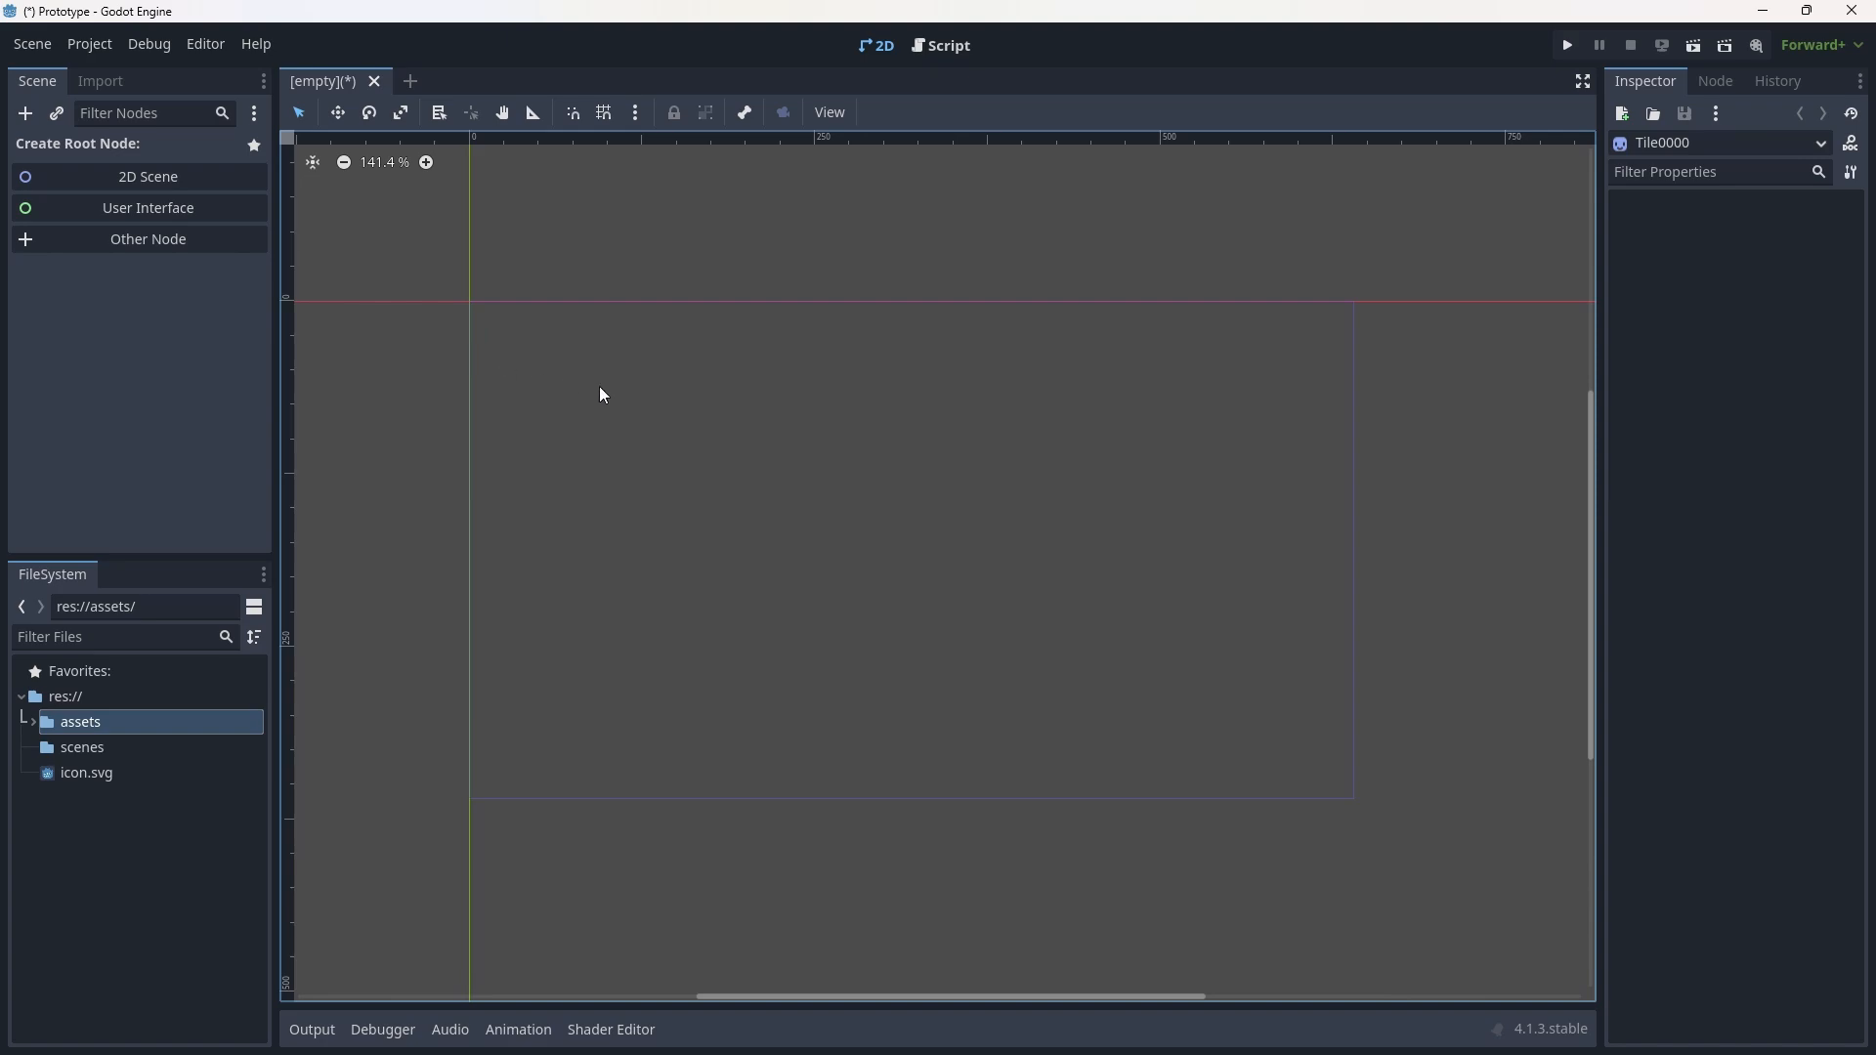
mouse_move(190, 318)
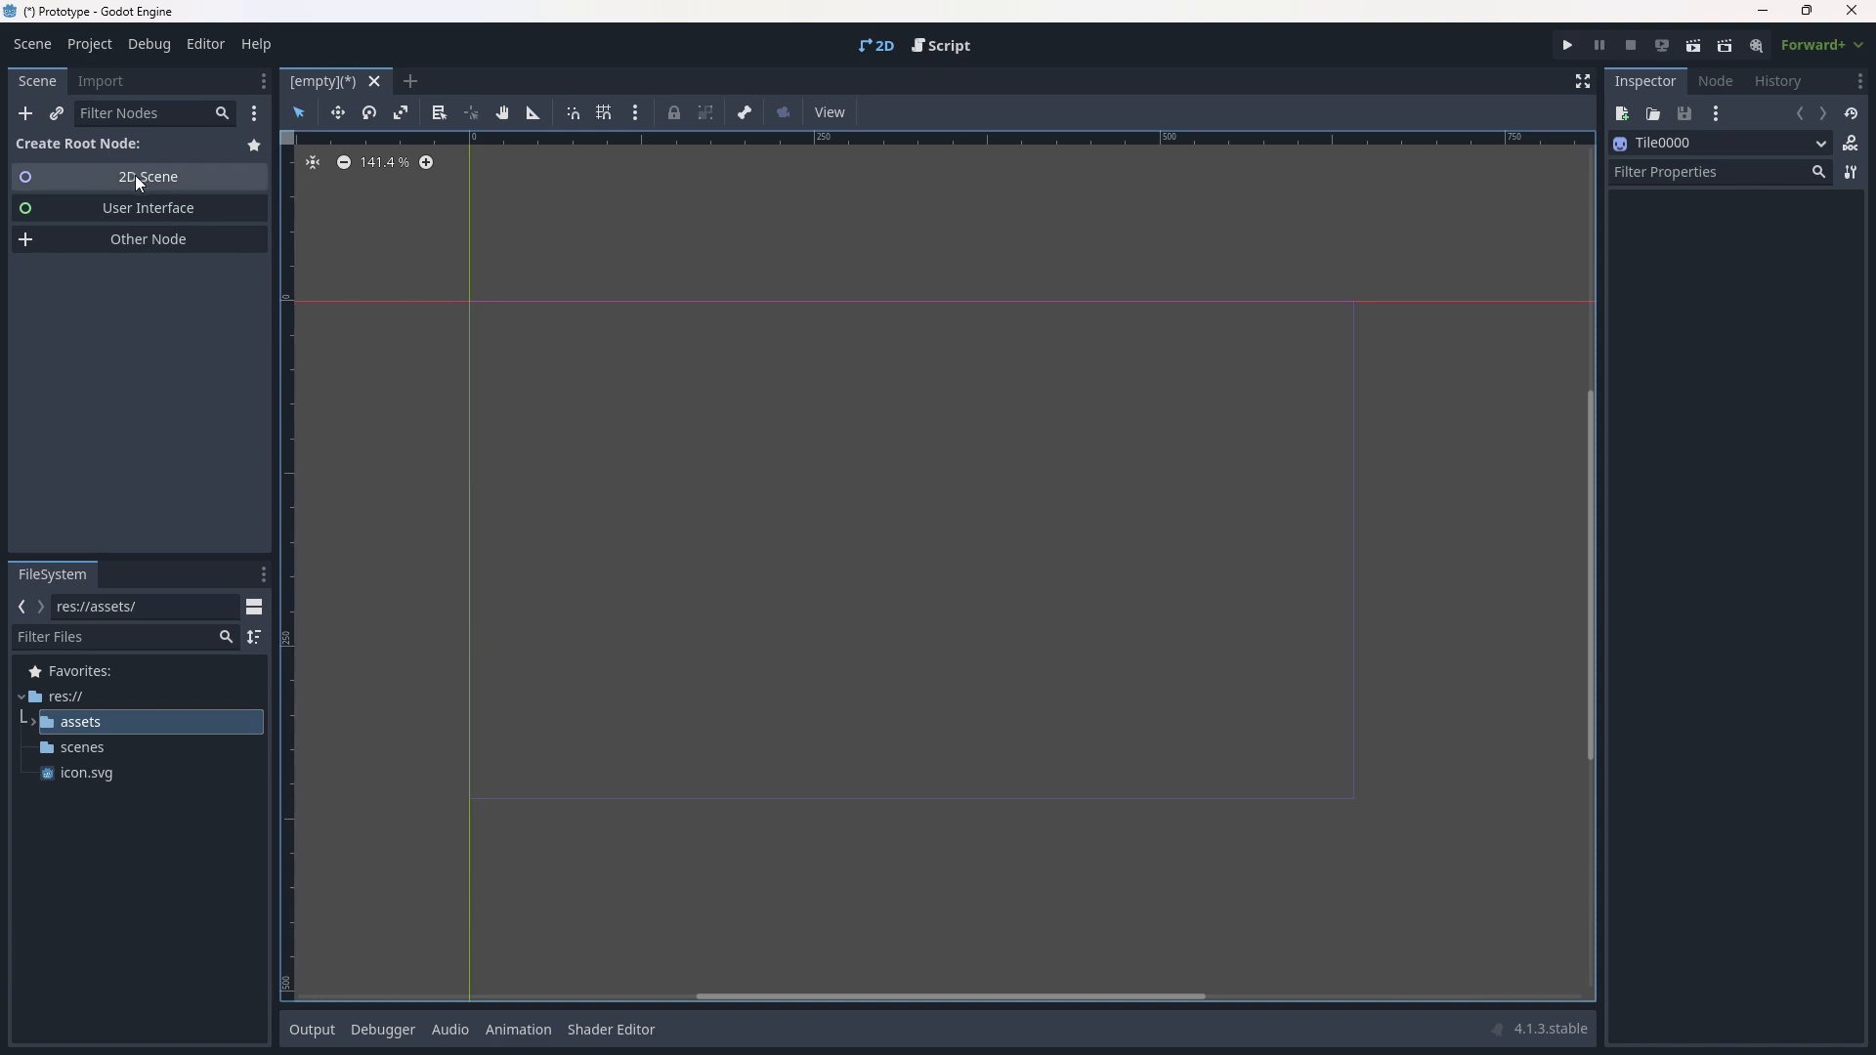
Create a 2D Scene root node and rename it 'Main'.
left_click(148, 176)
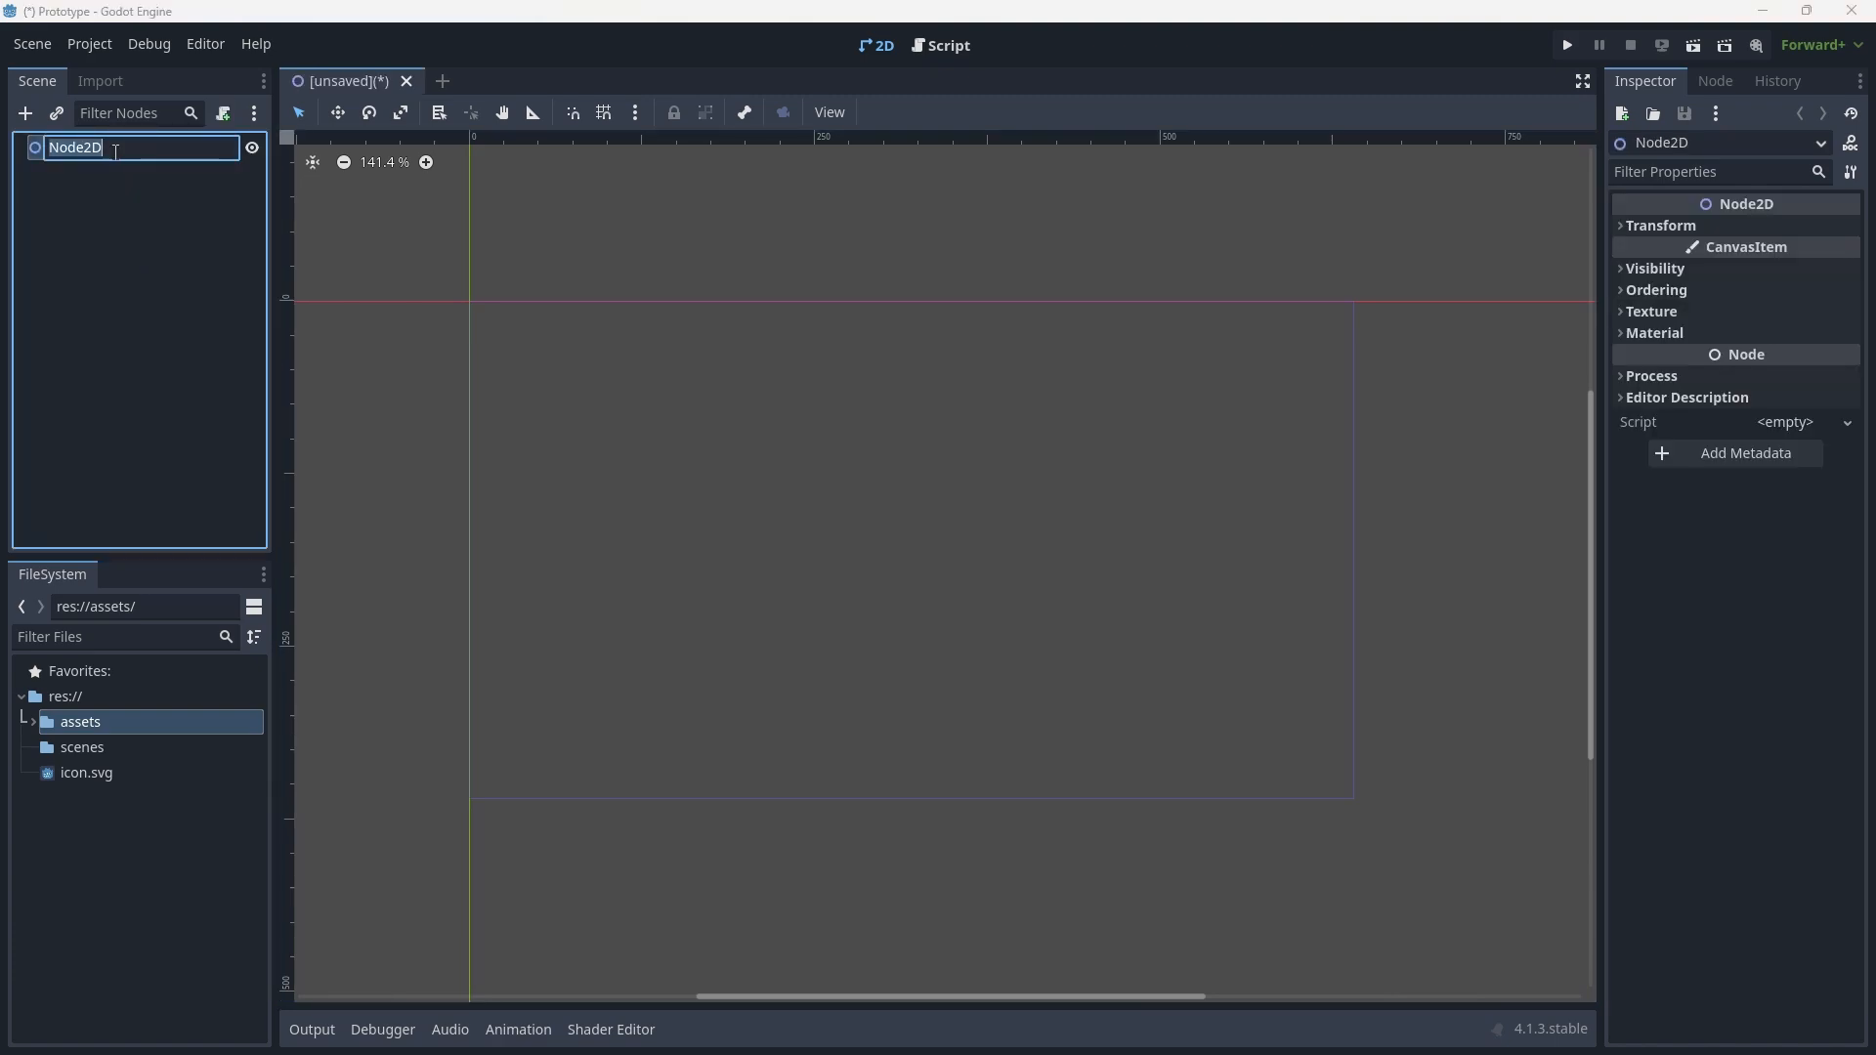
type("M")
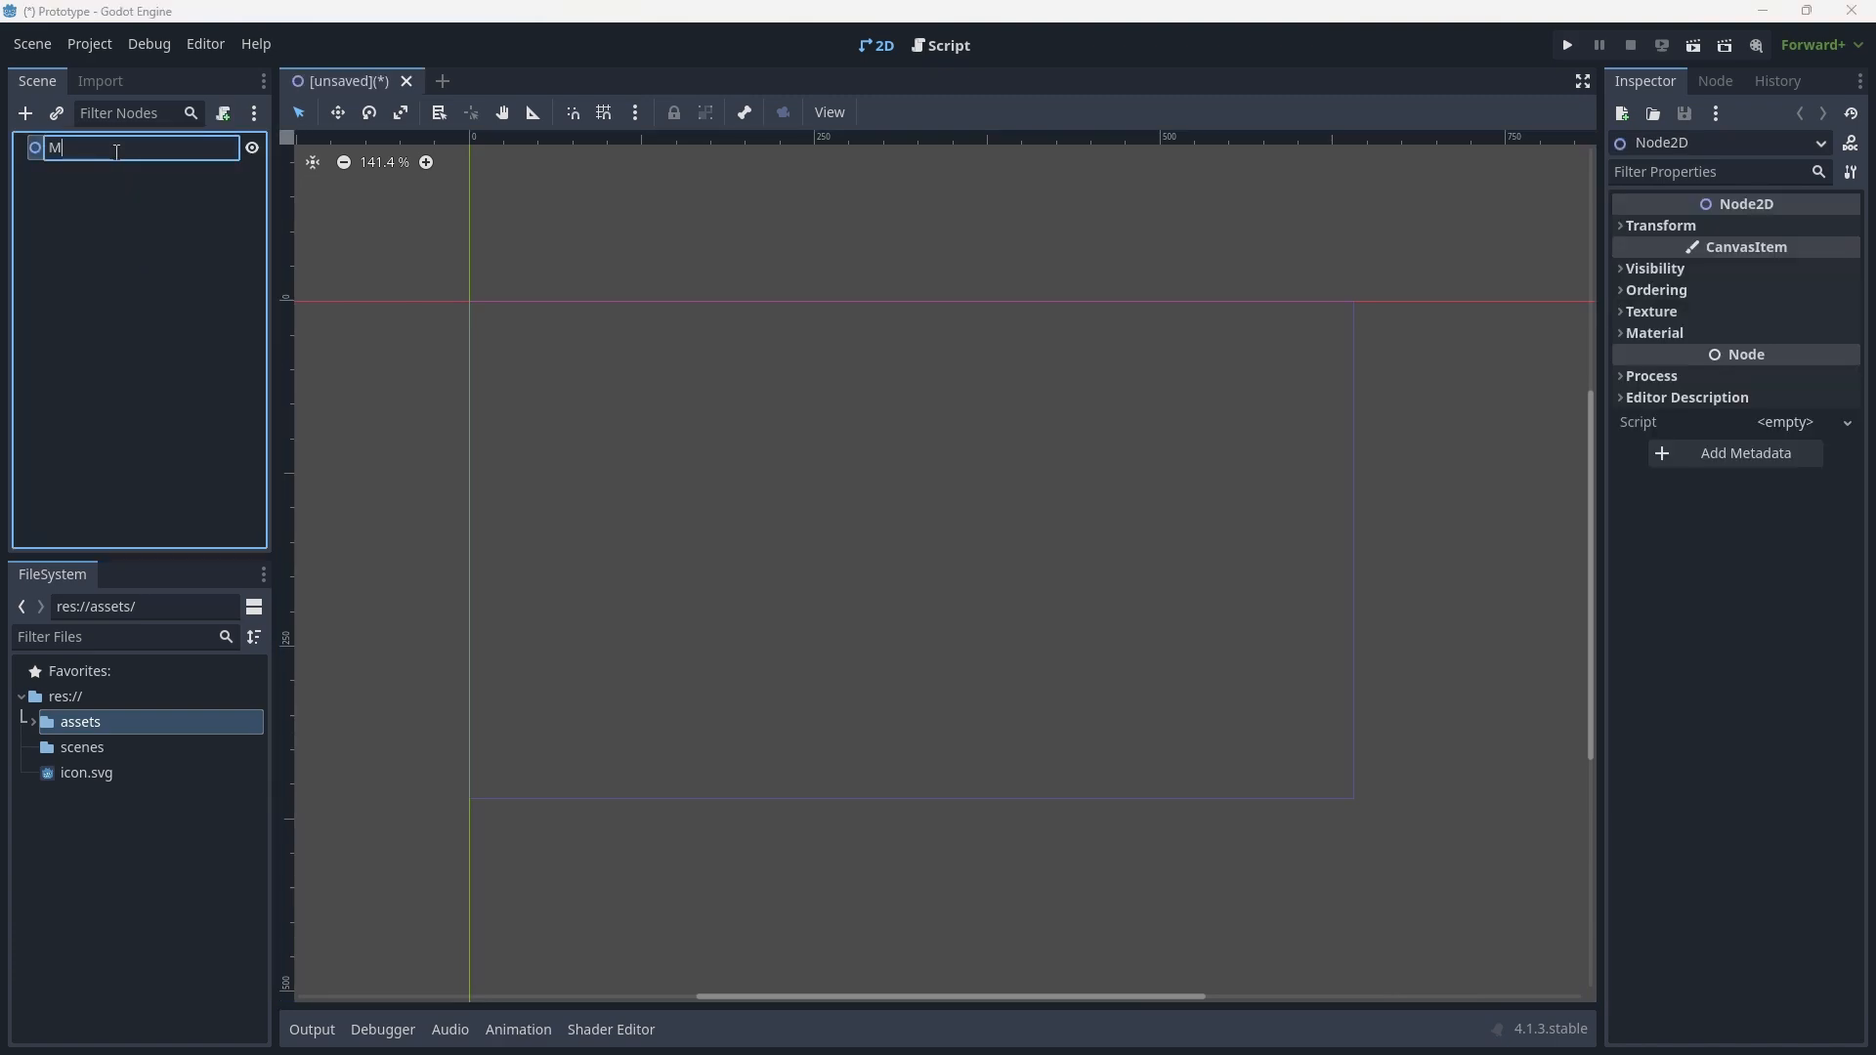
type("ain")
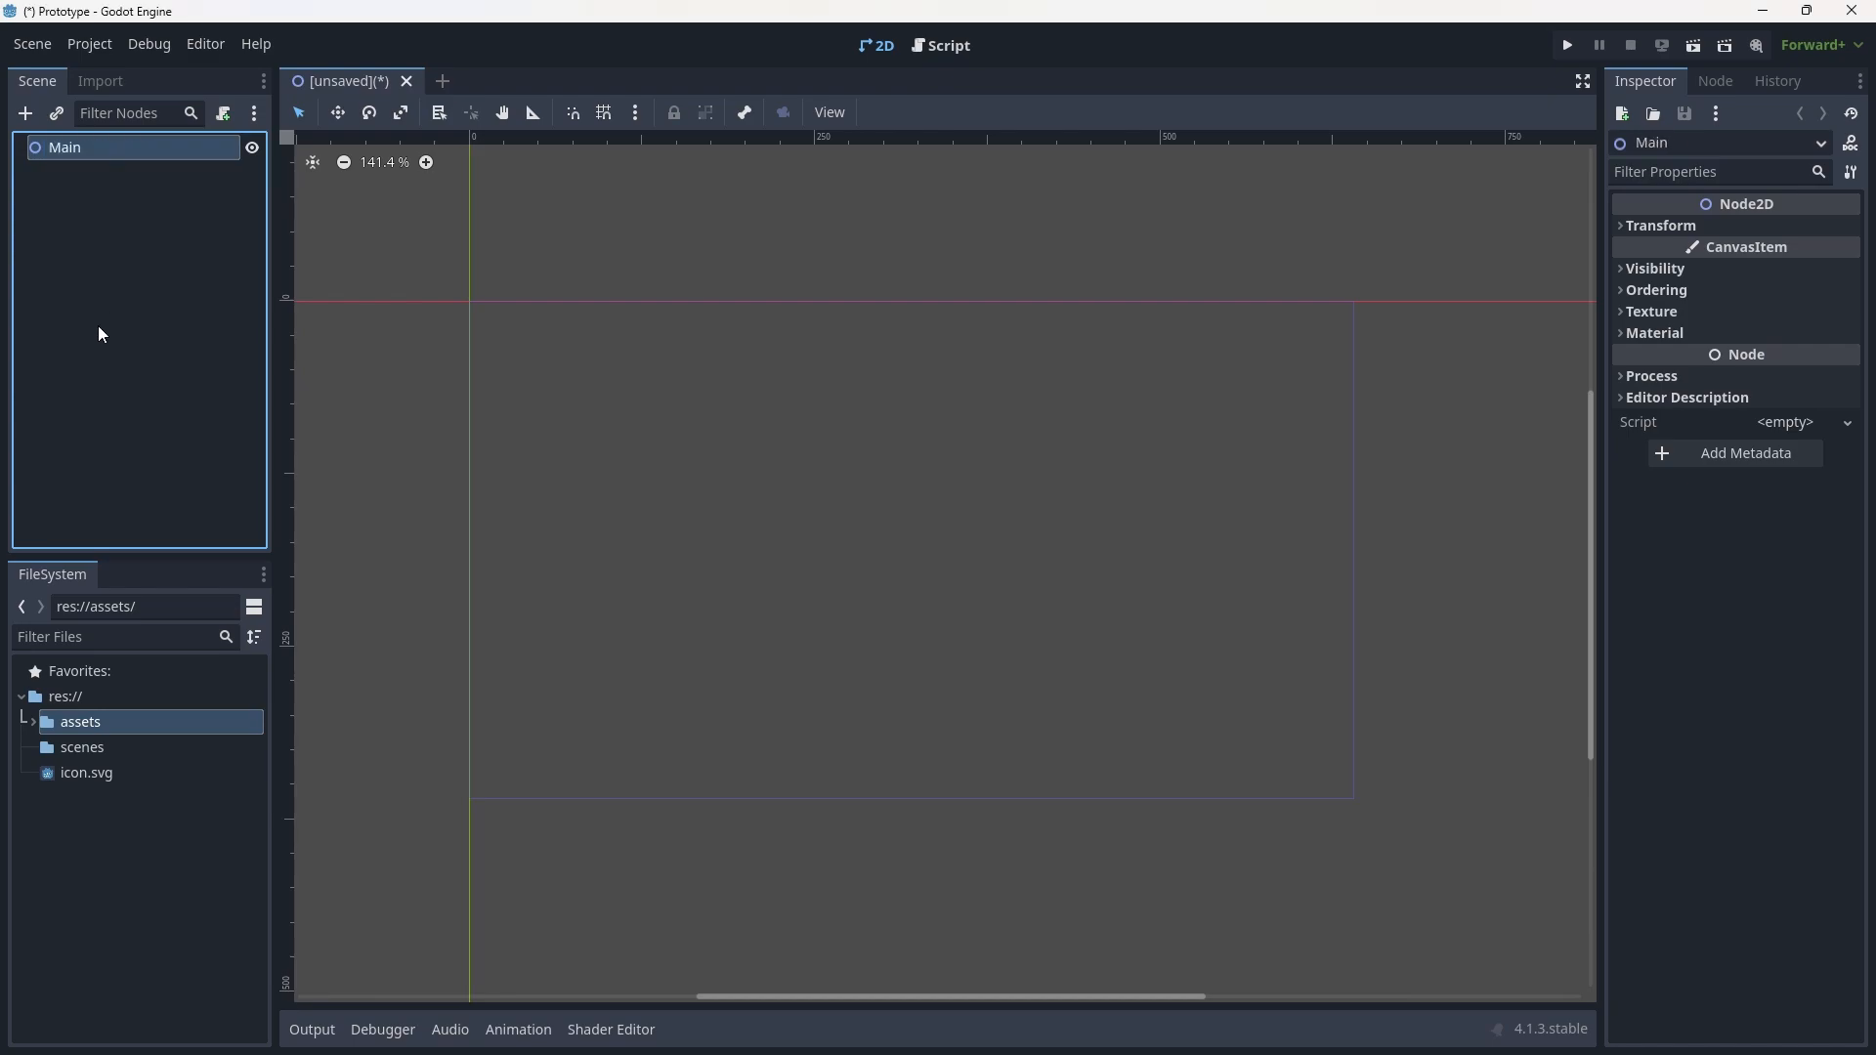
mouse_move(17, 144)
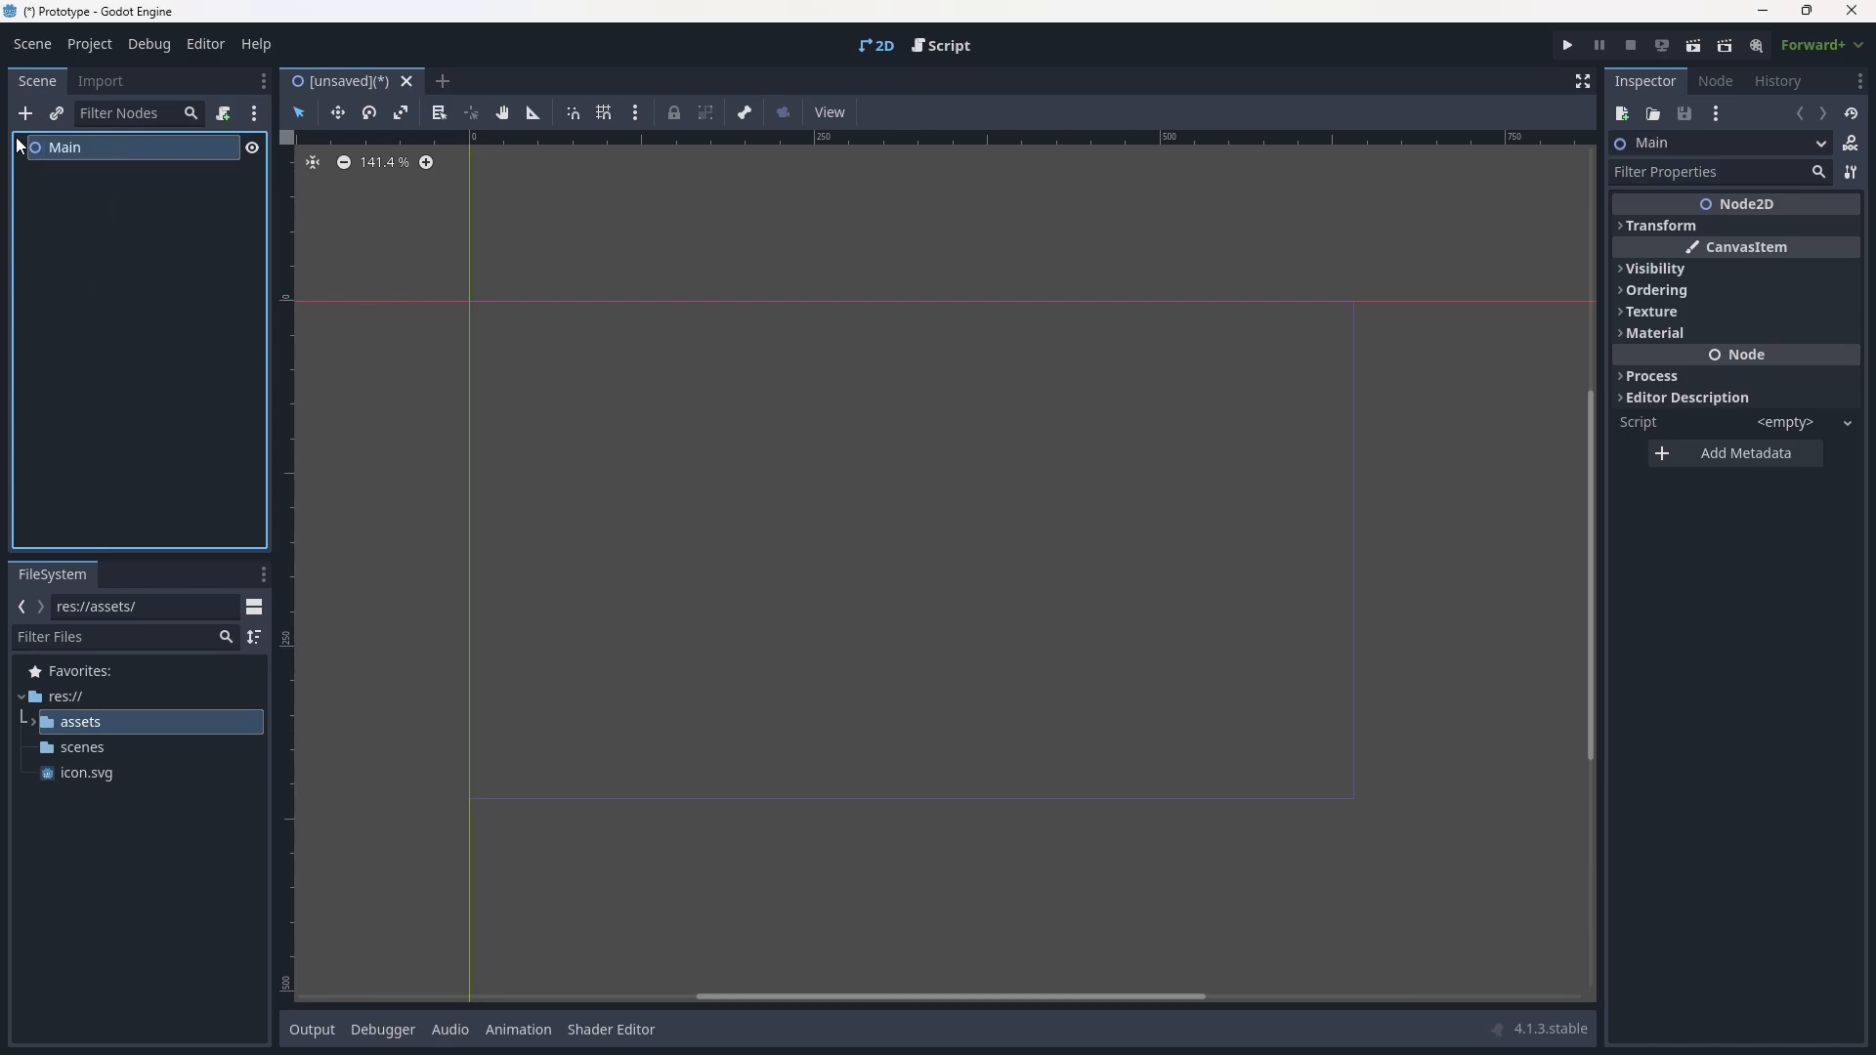
left_click(24, 112)
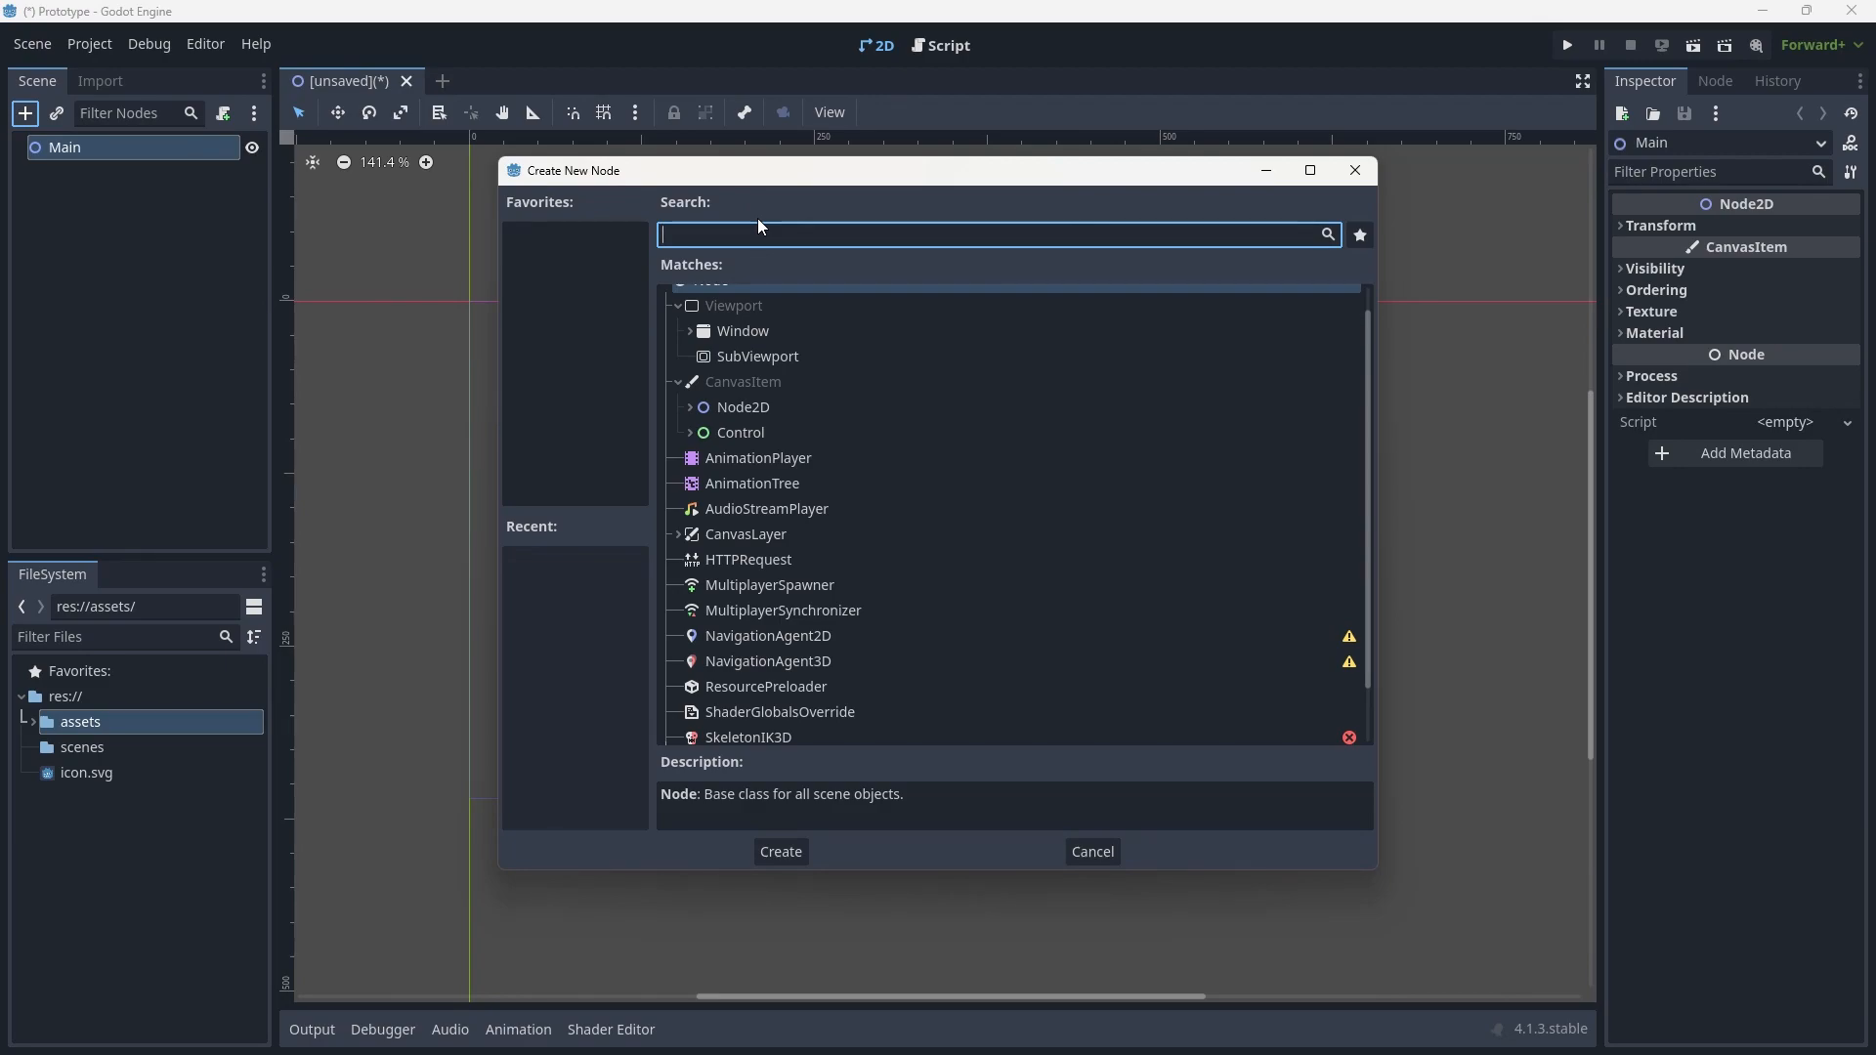
type("node")
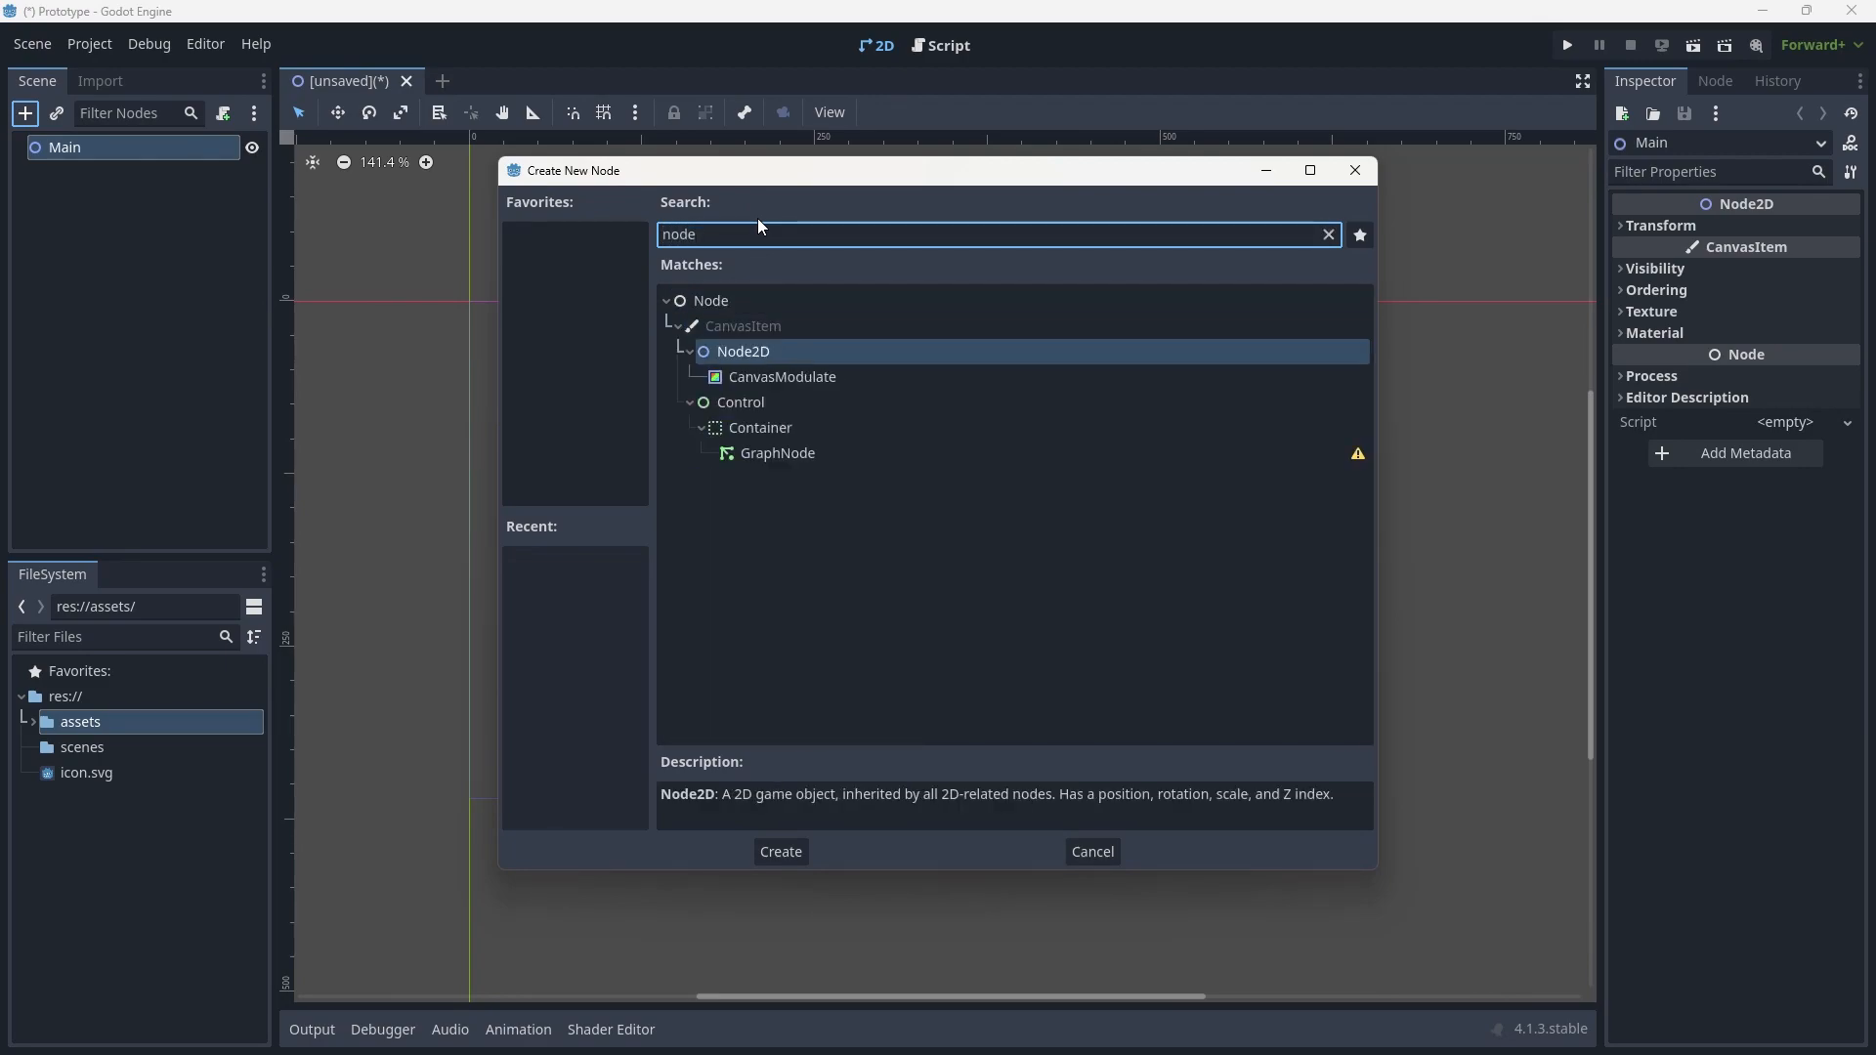
left_click(777, 851)
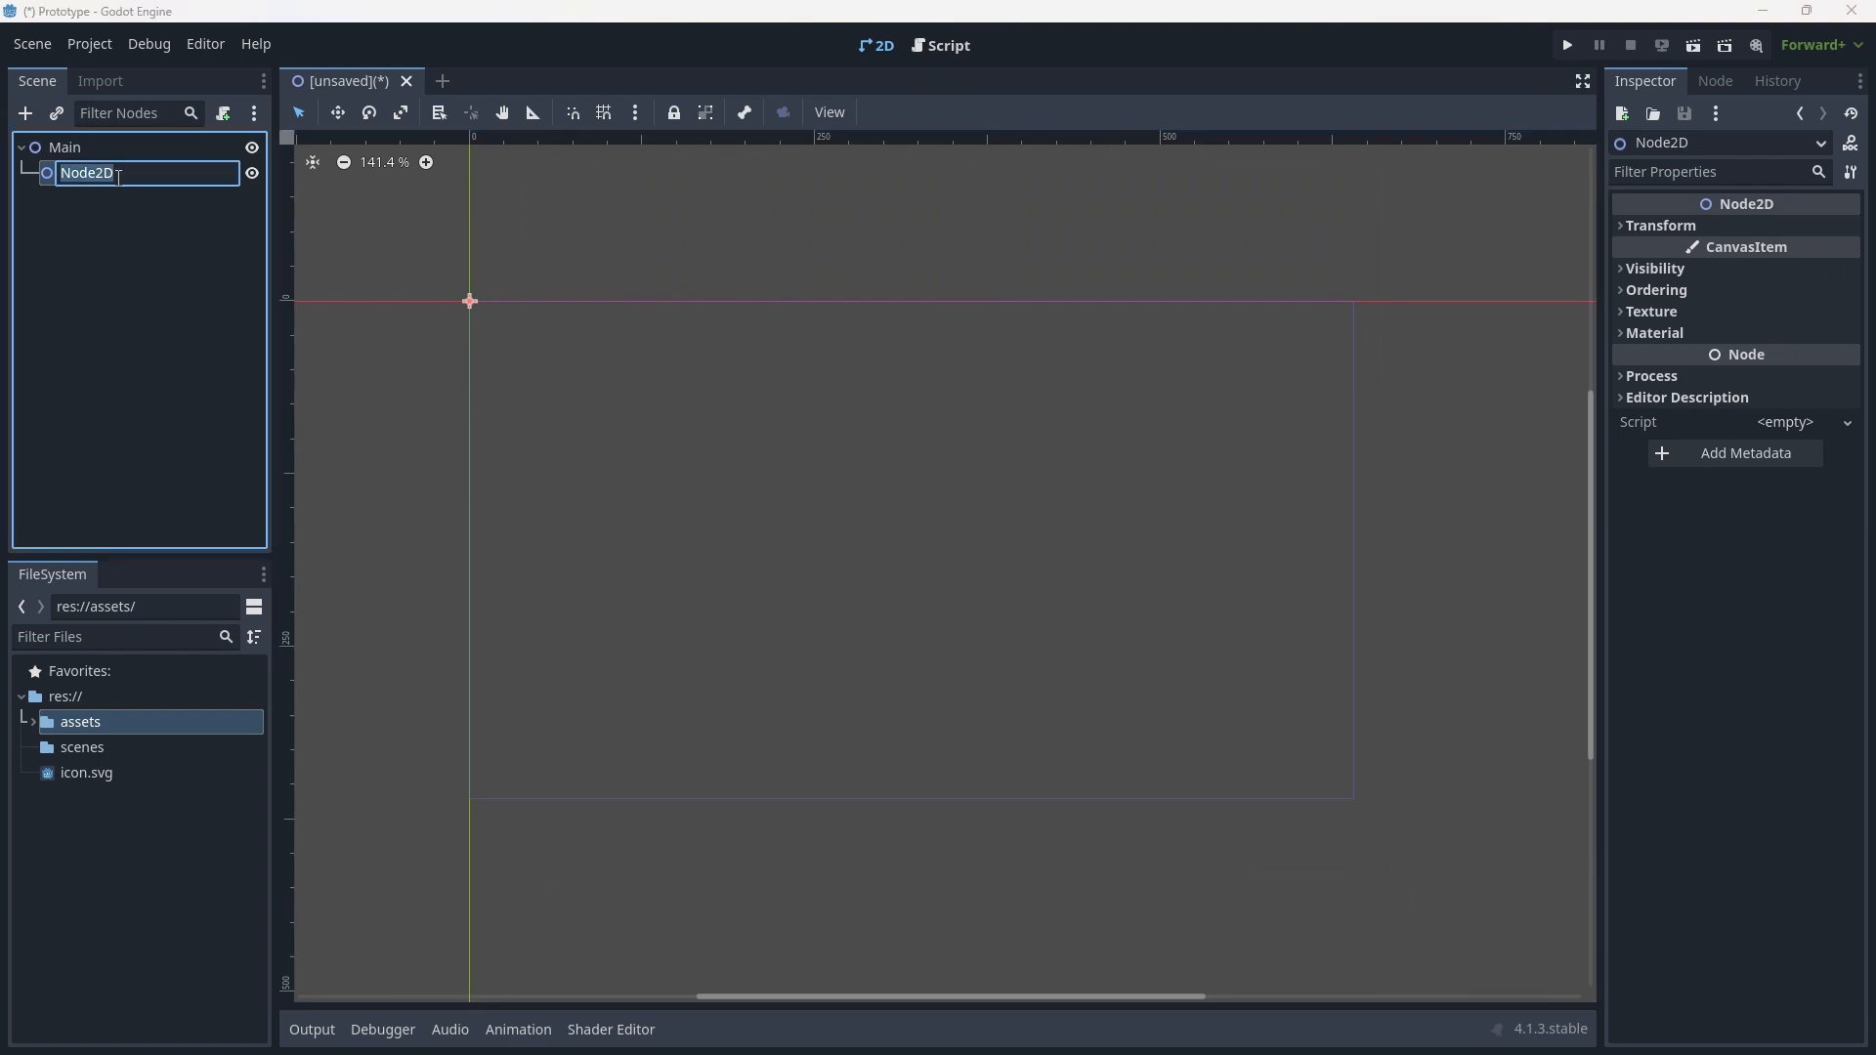
type("Le")
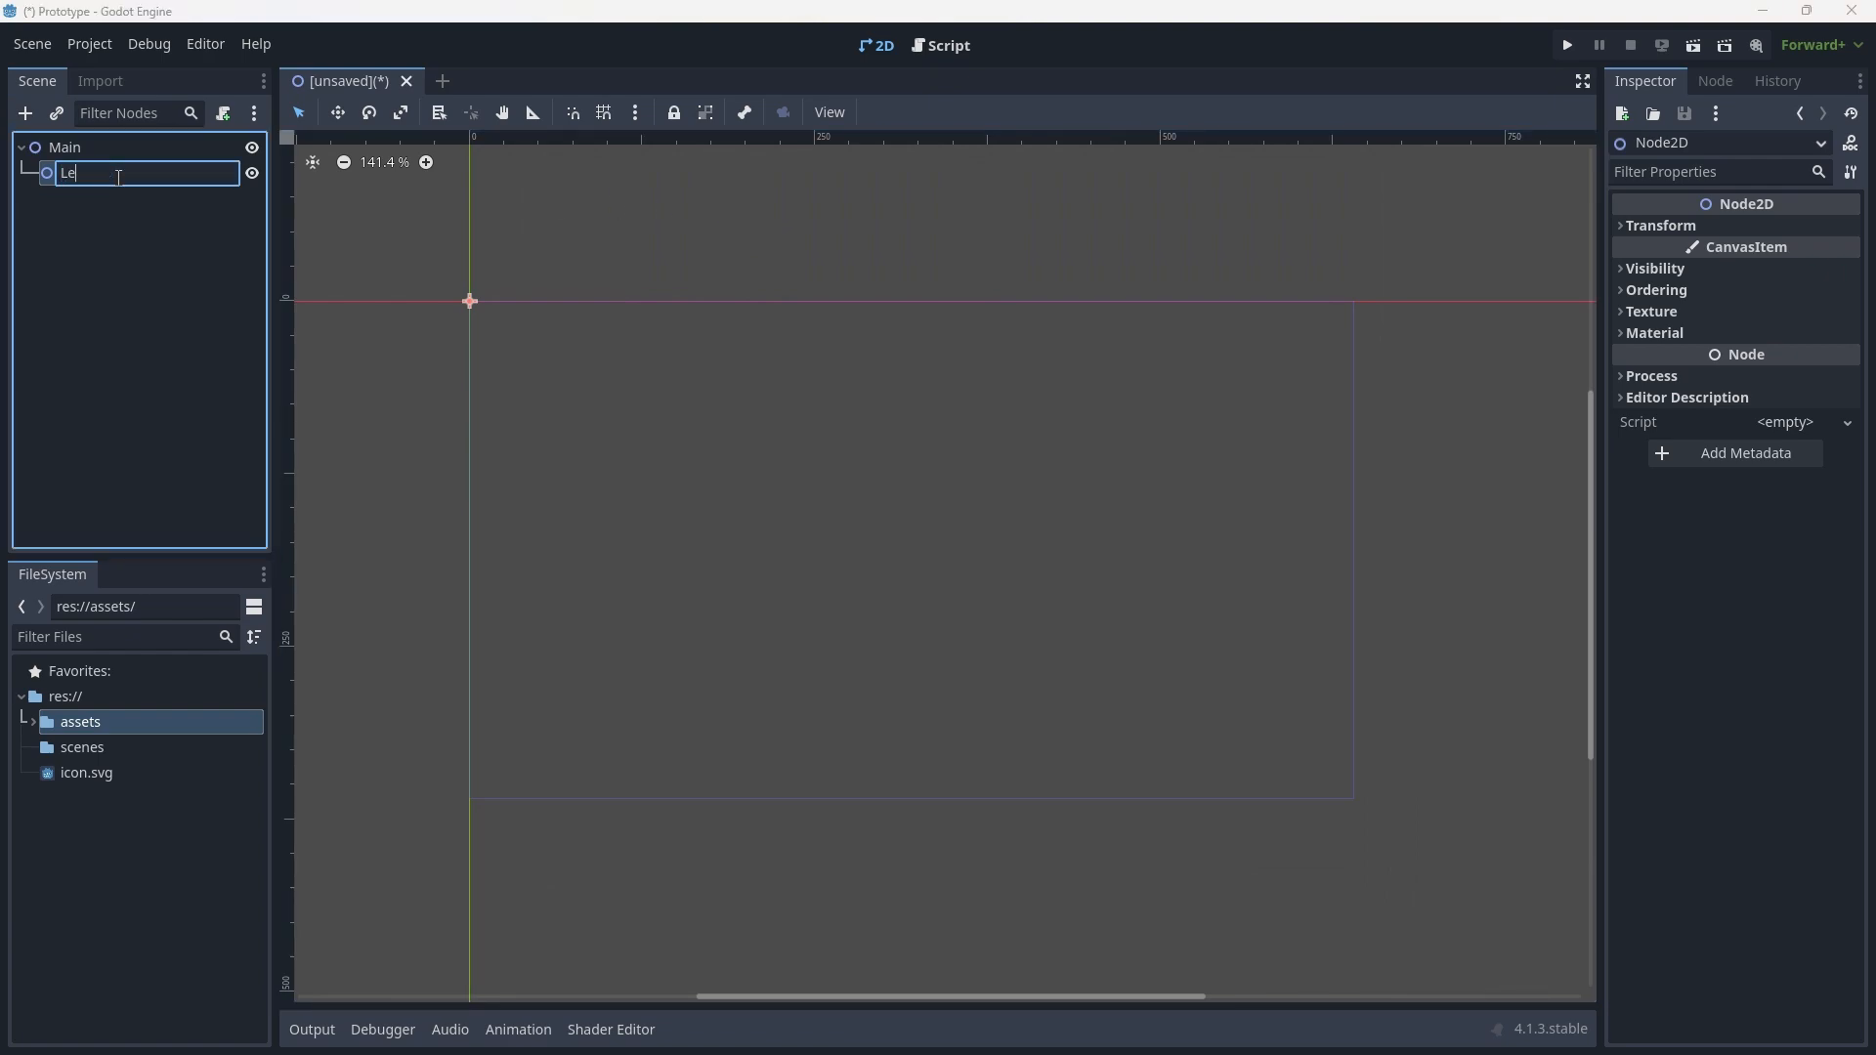
key("Return")
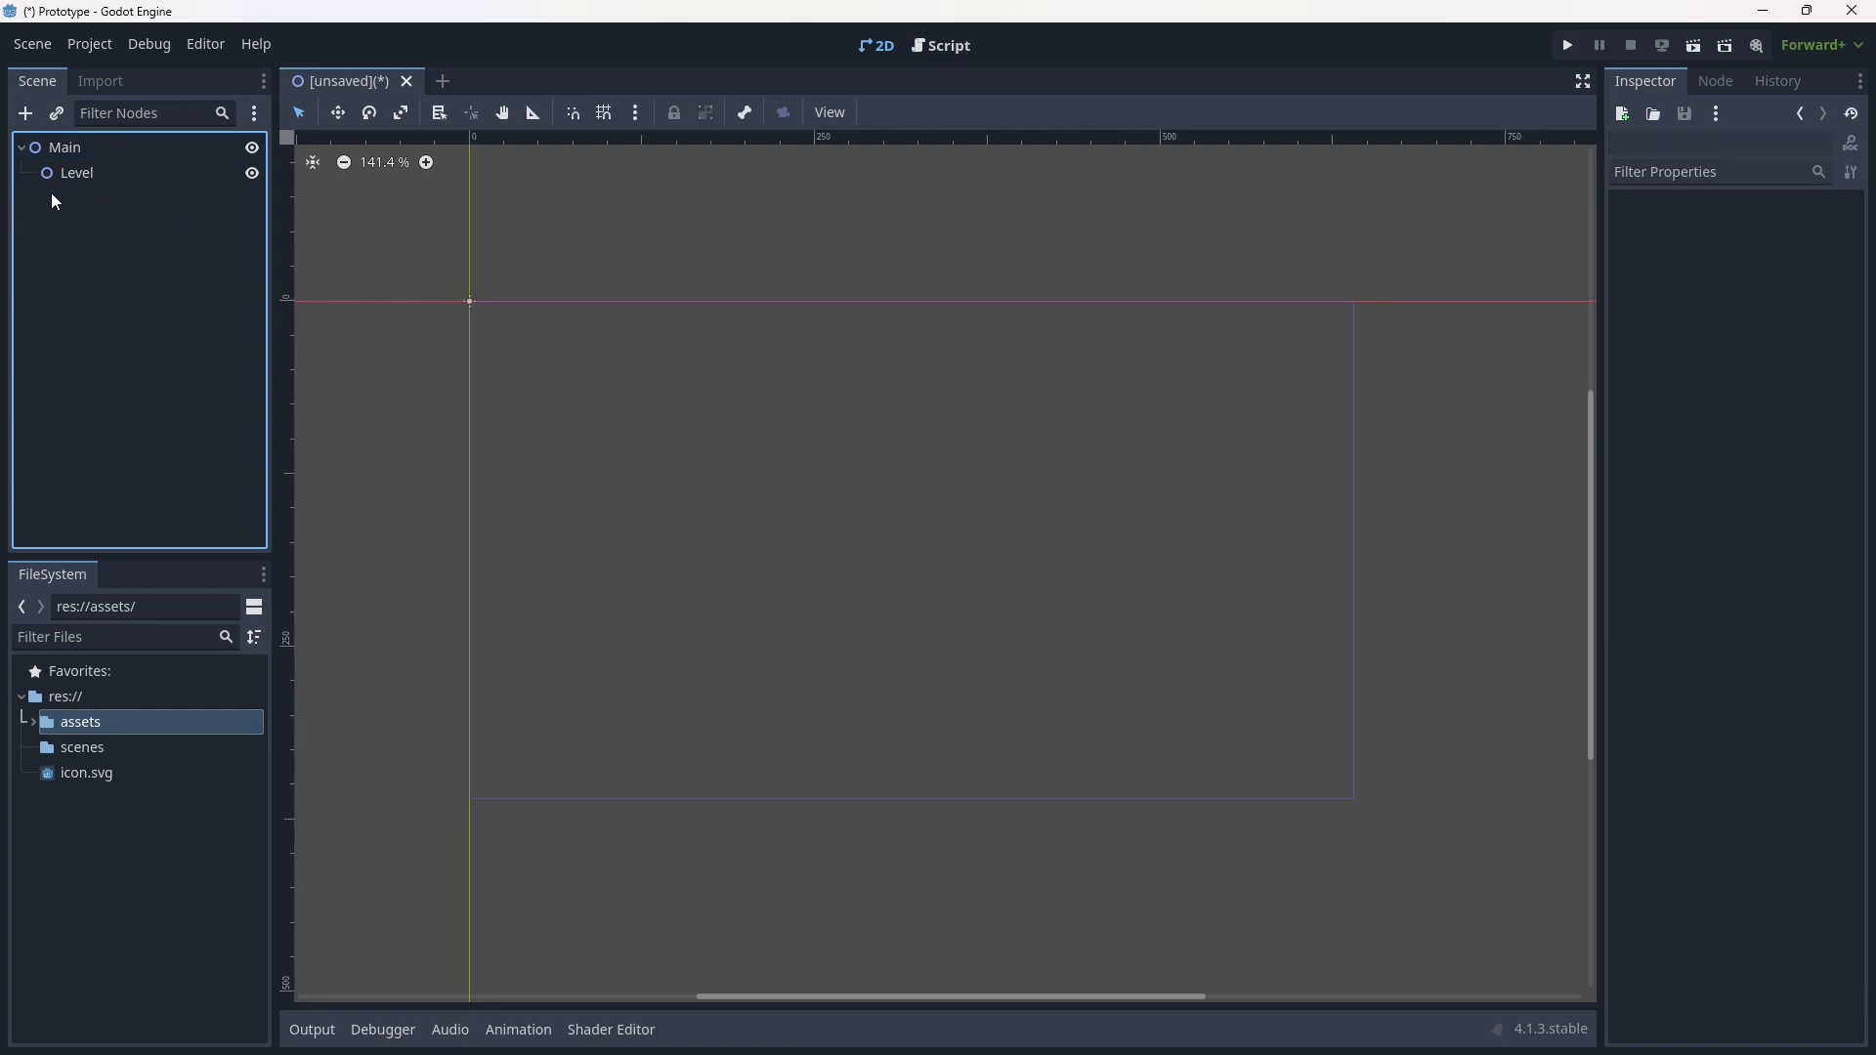
mouse_move(107, 225)
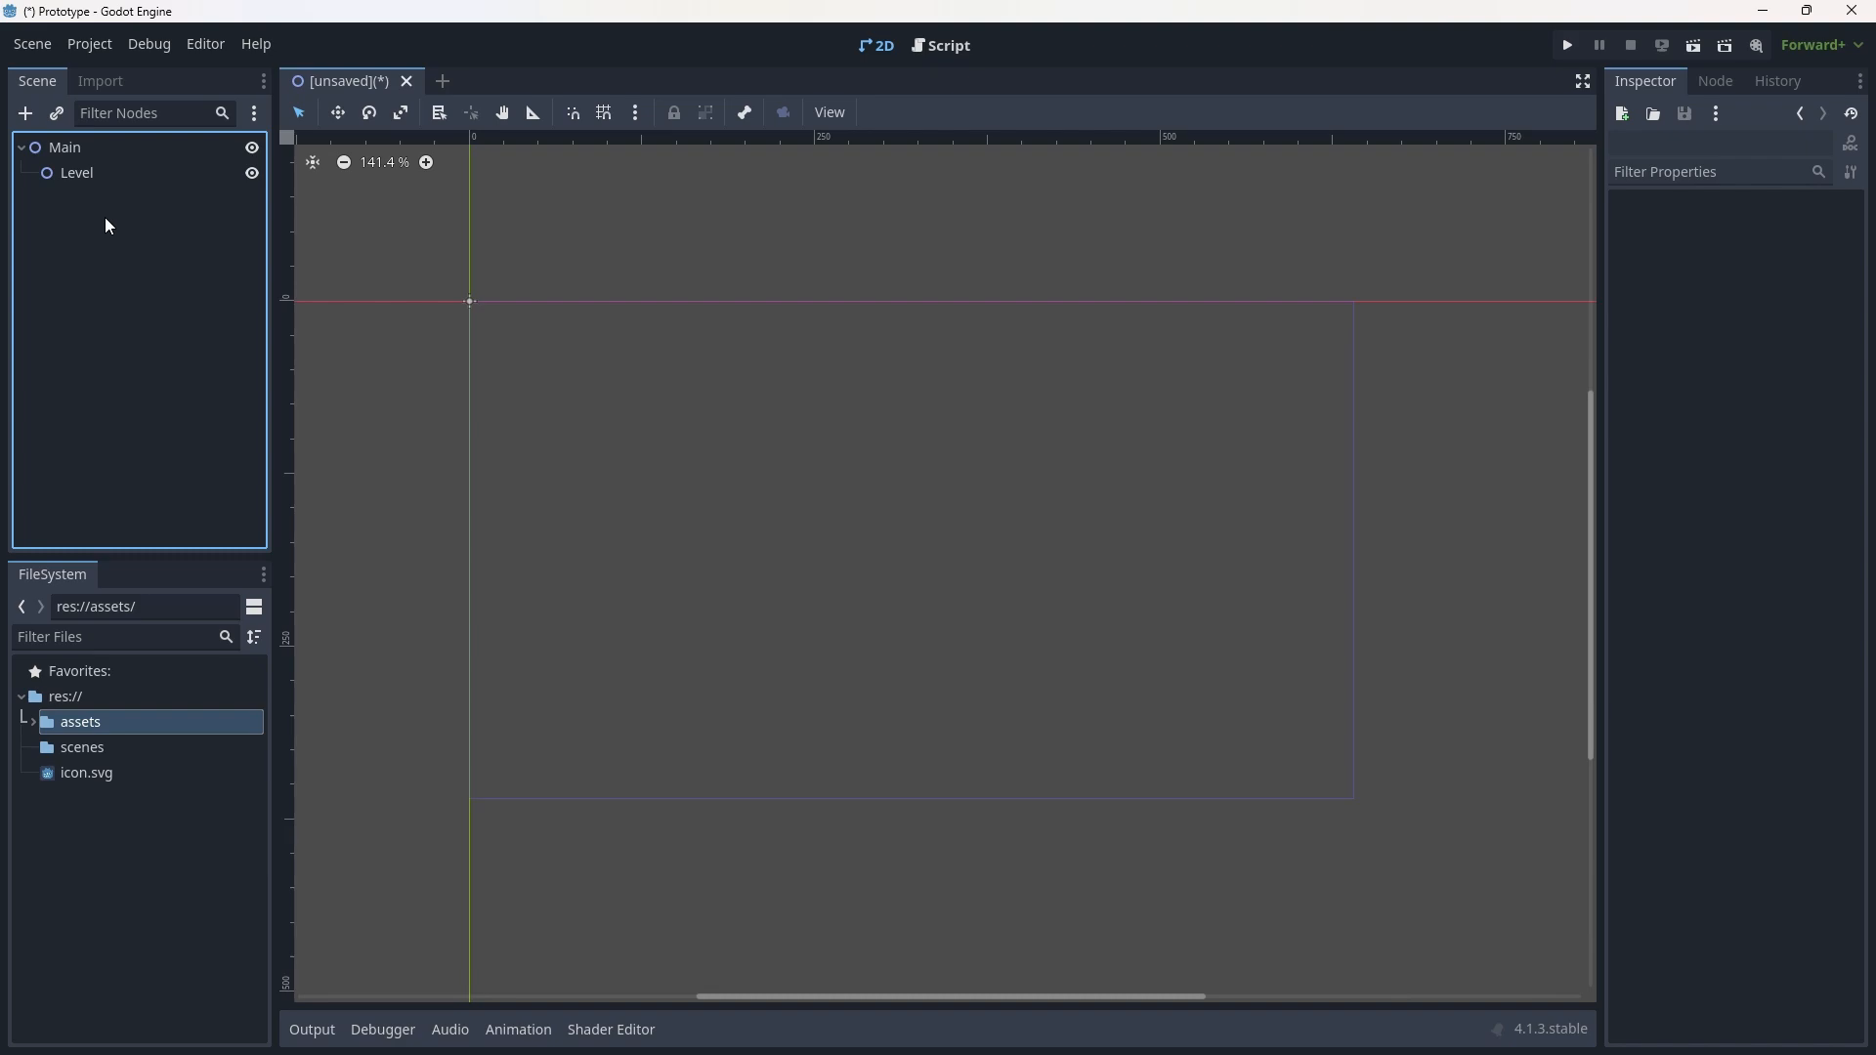
mouse_move(24, 113)
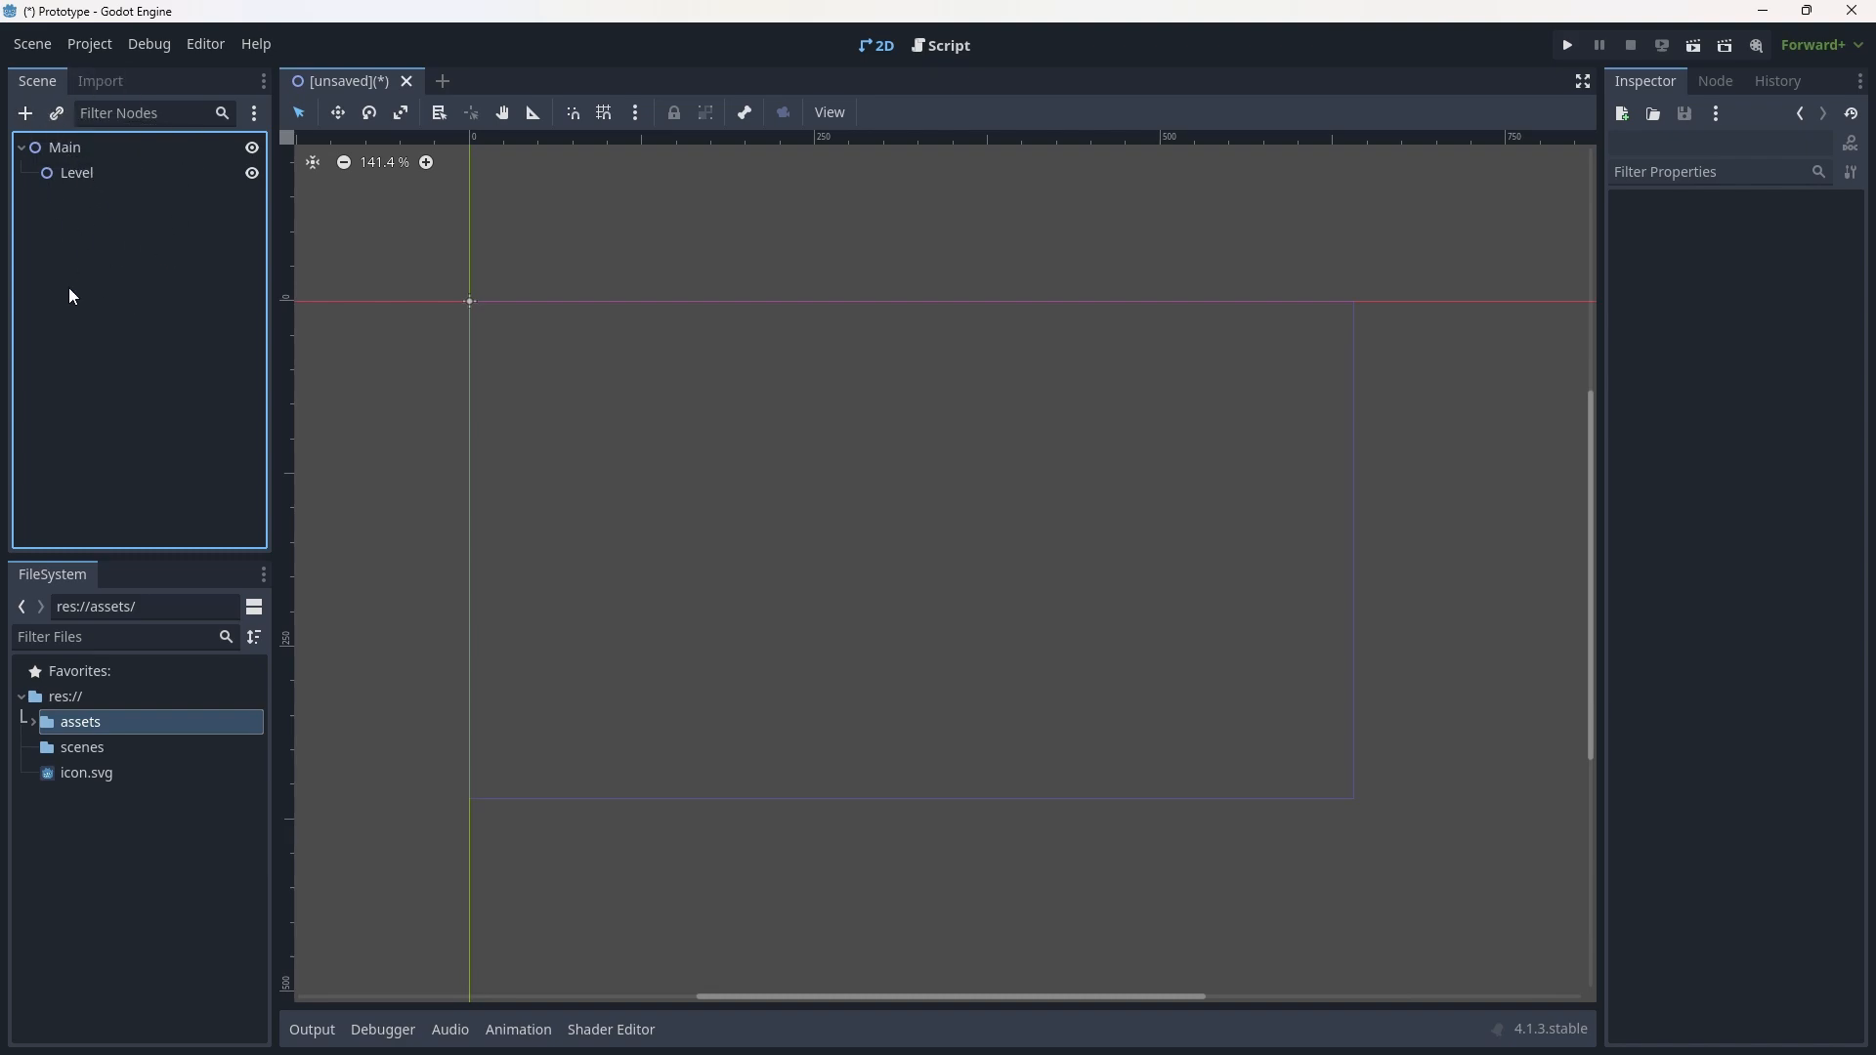
mouse_move(117, 345)
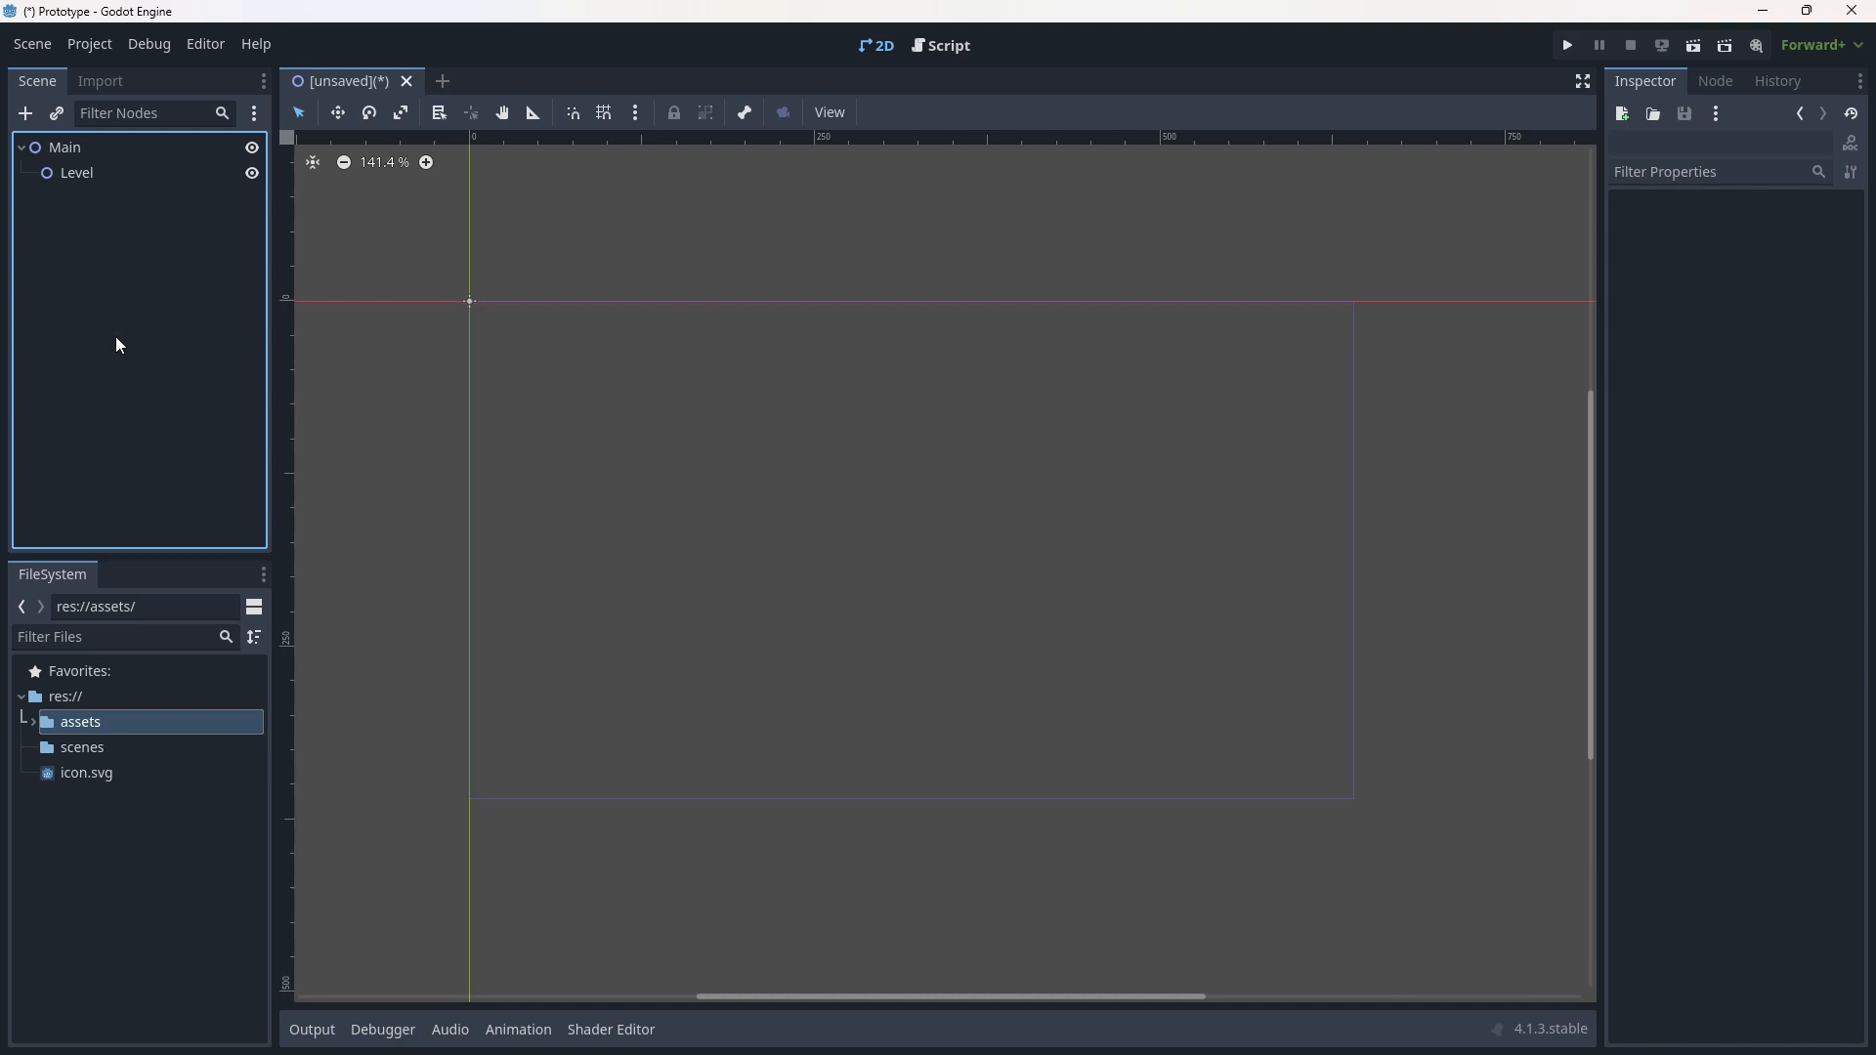
Create a Node2D child under Main and rename it 'Entity'.
left_click(23, 113)
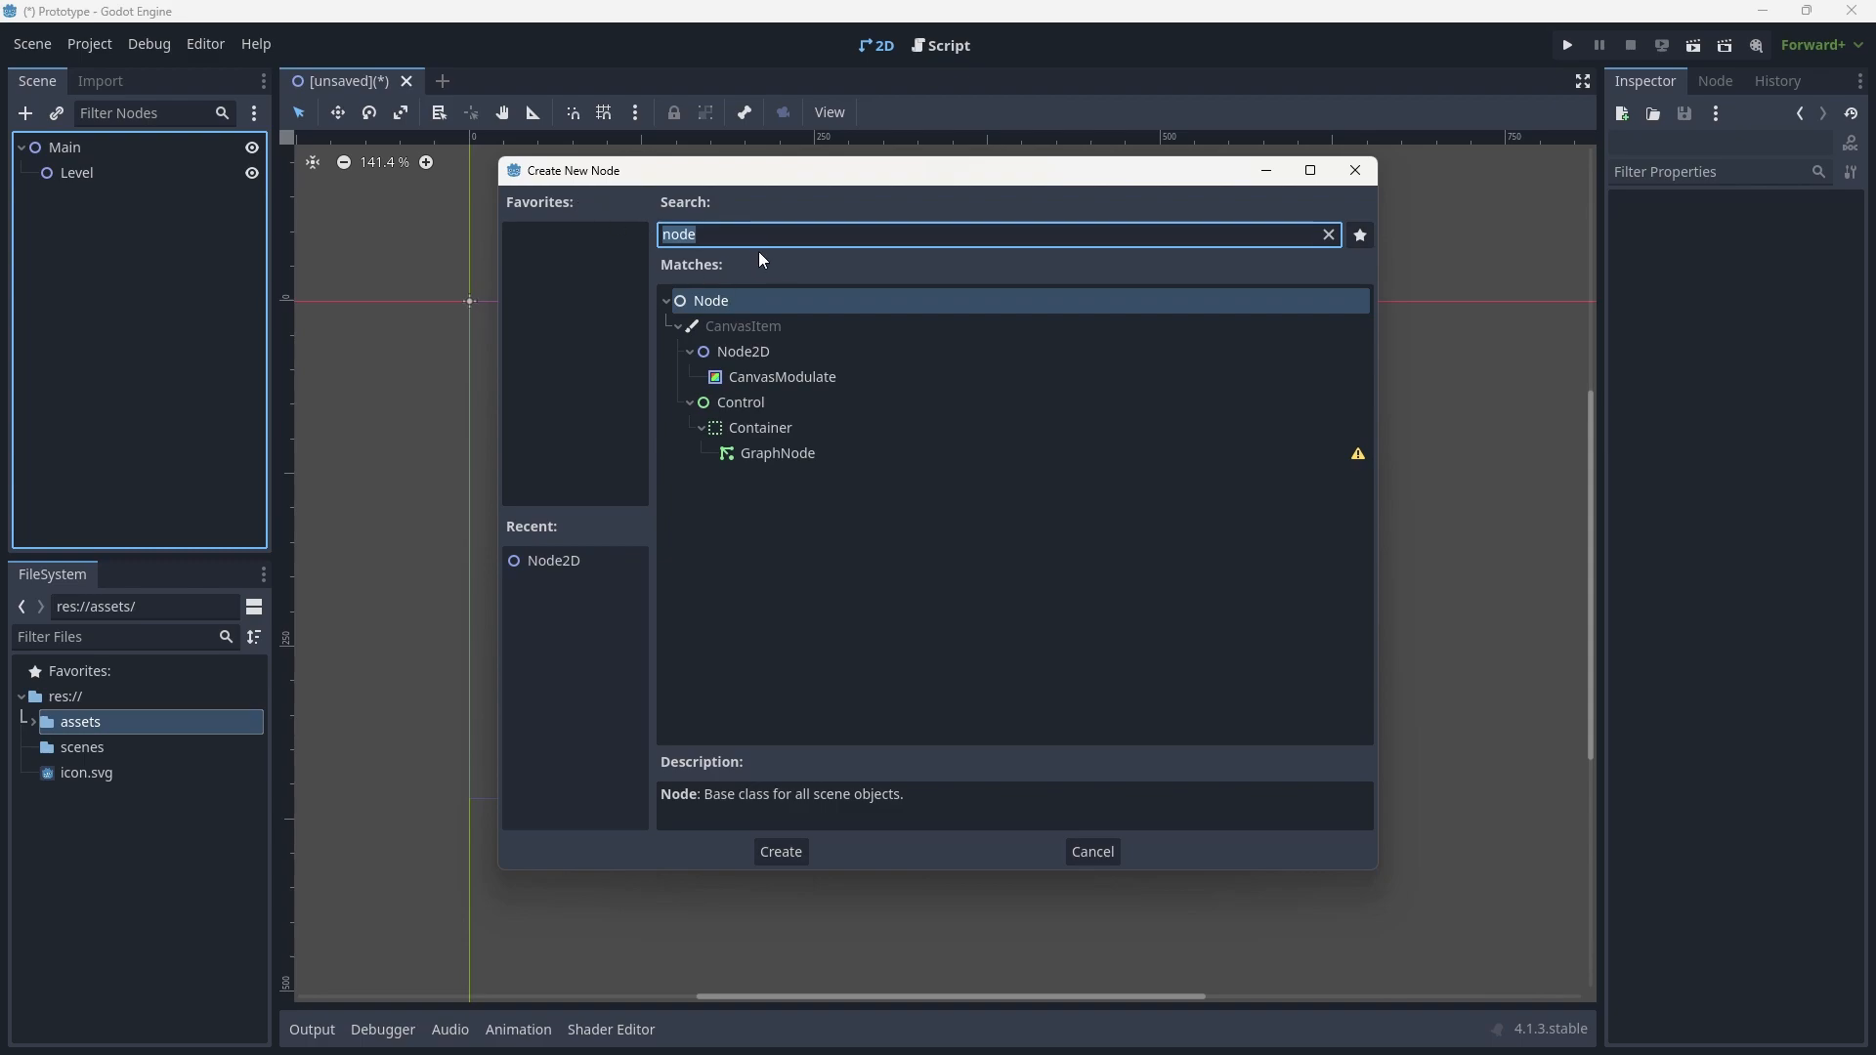
left_click(778, 851)
type("E")
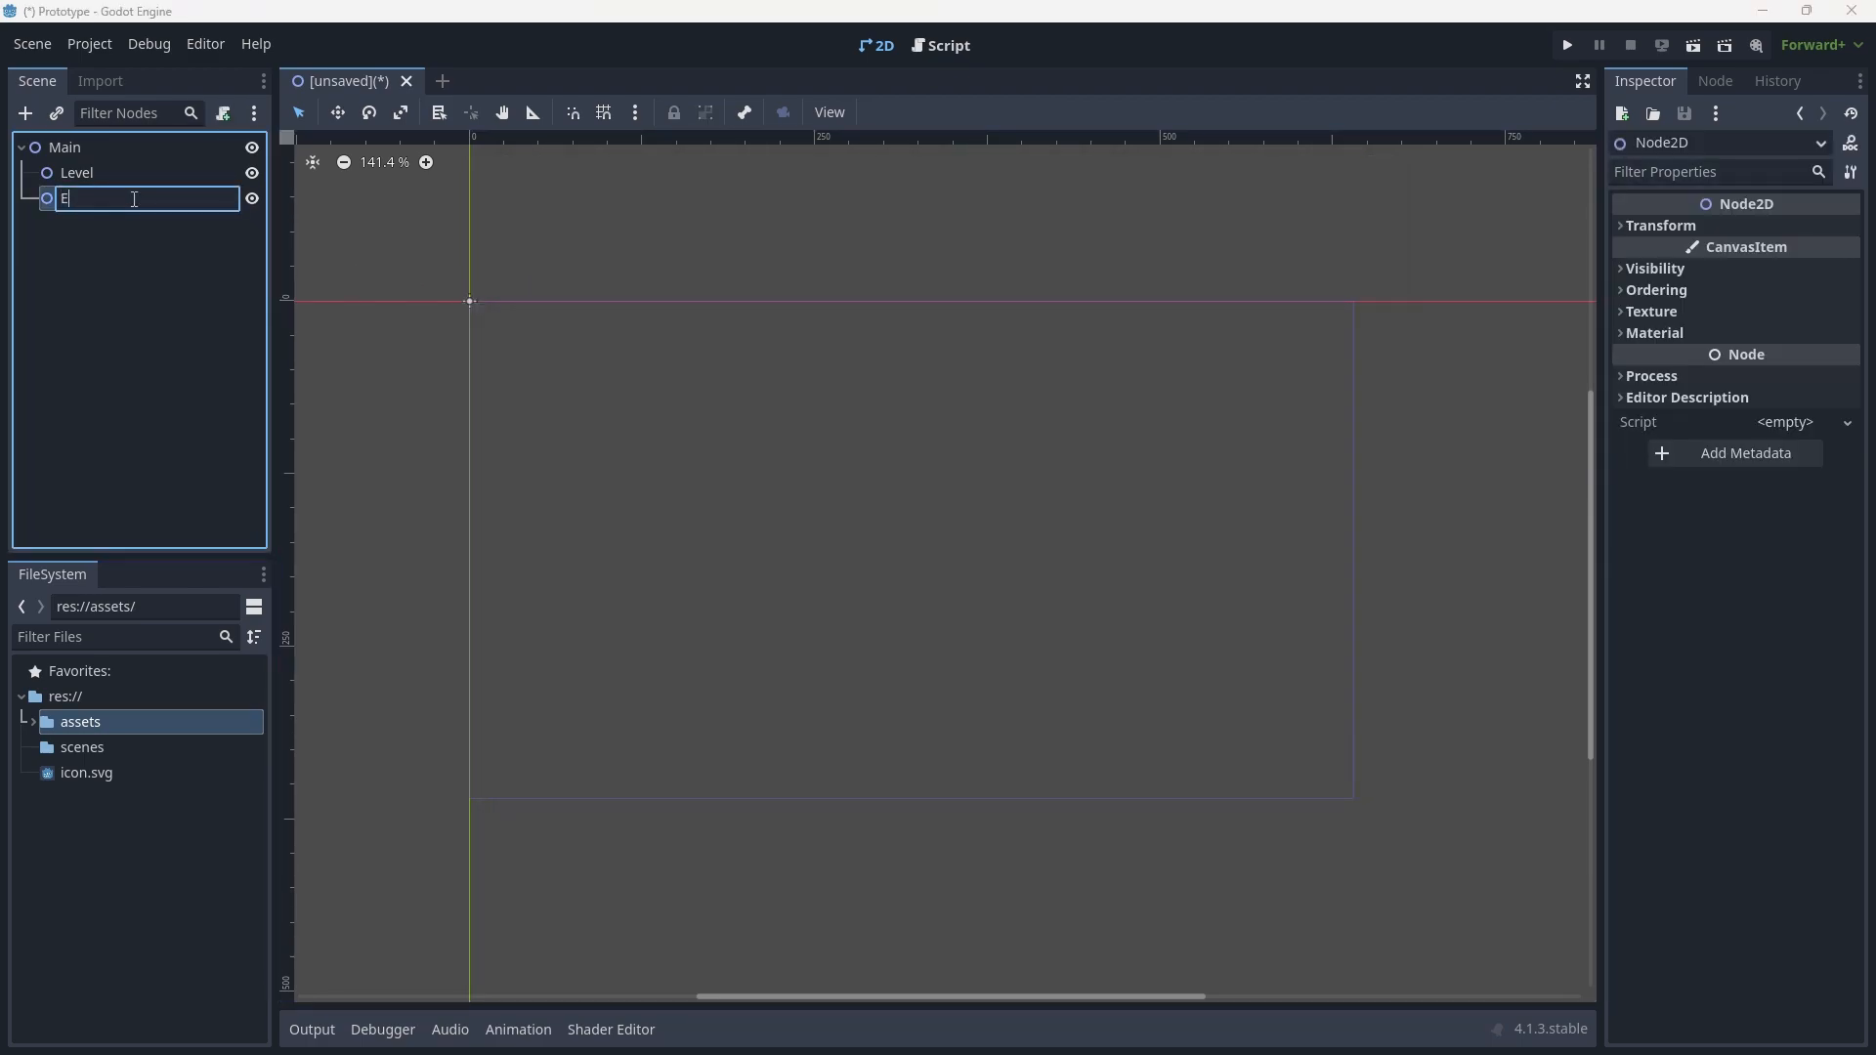
type("ntity")
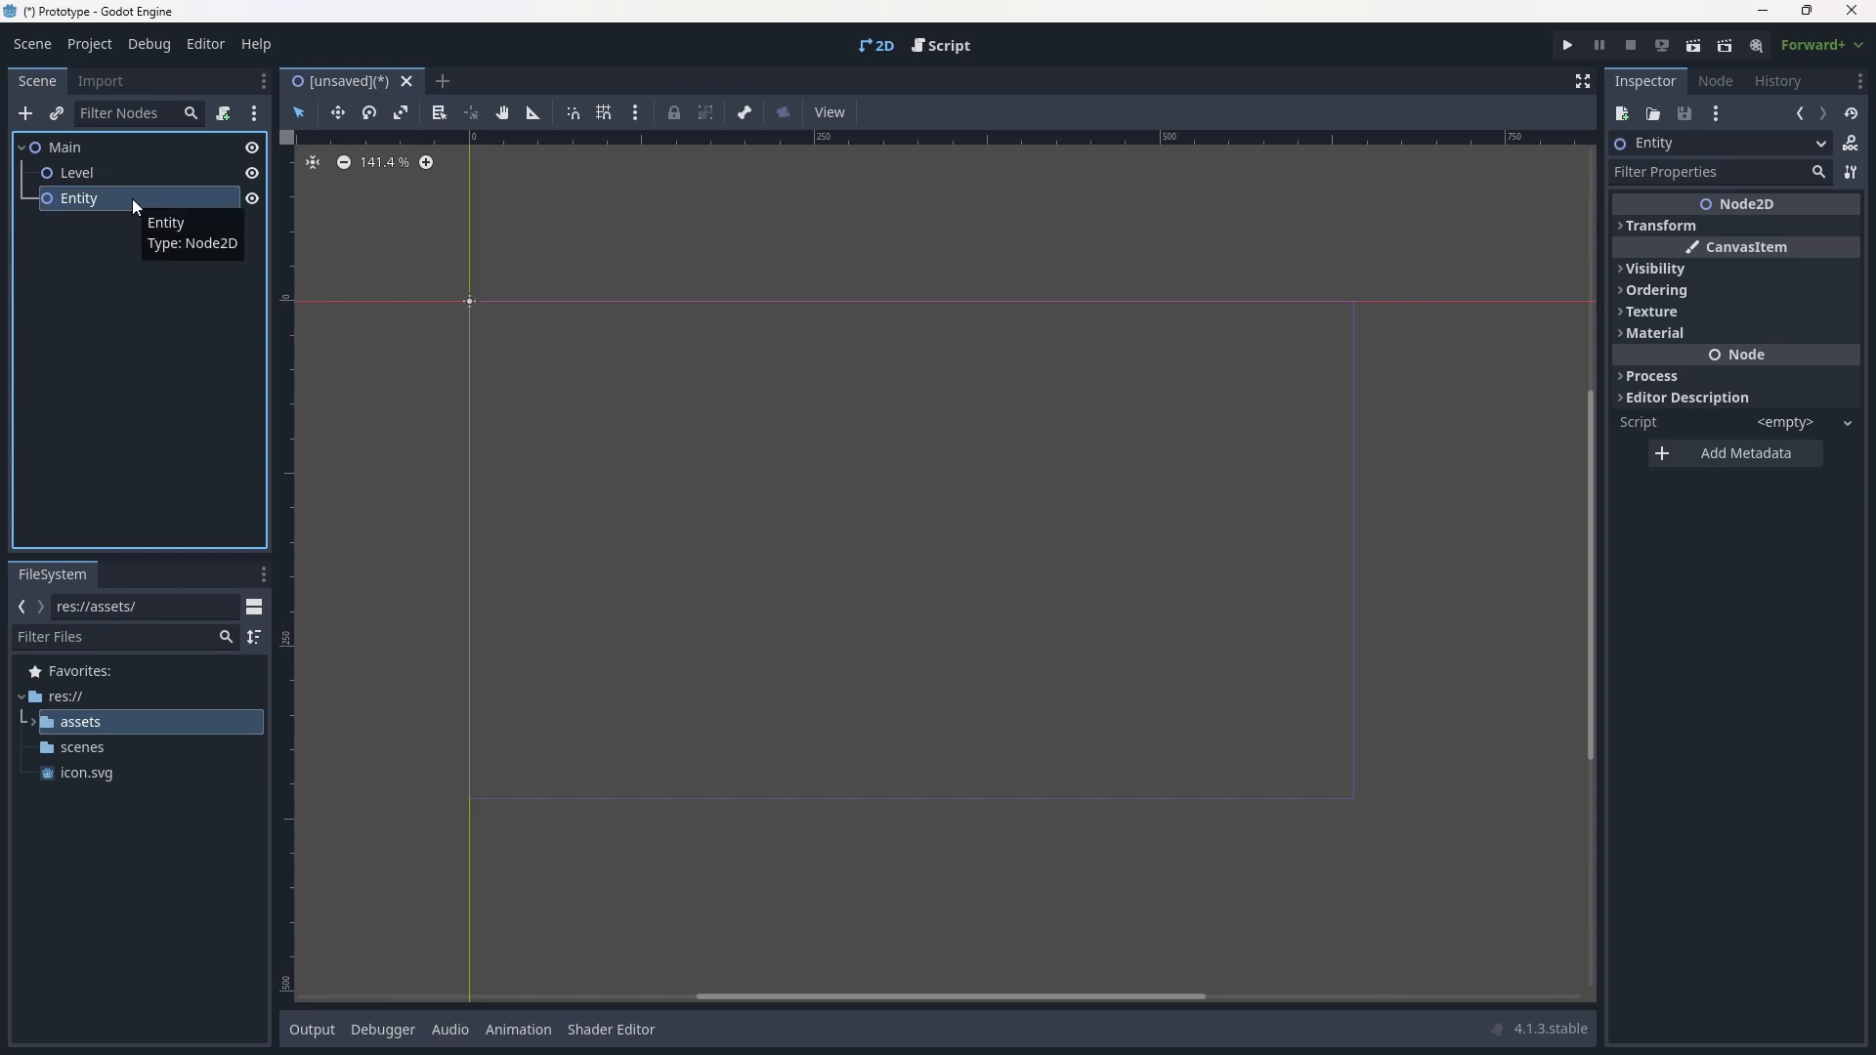
mouse_move(102, 291)
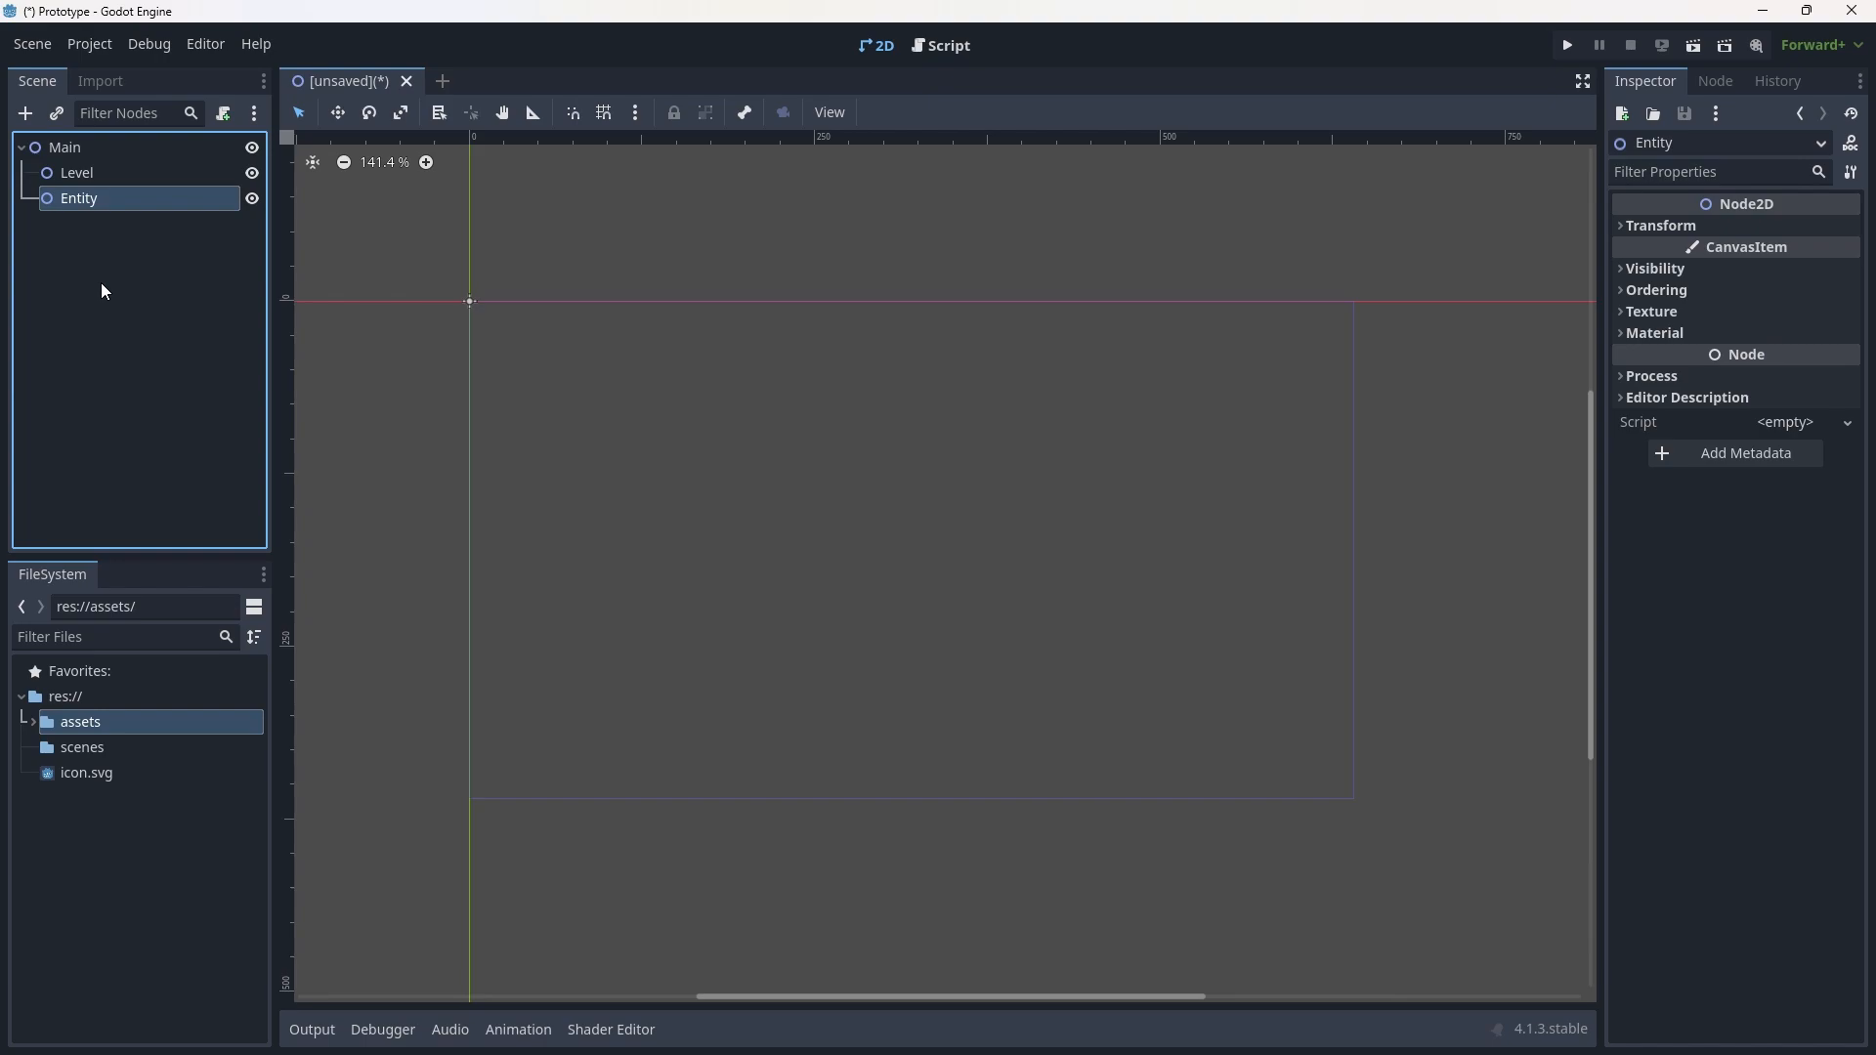
mouse_move(160, 213)
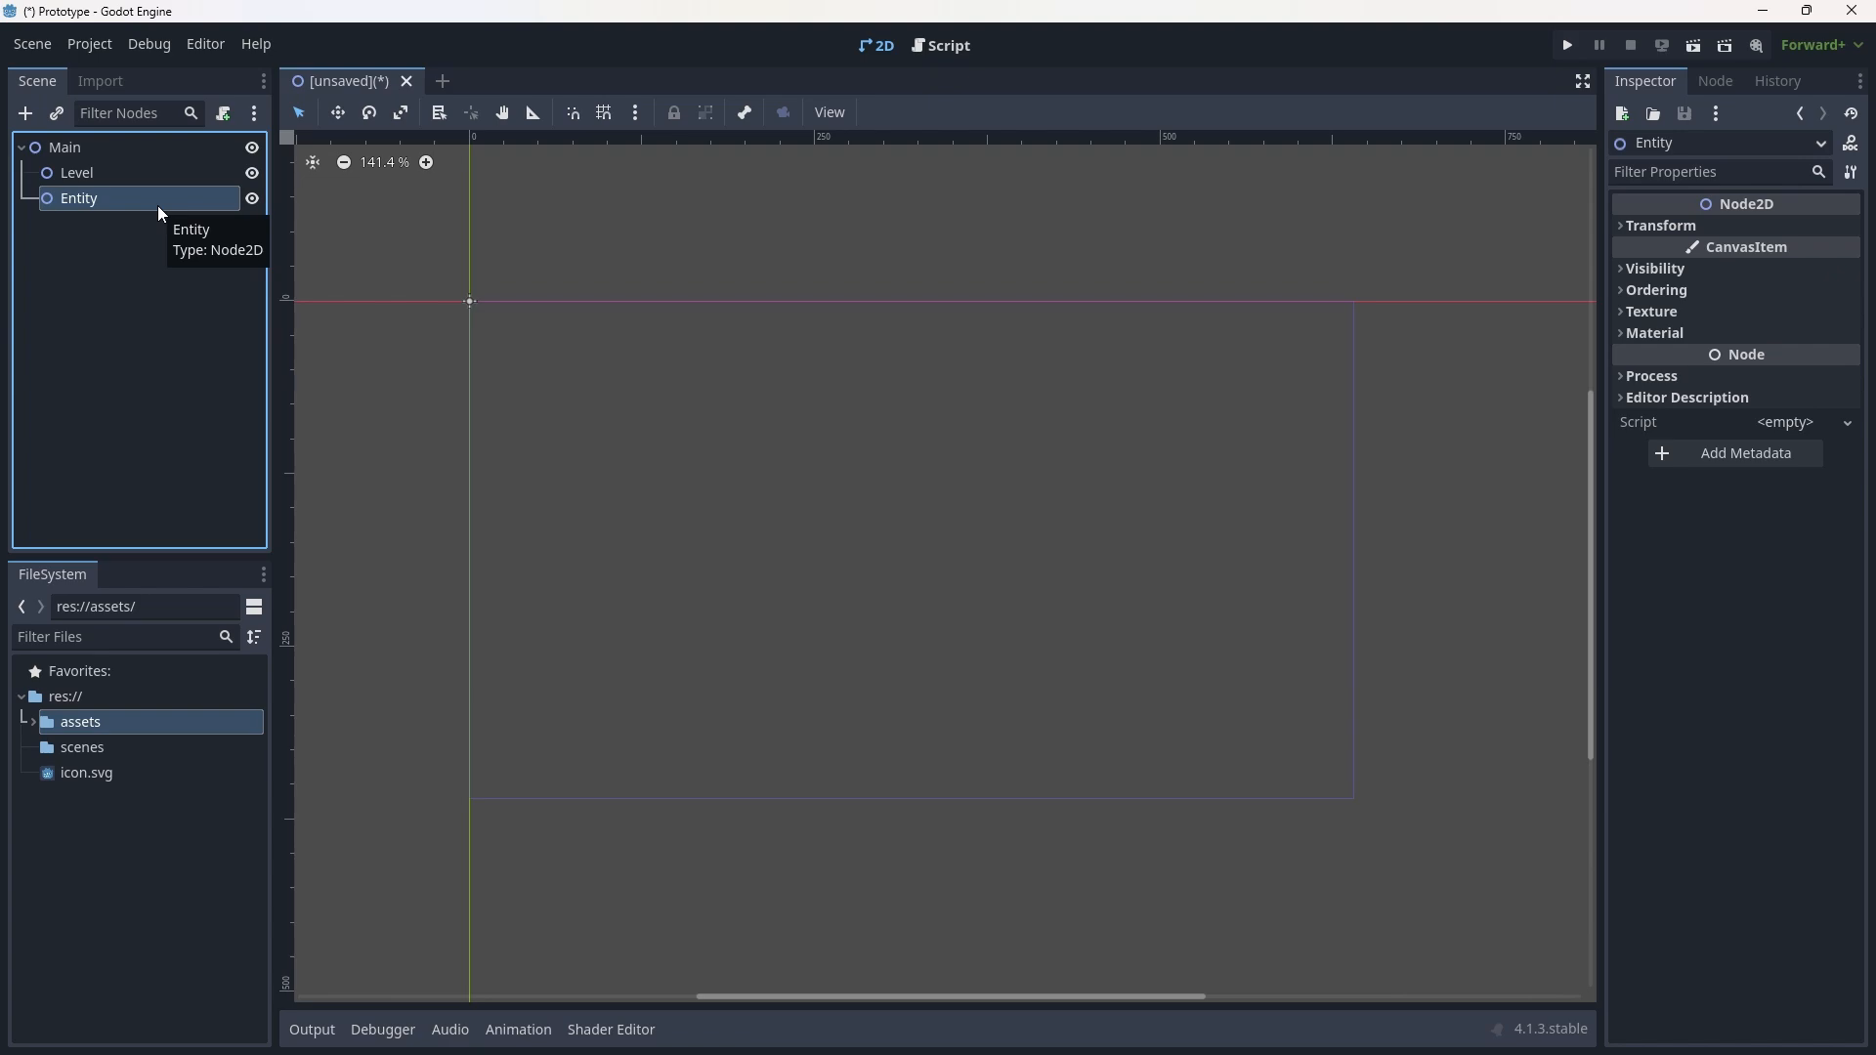
mouse_move(182, 265)
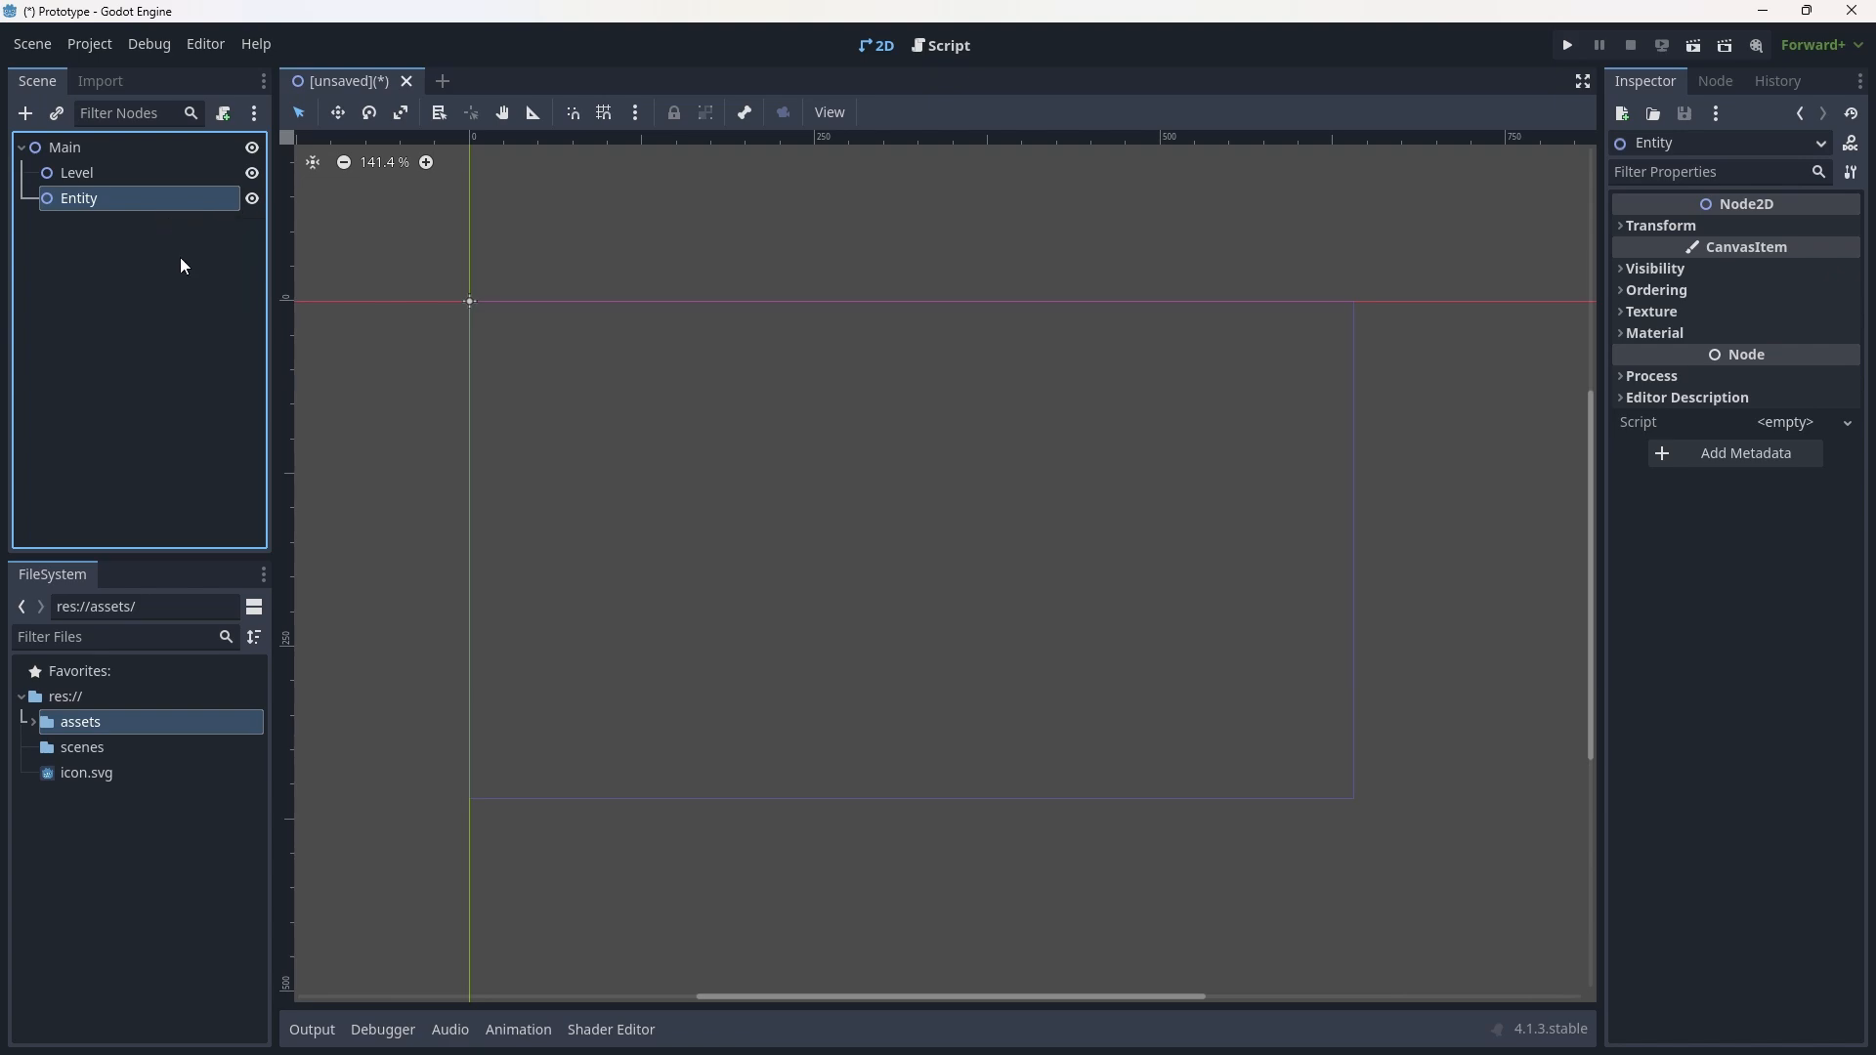
Rename Main's Level child to LevelContainer and Entity child to EntityContainer.
left_click(75, 172)
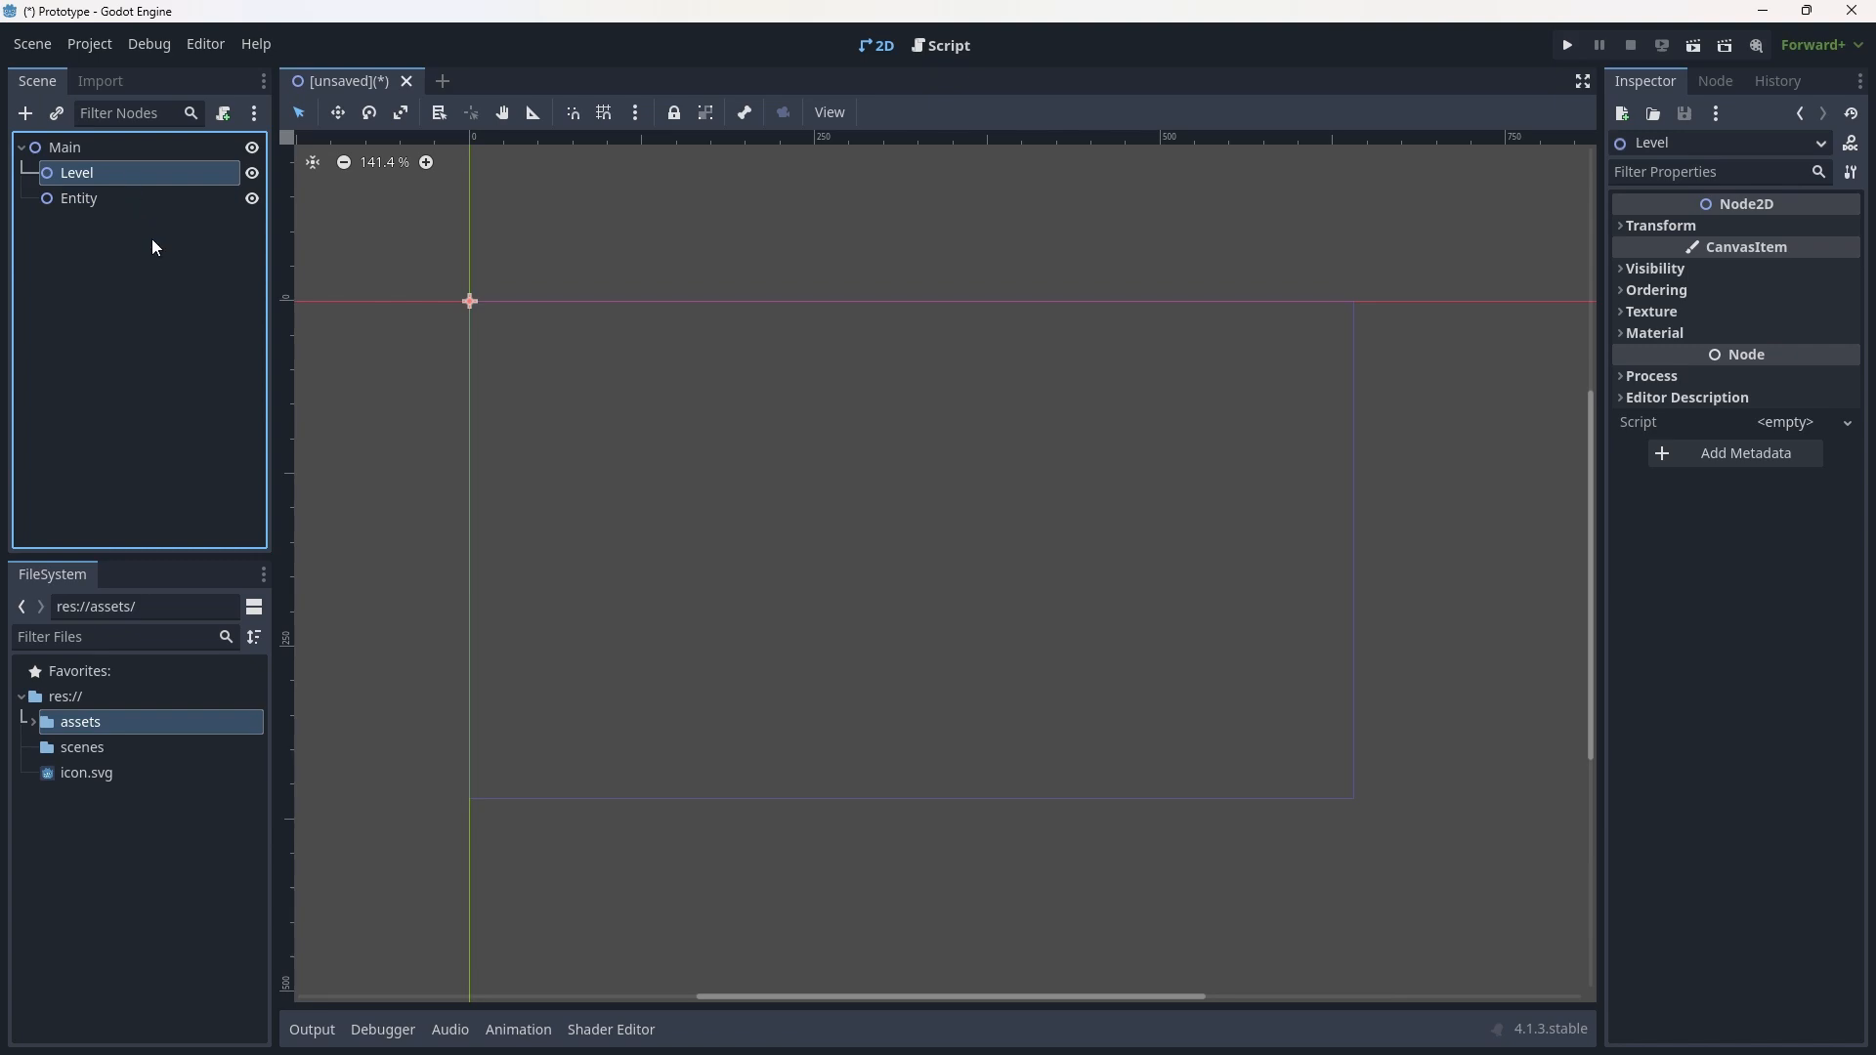
left_click(78, 197)
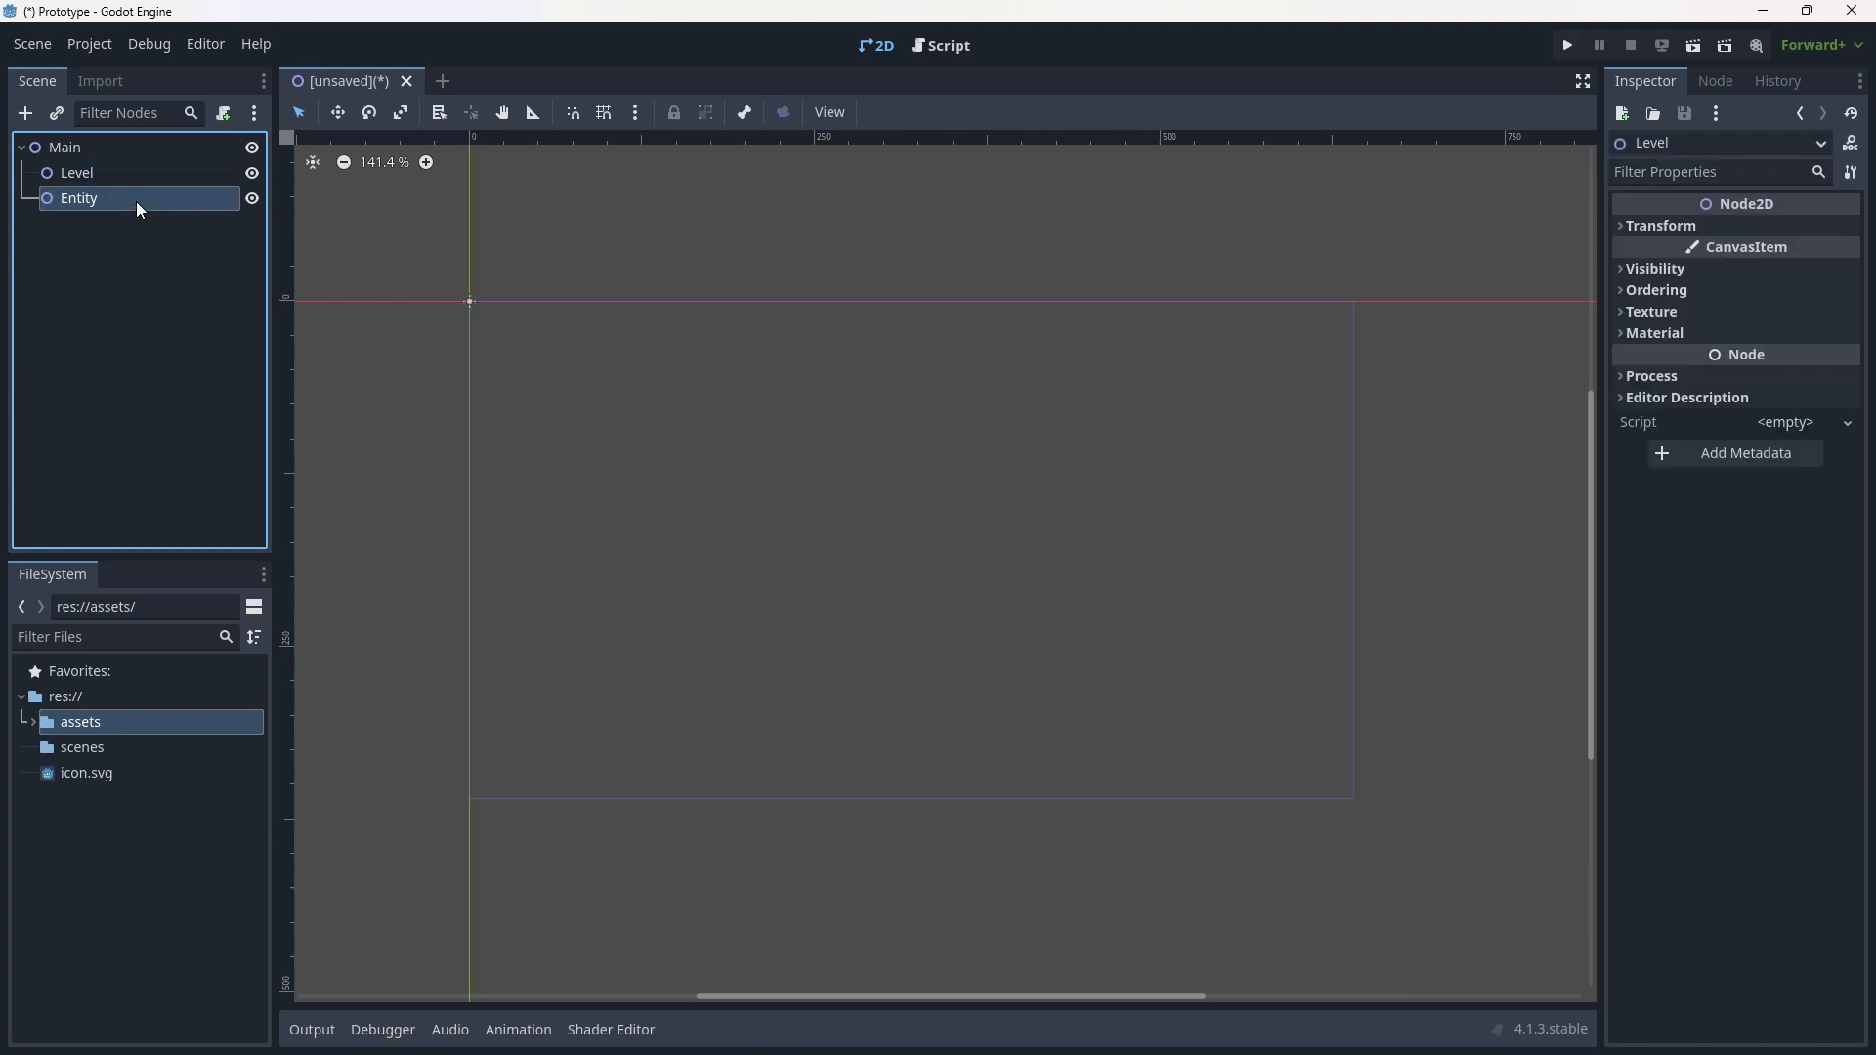
left_click(138, 266)
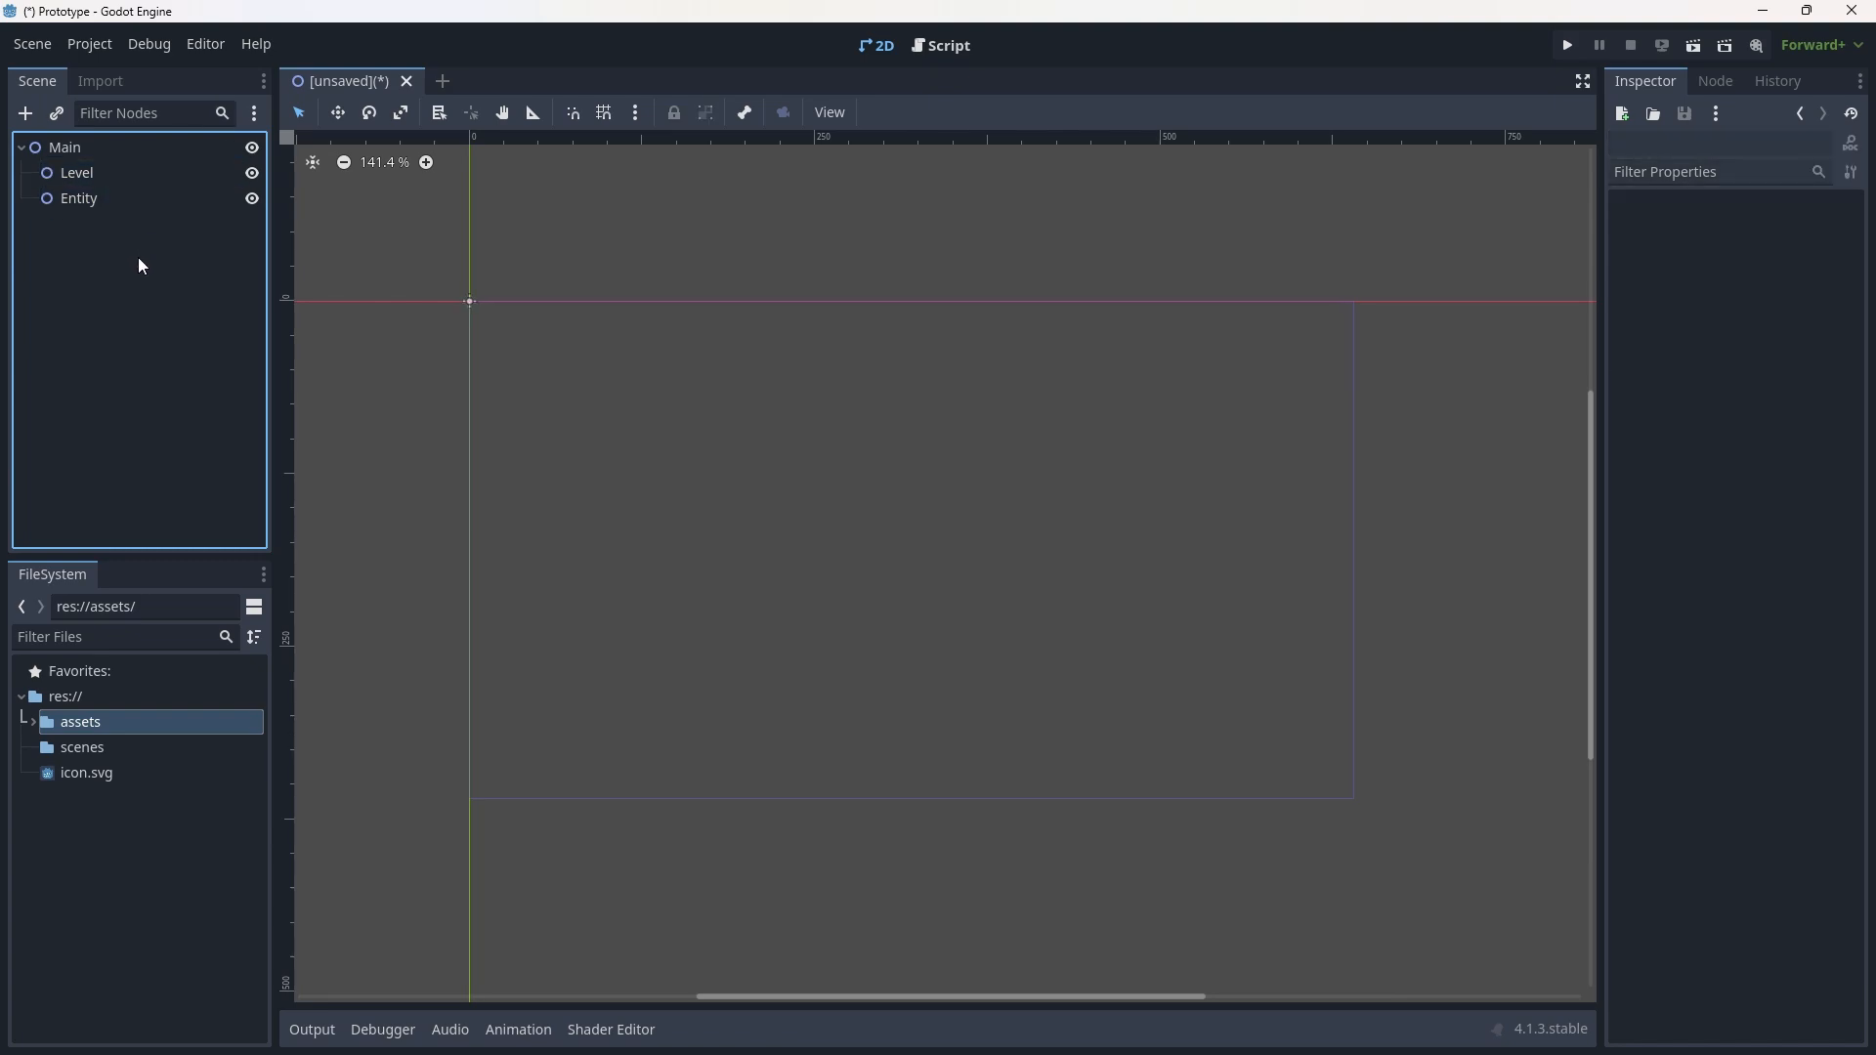
mouse_move(153, 285)
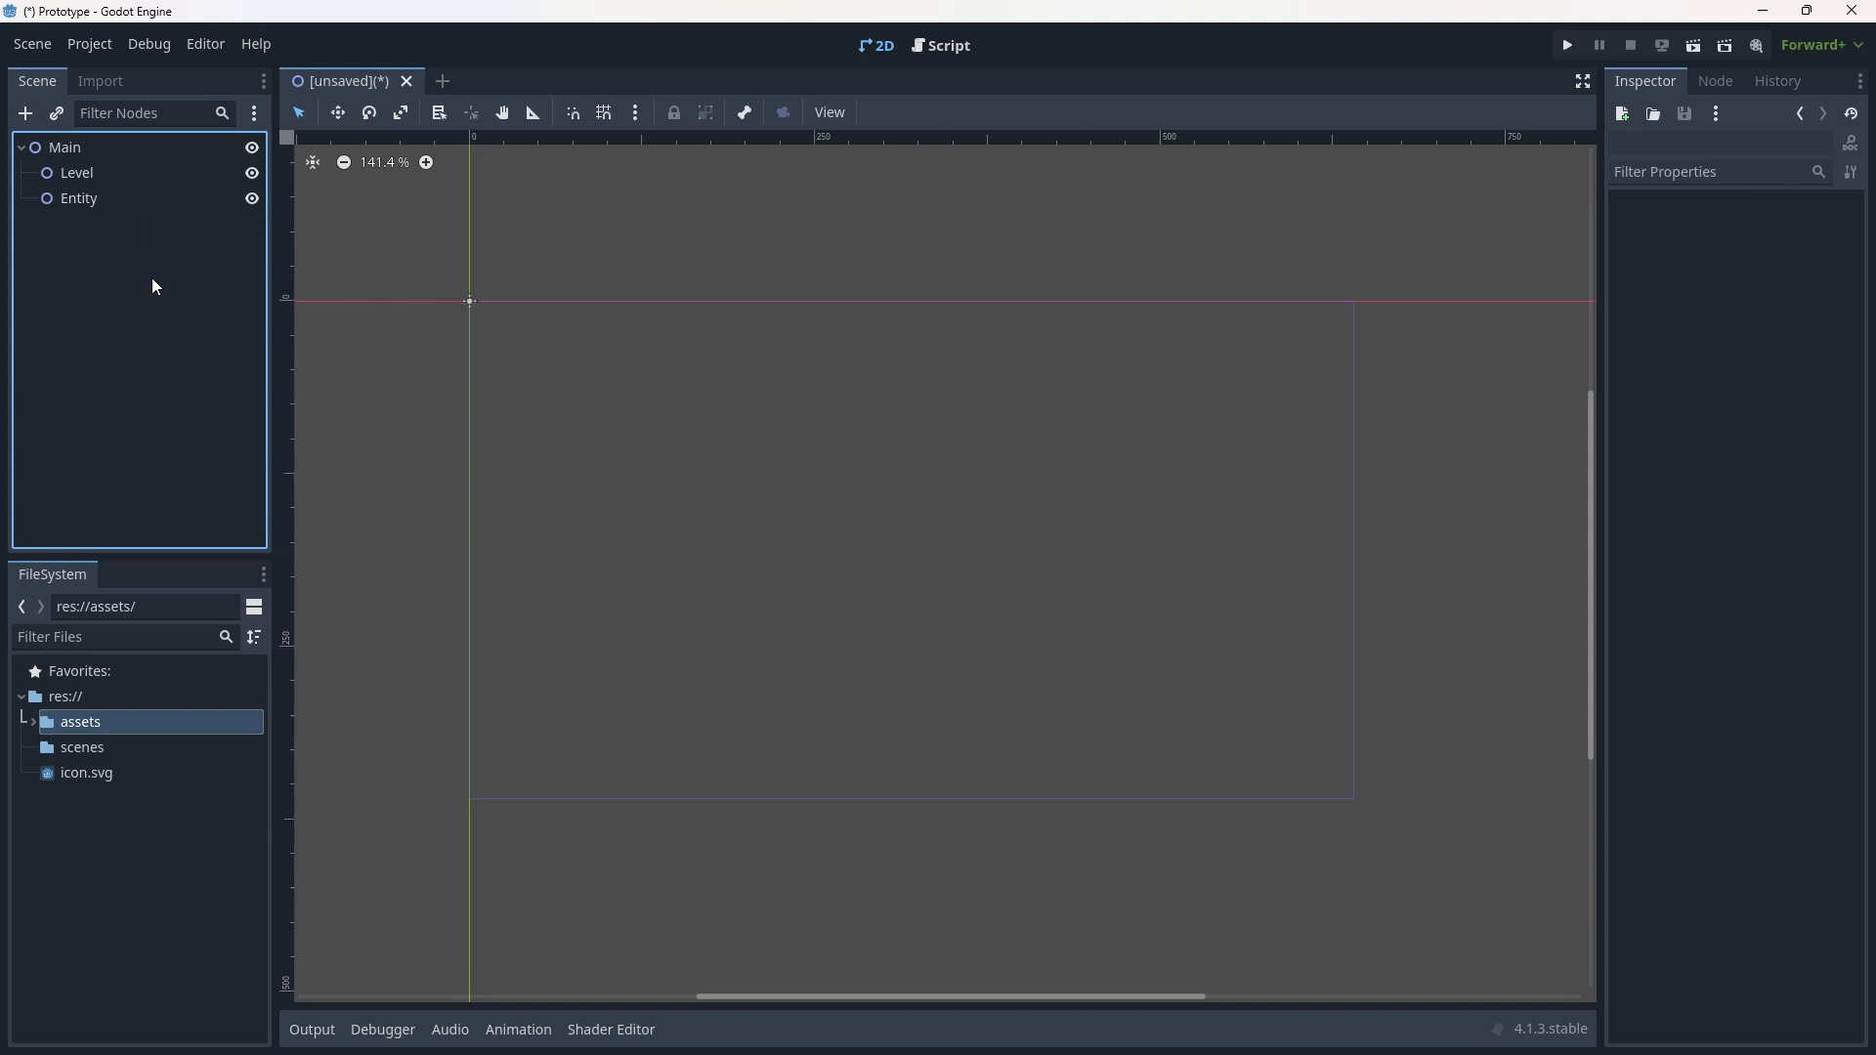
left_click(76, 172)
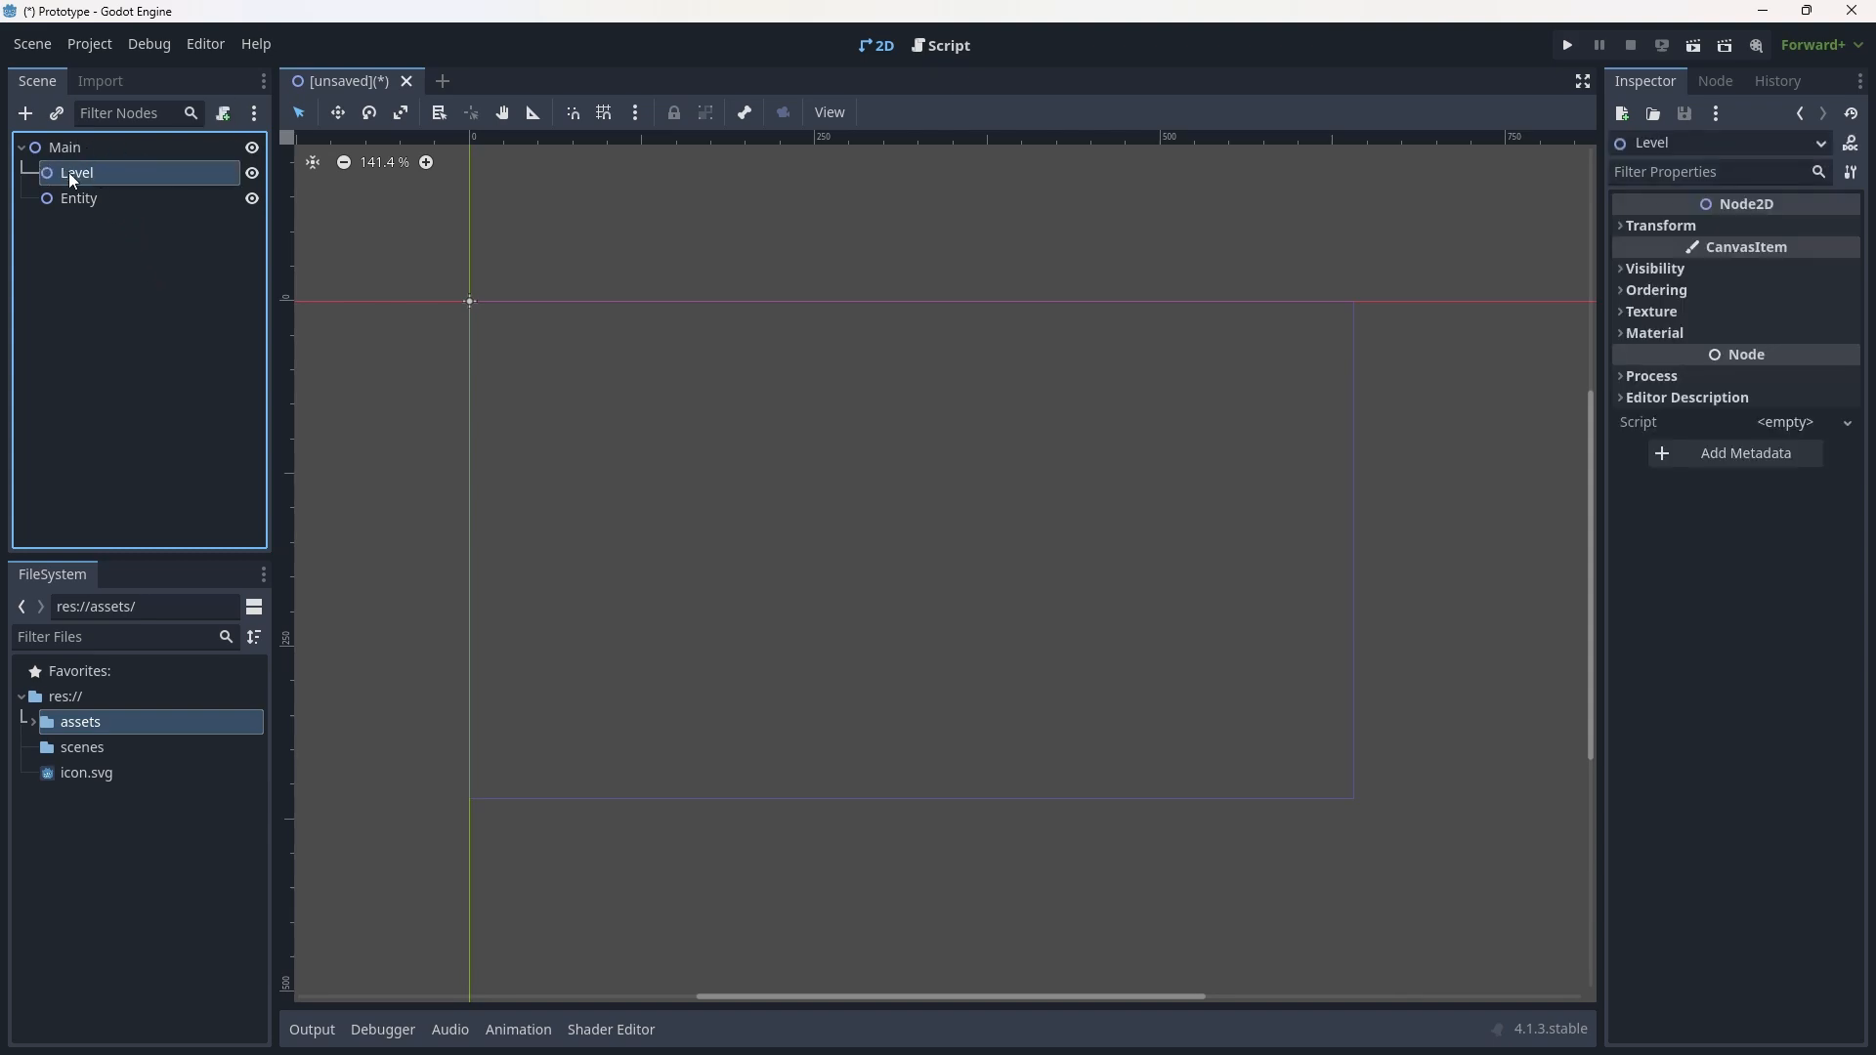
mouse_move(116, 215)
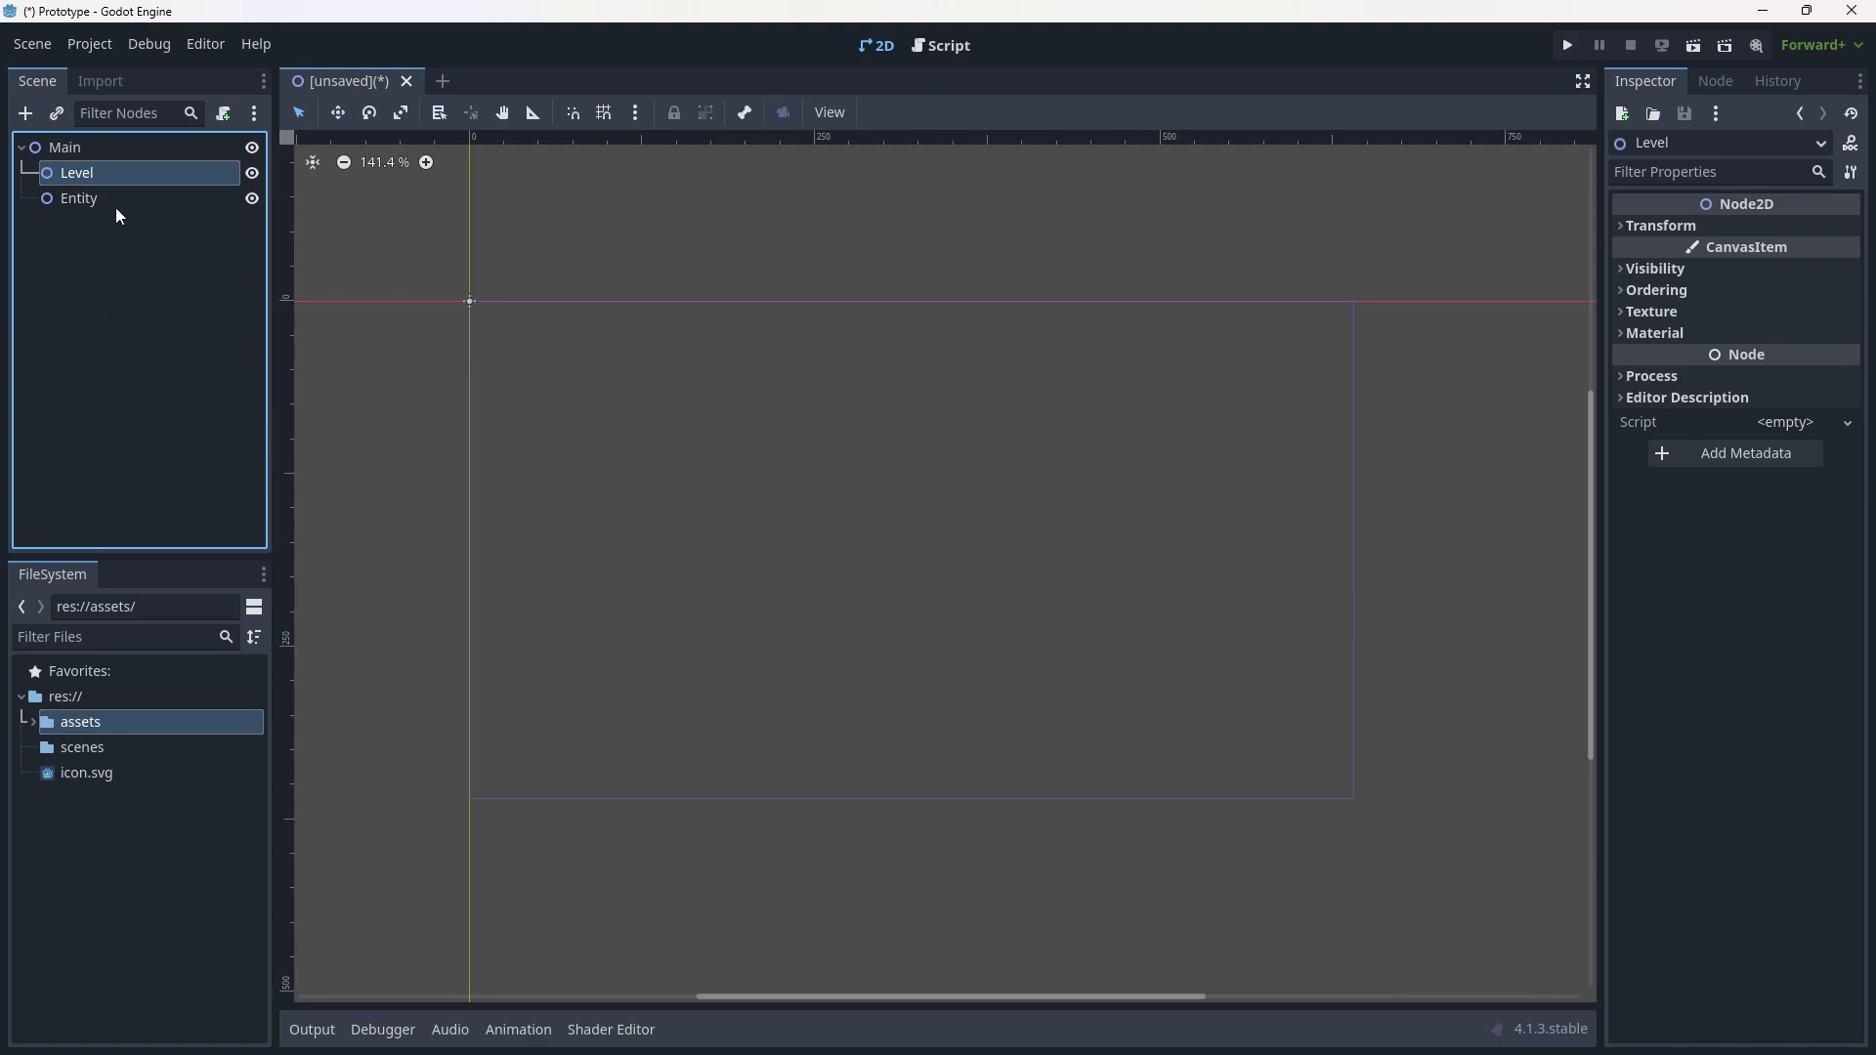
left_click(78, 198)
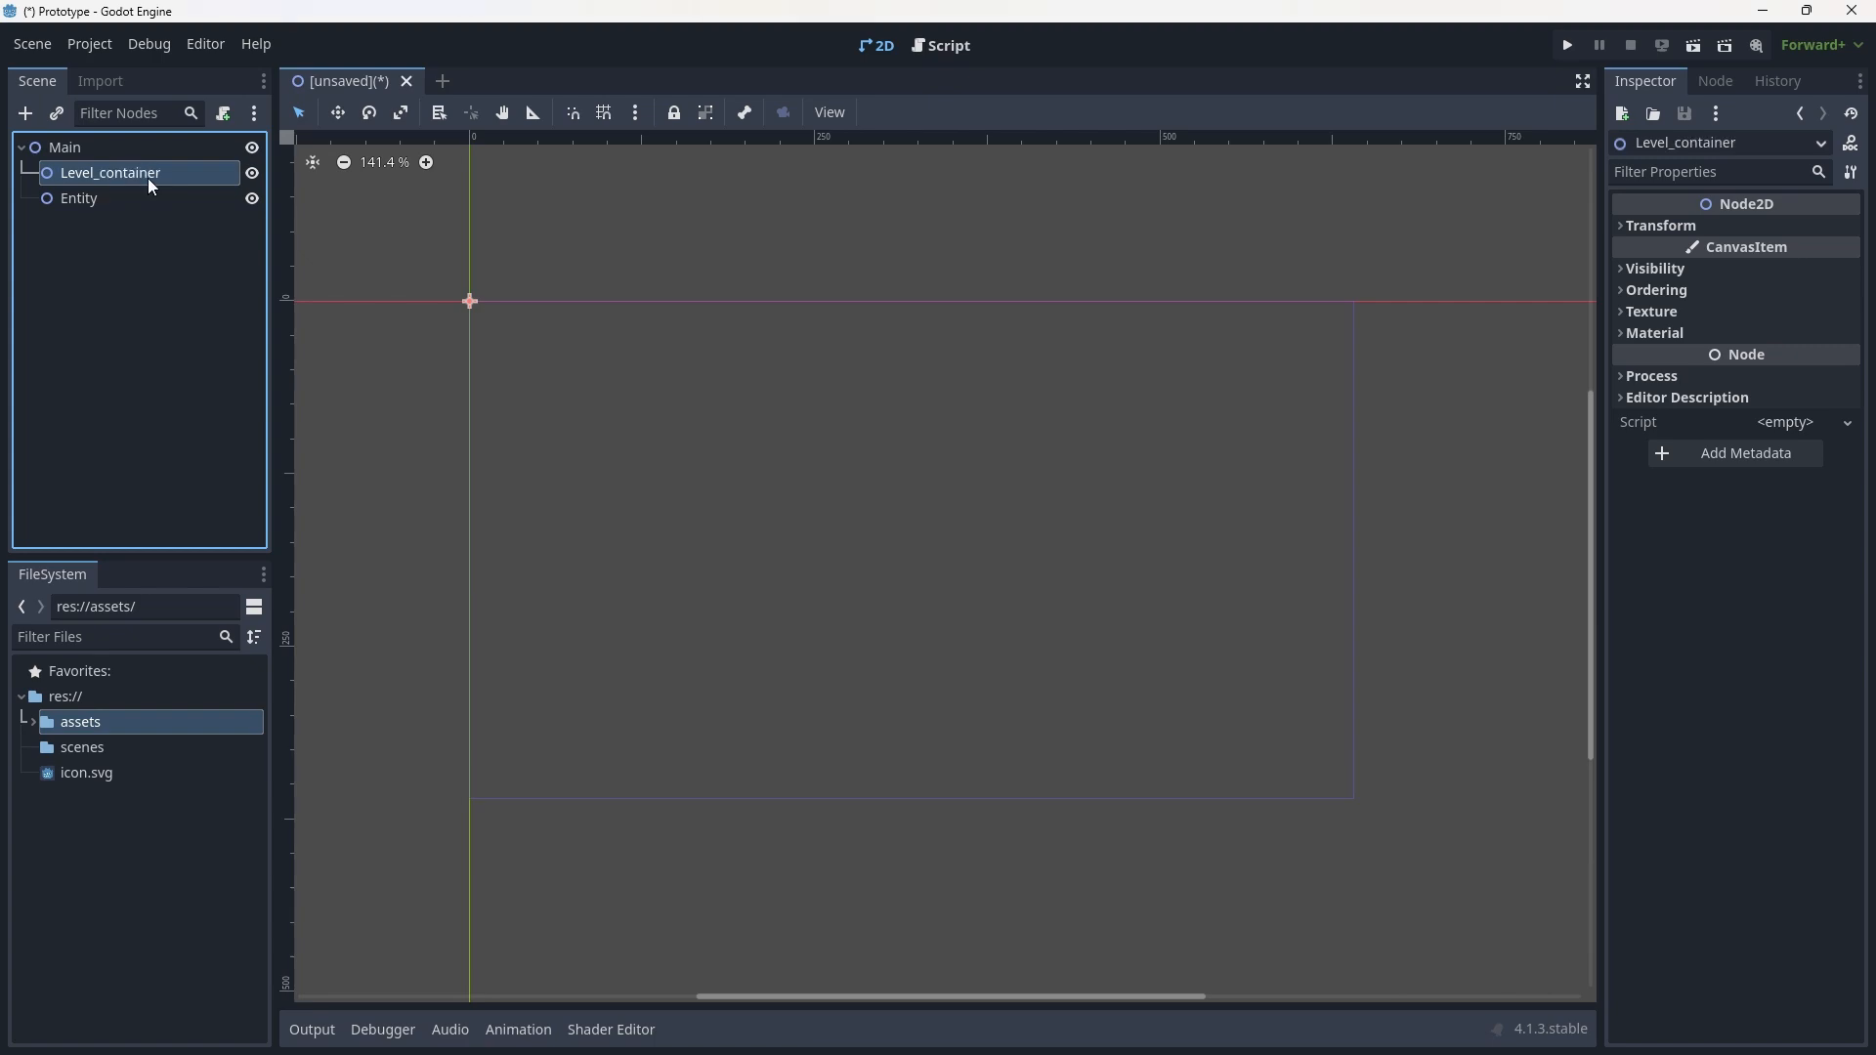
double_click(79, 198)
type("_Container")
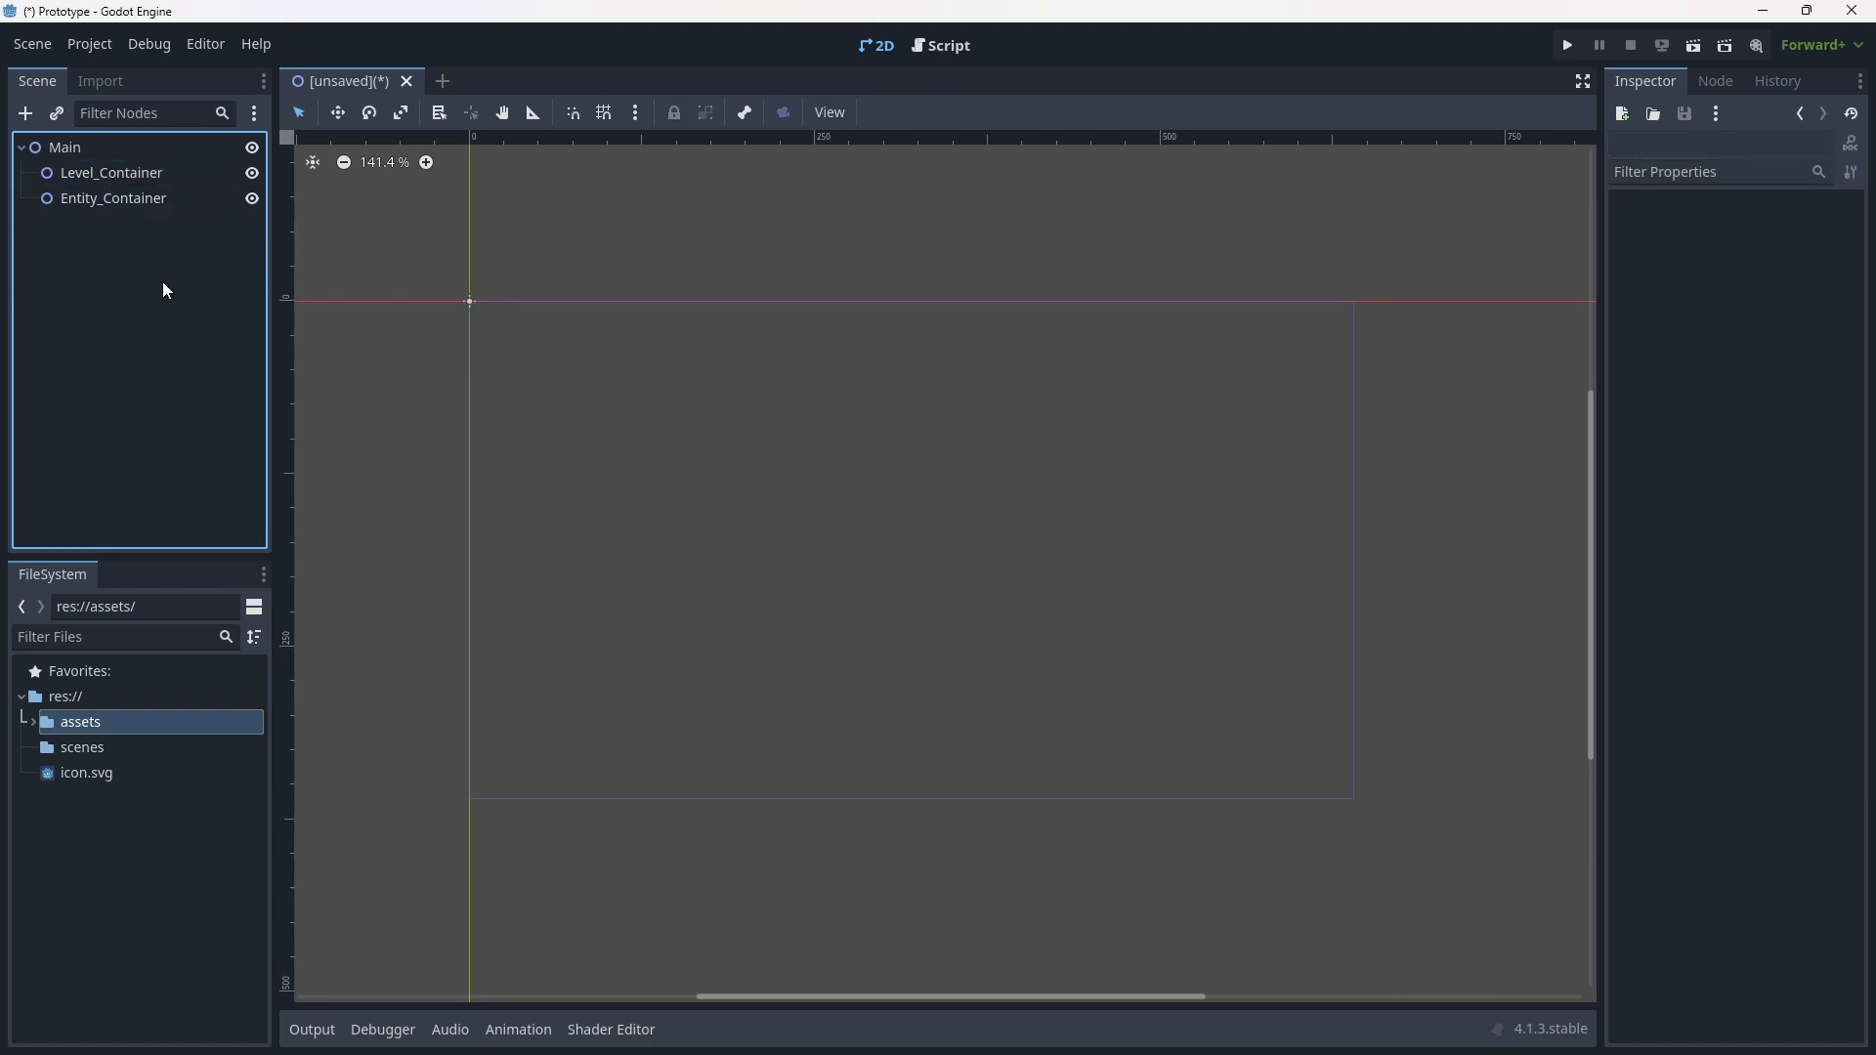
double_click(112, 199)
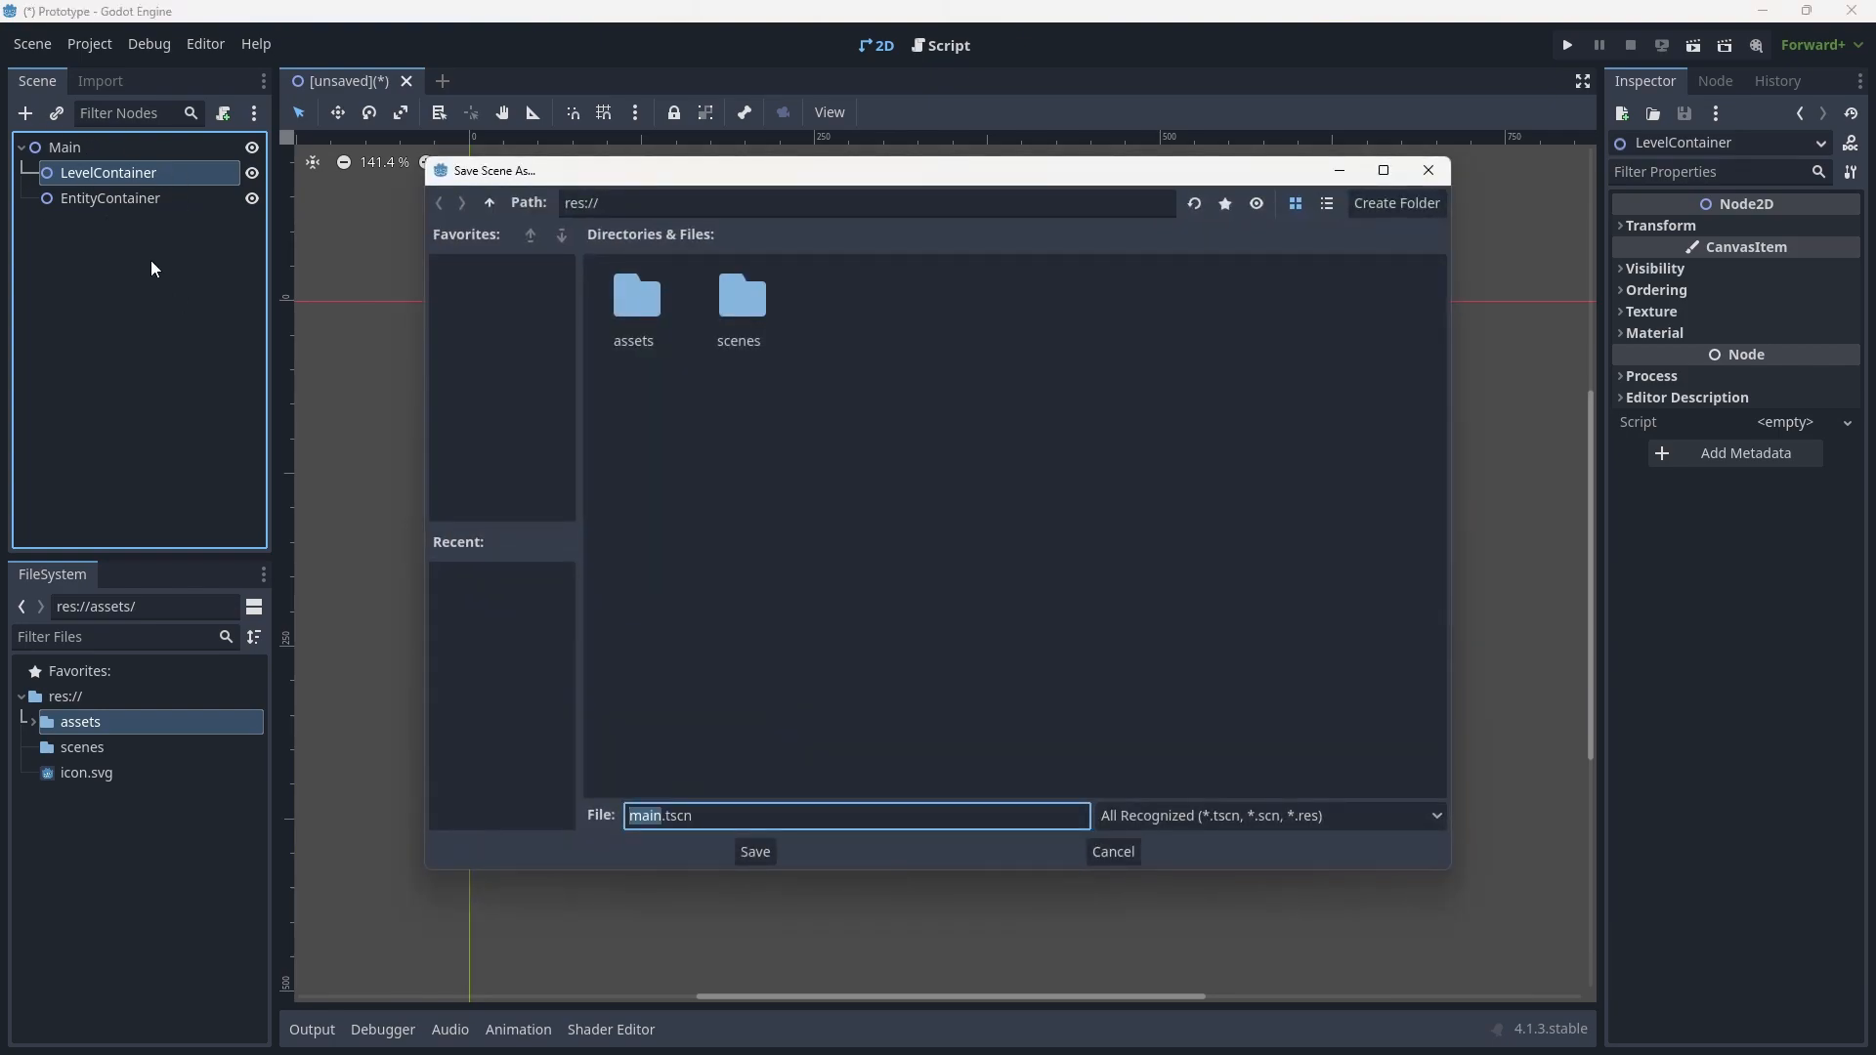
Create a 'main' folder inside scenes and save the scene there as main.tscn.
left_click(740, 299)
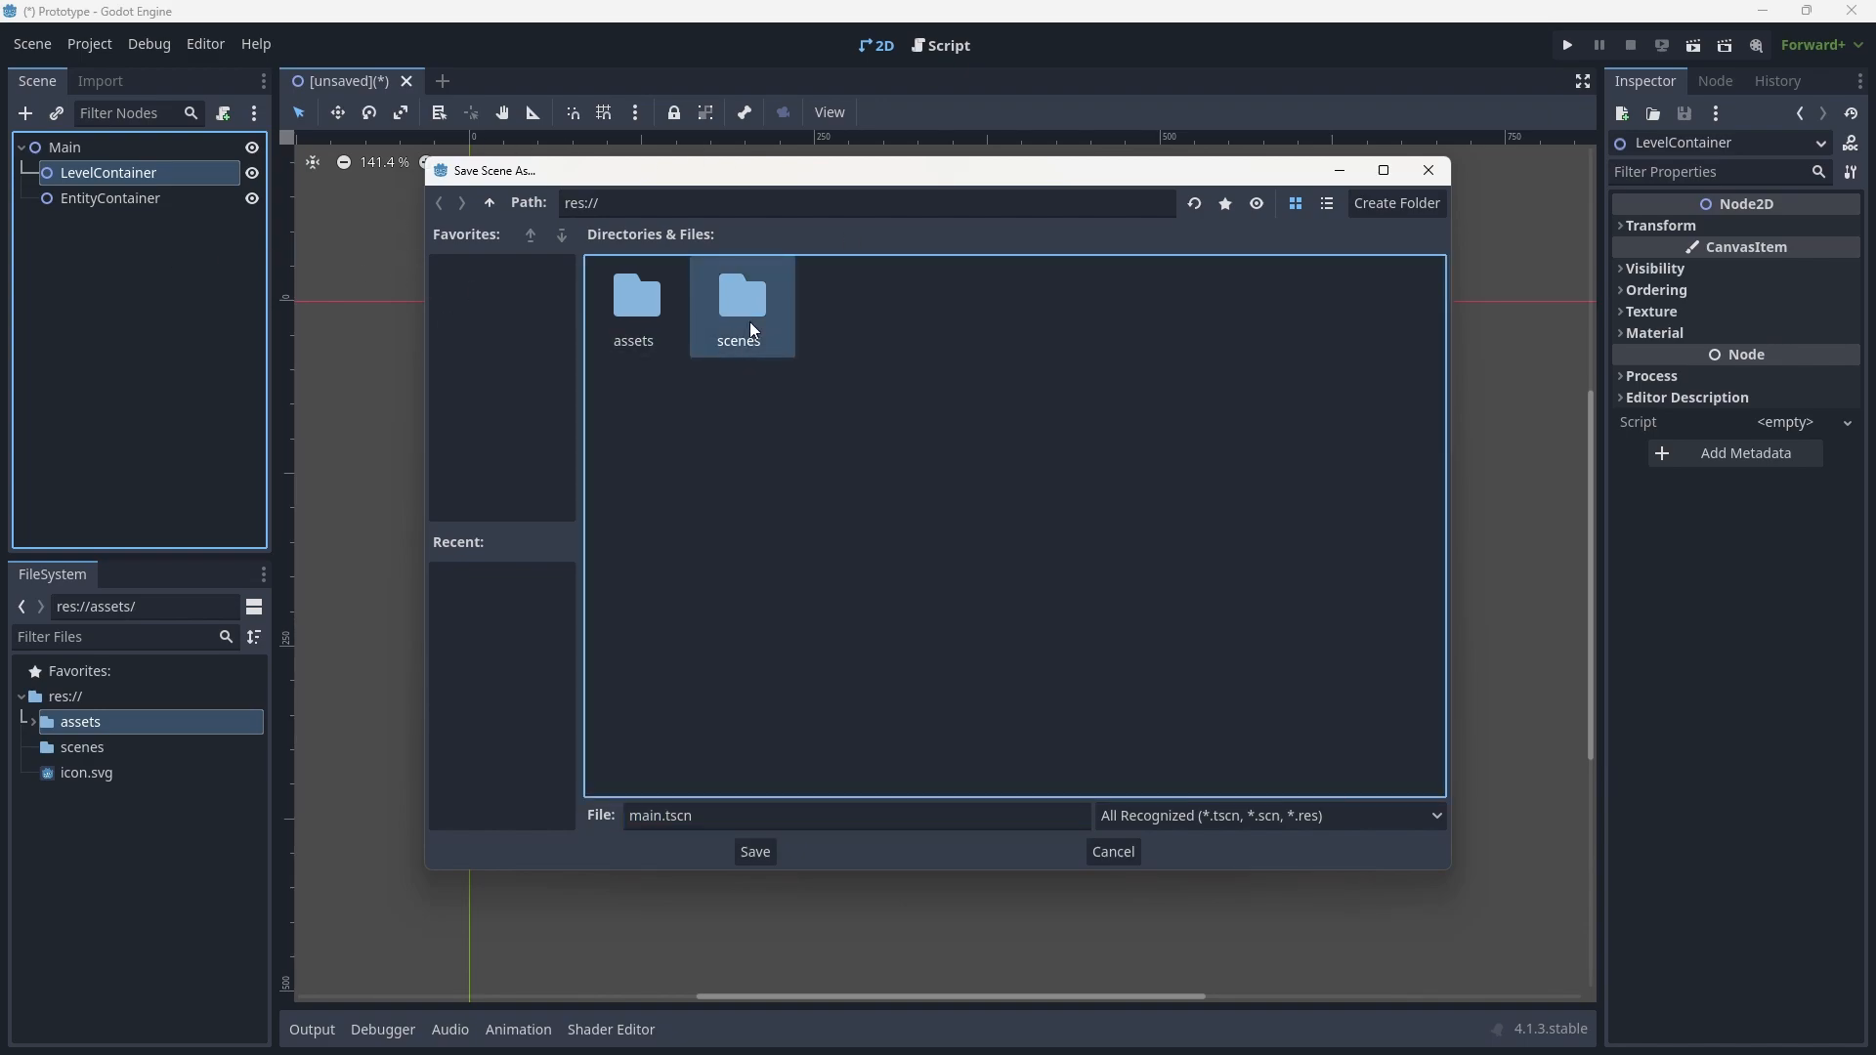
double_click(739, 305)
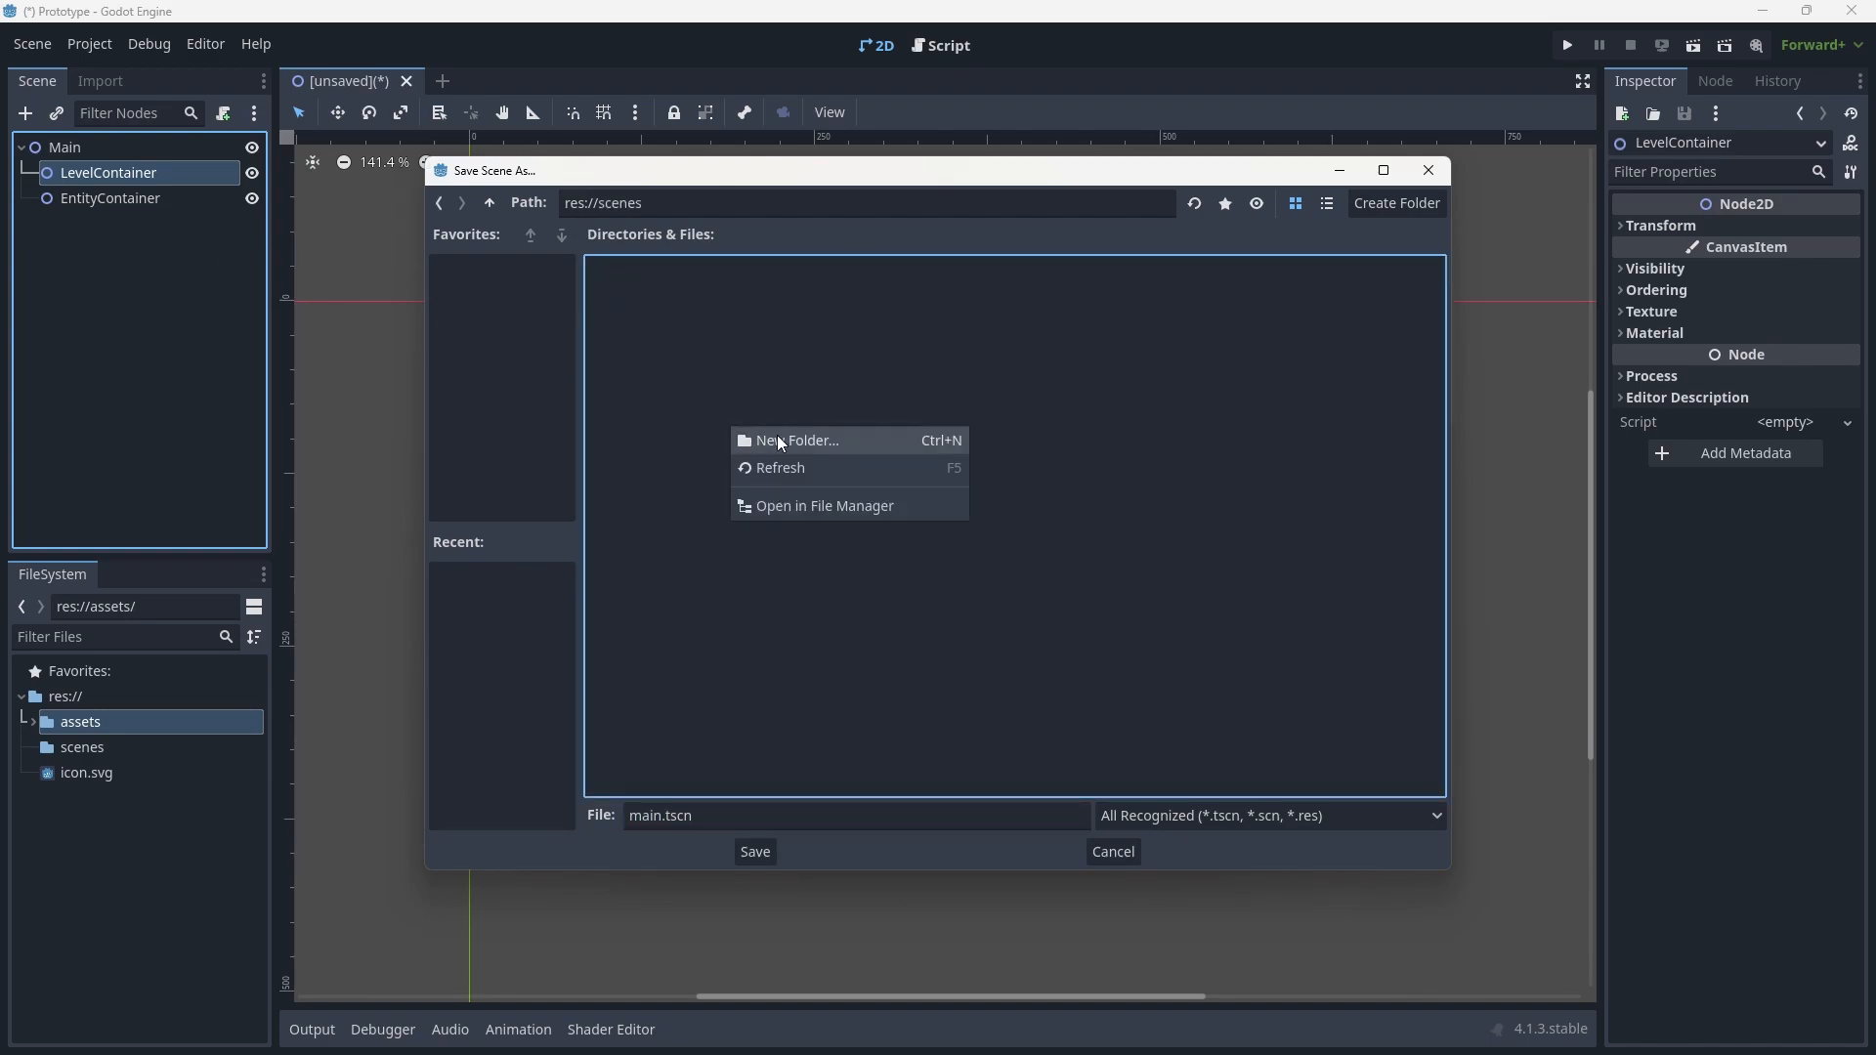
left_click(793, 440)
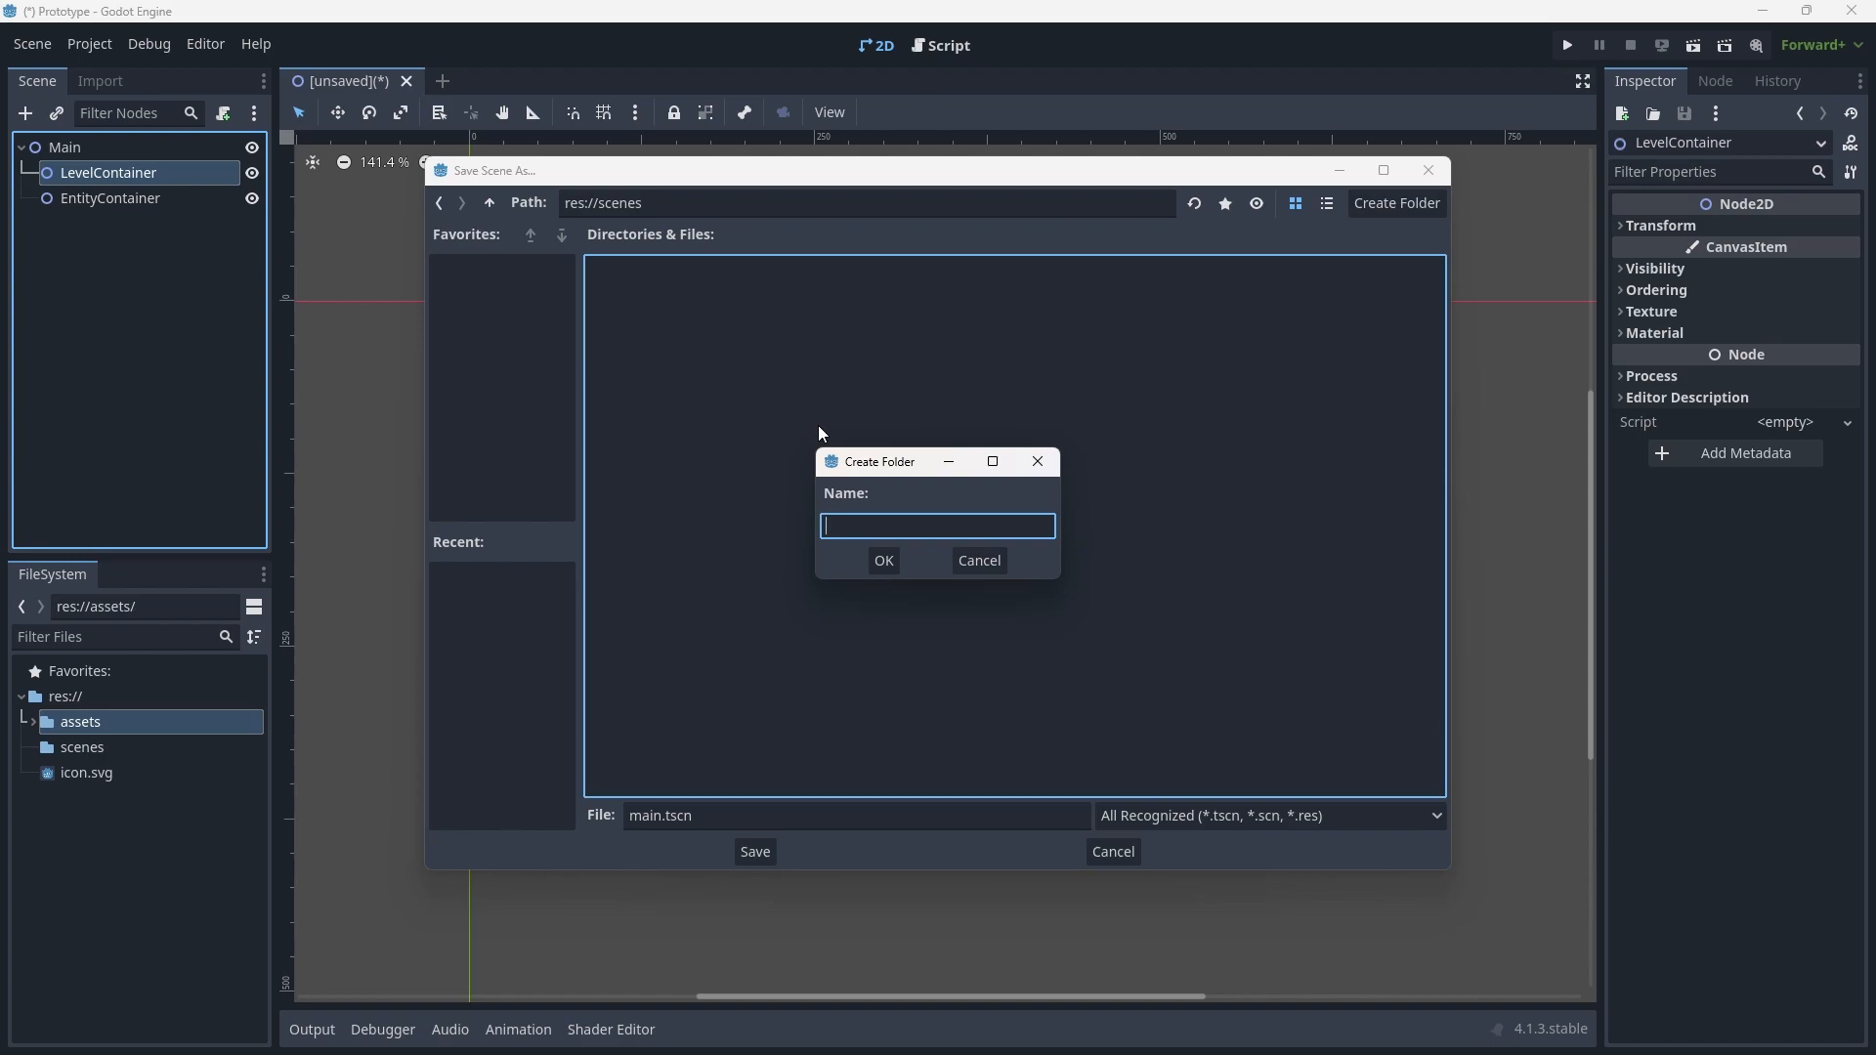
left_click(883, 560)
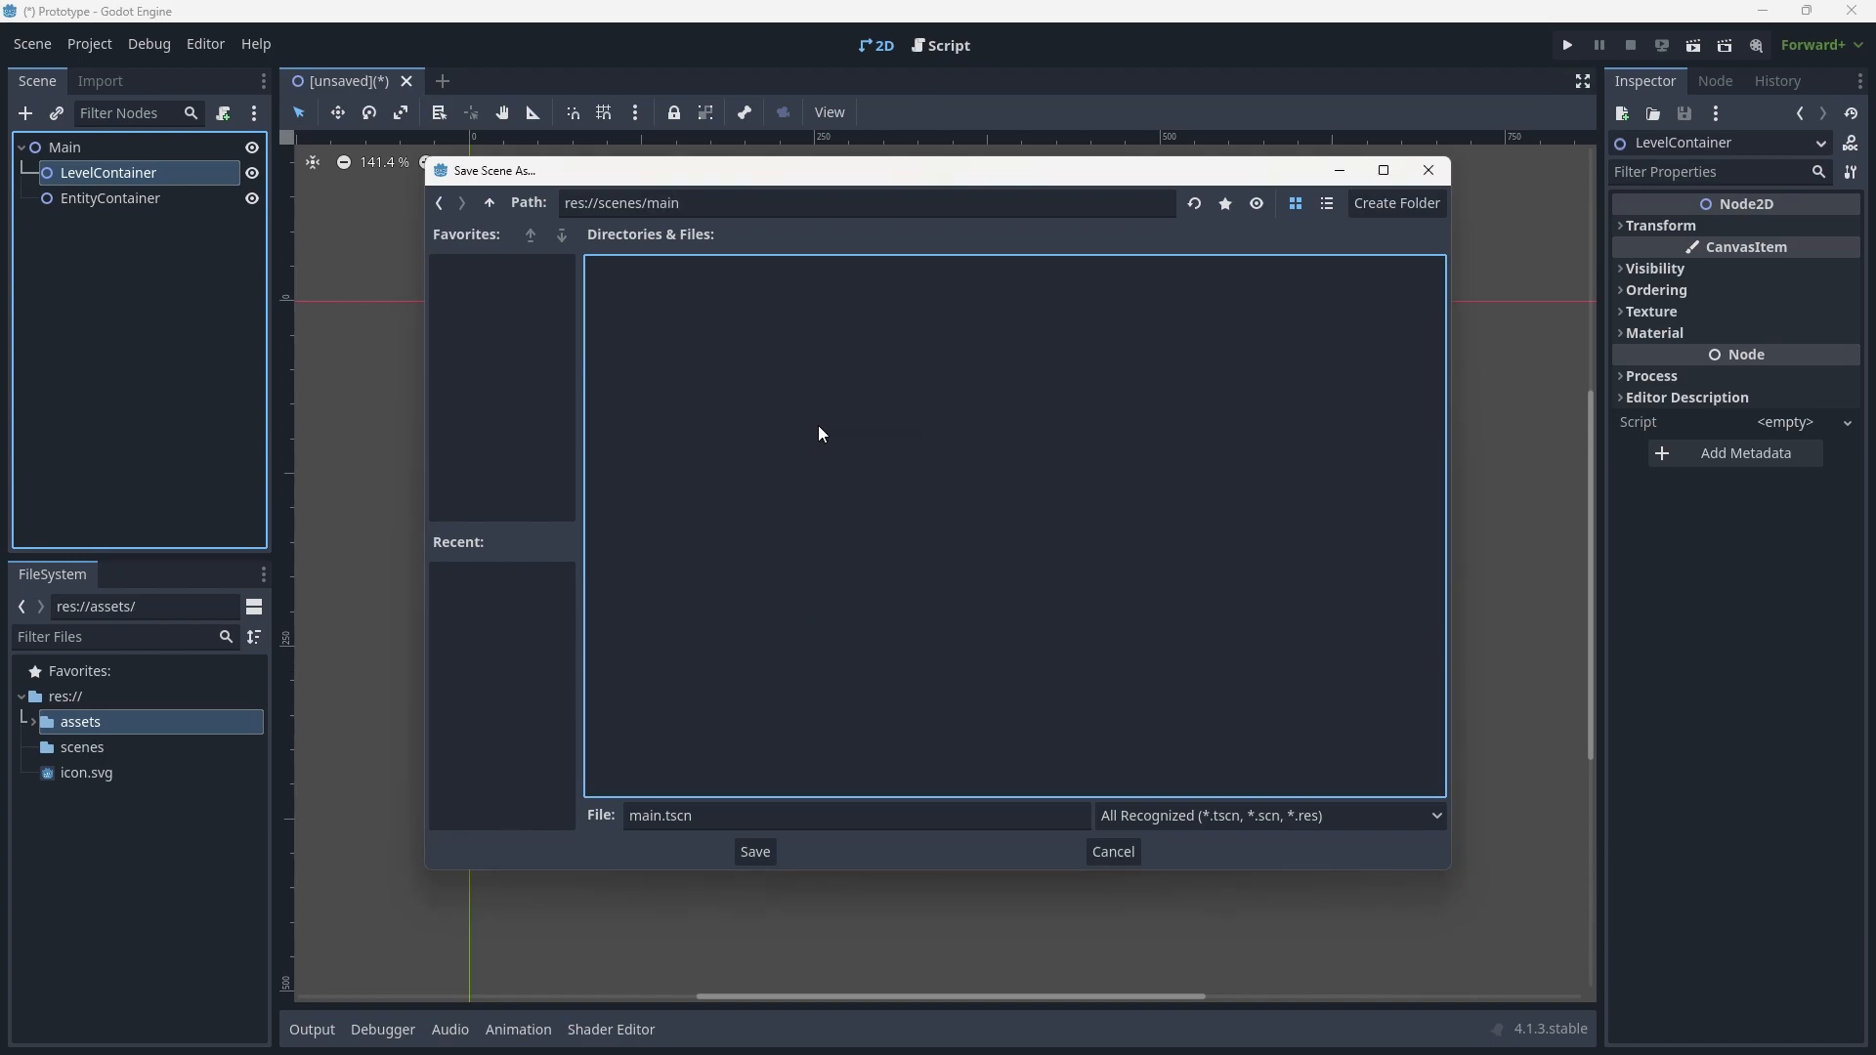
left_click(753, 851)
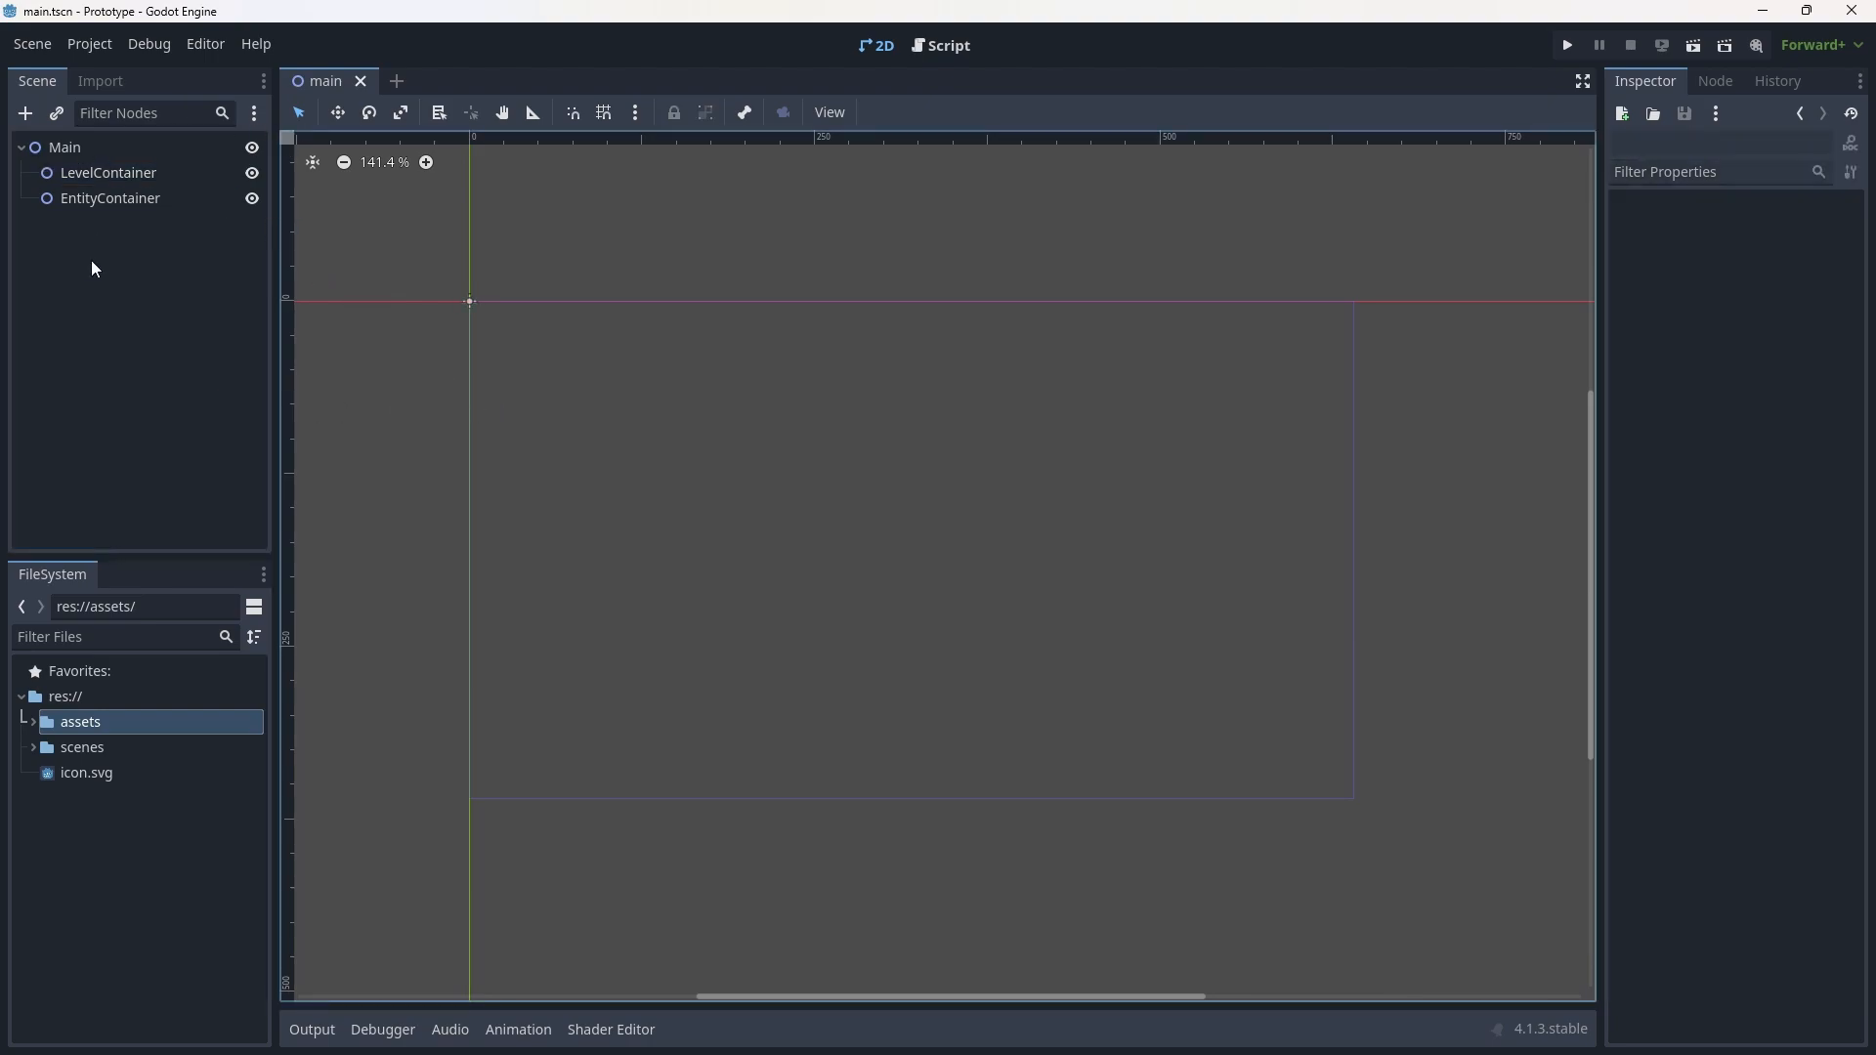
mouse_move(268, 467)
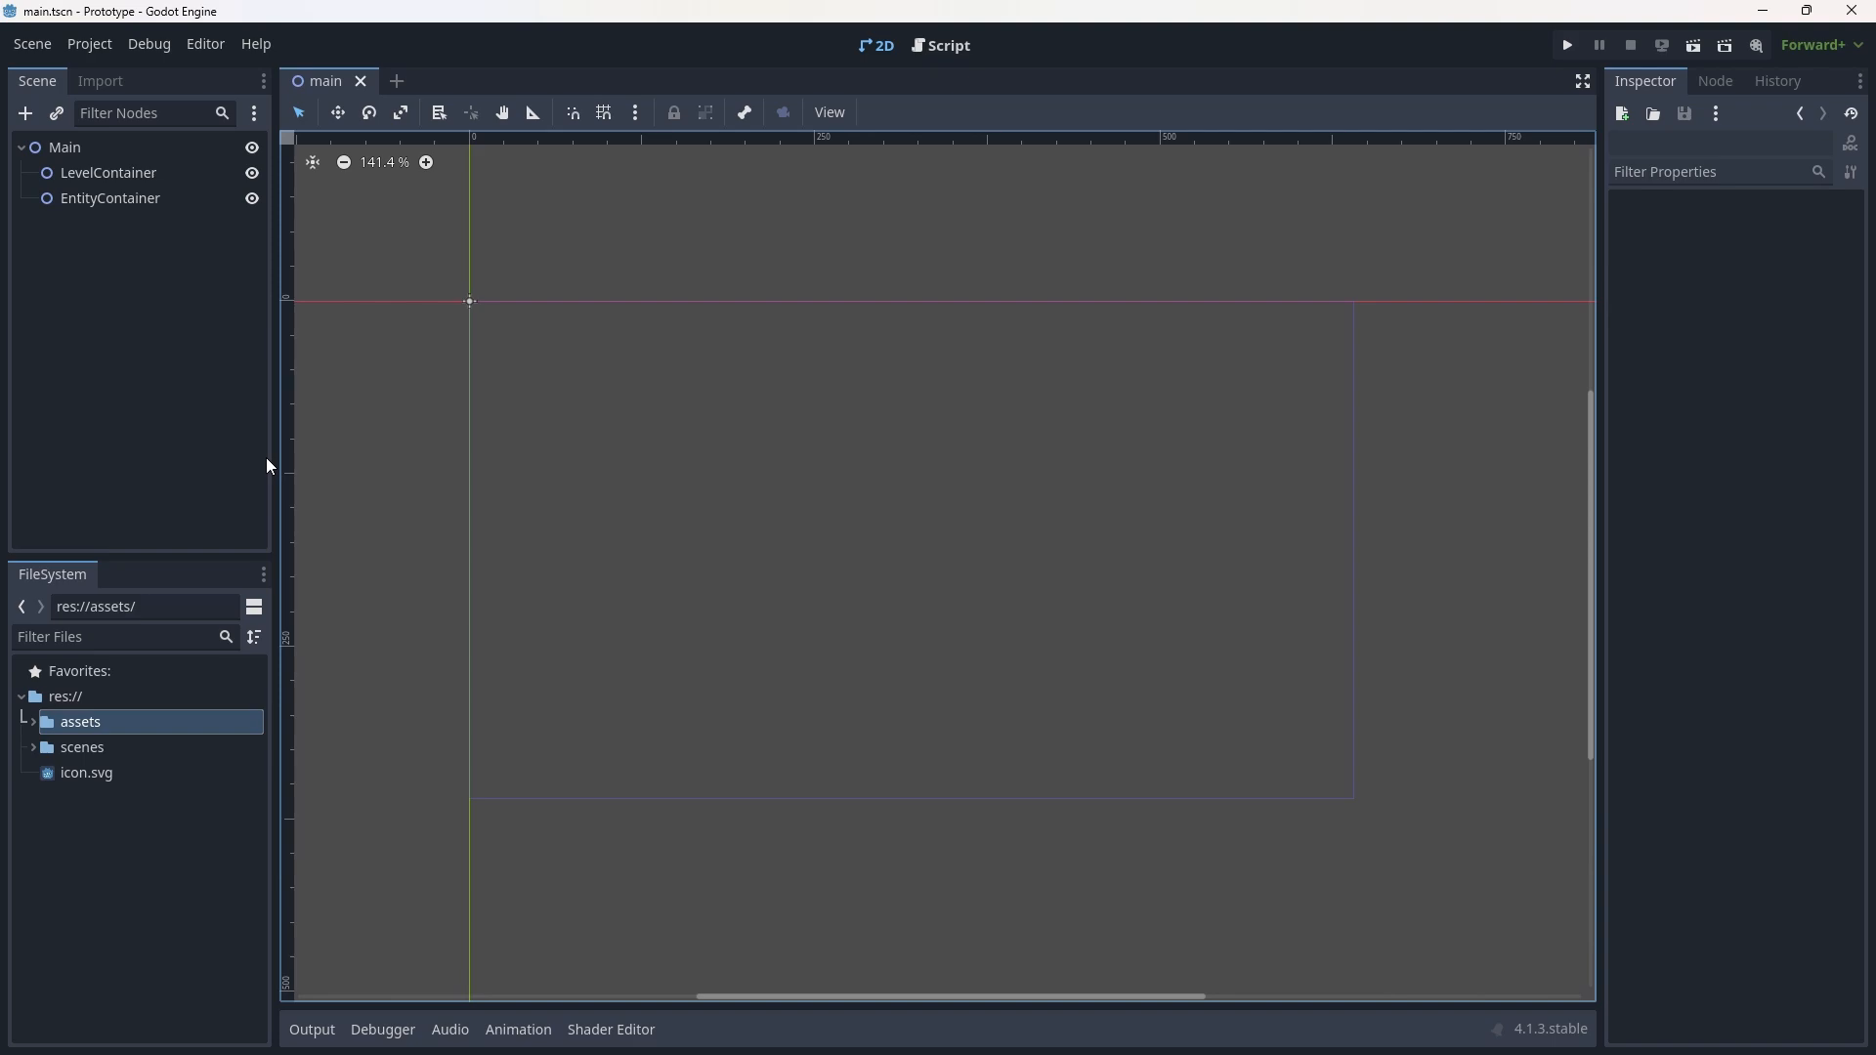
mouse_move(140, 328)
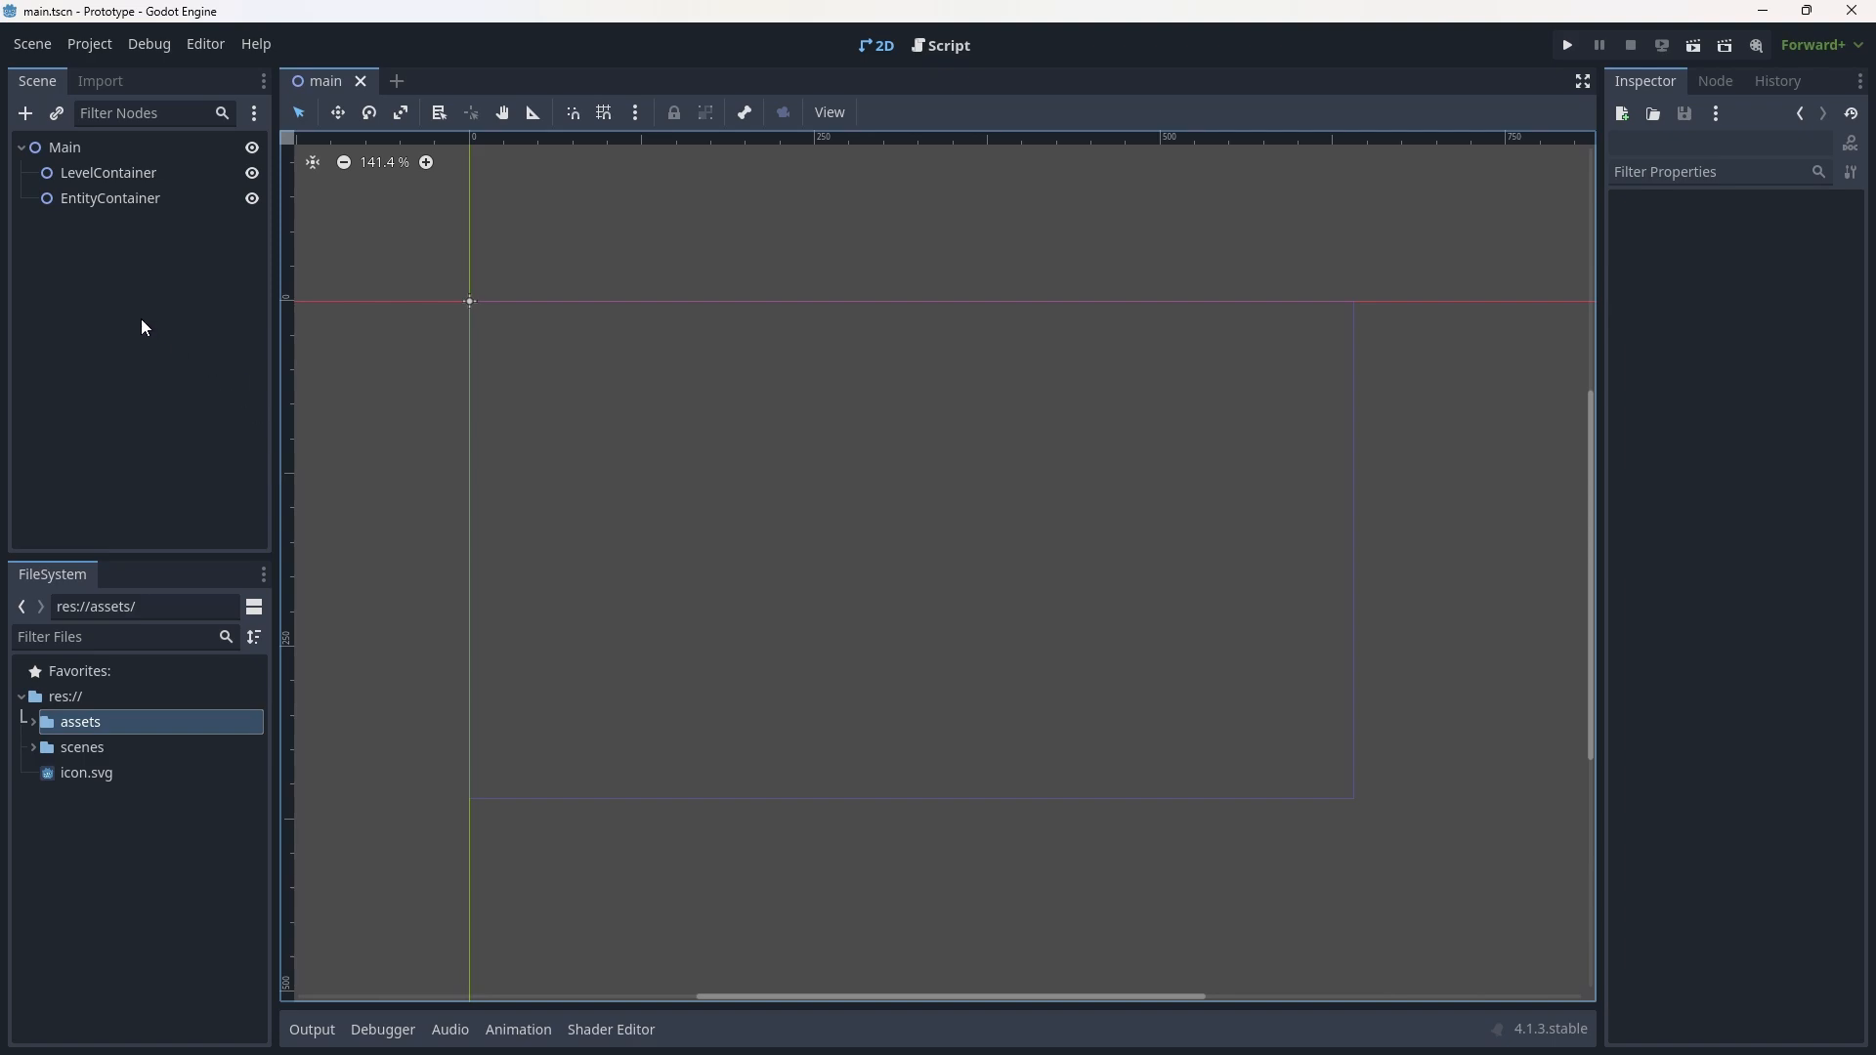
left_click(107, 172)
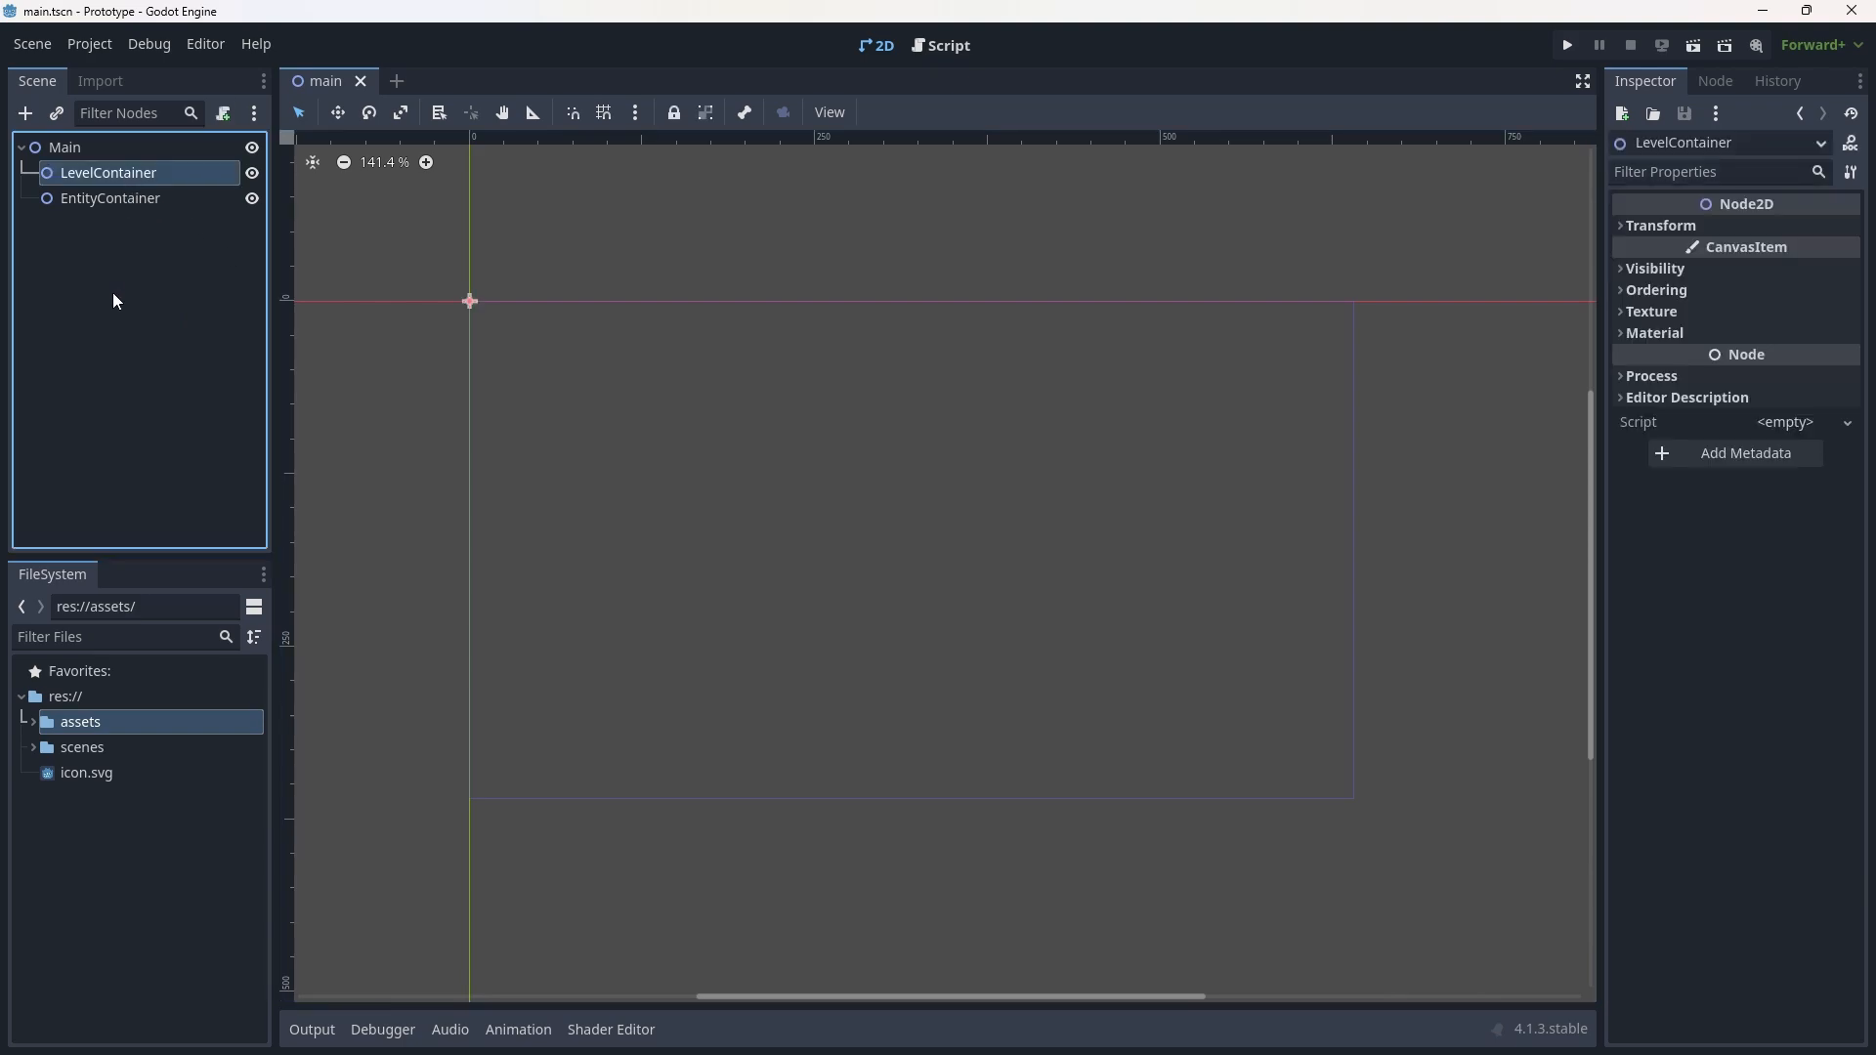
mouse_move(209, 281)
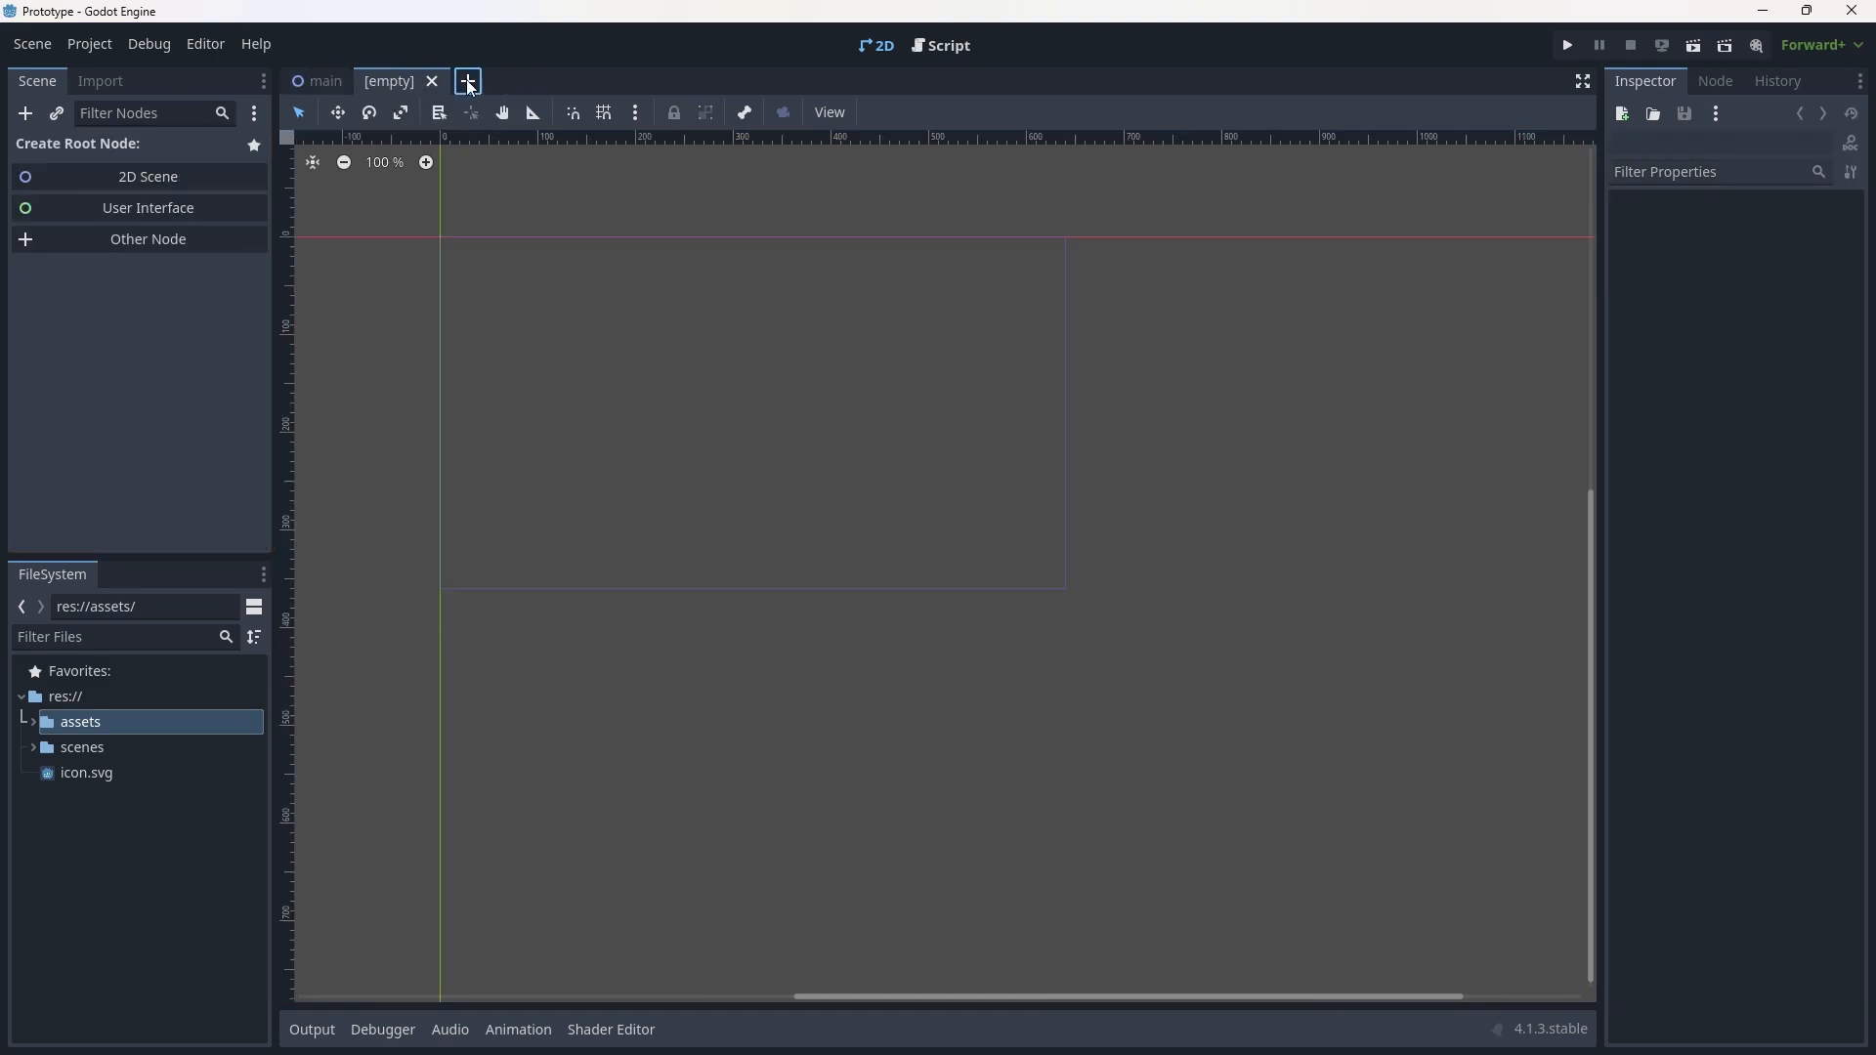
mouse_move(217, 141)
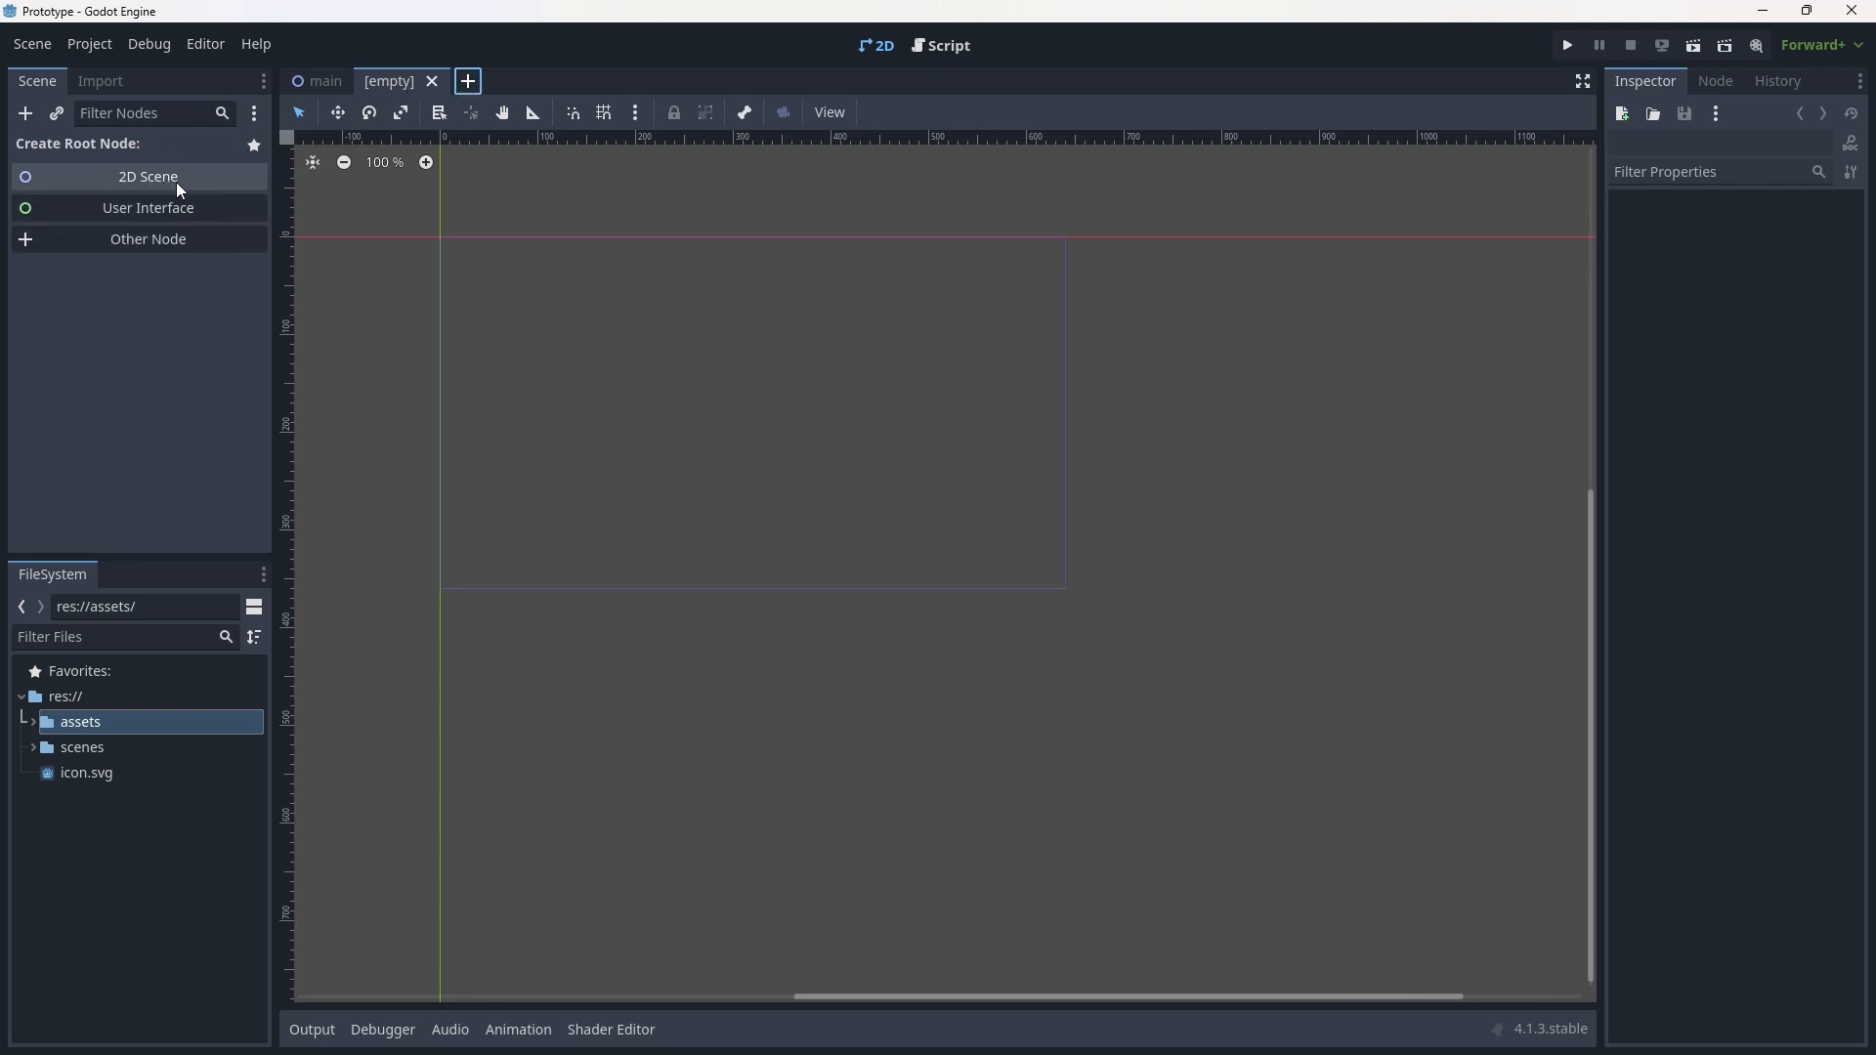
Give the new scene a 2D root node renamed 'TestLevel'.
left_click(147, 176)
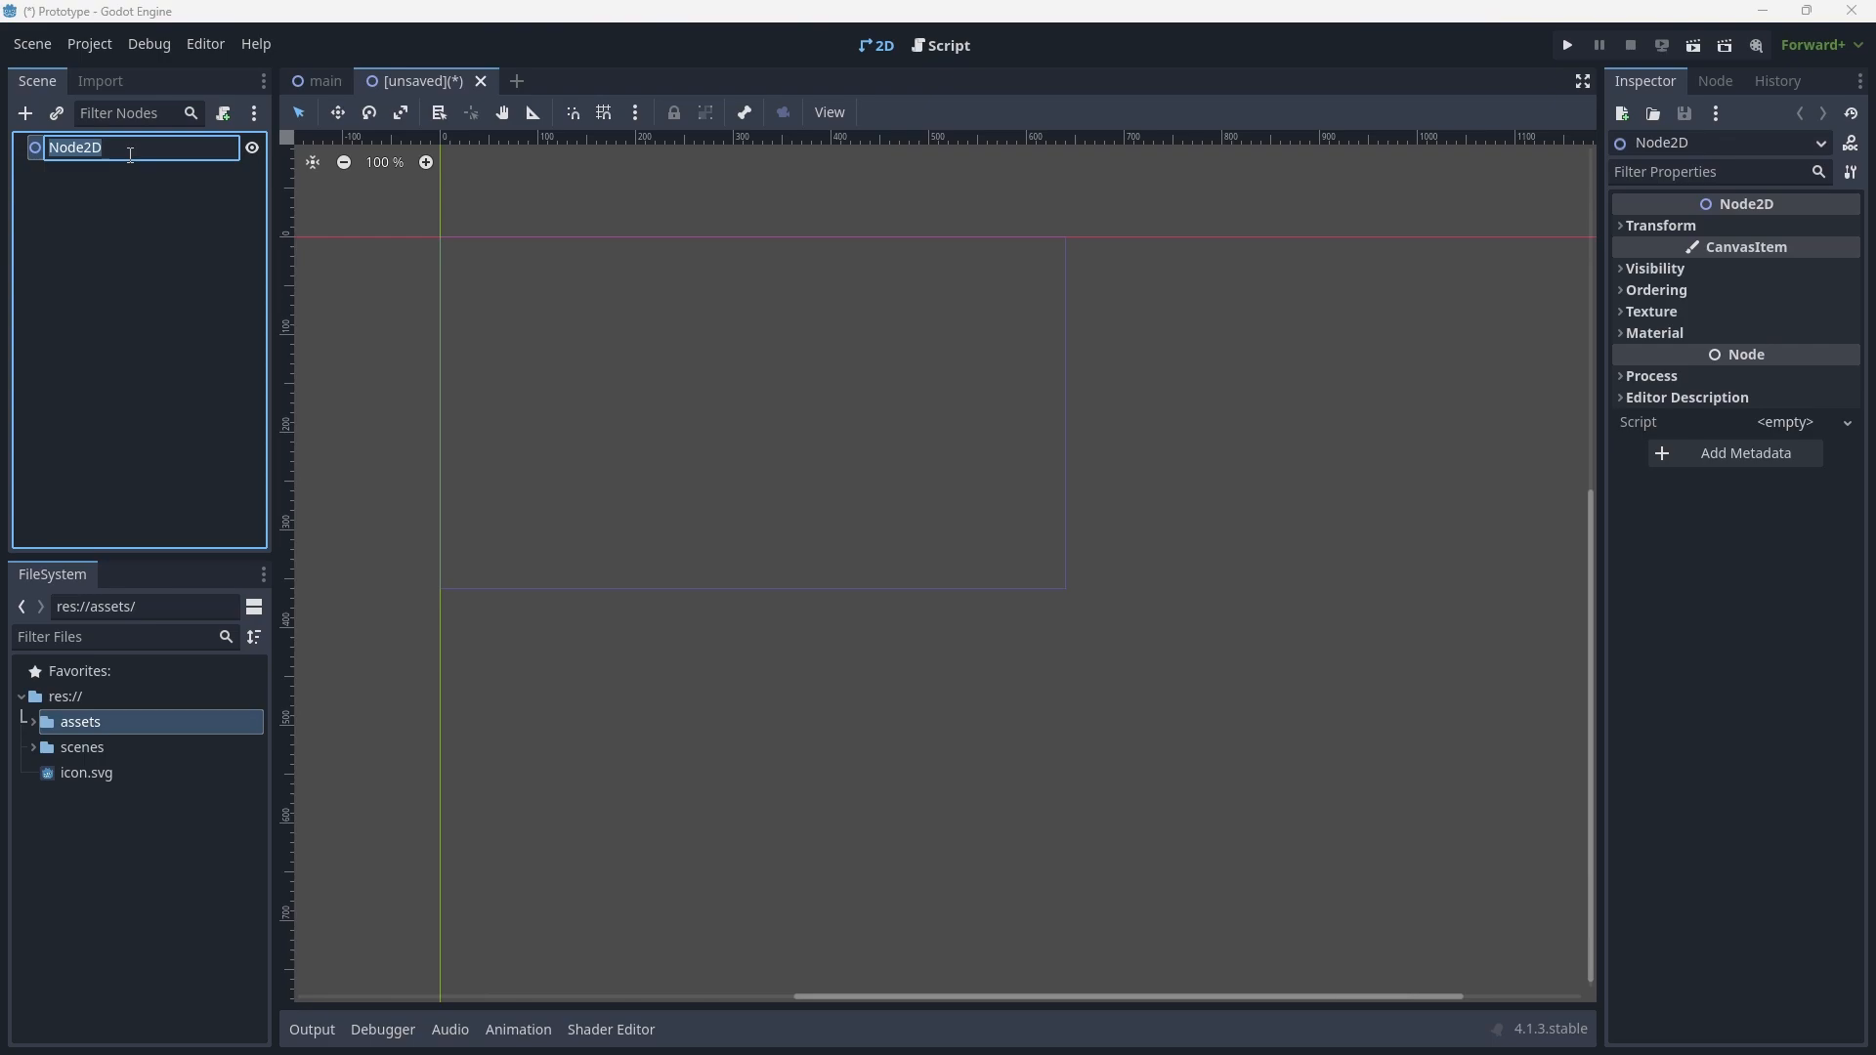
type("TestLevel")
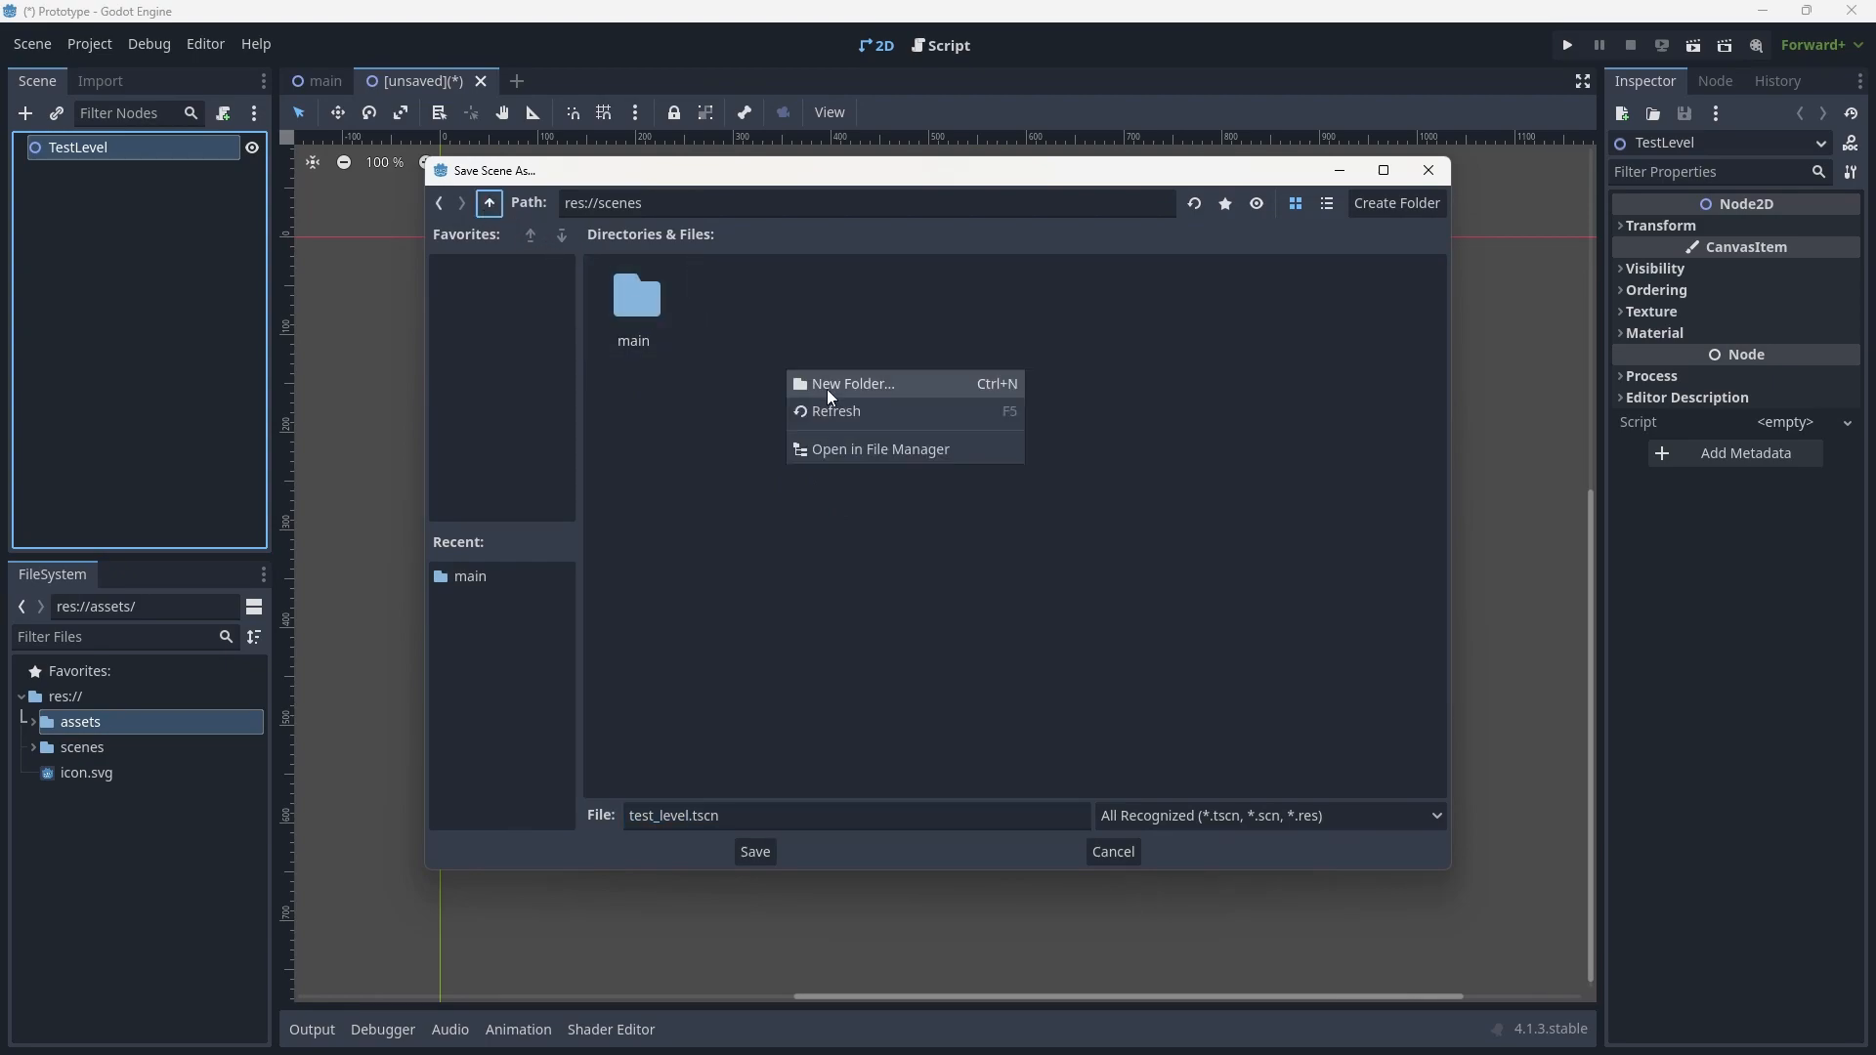
left_click(785, 347)
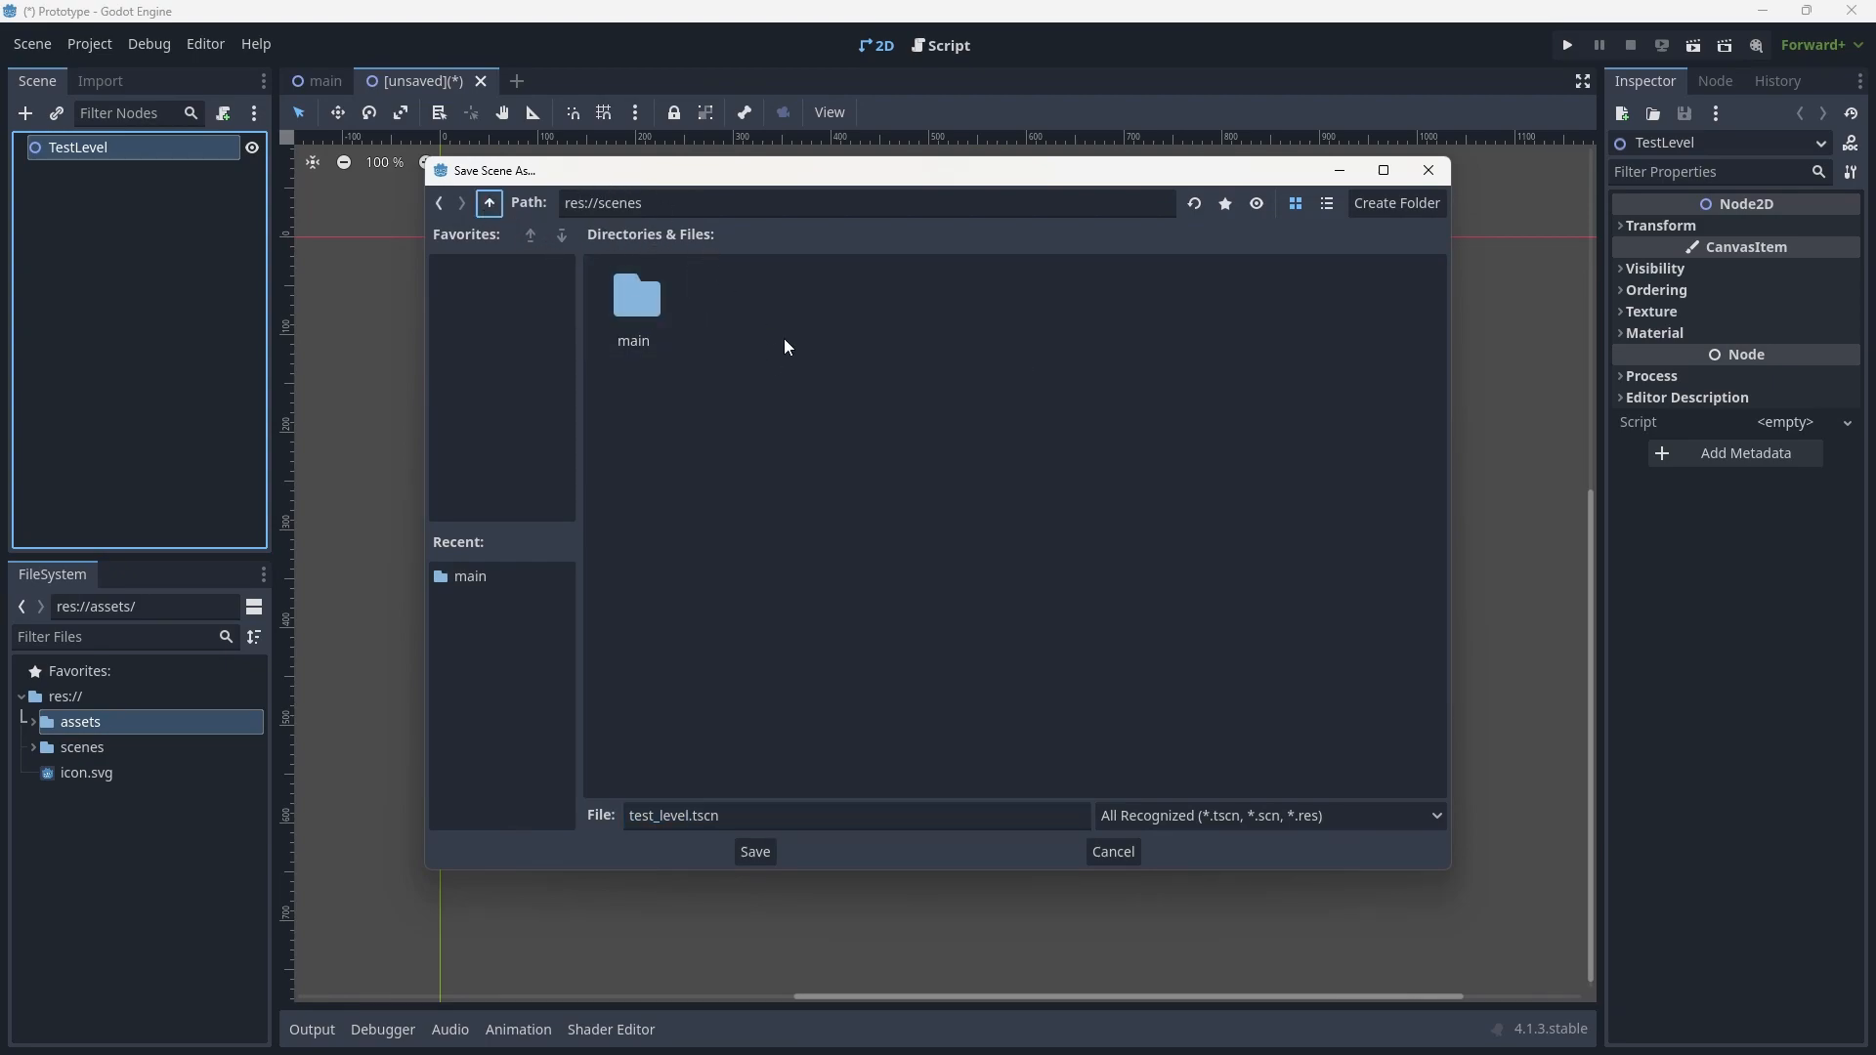
left_click(1394, 202)
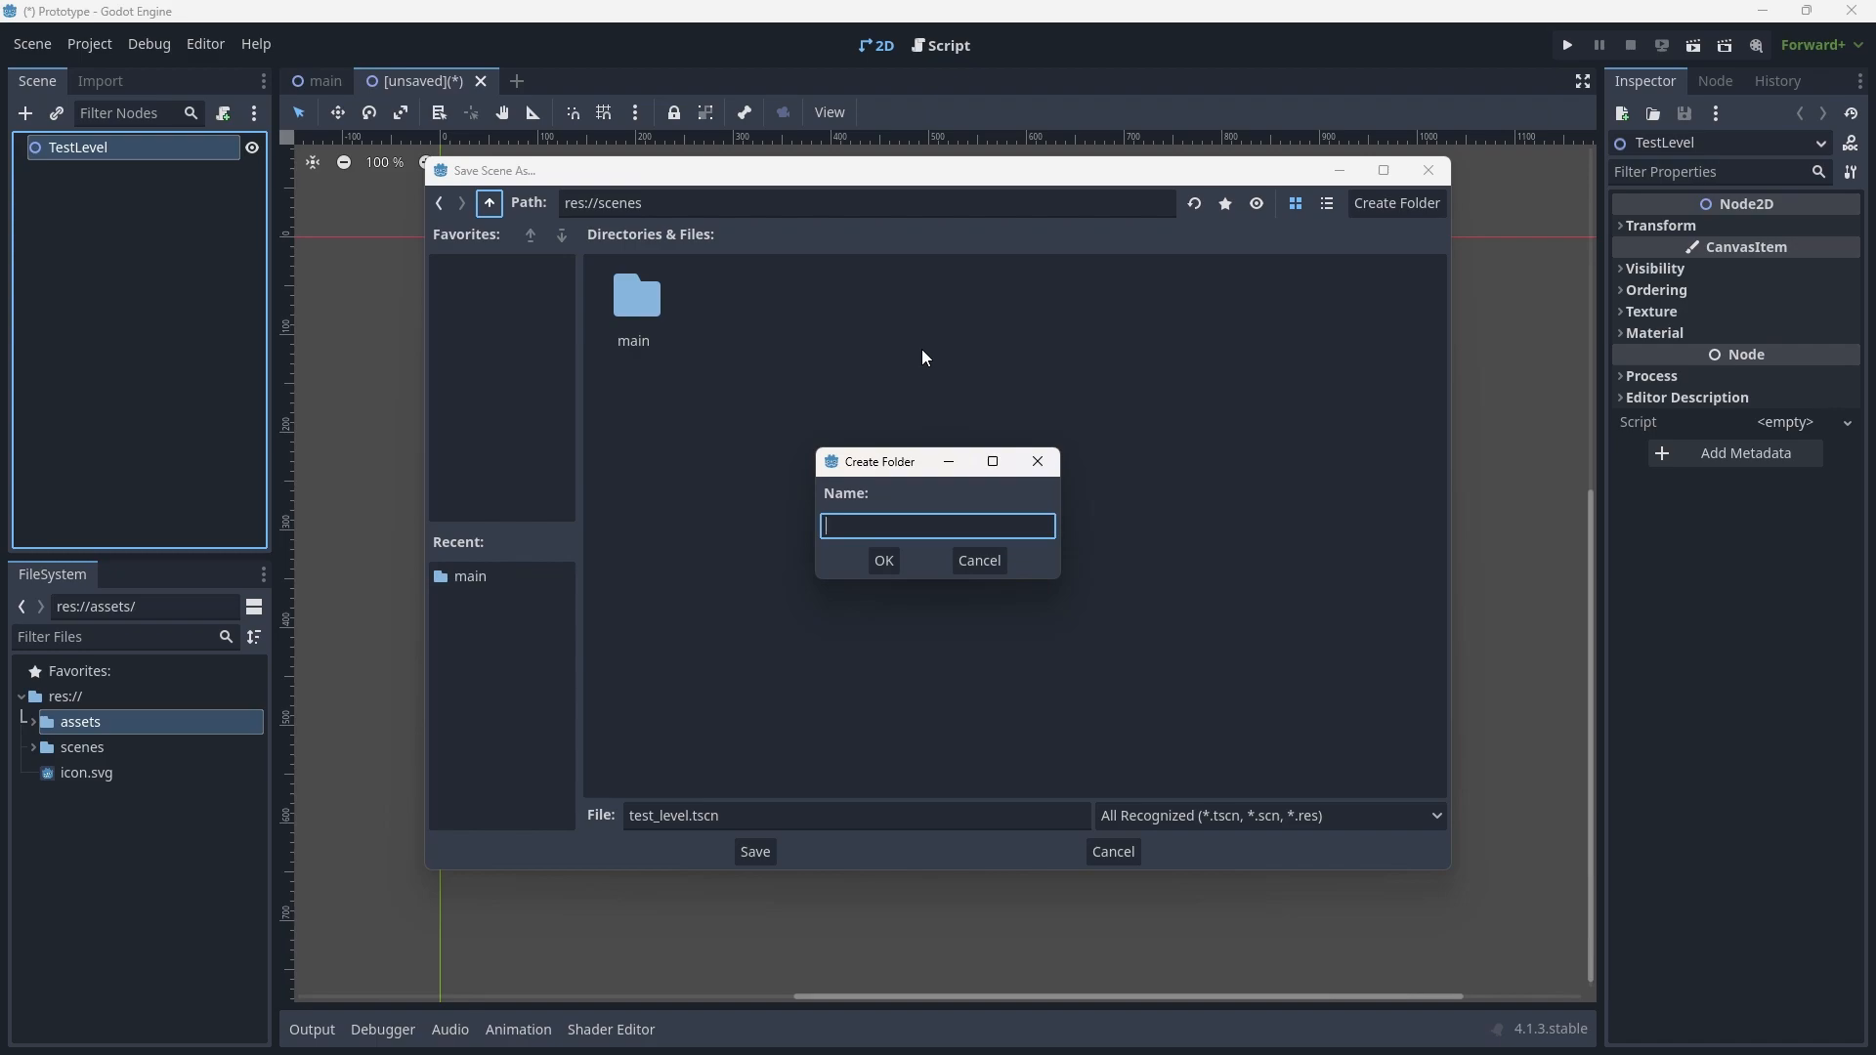
type("level")
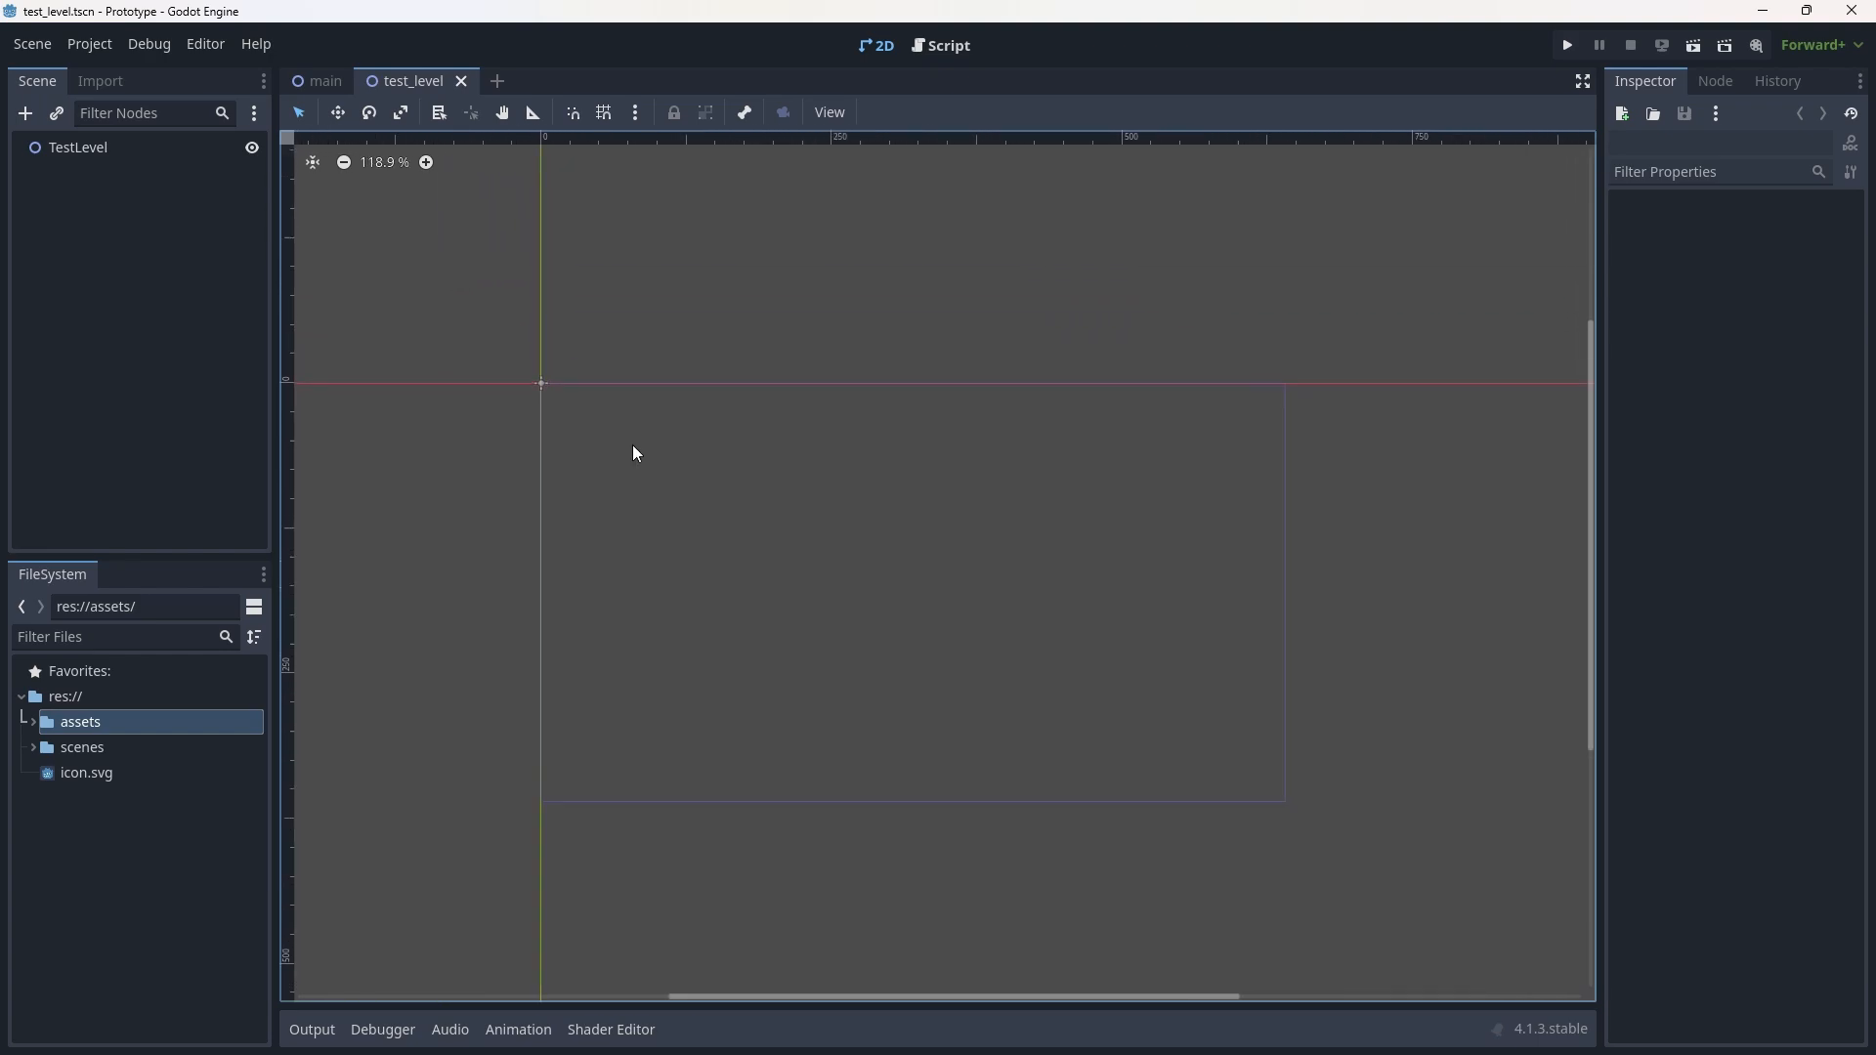
scroll("down", 3)
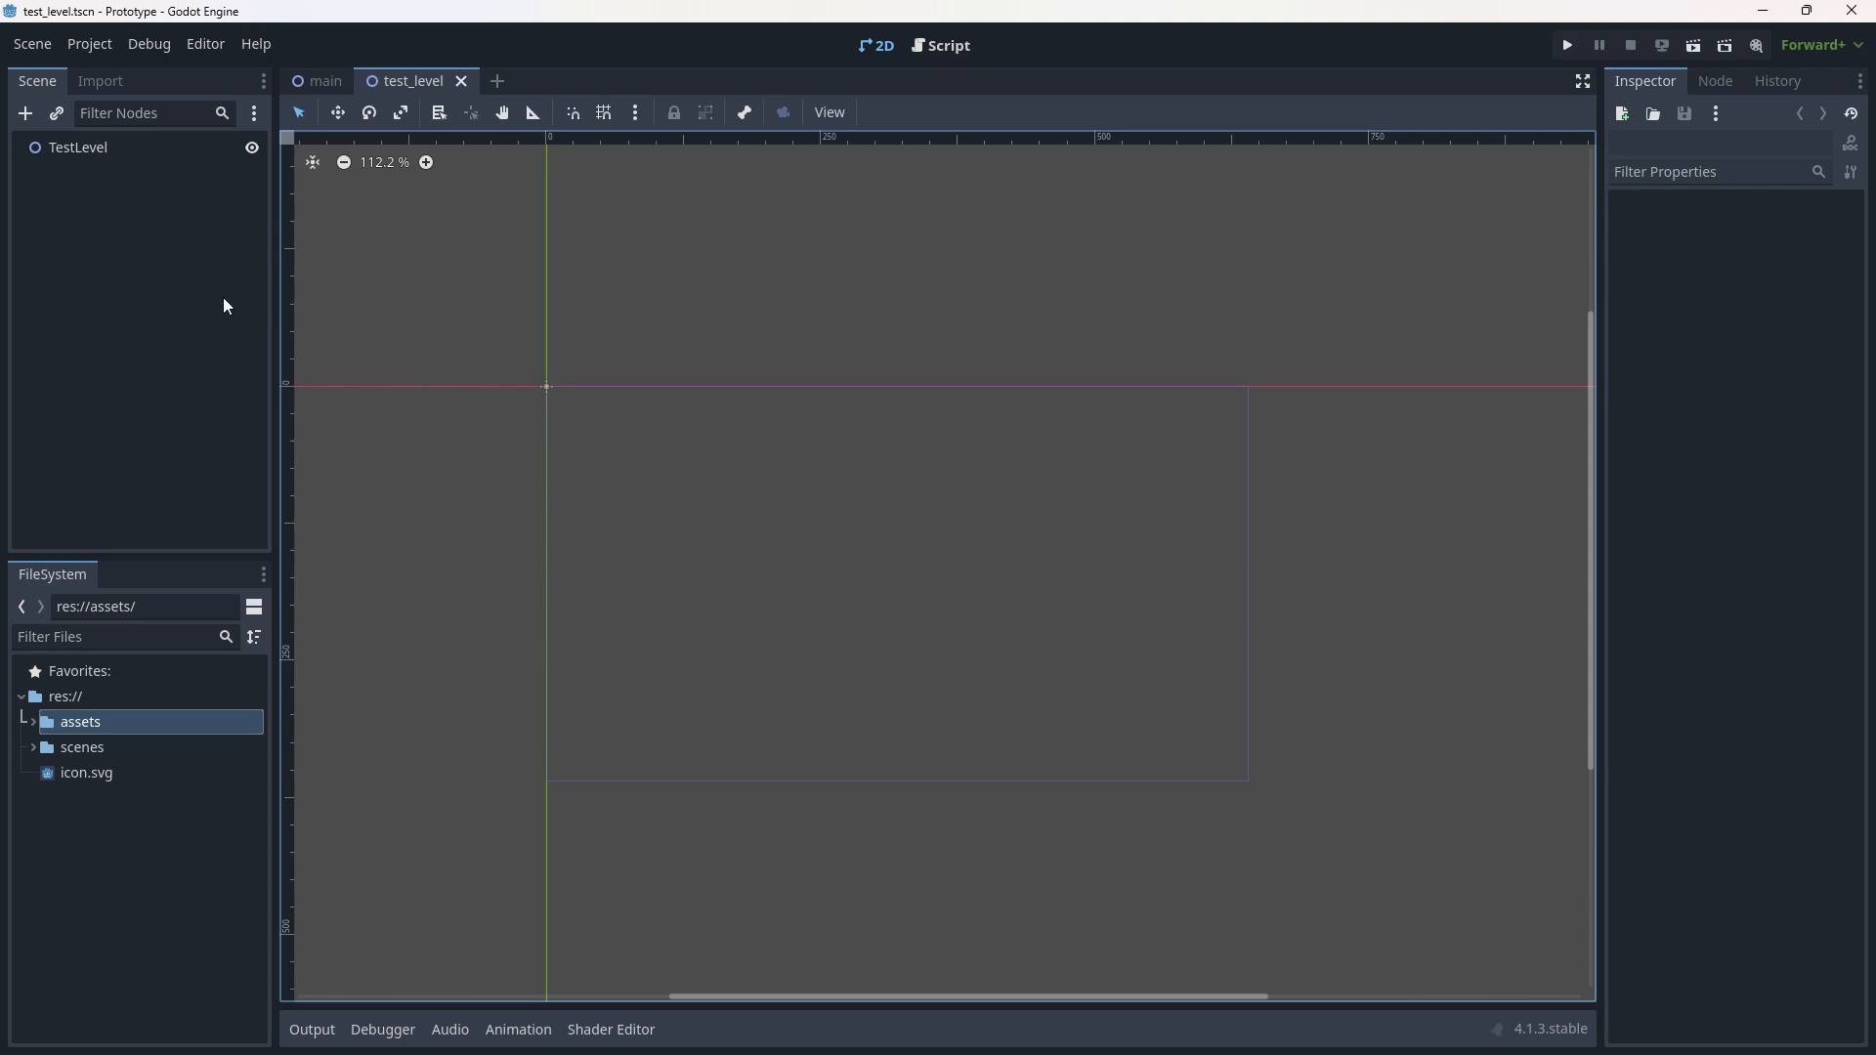
mouse_move(159, 337)
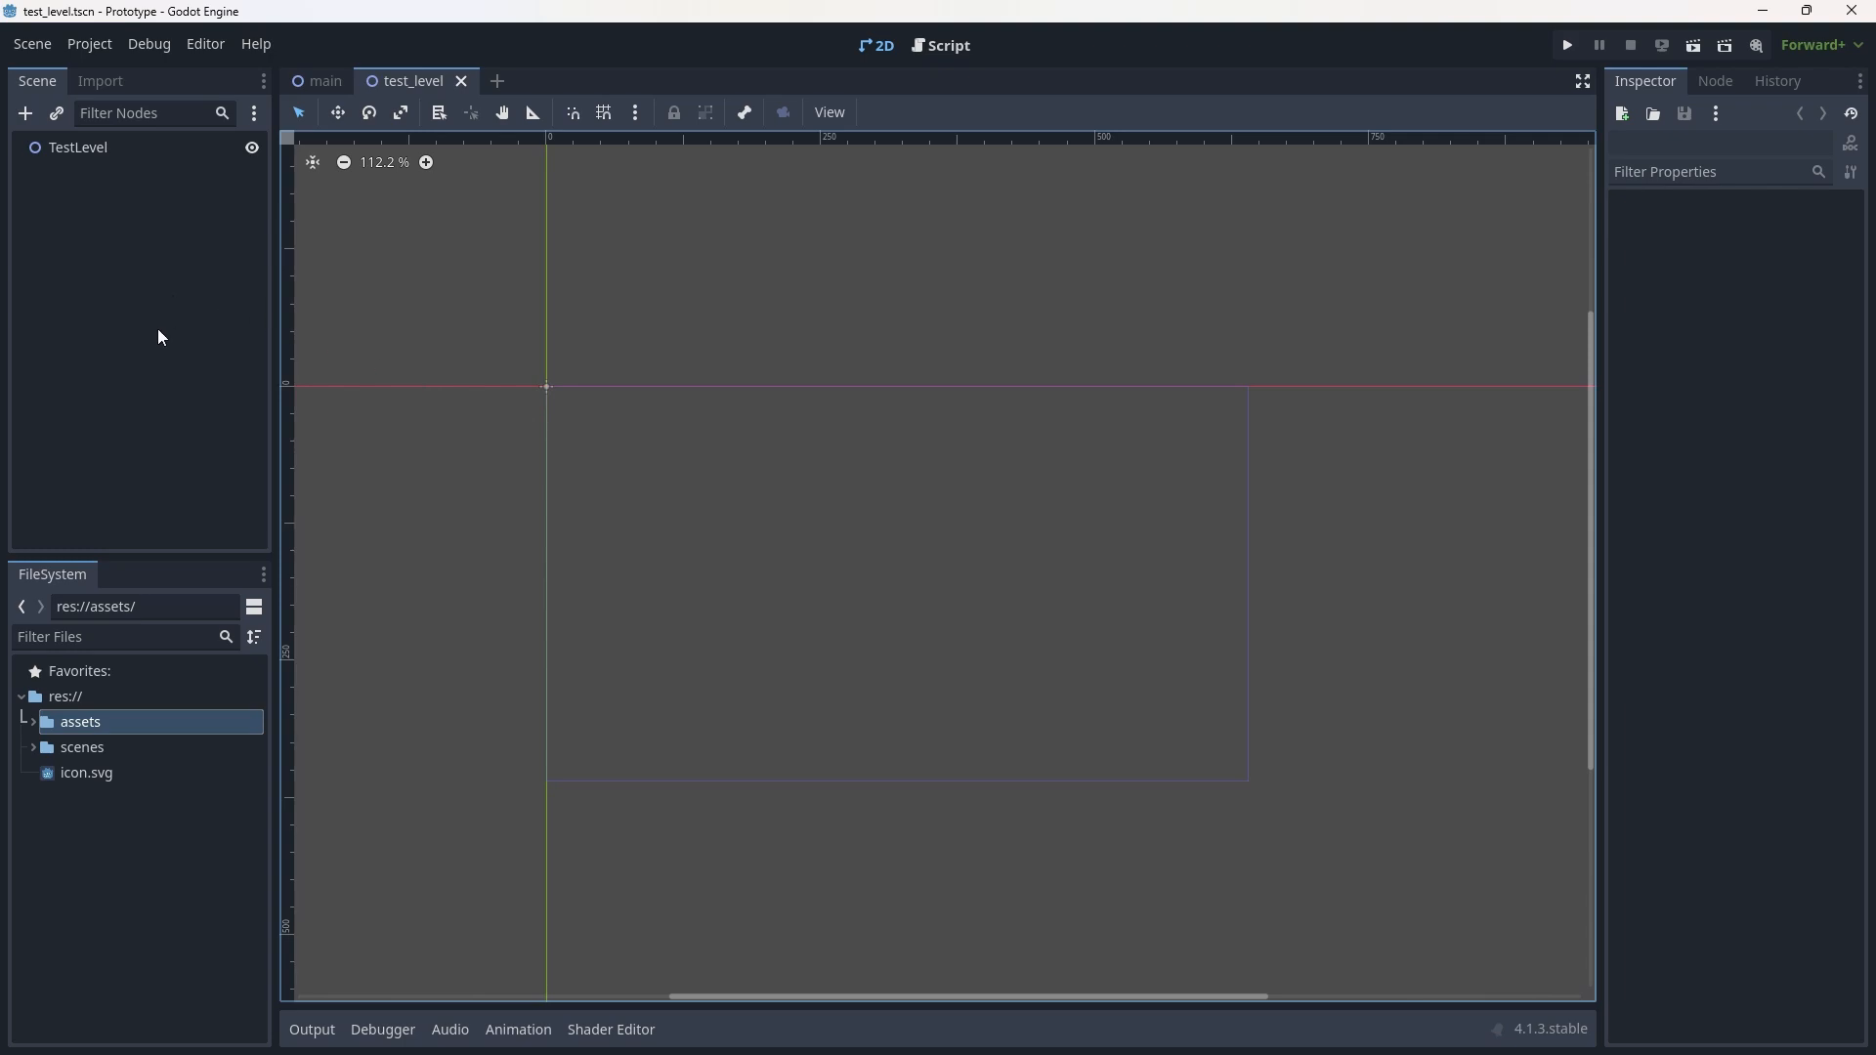
mouse_move(79, 158)
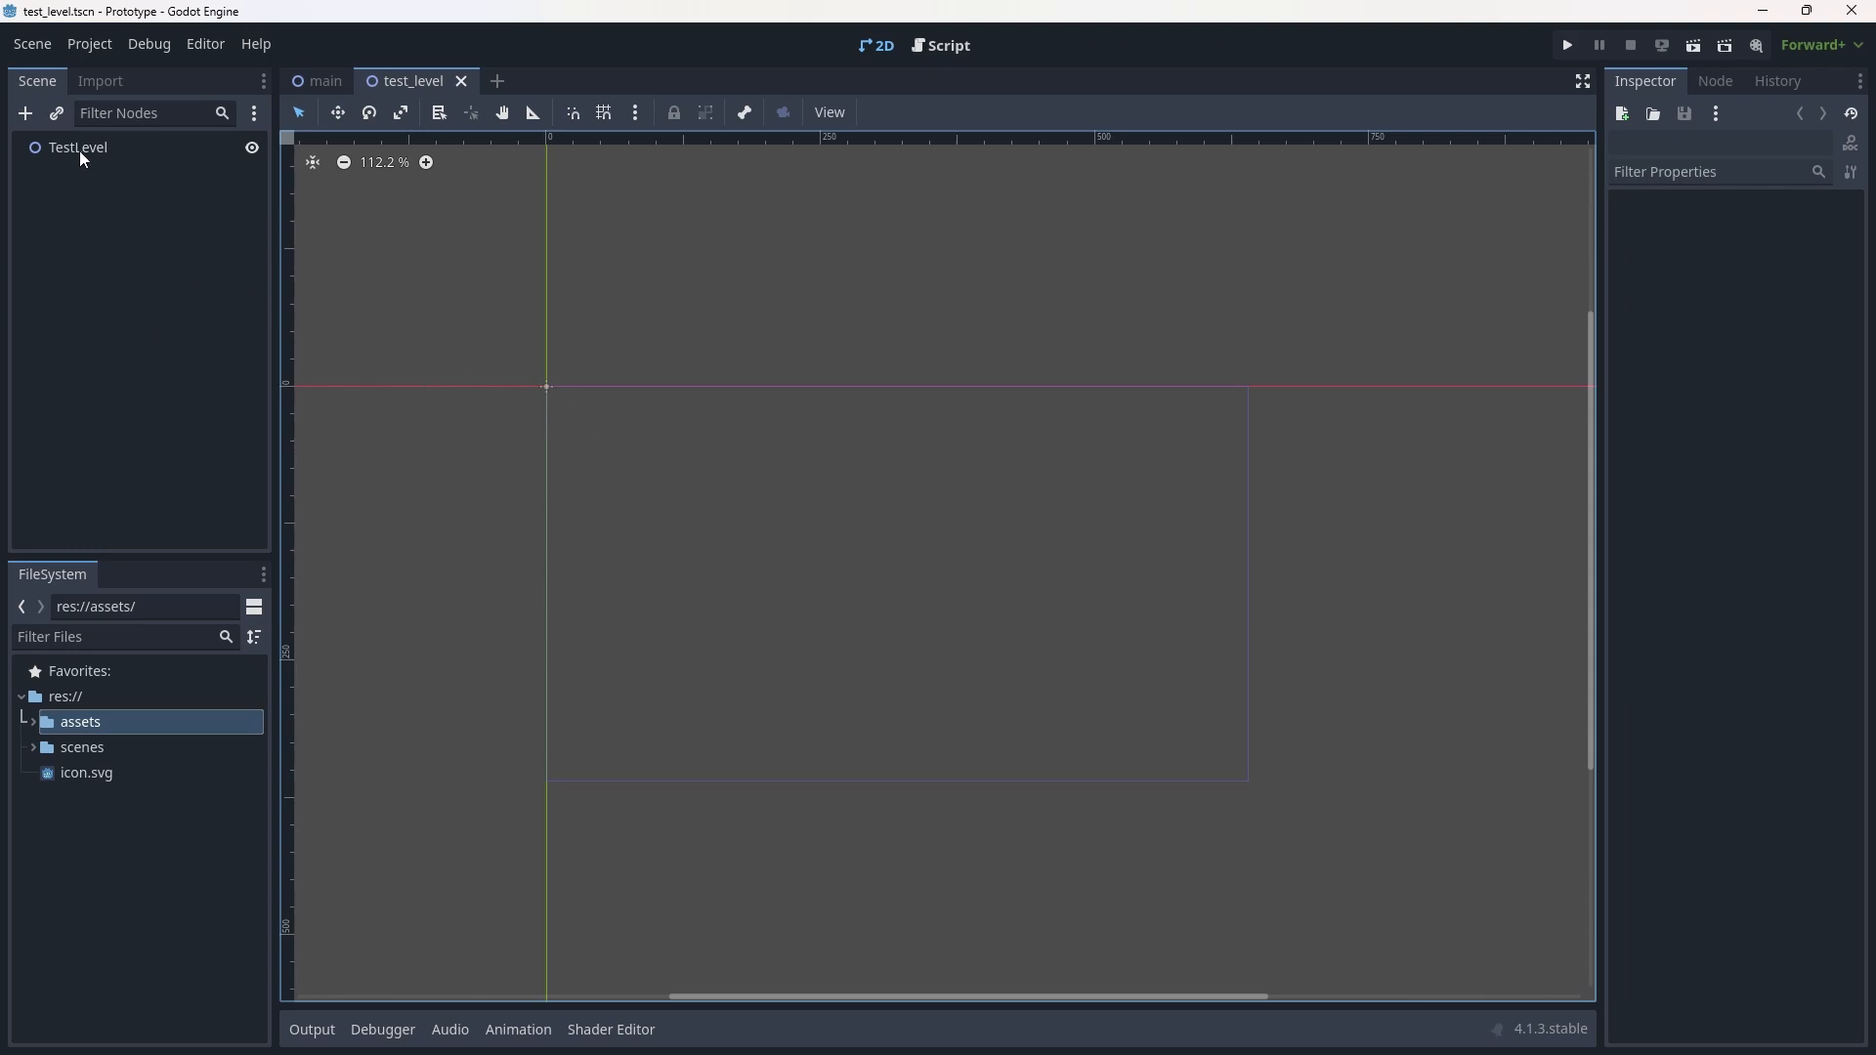
Search node types for 'tile' and add a TileMap child under TestLevel.
right_click(76, 146)
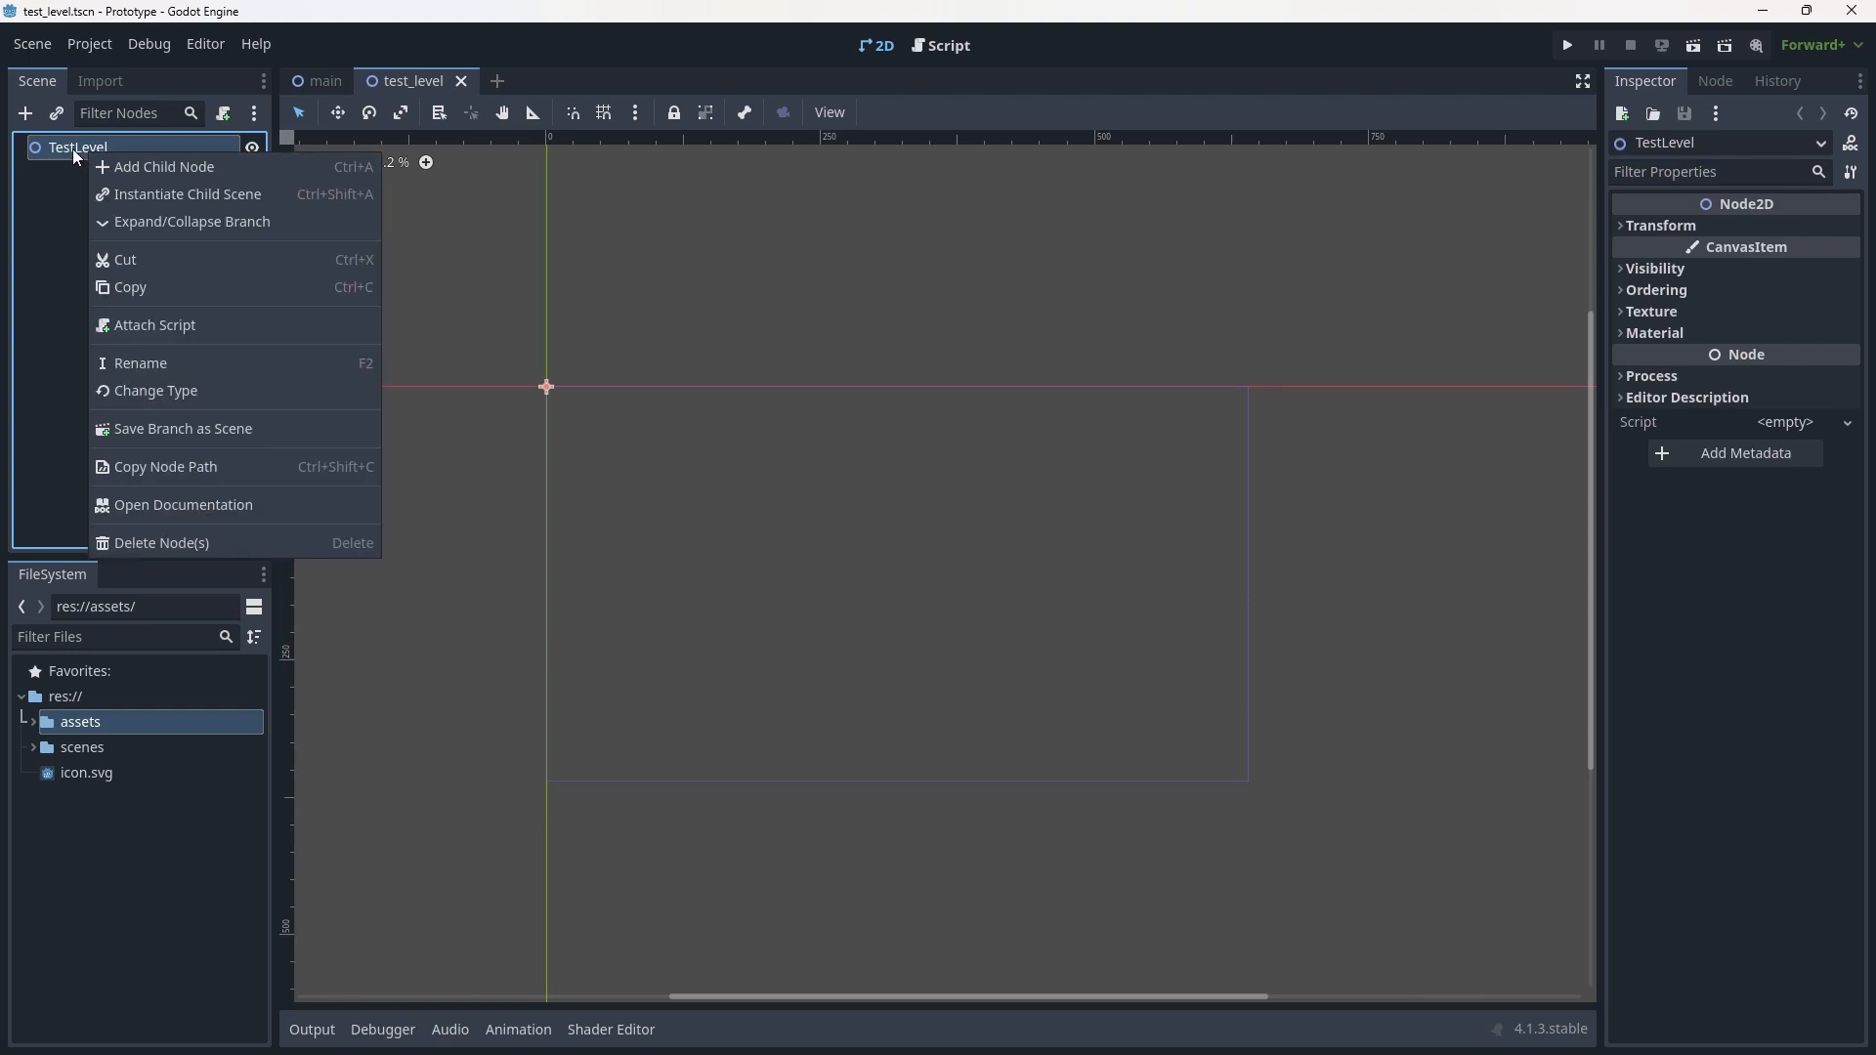
left_click(156, 271)
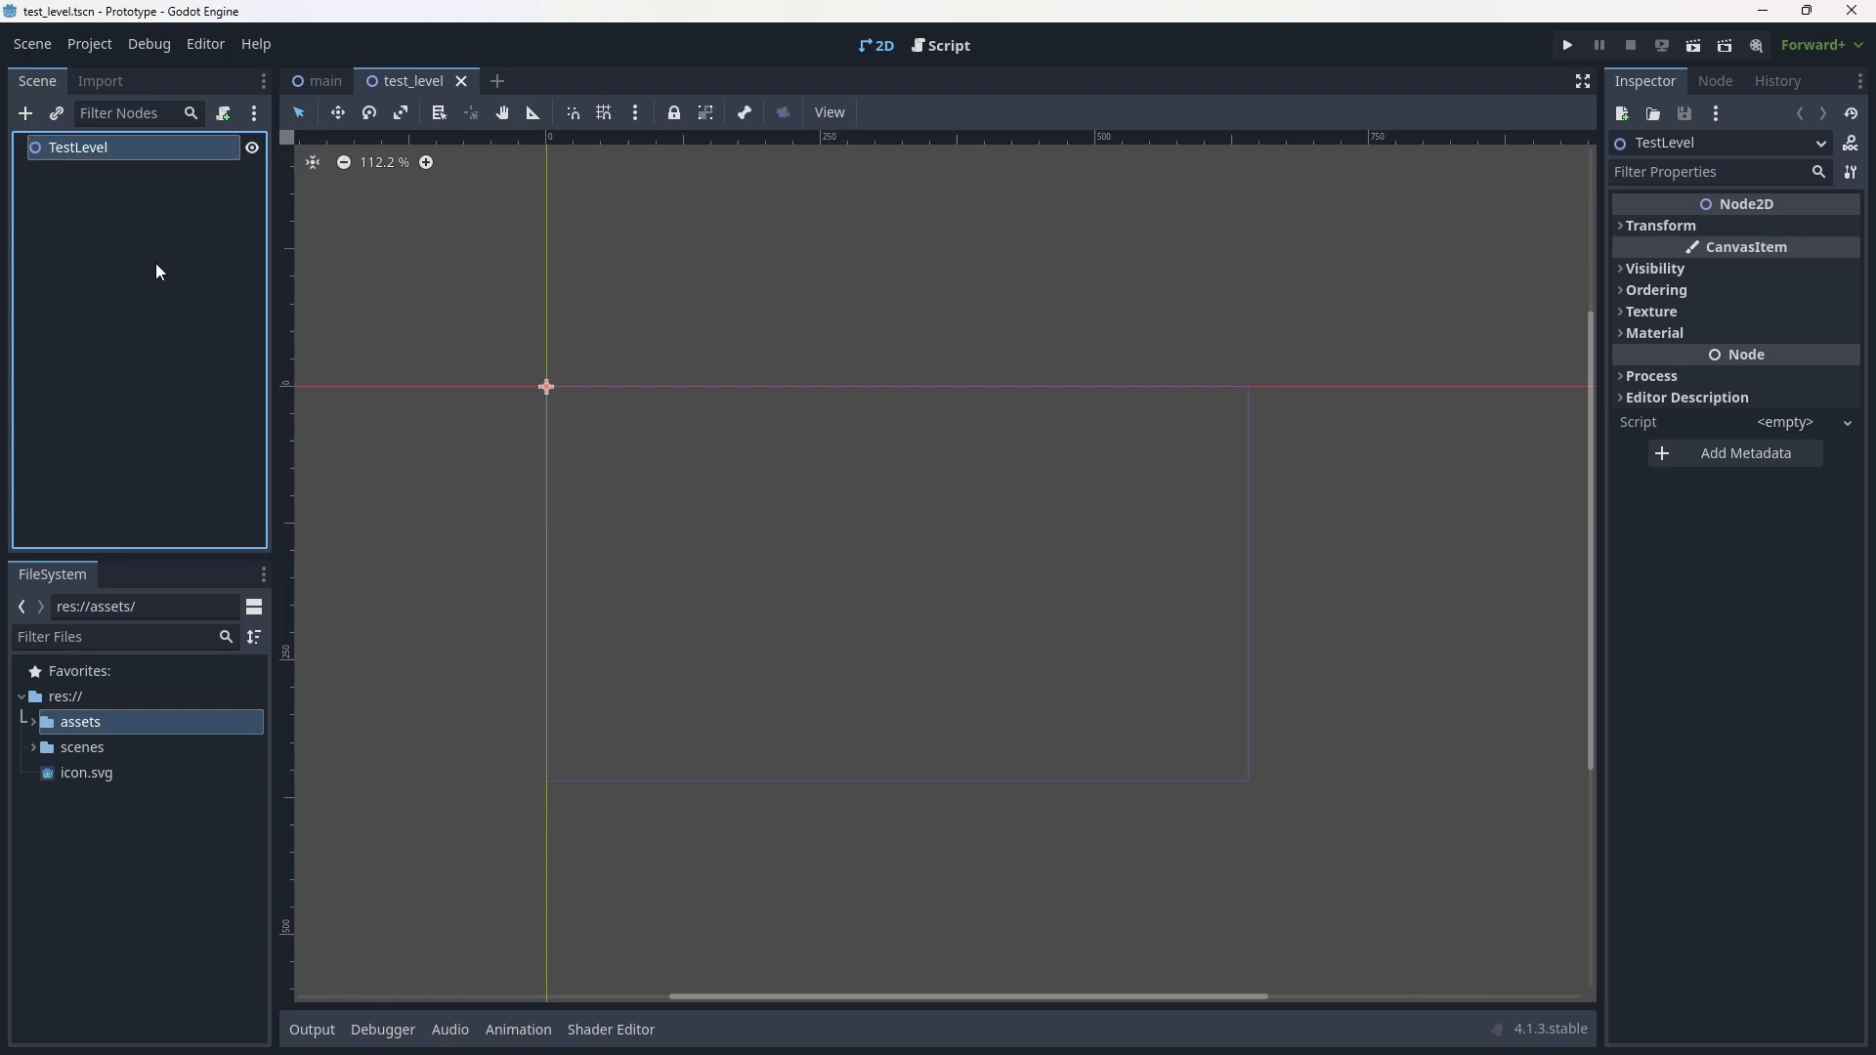
left_click(25, 112)
type("ti")
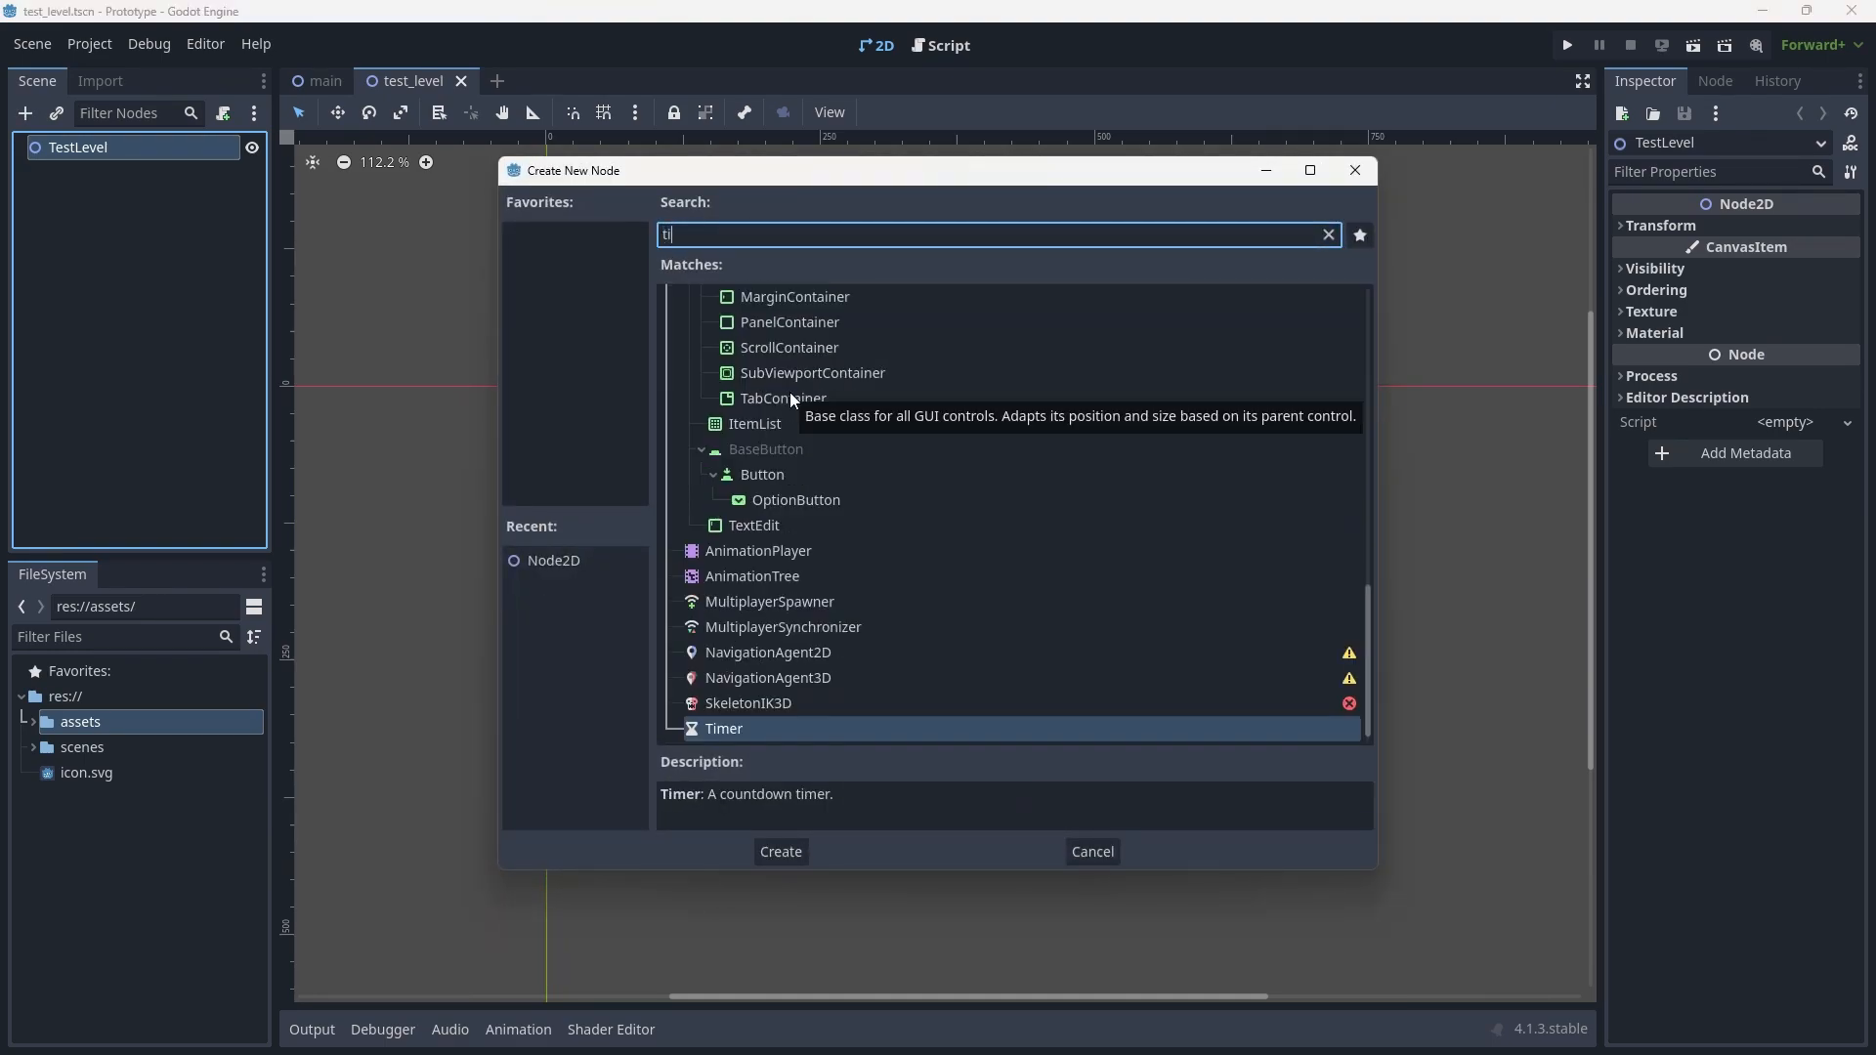
type("le")
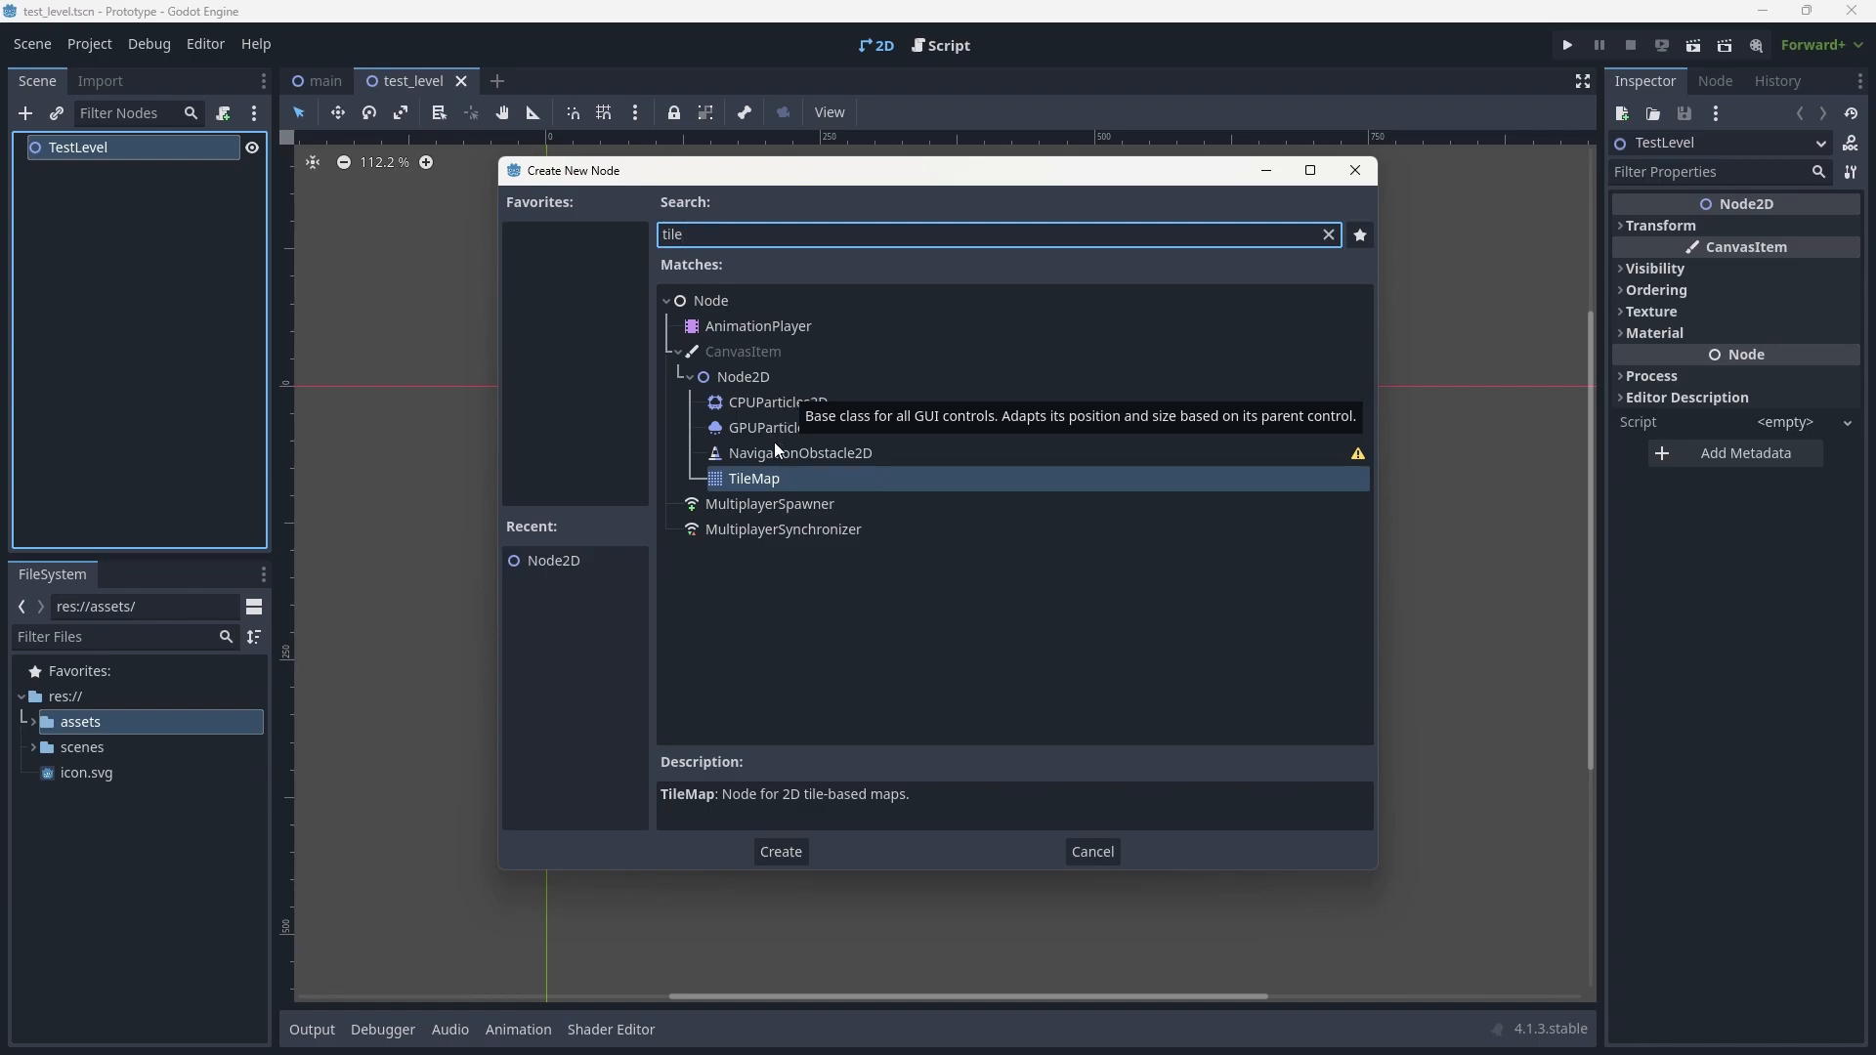
left_click(778, 851)
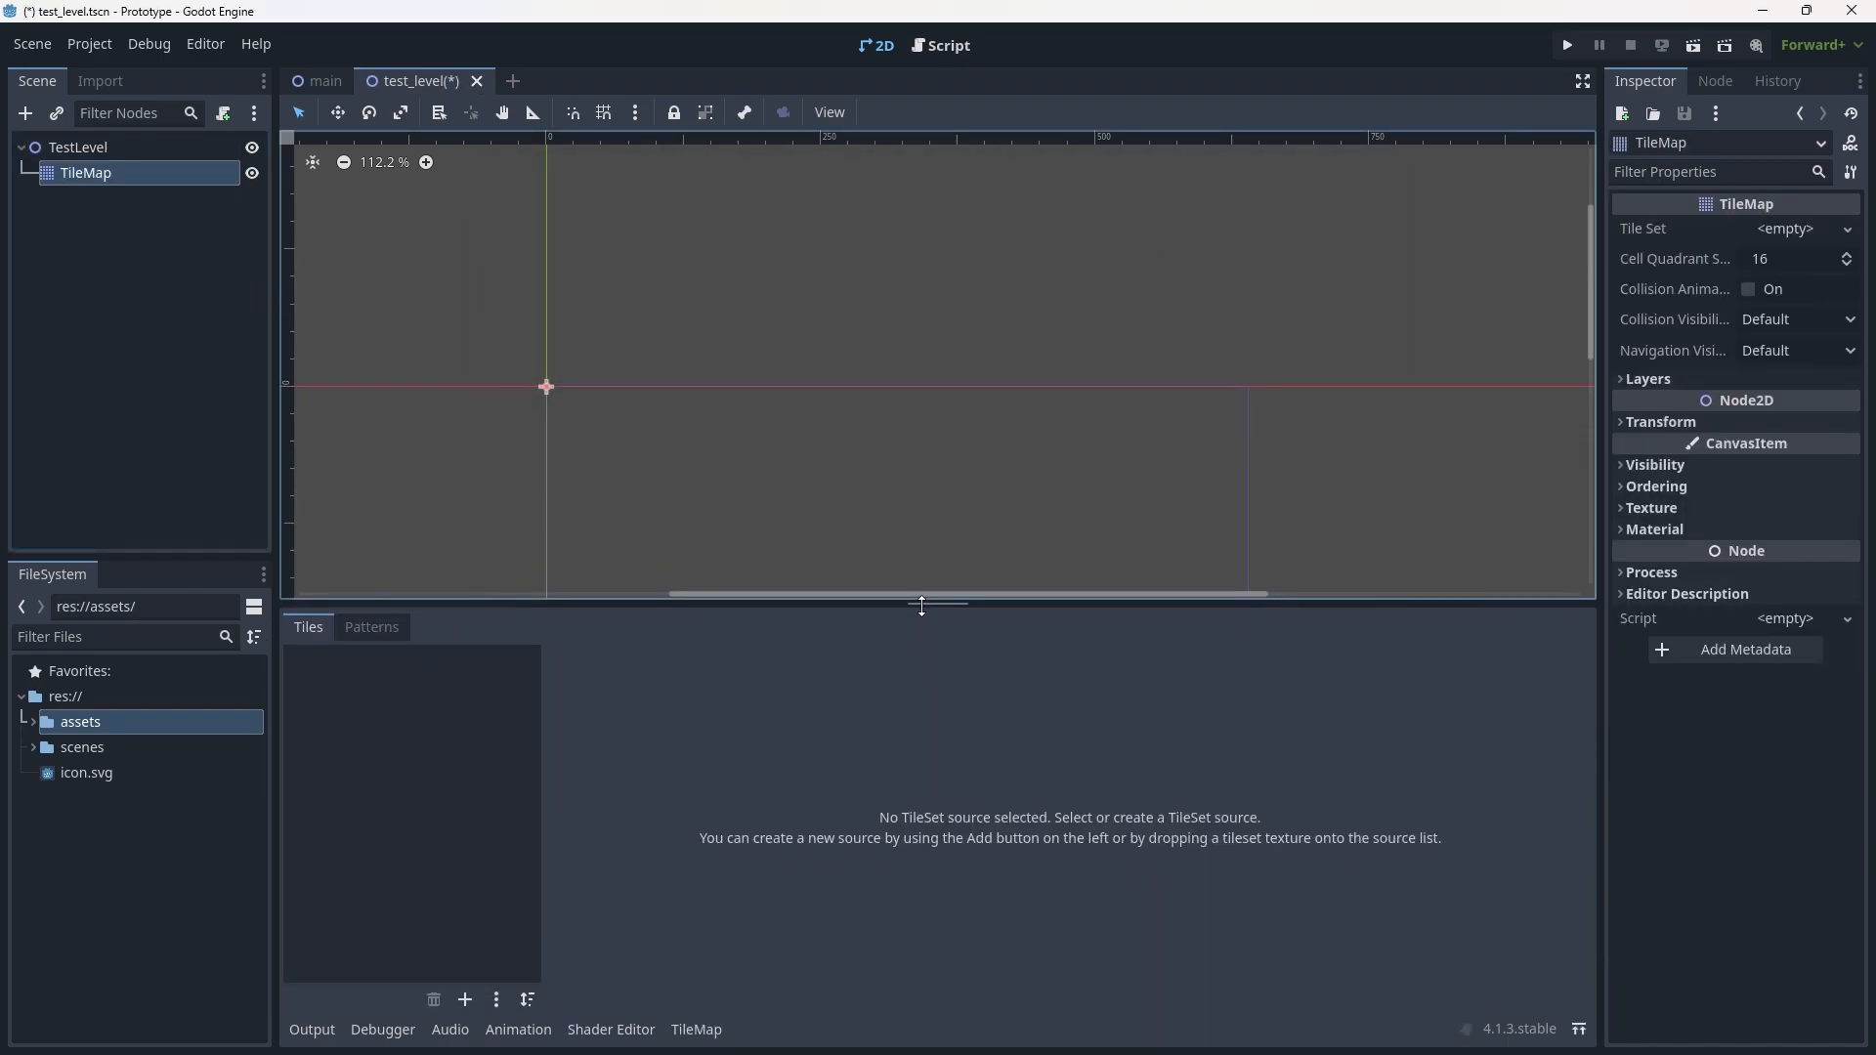
mouse_move(1101, 831)
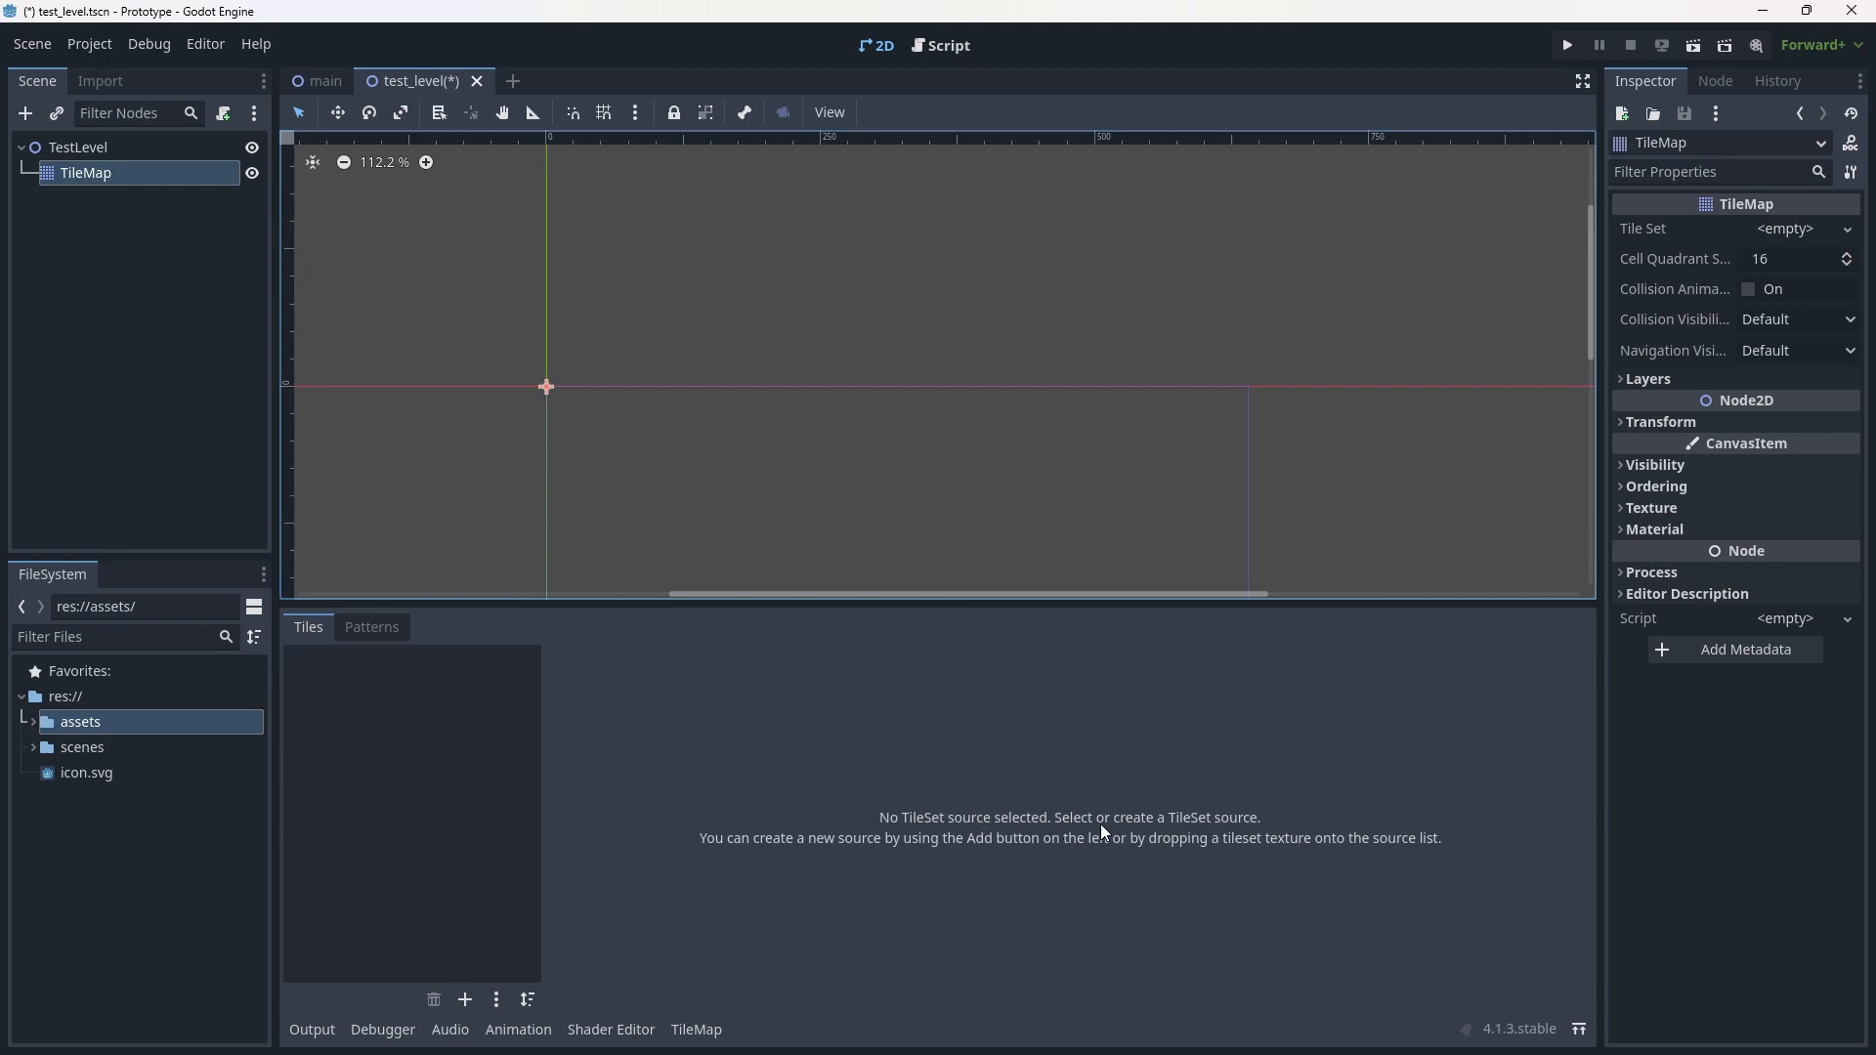
mouse_move(1178, 774)
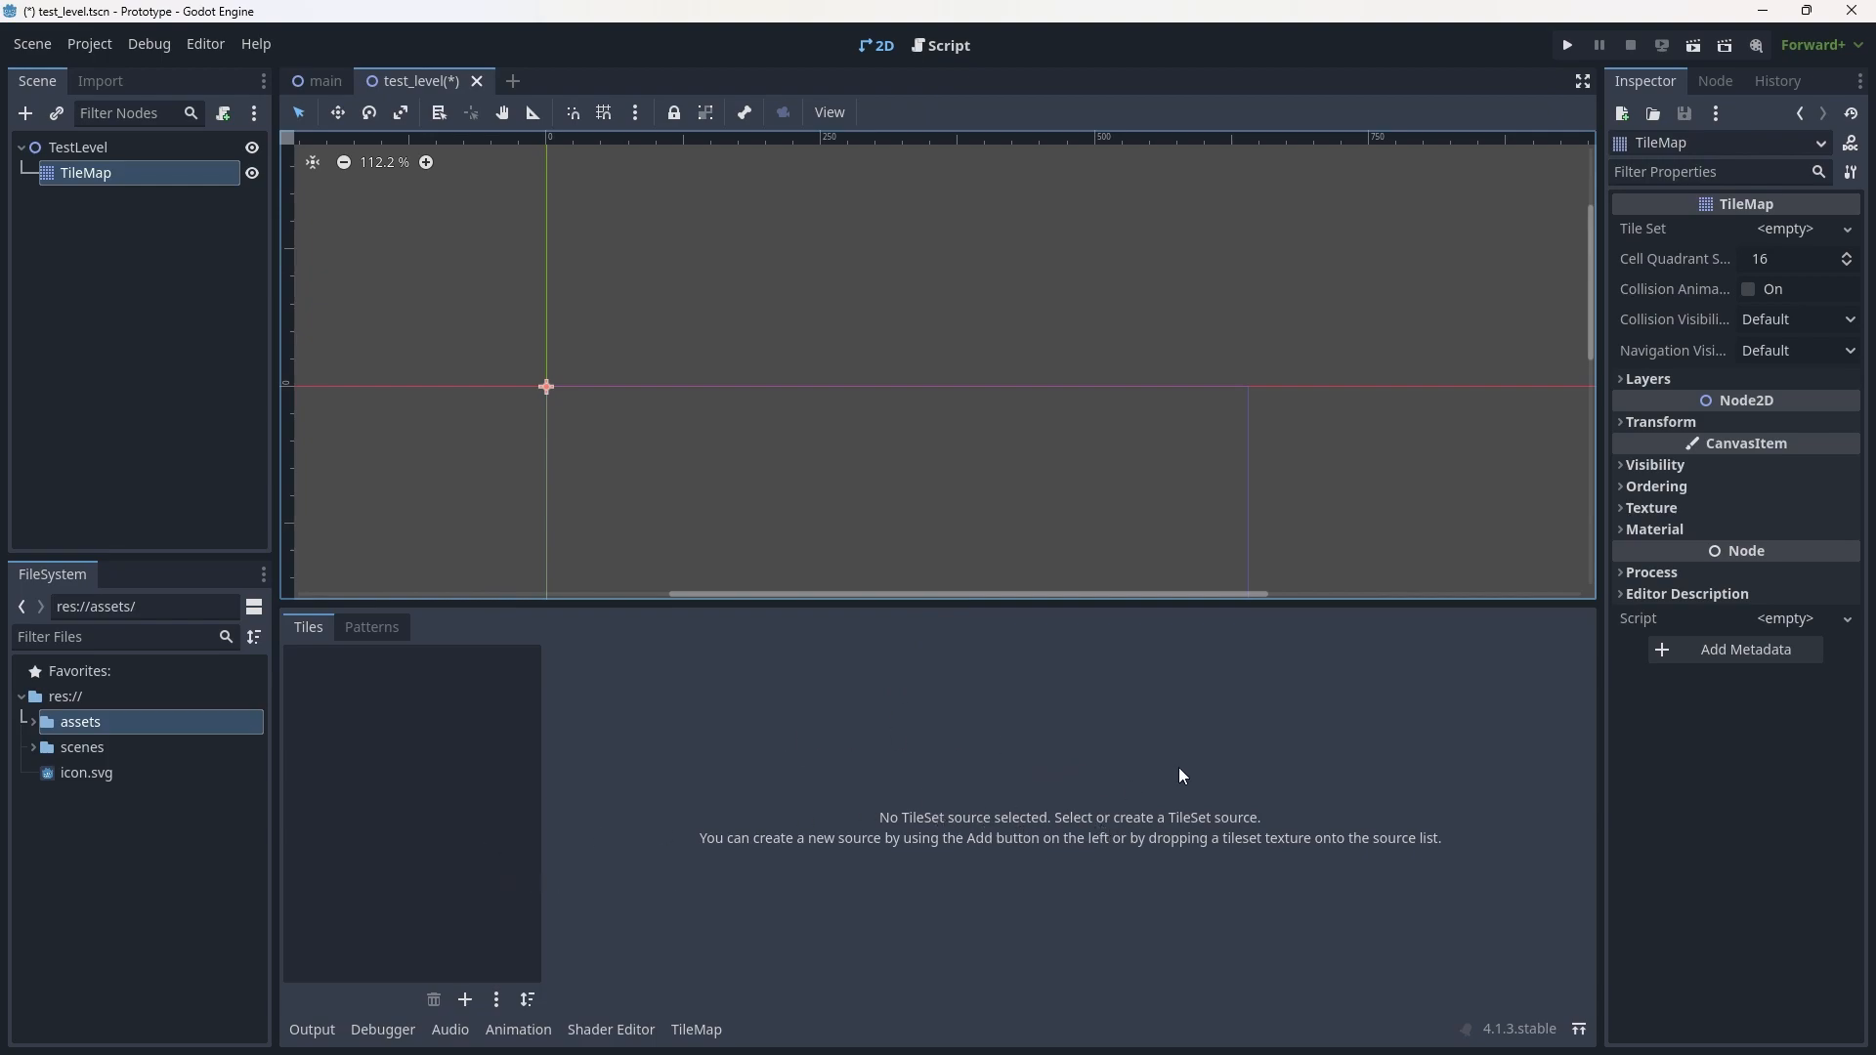
mouse_move(1221, 715)
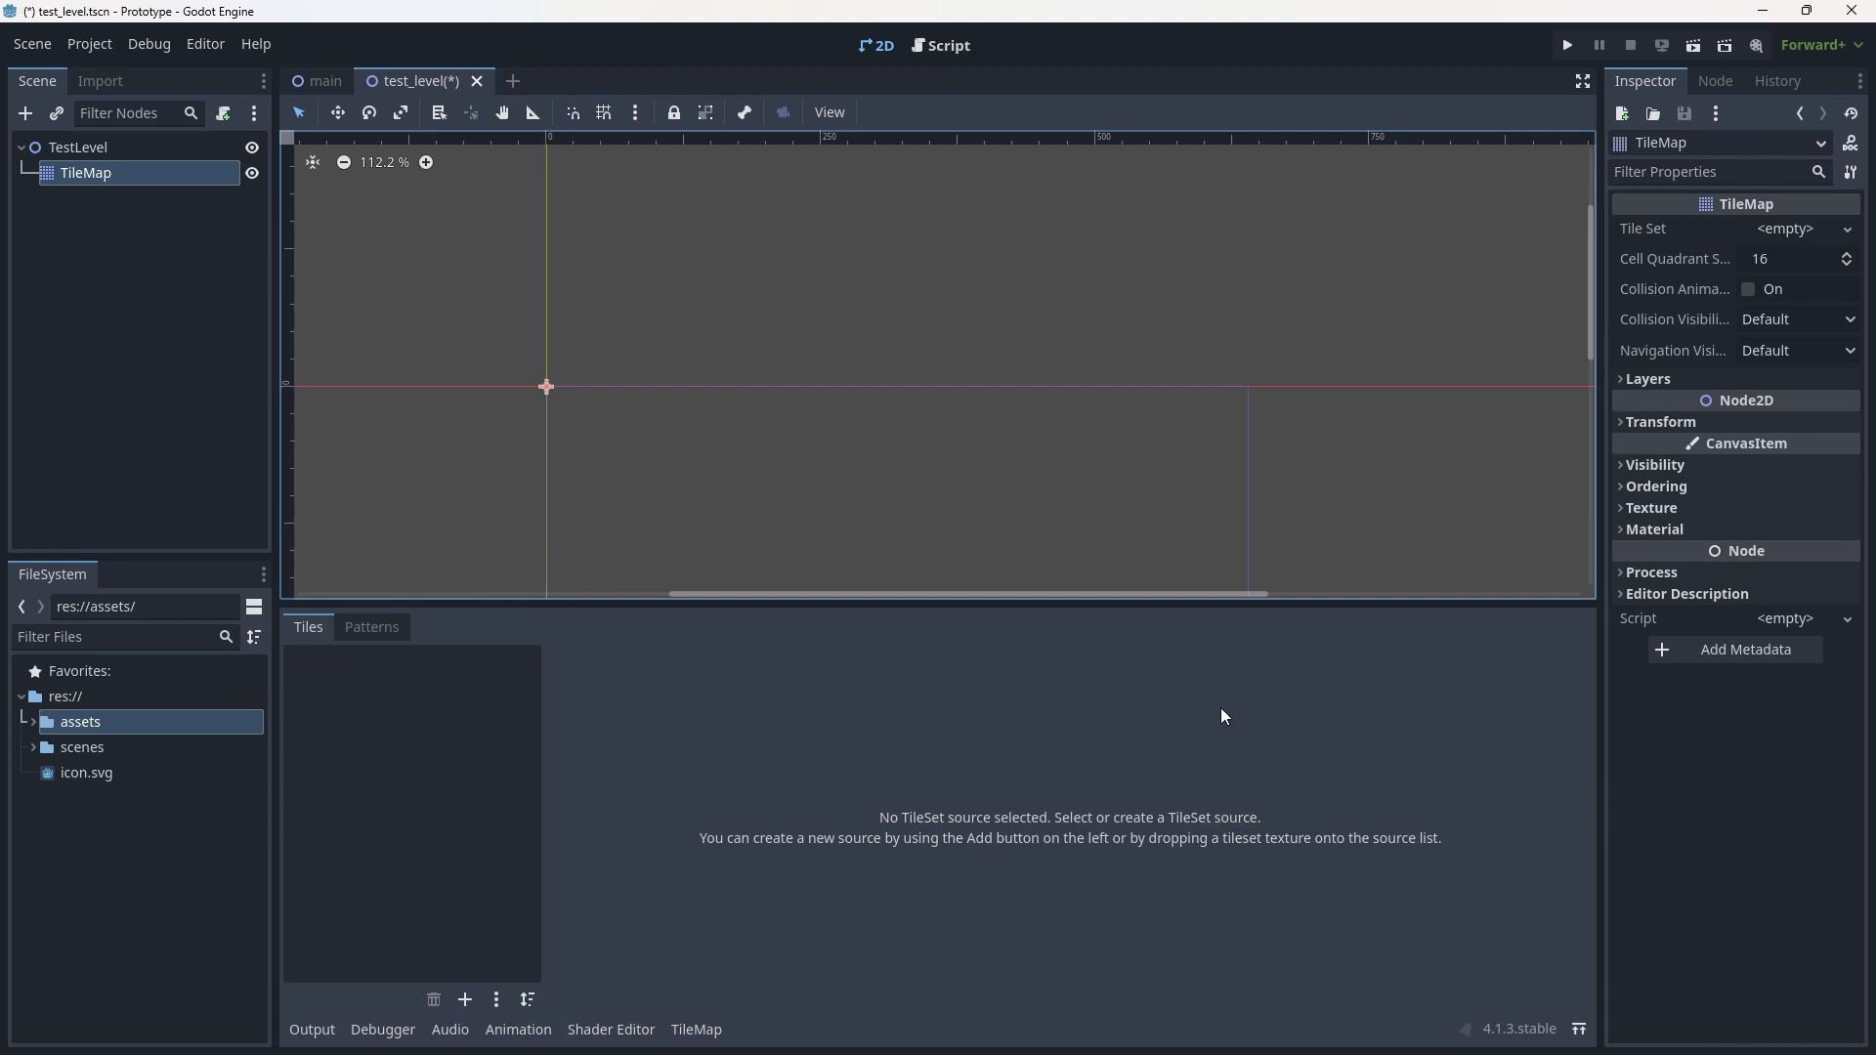
mouse_move(1224, 464)
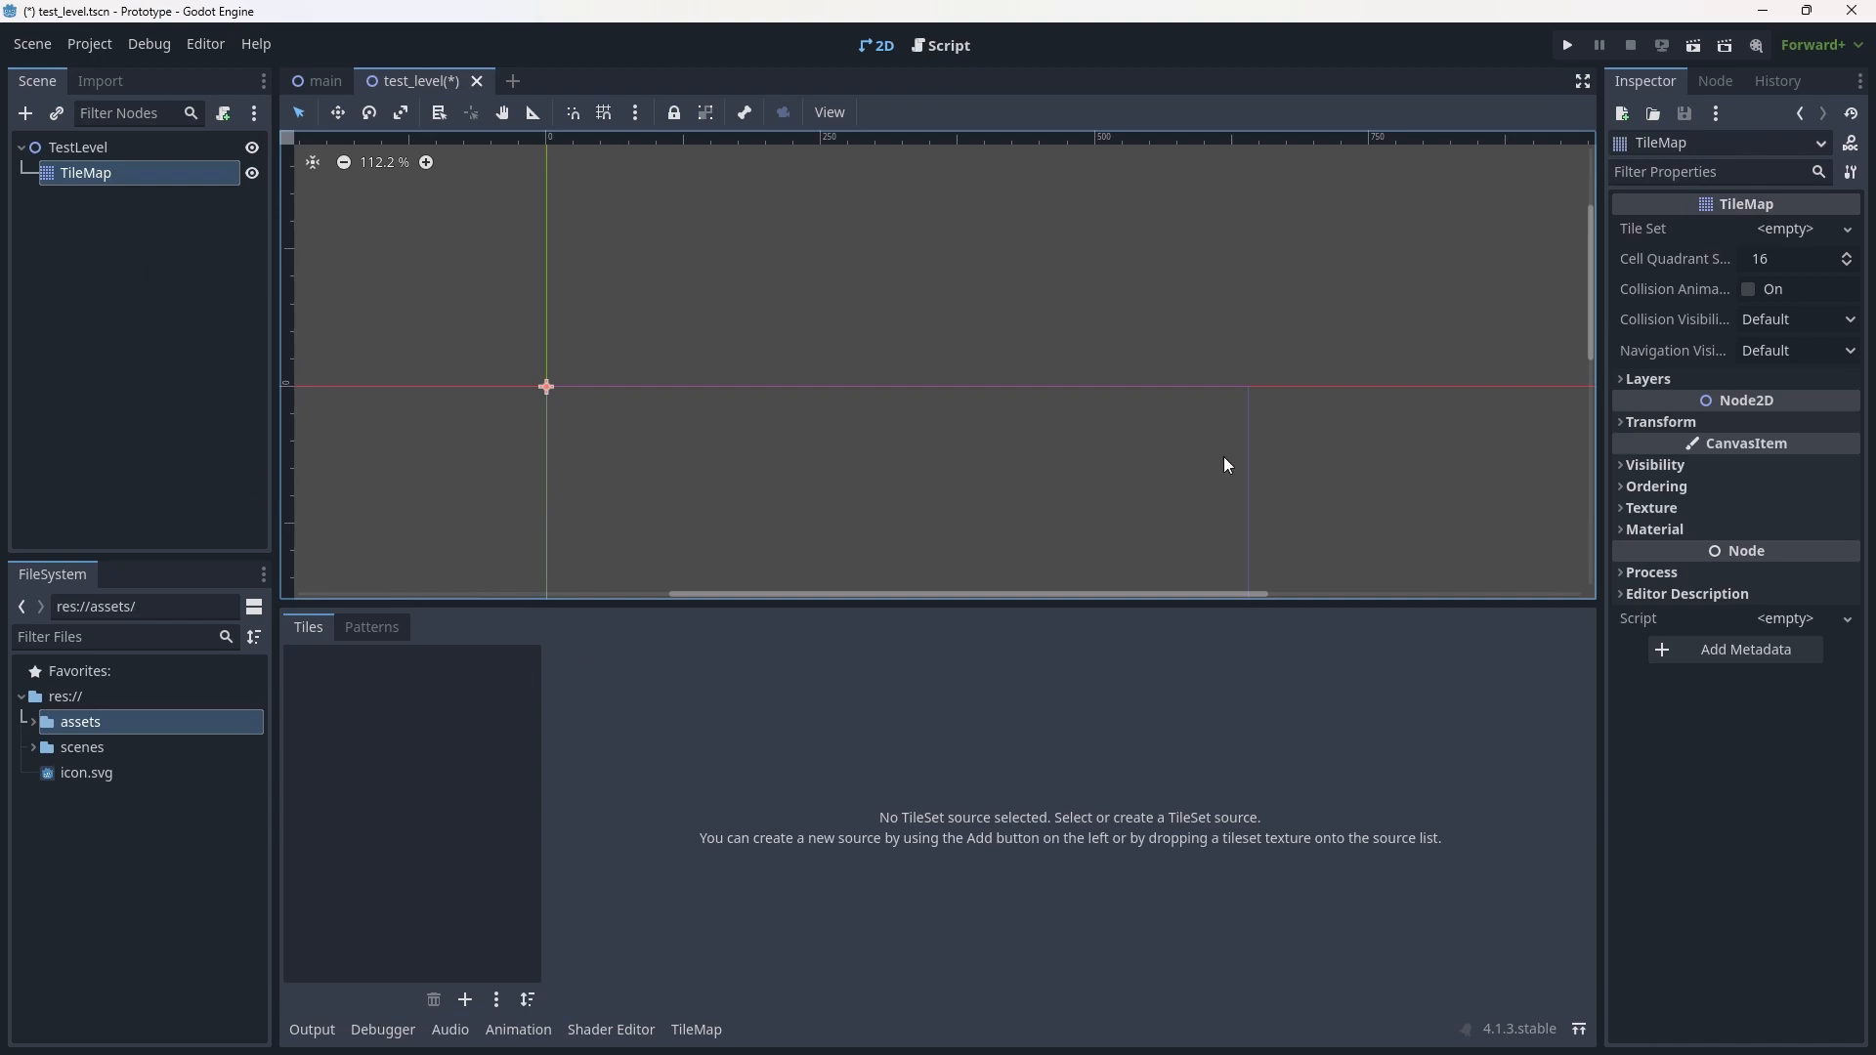
mouse_move(1662, 193)
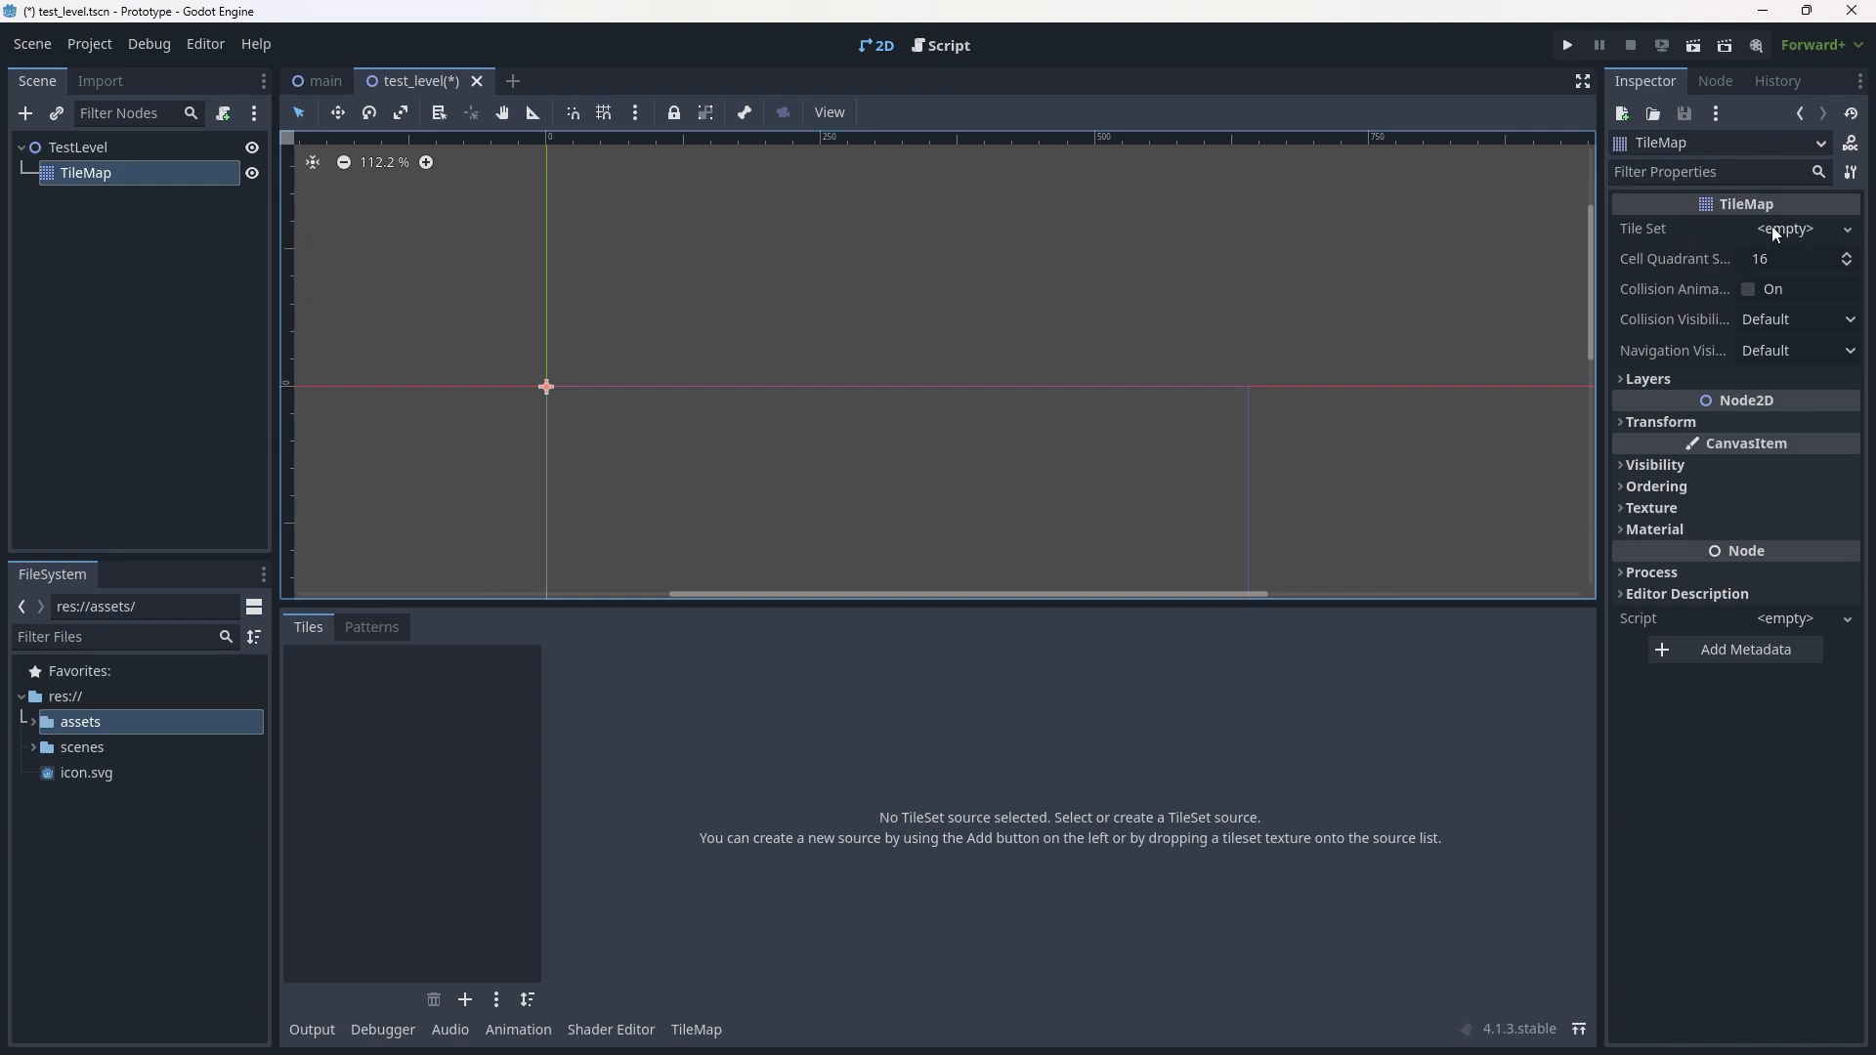
Assign a new empty TileSet to the TileMap and open the TileSet panel.
left_click(1784, 229)
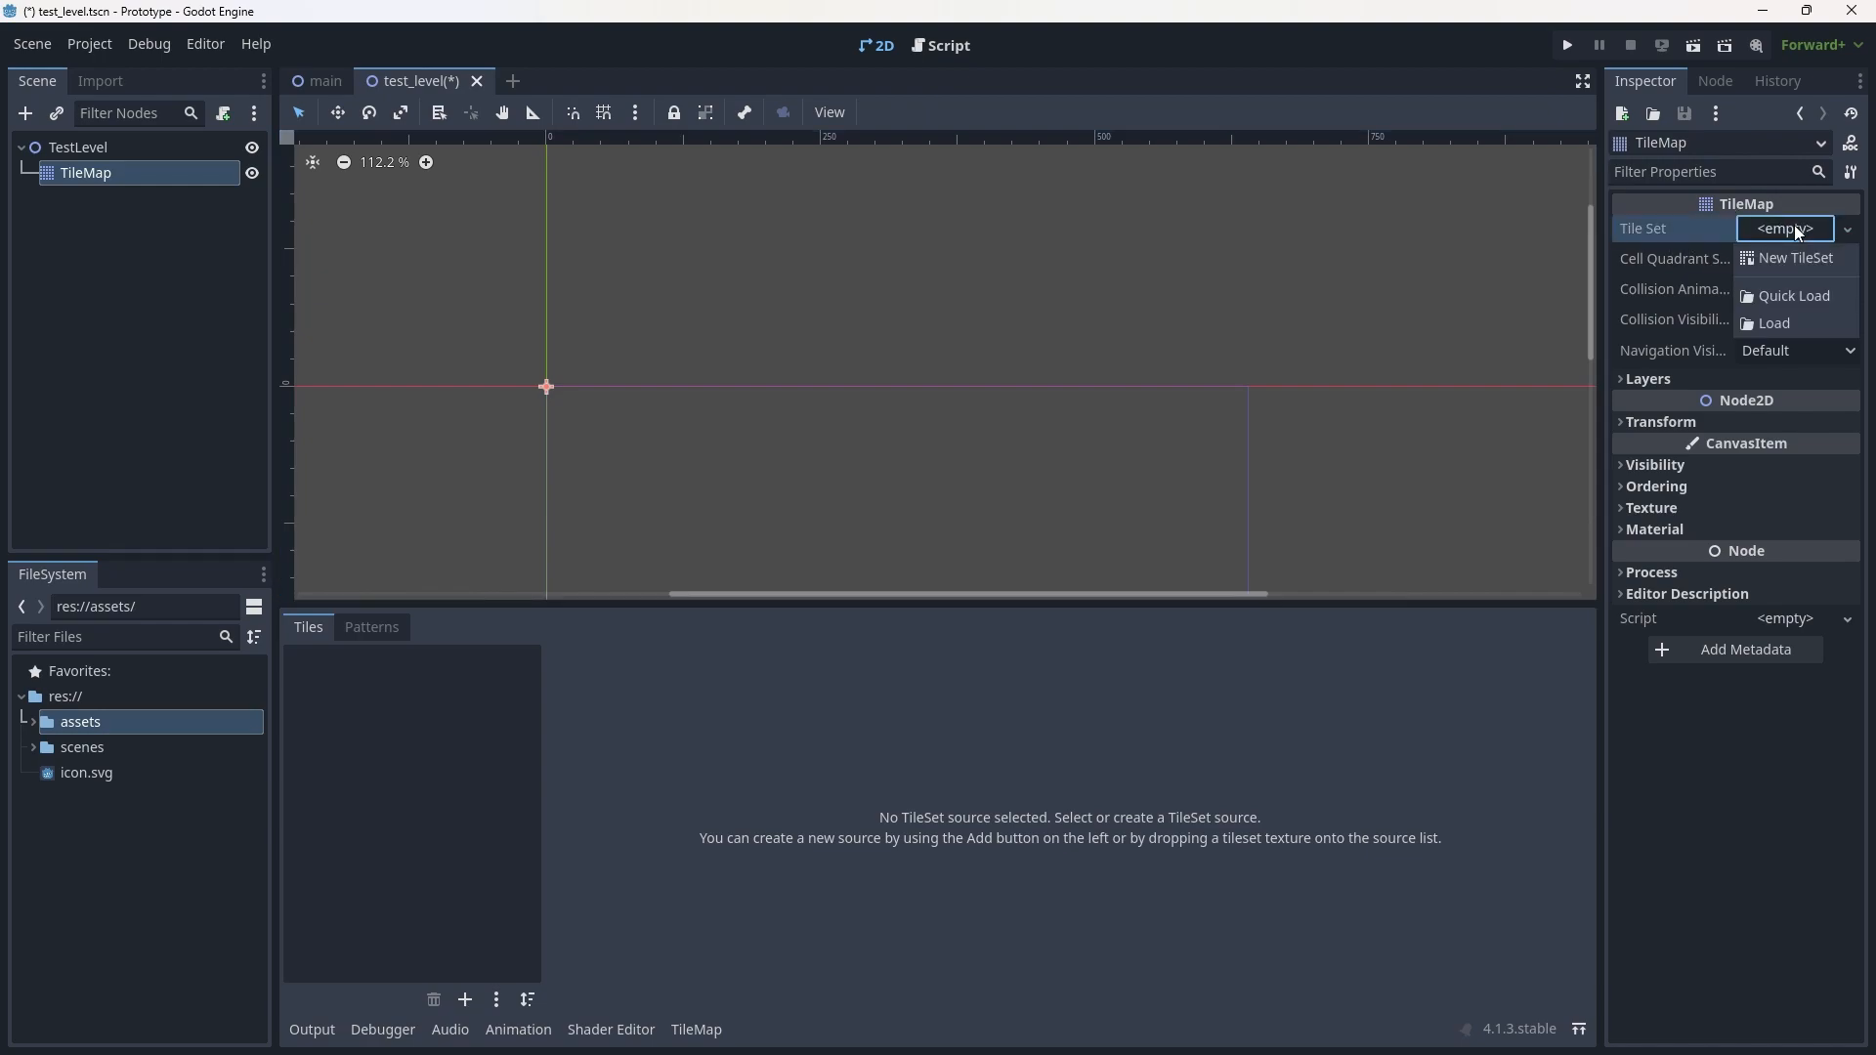
left_click(1794, 257)
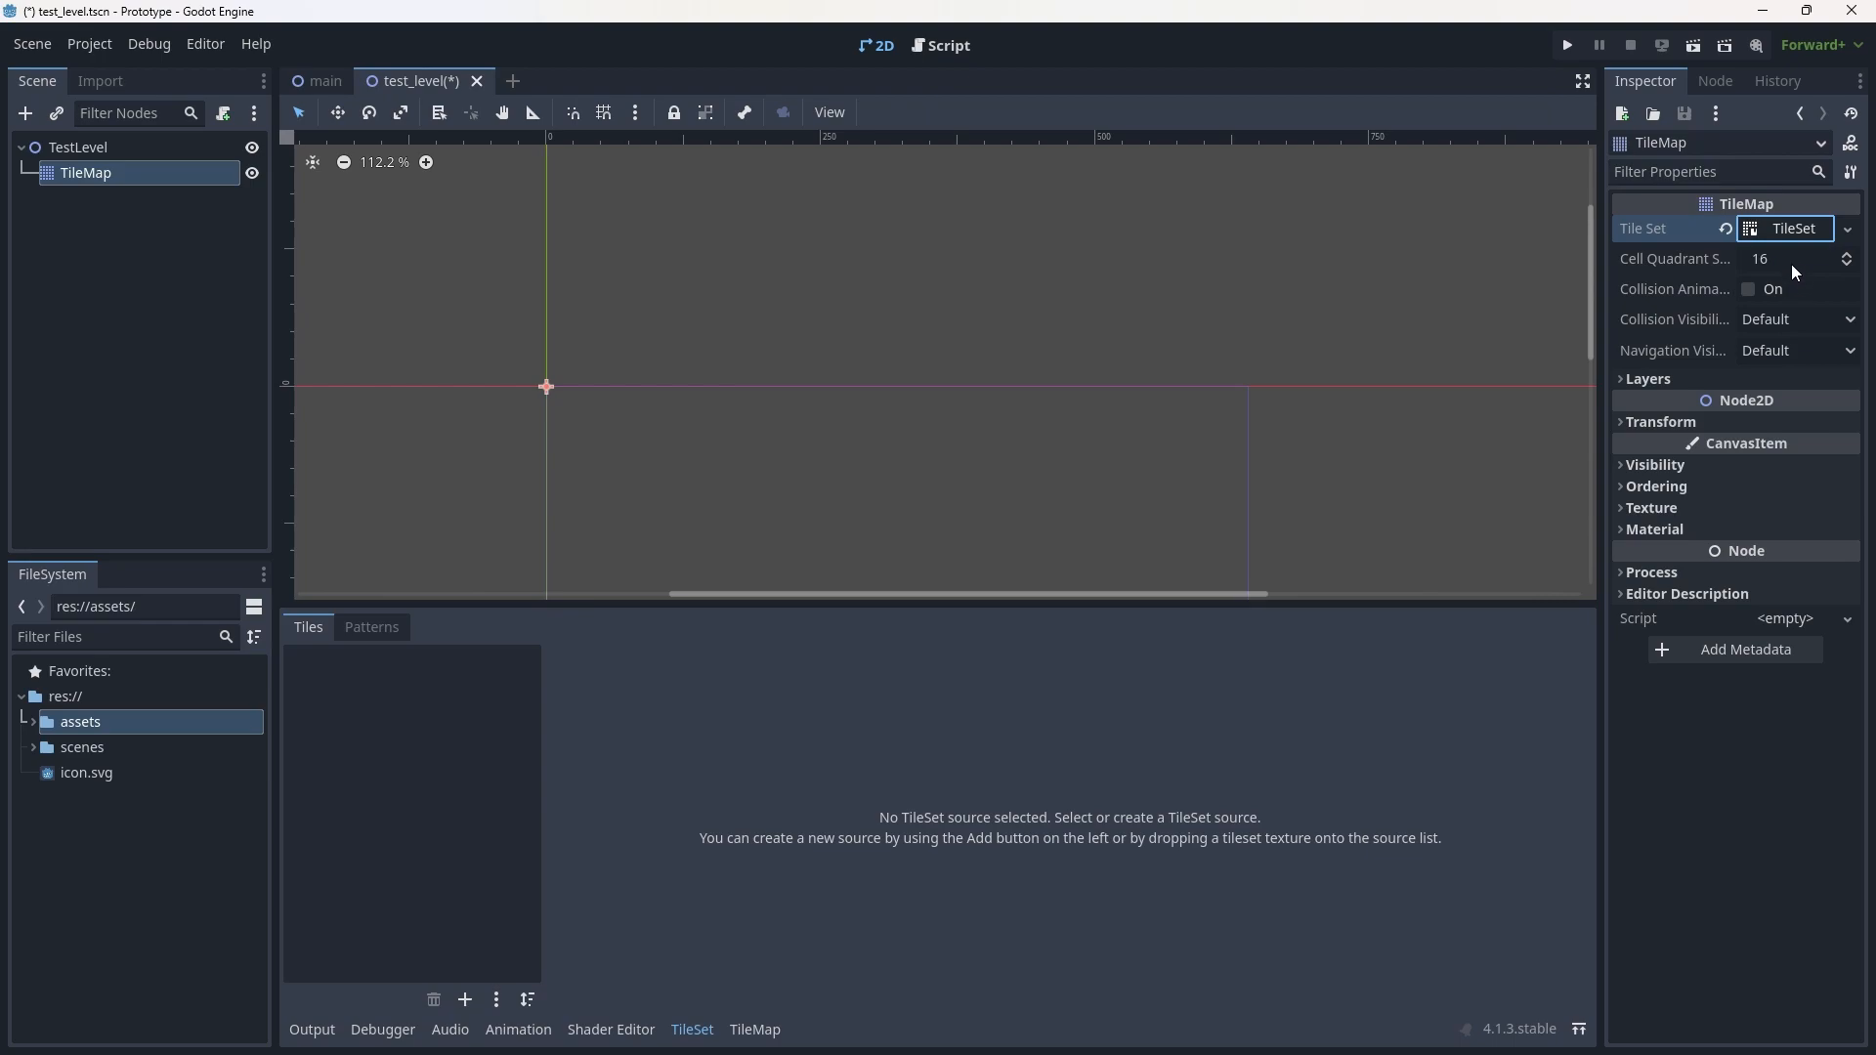
left_click(1791, 228)
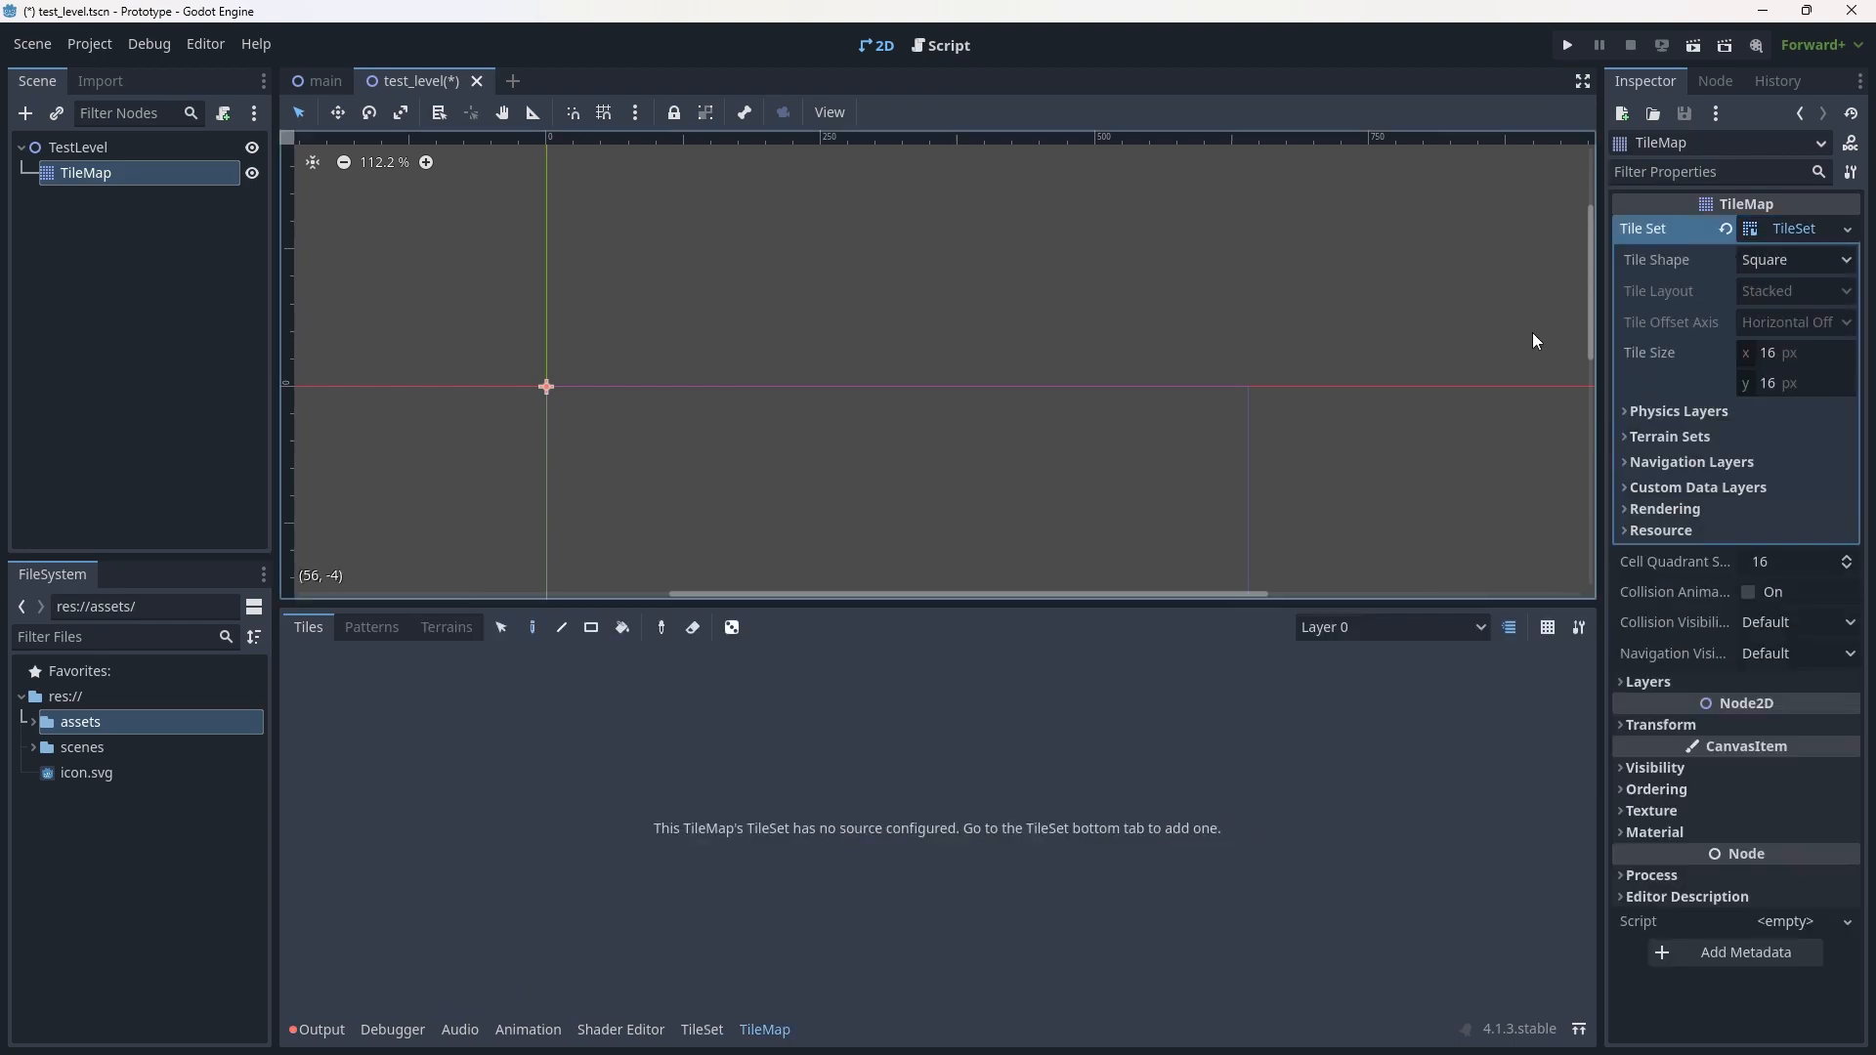
mouse_move(720, 1001)
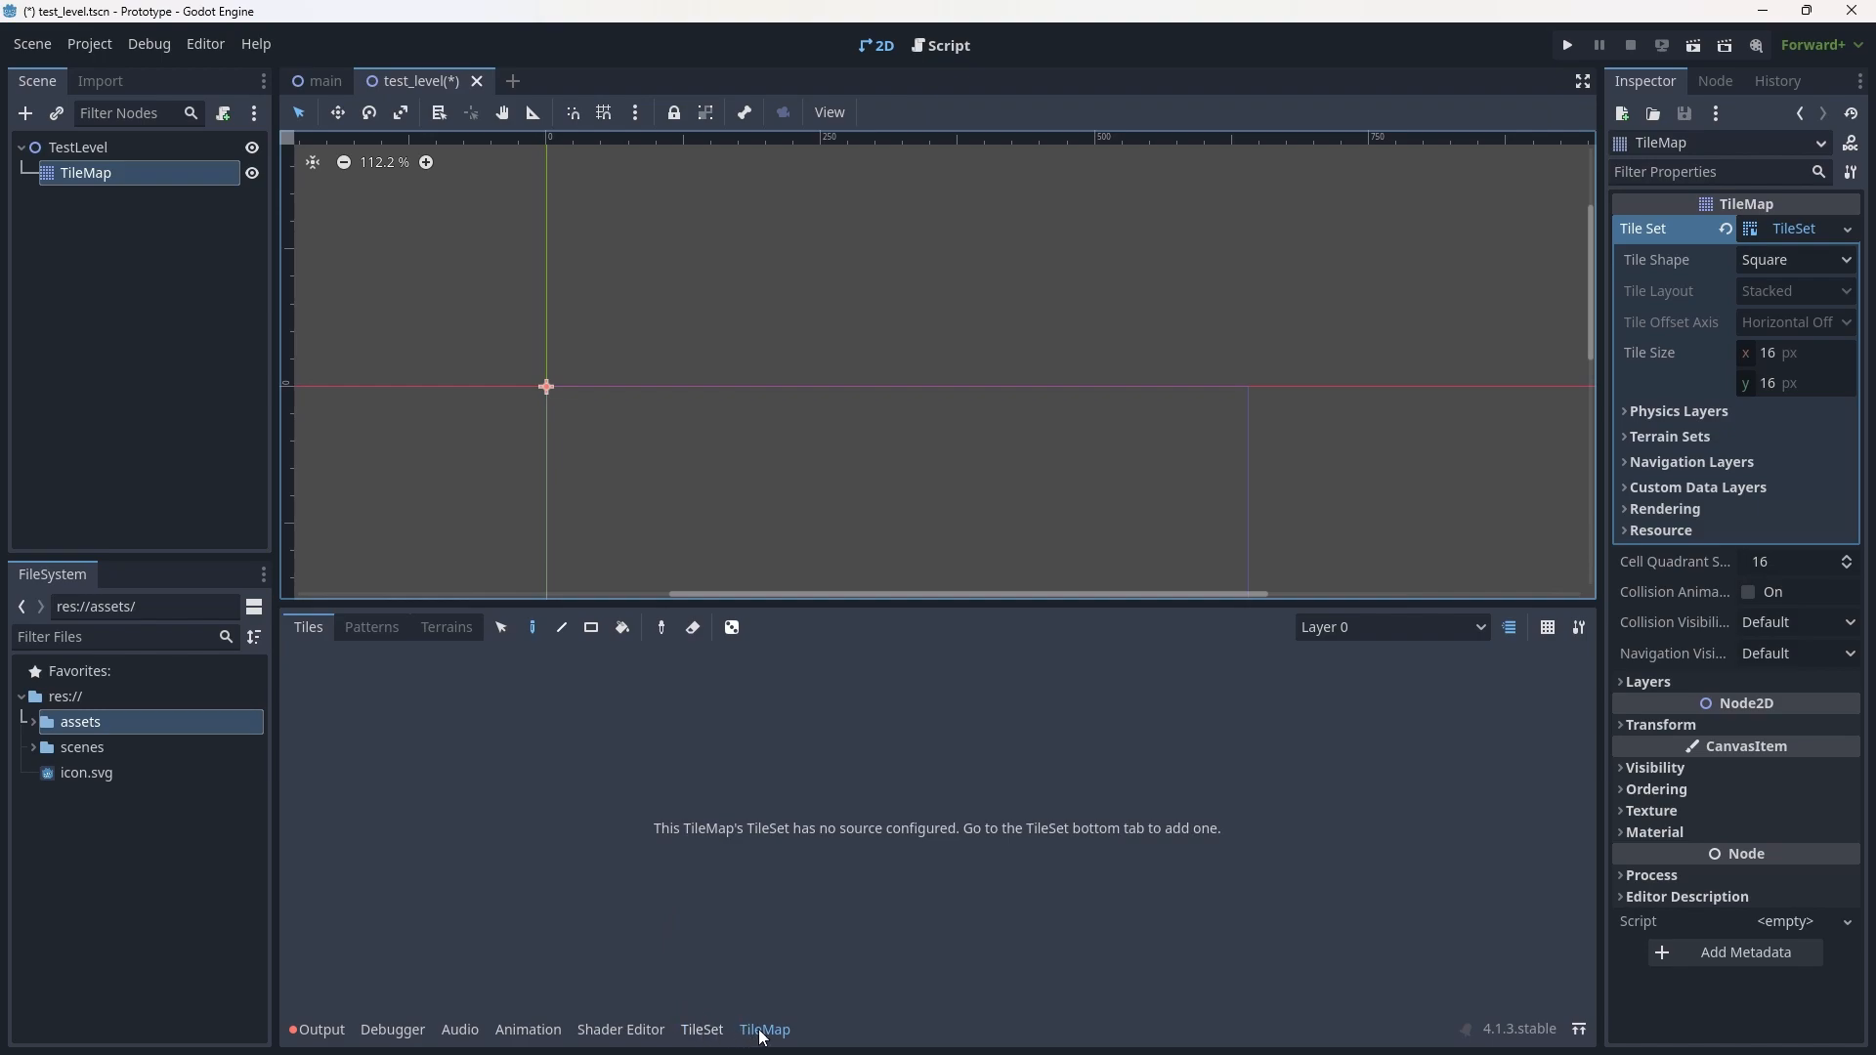
mouse_move(700, 1035)
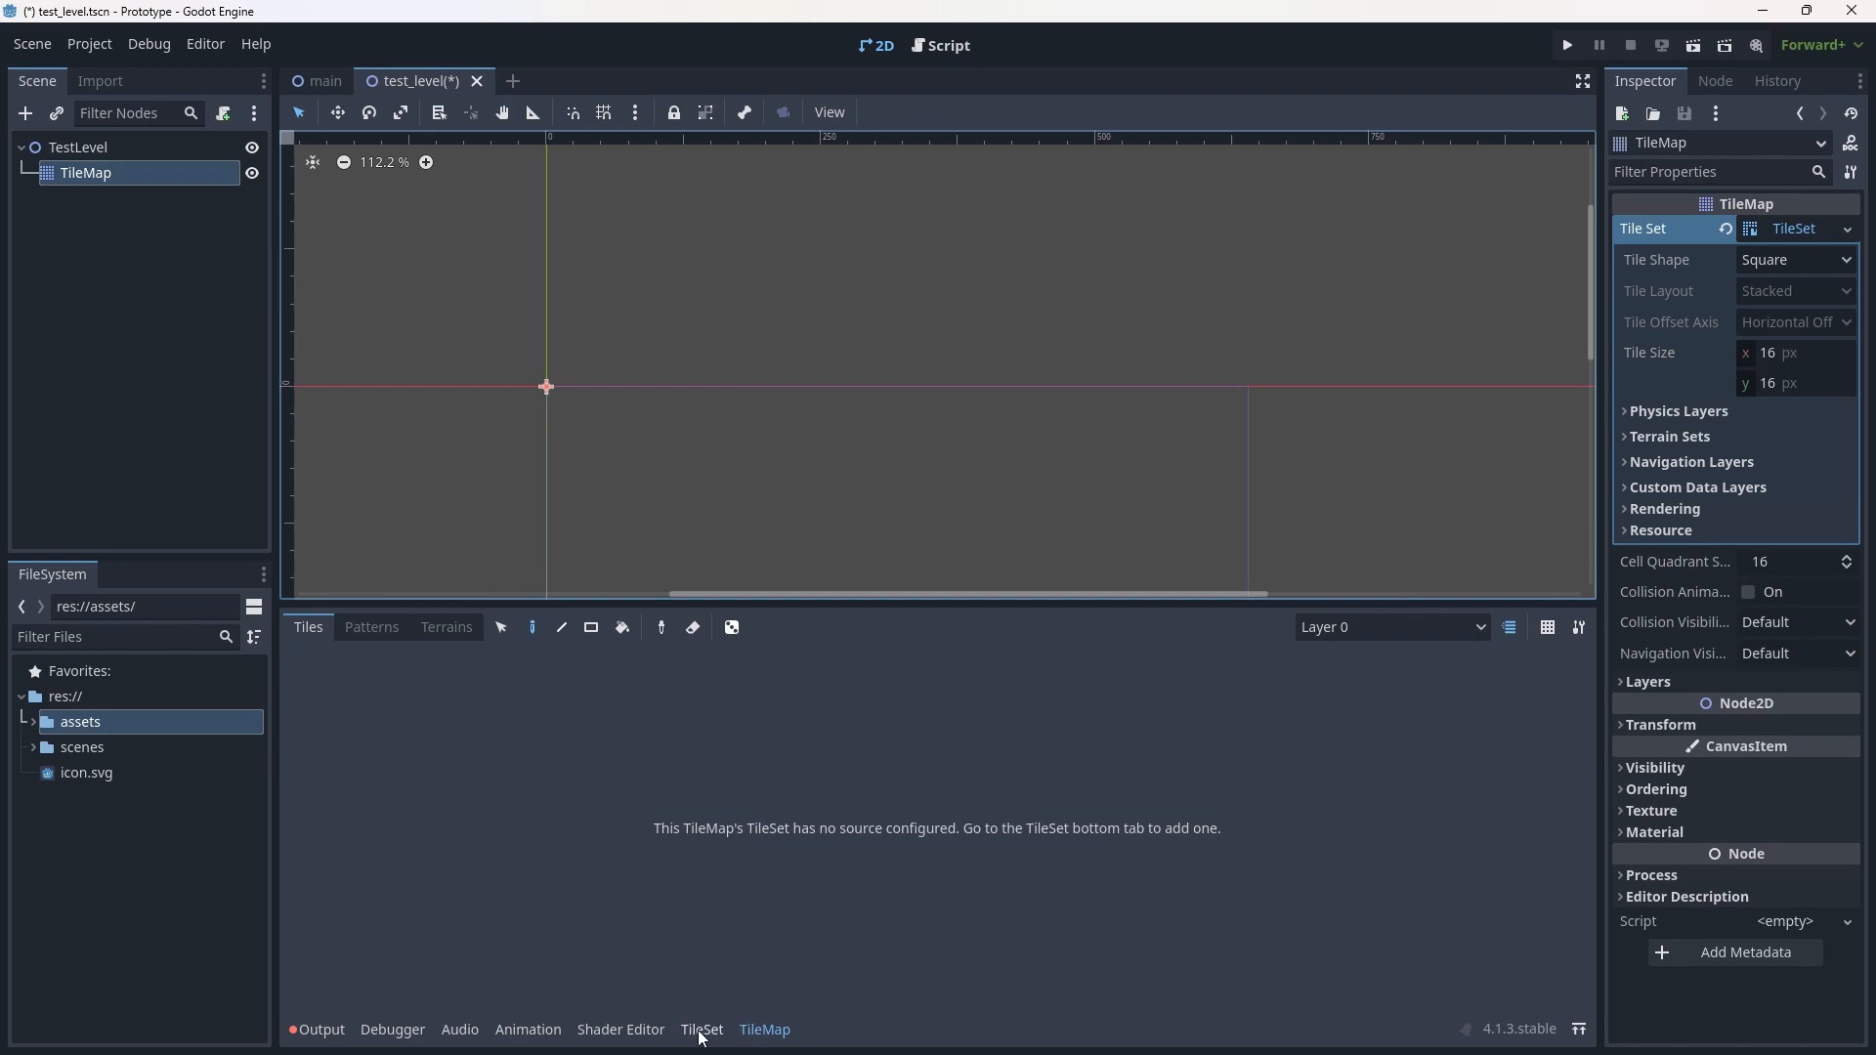
left_click(701, 1029)
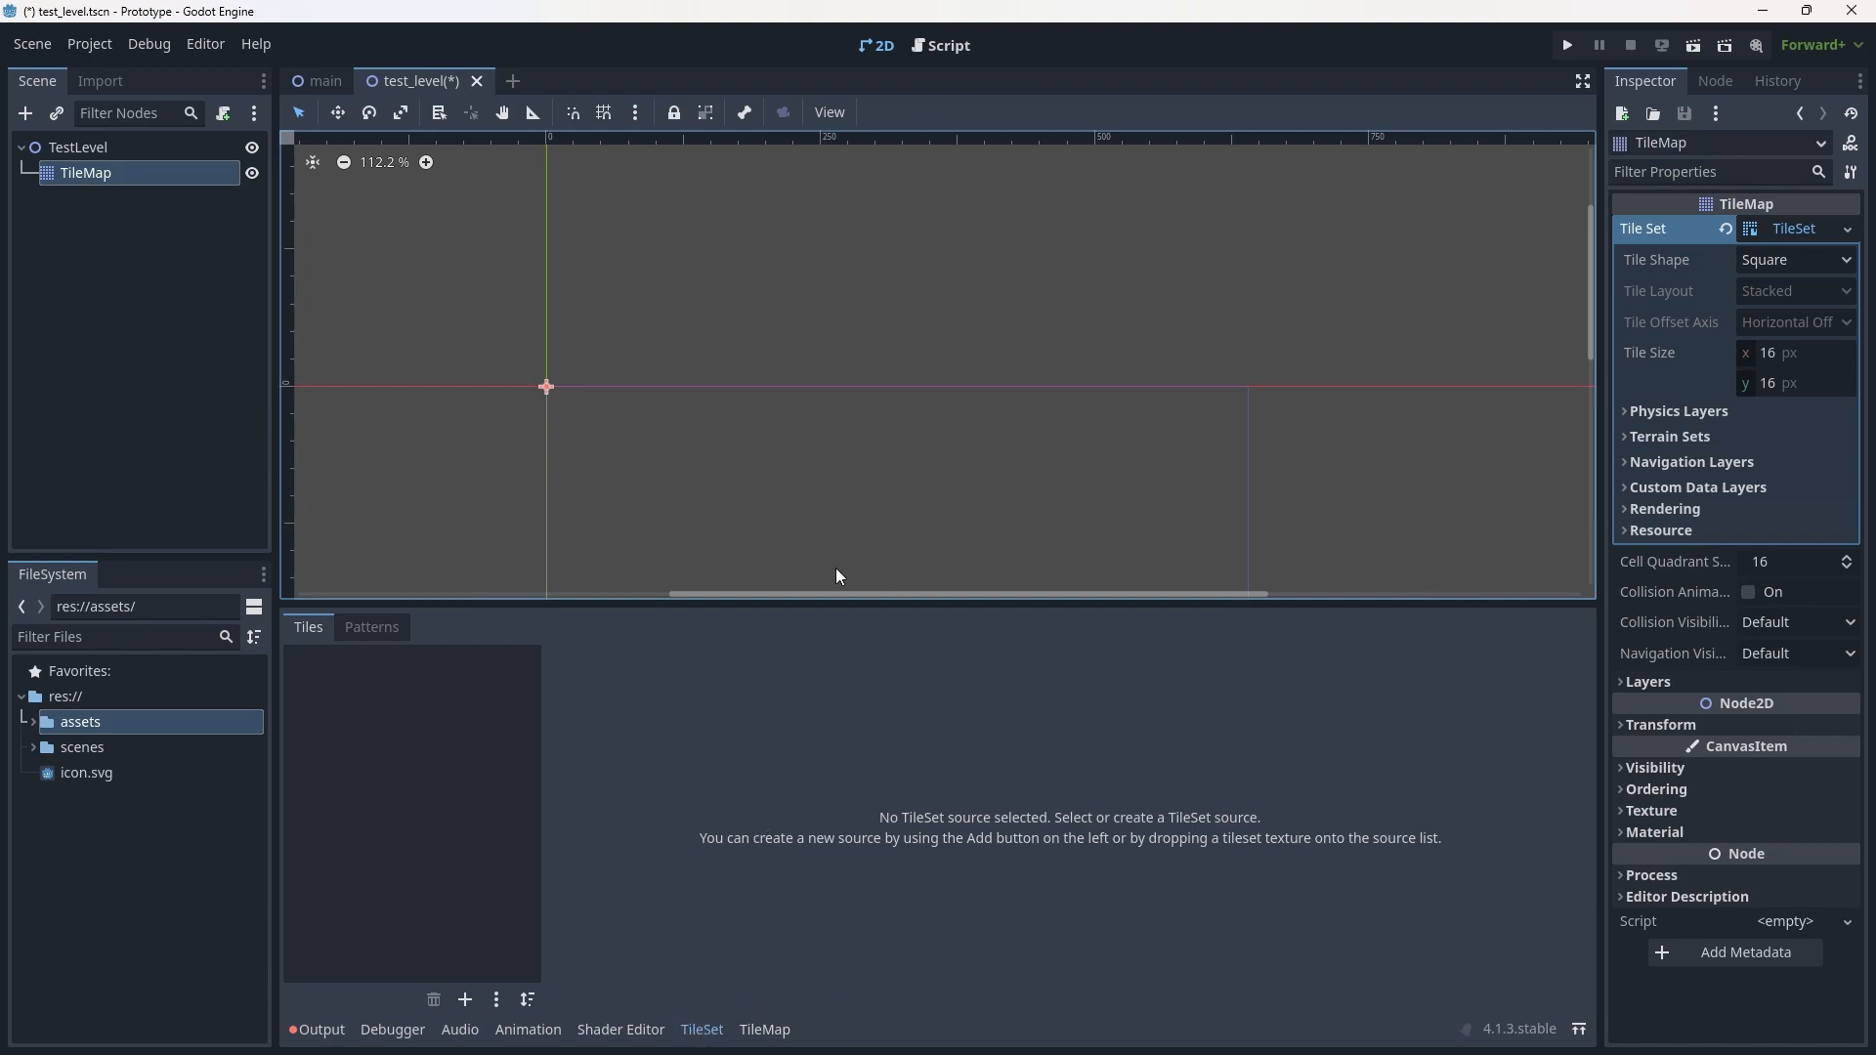
mouse_move(1794, 229)
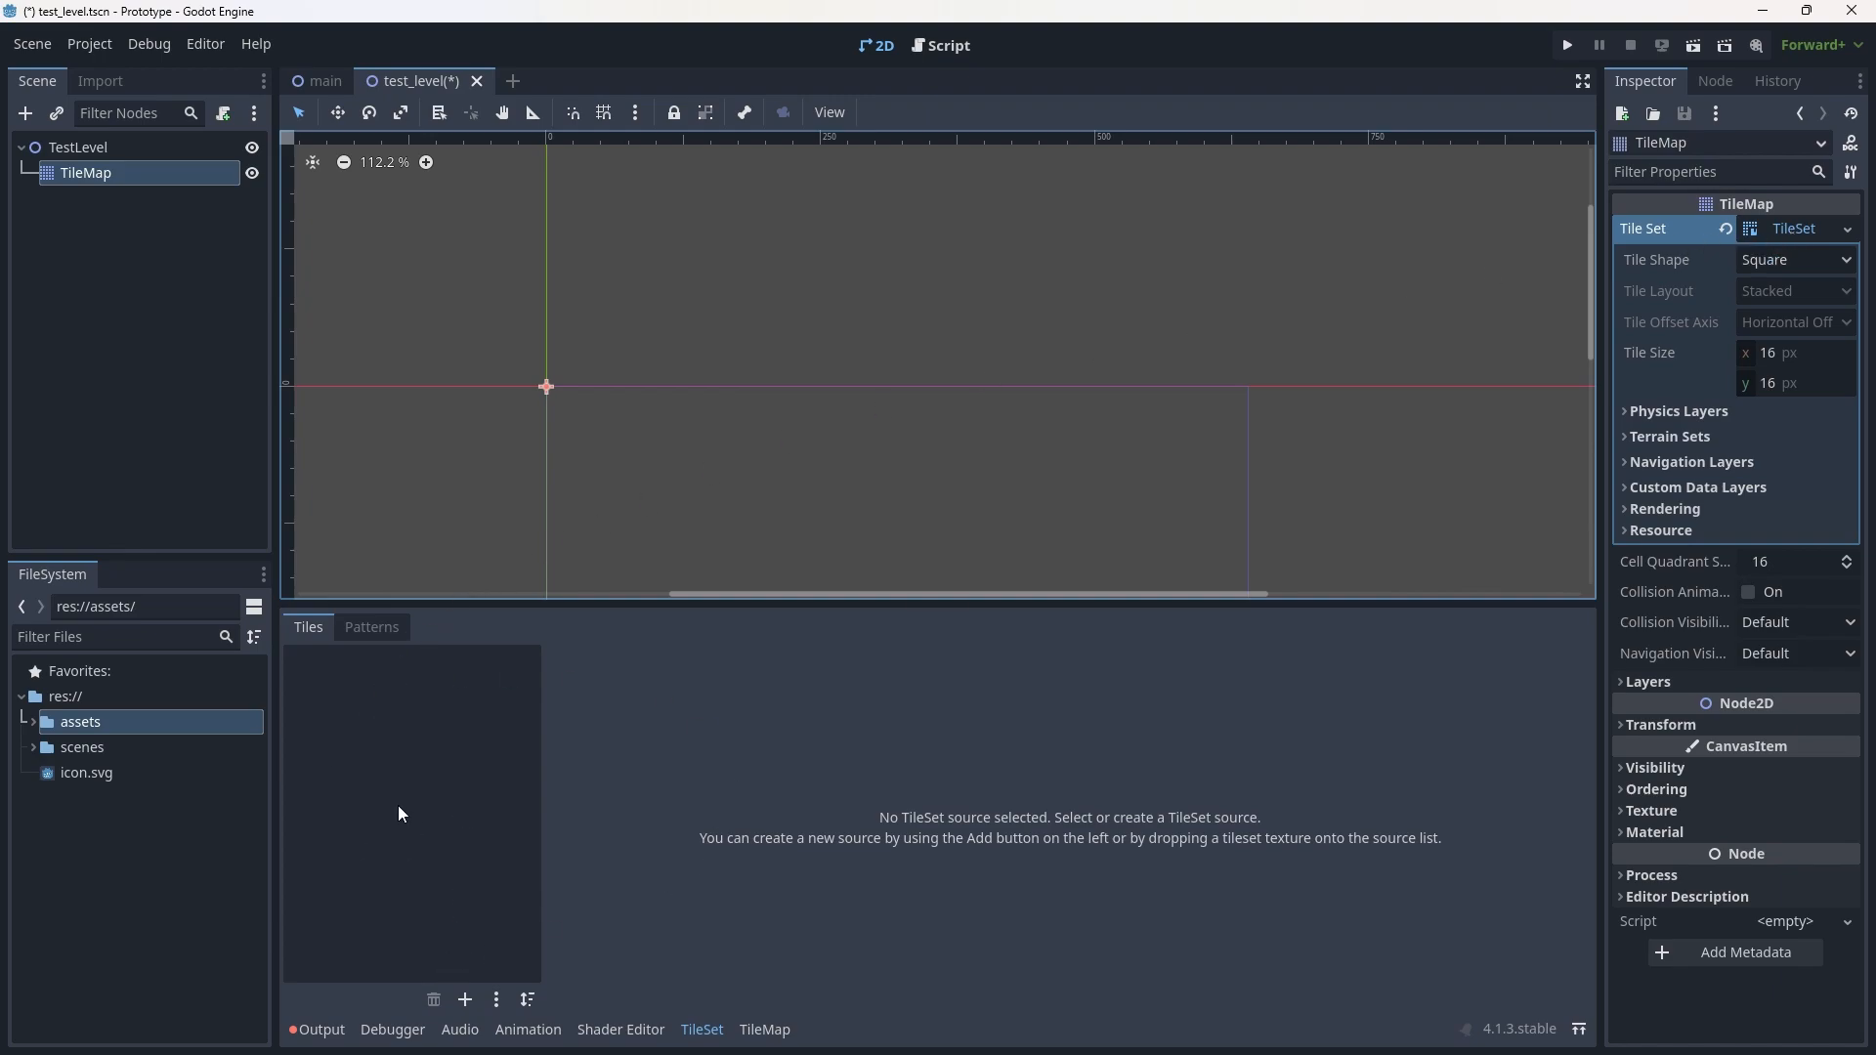
Expand assets > kenney_pixel_platformer > Tilemap and select tilemap_packed.png among its sheets.
left_click(33, 721)
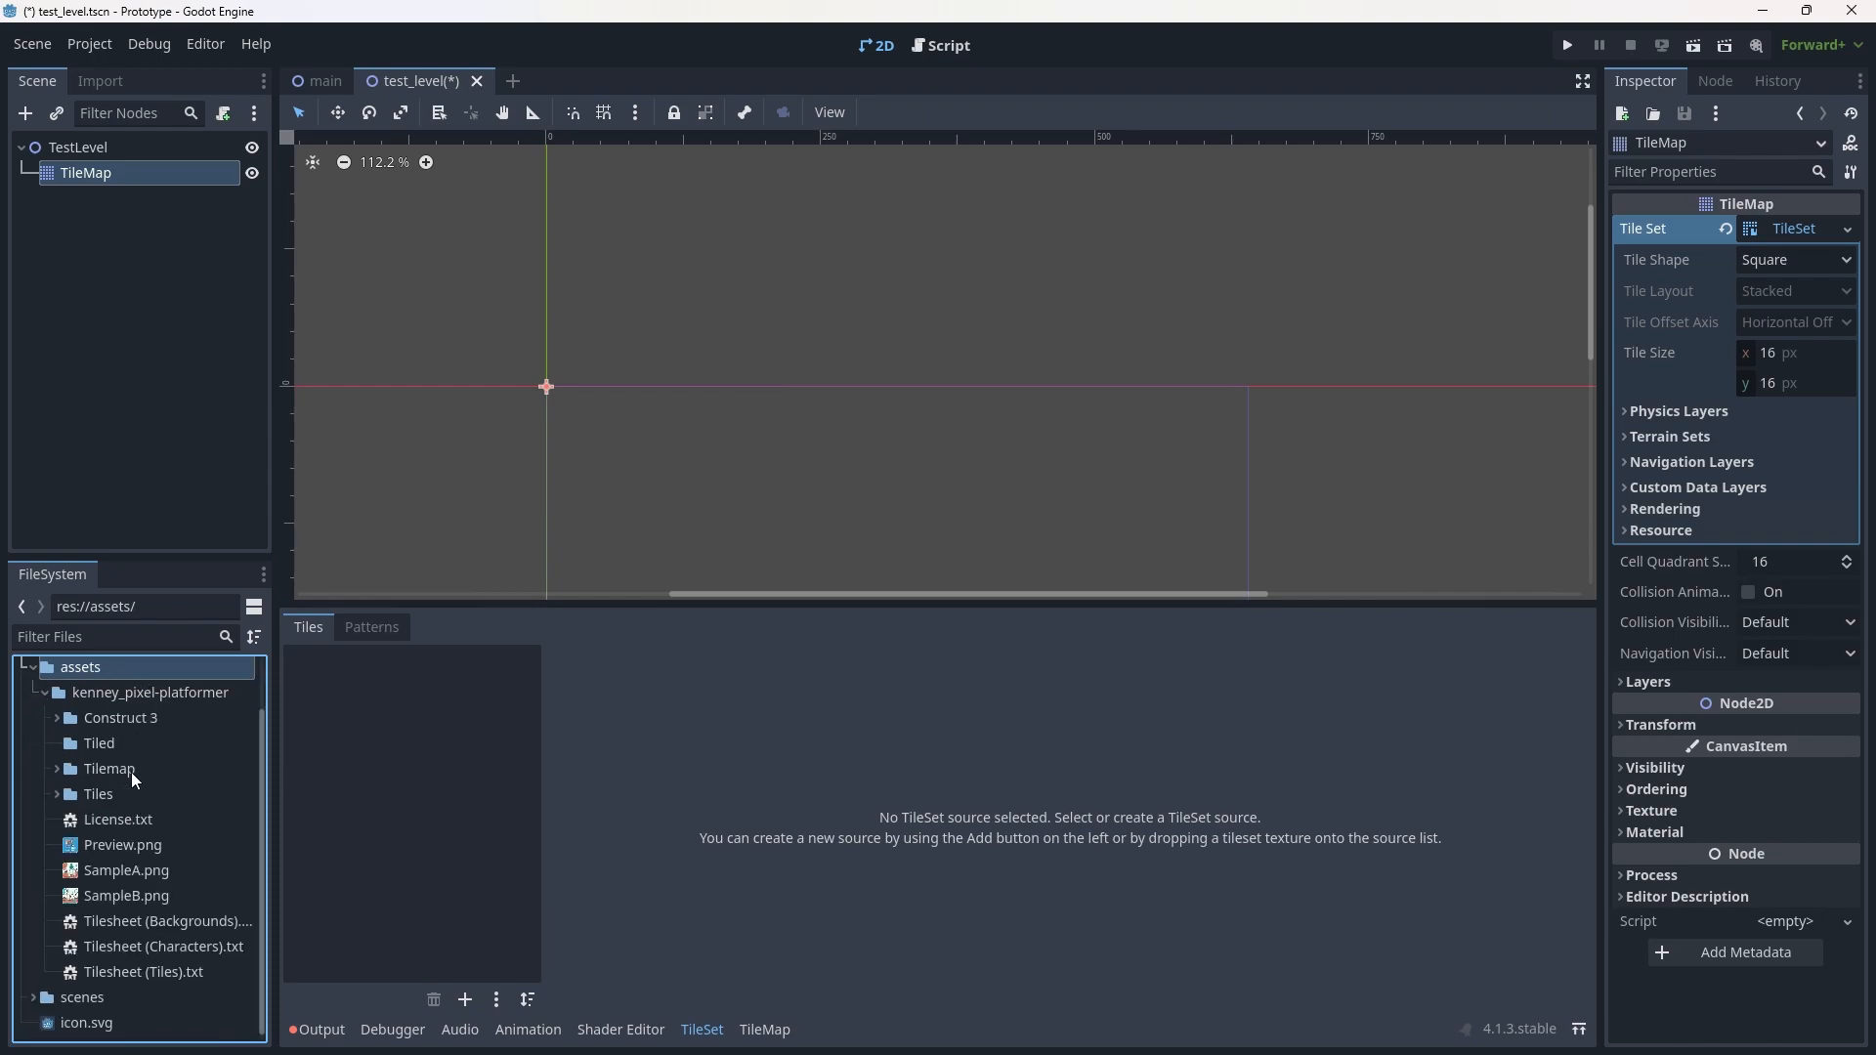
left_click(108, 767)
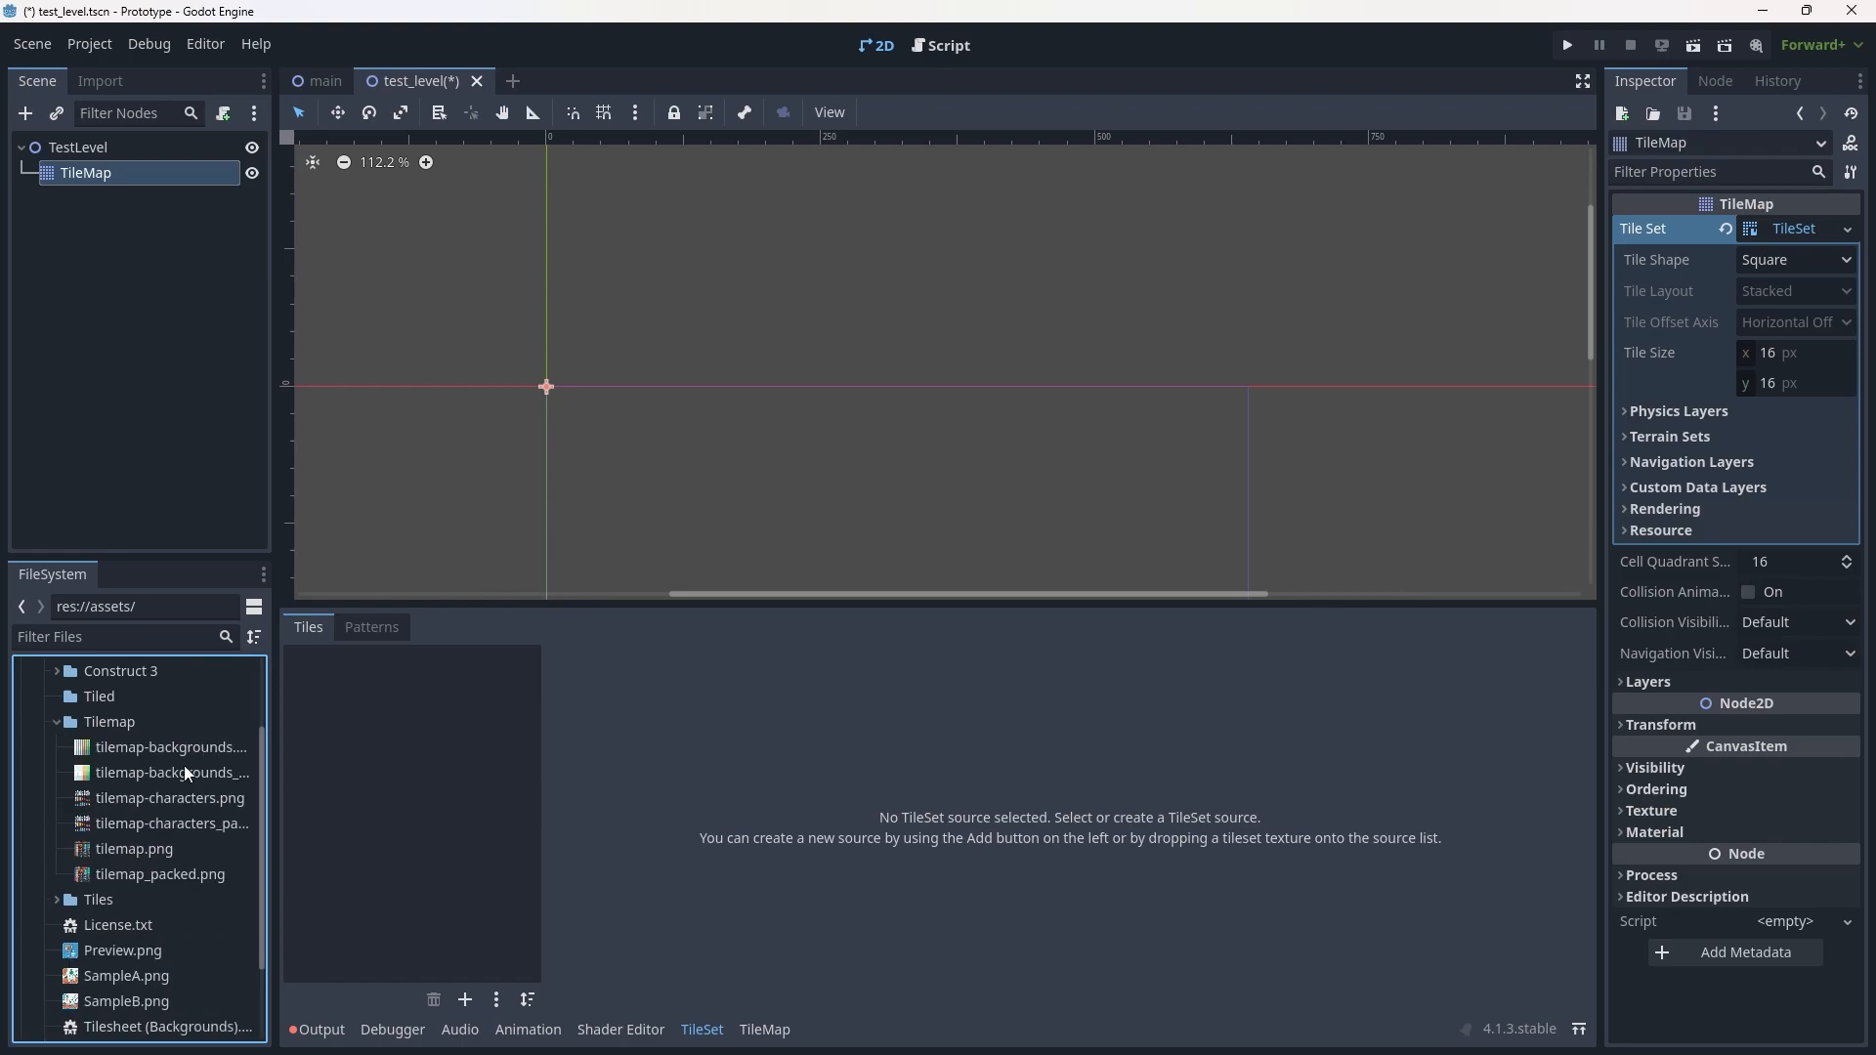
mouse_move(173, 771)
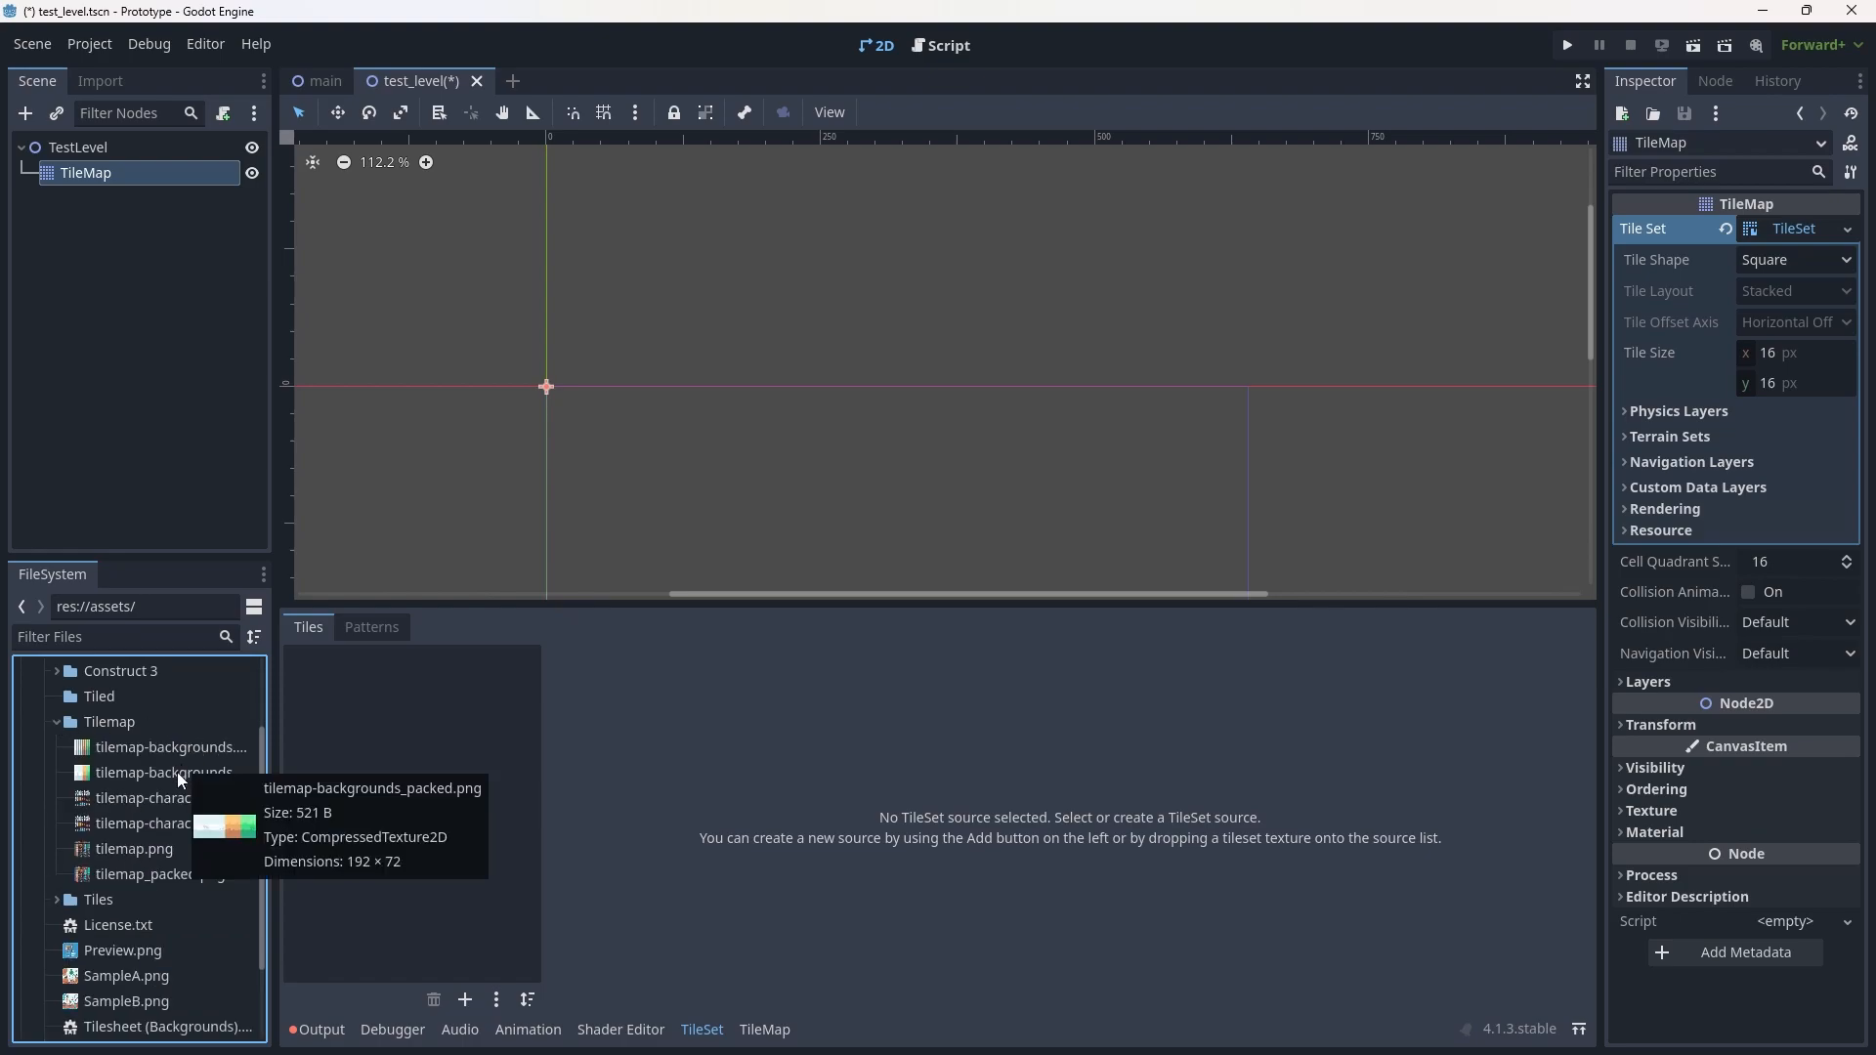
mouse_move(119, 852)
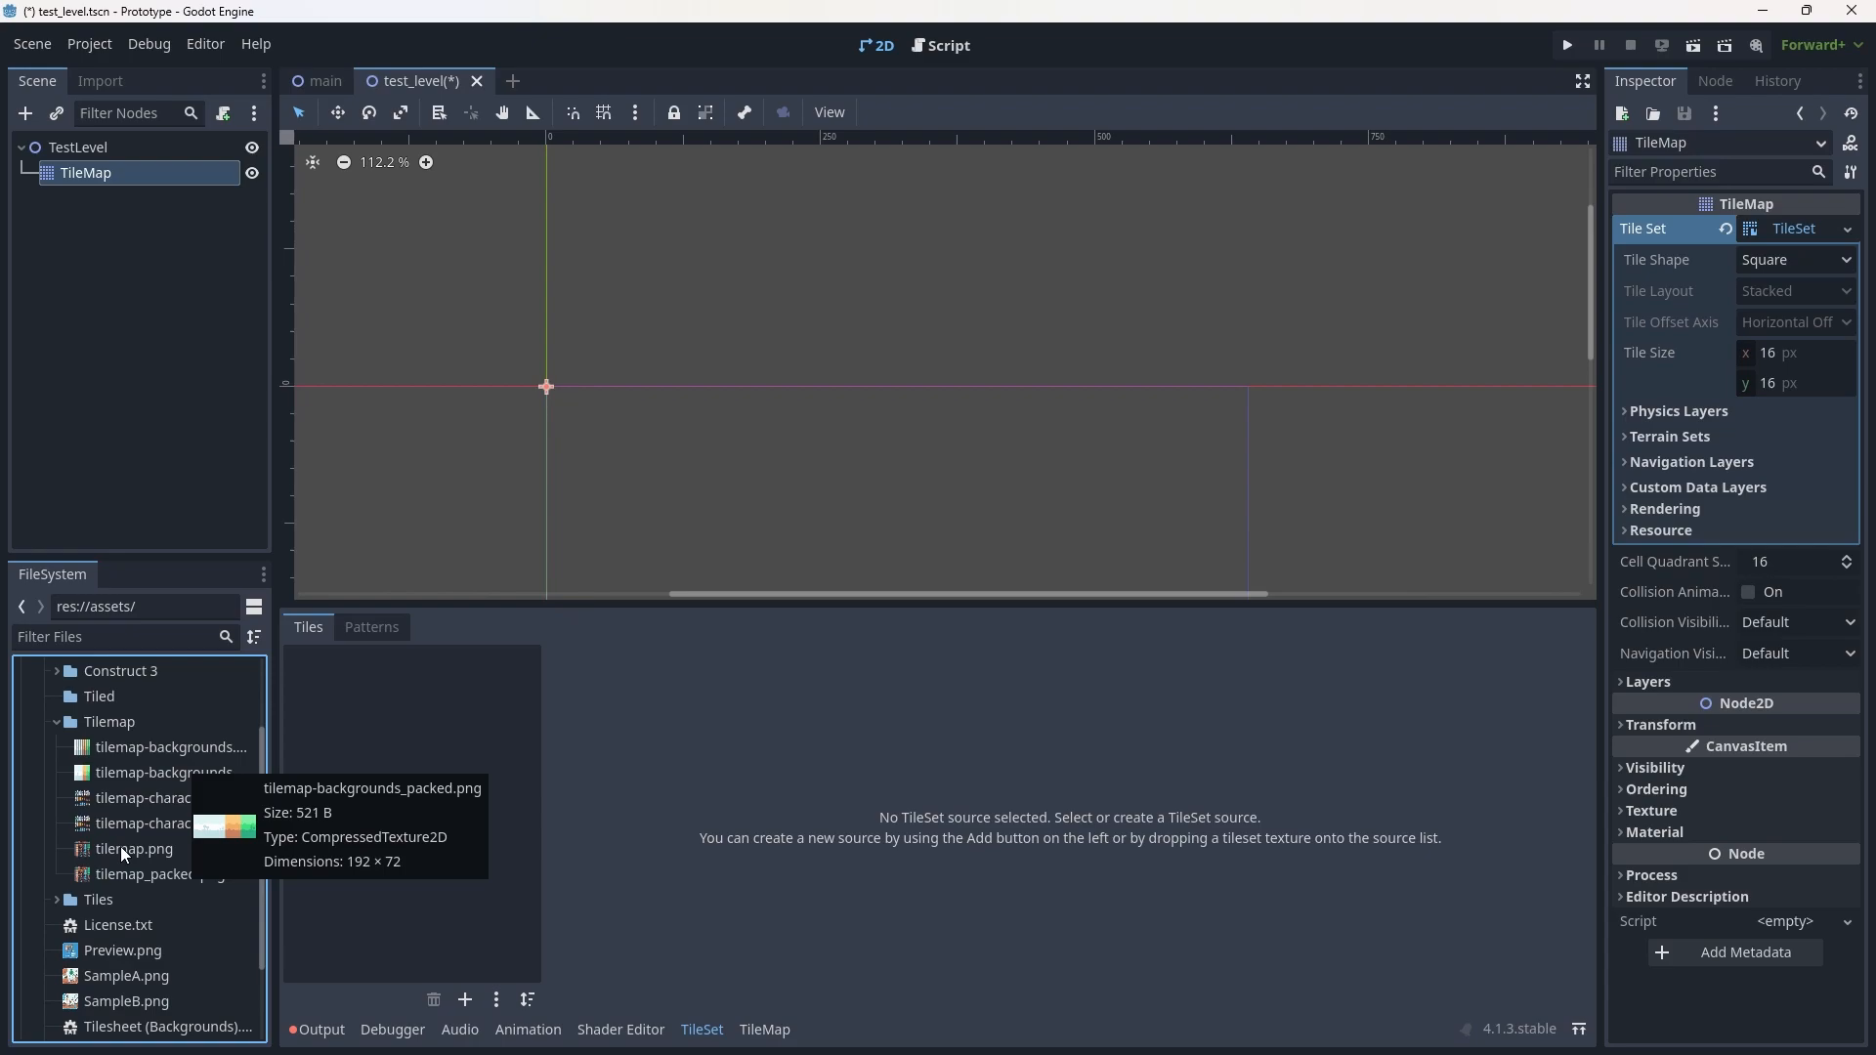
left_click(159, 874)
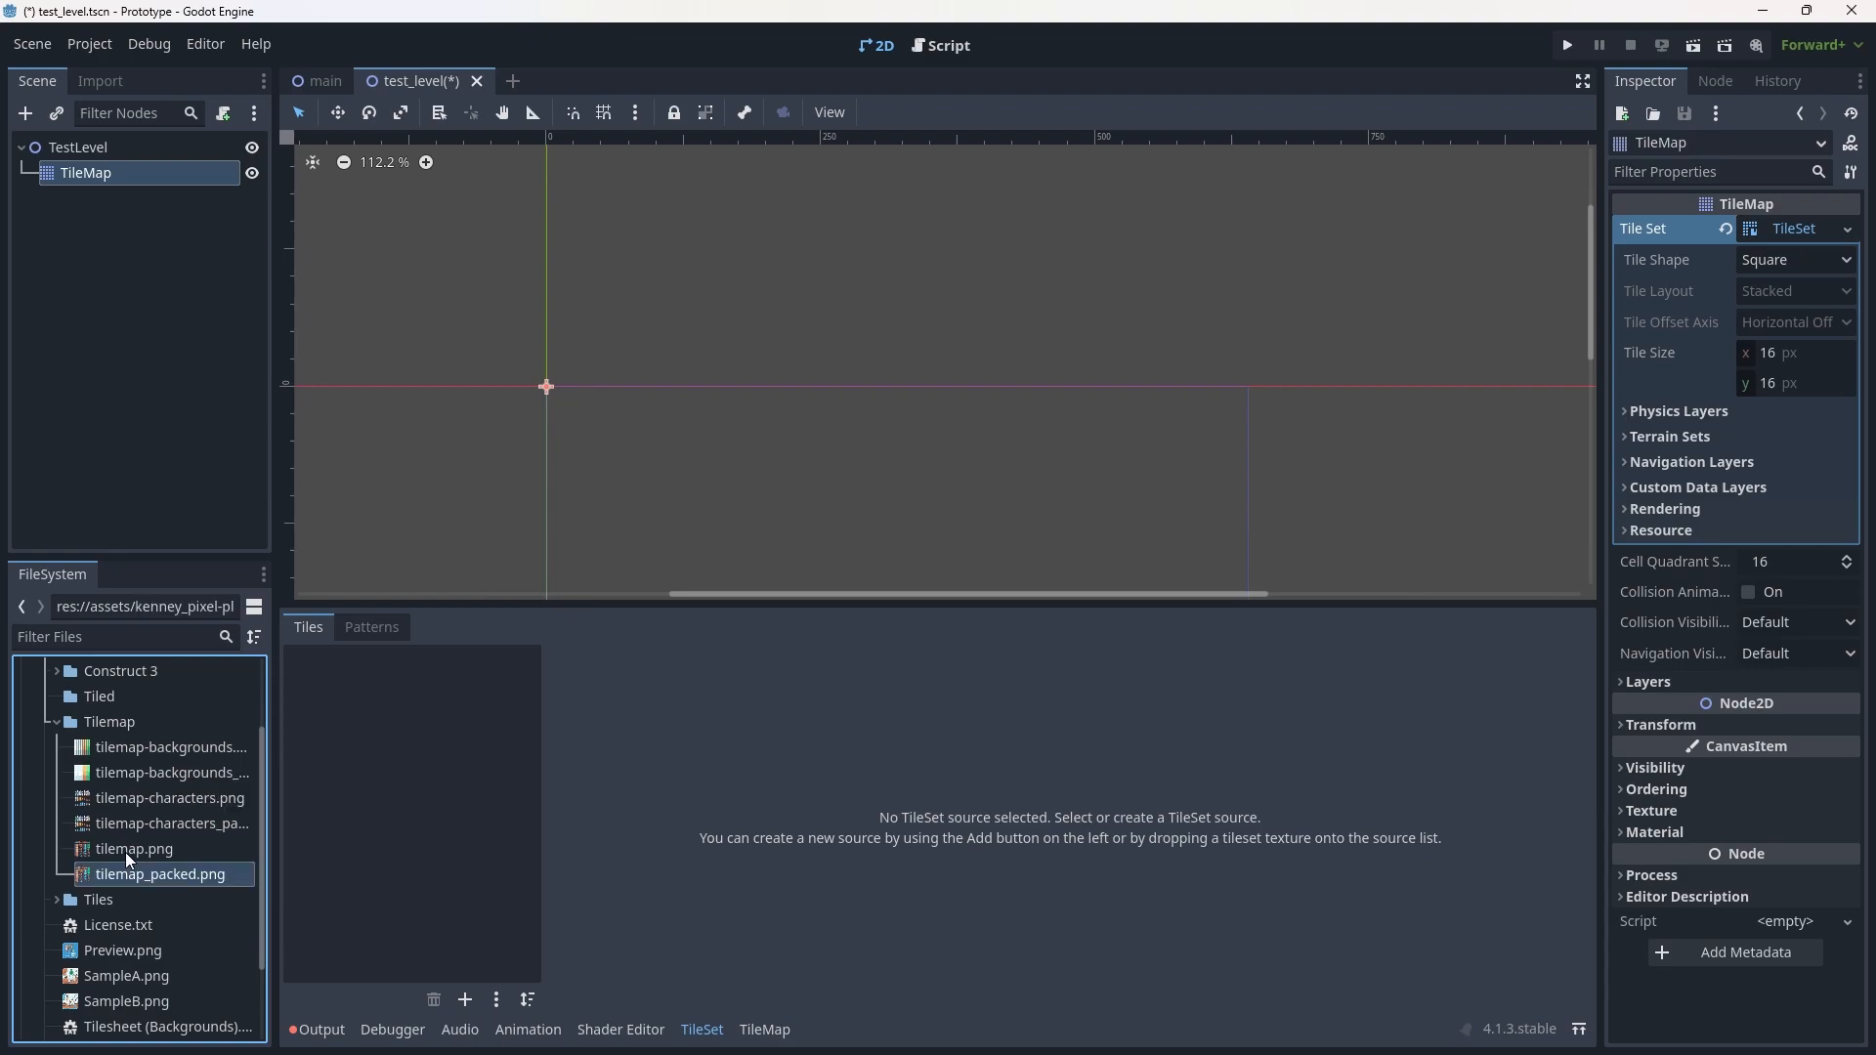
left_click(172, 822)
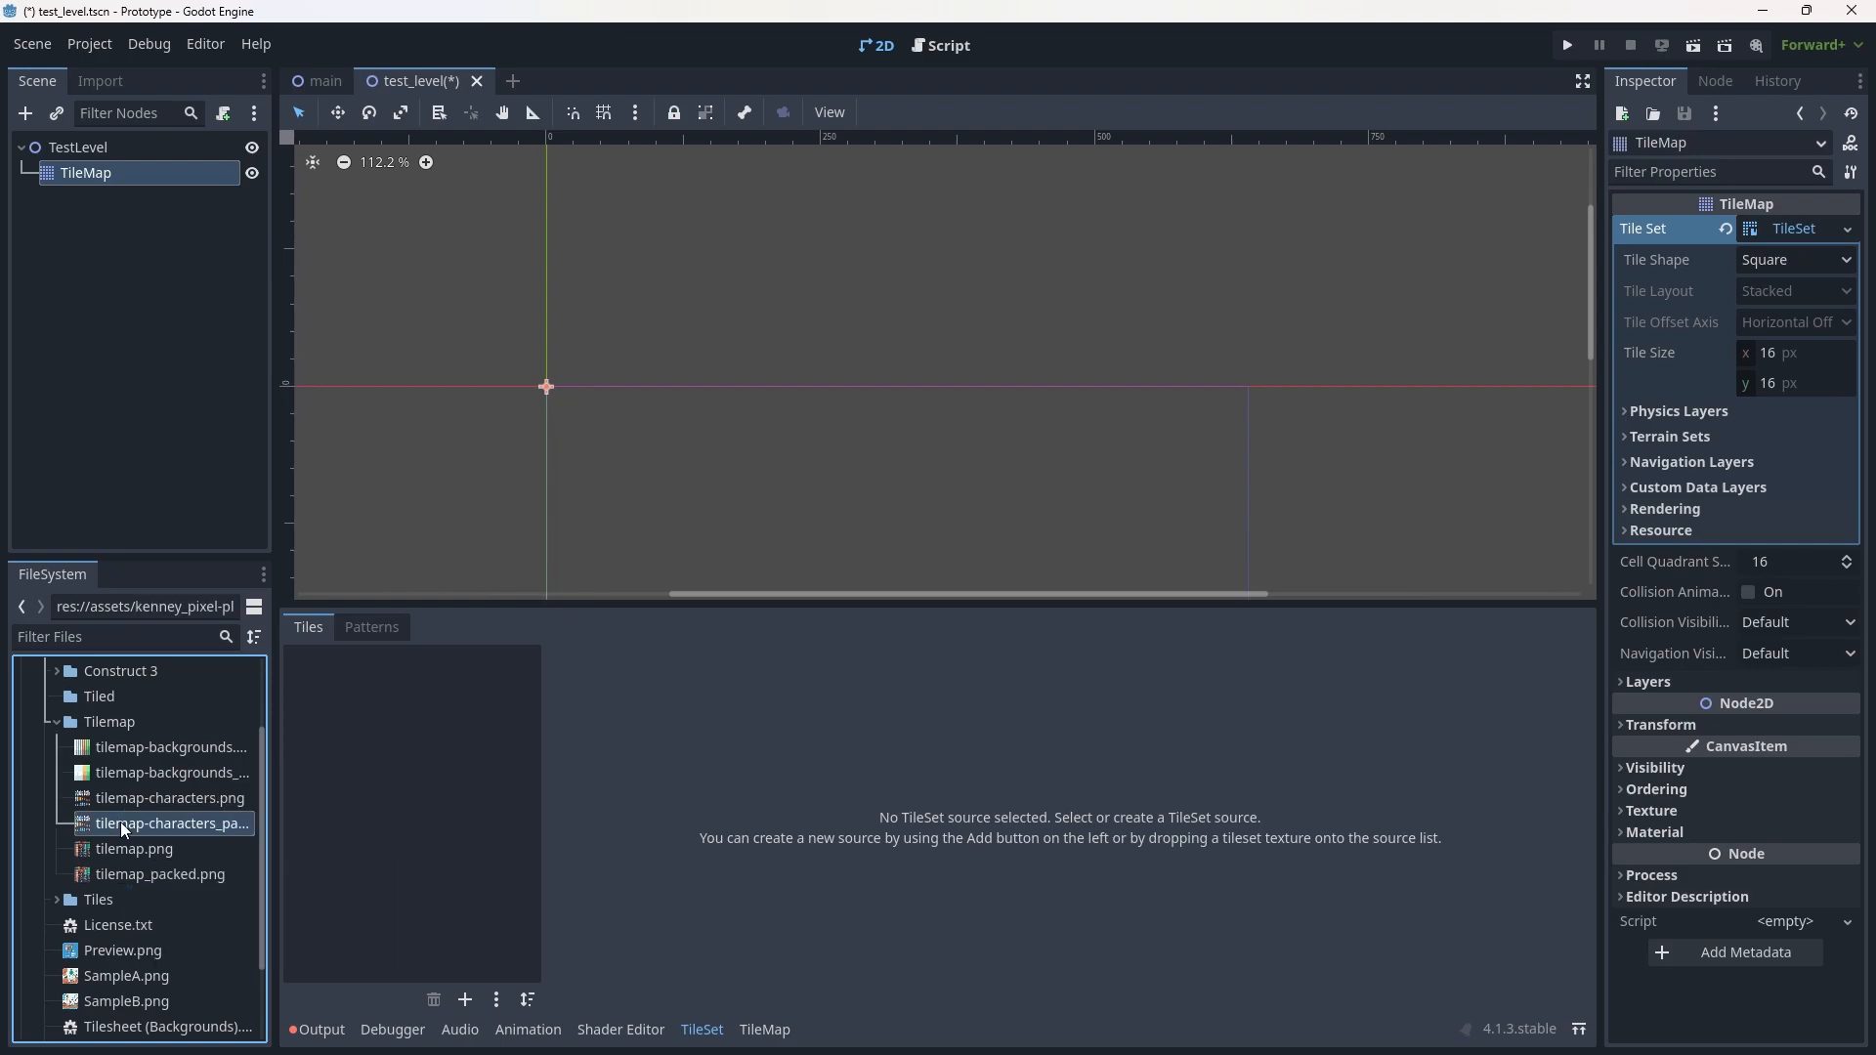
left_click(134, 848)
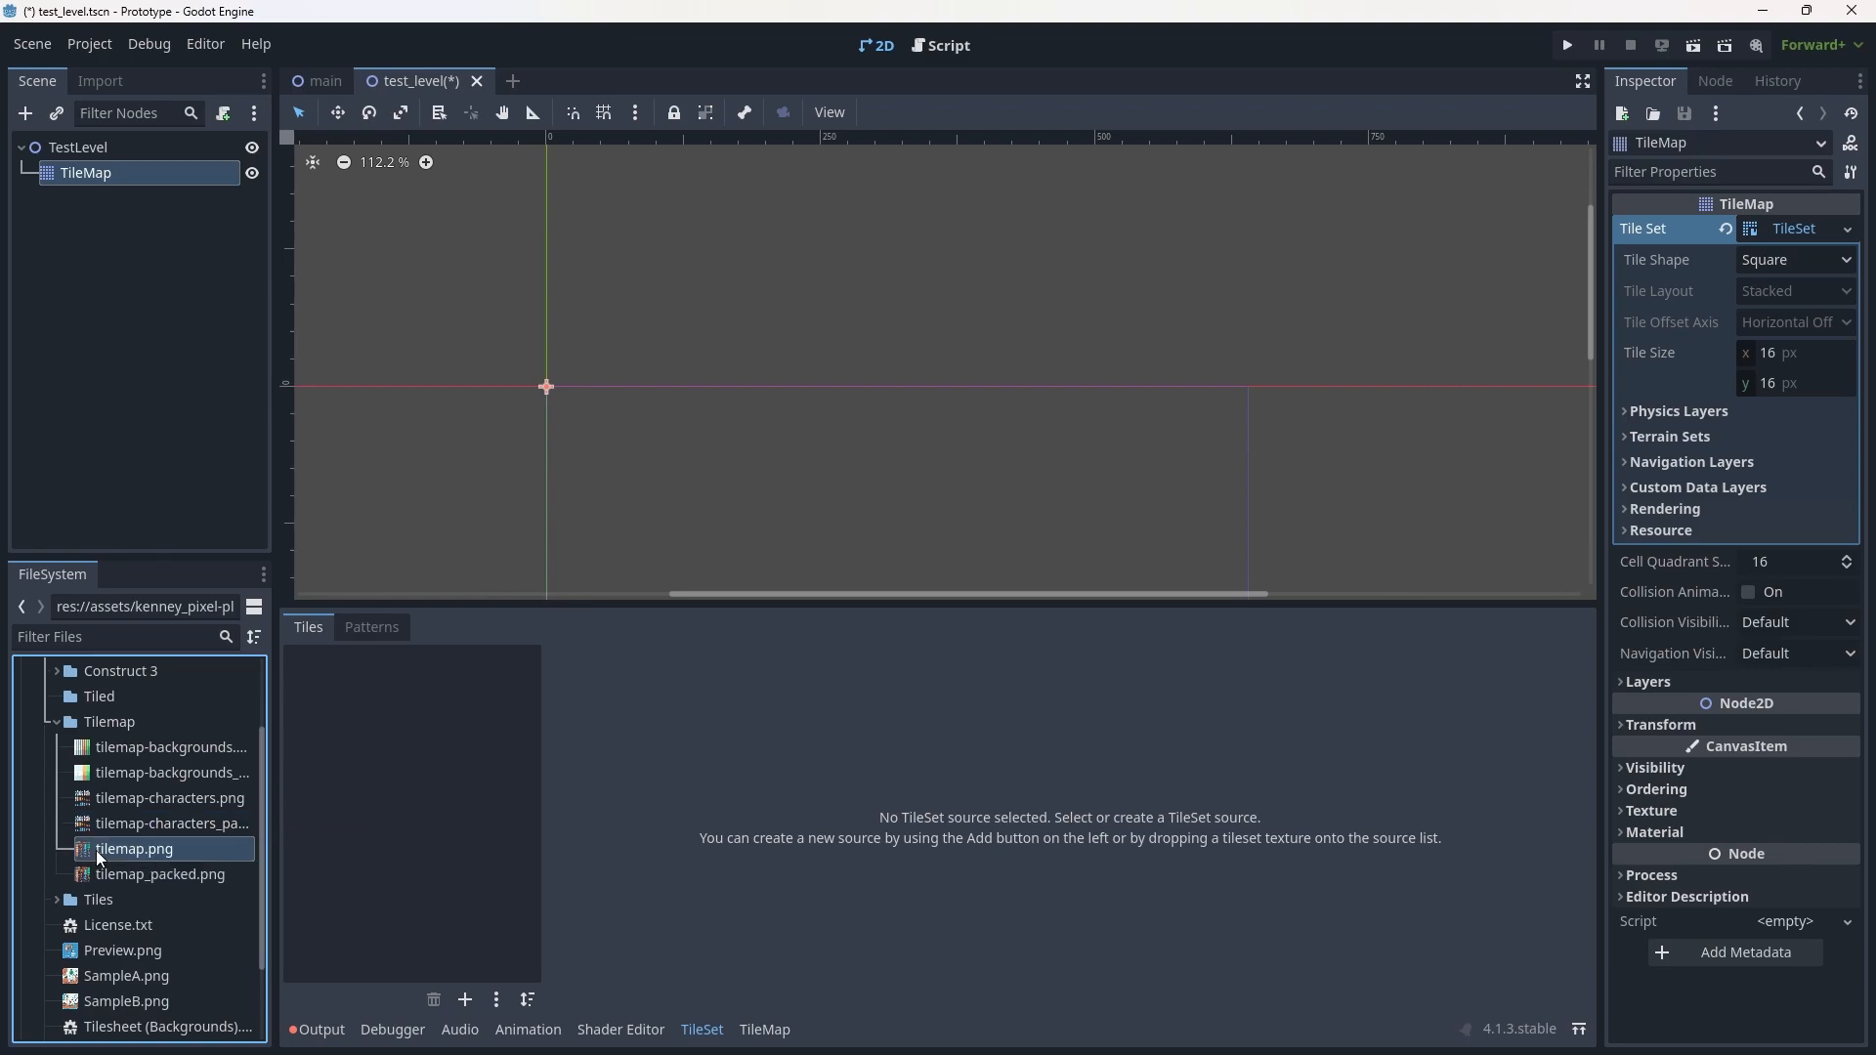
mouse_move(144, 880)
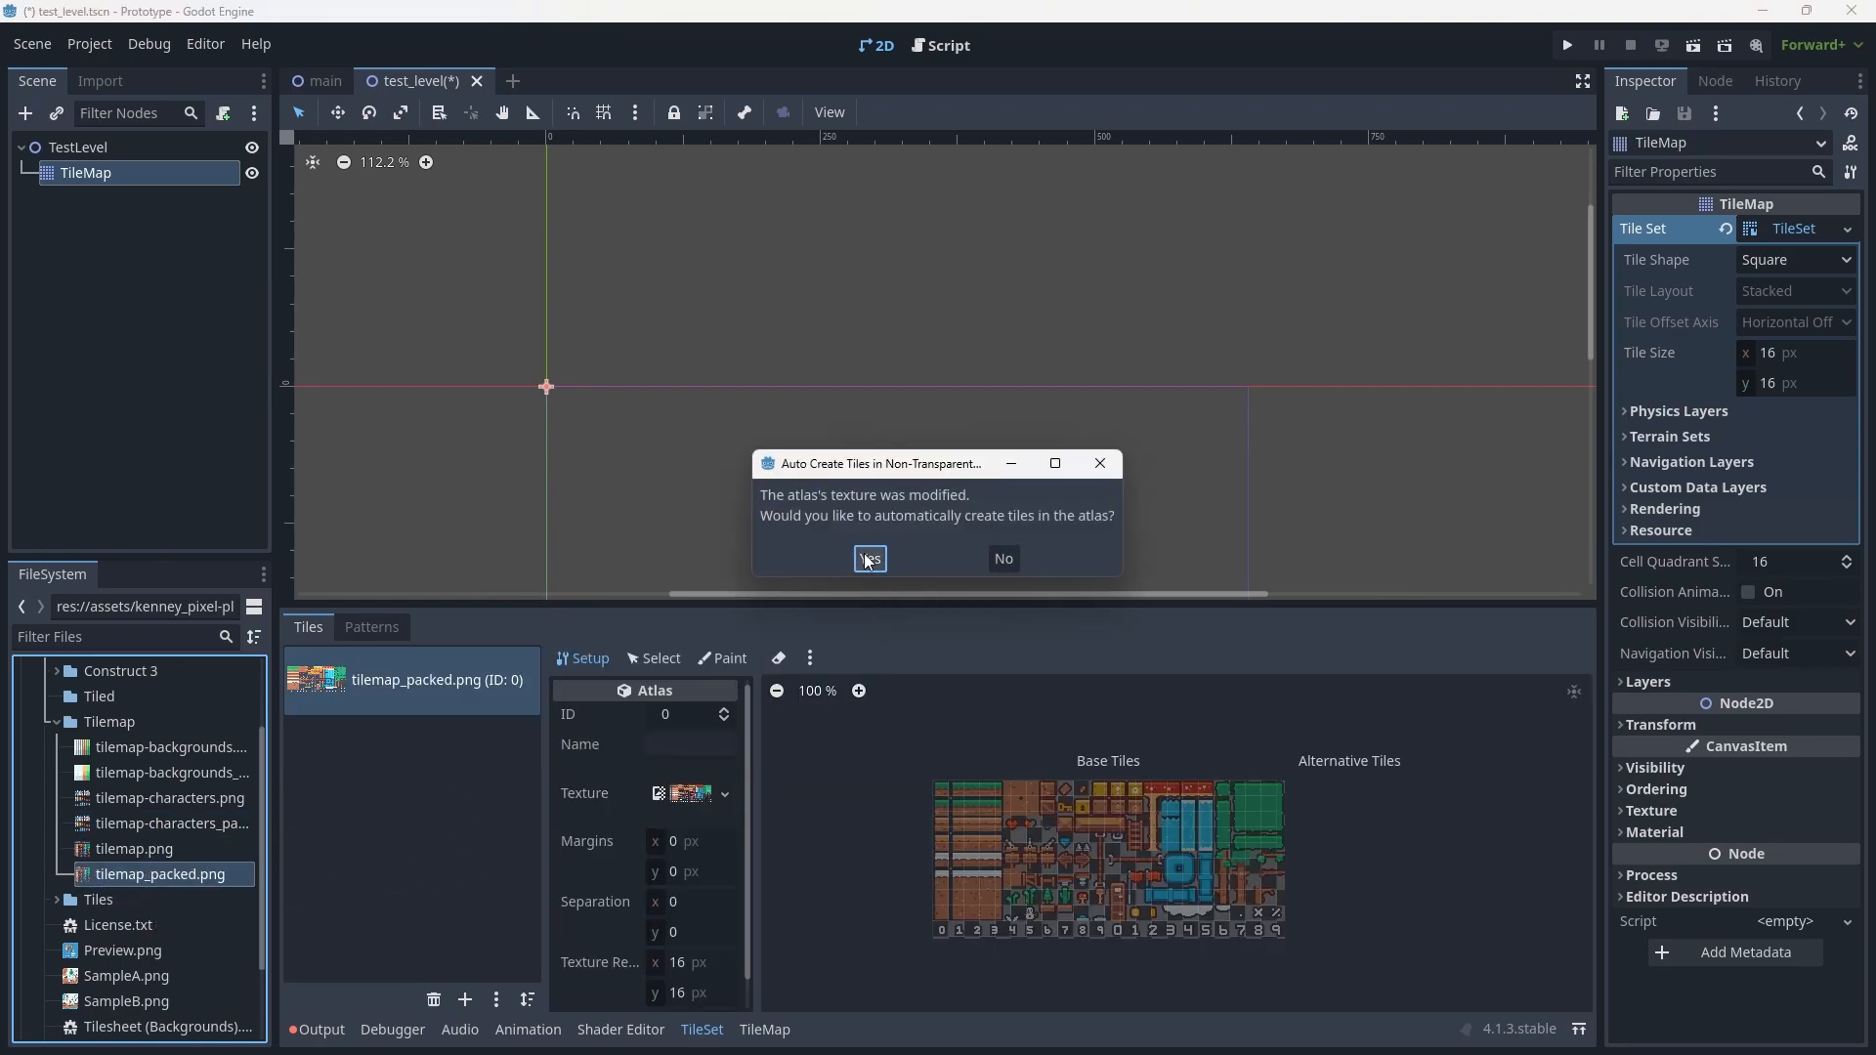
Auto-create tiles across the tilemap_packed.png atlas source.
left_click(869, 559)
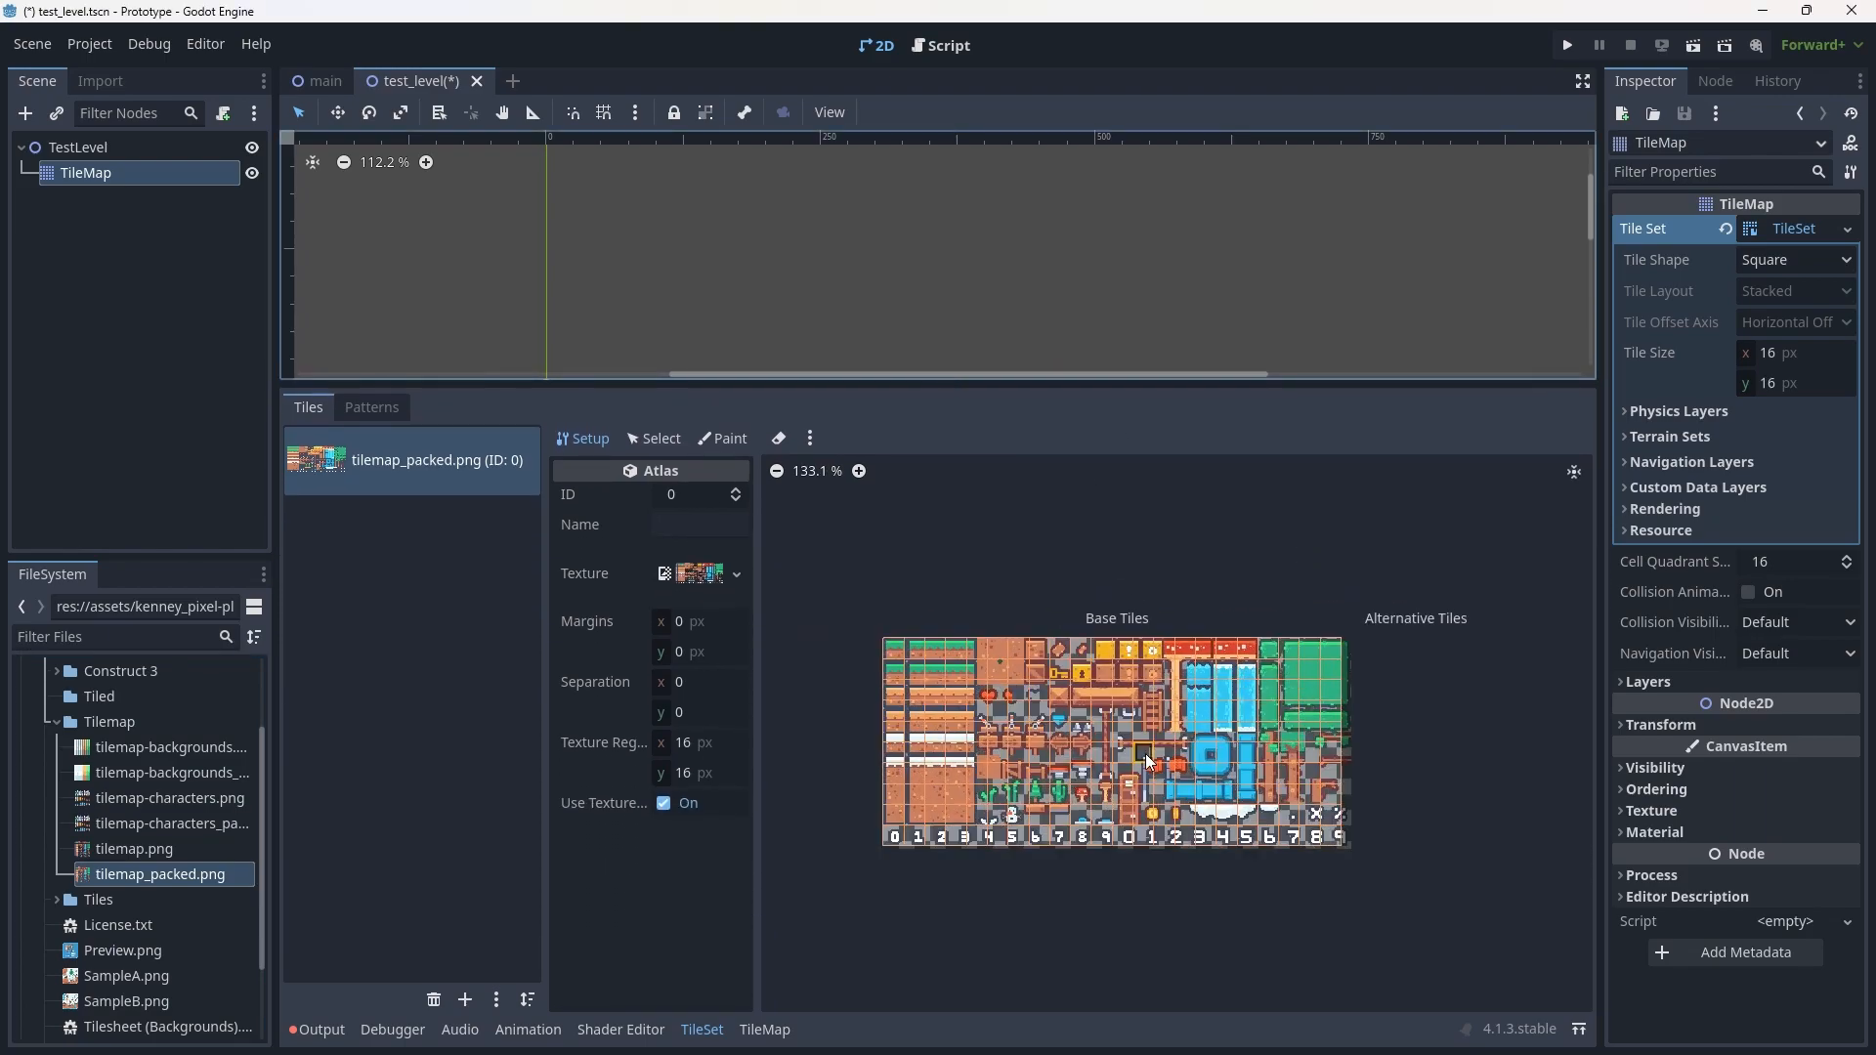
scroll("up", 3)
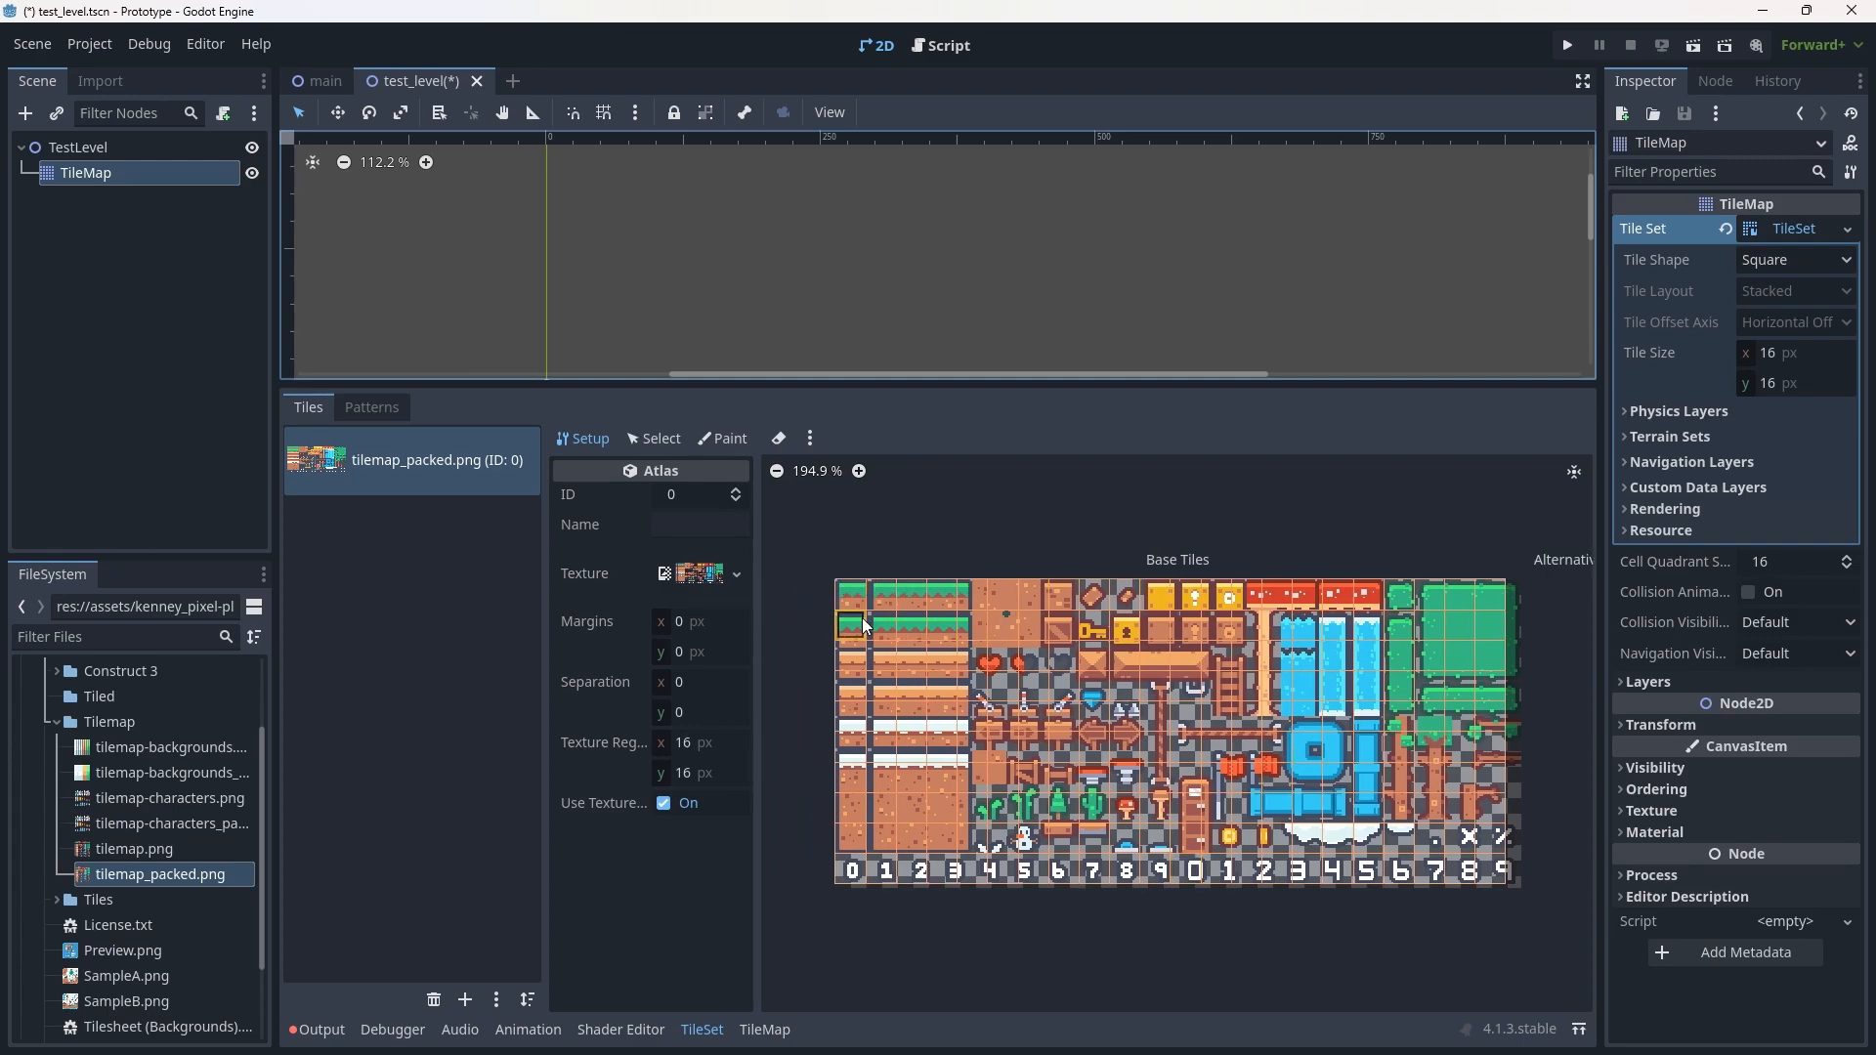
mouse_move(789, 640)
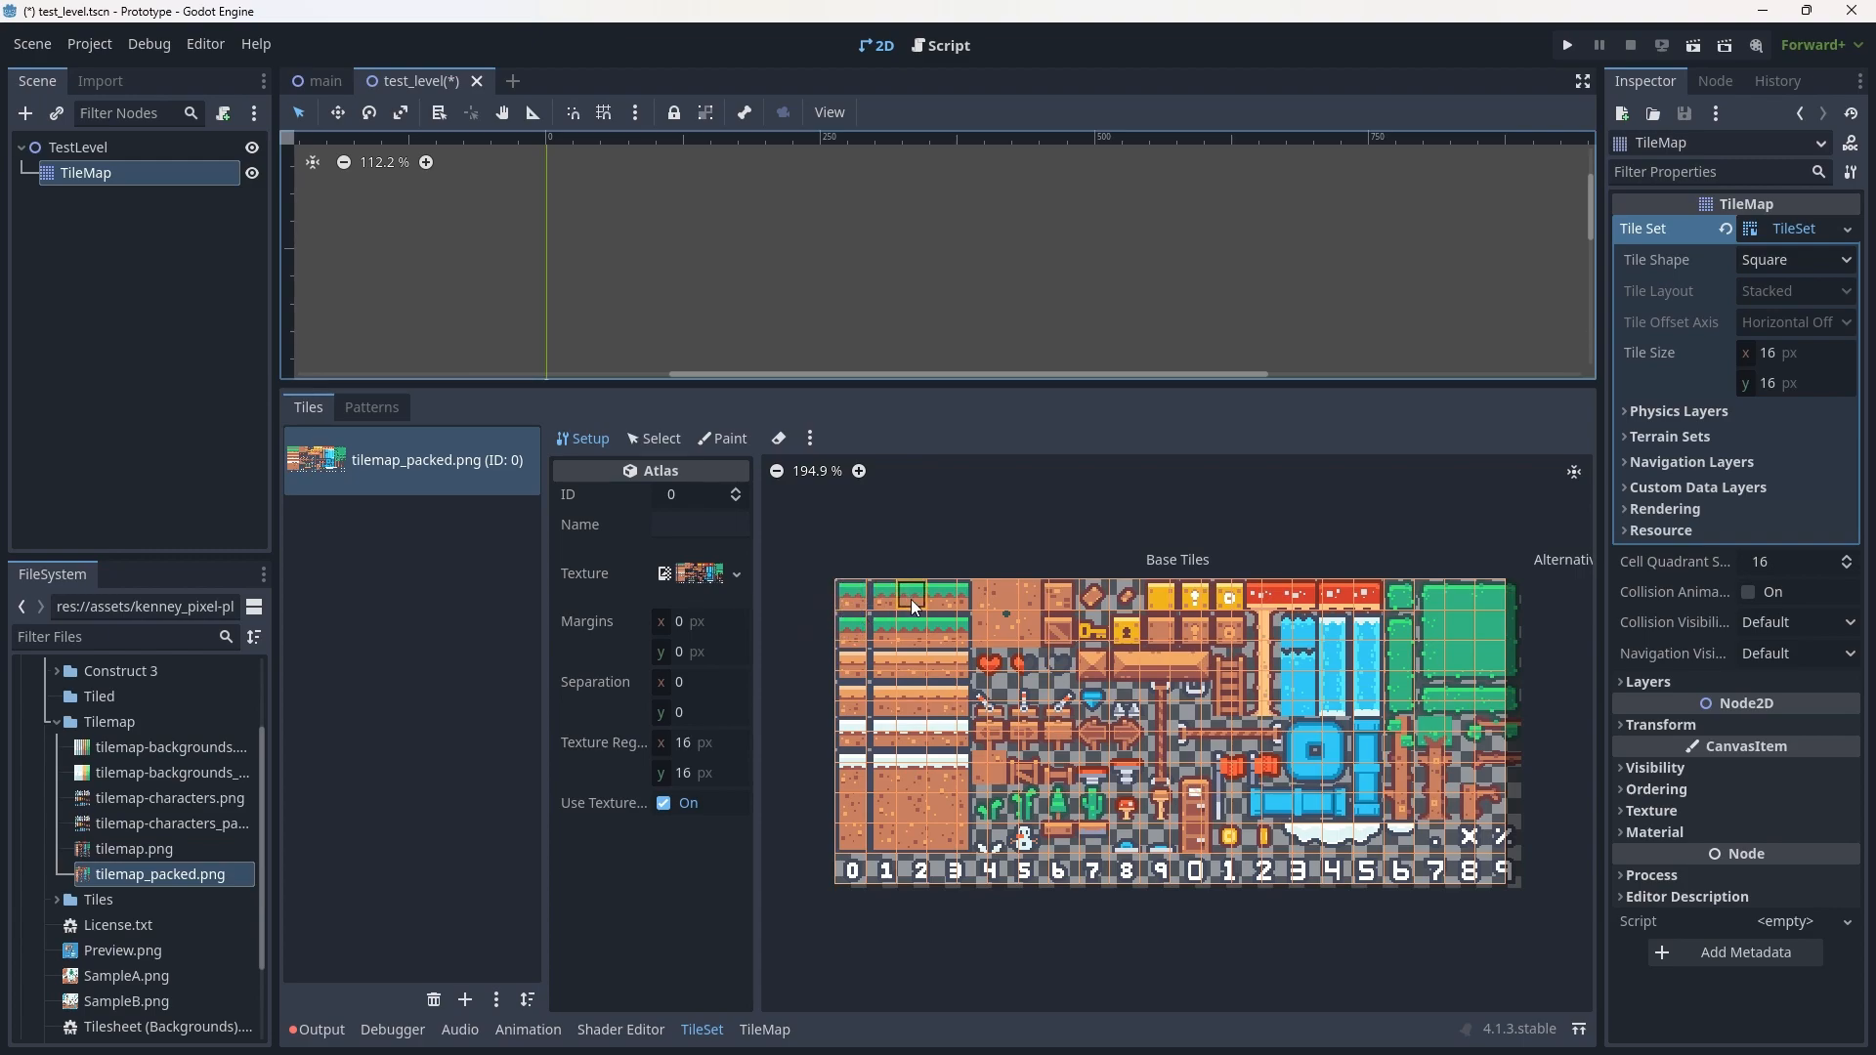
mouse_move(910, 657)
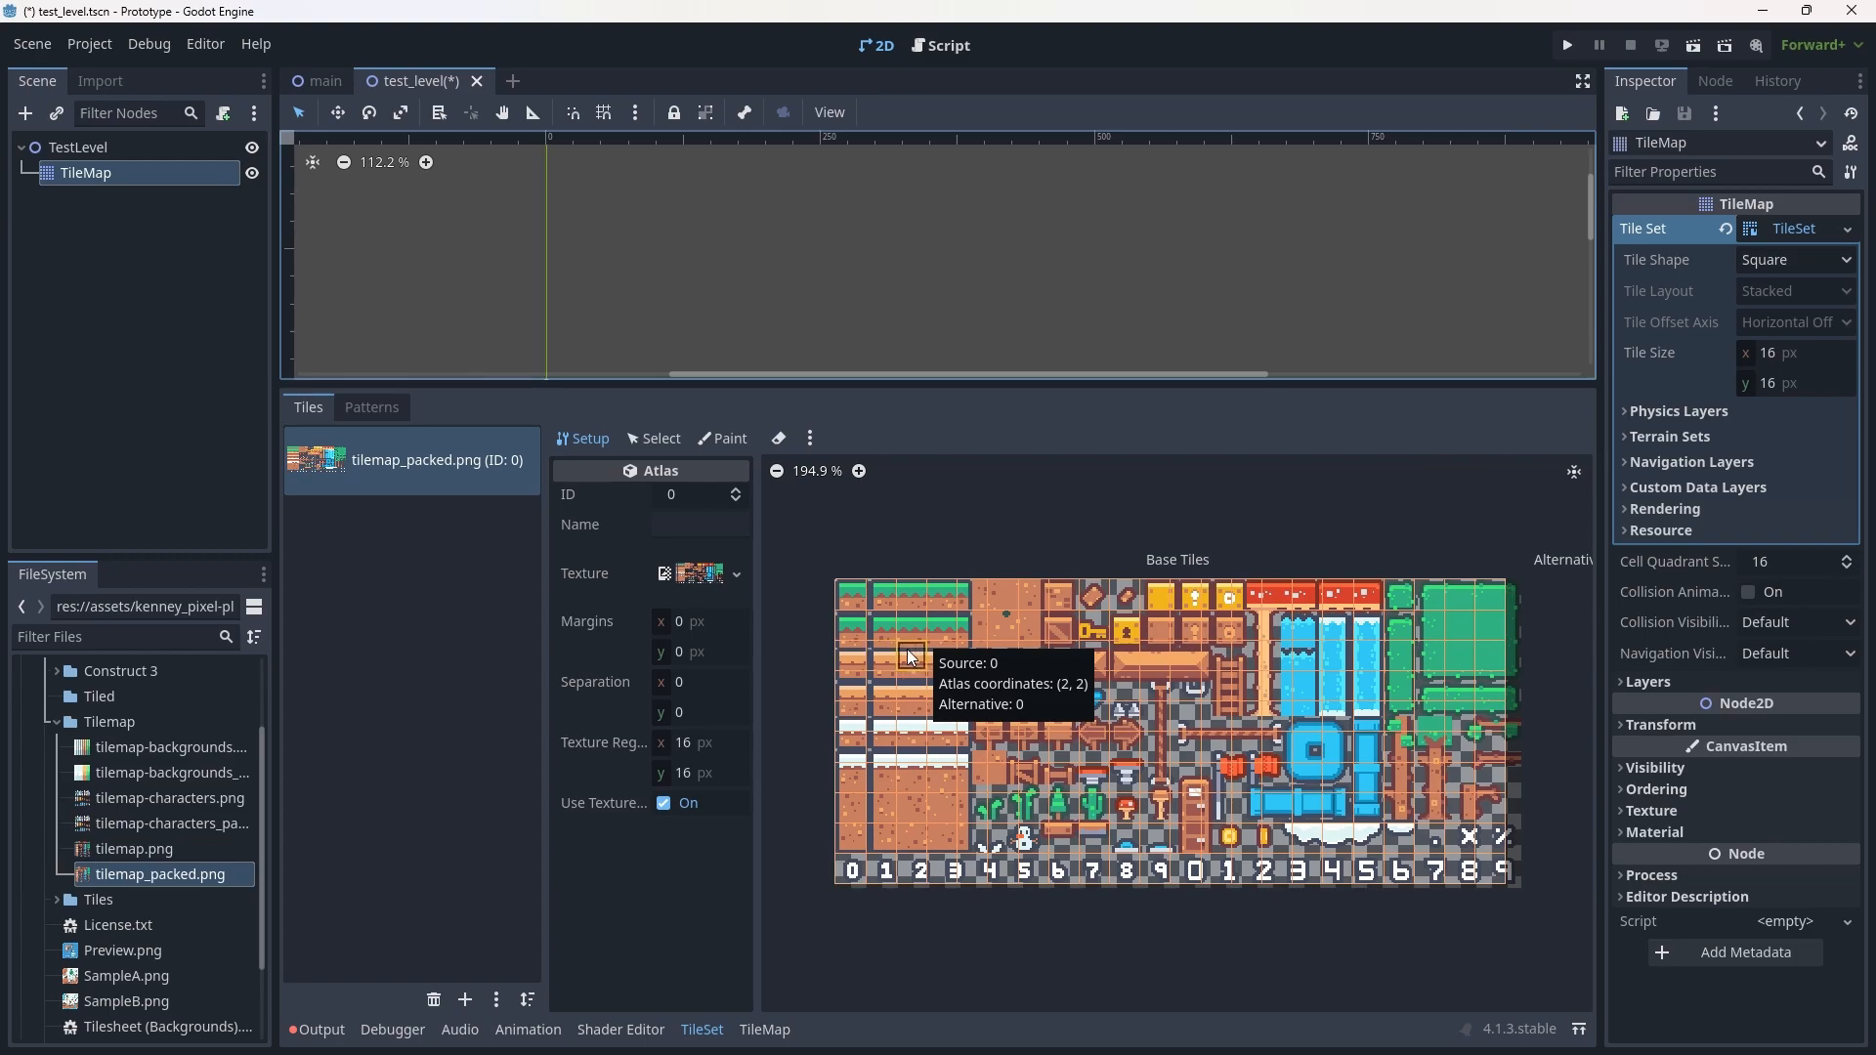
mouse_move(813, 715)
type("18")
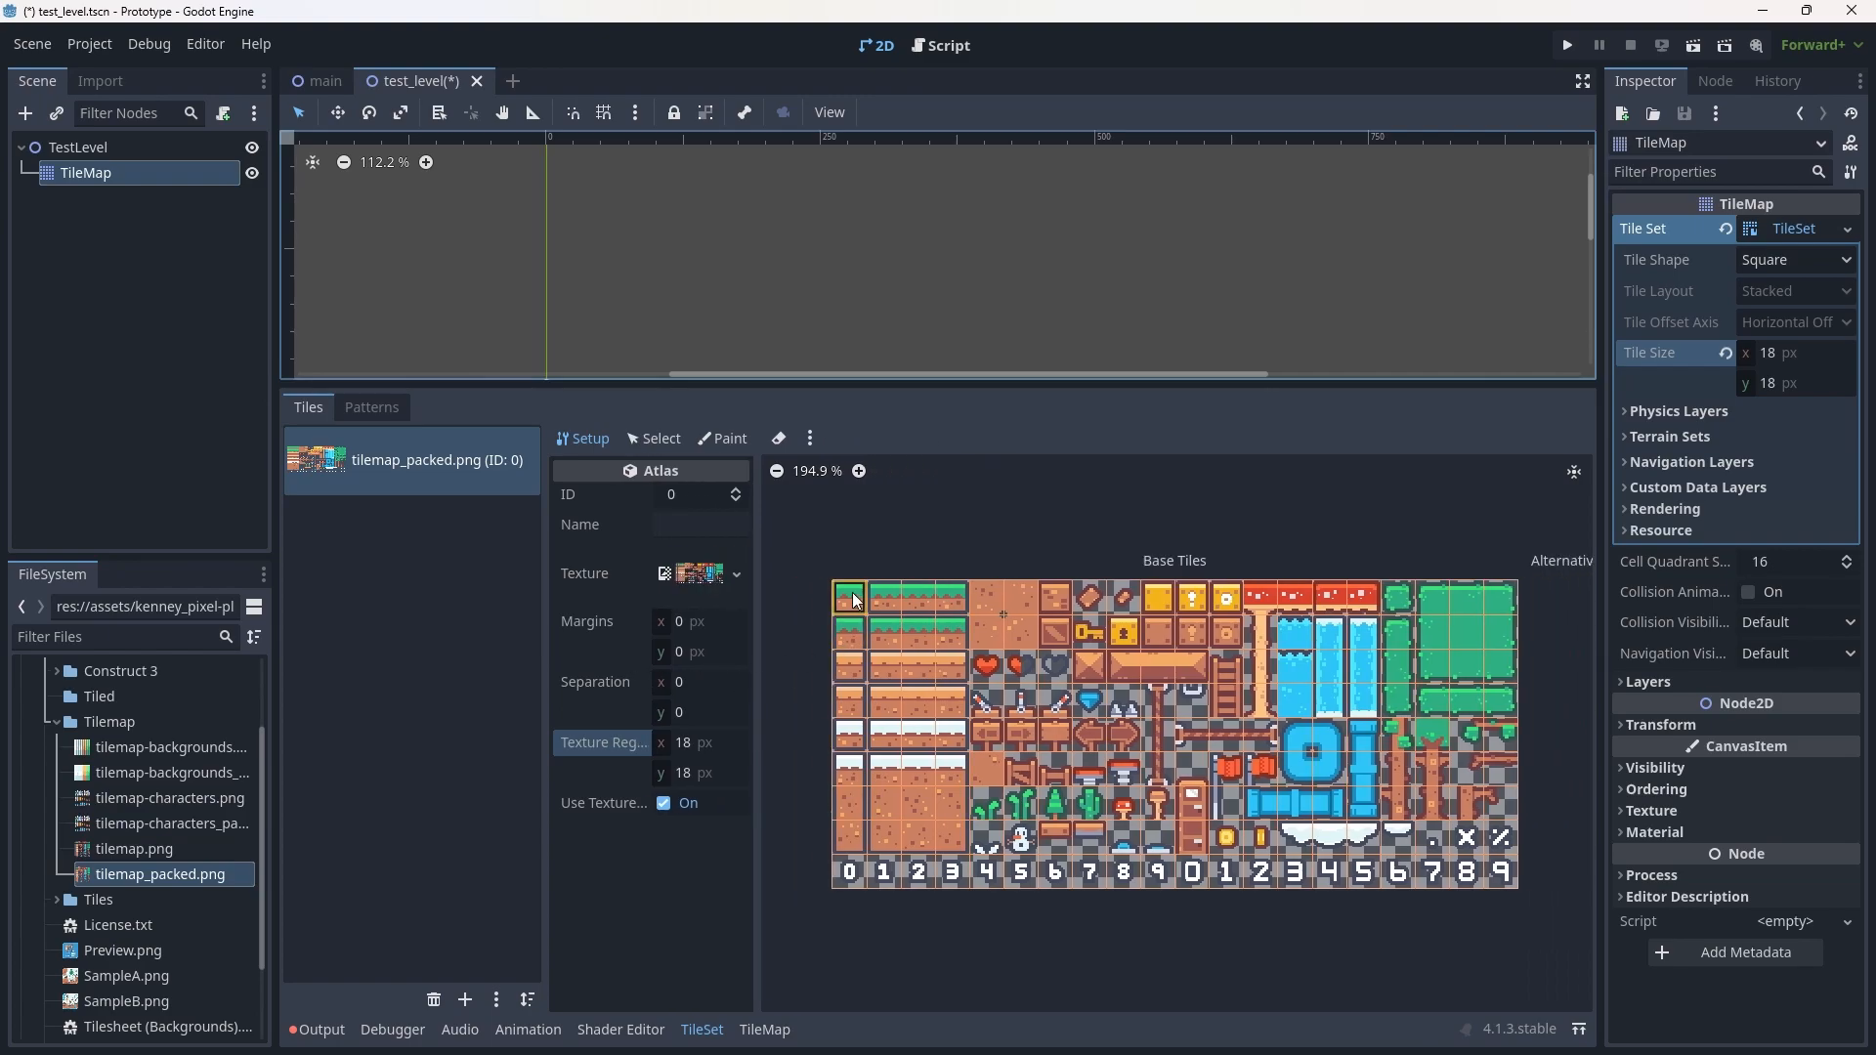
mouse_move(1123, 799)
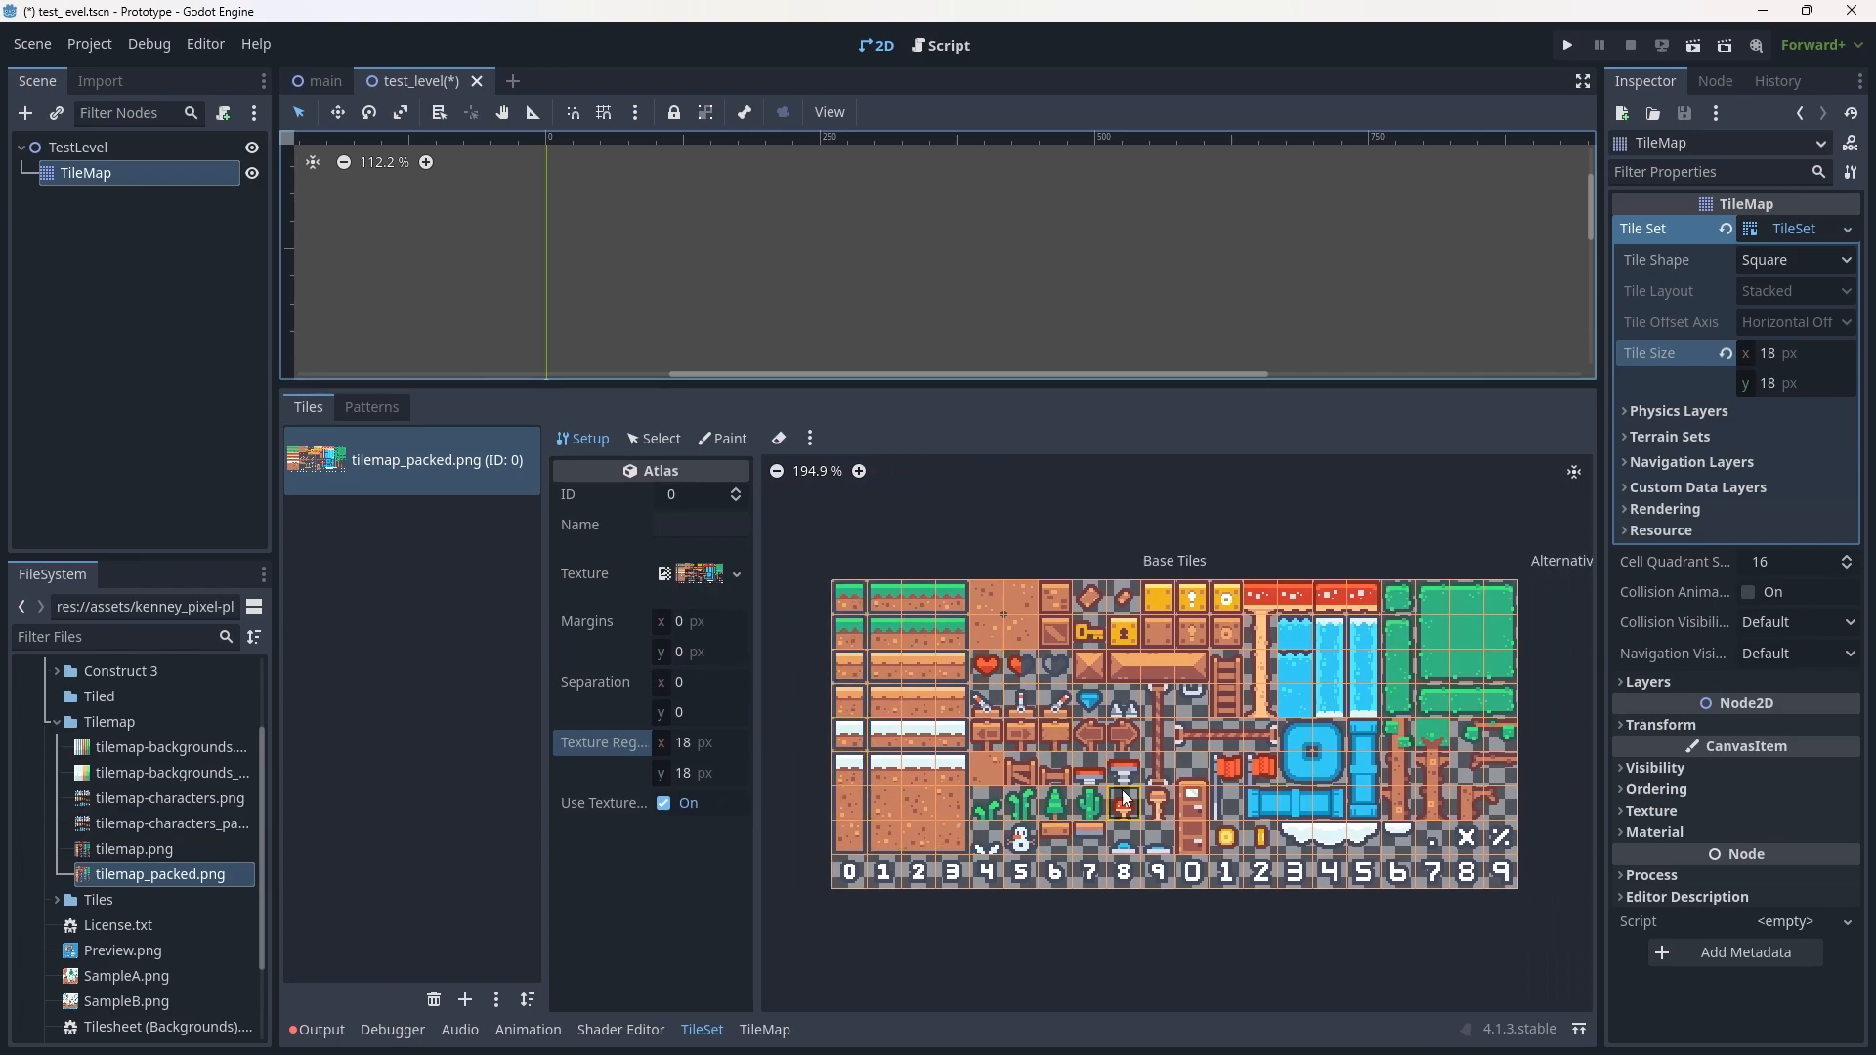
mouse_move(896, 667)
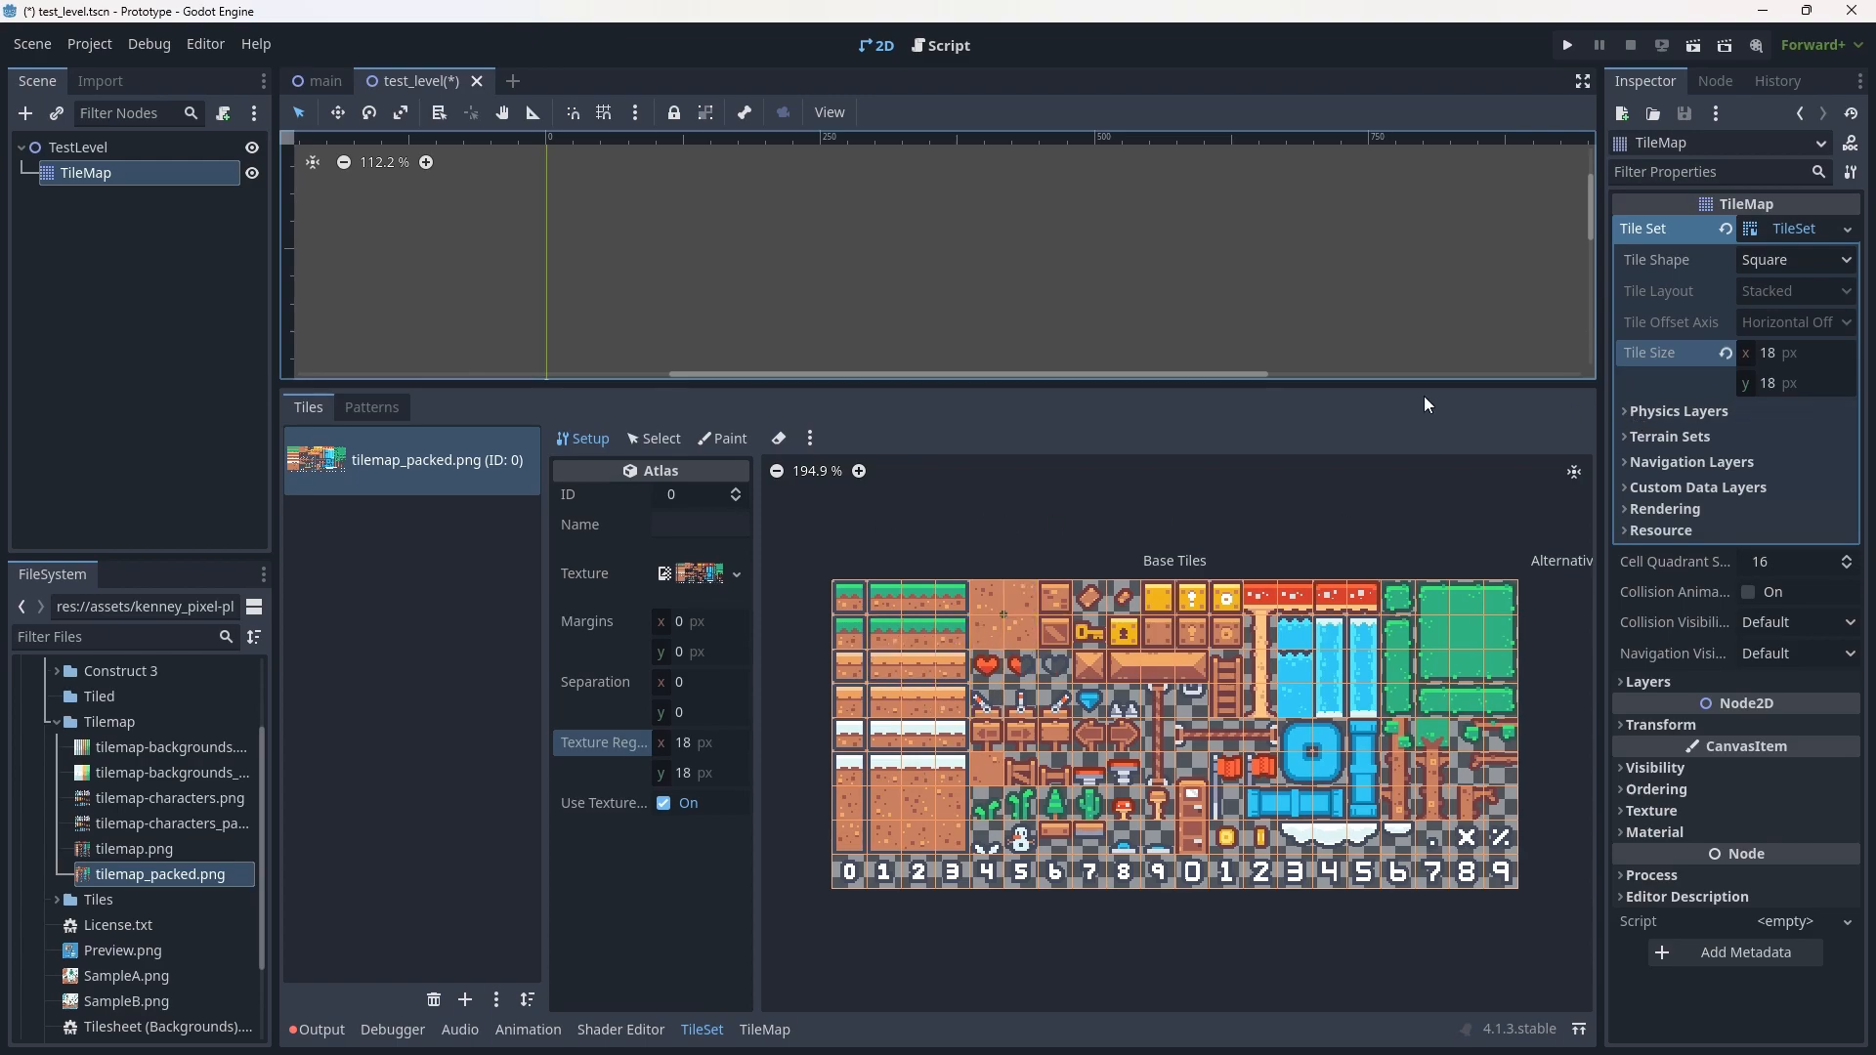
mouse_move(969, 383)
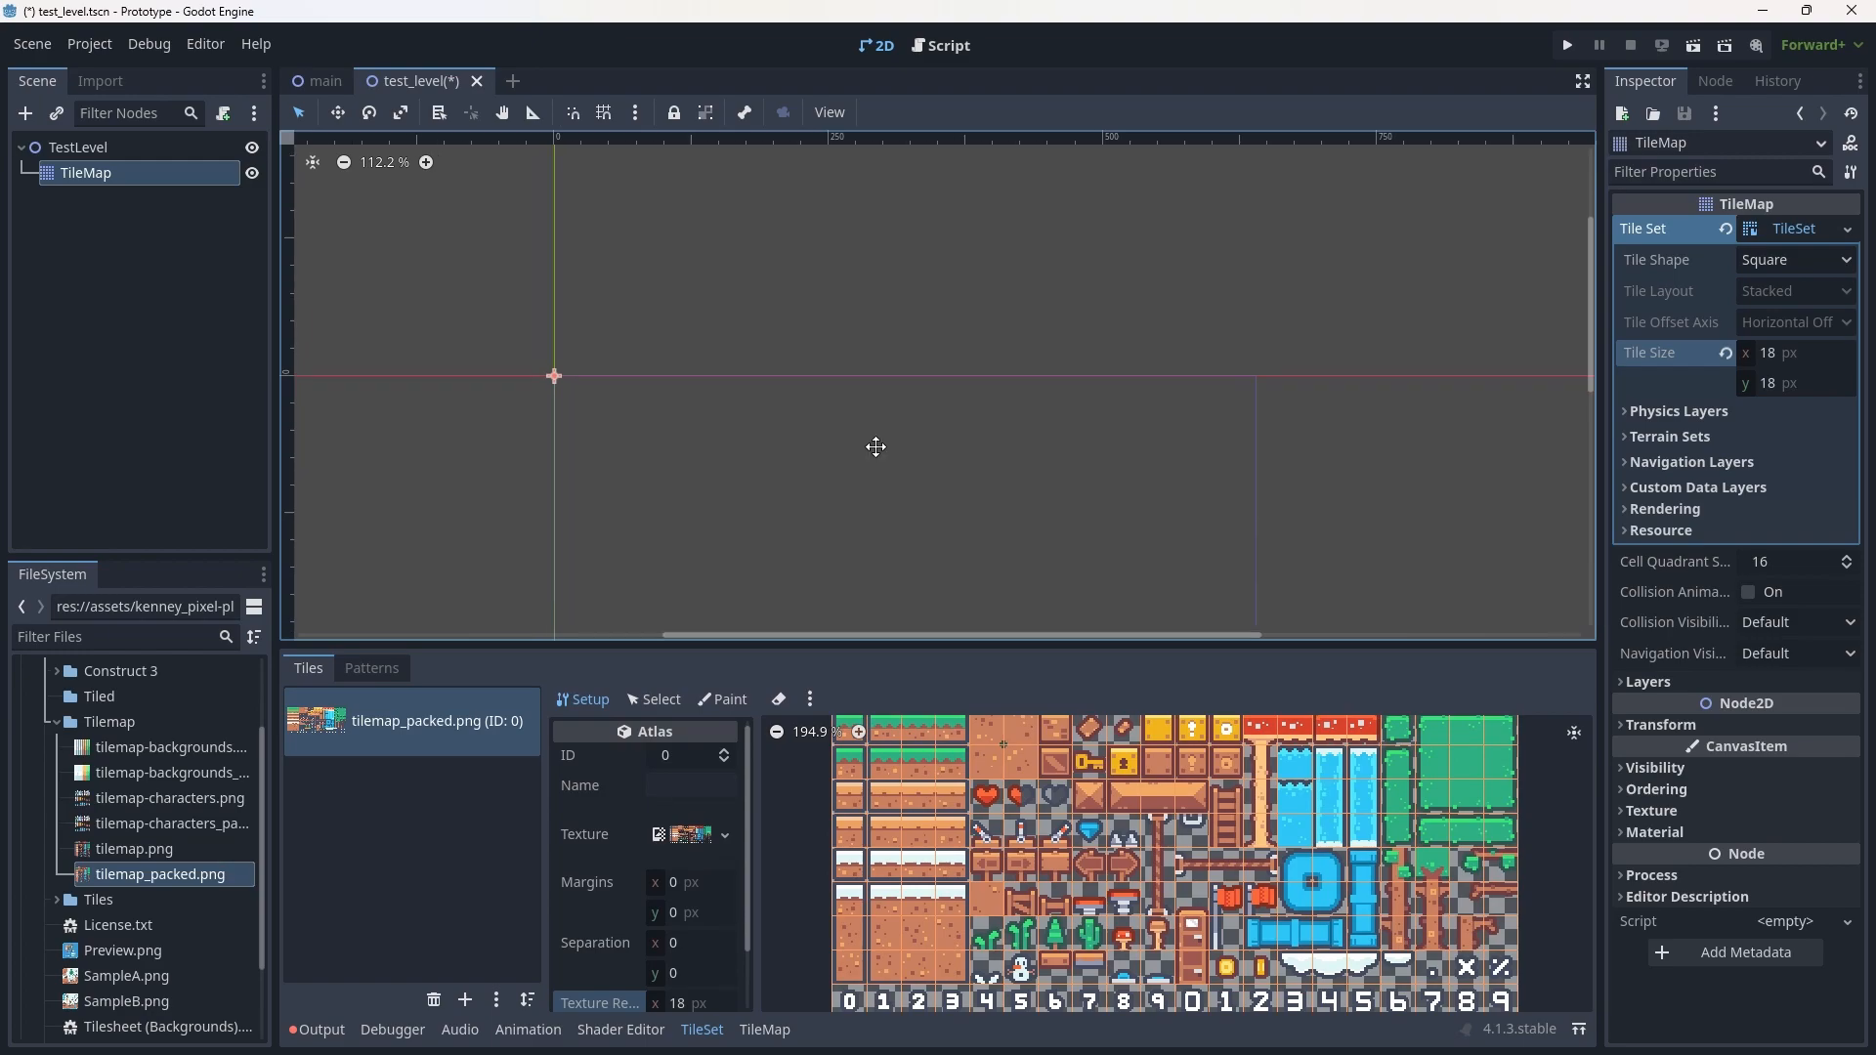
Switch to the TileMap panel to show the 18×18 tile palette for painting.
scroll("up", 3)
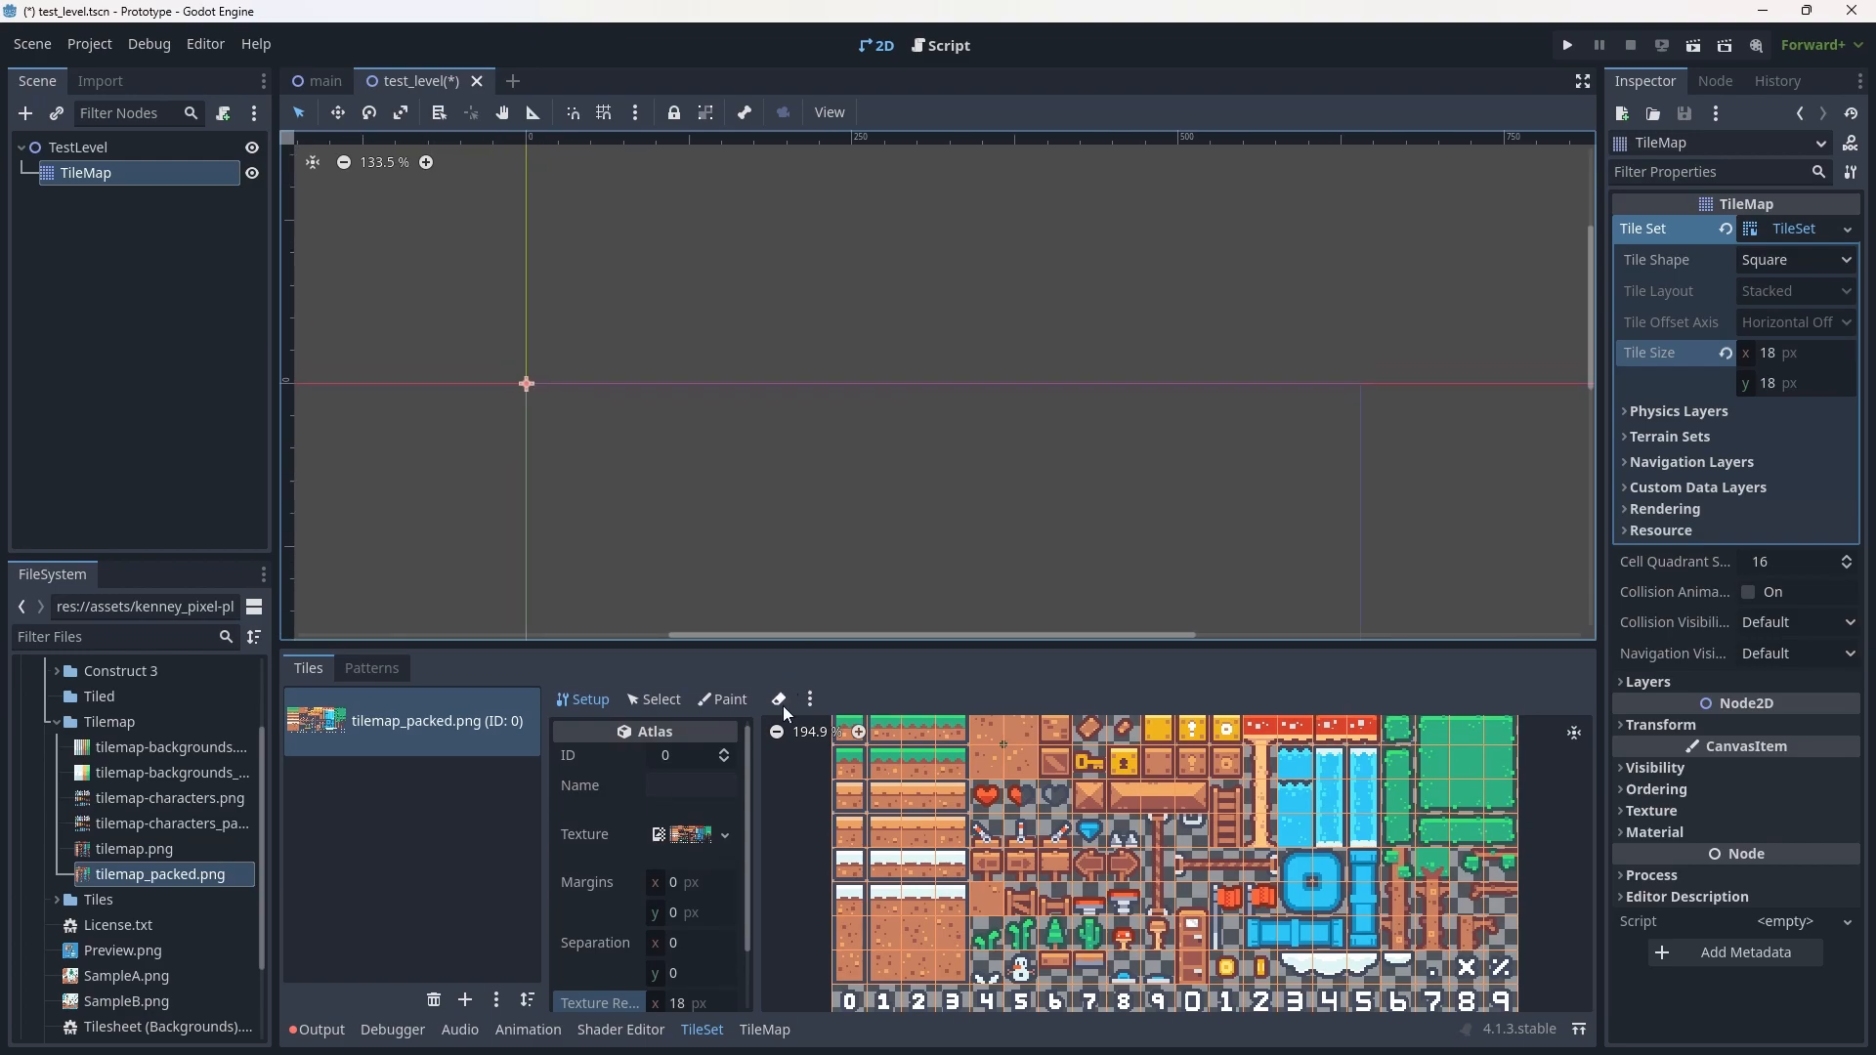
left_click(763, 1029)
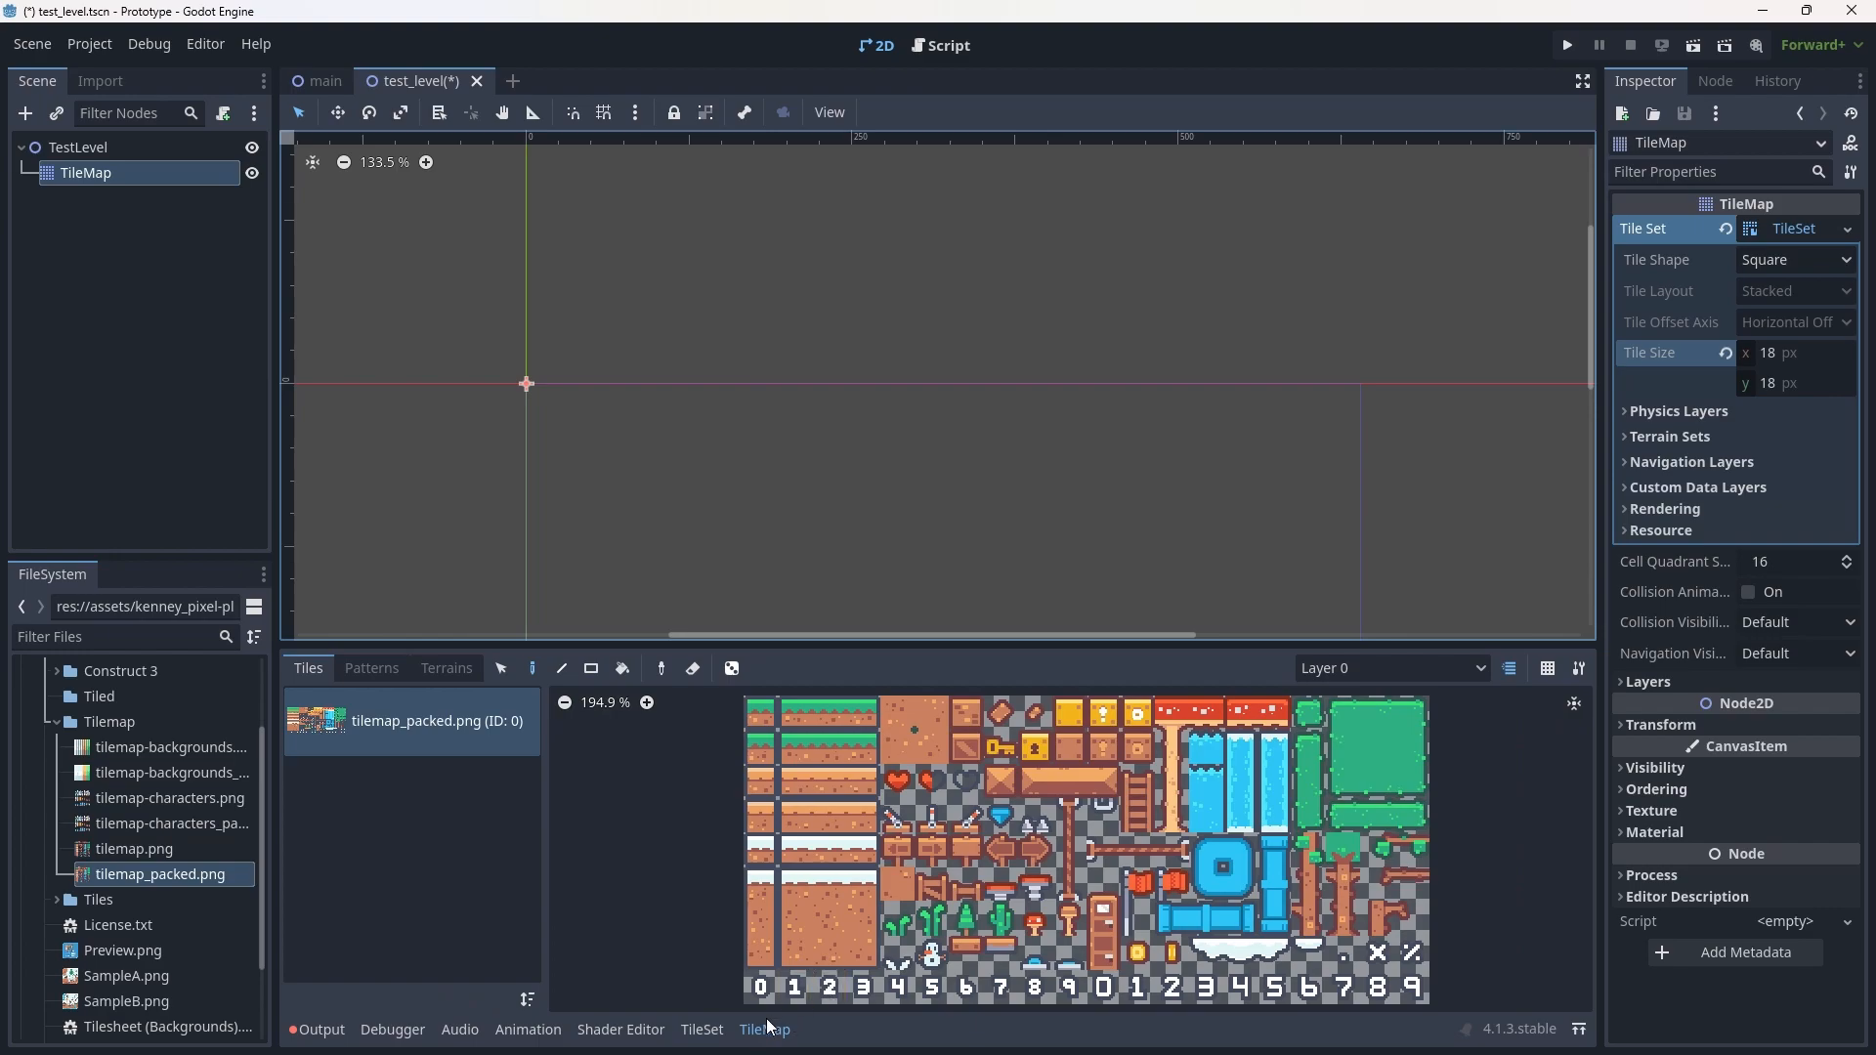
mouse_move(794, 885)
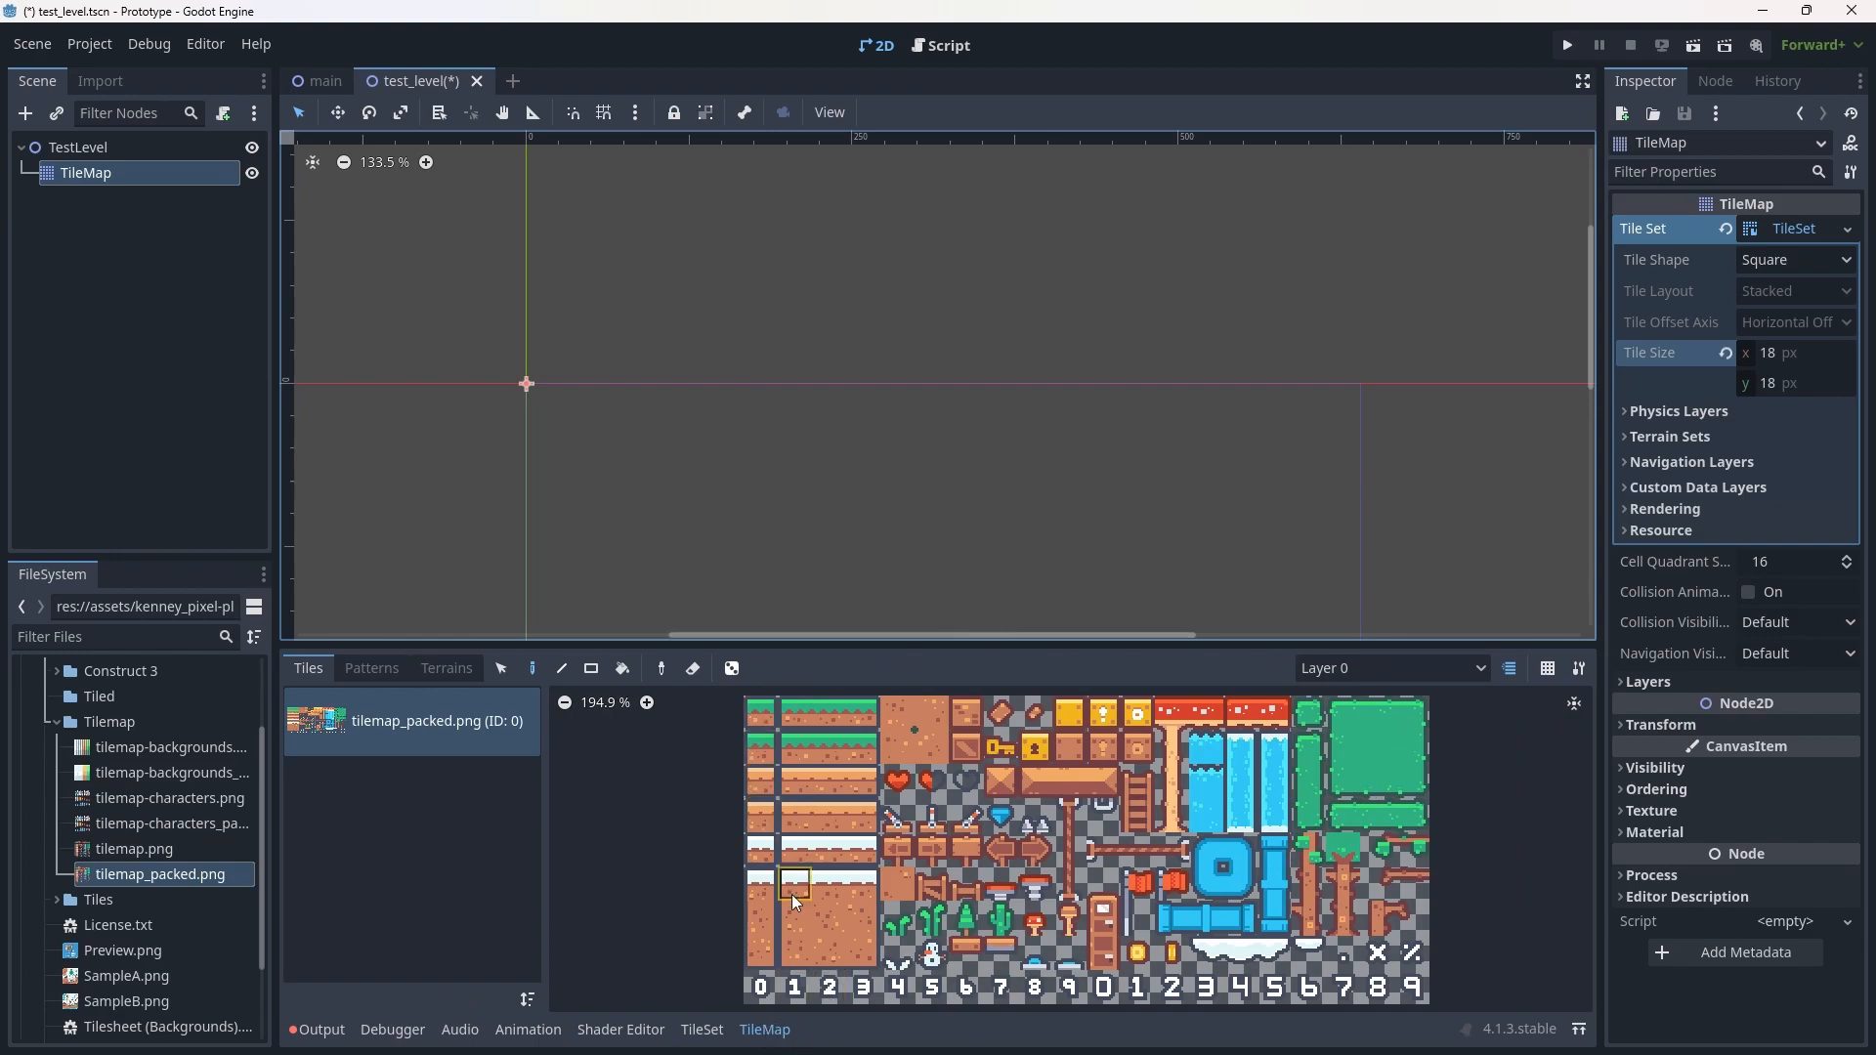
mouse_move(769, 682)
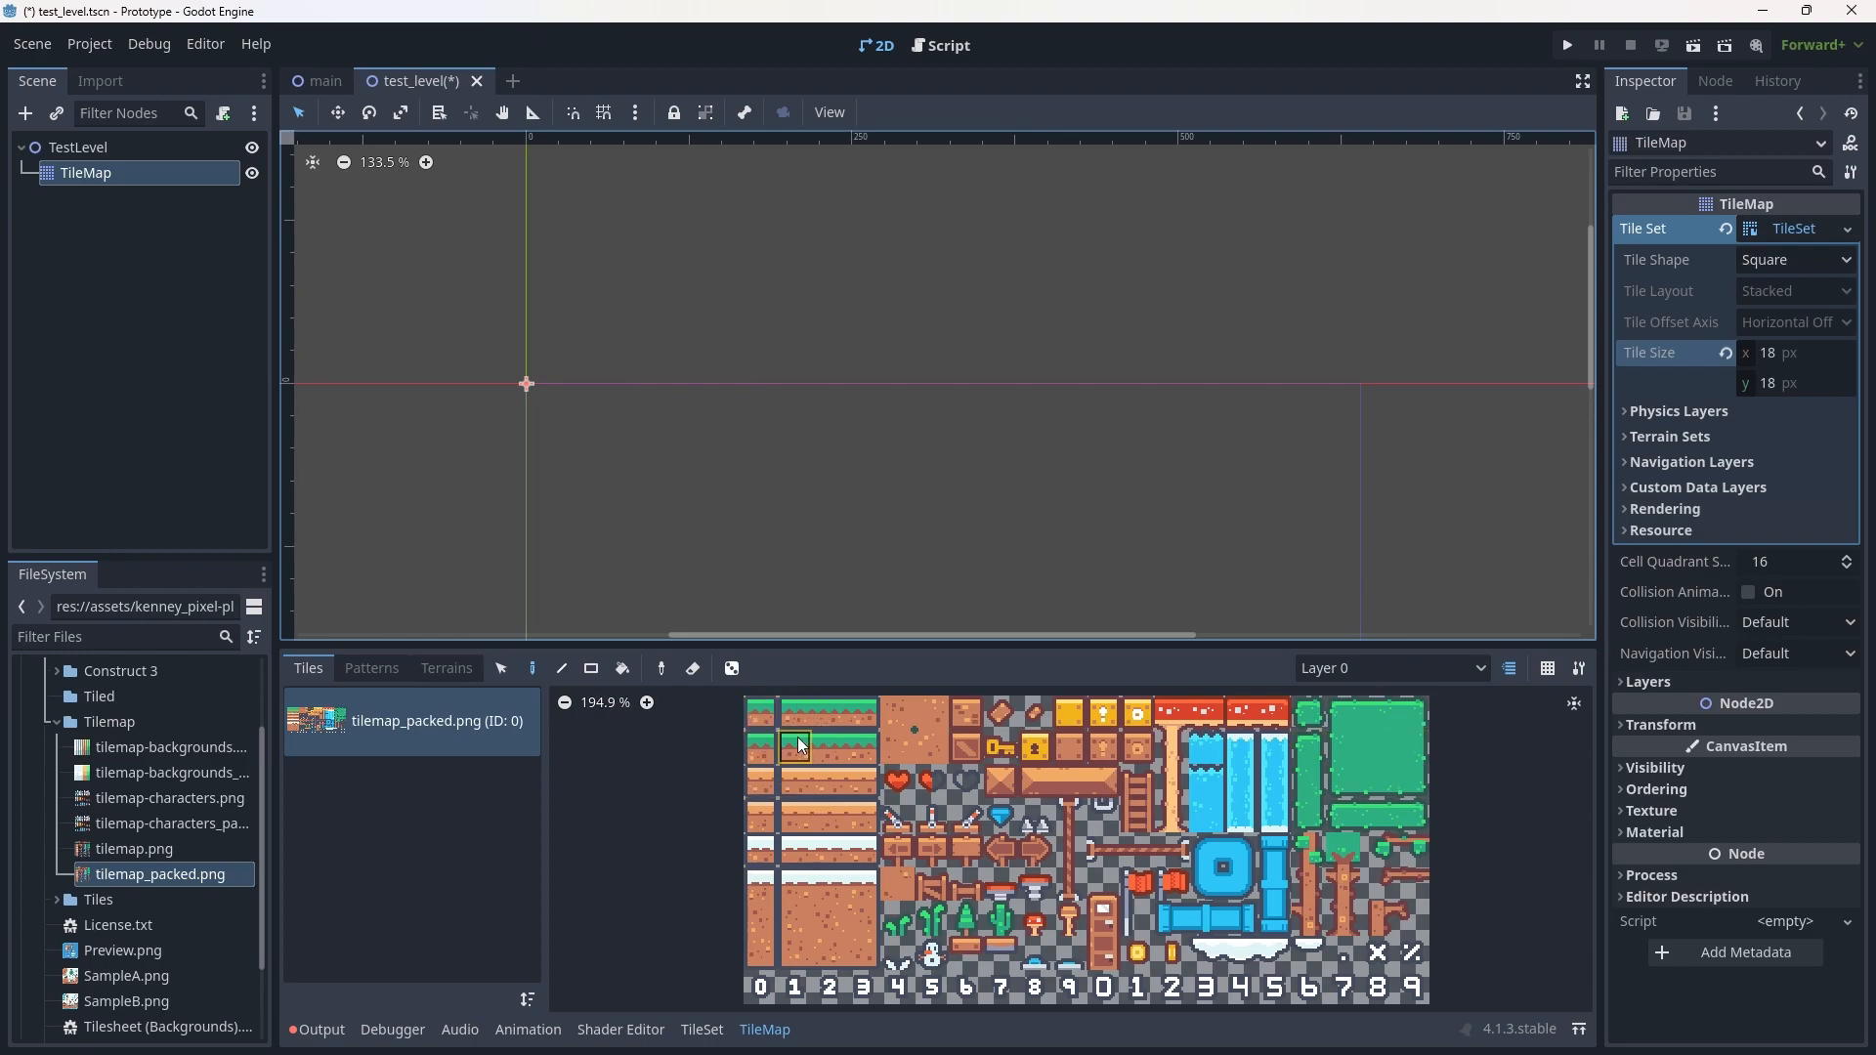
mouse_move(795, 883)
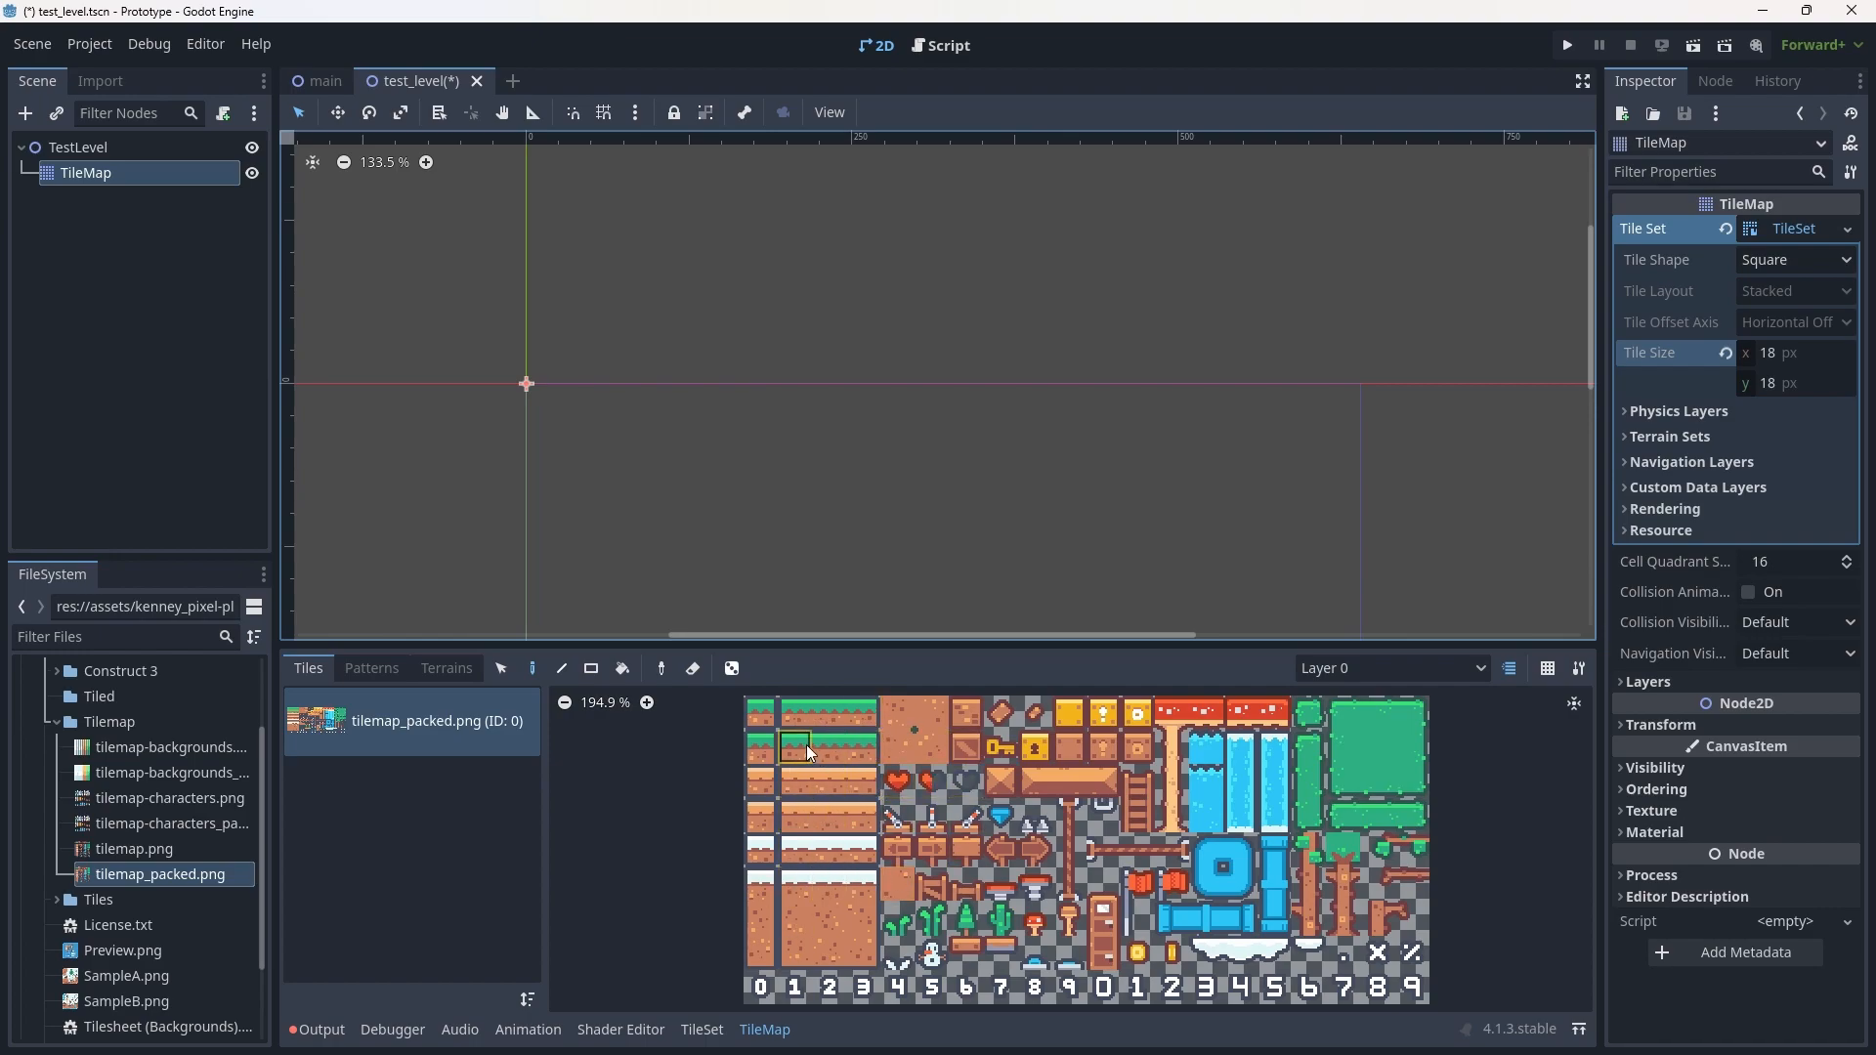
mouse_move(808, 747)
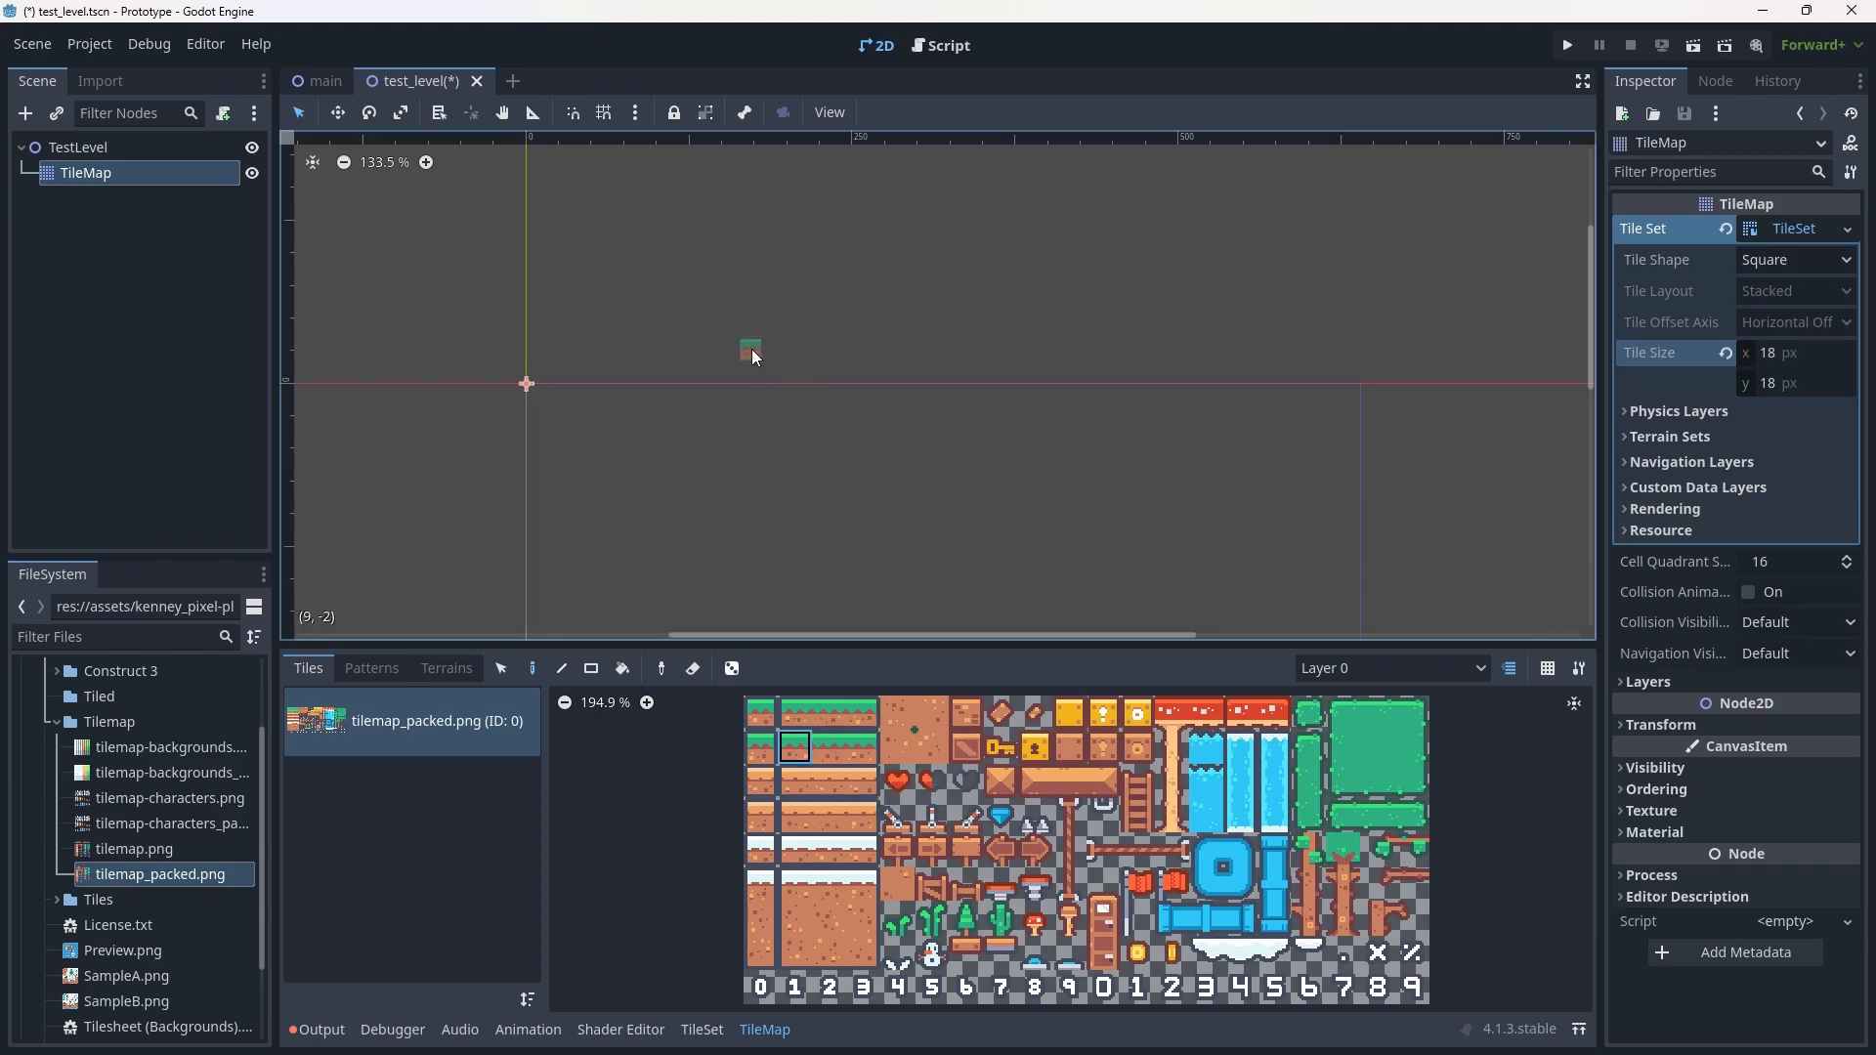
Paint a long grass-topped ground row with a dirt column dropping from its left end.
scroll("up", 3)
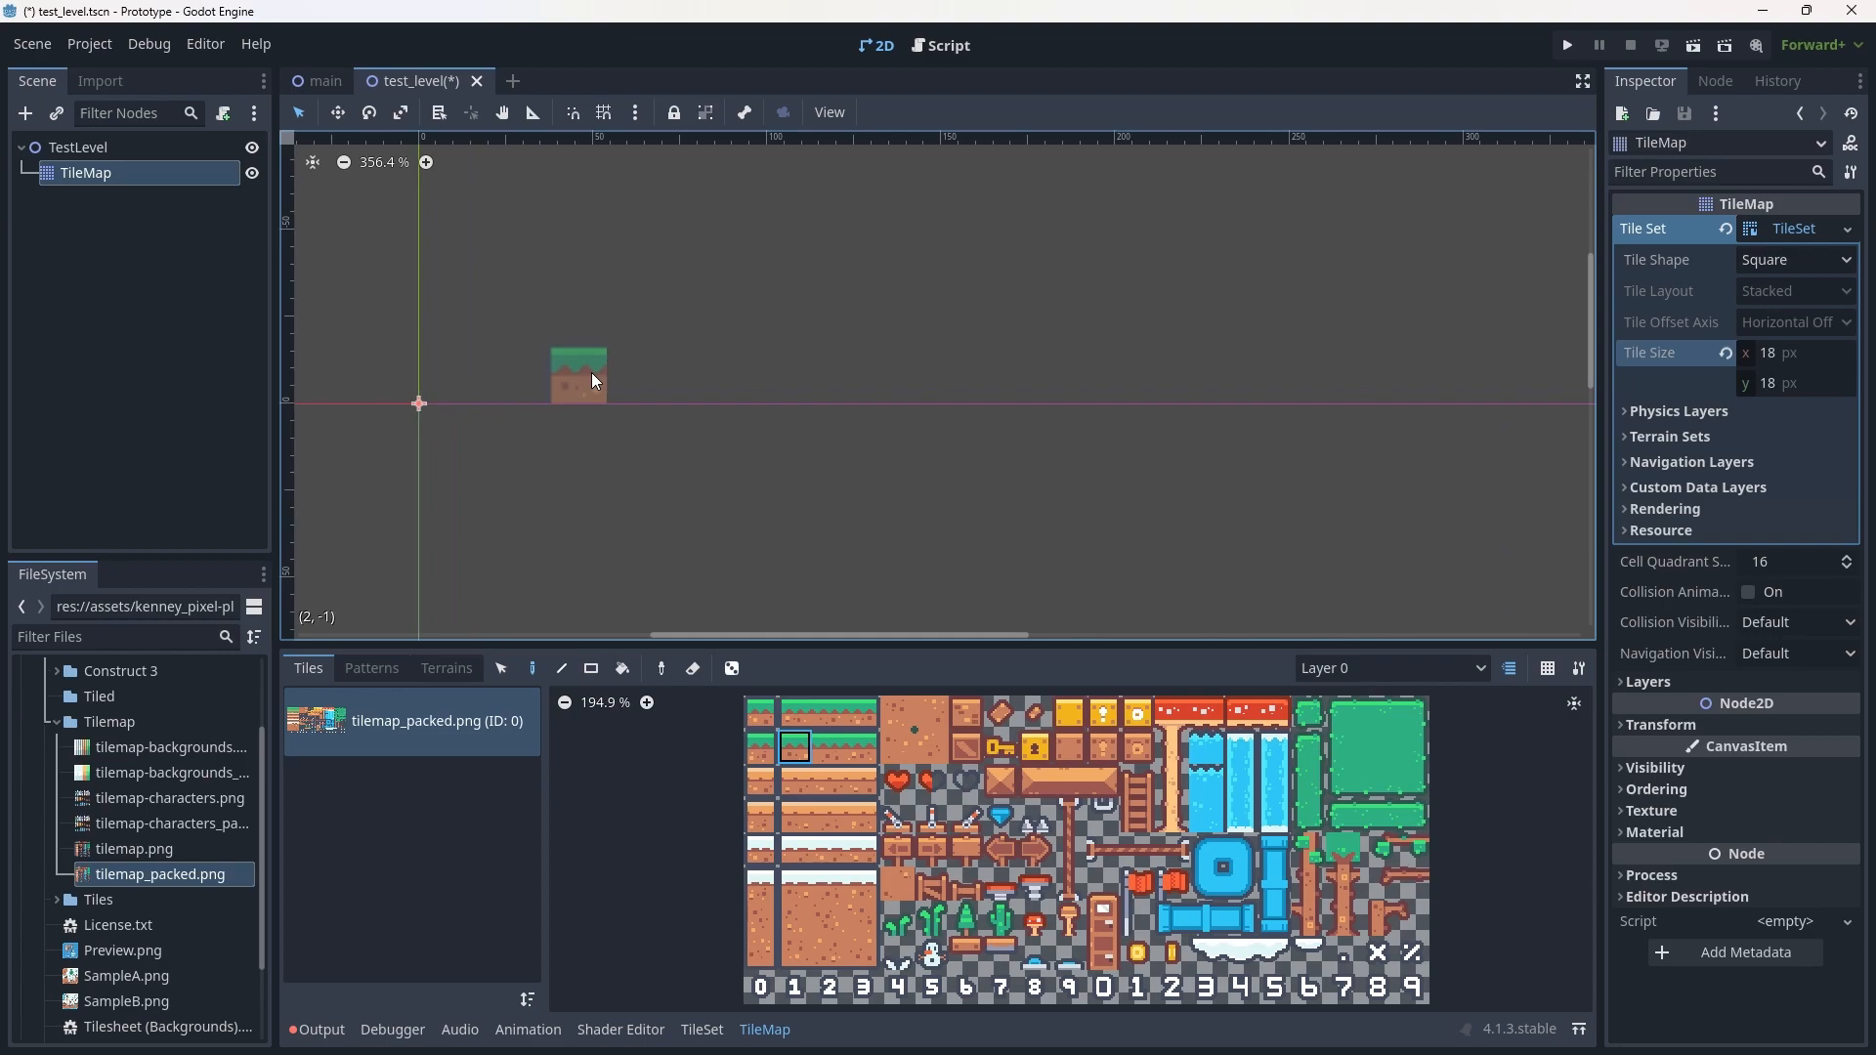
left_click(643, 372)
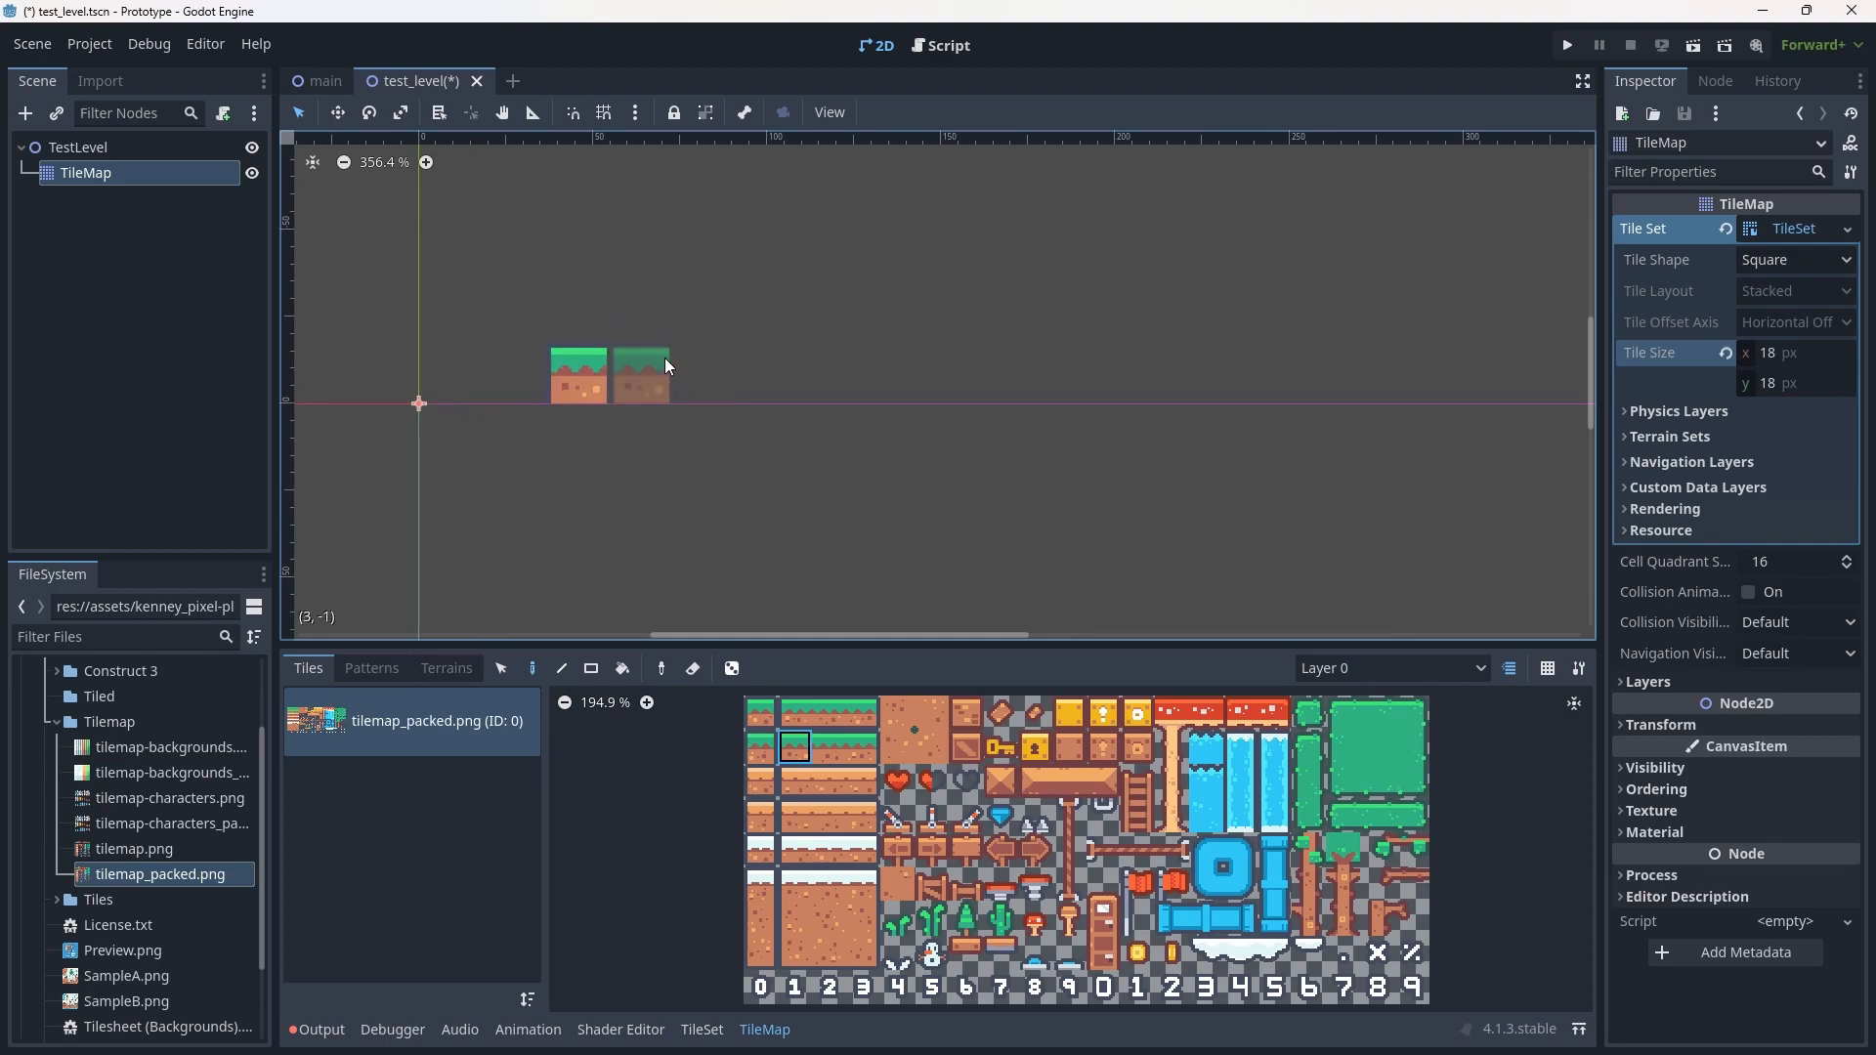
scroll("down", 3)
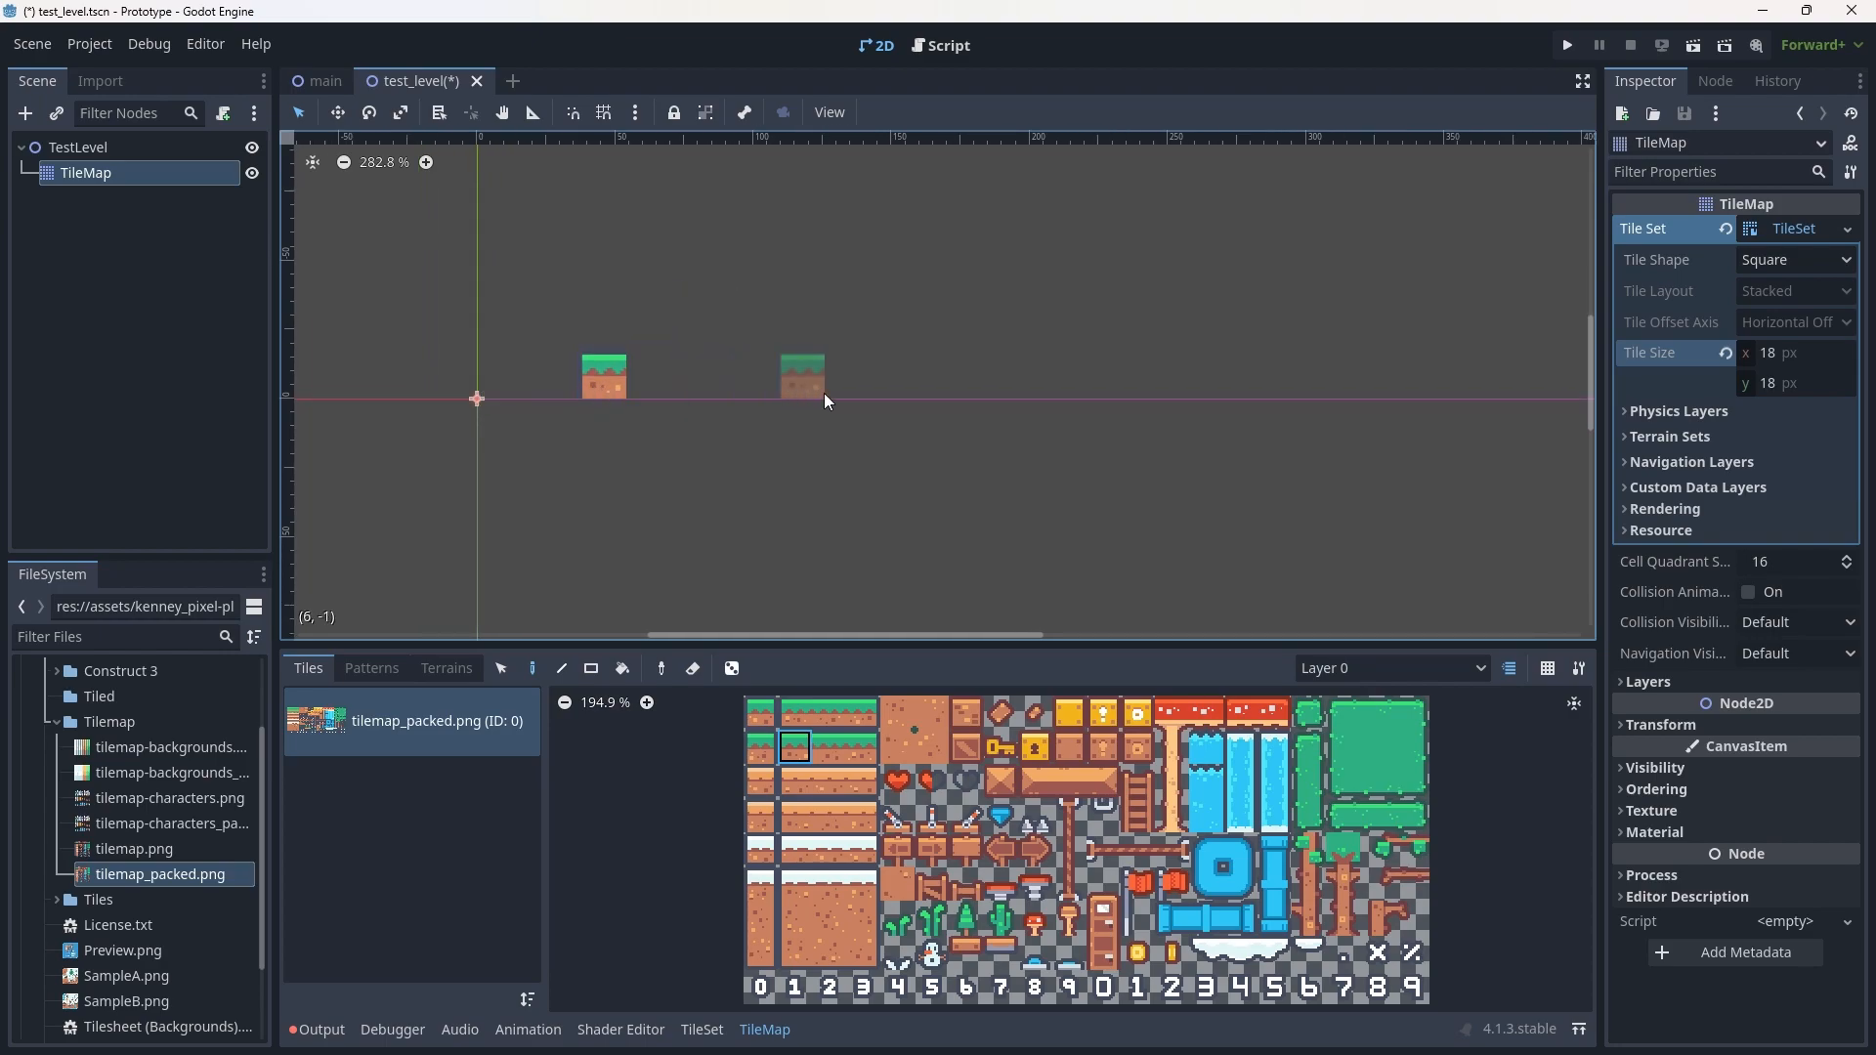
scroll("down", 3)
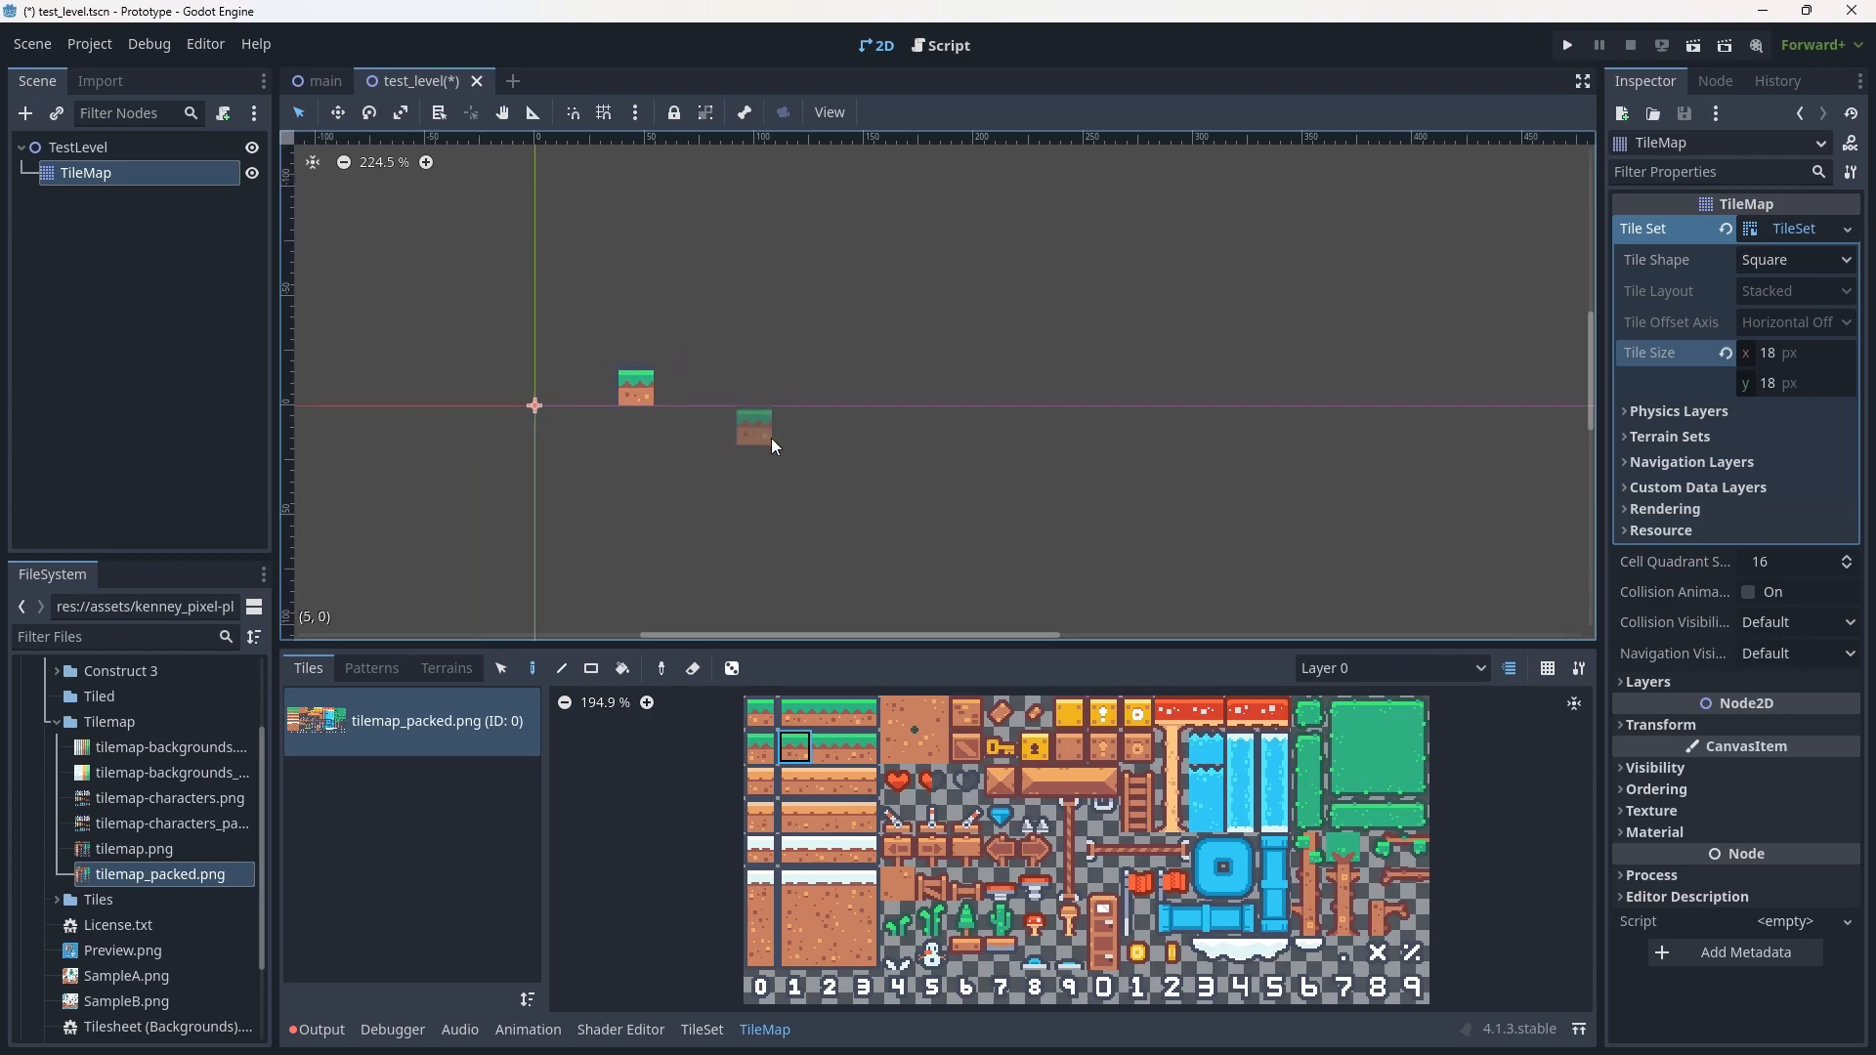
scroll("down", 3)
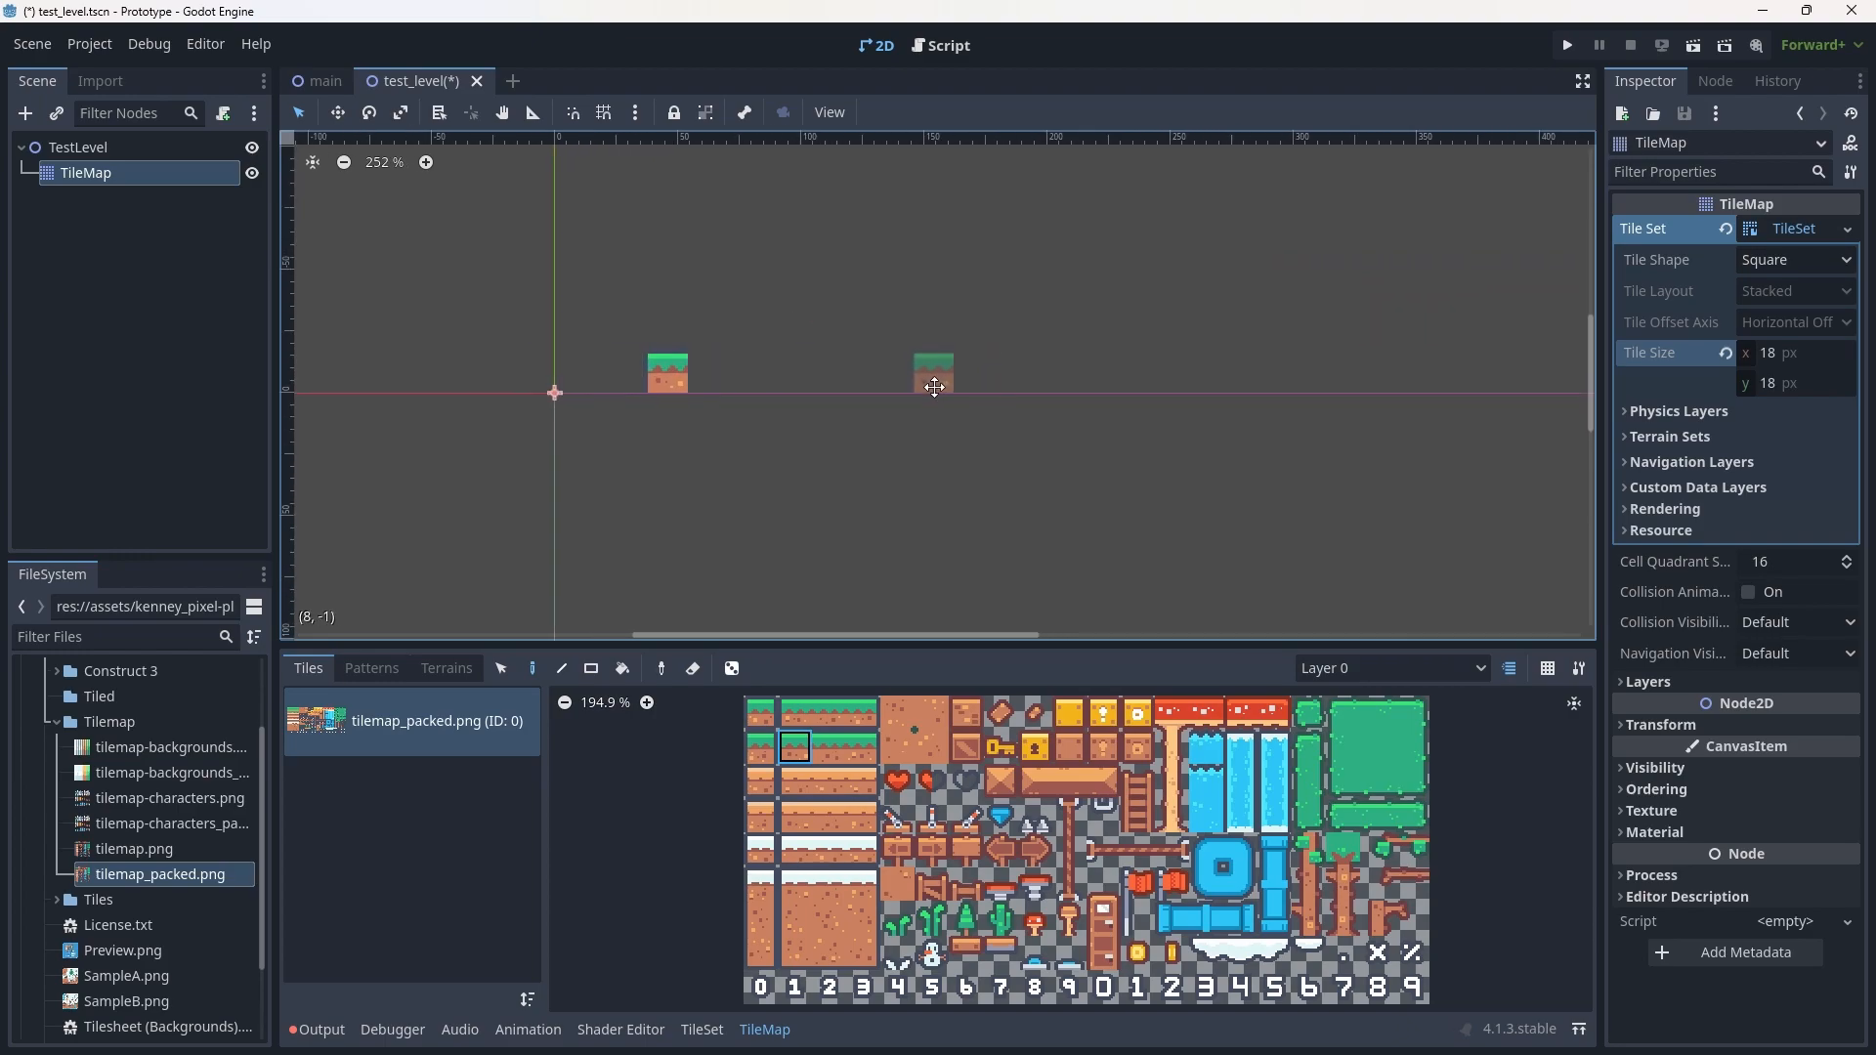
scroll("up", 3)
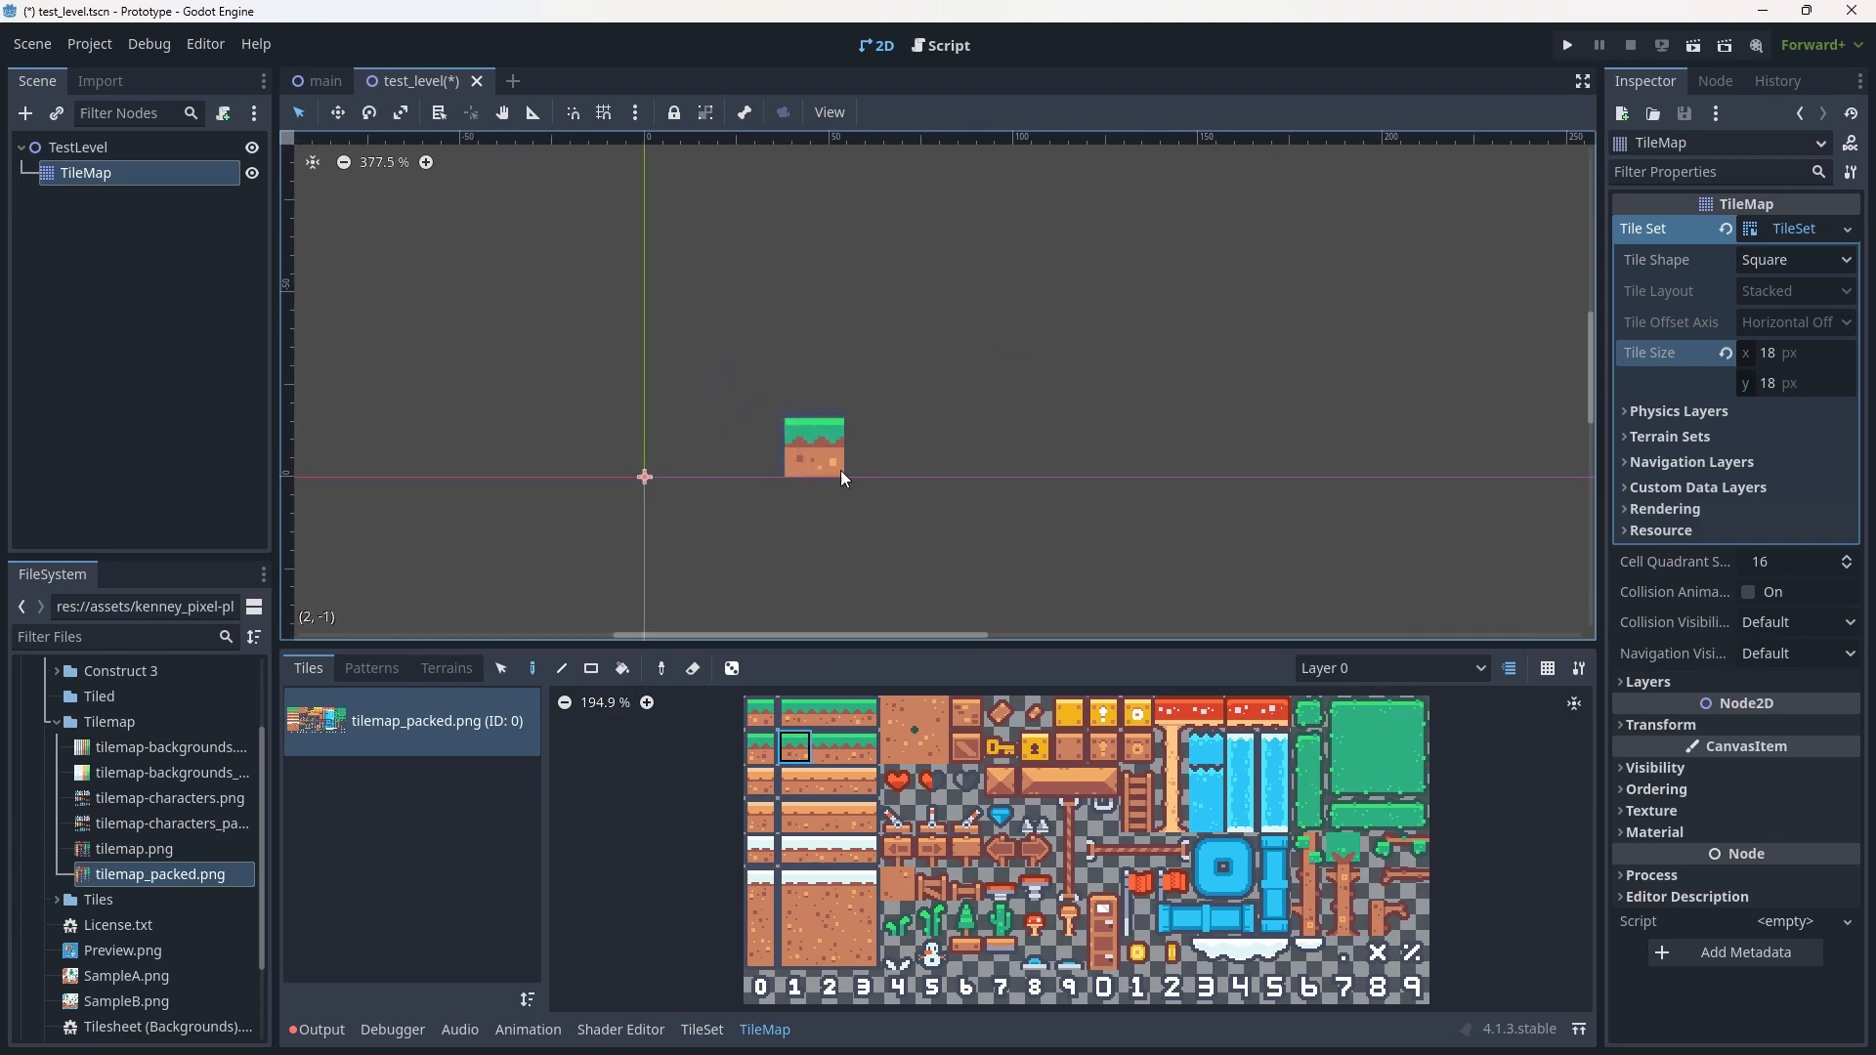
left_click(942, 297)
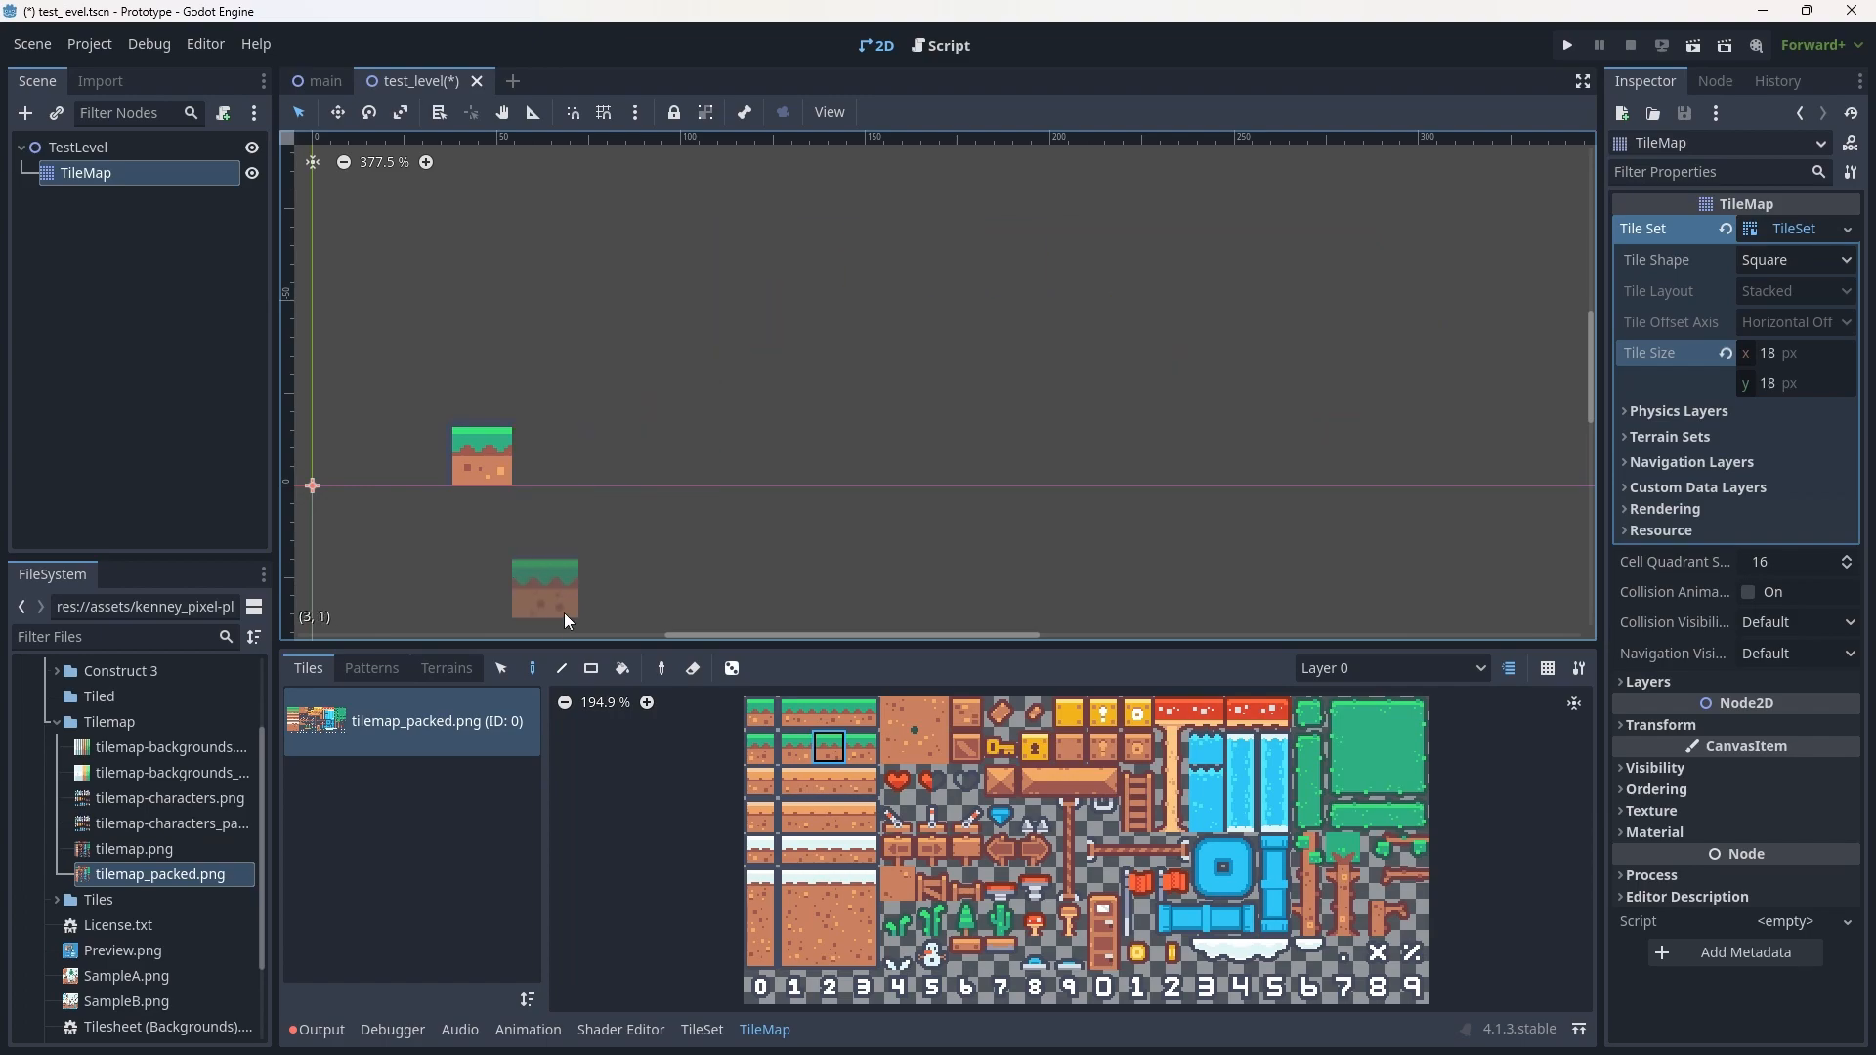
left_click(561, 667)
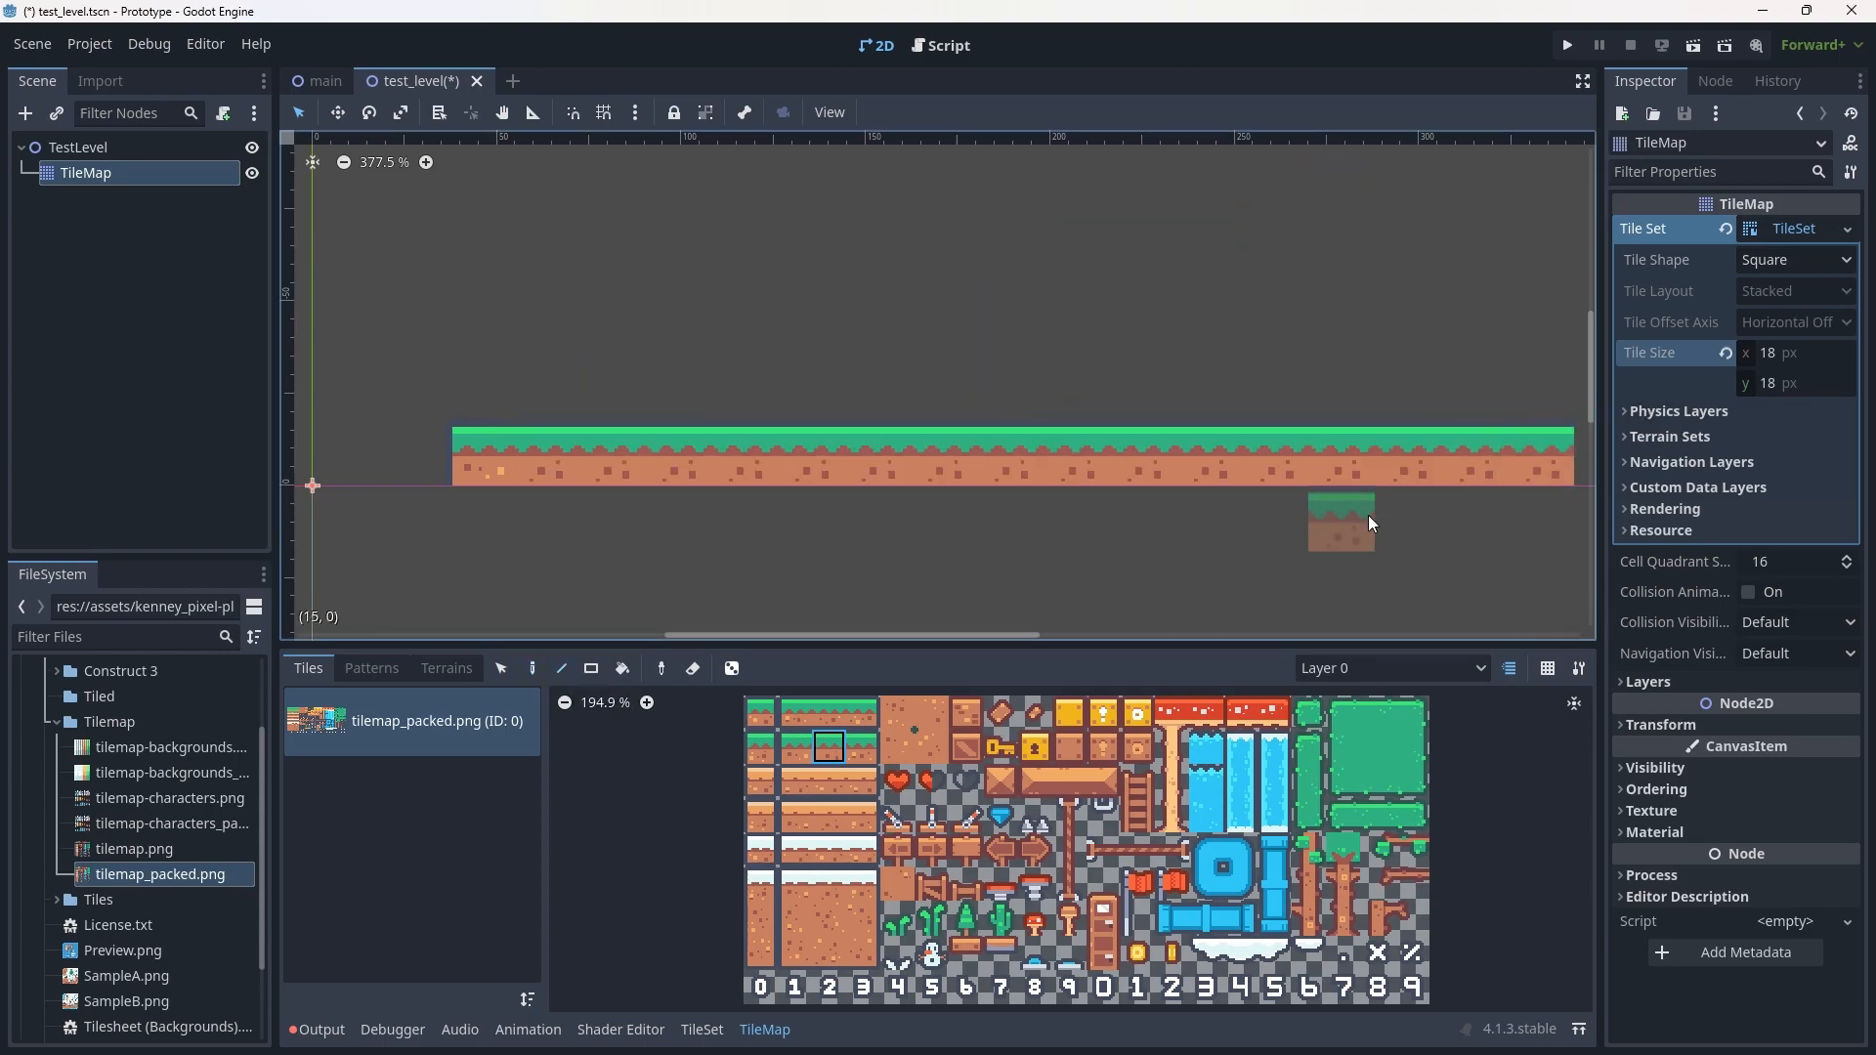
scroll("down", 3)
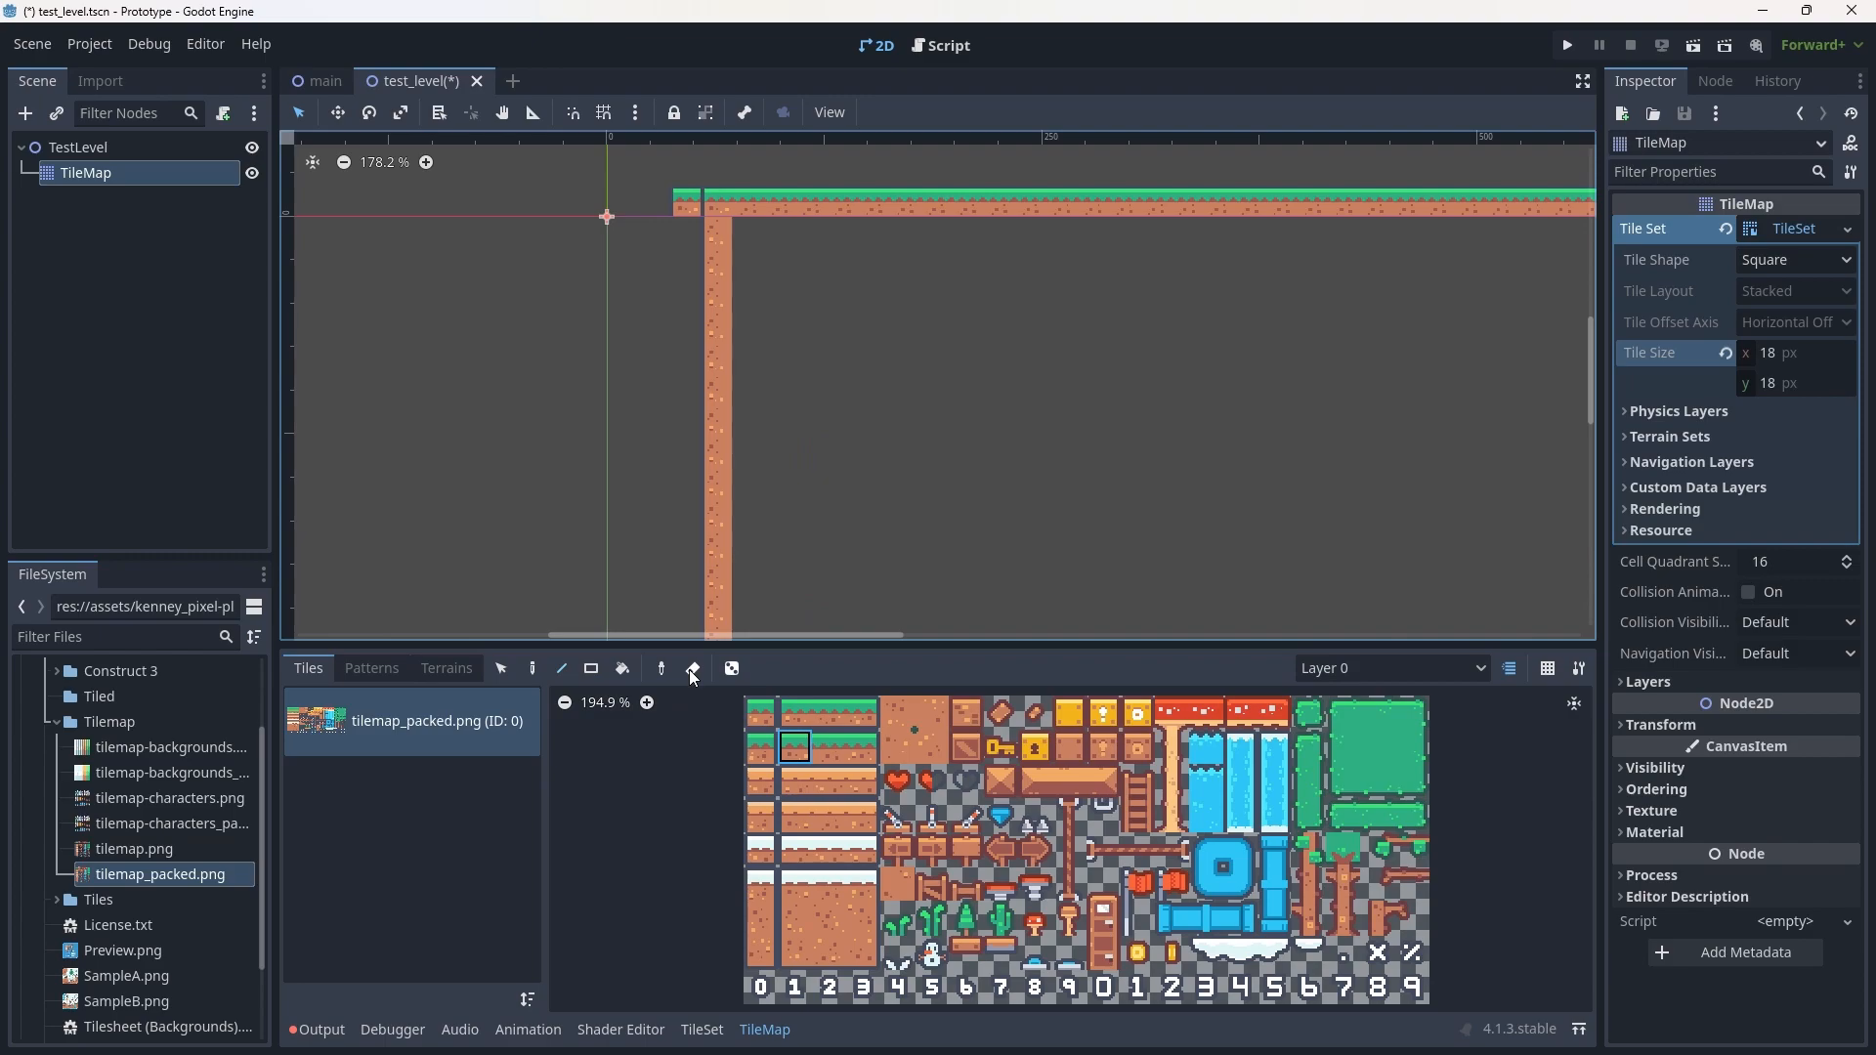
Erase the stray corner tile and fill the box with dirt using the Rect tool.
left_click(712, 203)
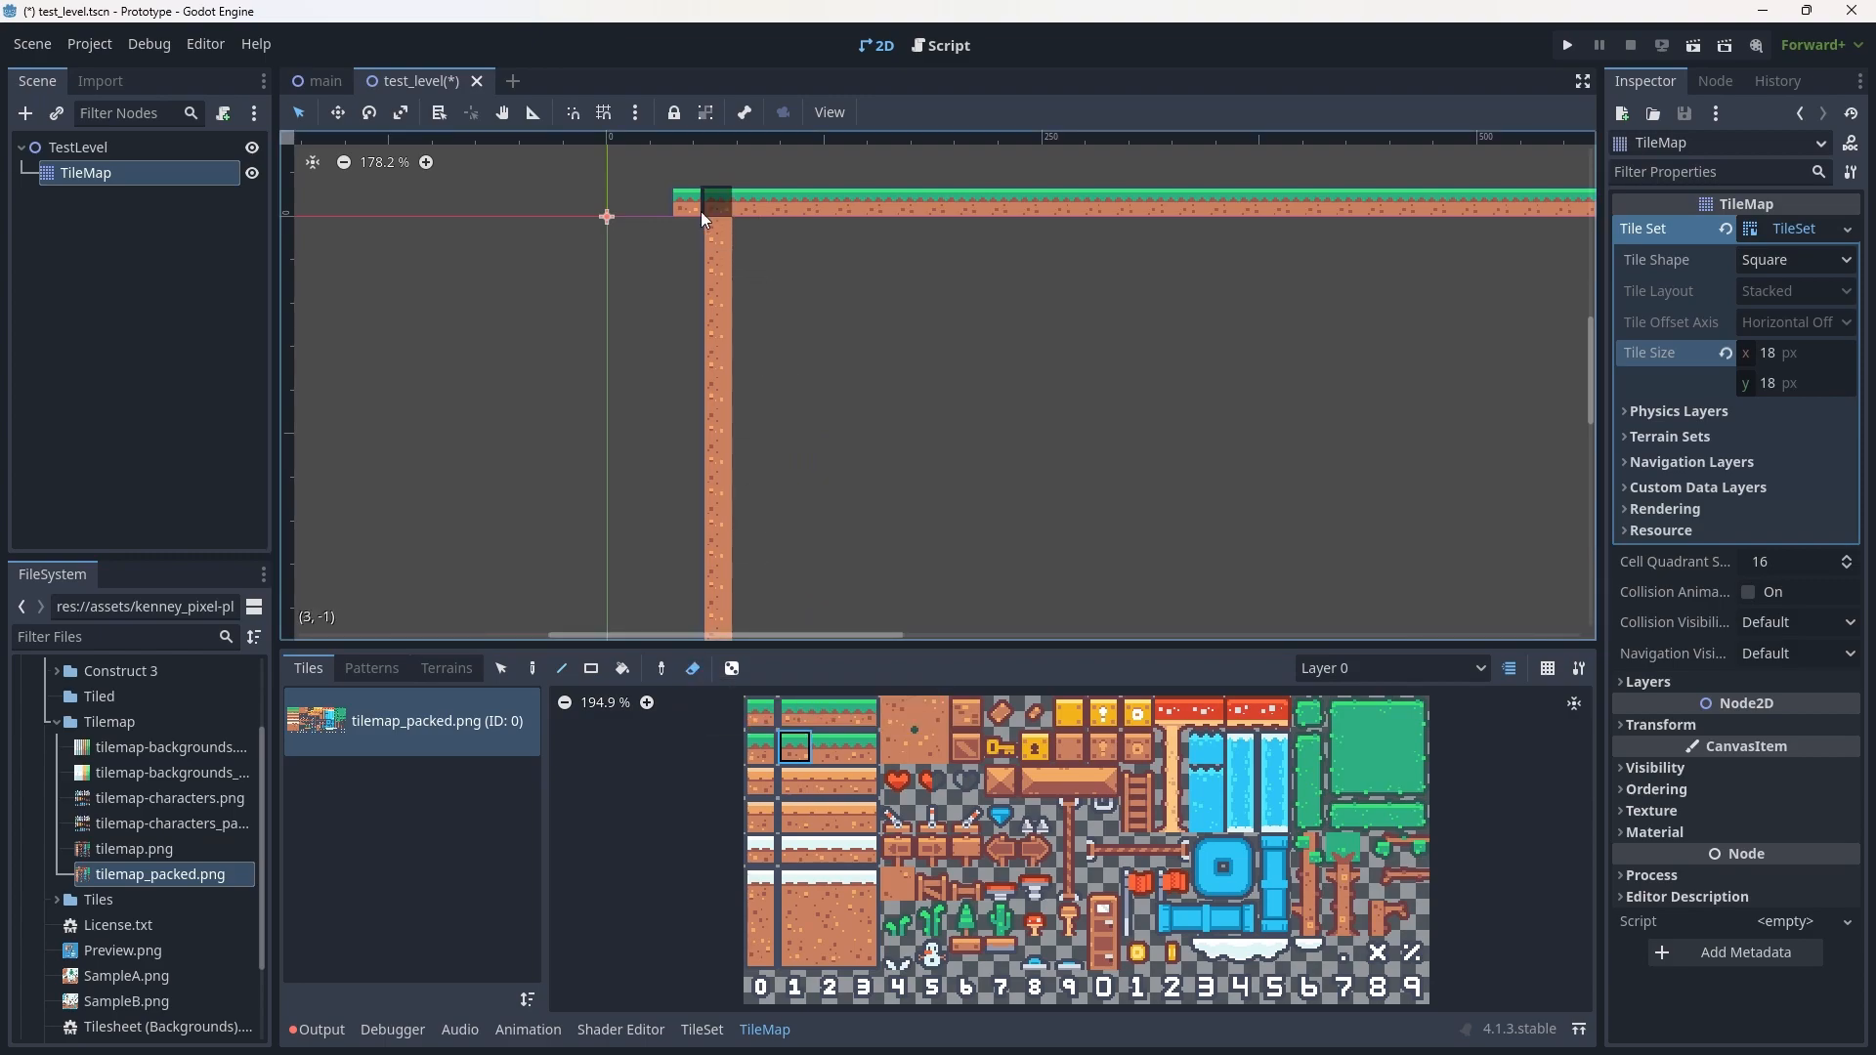
scroll("down", 3)
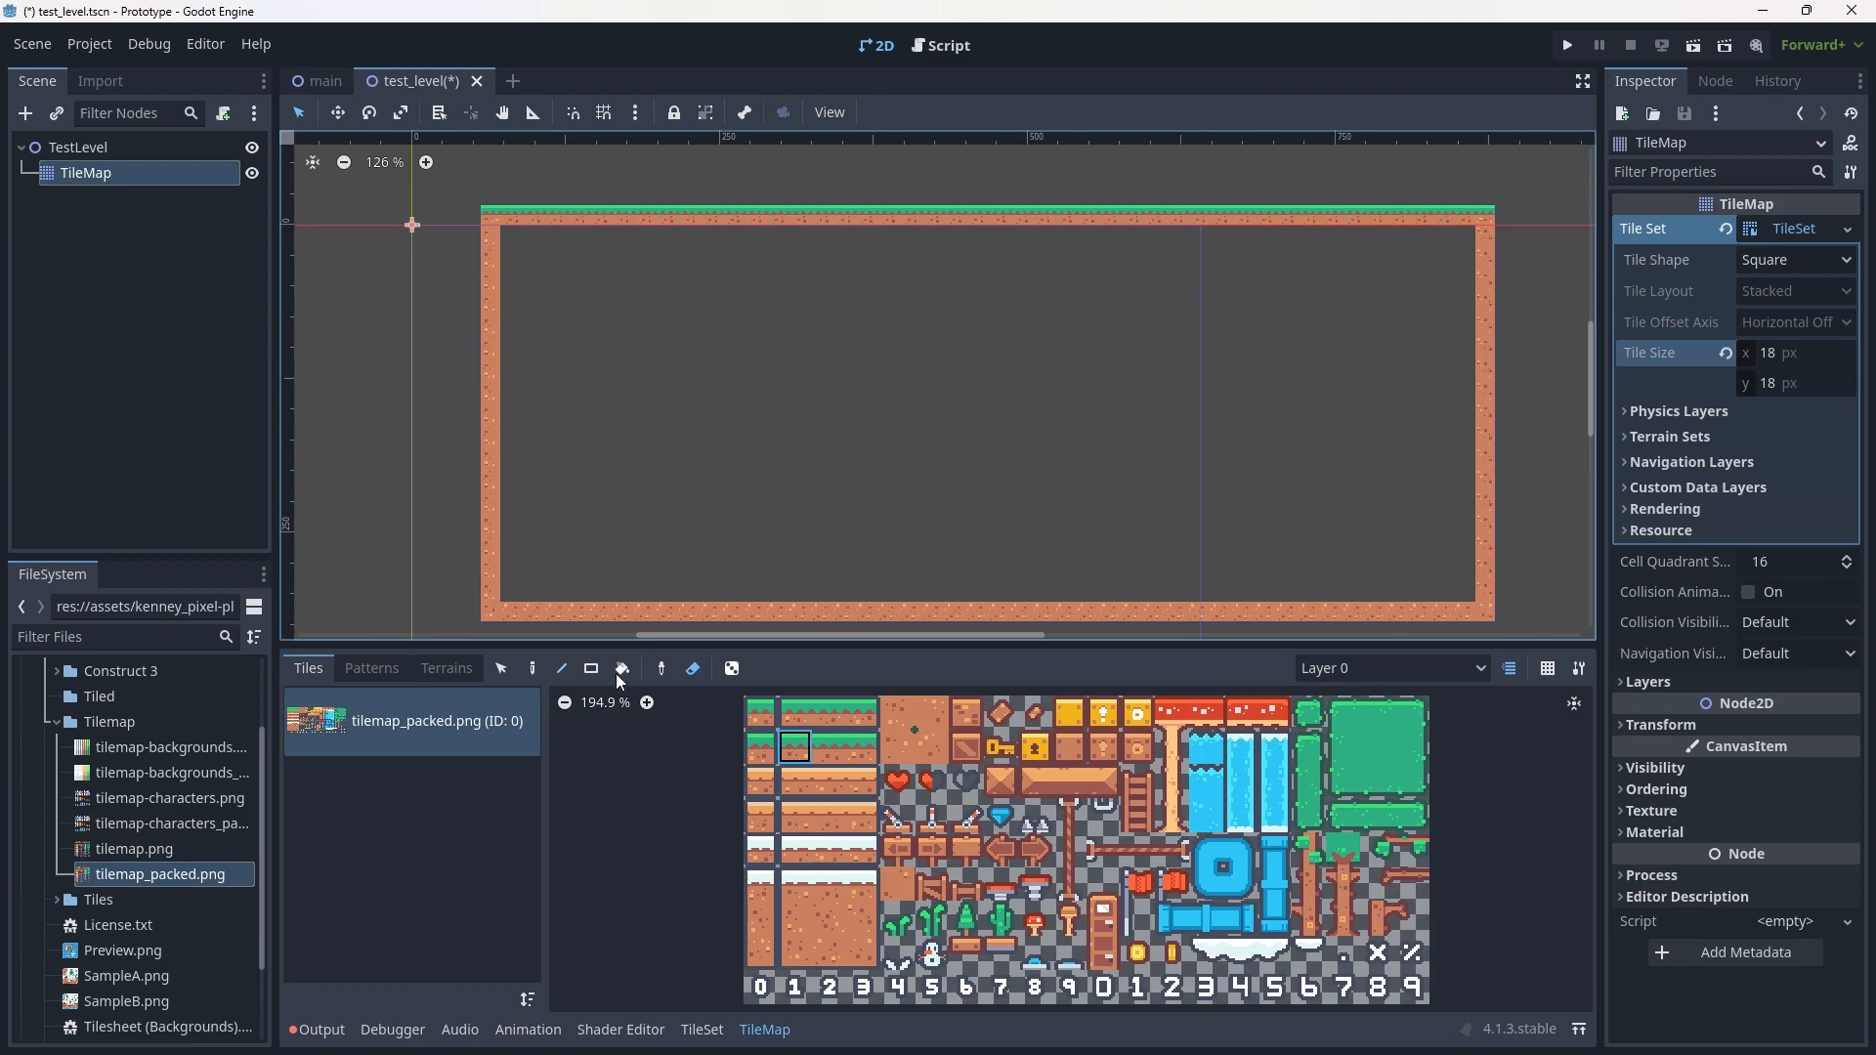
mouse_move(590, 667)
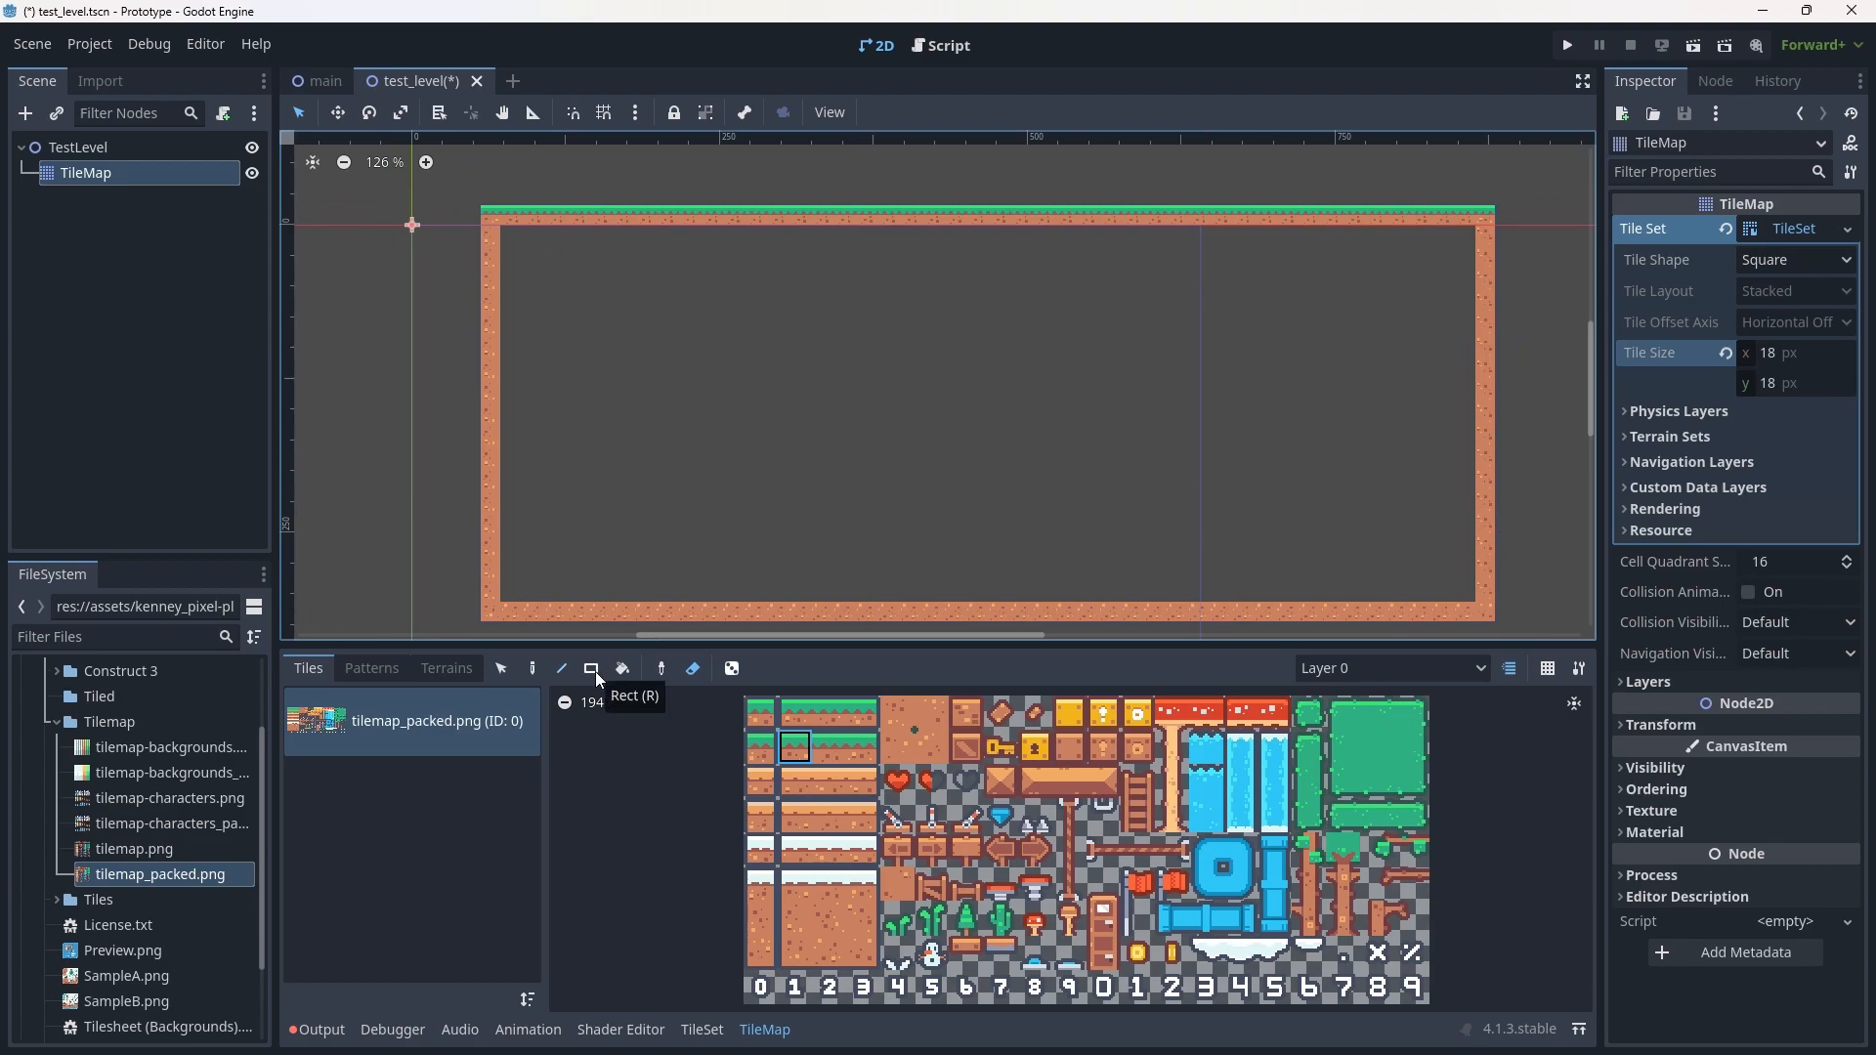
left_click(533, 667)
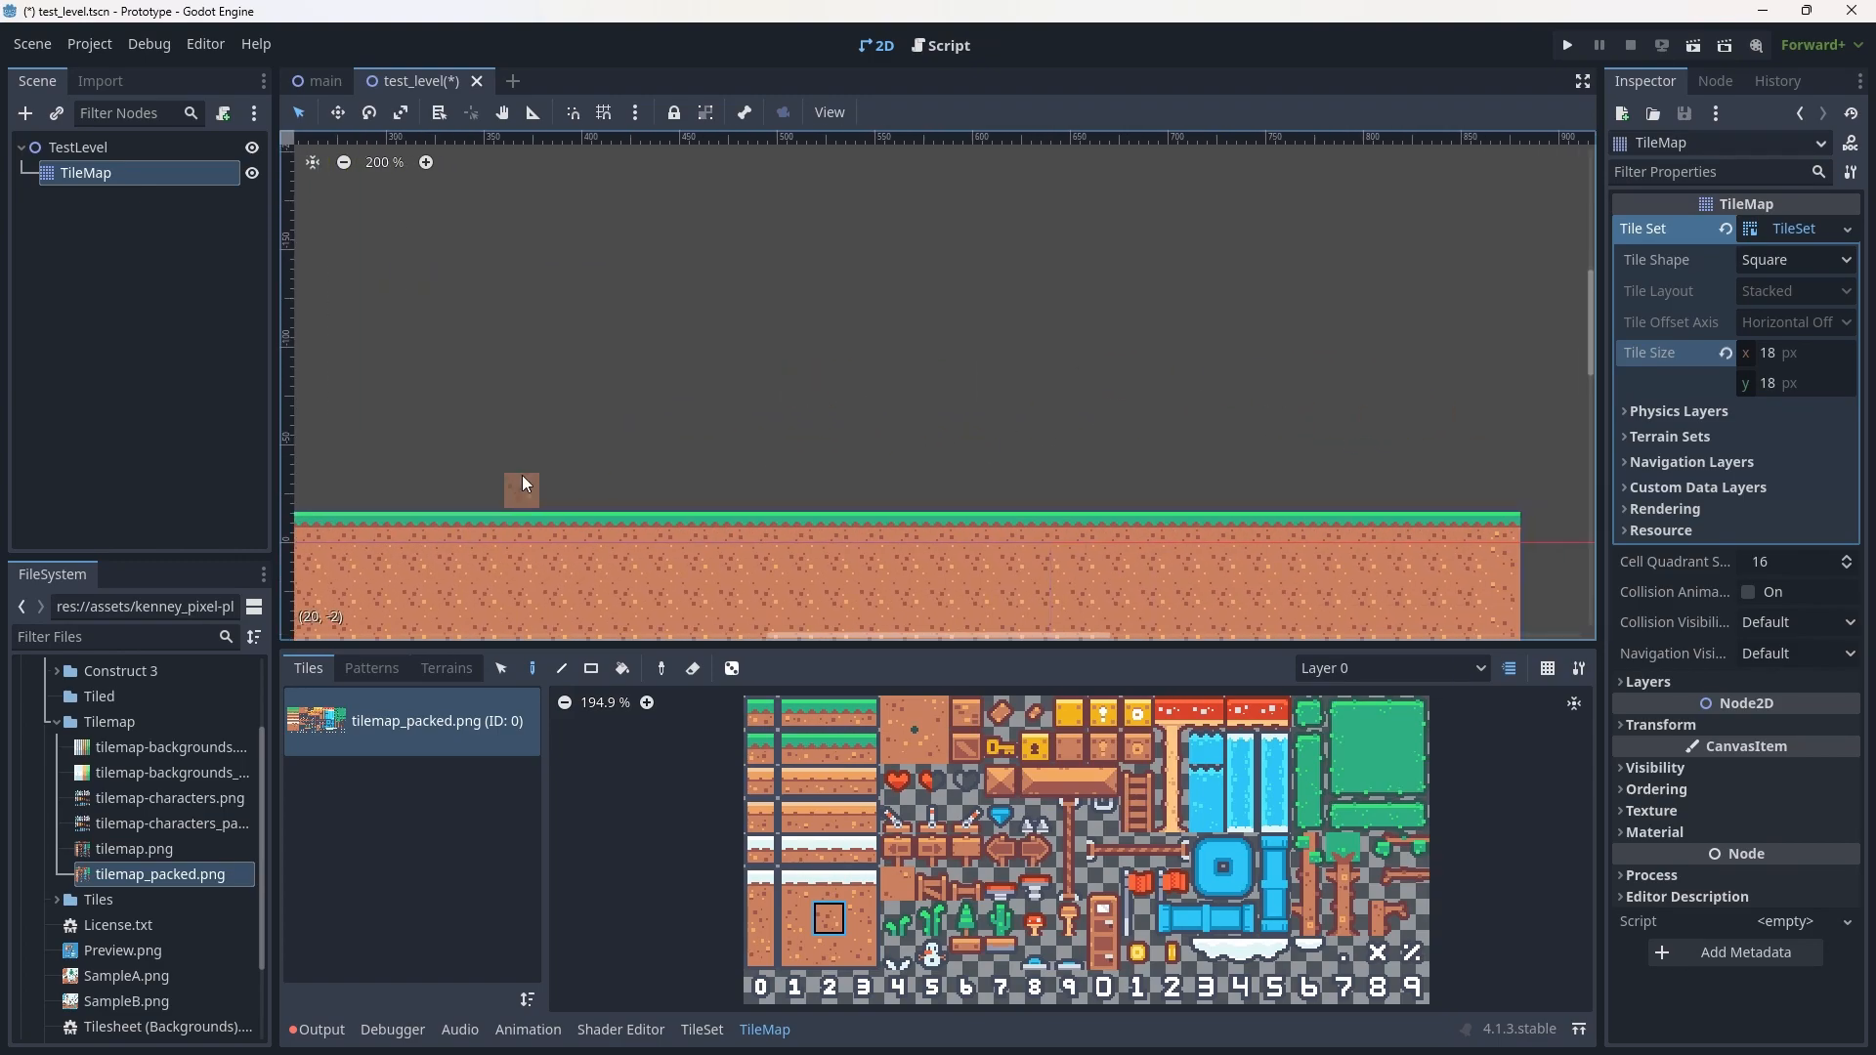
scroll("down", 3)
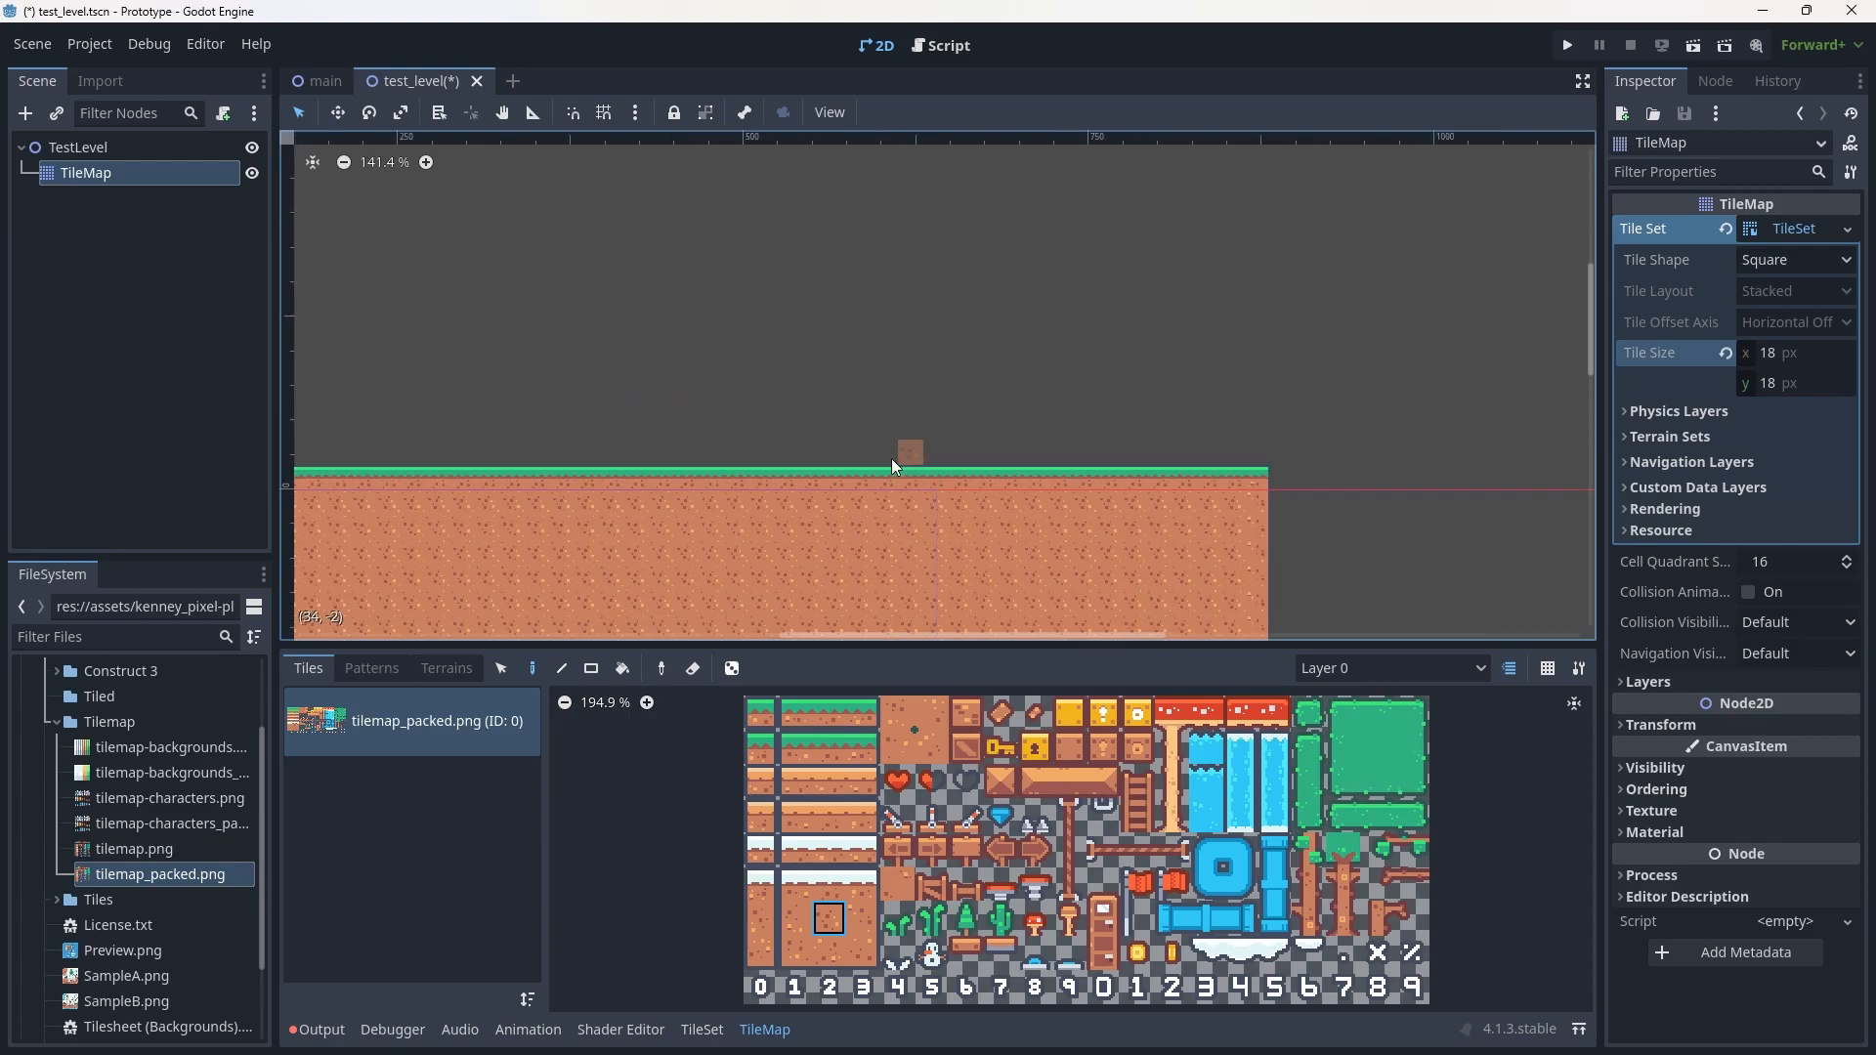
scroll("down", 3)
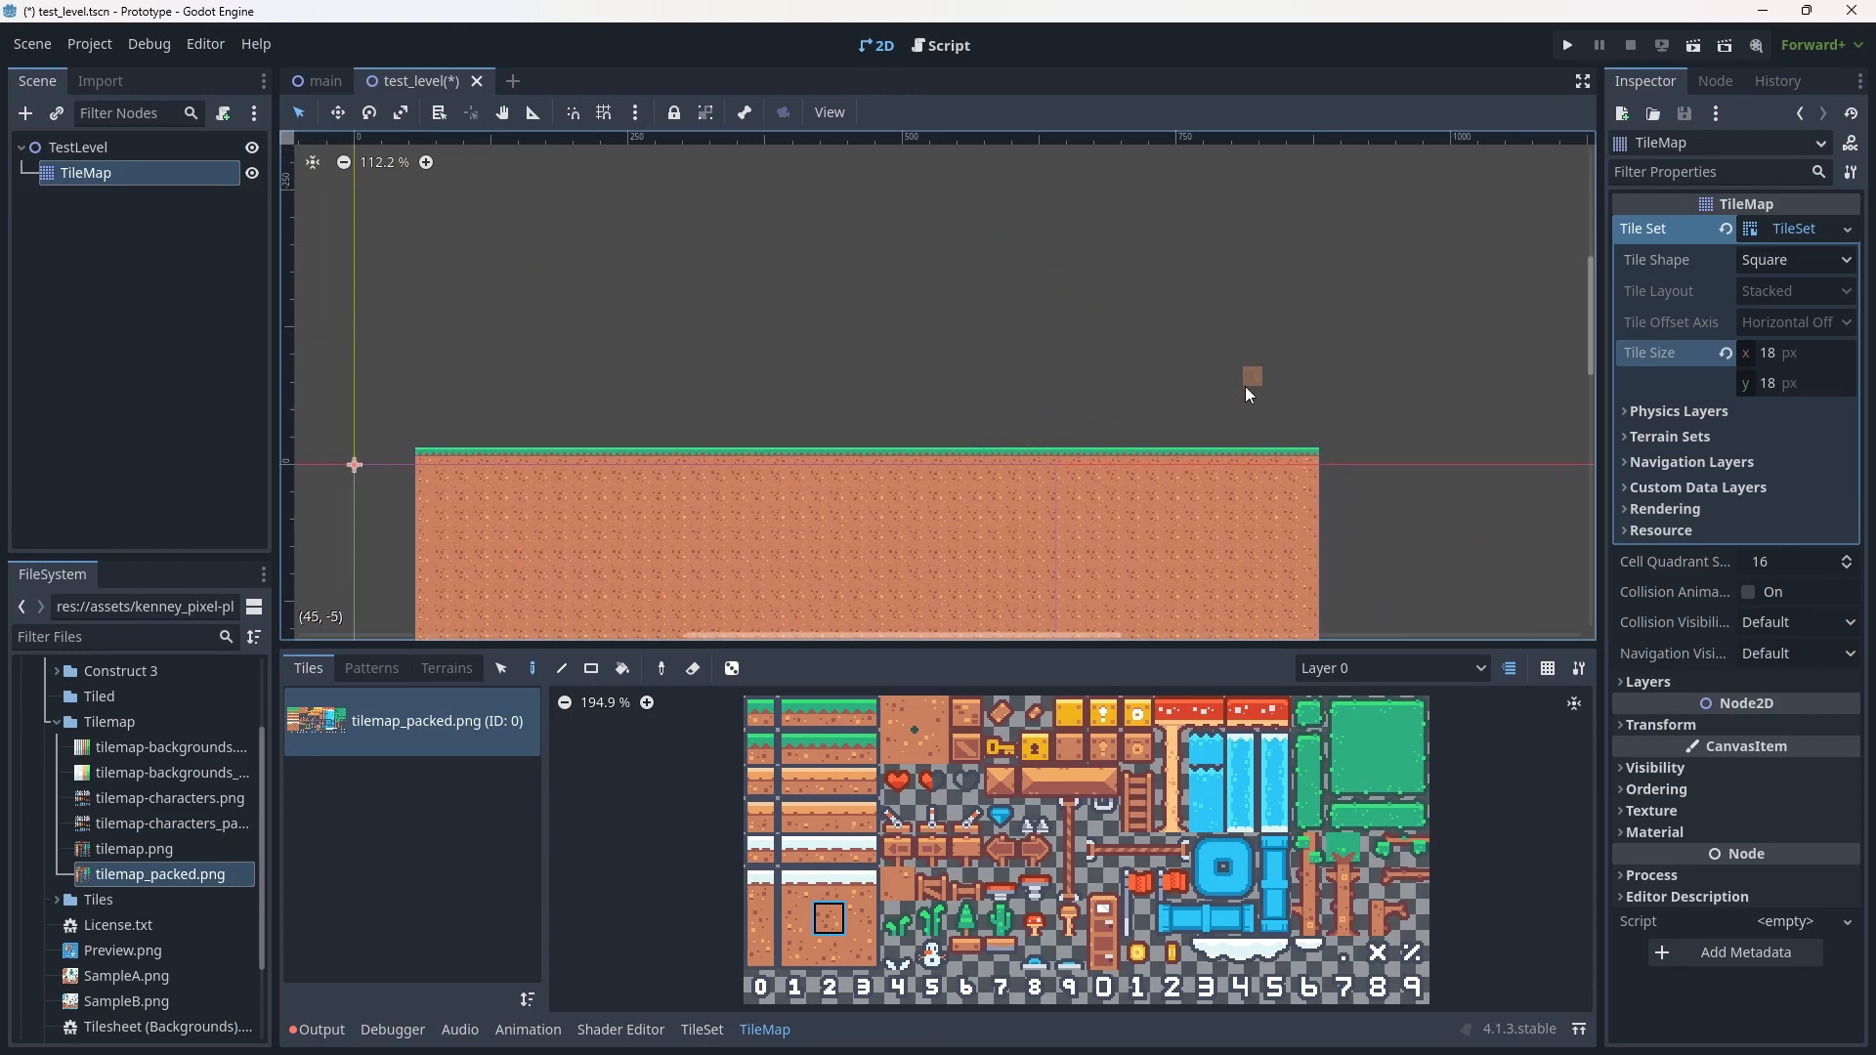
mouse_move(1106, 416)
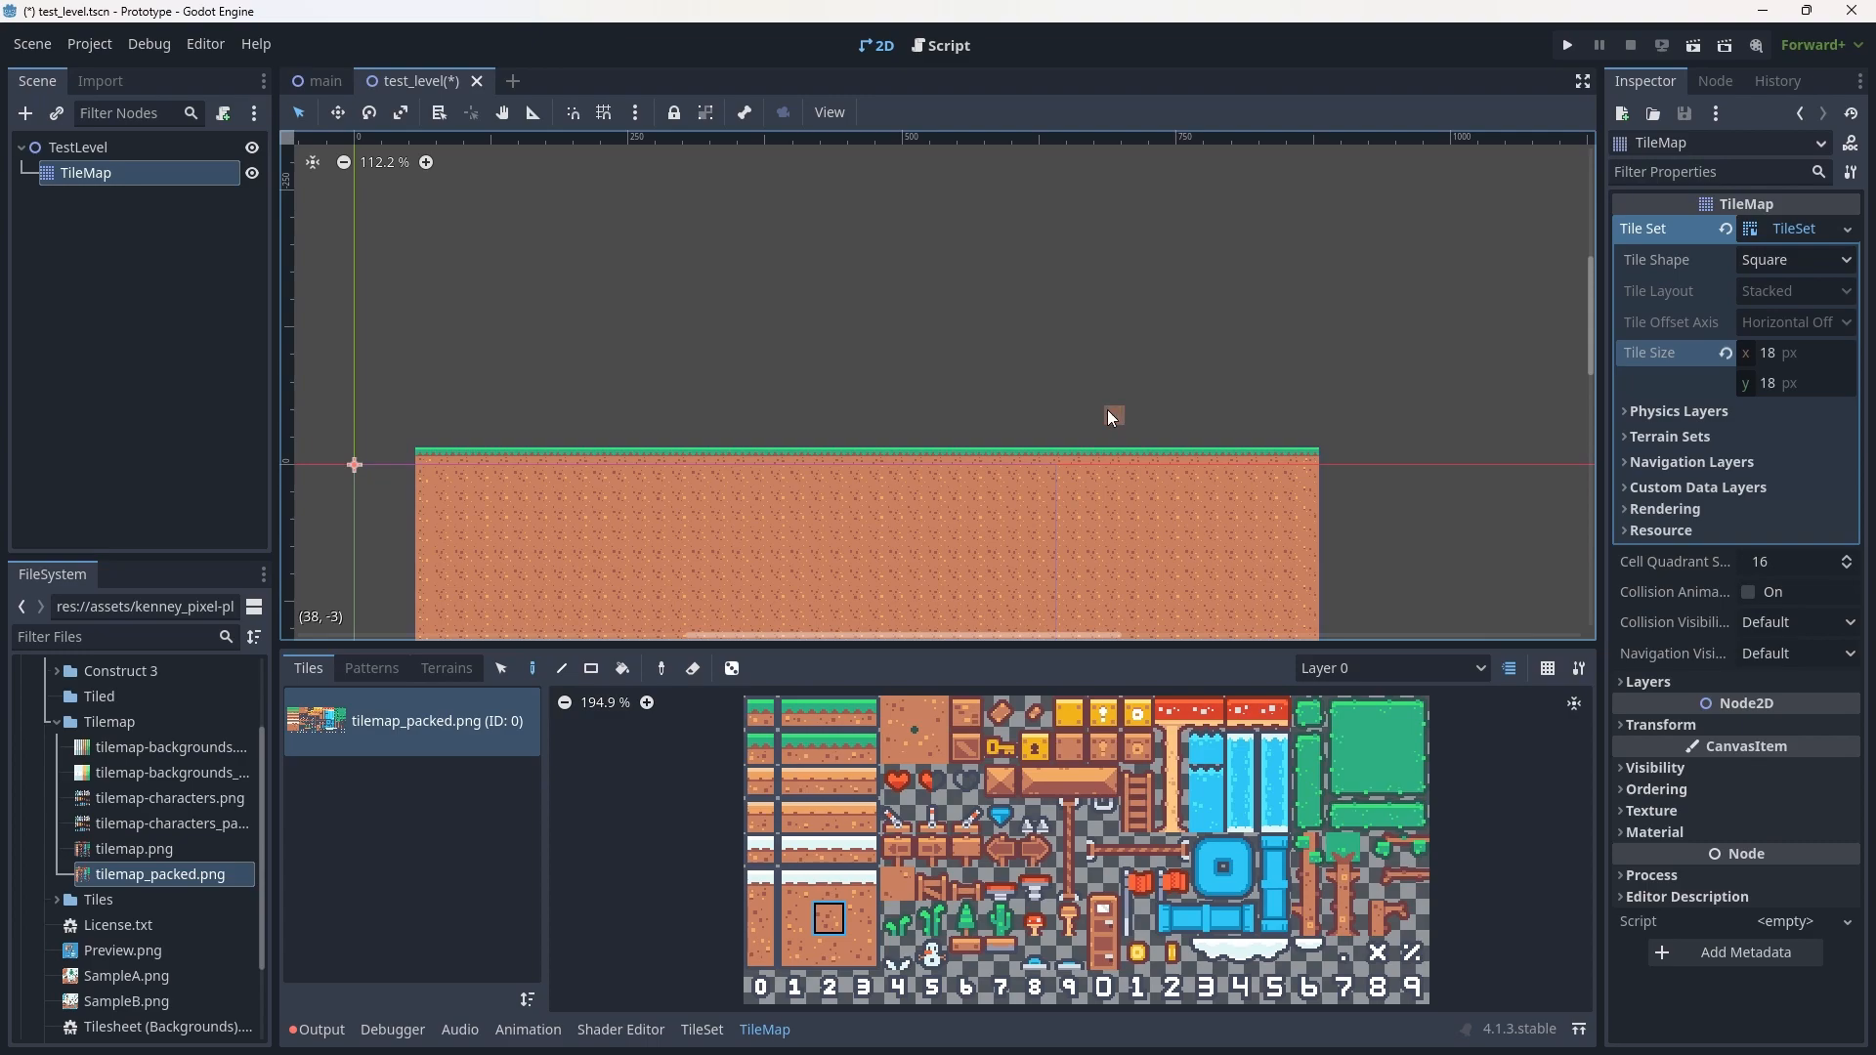
mouse_move(602, 311)
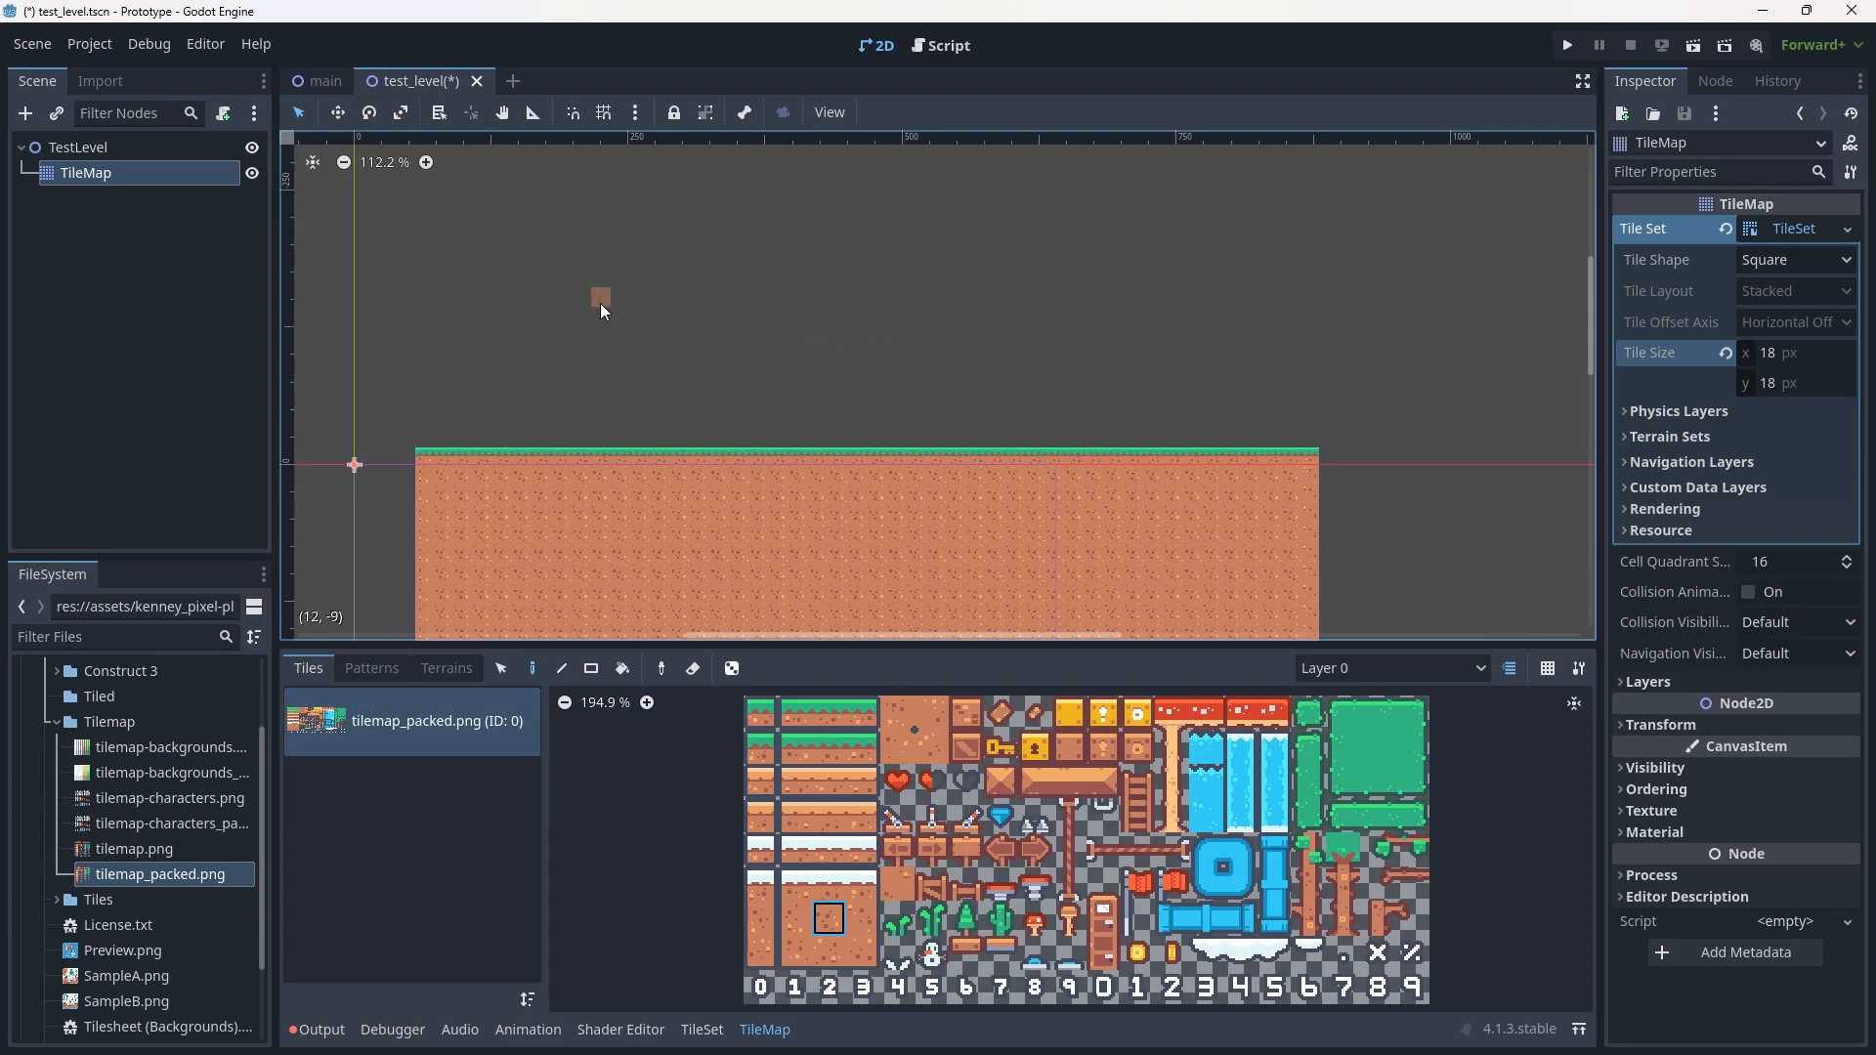
scroll("up", 3)
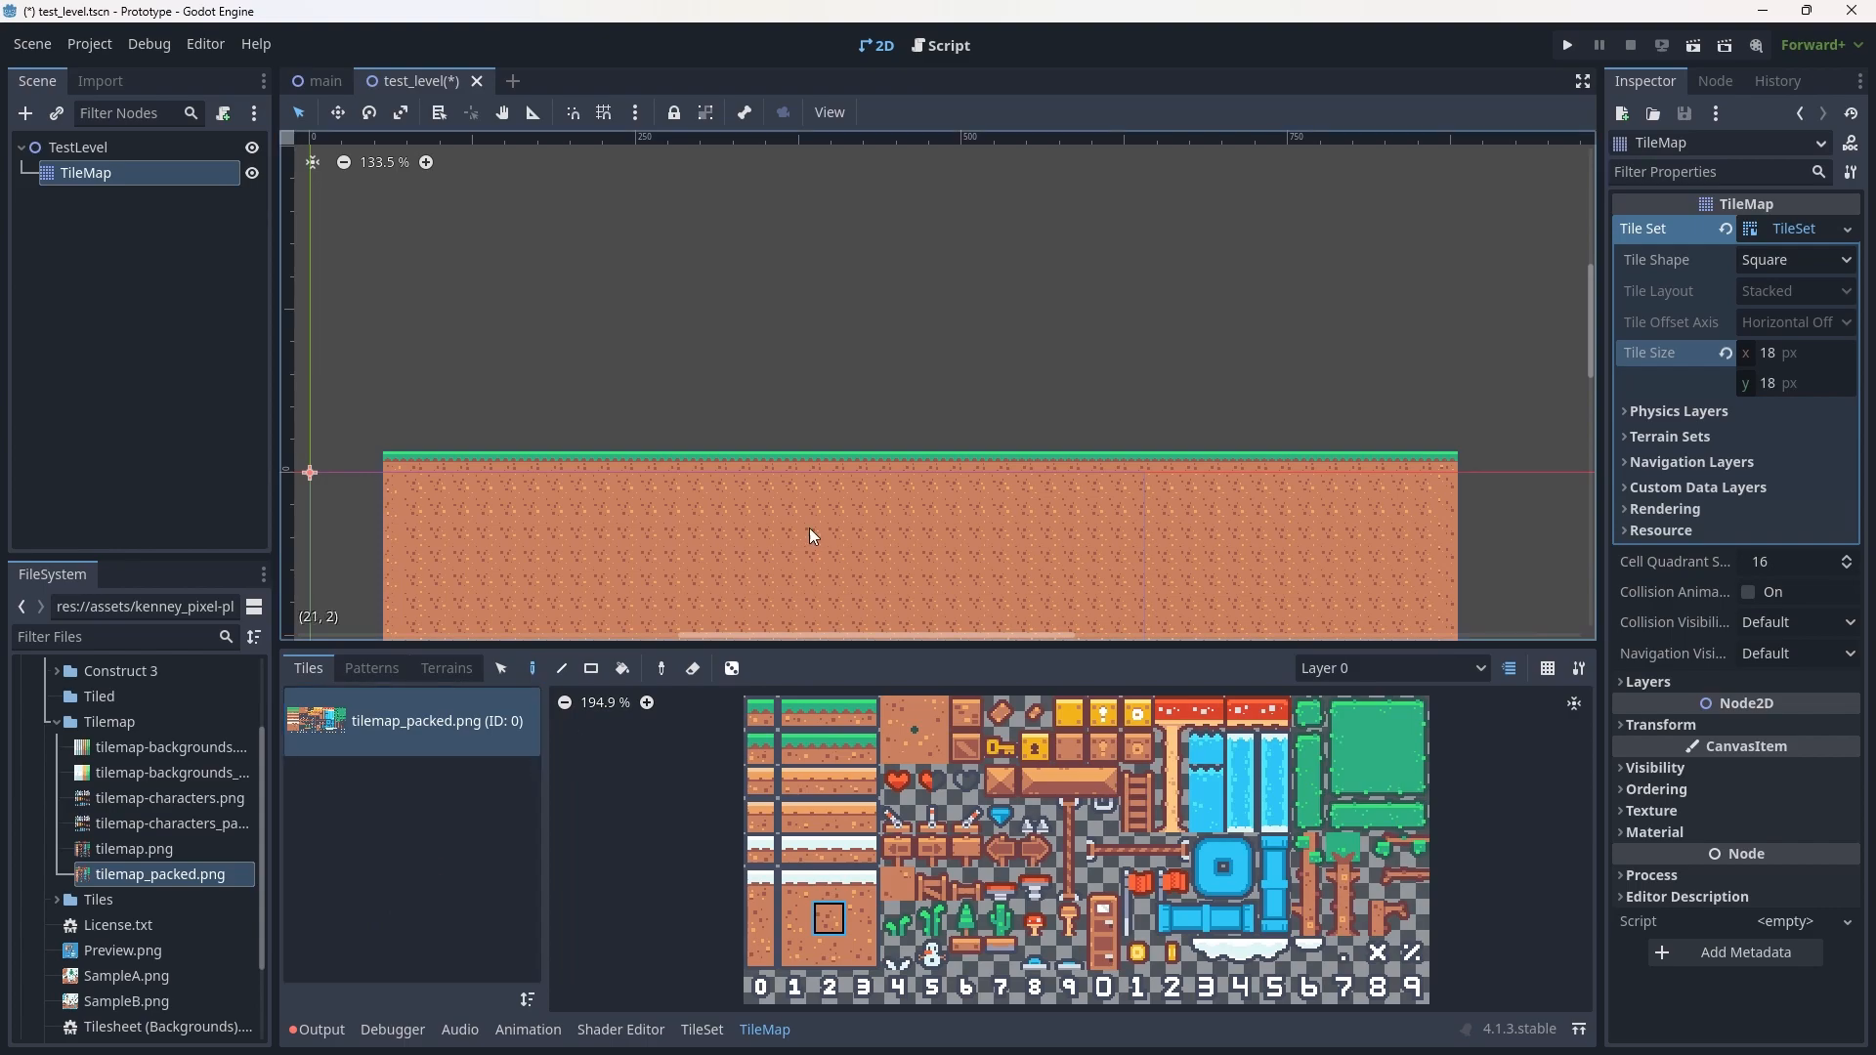
mouse_move(613, 599)
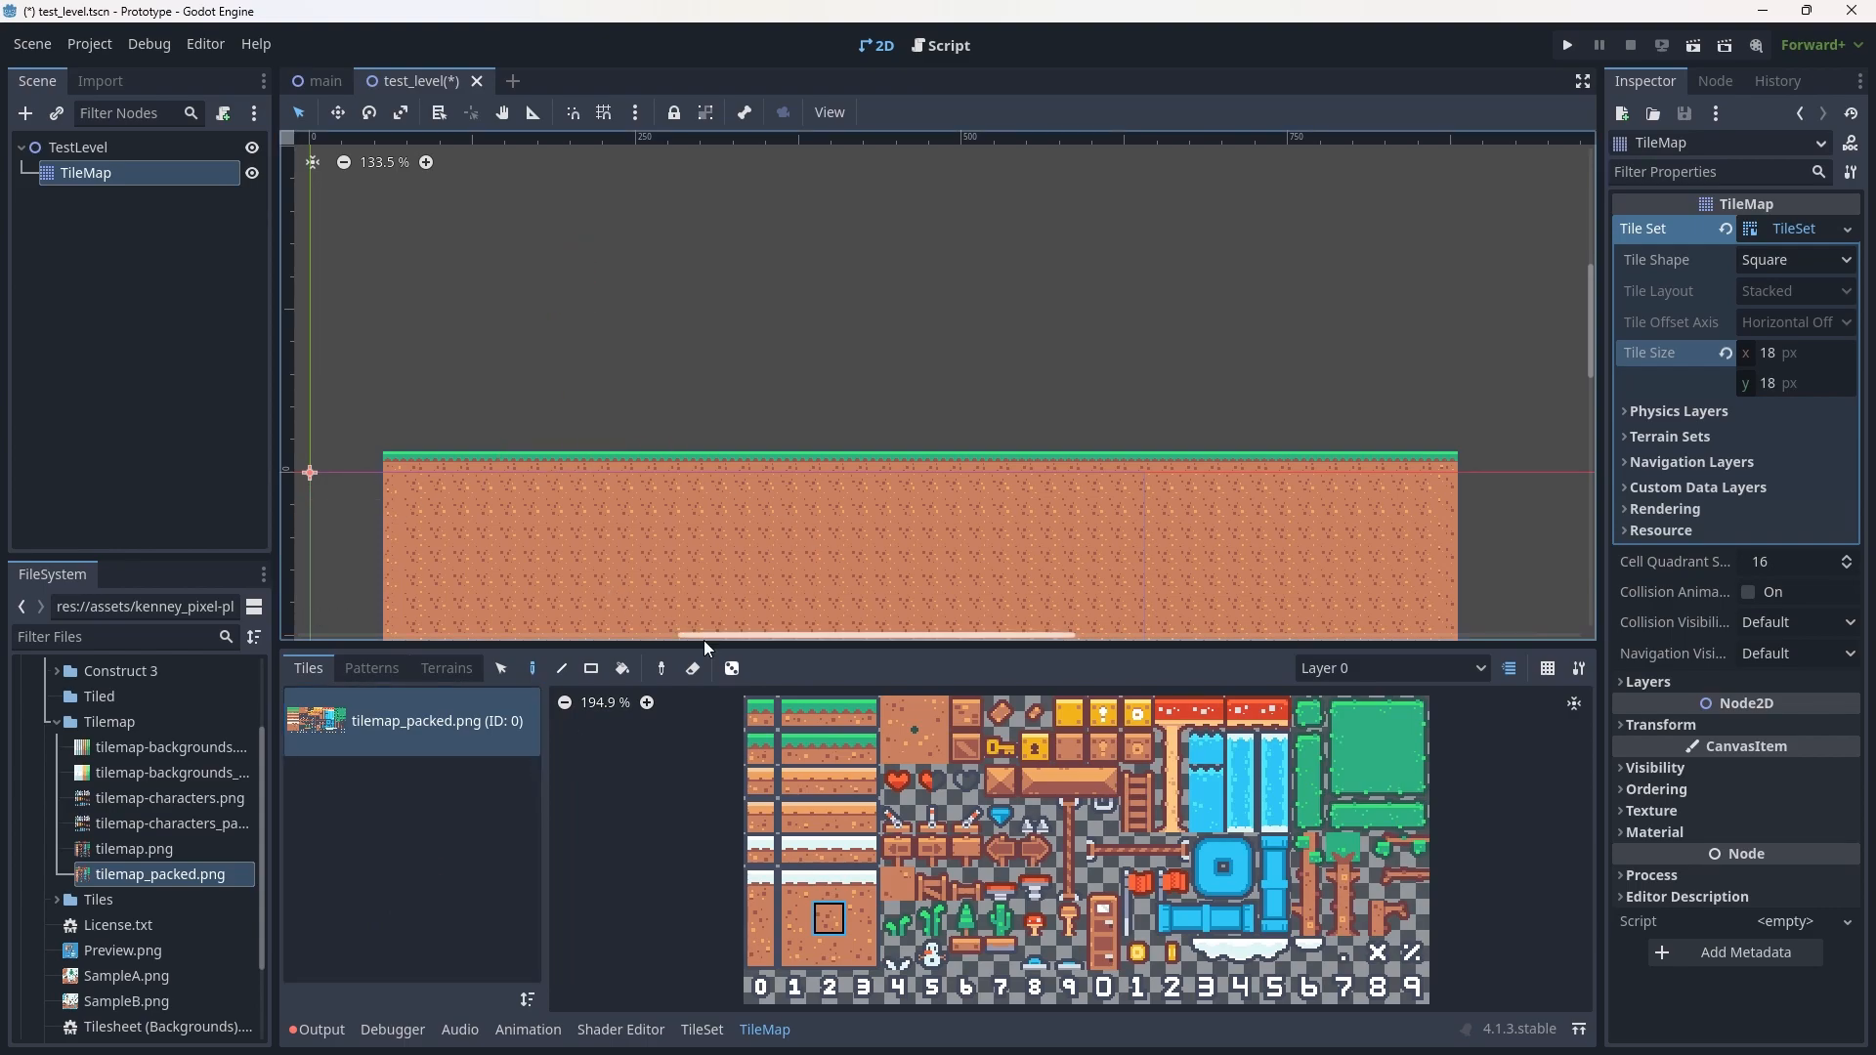
mouse_move(868, 536)
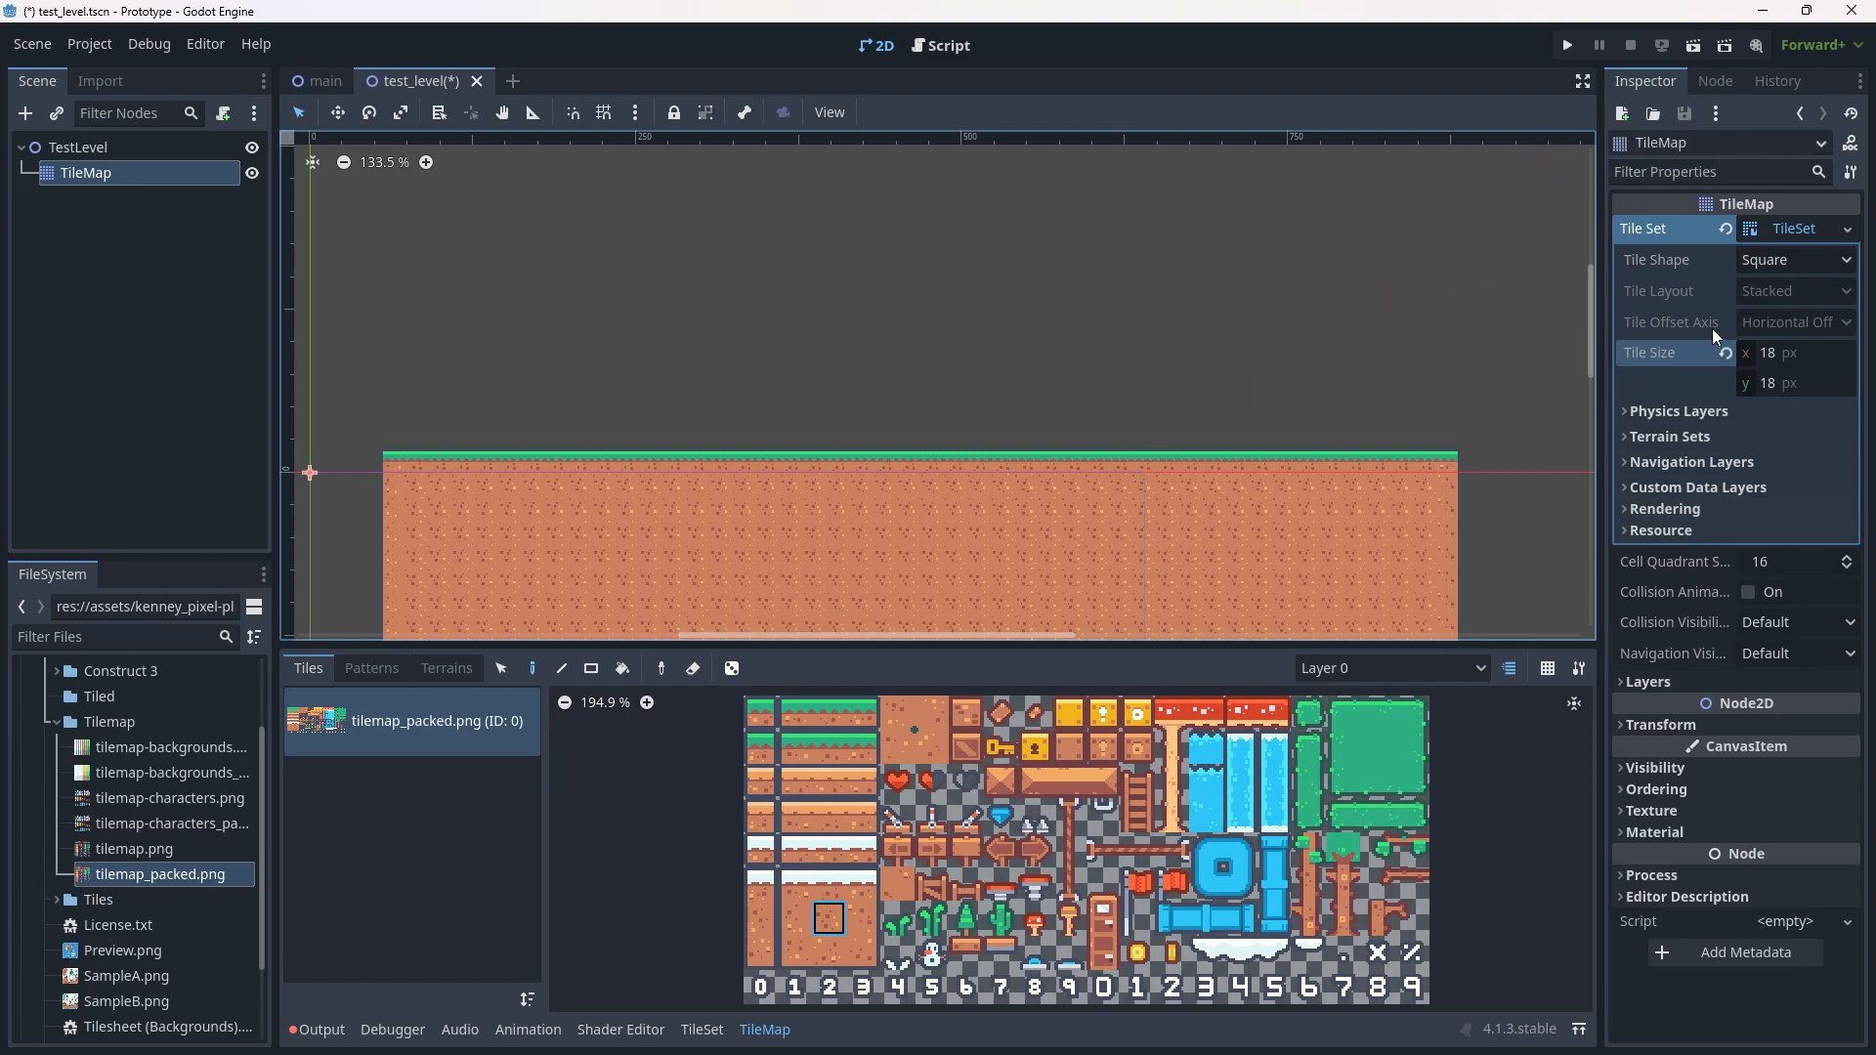
mouse_move(1707, 411)
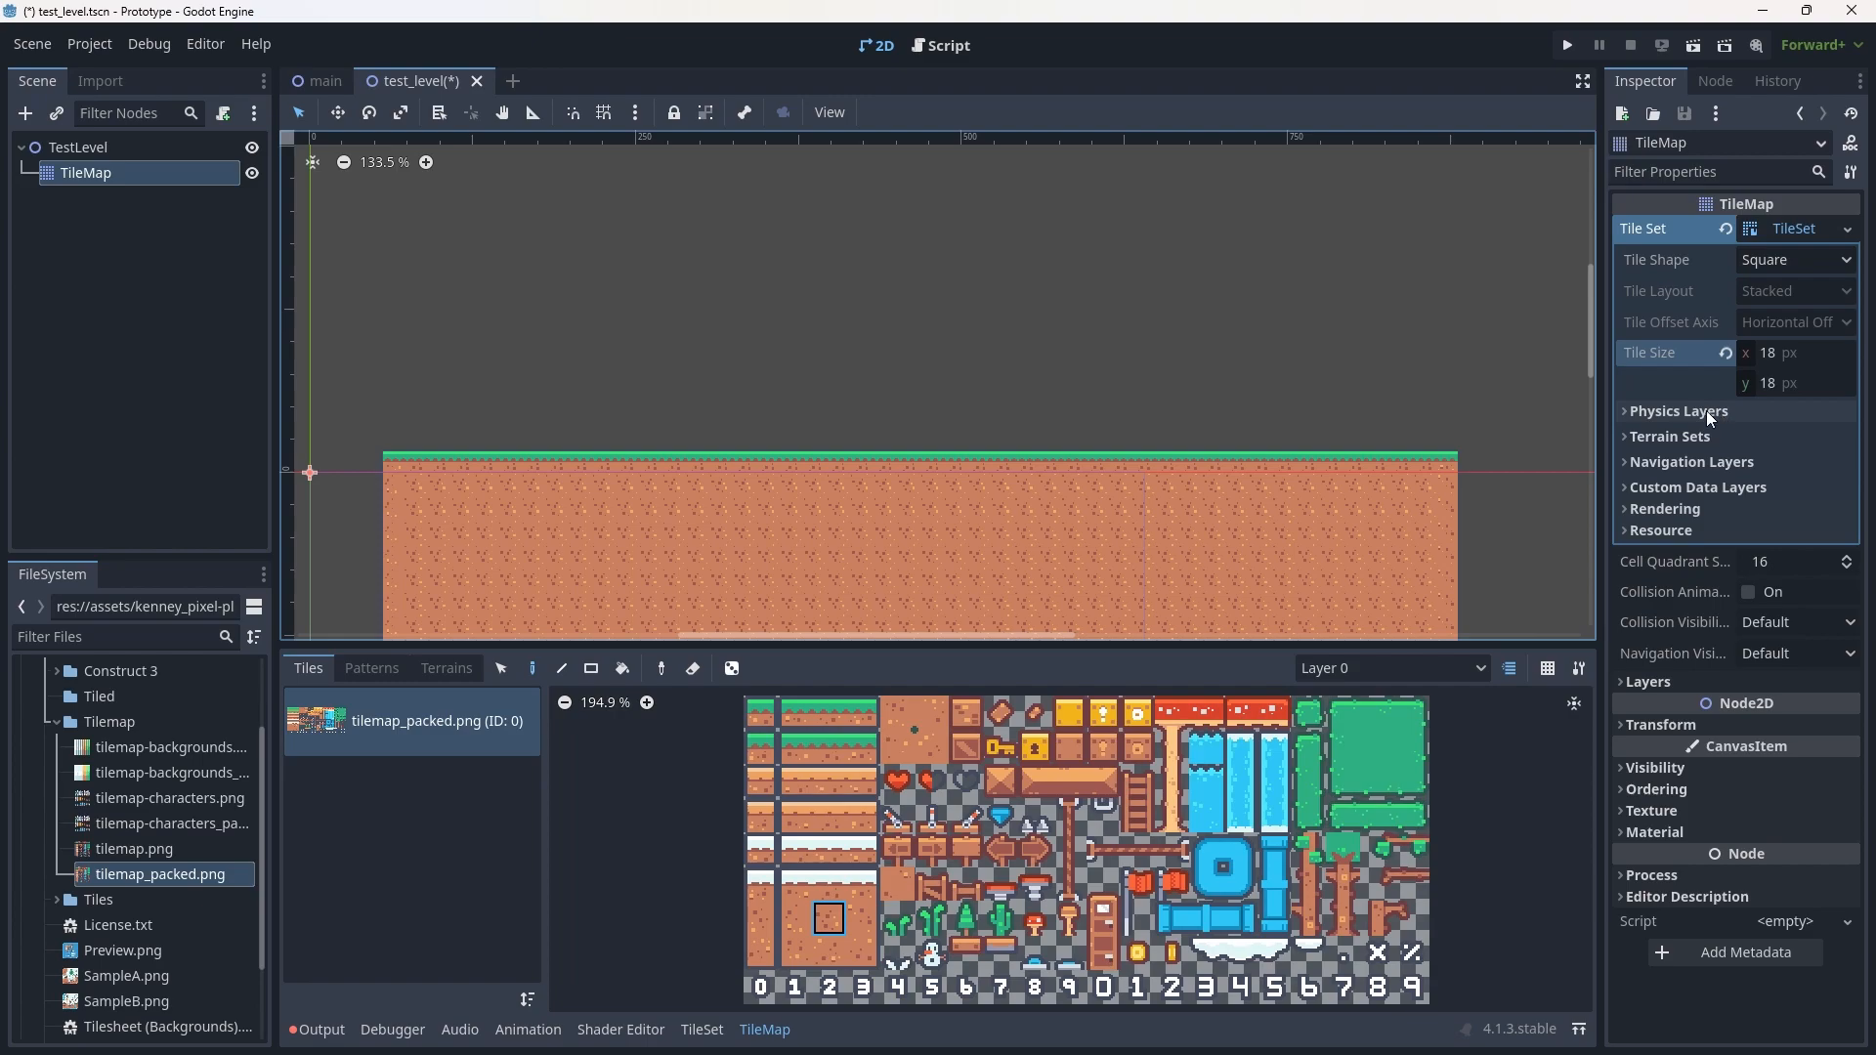
Add a physics layer to the TileSet with collision layer and mask 1.
left_click(1676, 411)
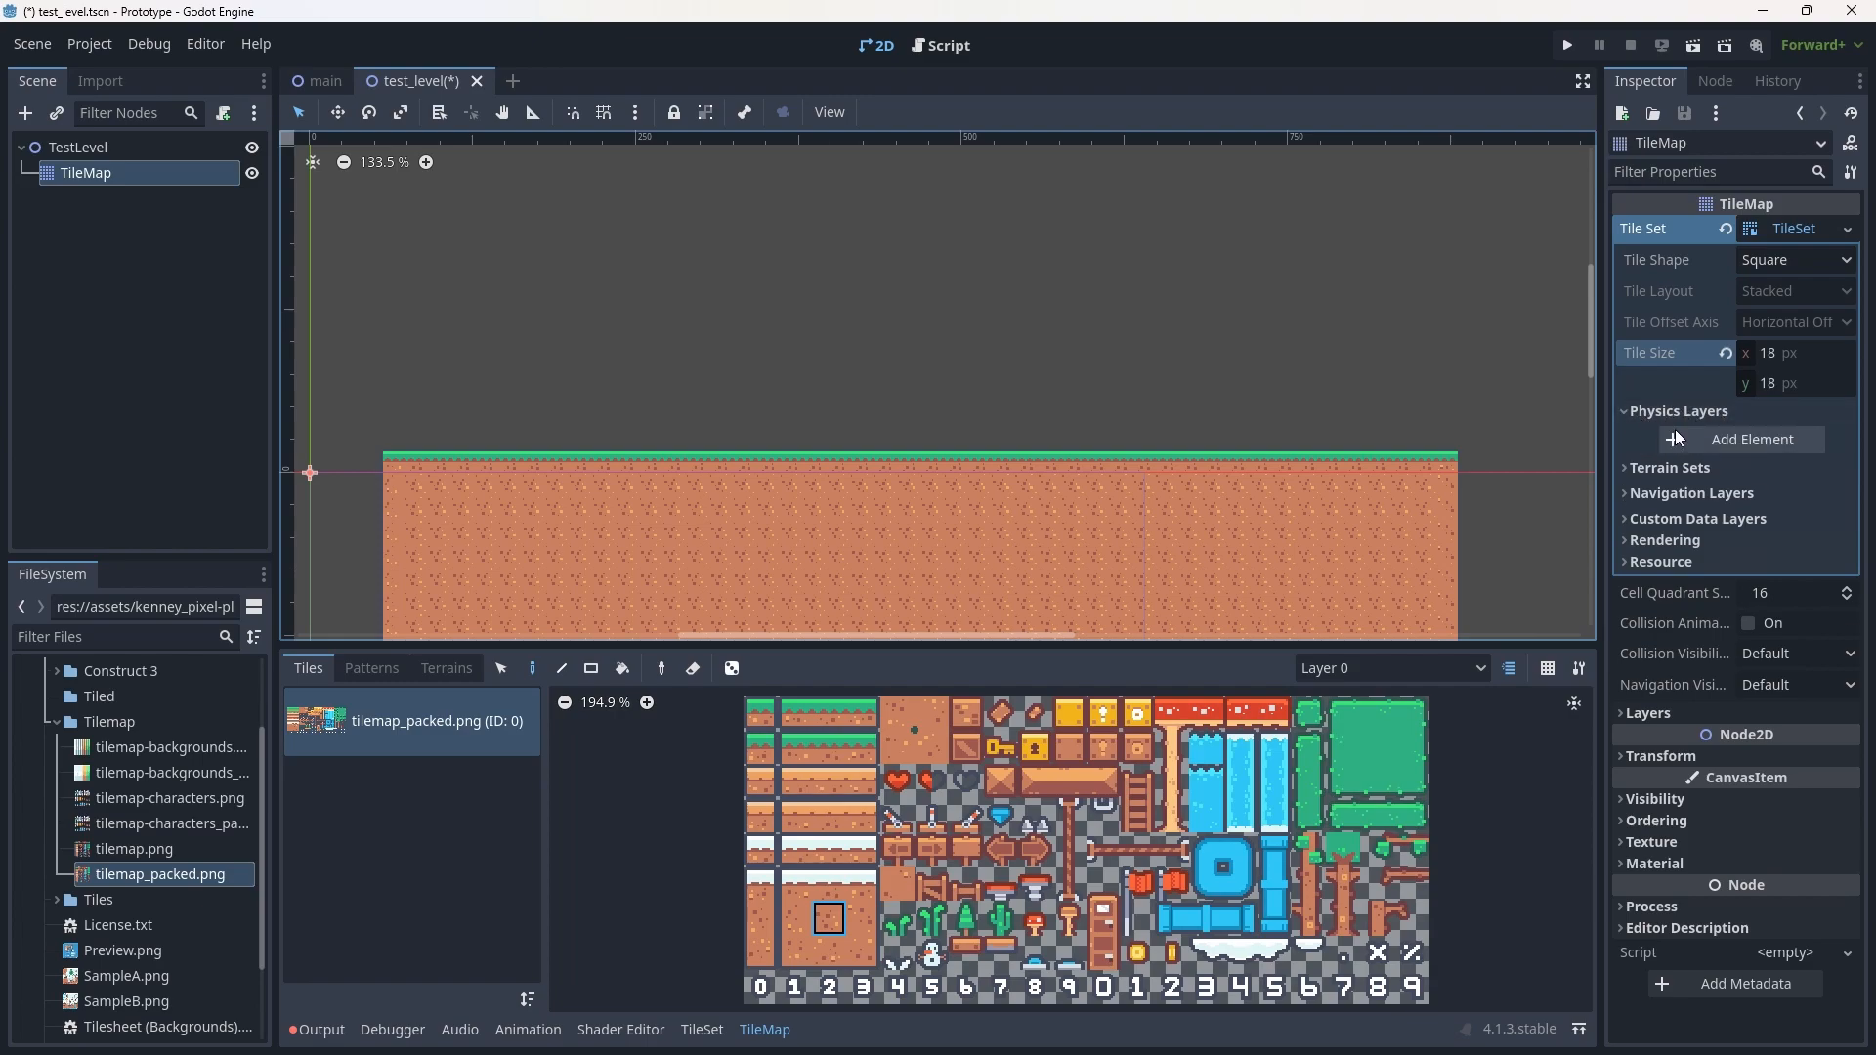
left_click(1752, 438)
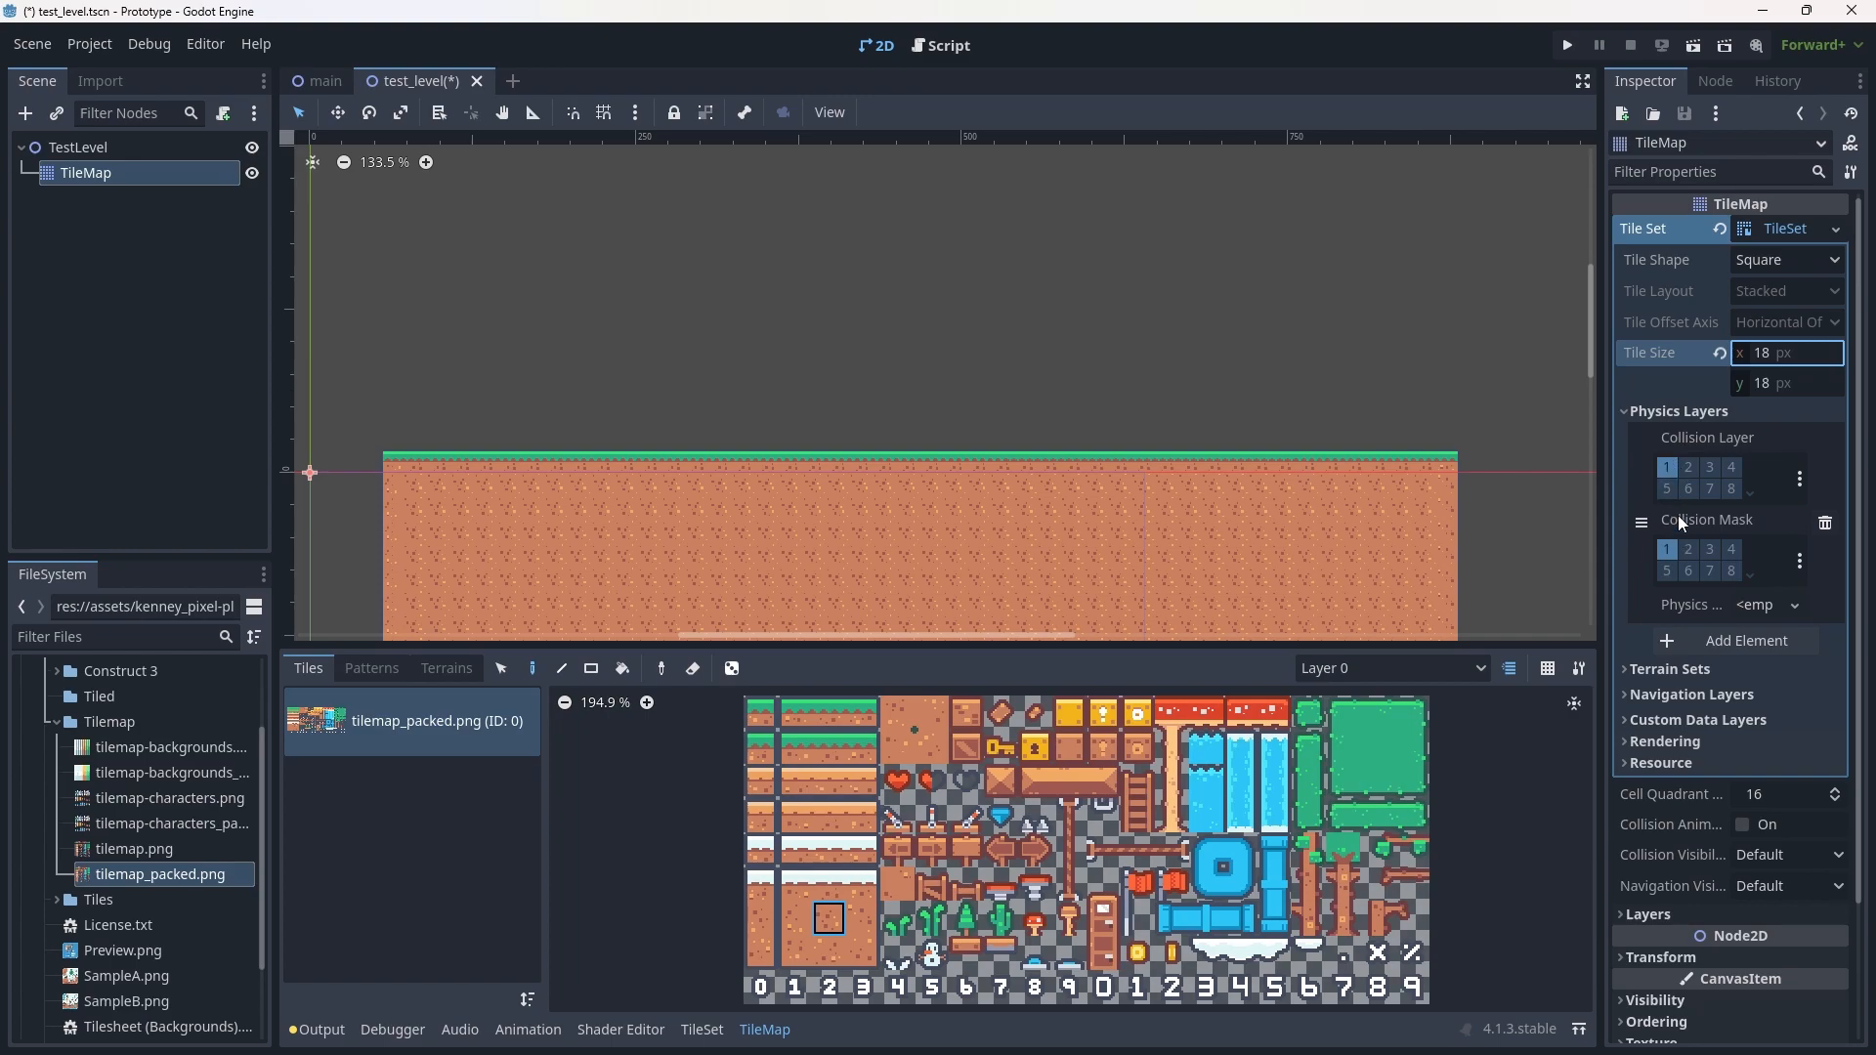
mouse_move(1706, 515)
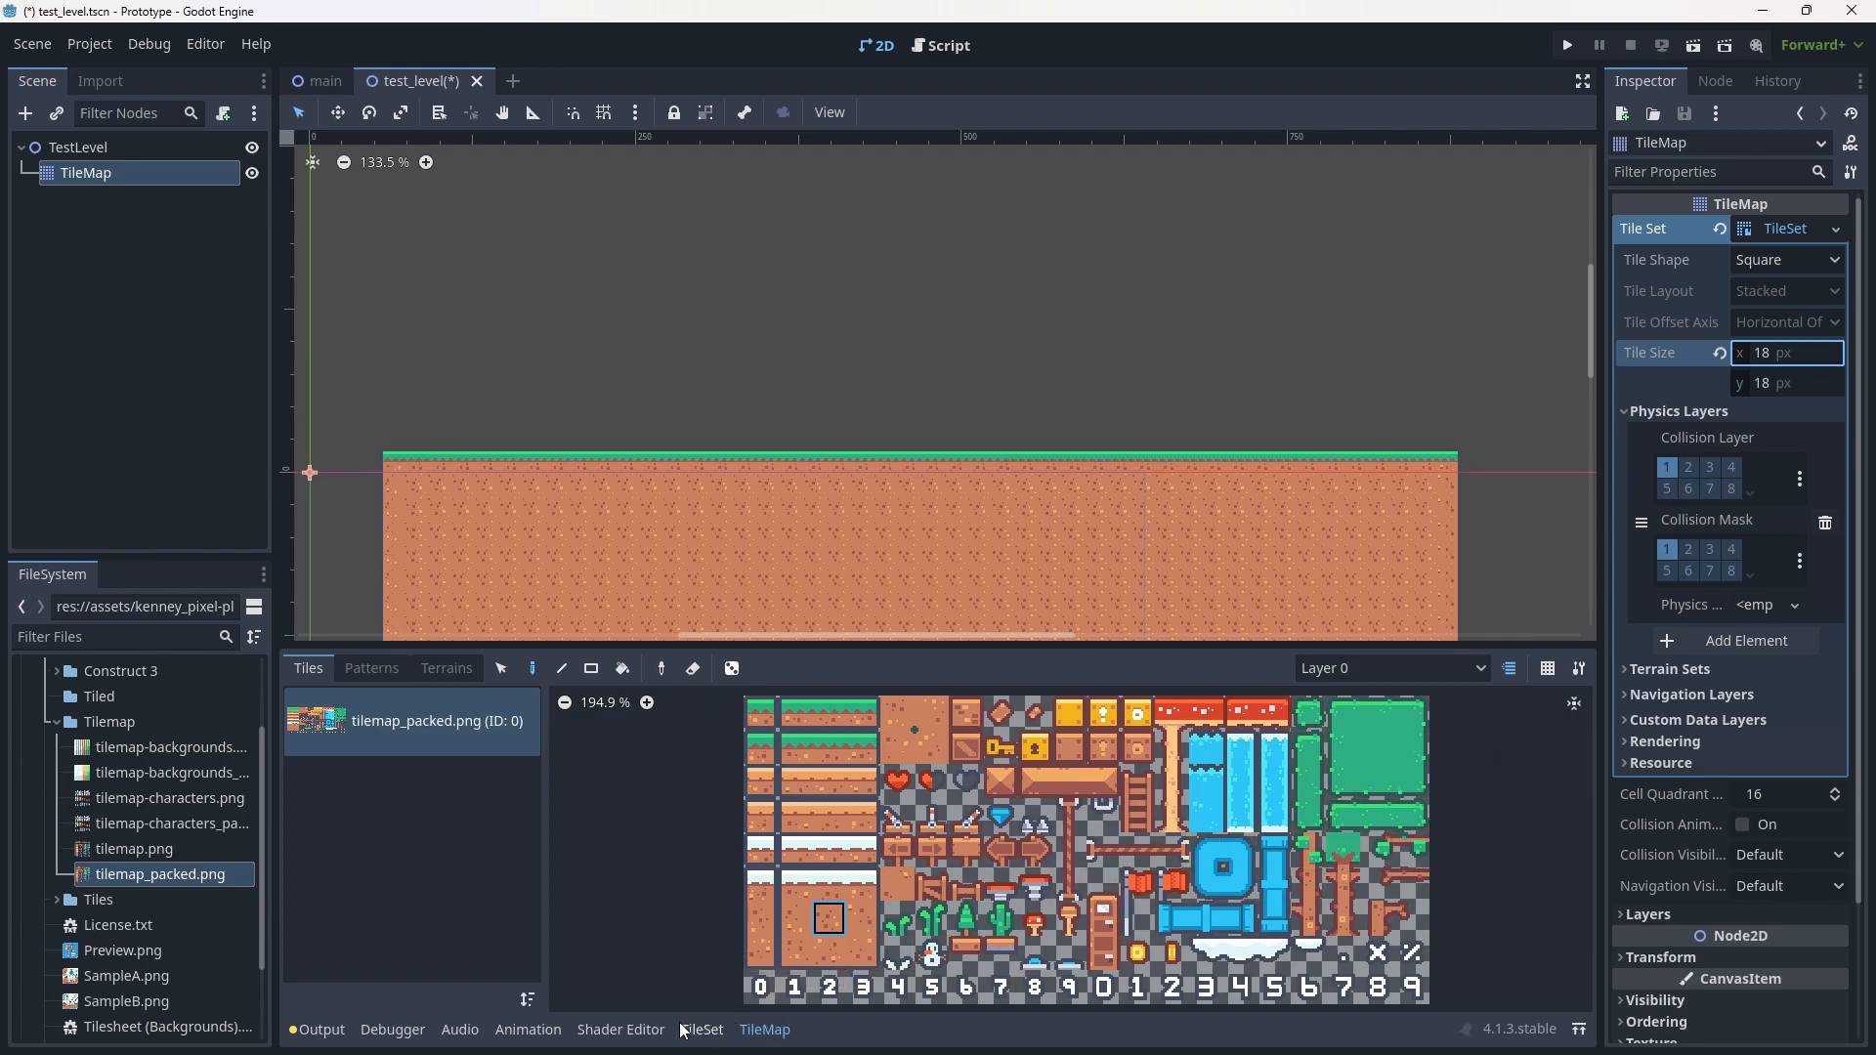
Put the TileSet editor in Paint mode with Physics Layer 0 as the painted property.
left_click(701, 1029)
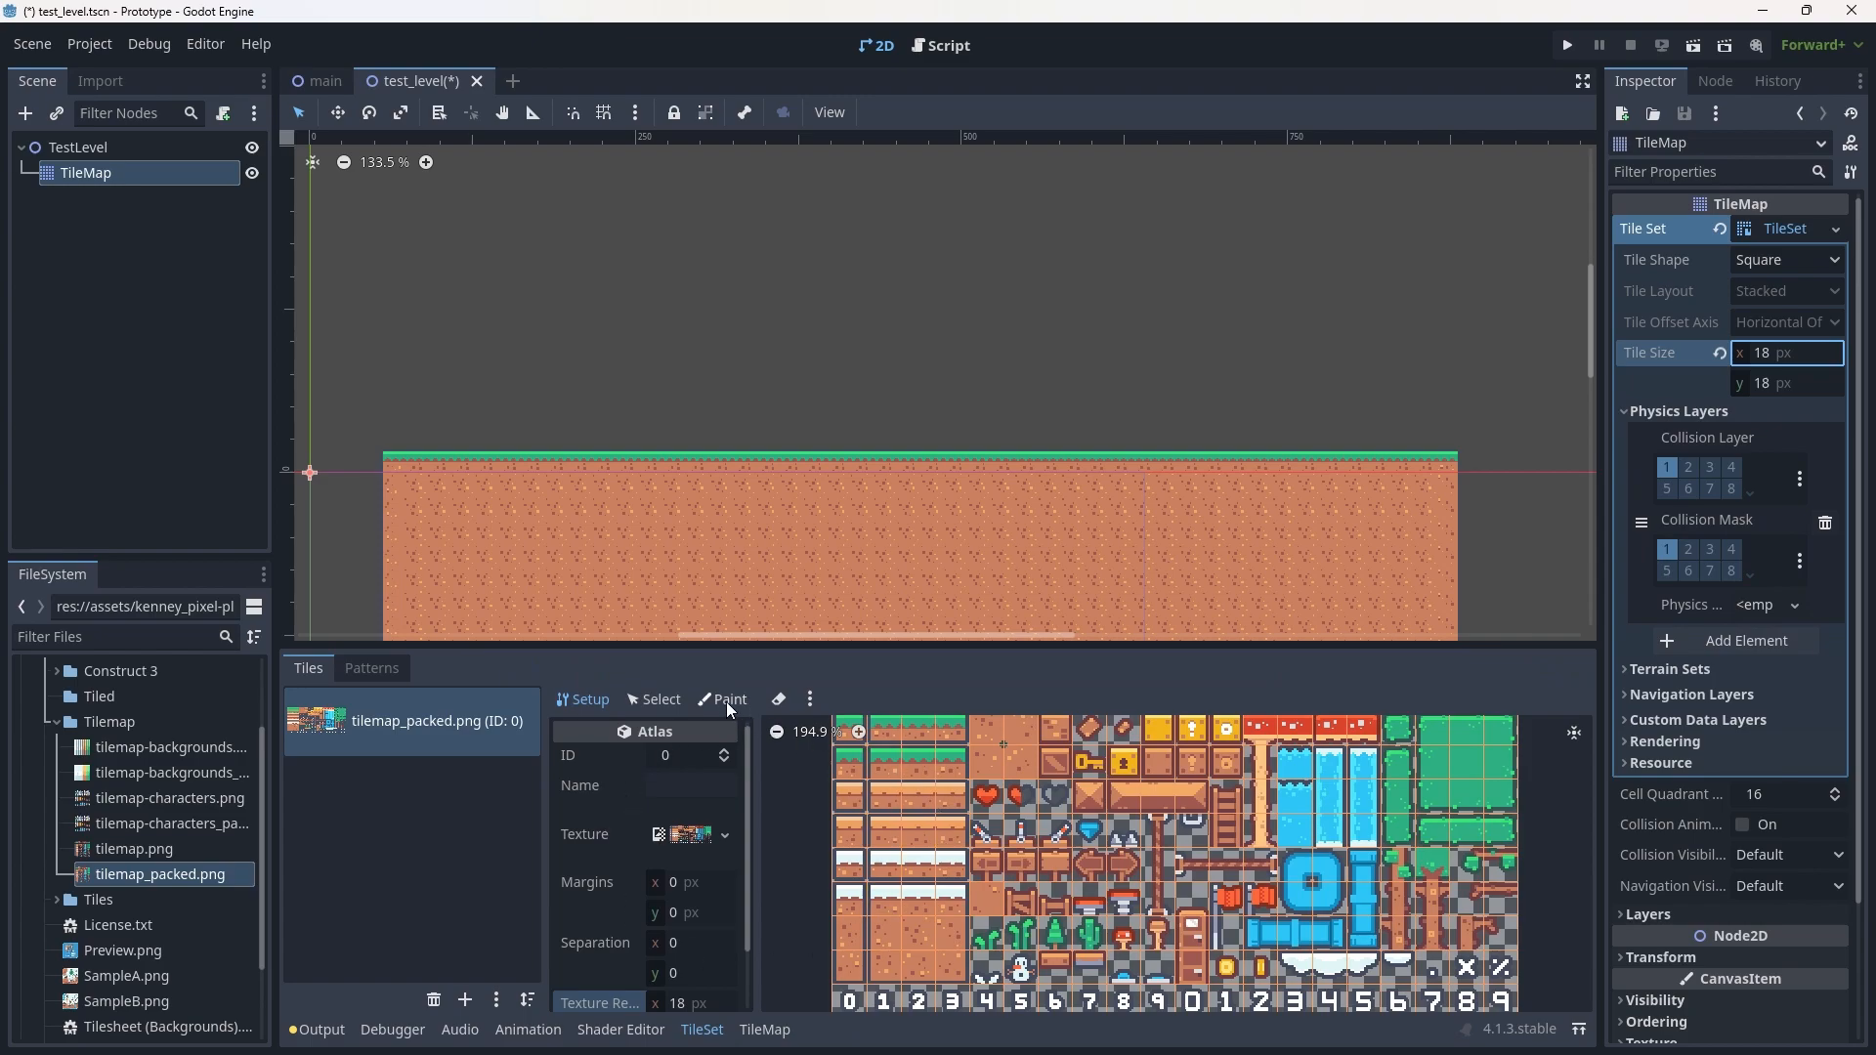
left_click(728, 699)
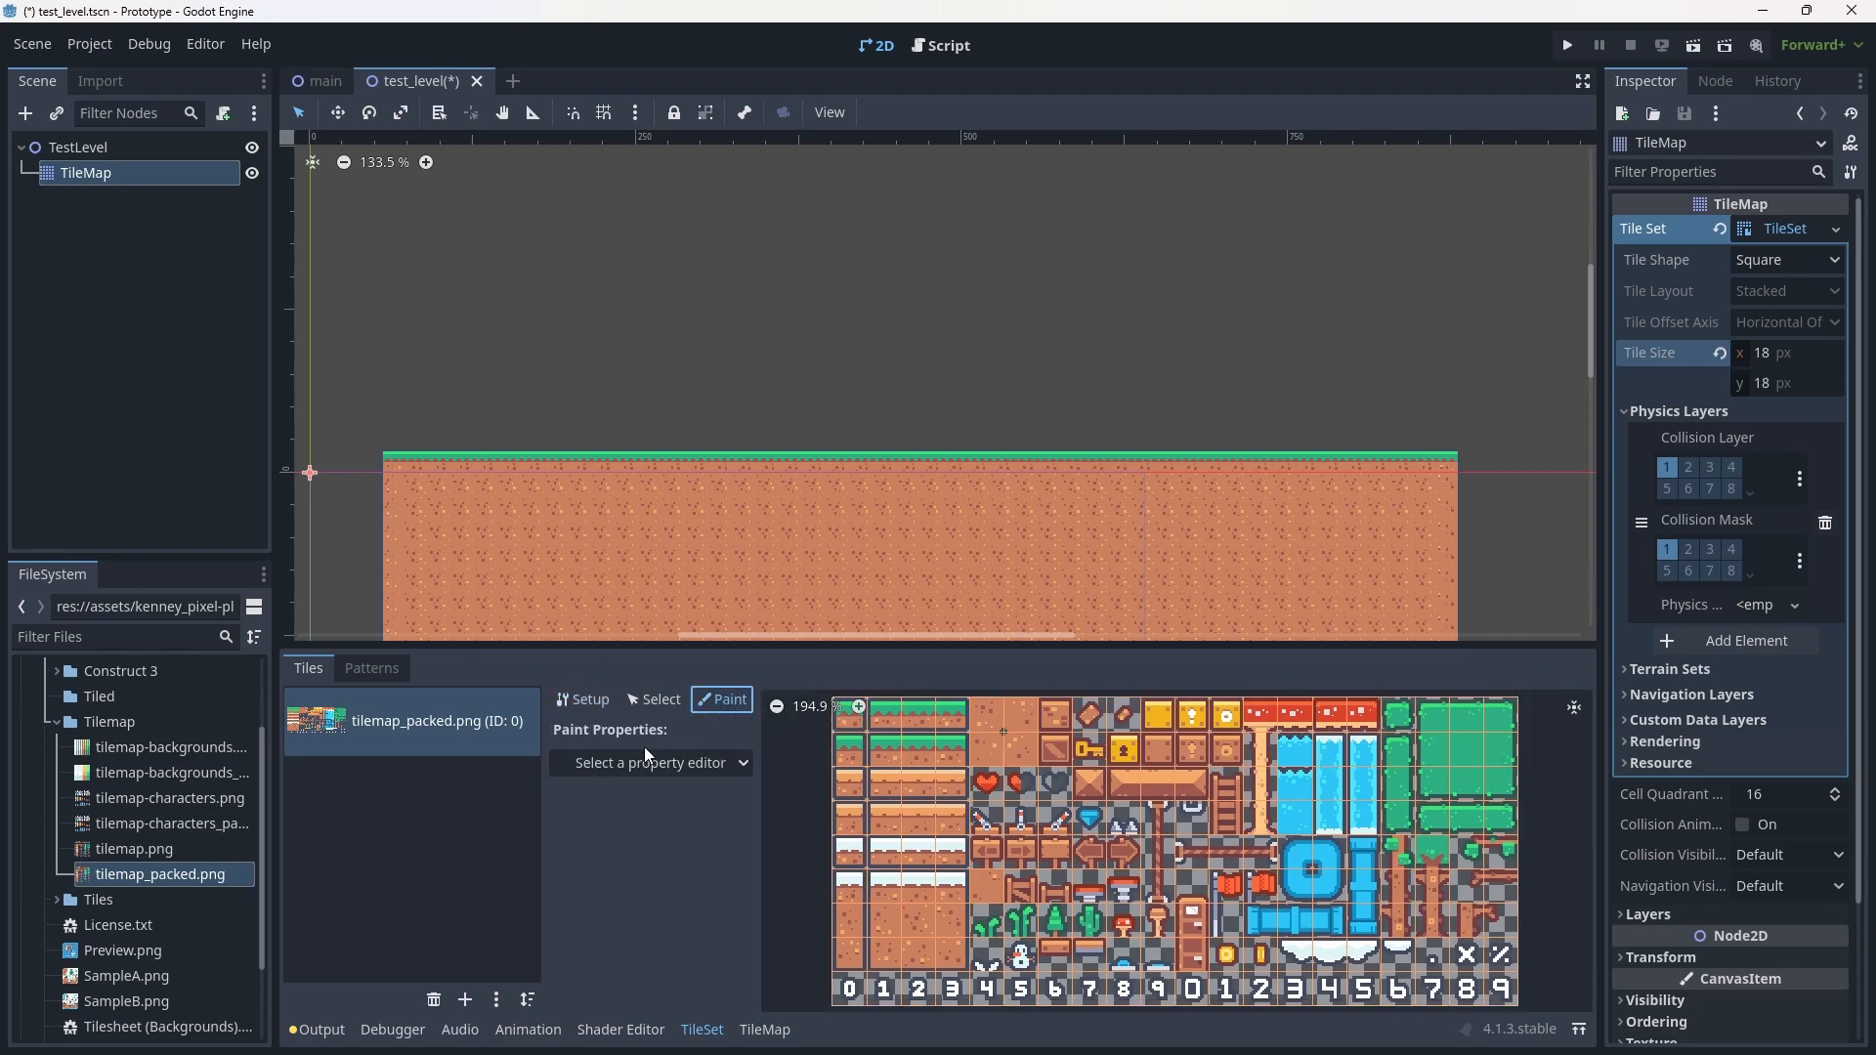
left_click(650, 762)
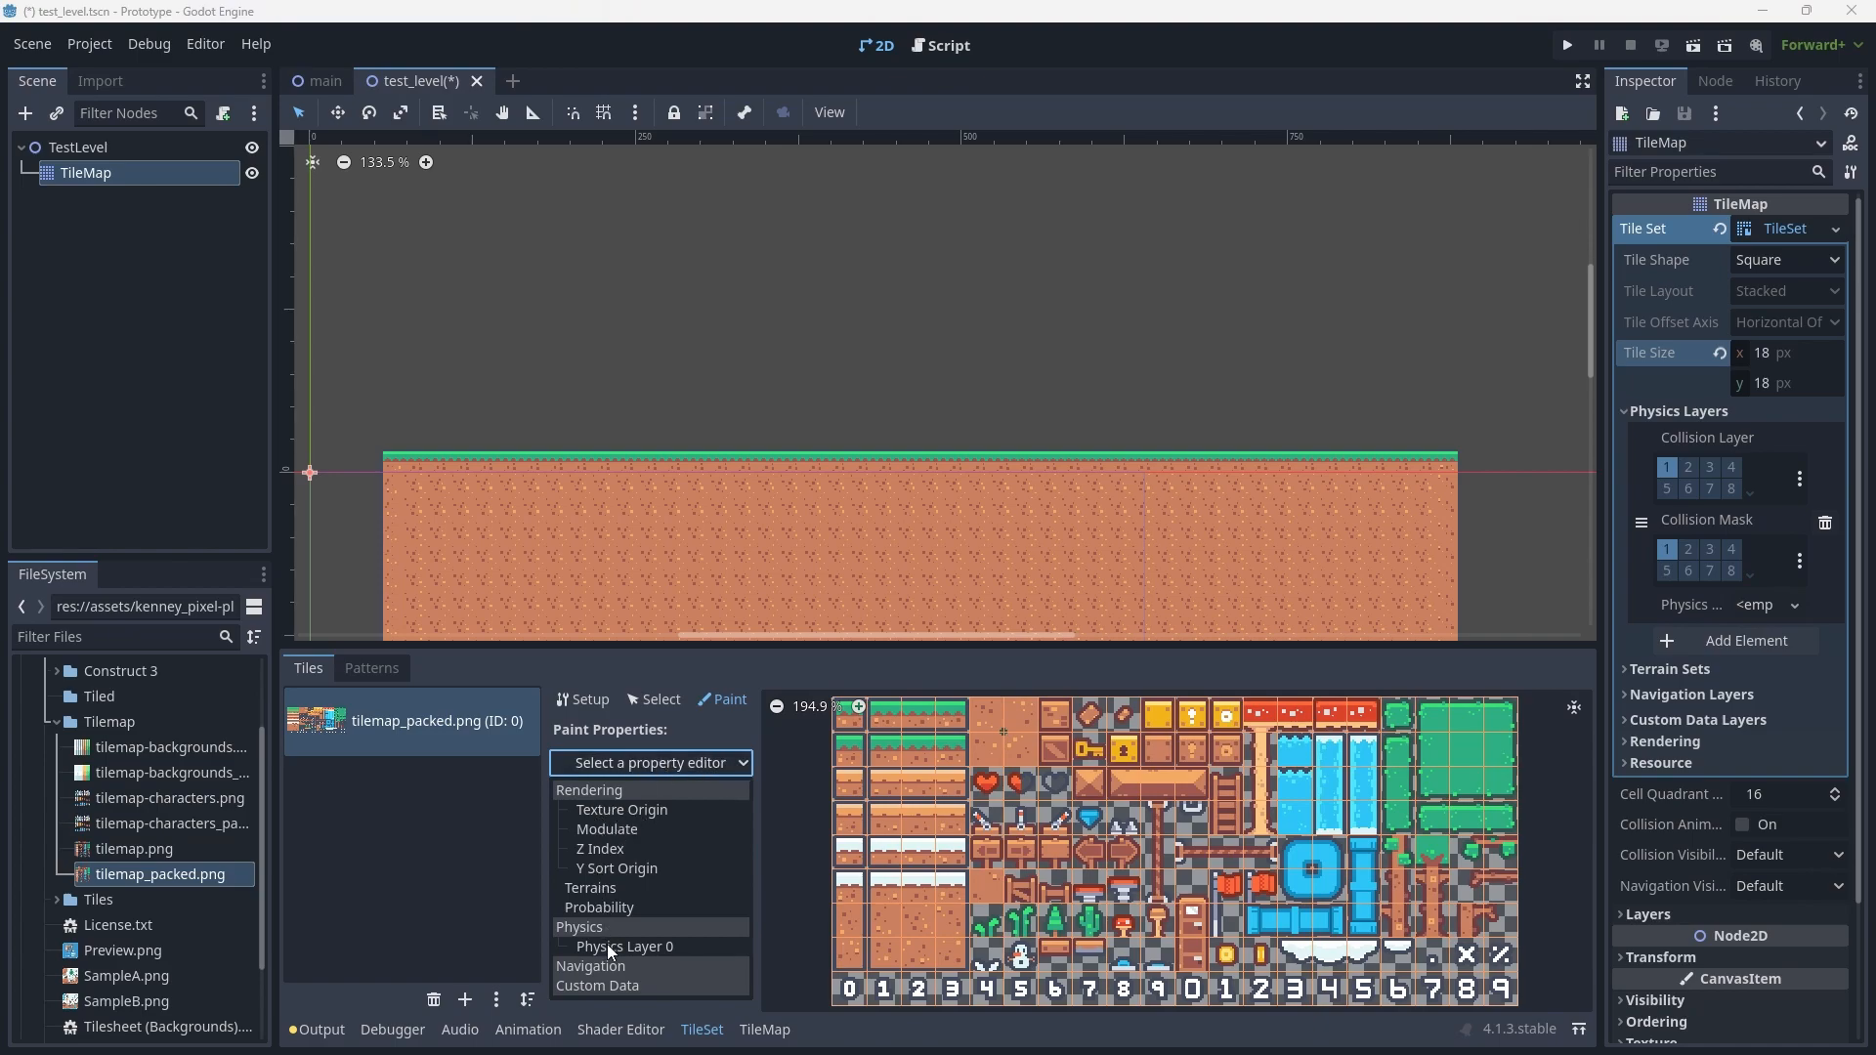
left_click(624, 947)
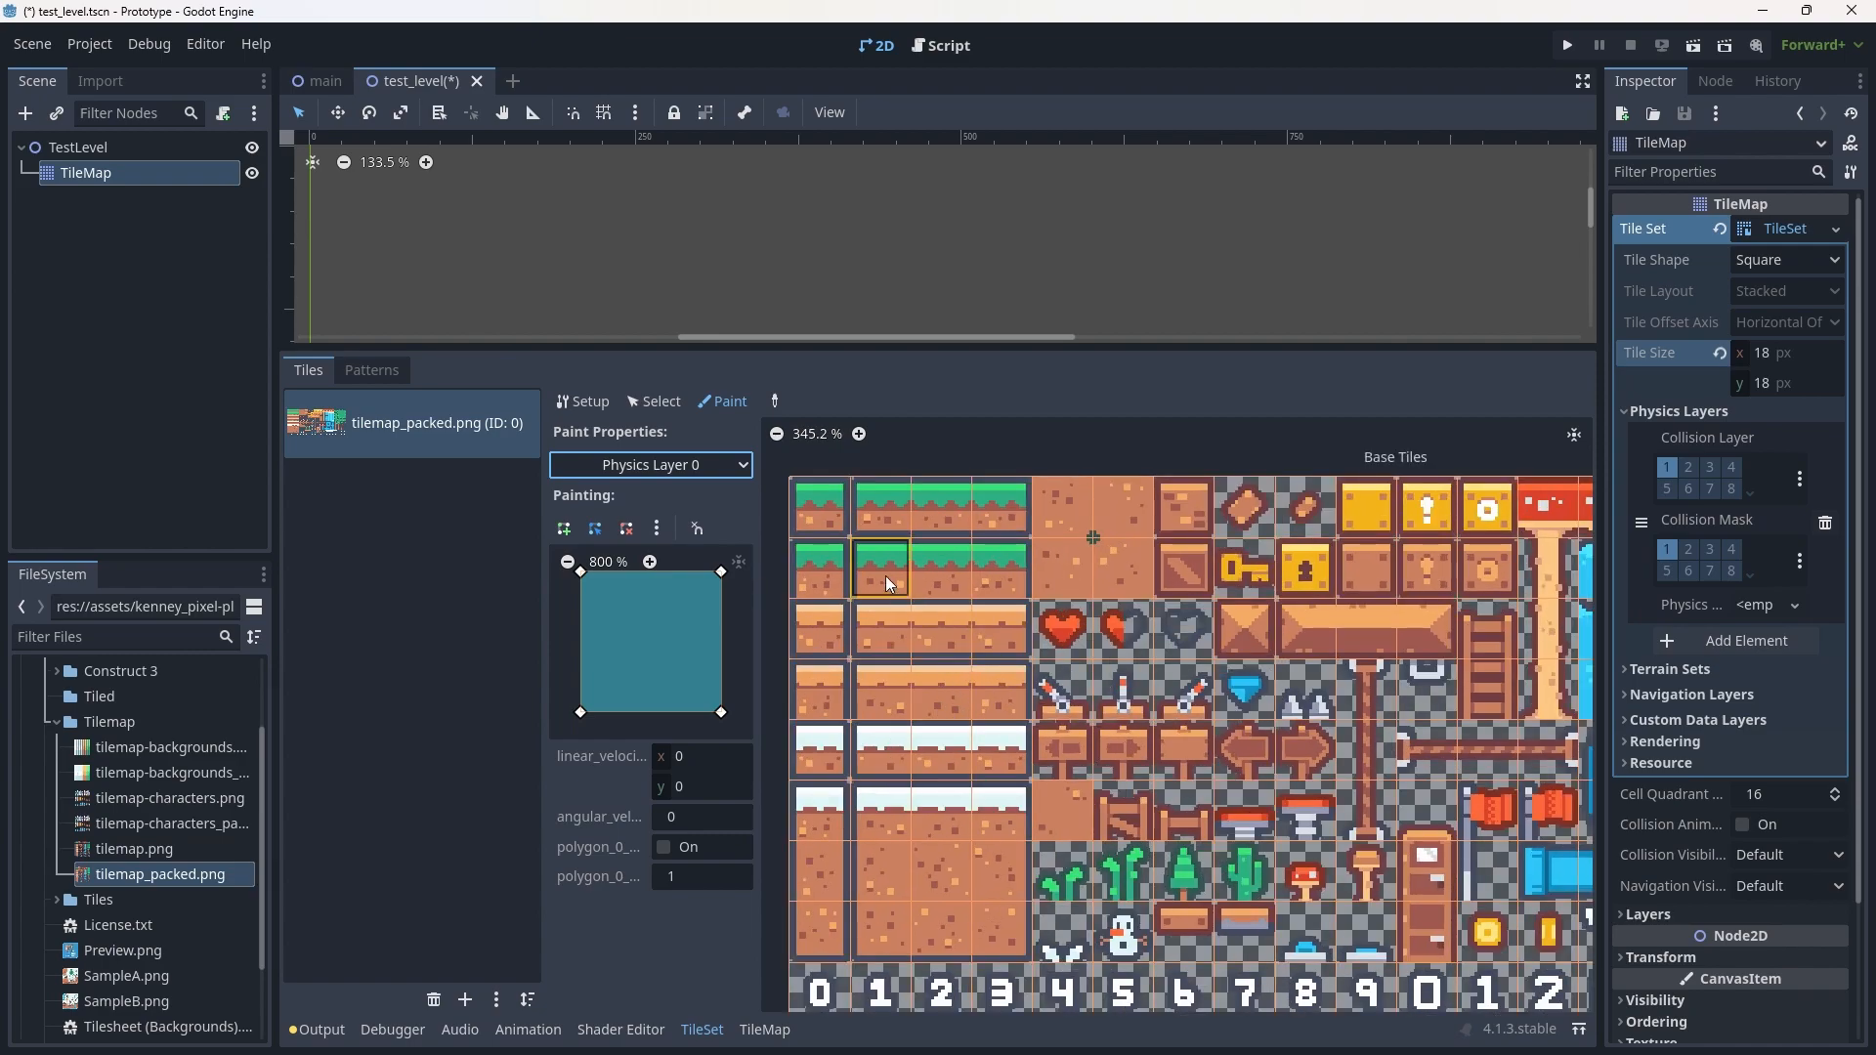
mouse_move(885, 580)
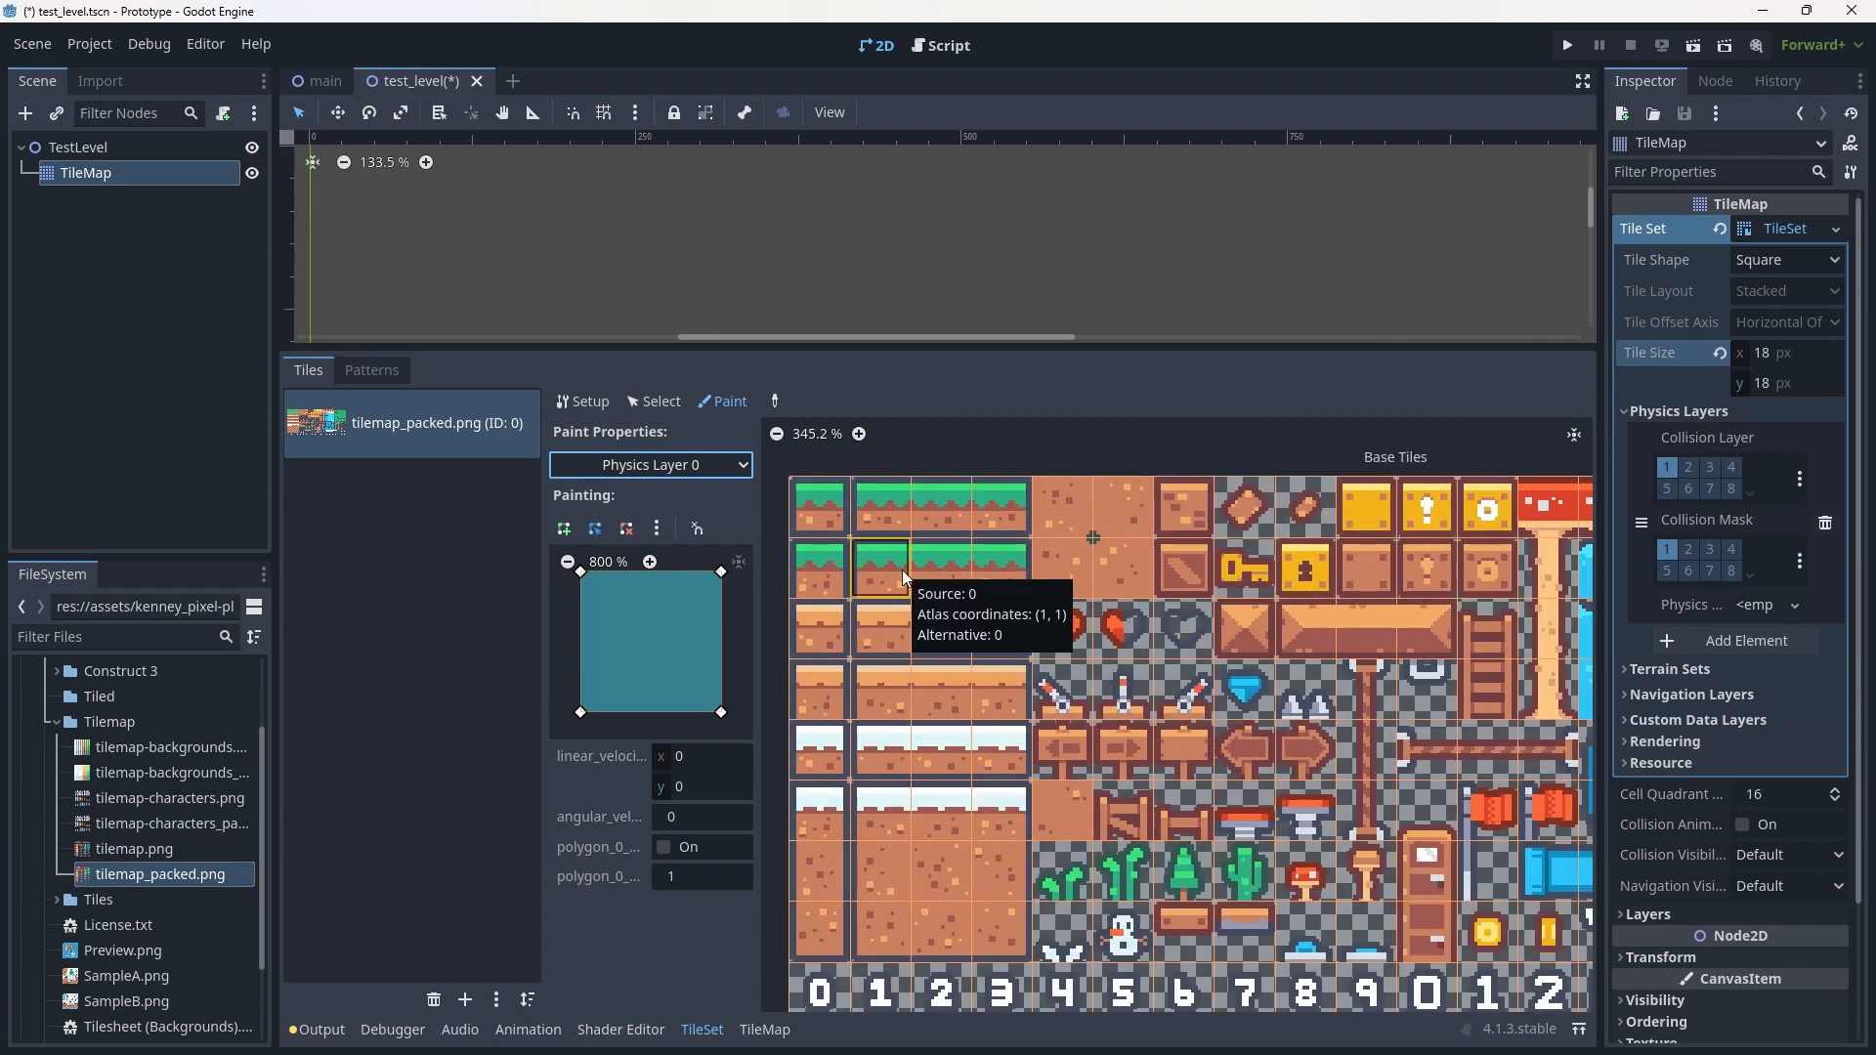
mouse_move(991, 565)
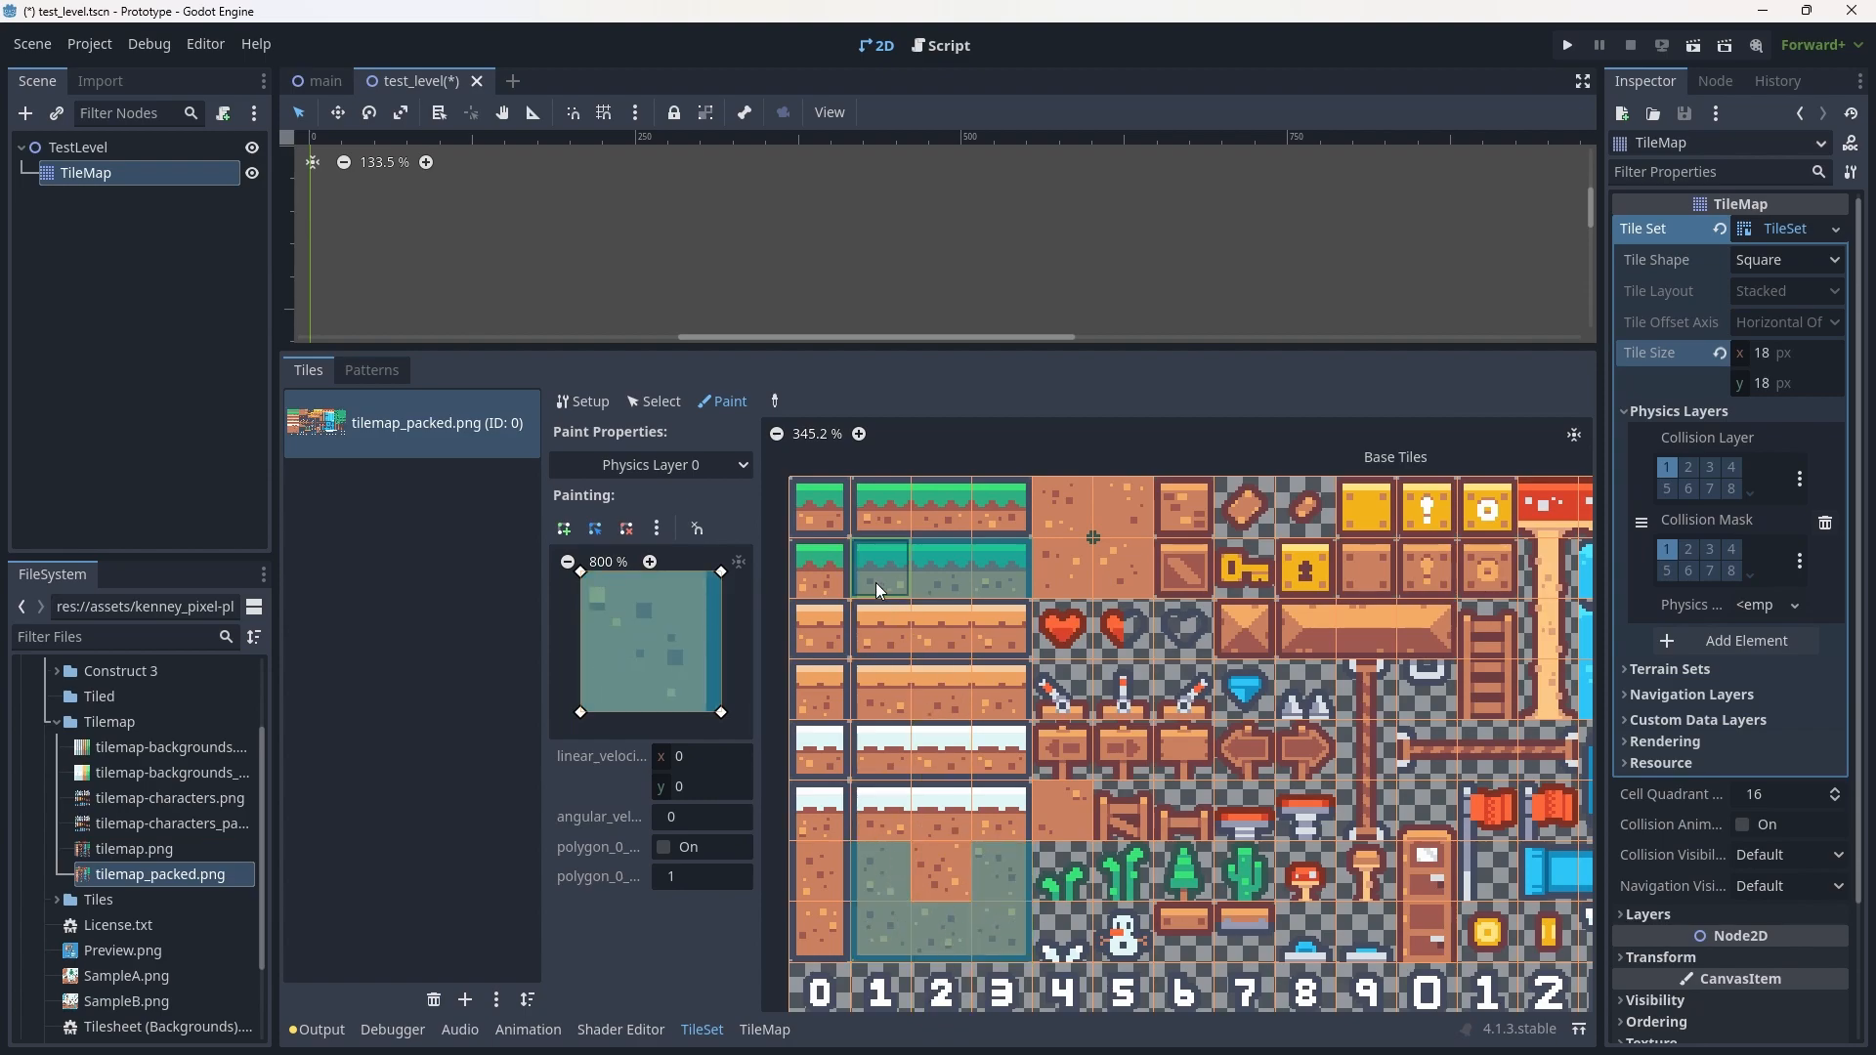
Shrink the bottom panel to bring the ground slab back into view.
left_click(753, 263)
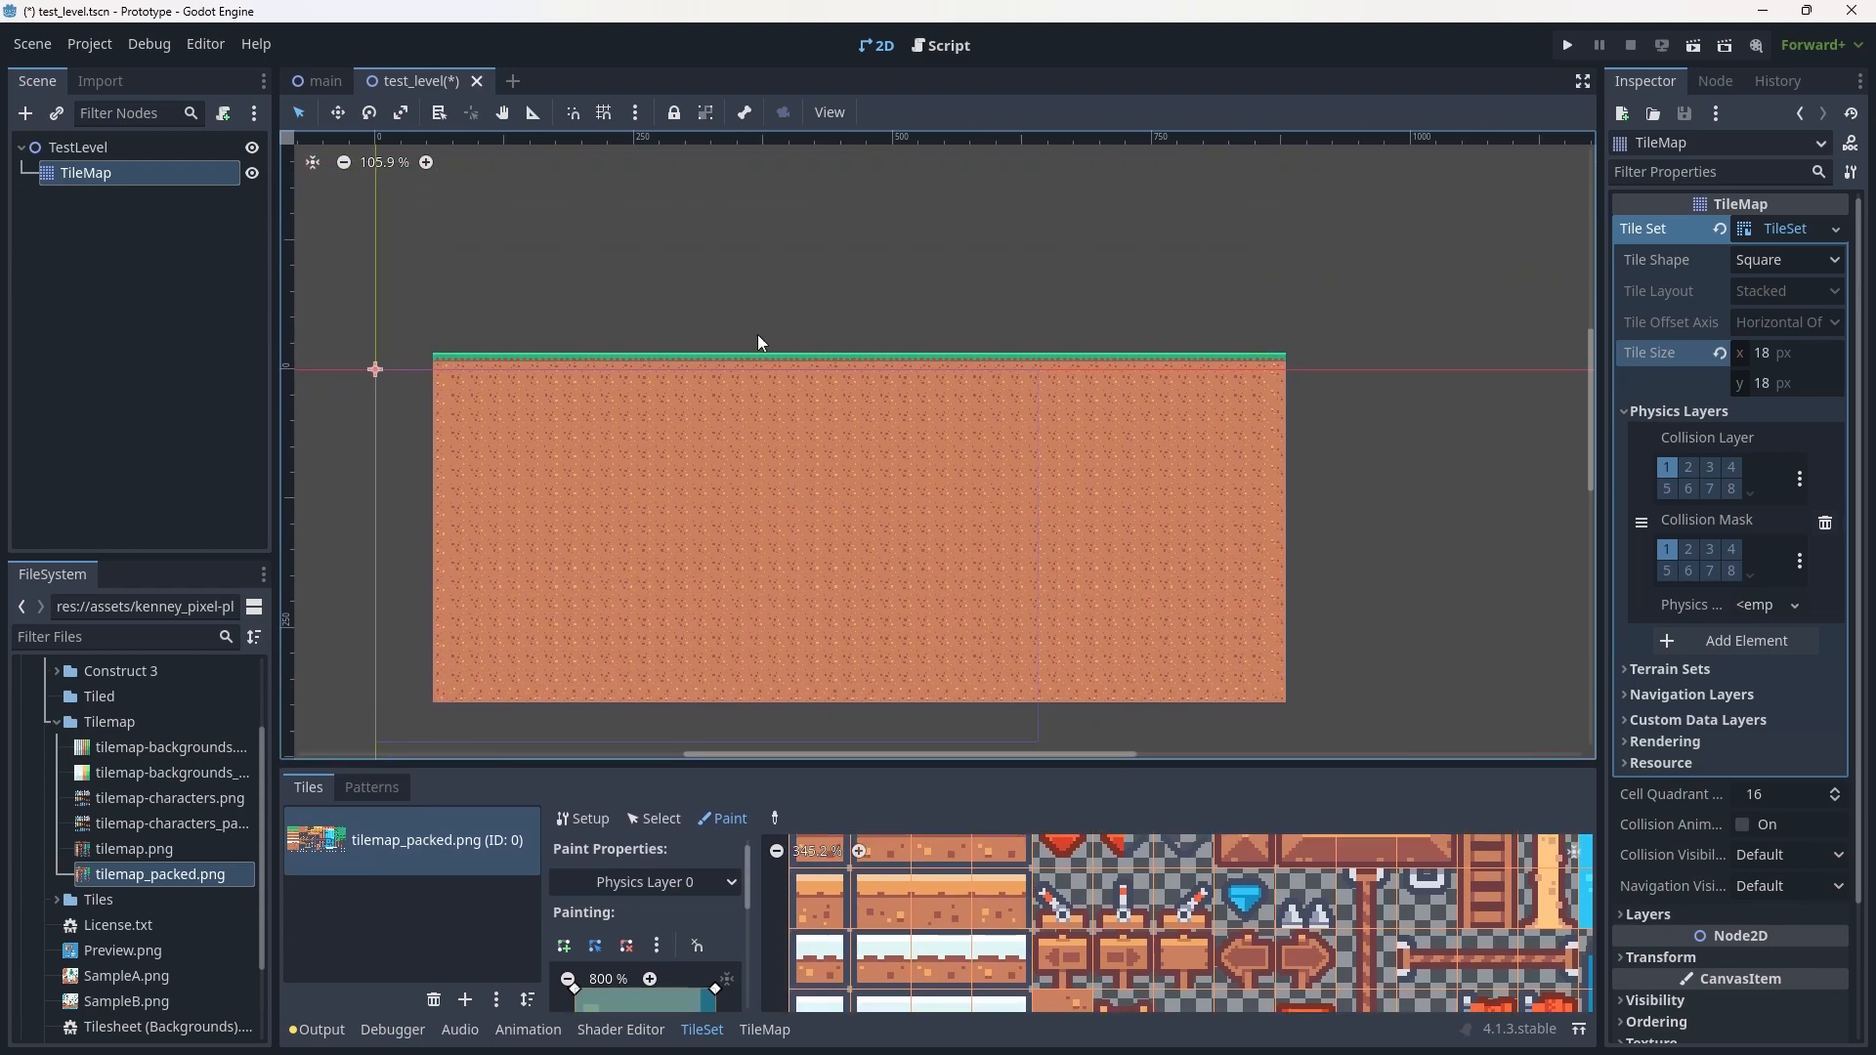
mouse_move(773, 398)
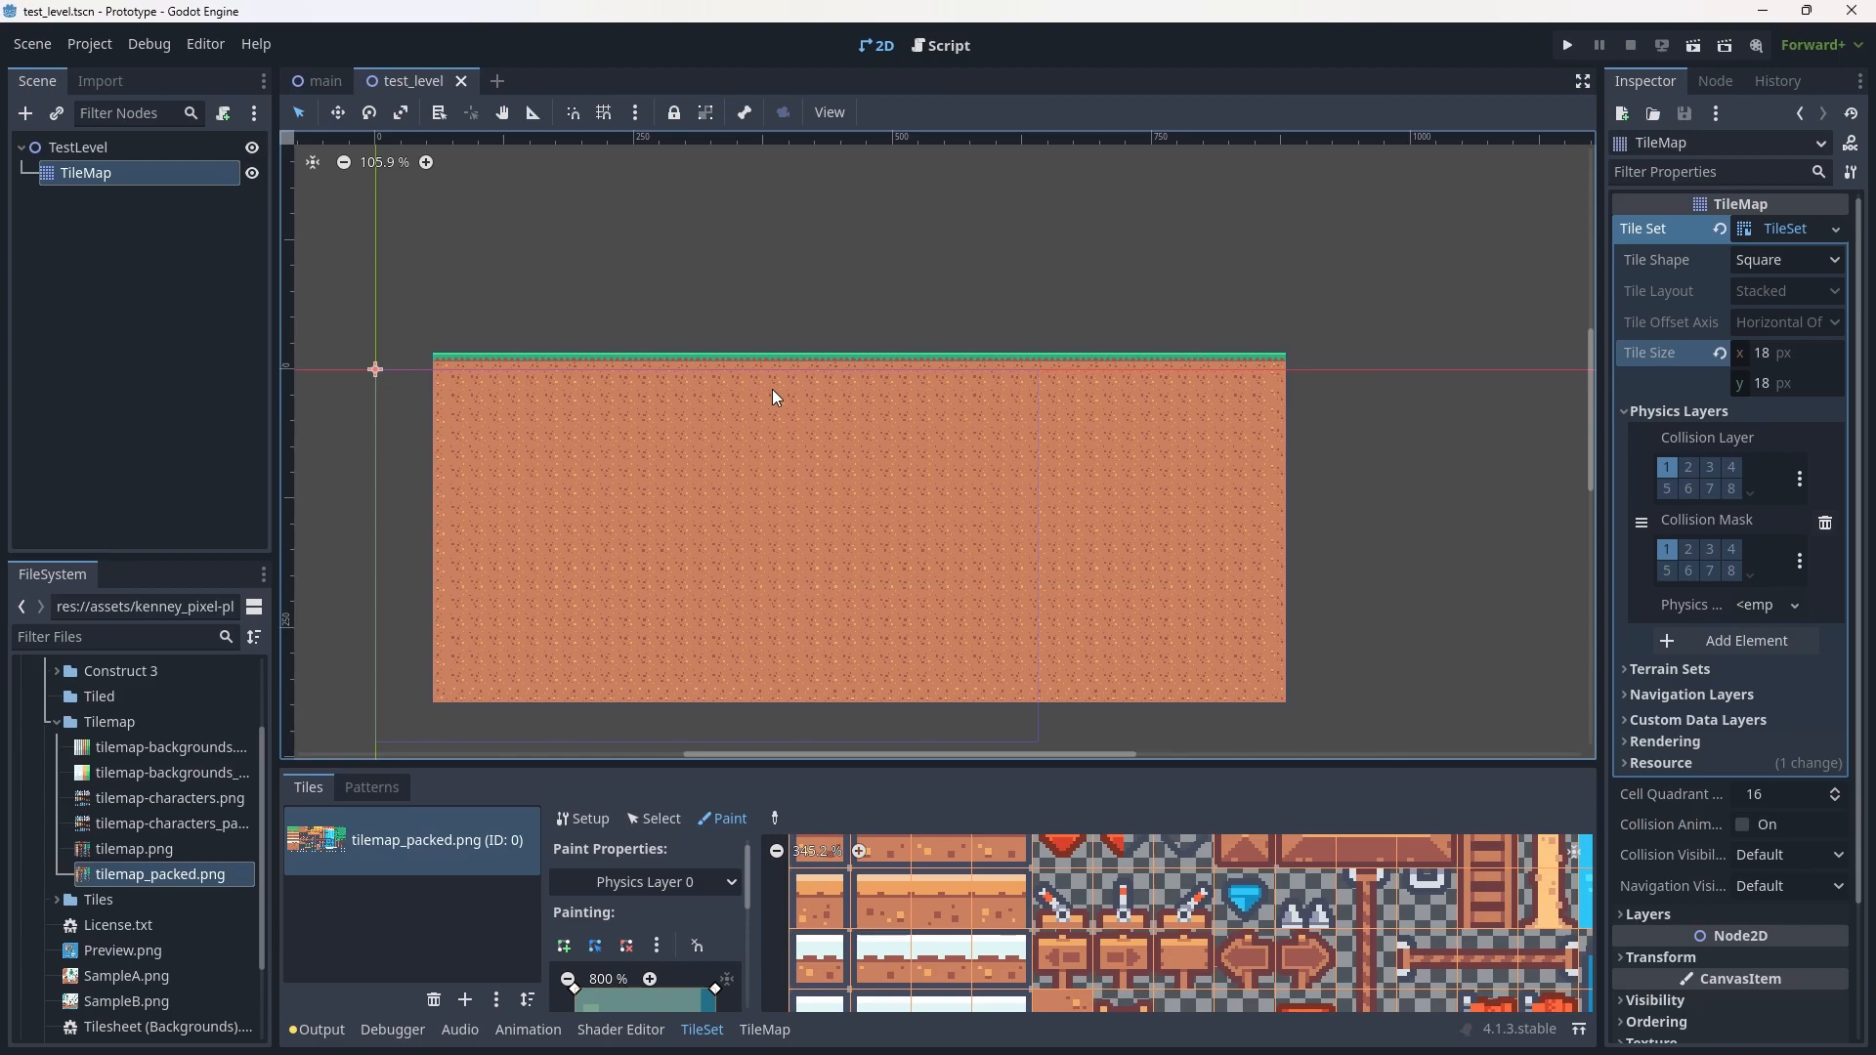
mouse_move(475, 267)
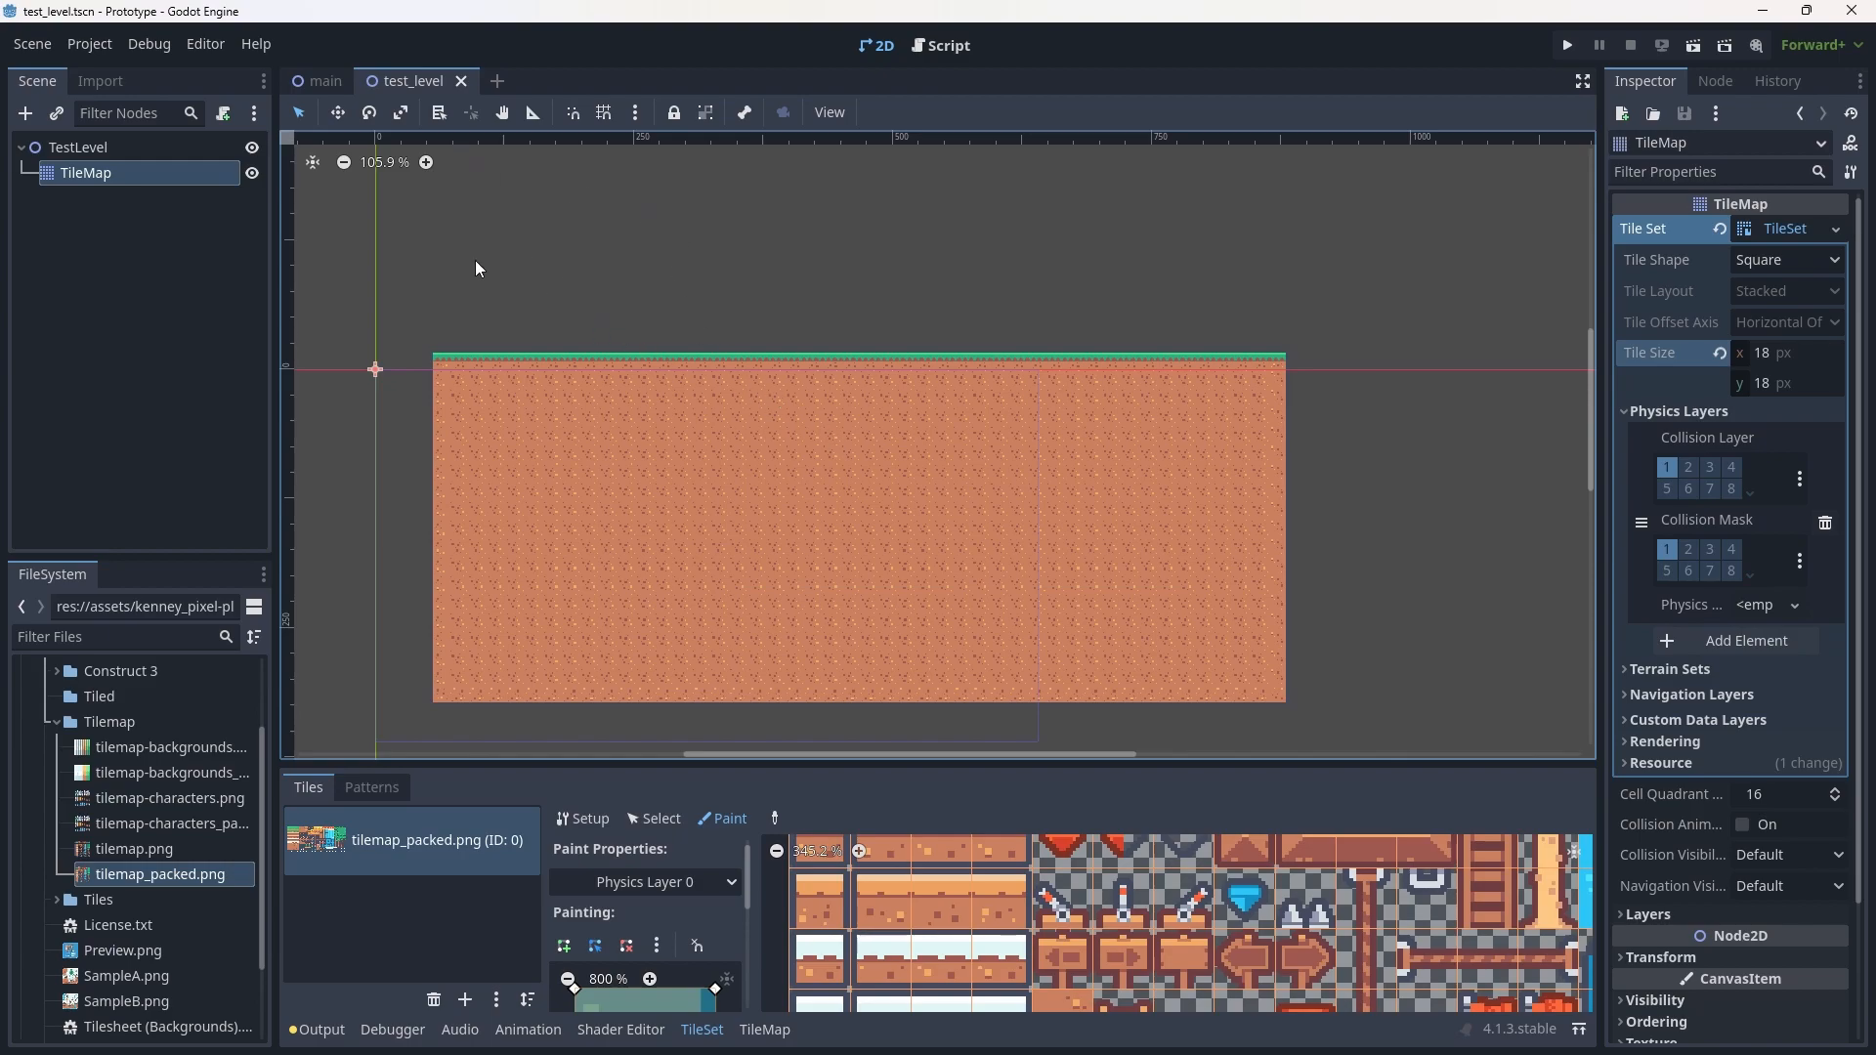
mouse_move(435, 235)
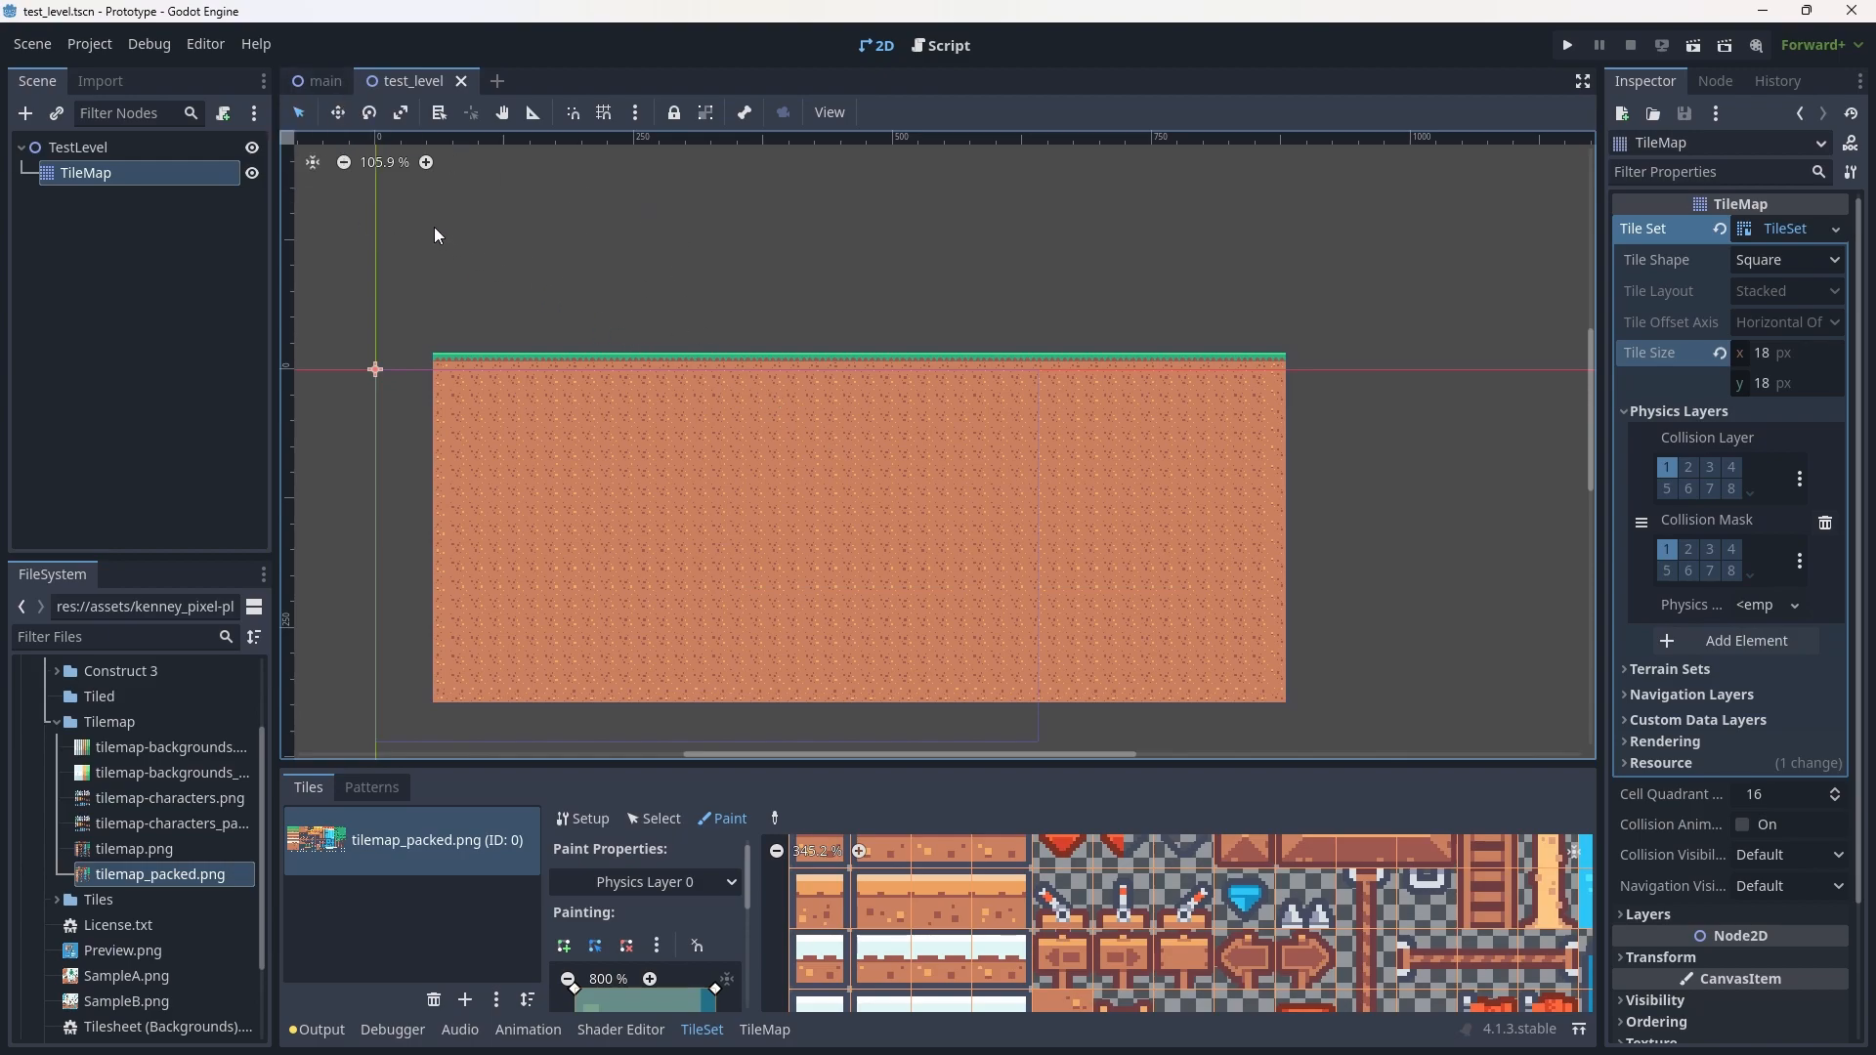
In the main scene, instance test_level.tscn as a child of LevelContainer.
left_click(323, 80)
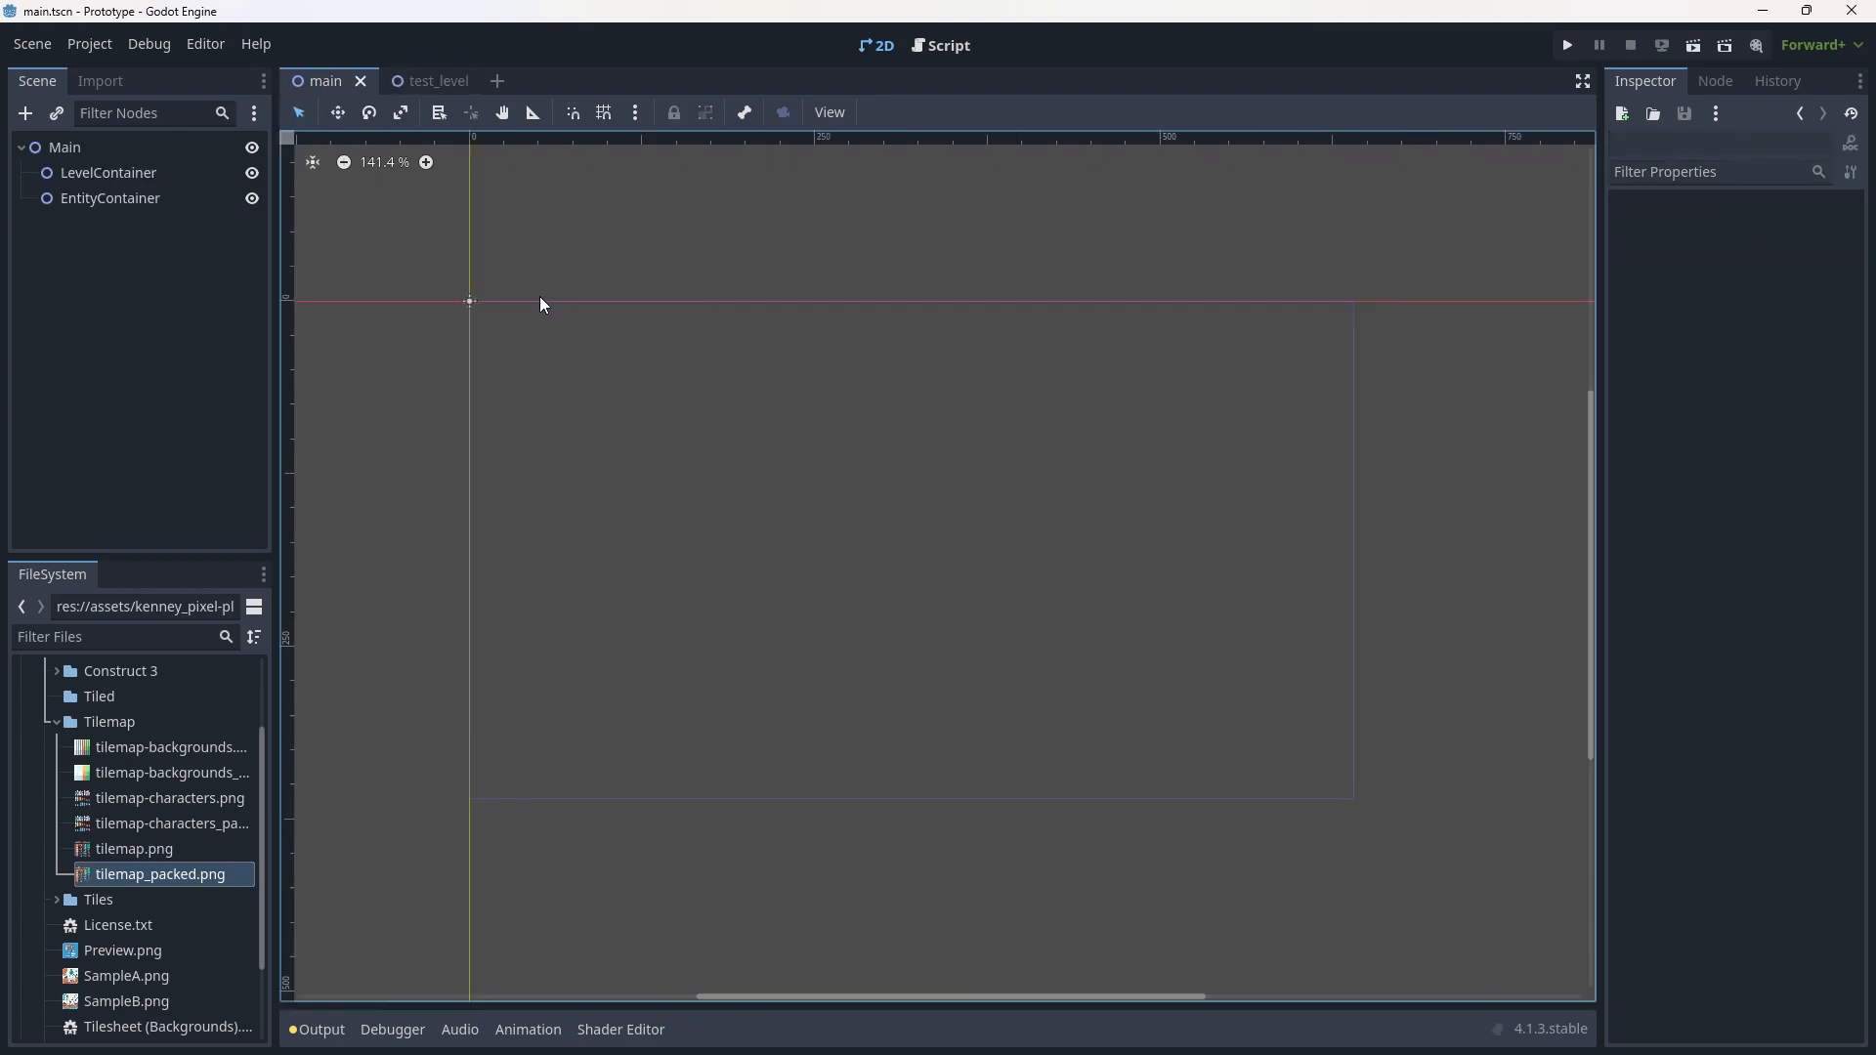
left_click(107, 172)
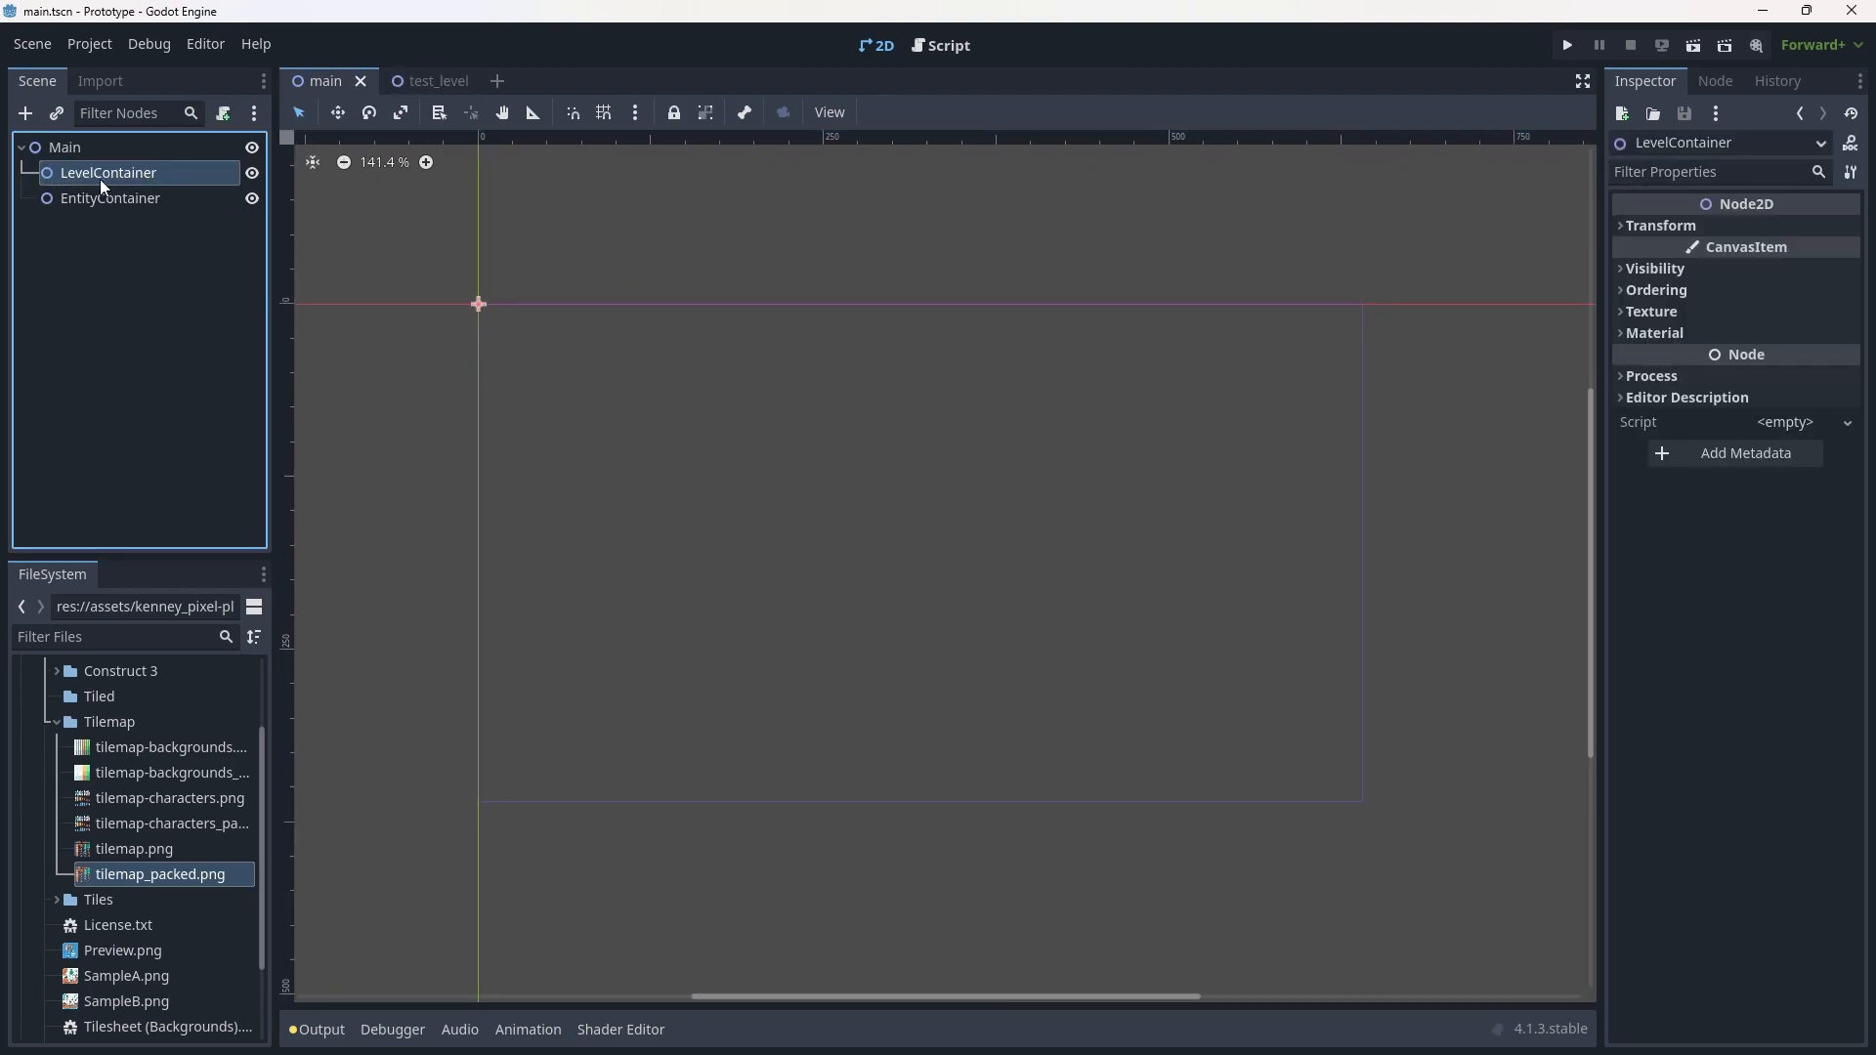
mouse_move(143, 180)
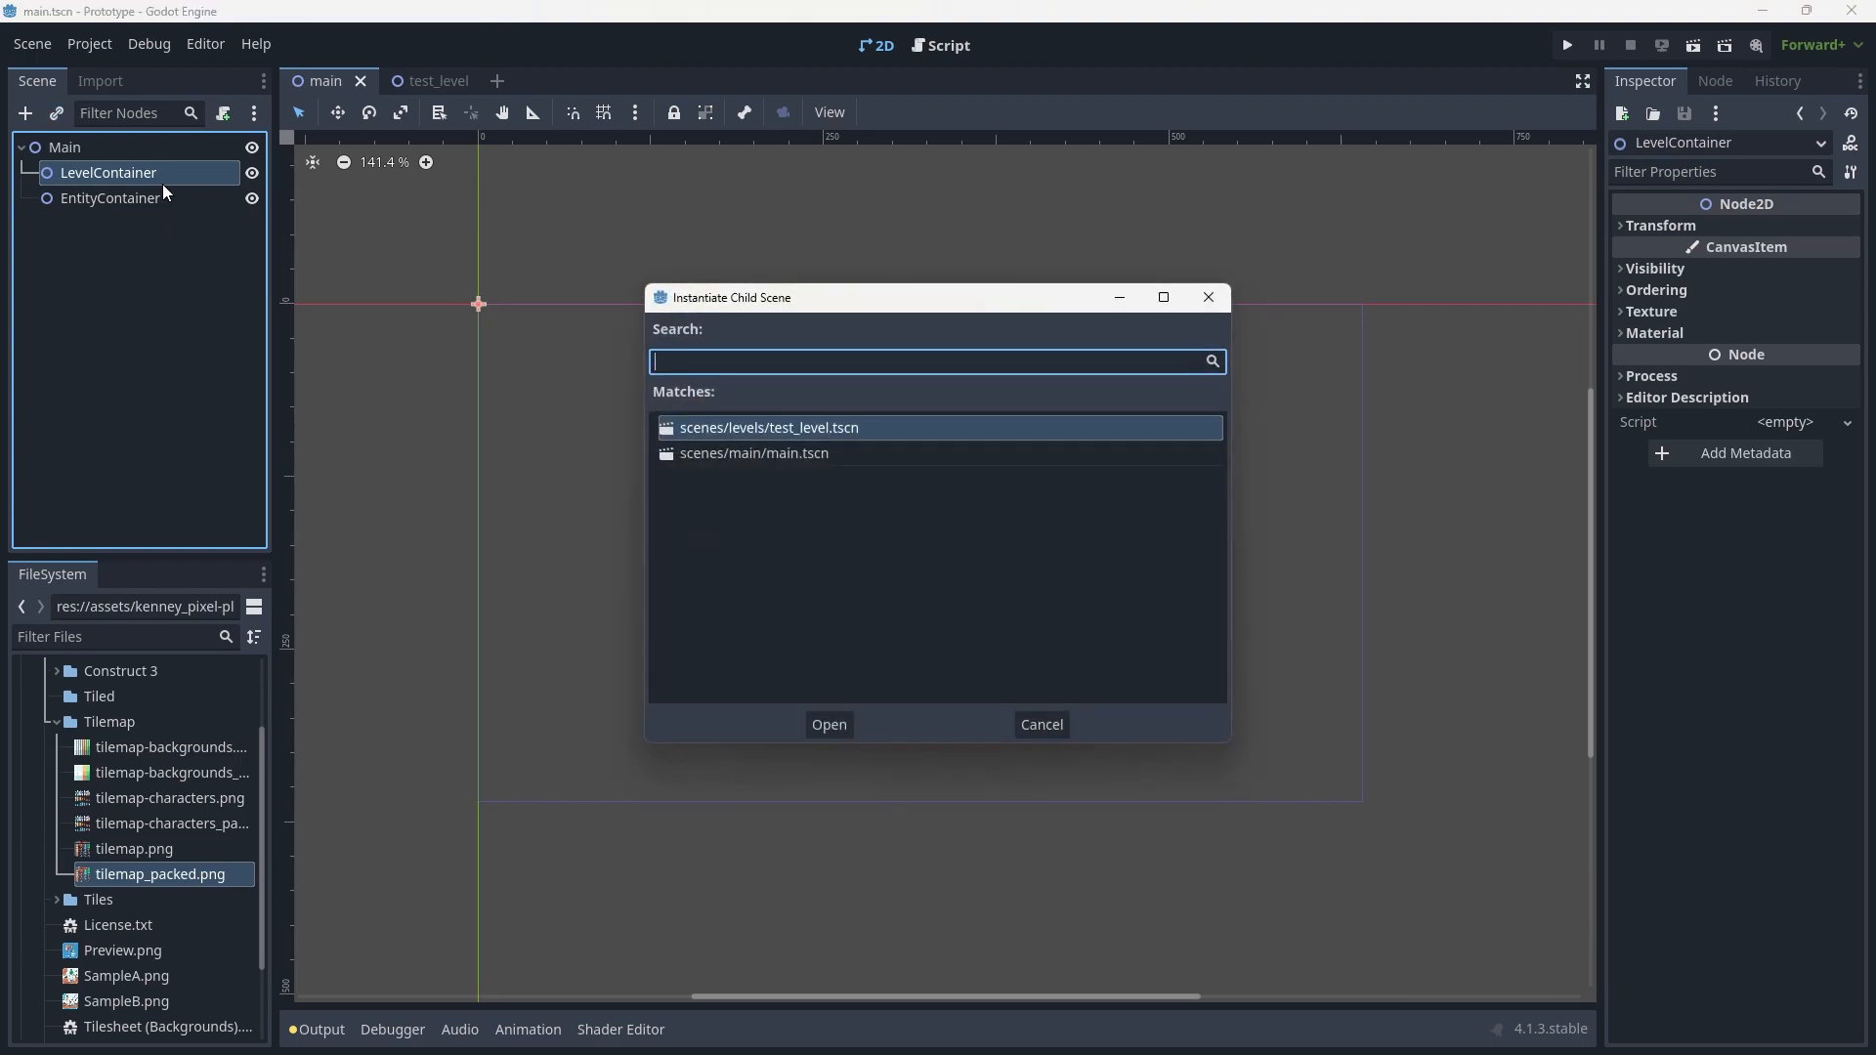
mouse_move(703, 316)
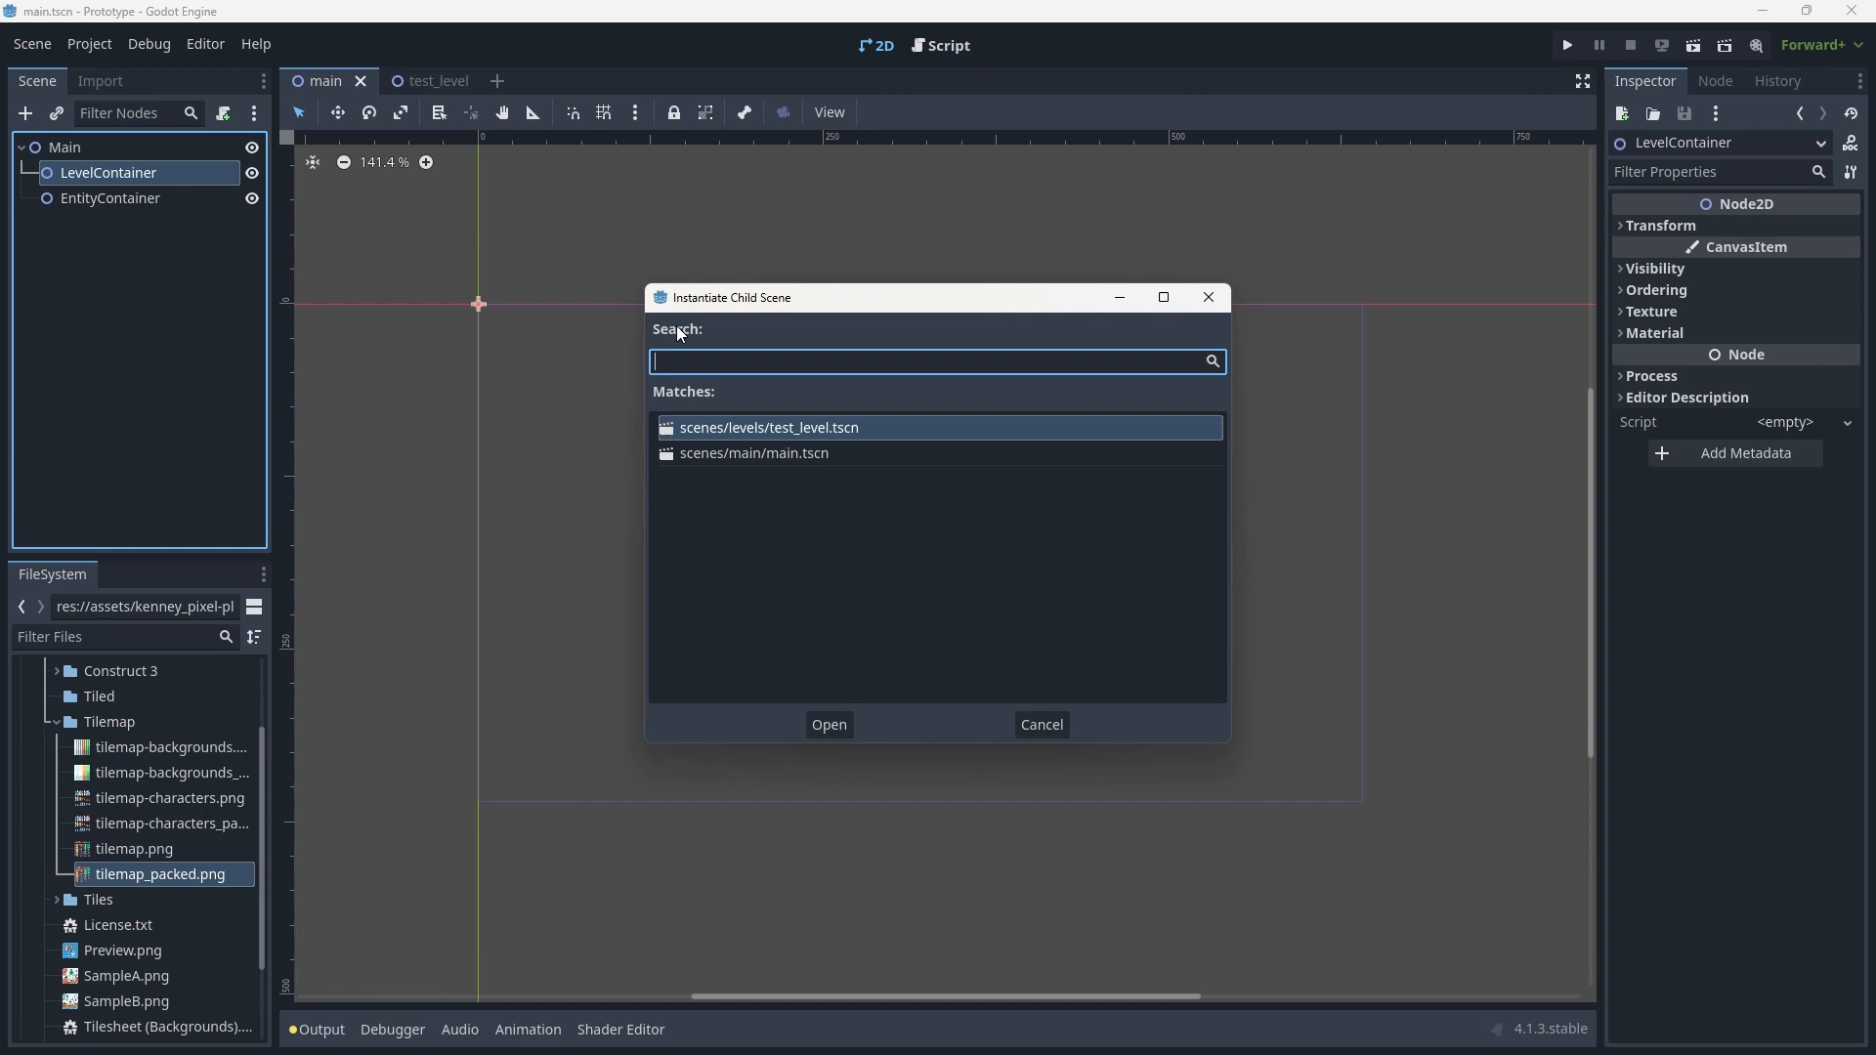
mouse_move(767, 514)
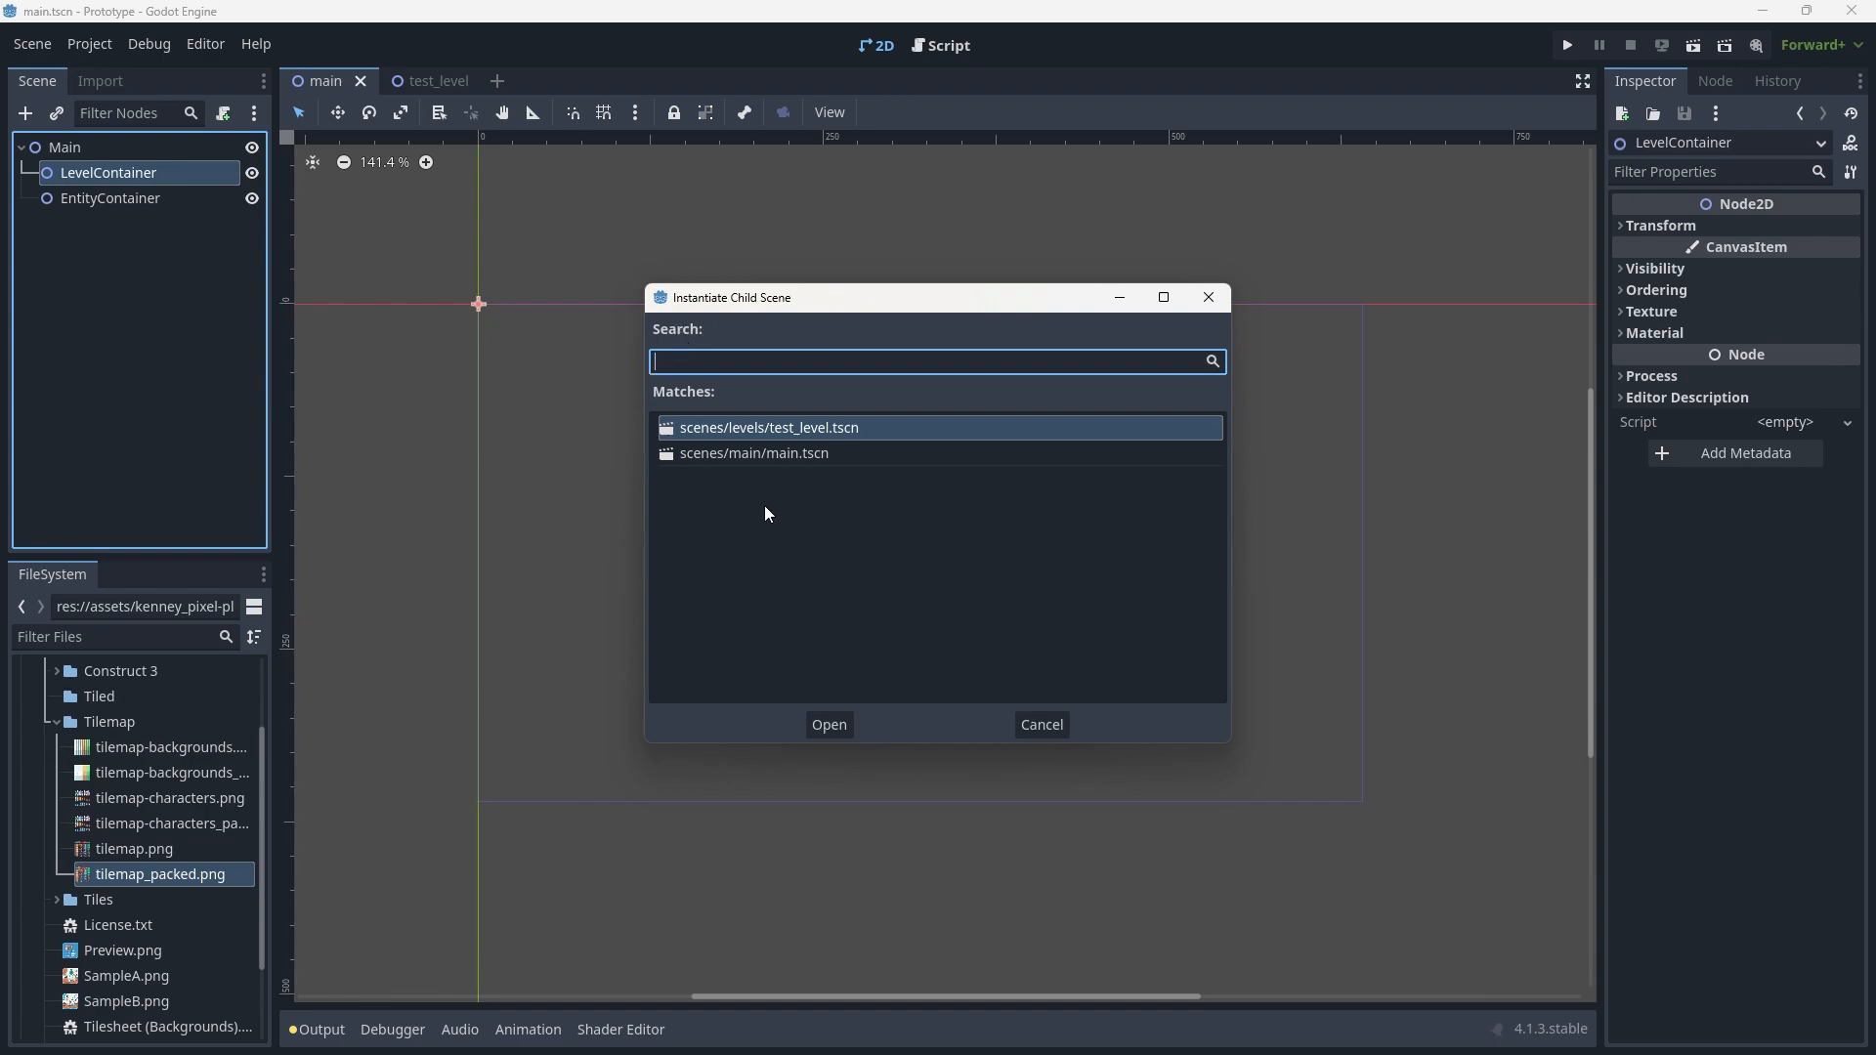
mouse_move(791, 439)
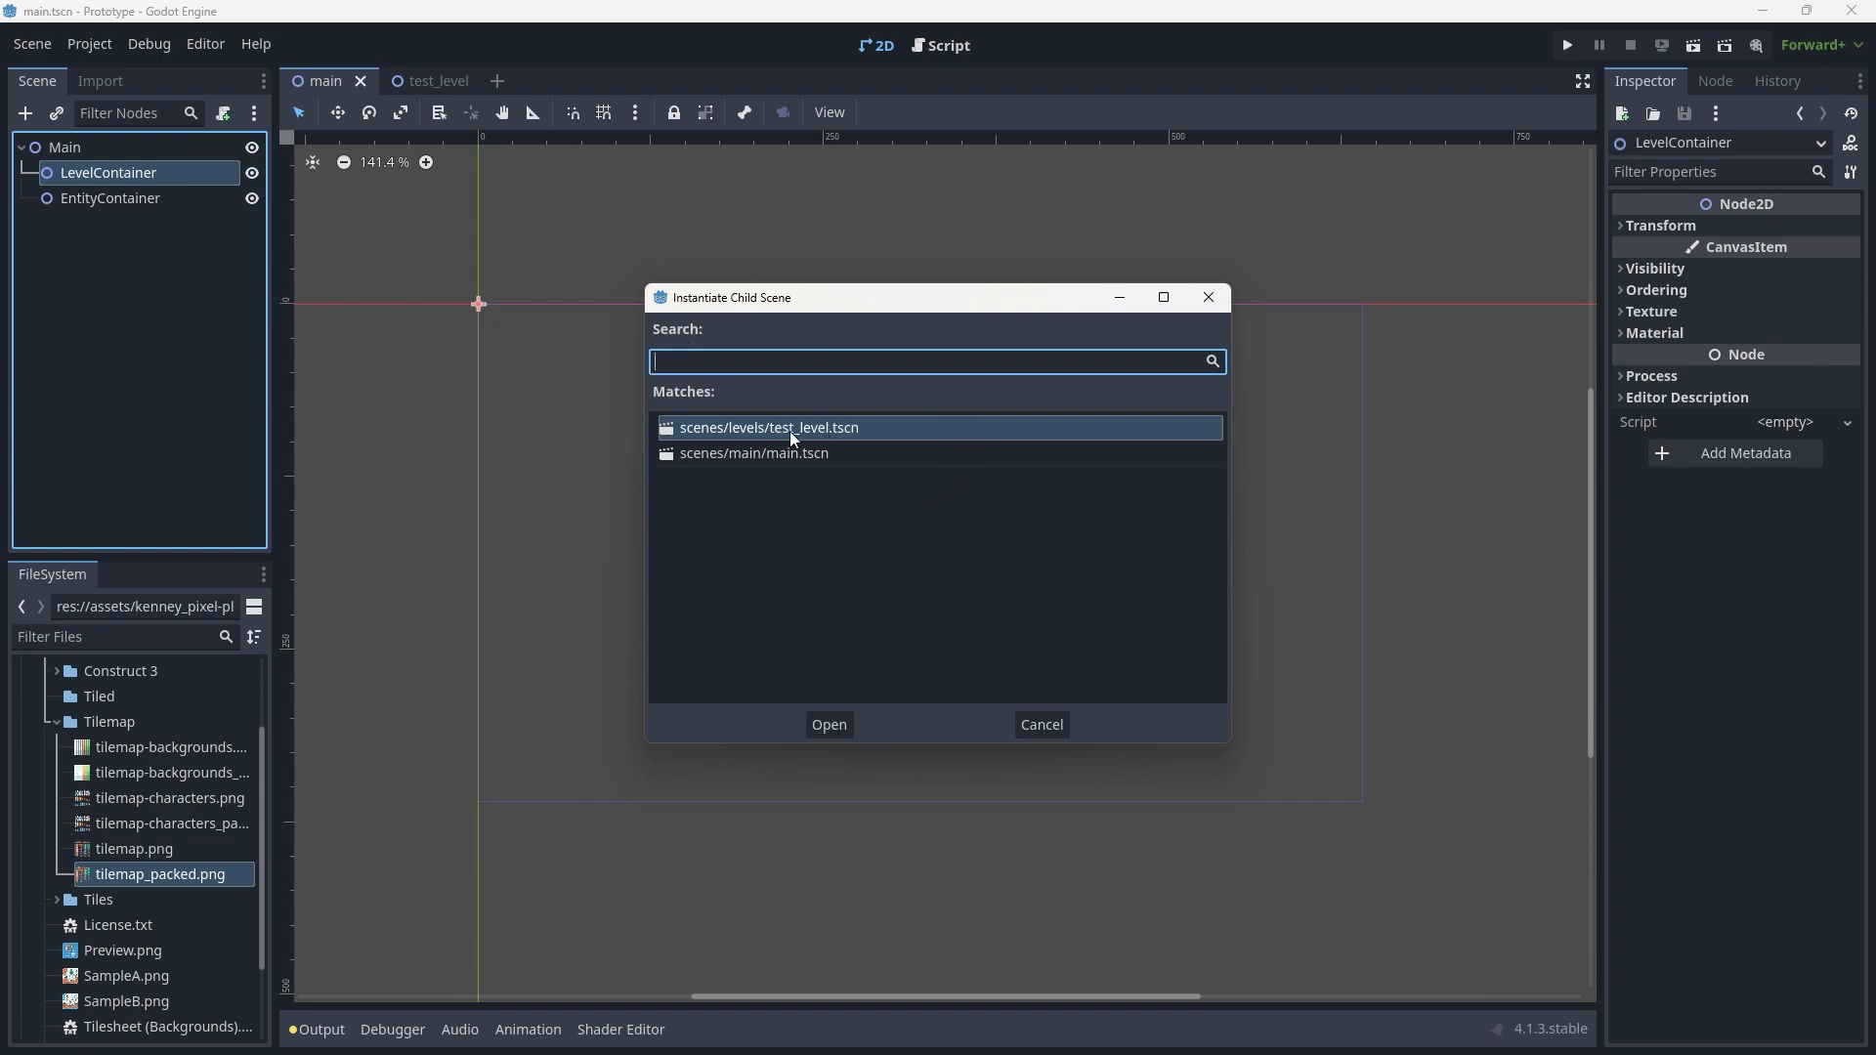
mouse_move(679, 411)
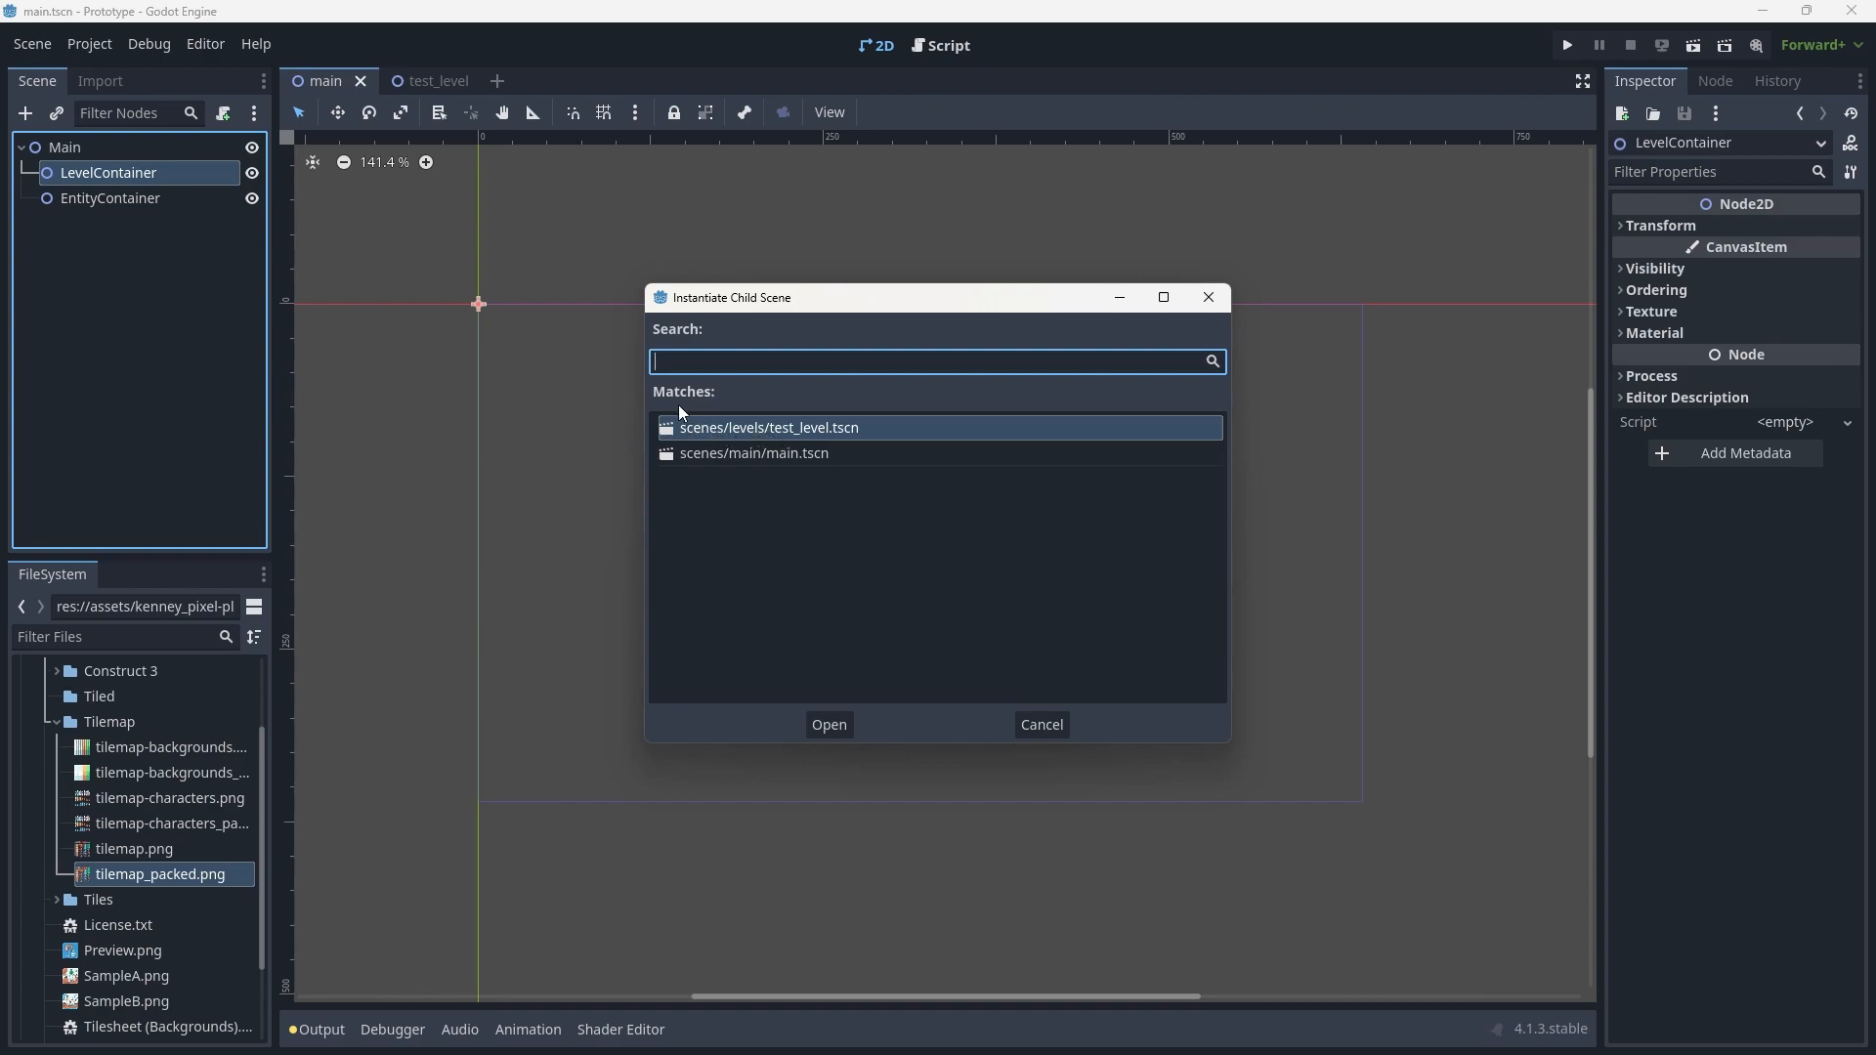
left_click(827, 725)
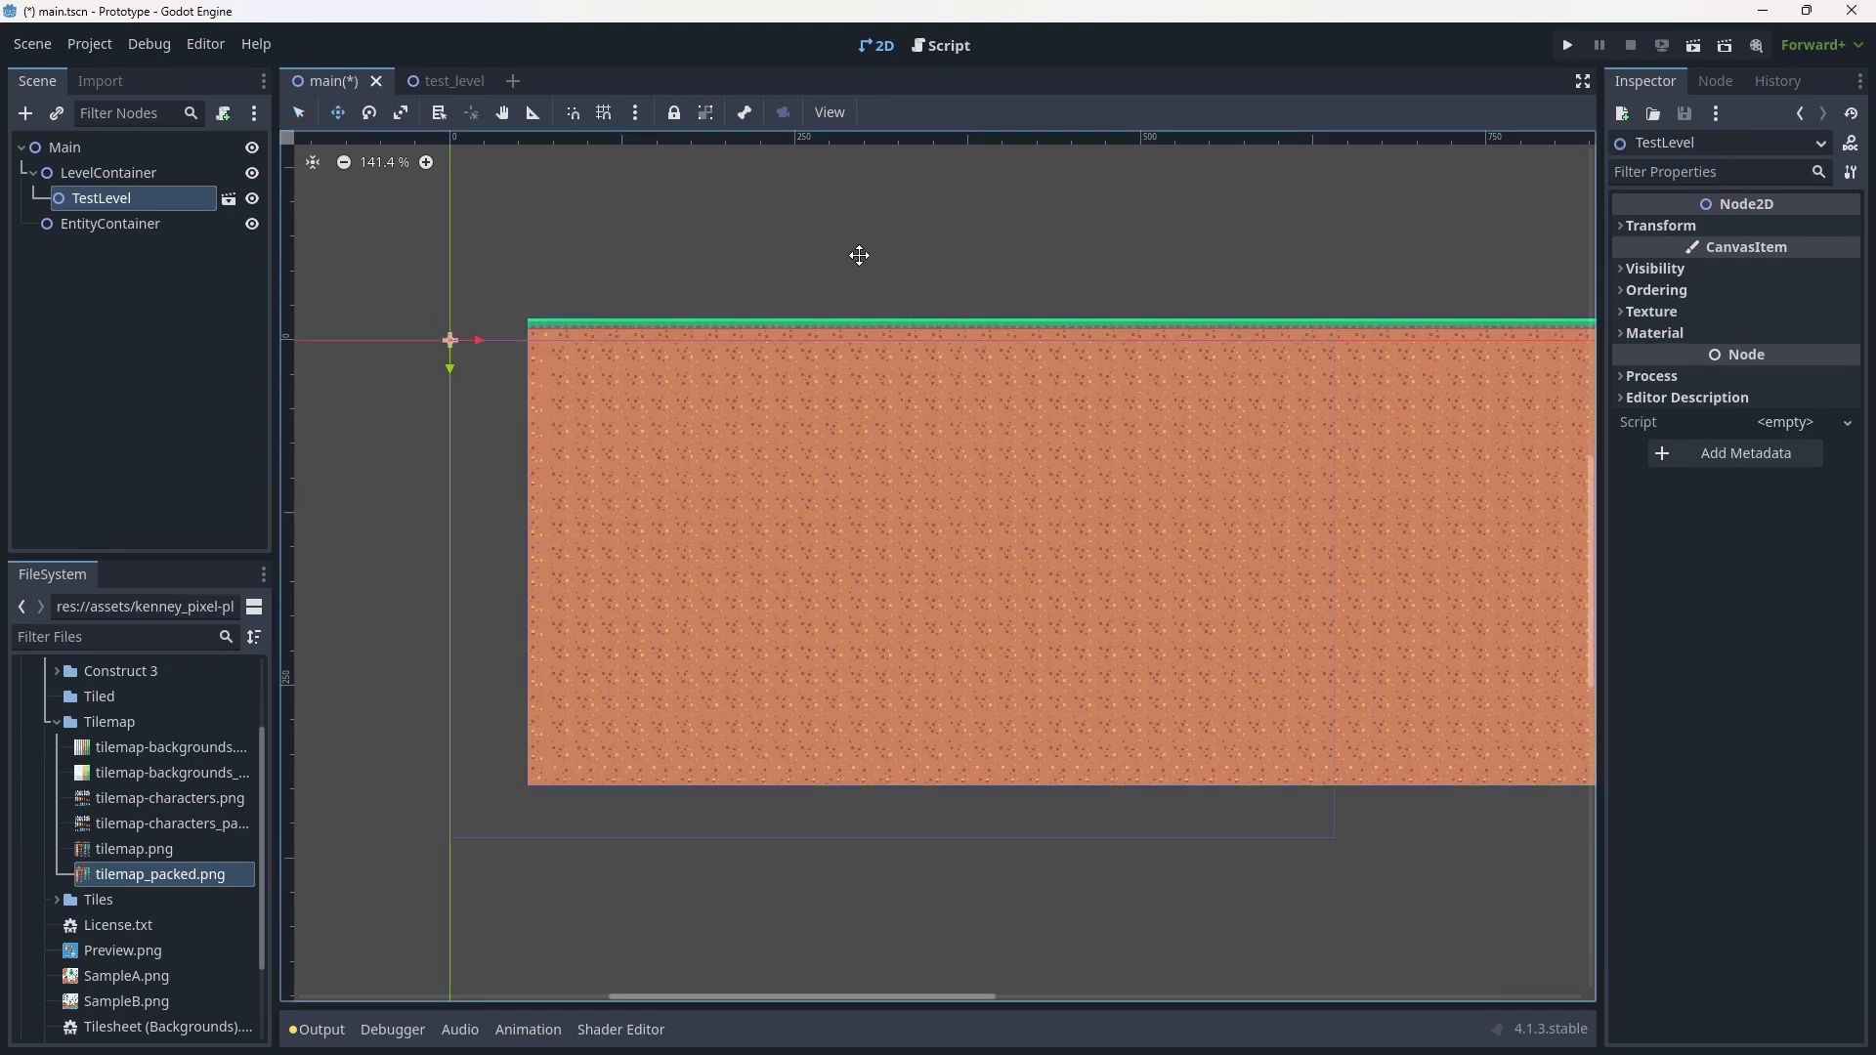
Save main.tscn with TestLevel under LevelContainer and collapse the assets folder in FileSystem.
scroll("down", 3)
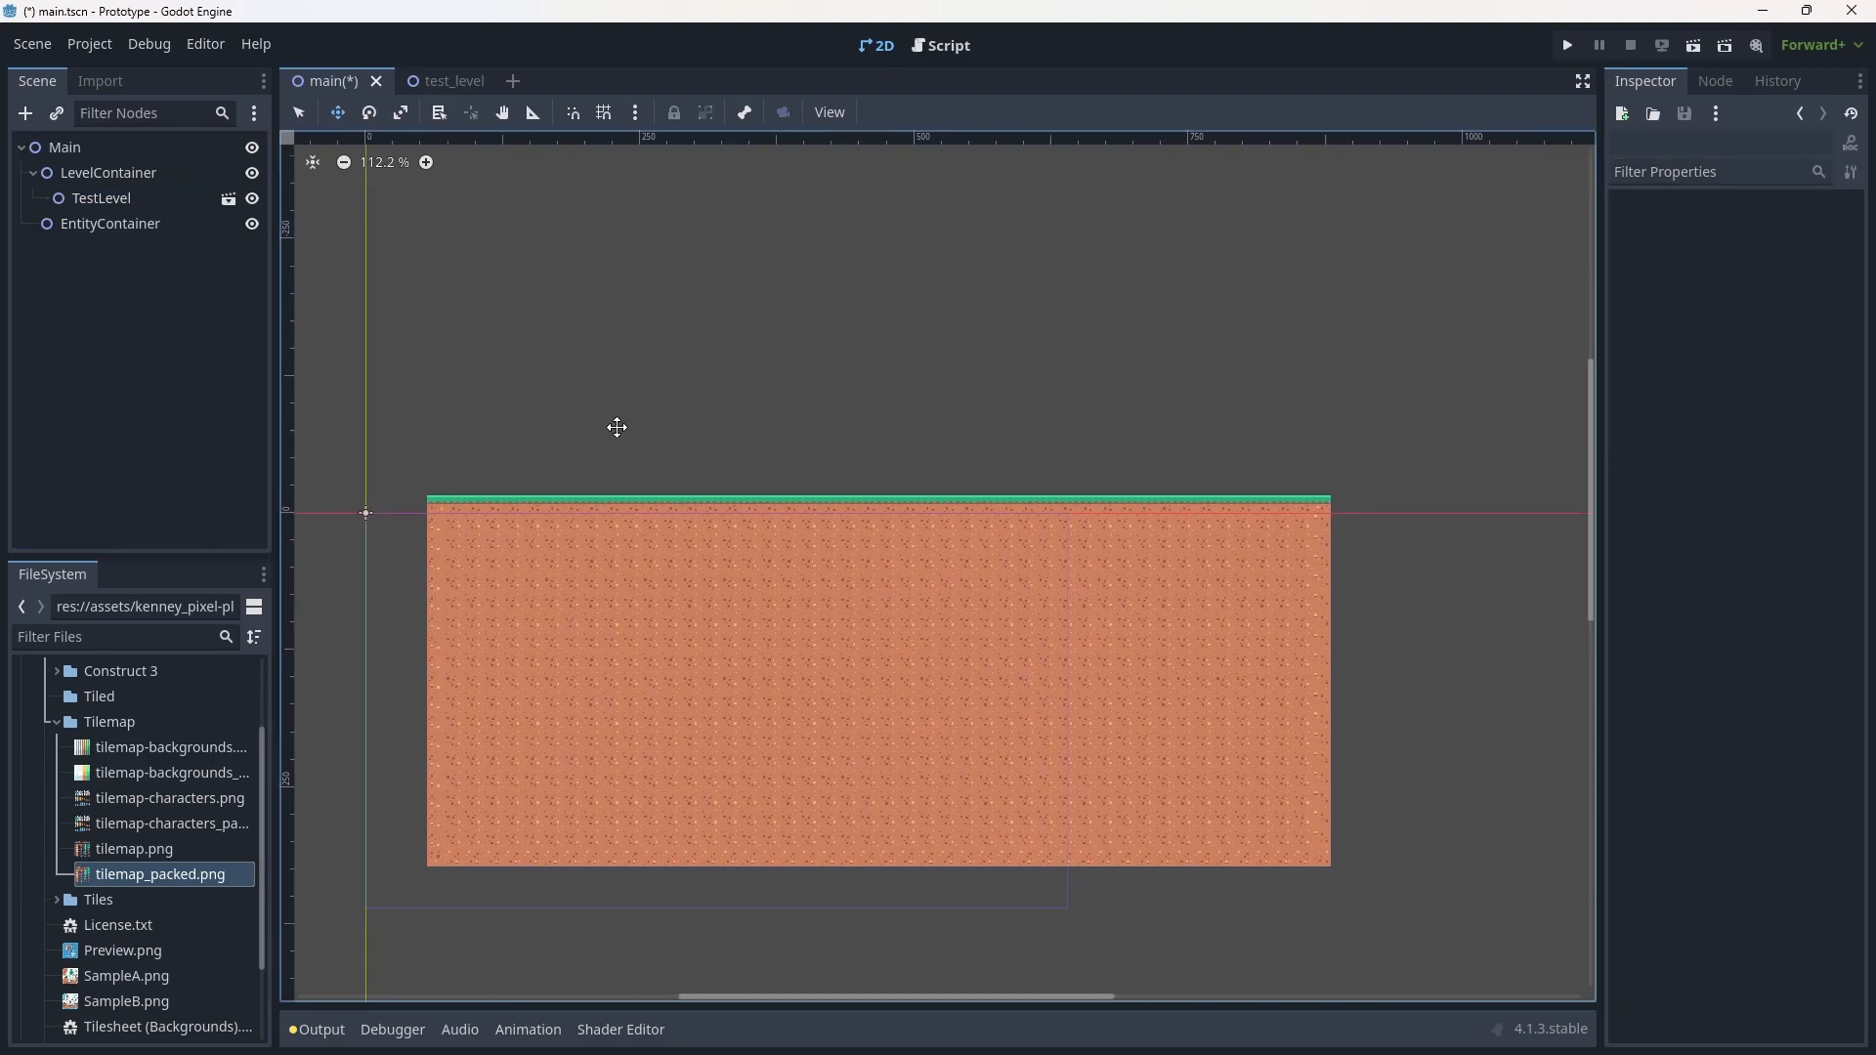
key("ctrl+s")
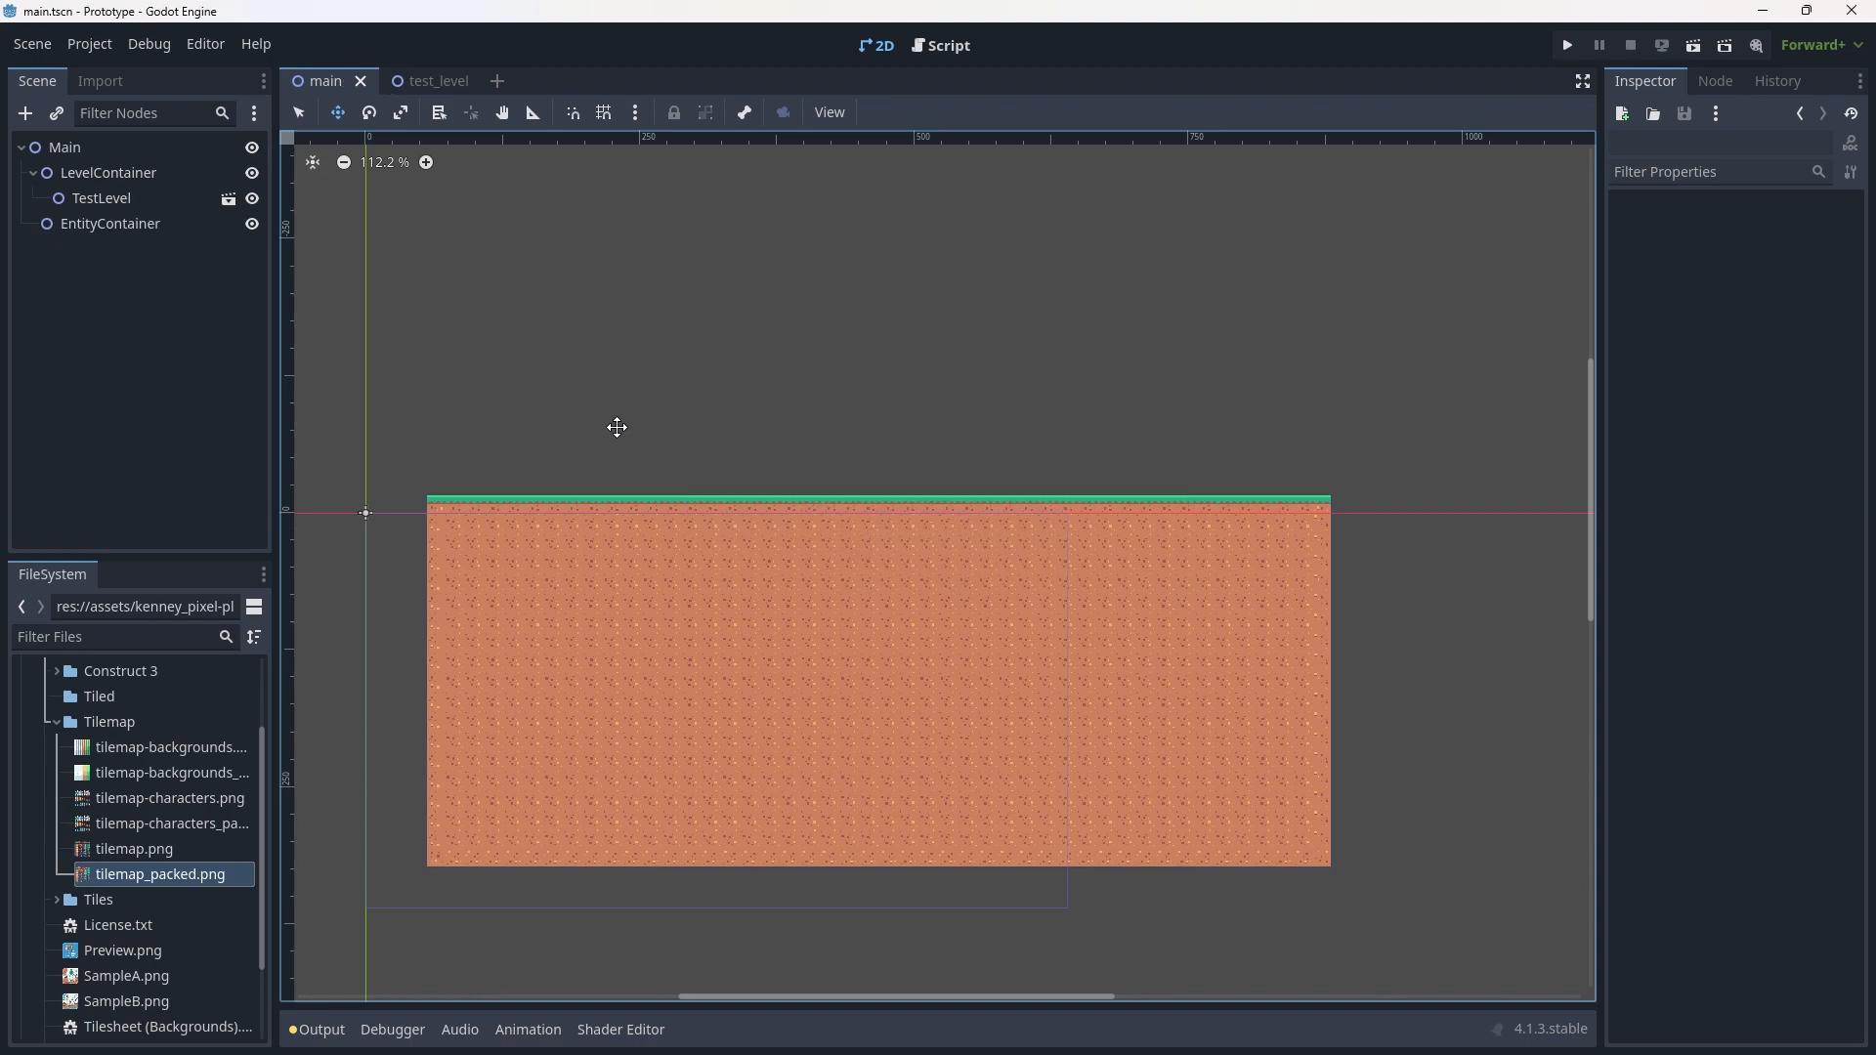
mouse_move(130, 702)
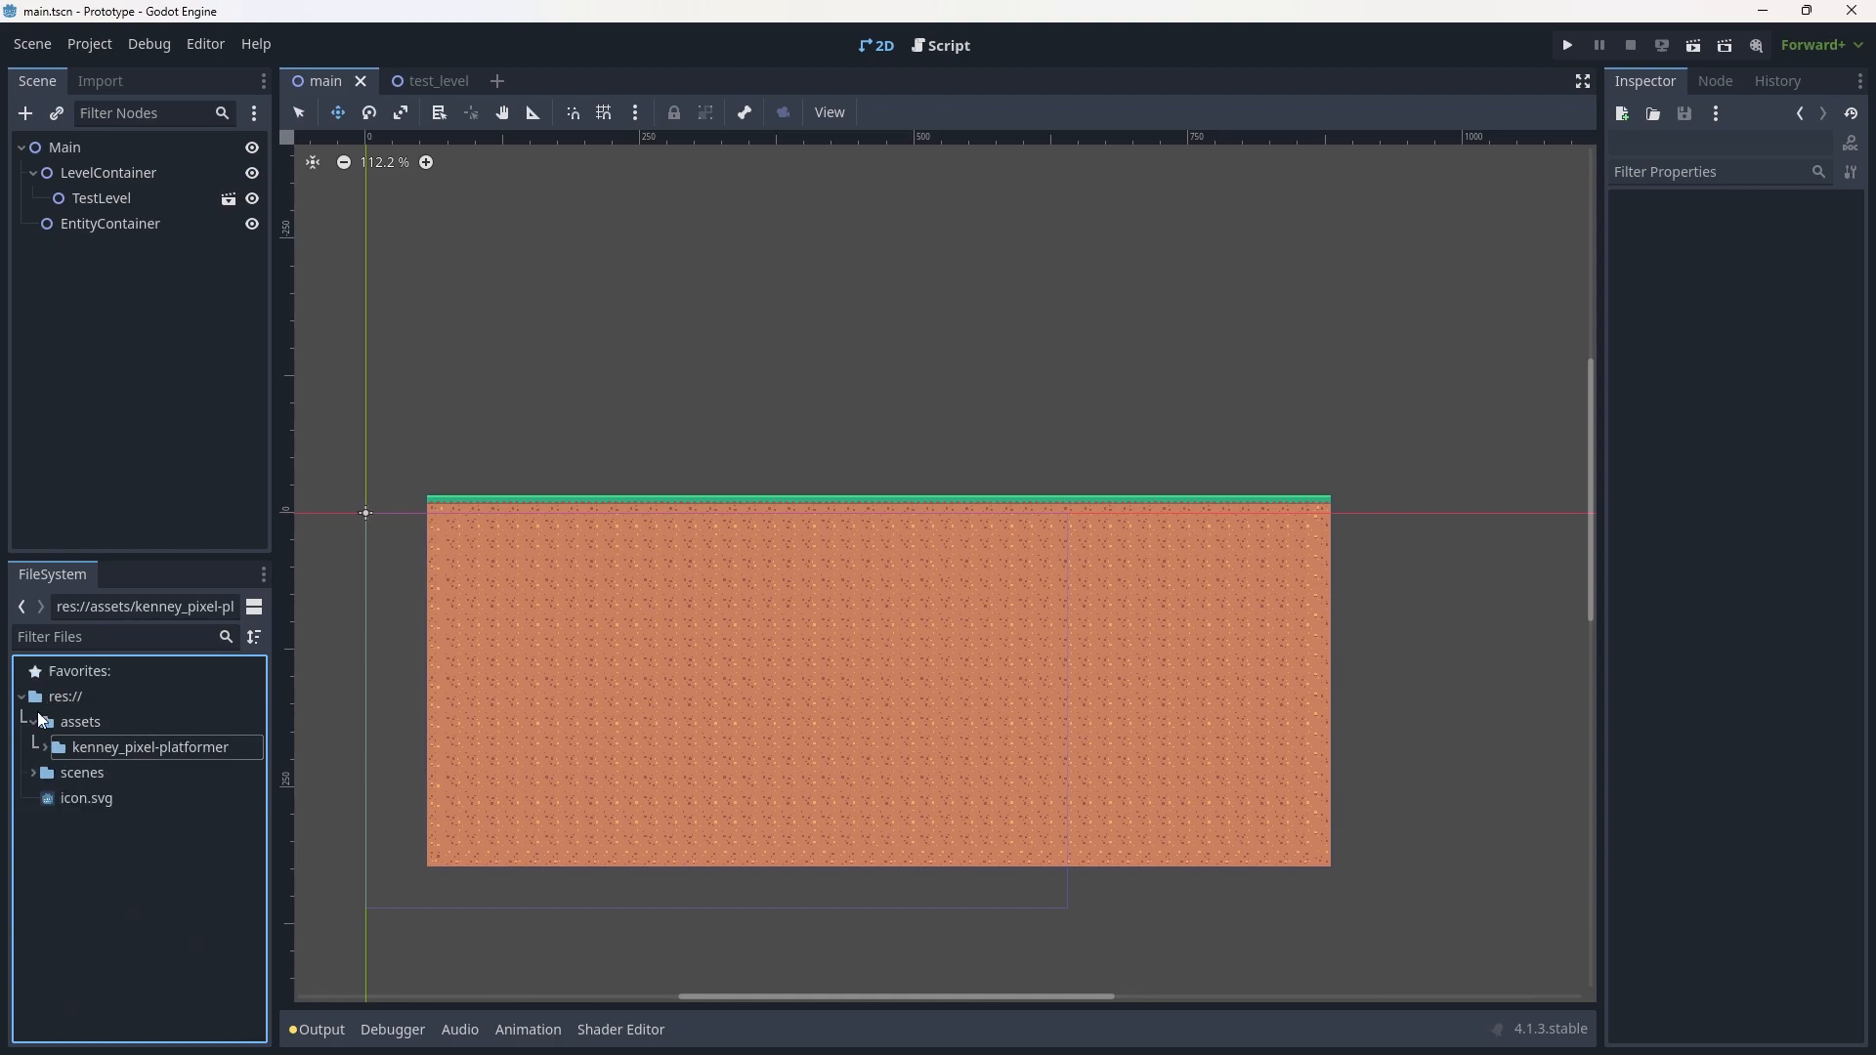
left_click(32, 721)
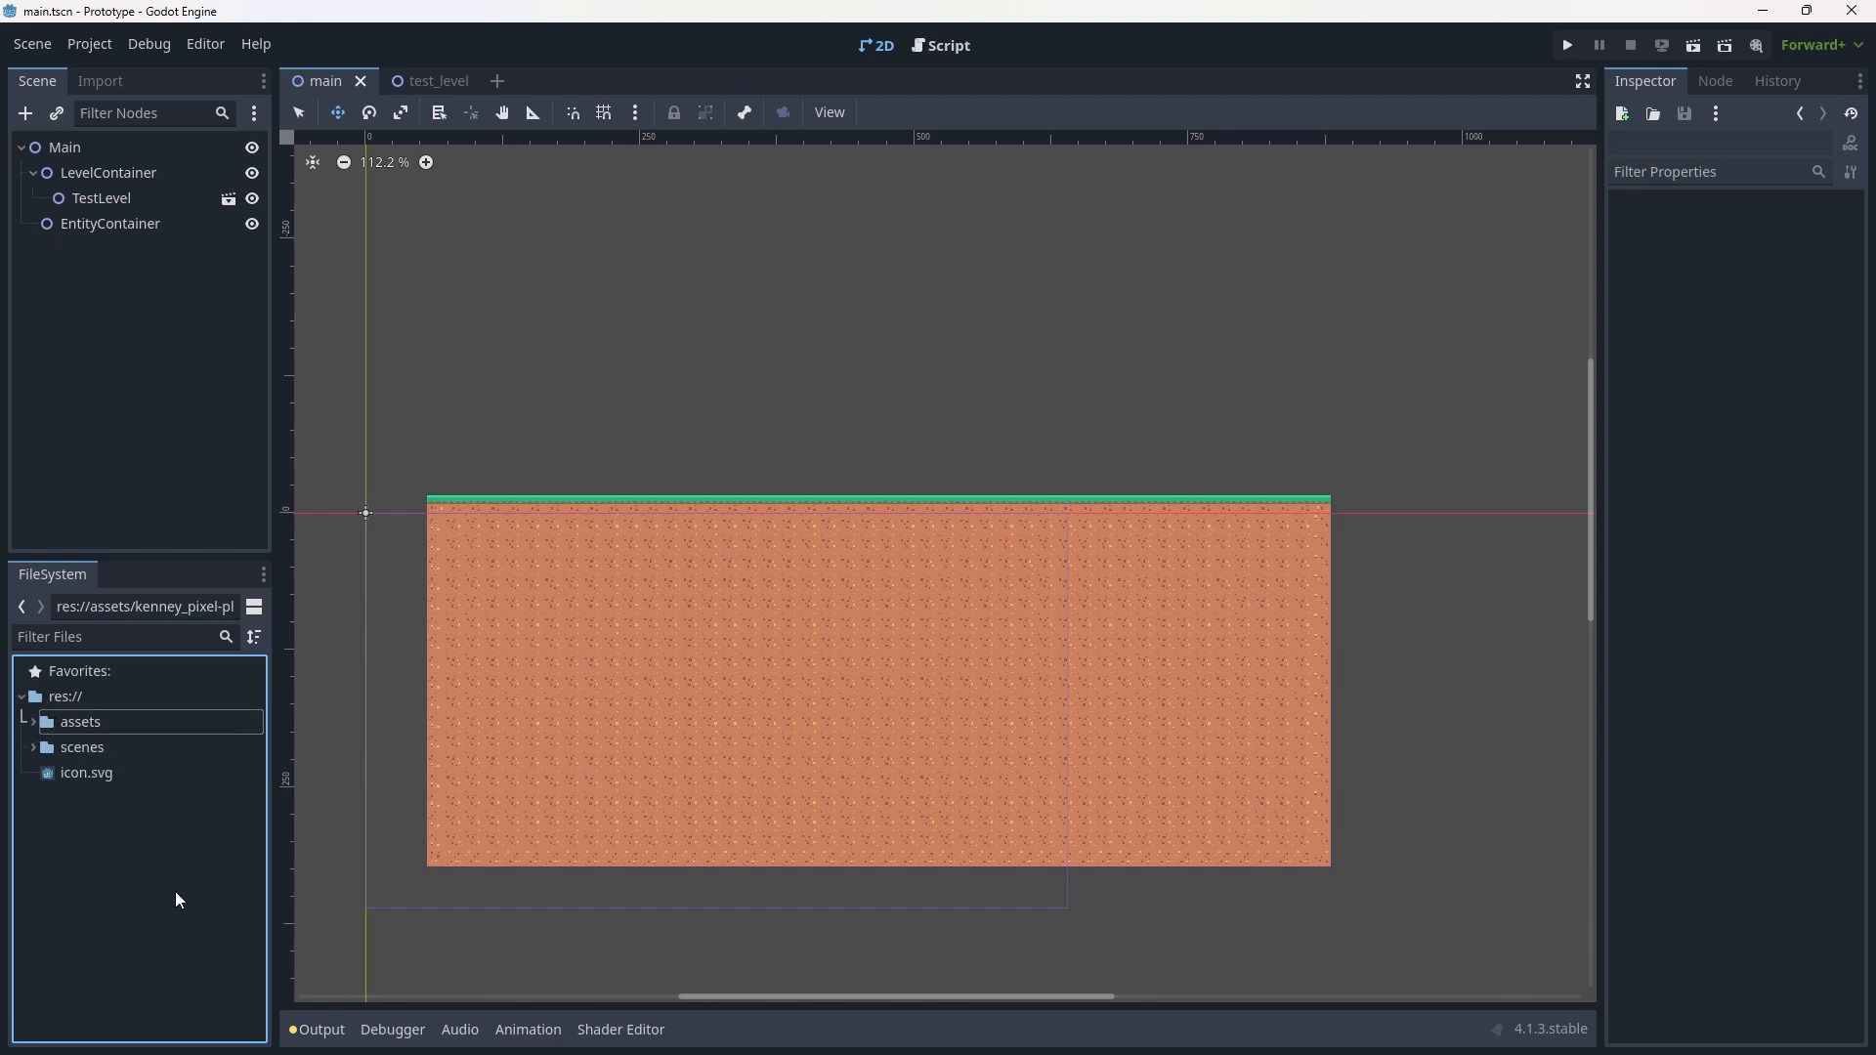